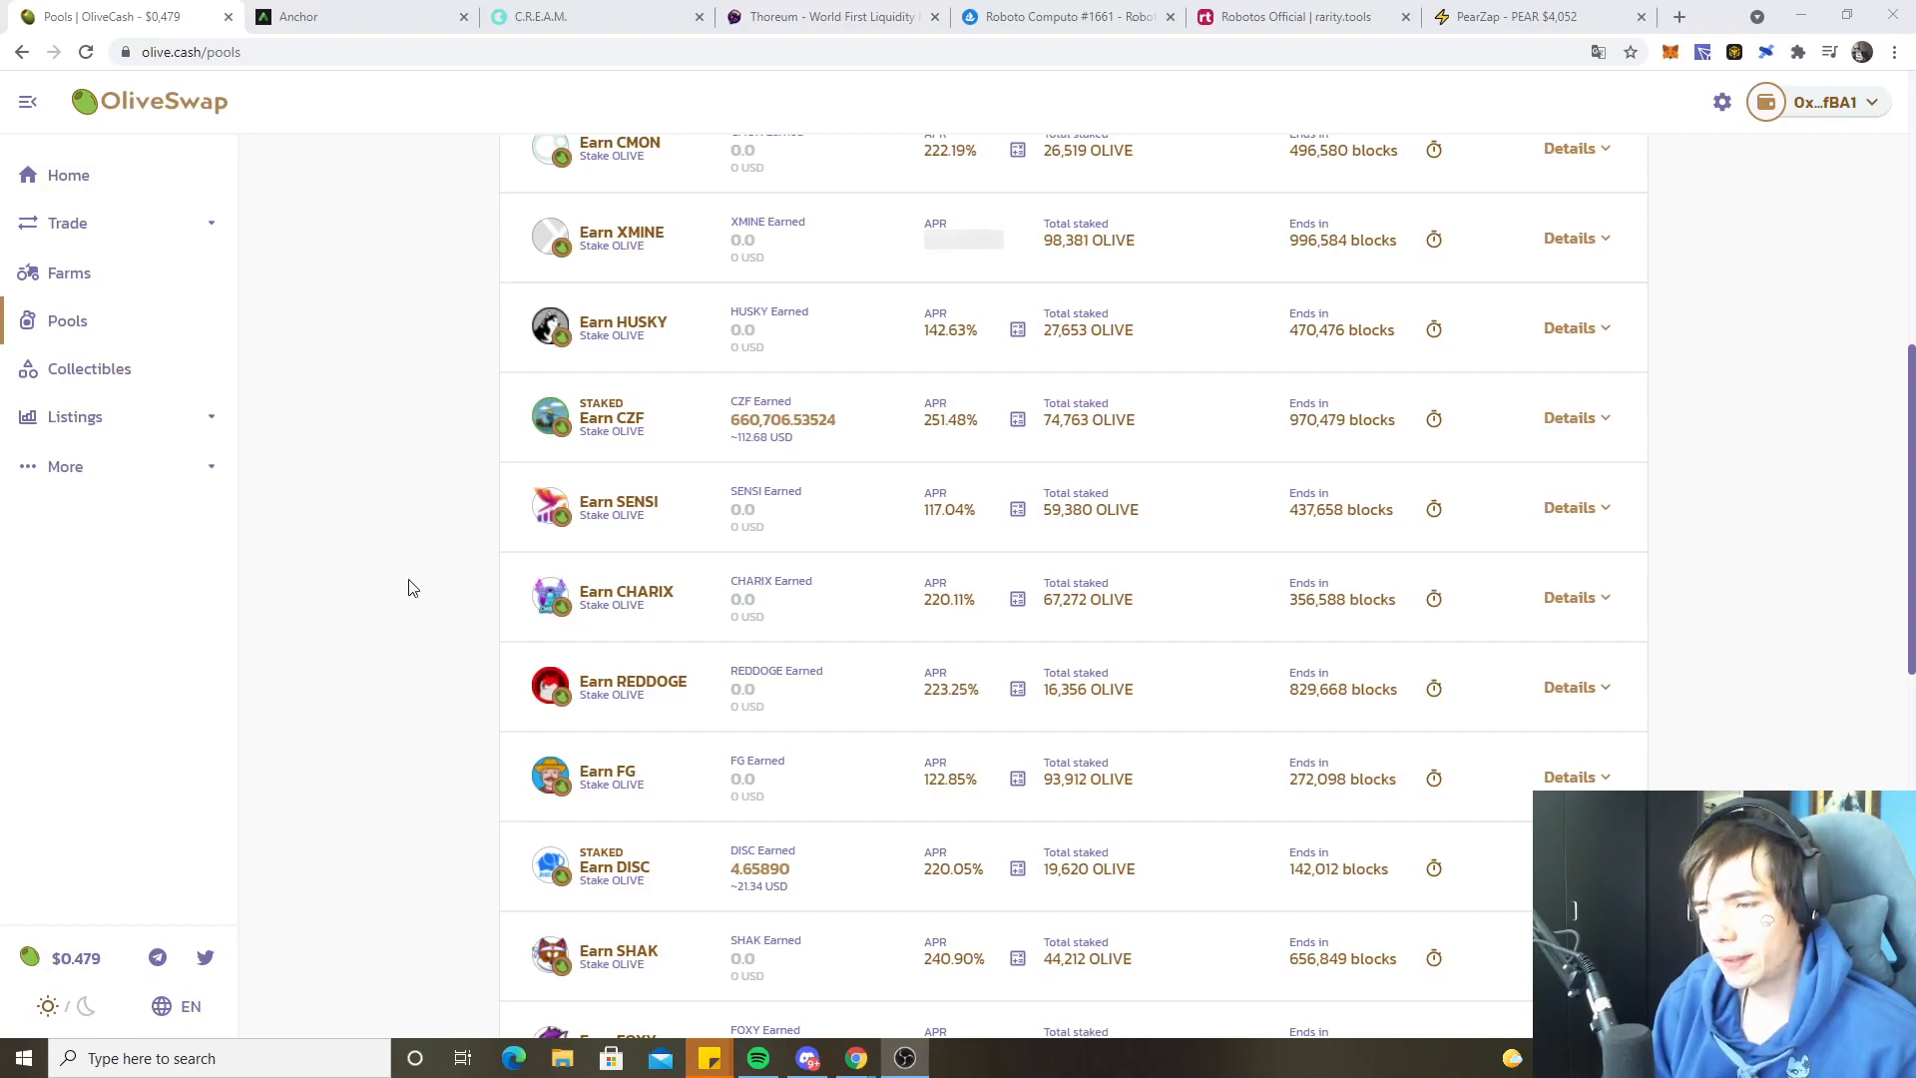
# - Filter the OliveSwap pools list to staked pools only
pyautogui.scroll(3)
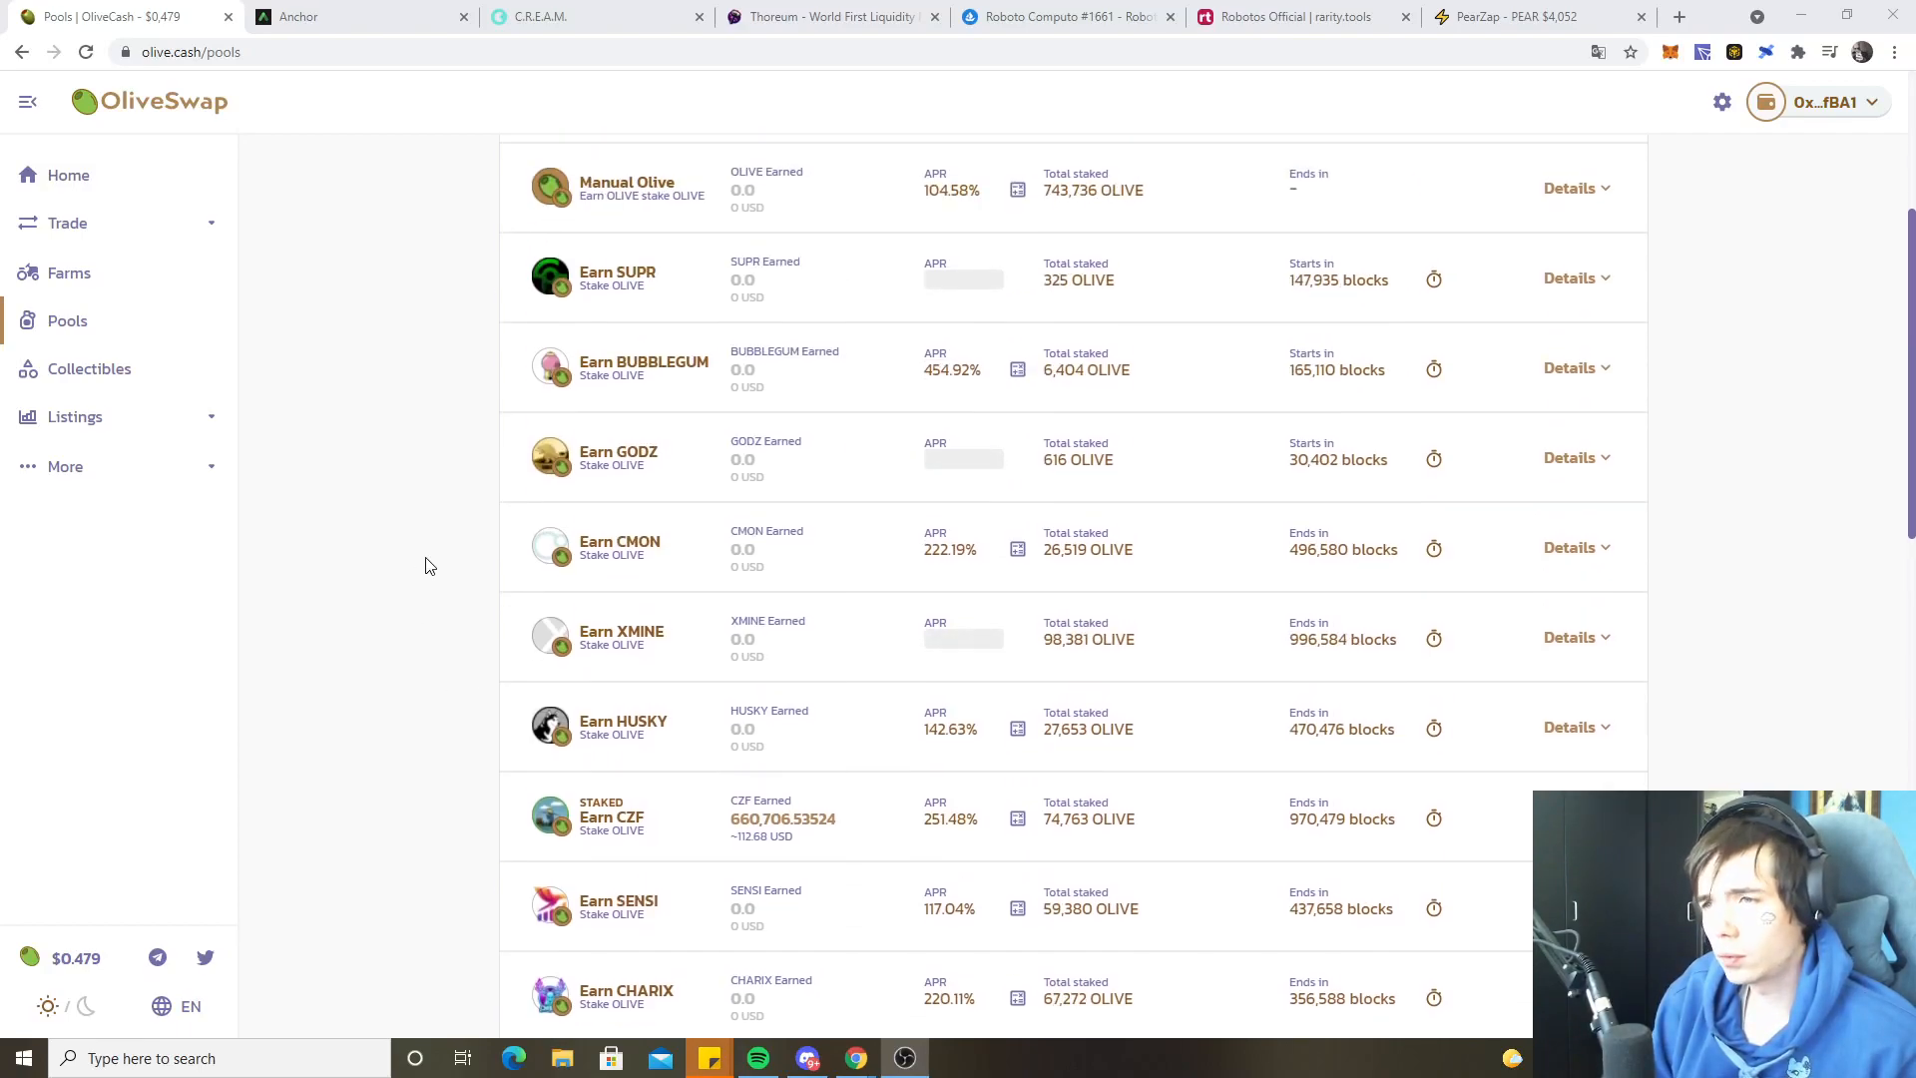
pyautogui.scroll(-3)
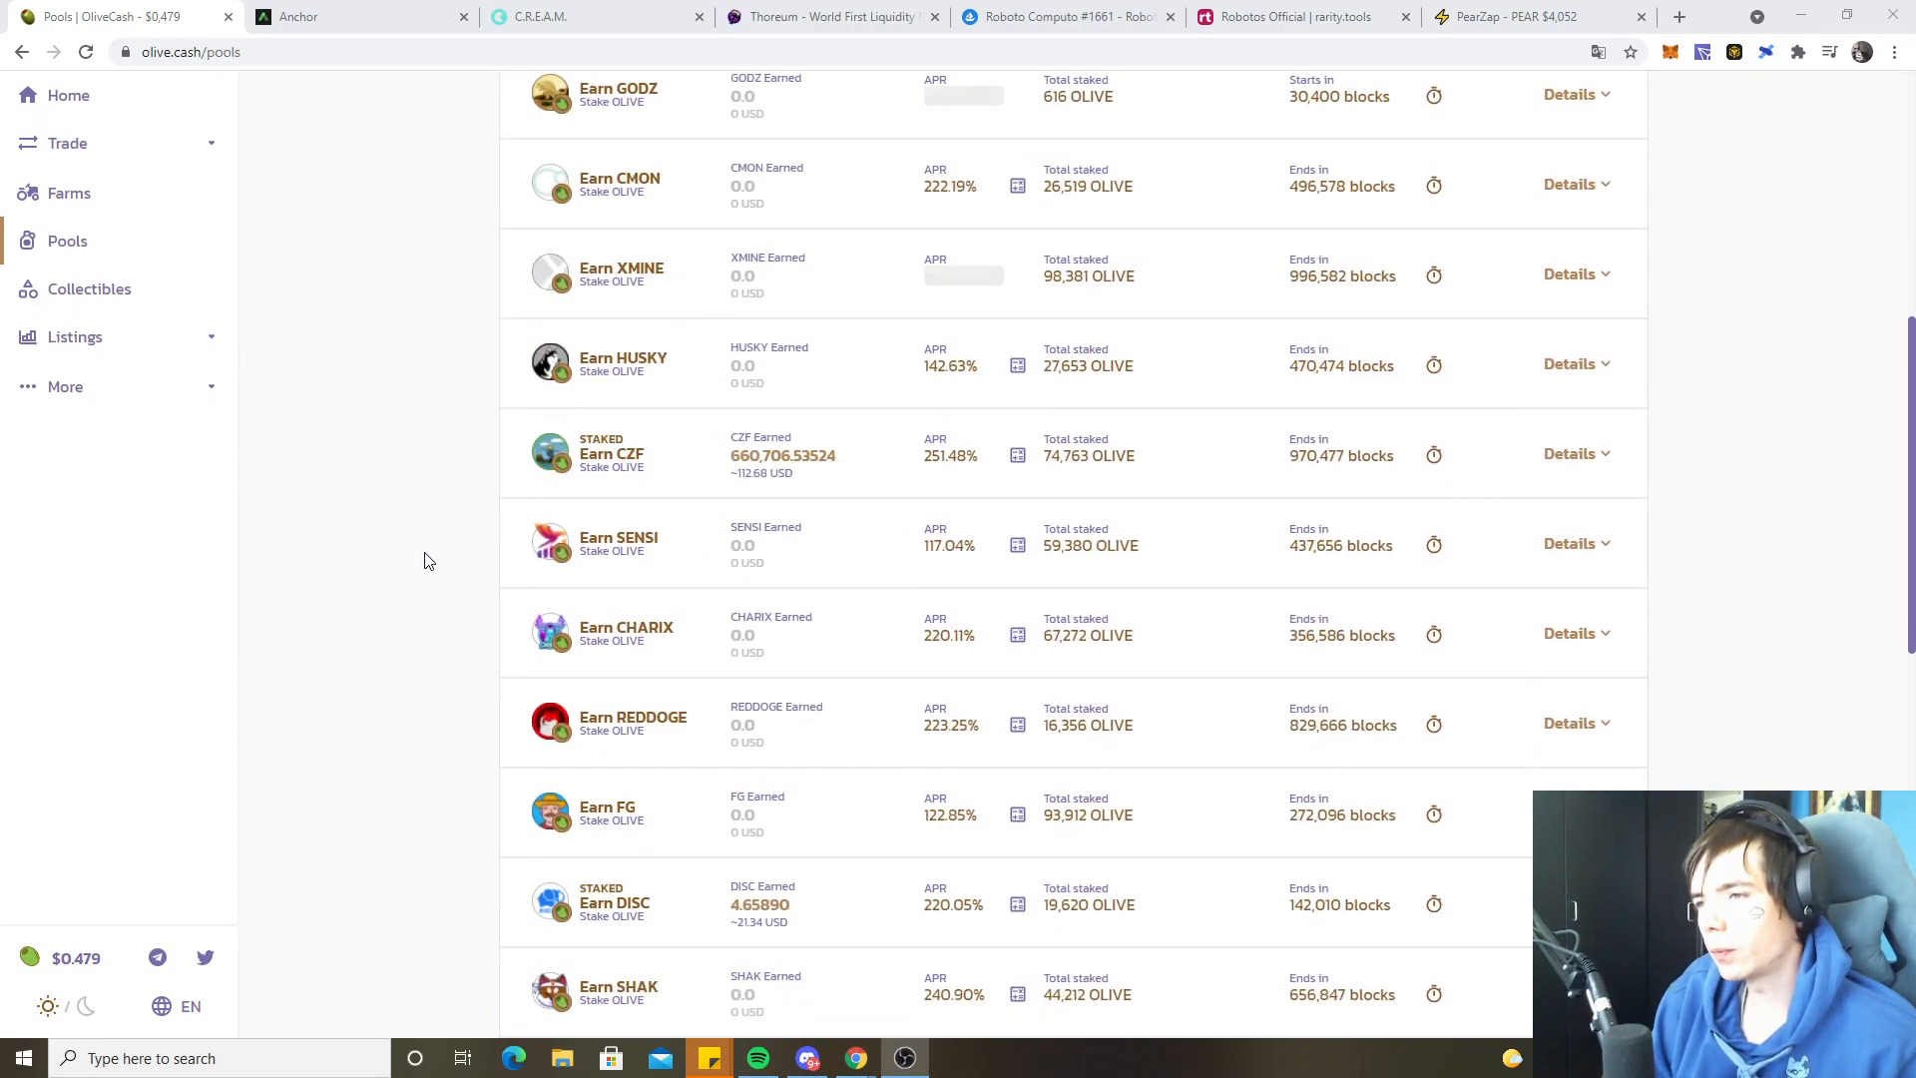
pyautogui.scroll(-3)
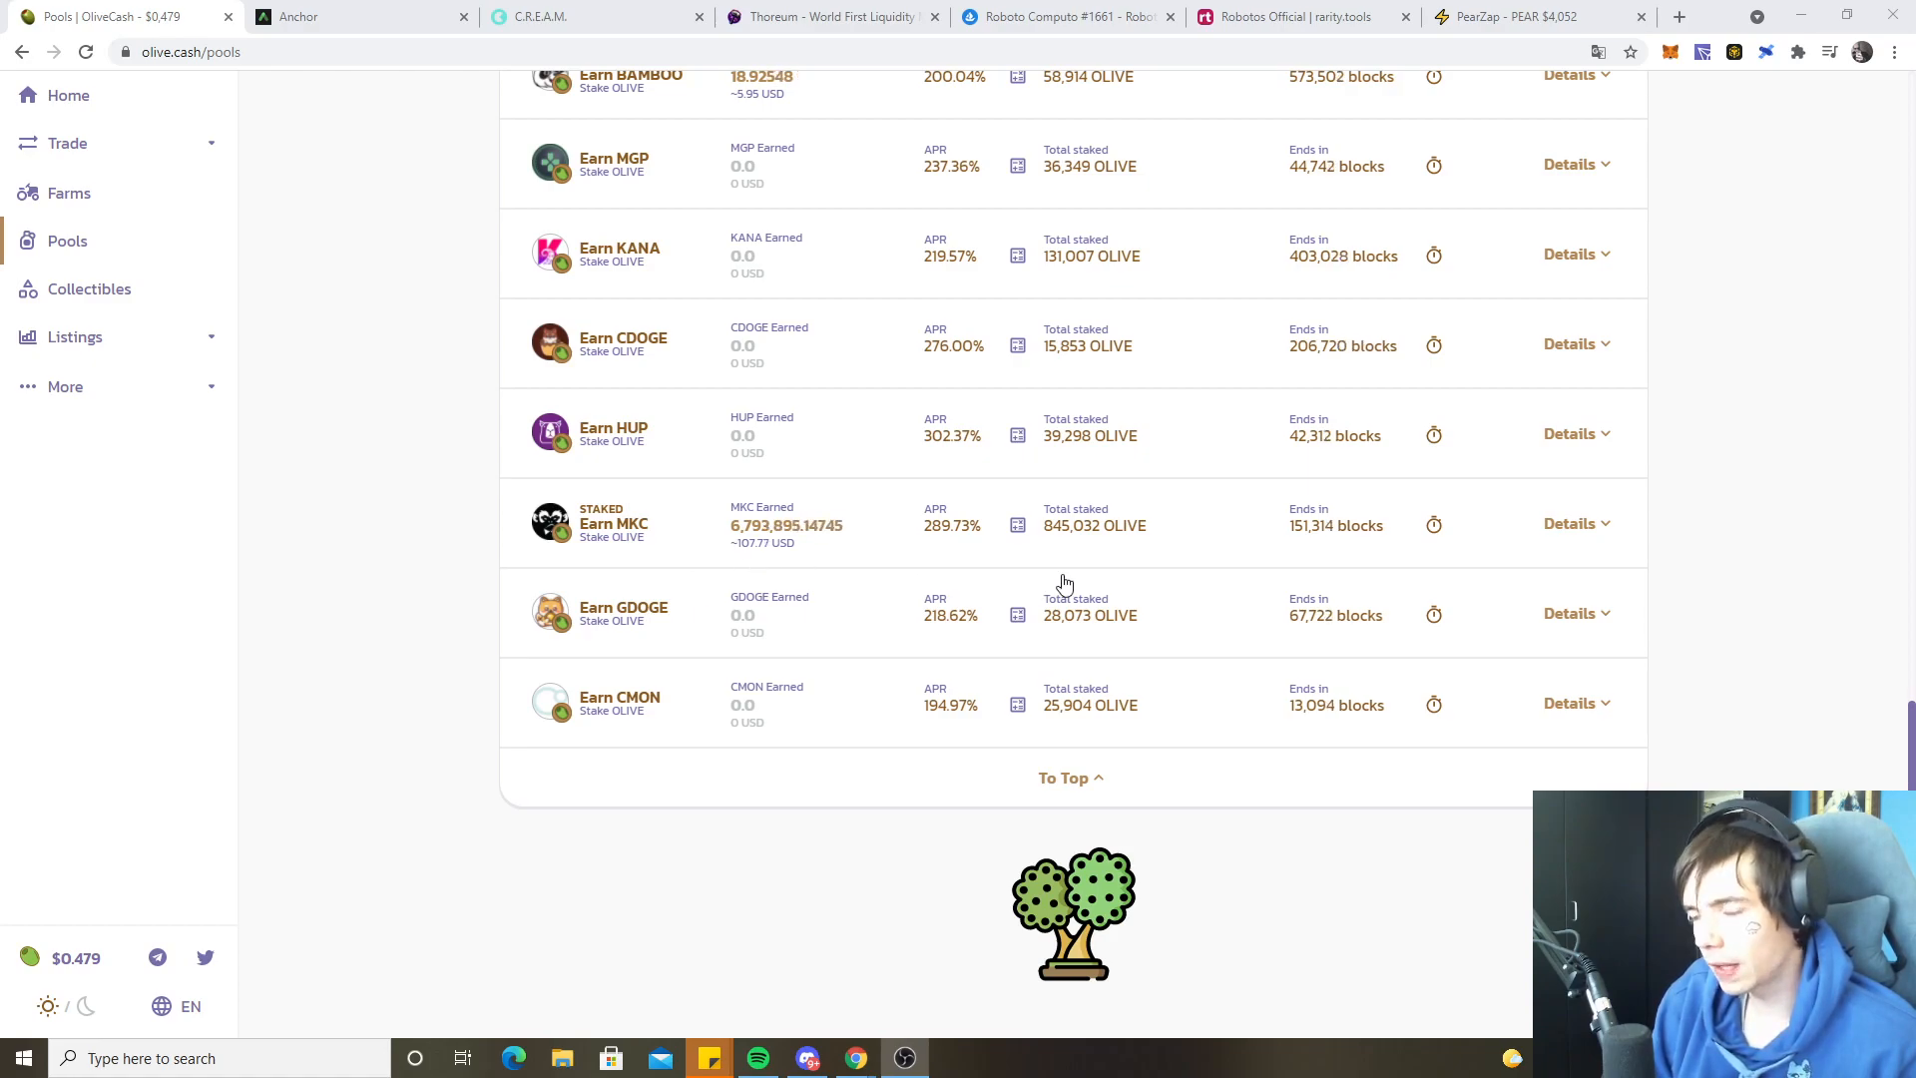
pyautogui.click(1570, 523)
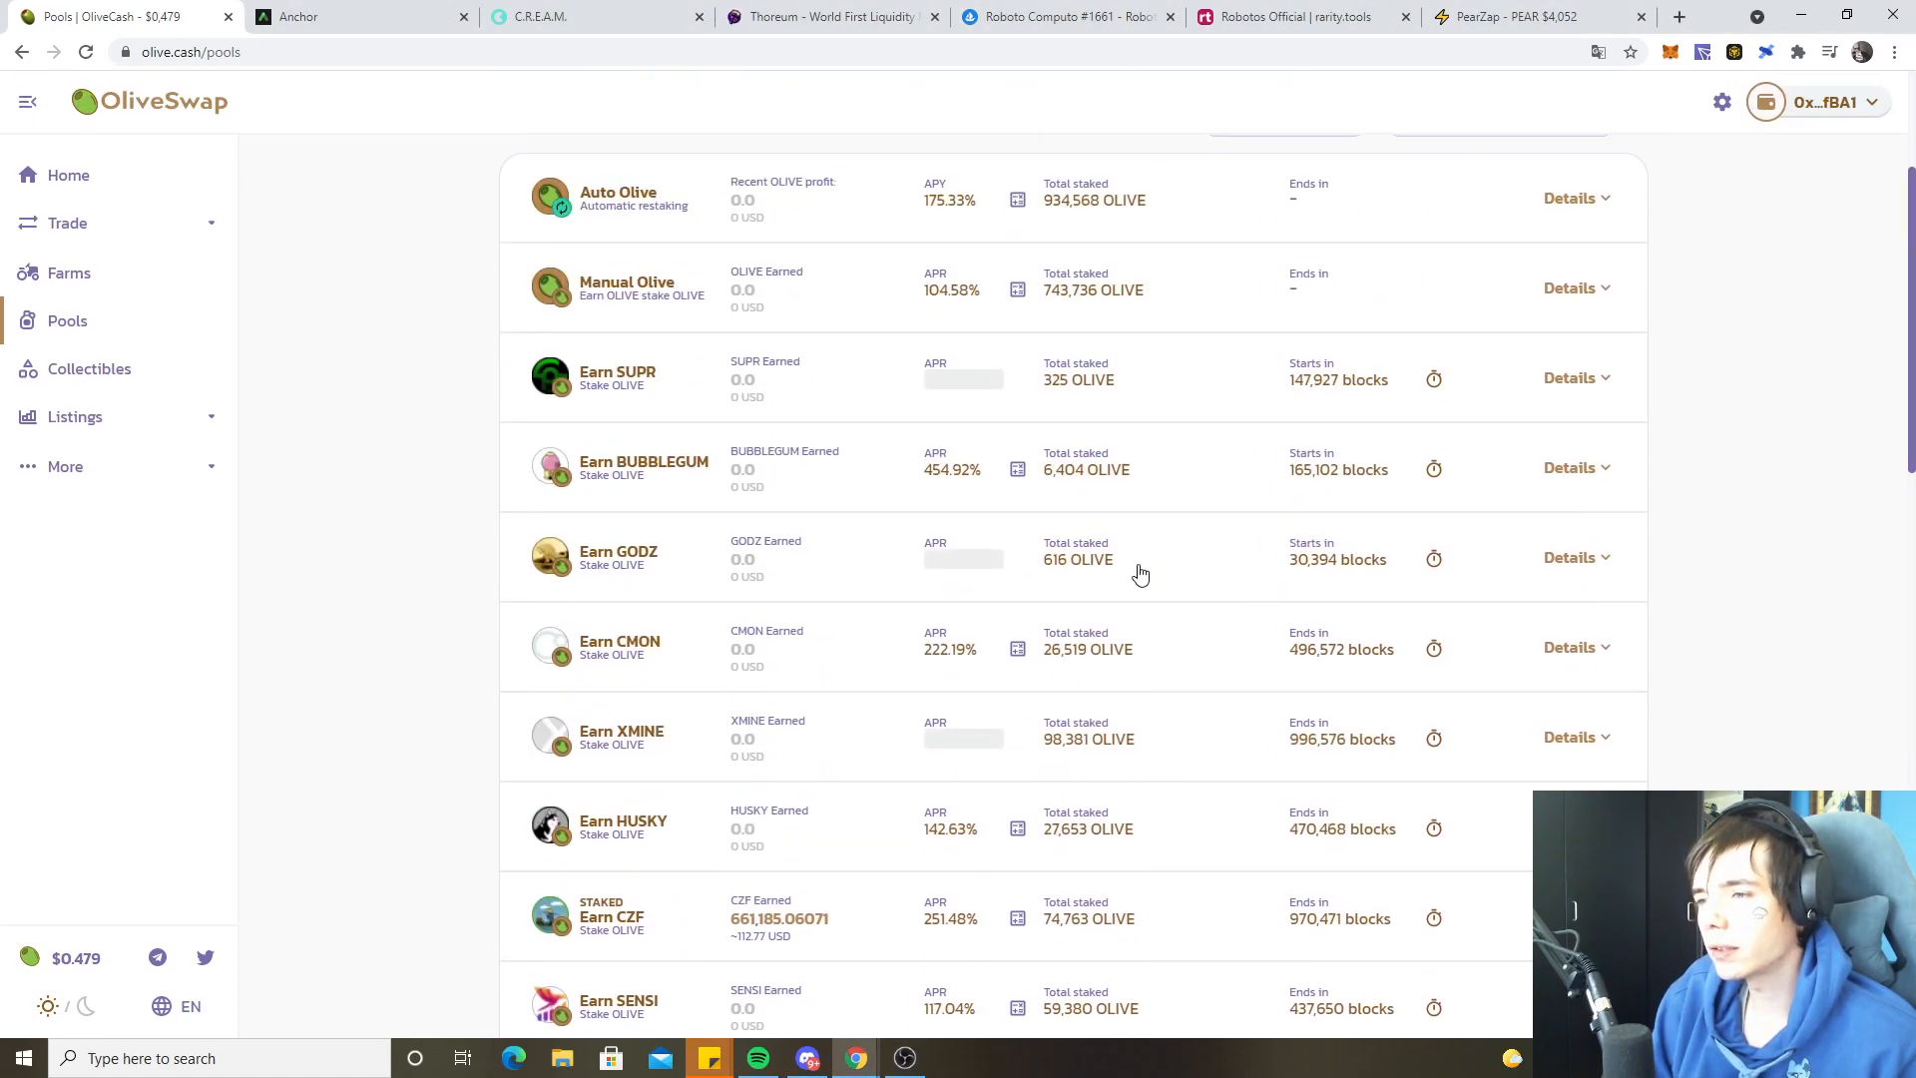
pyautogui.scroll(3)
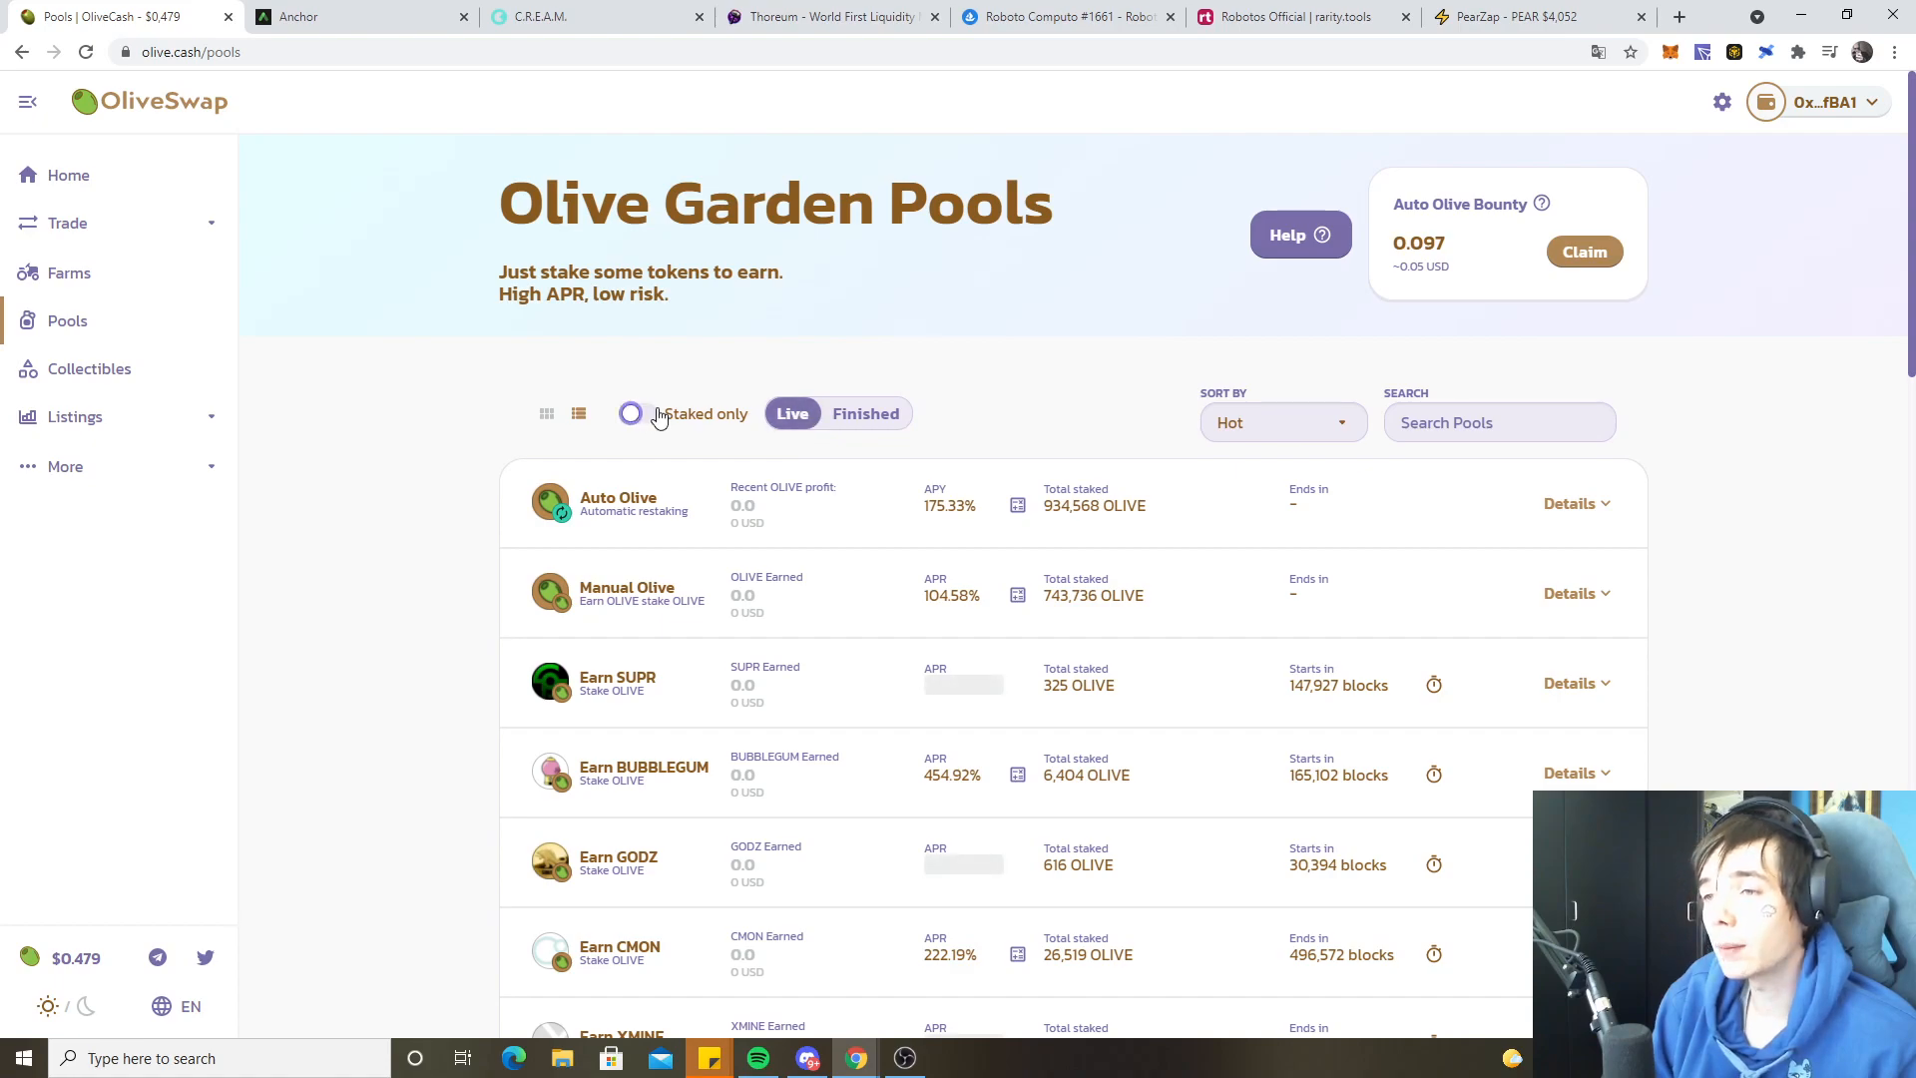
pyautogui.click(631, 413)
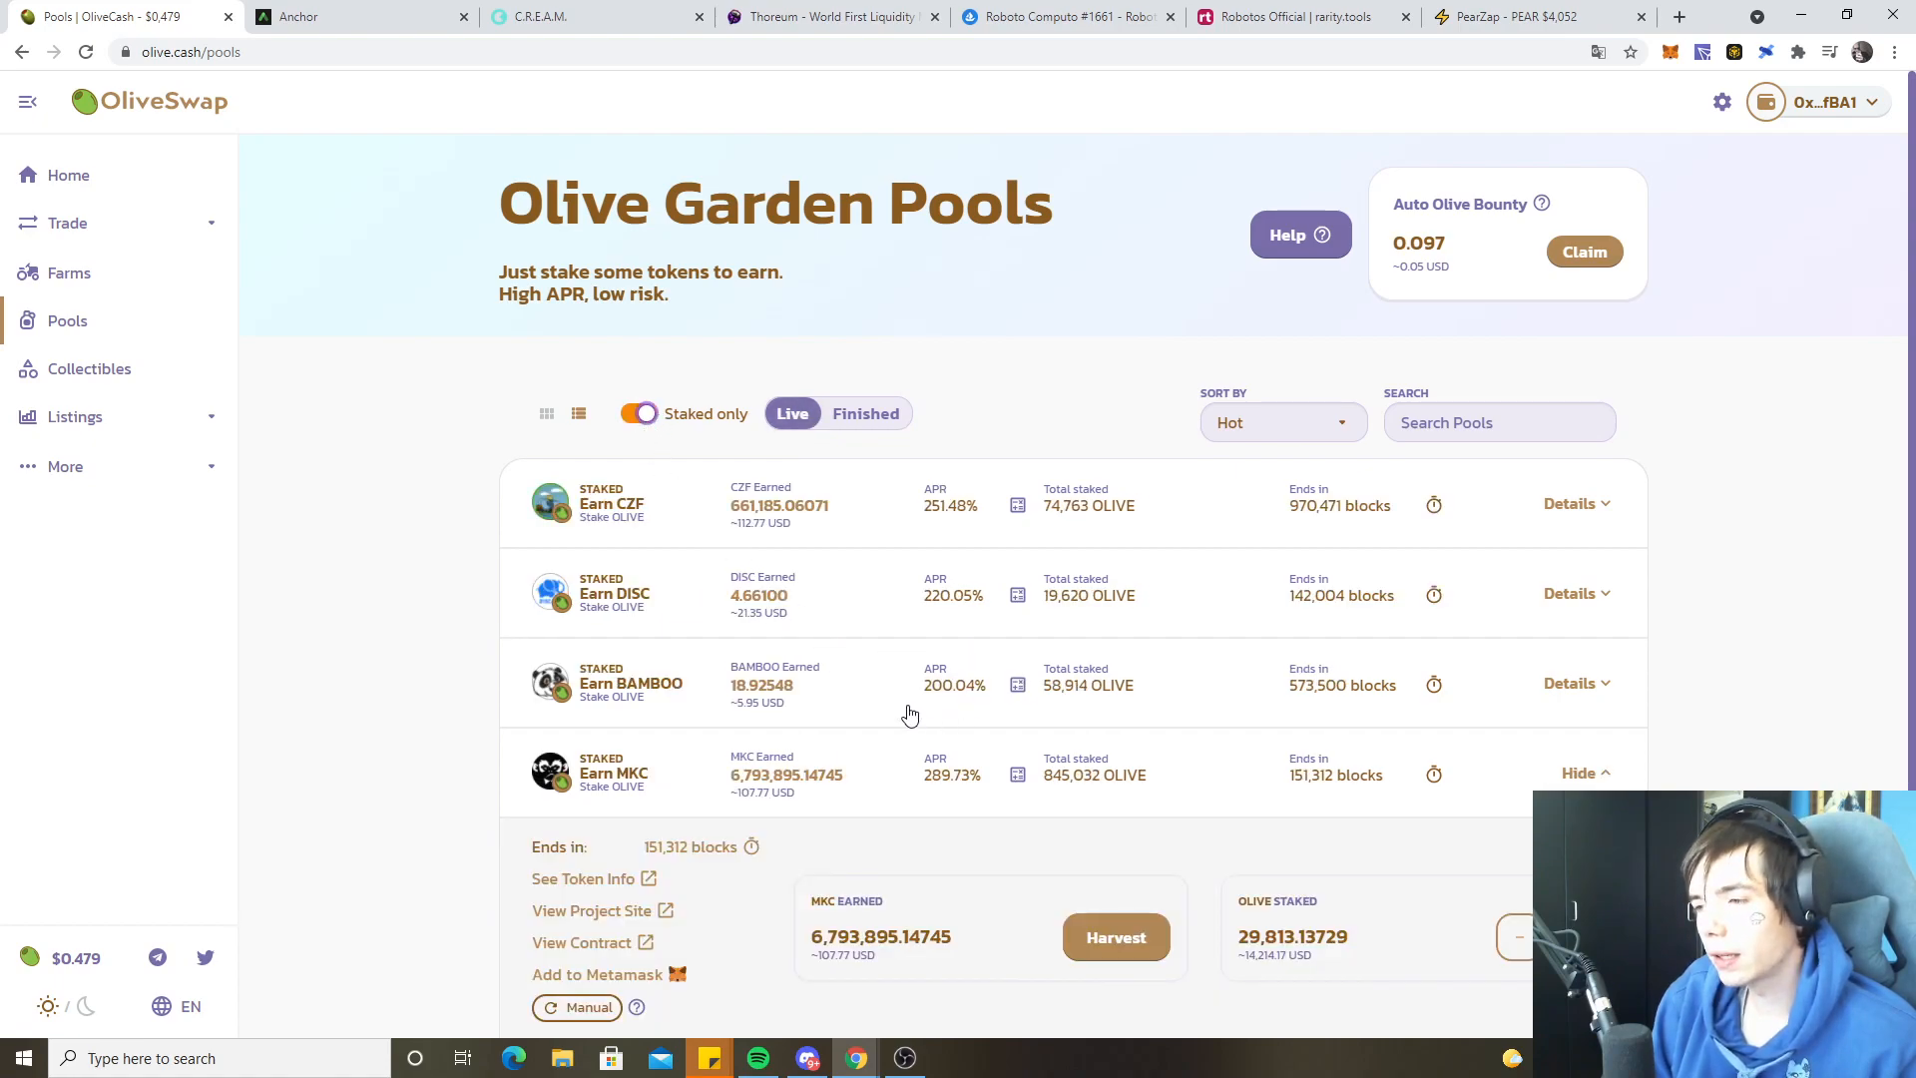
# - Harvest the earned MKC rewards and approve the transaction in MetaMask
pyautogui.click(1578, 772)
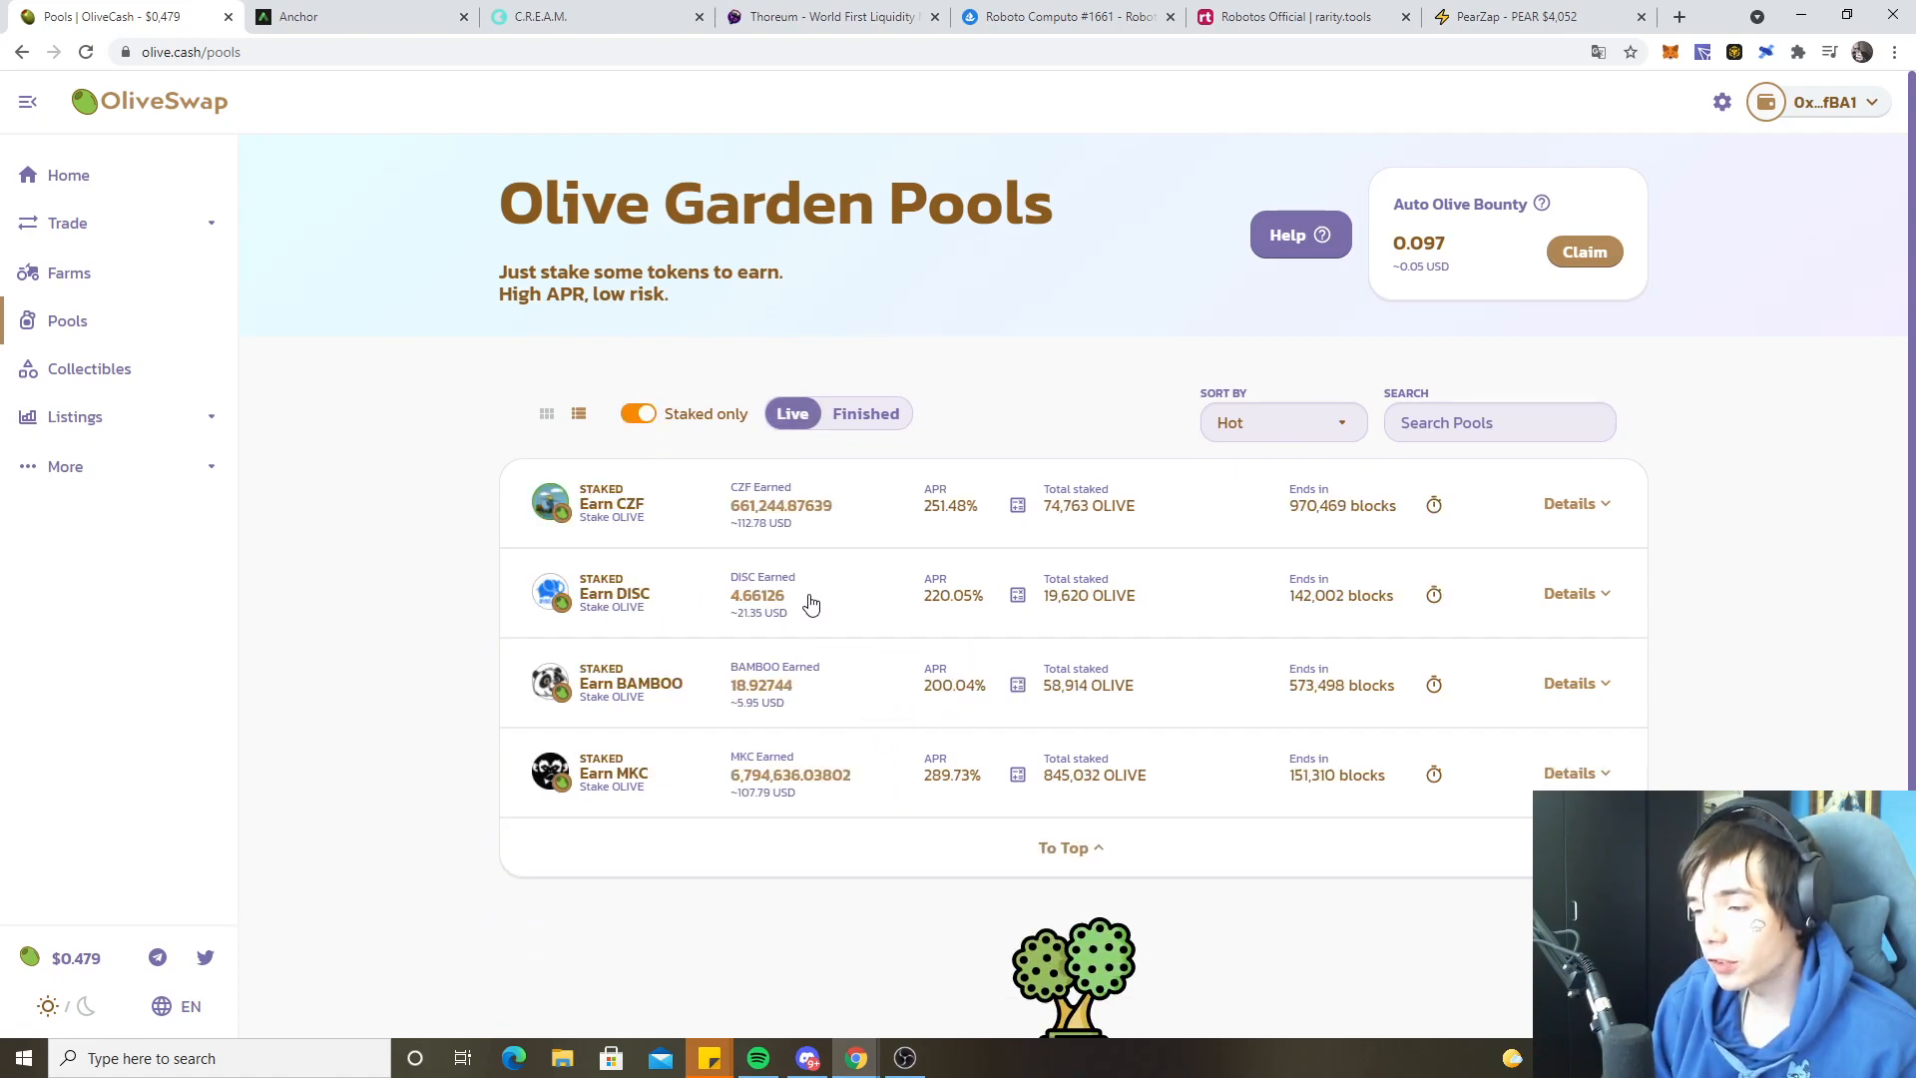
pyautogui.click(790, 774)
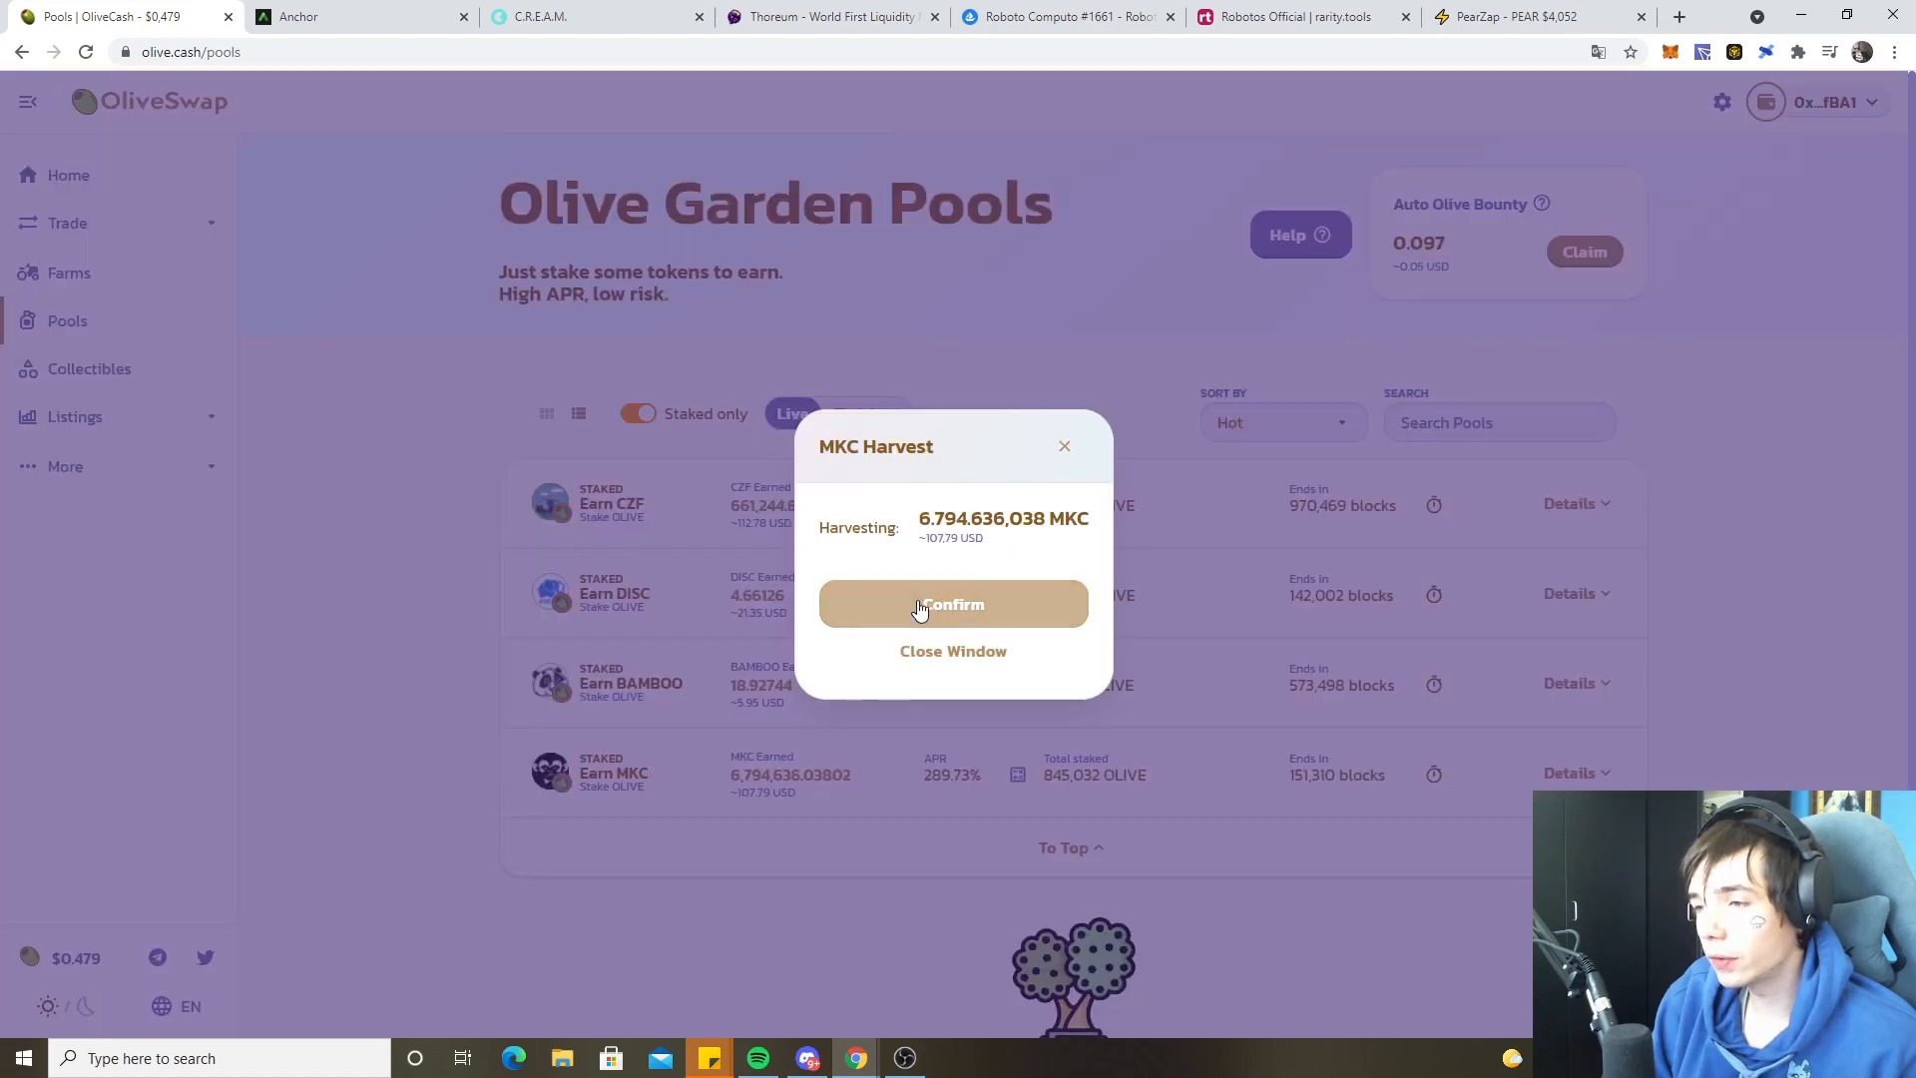
pyautogui.click(952, 604)
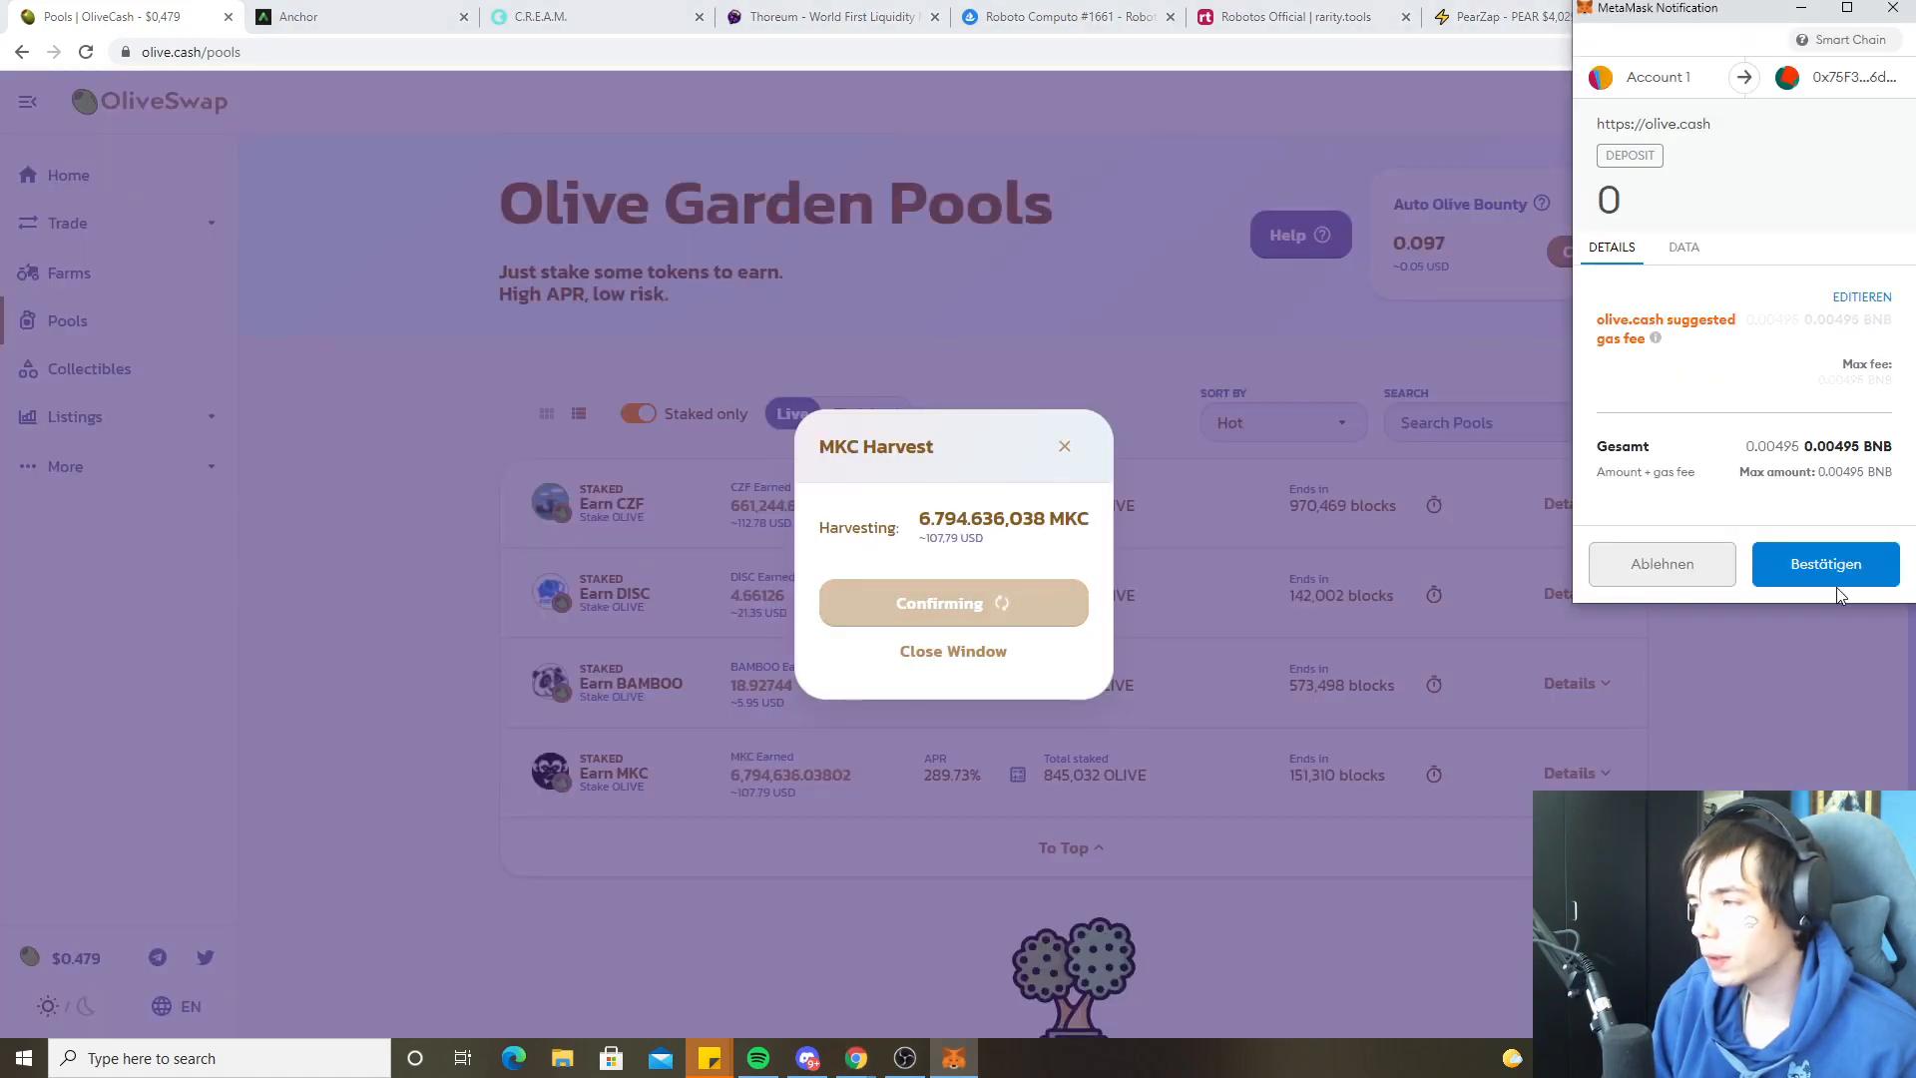
pyautogui.click(1823, 563)
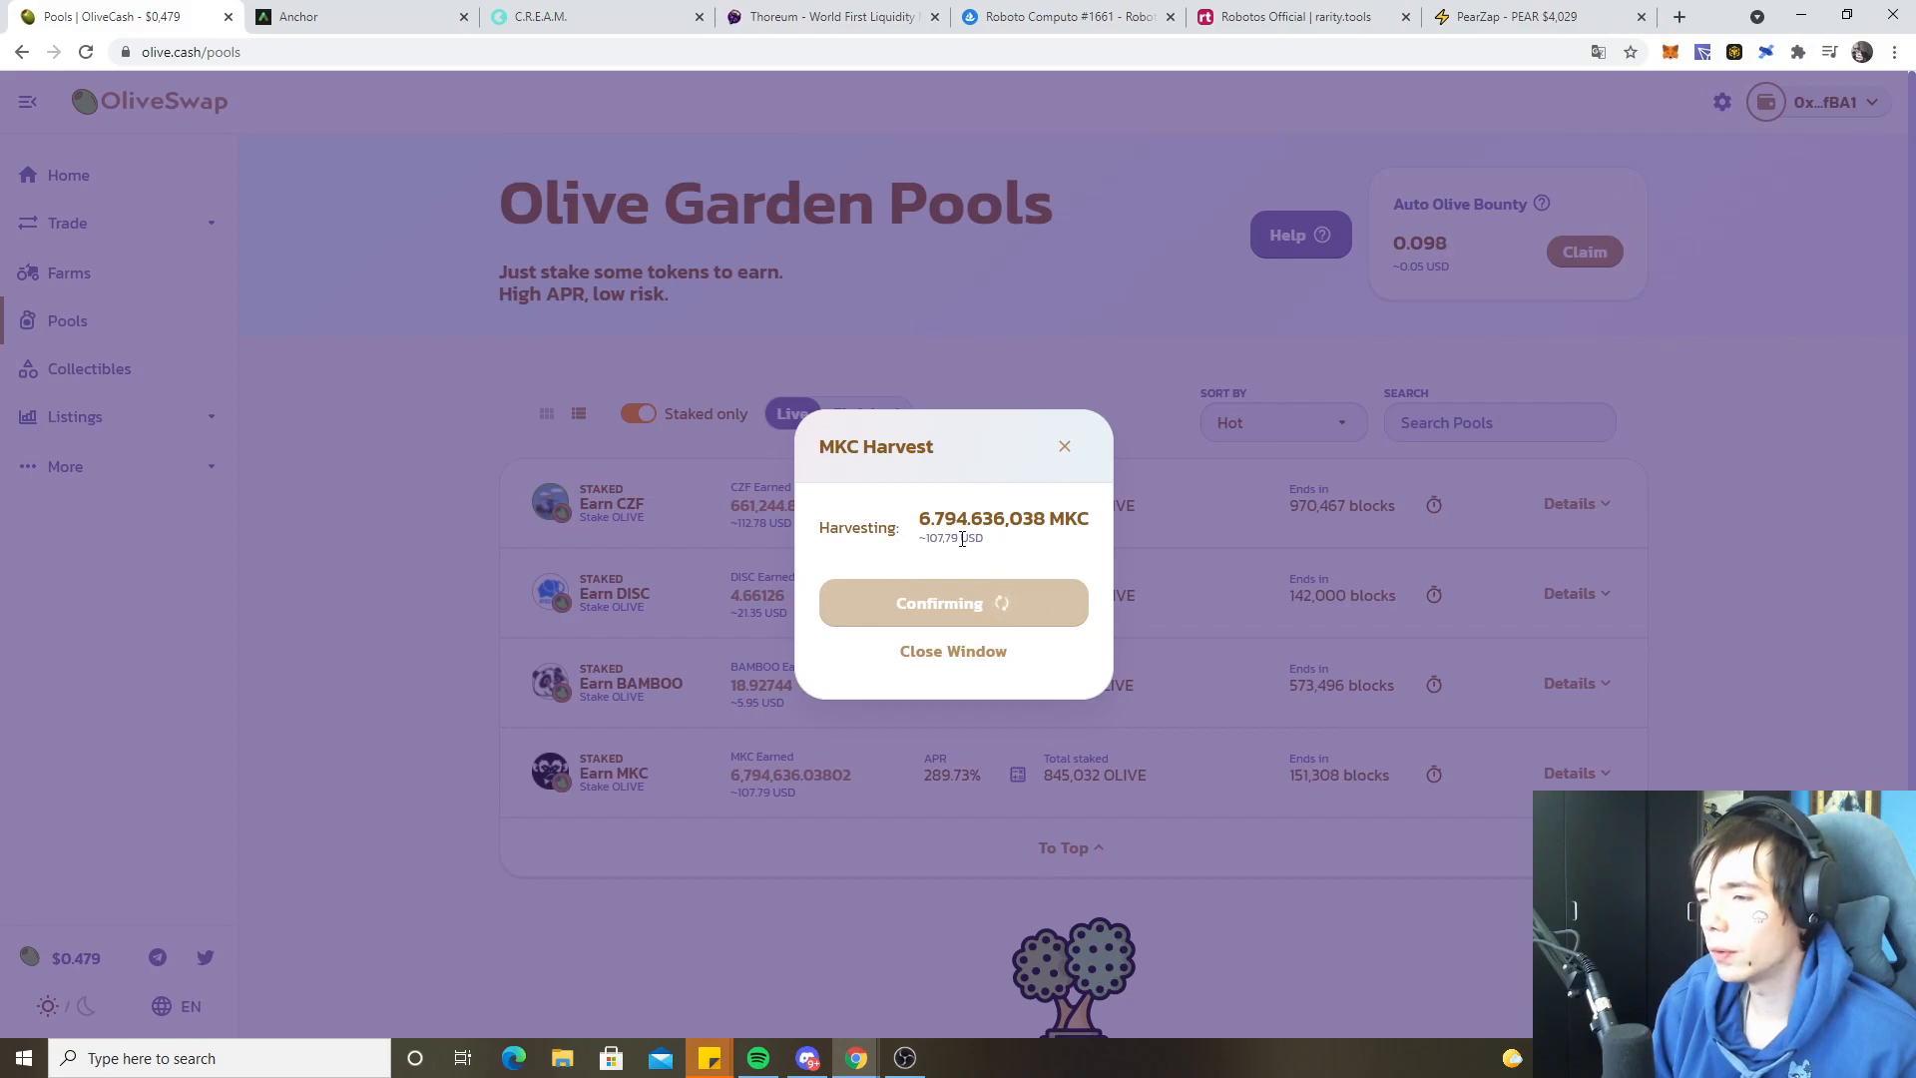
# - Harvest the earned CZF rewards and approve the transaction in MetaMask
pyautogui.click(952, 650)
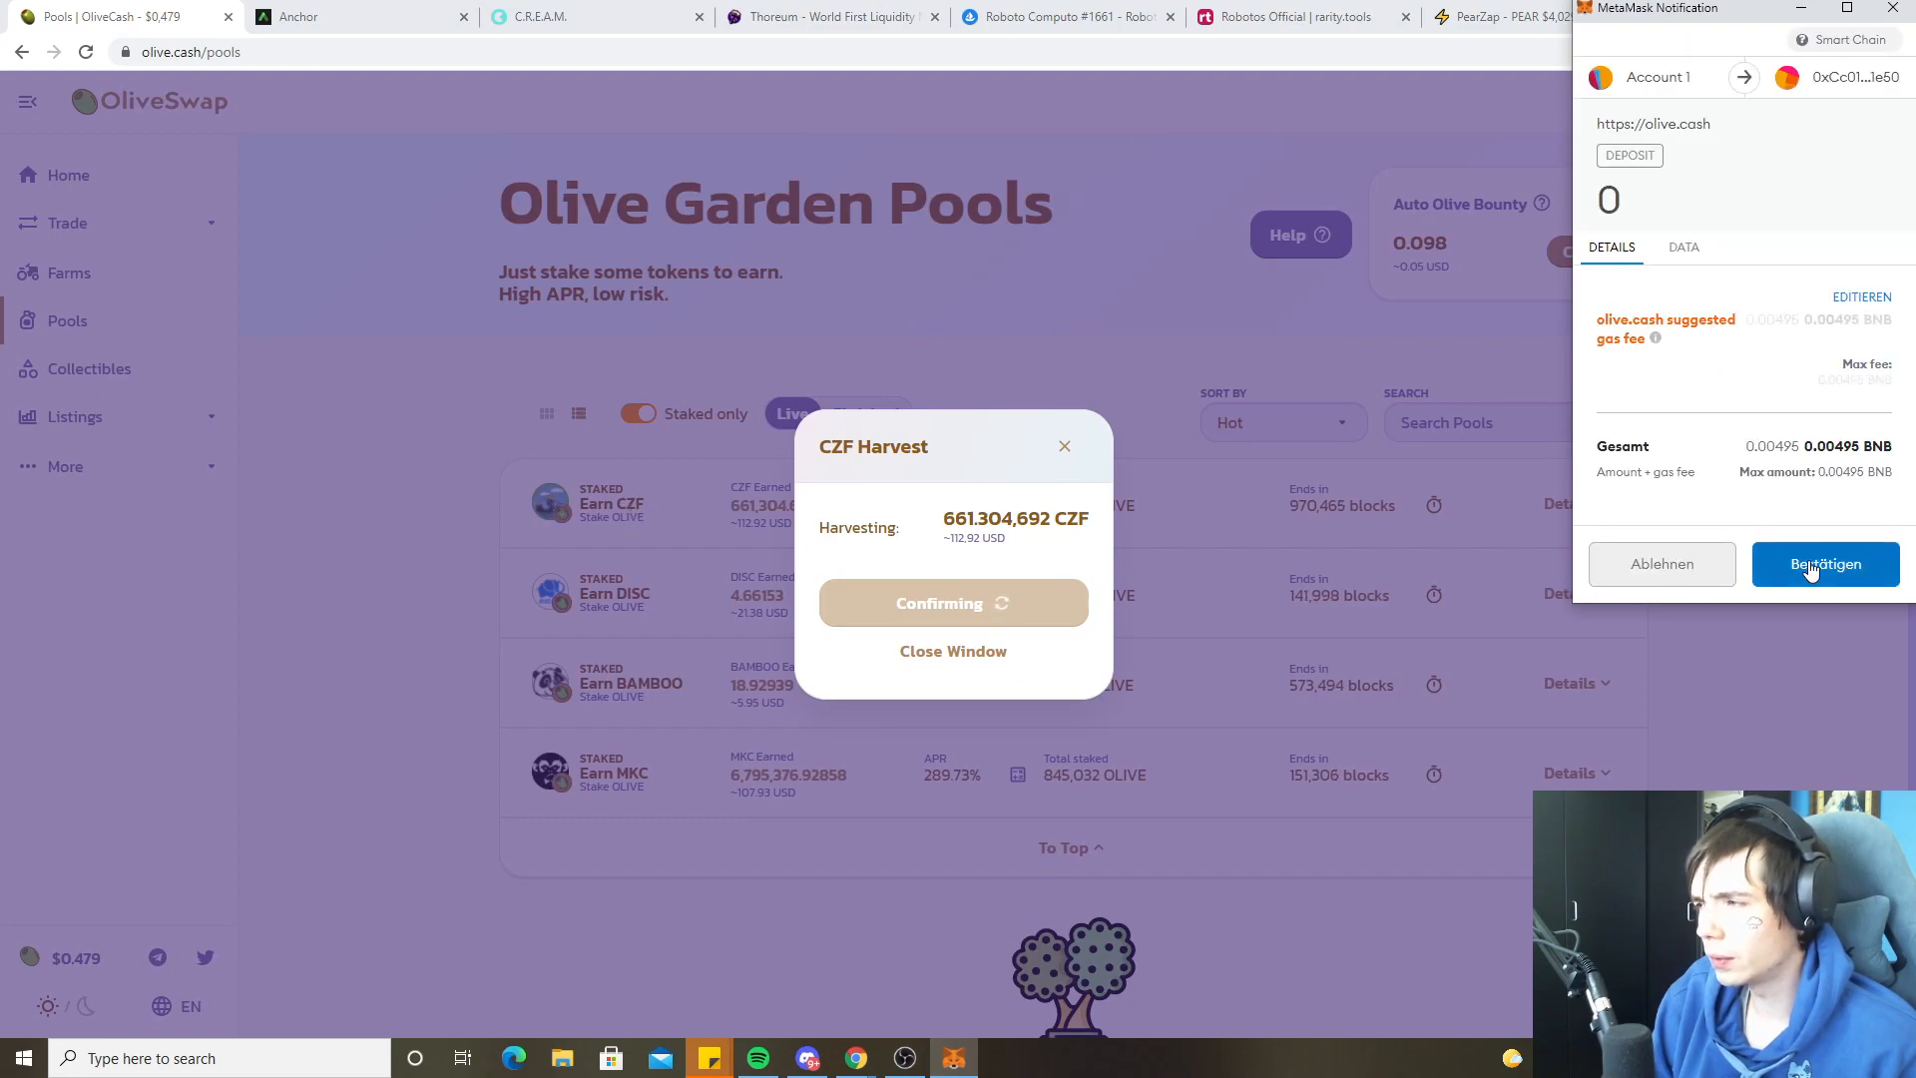
pyautogui.click(1824, 562)
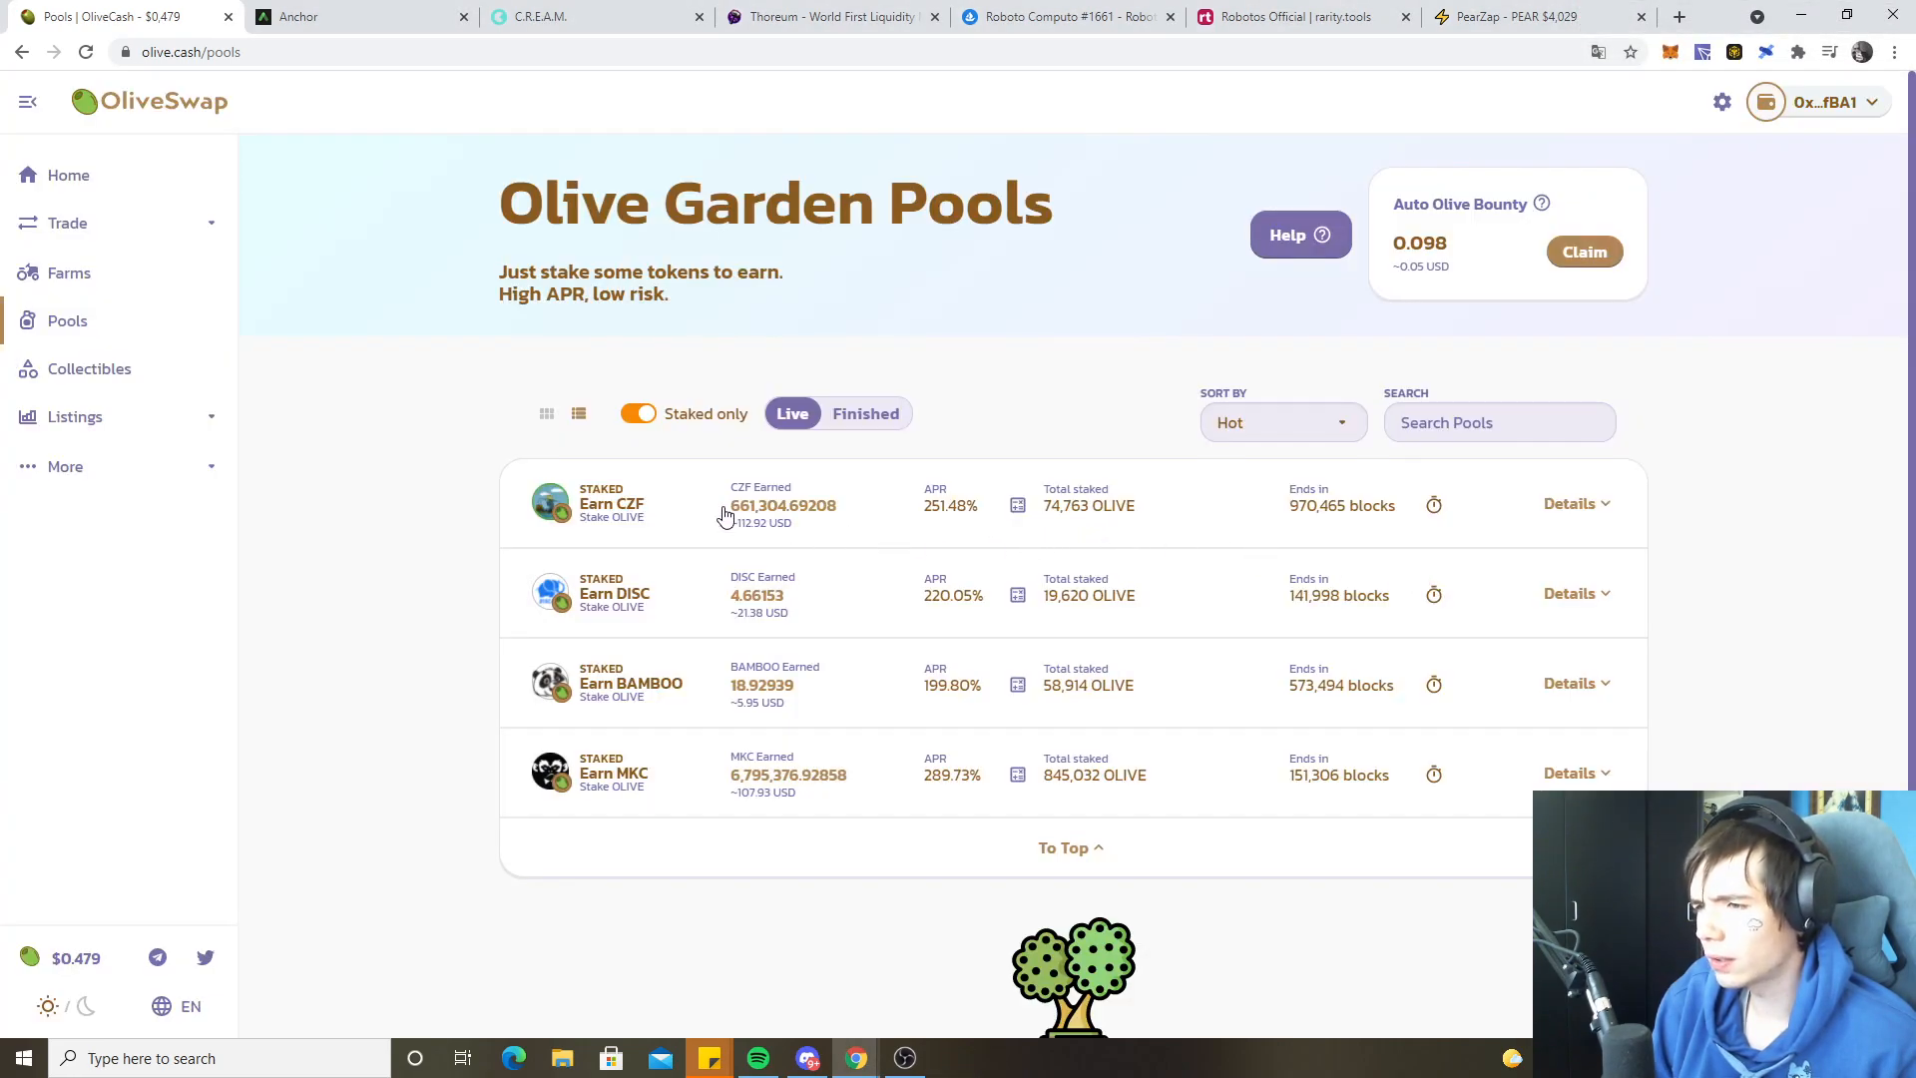
pyautogui.click(1570, 502)
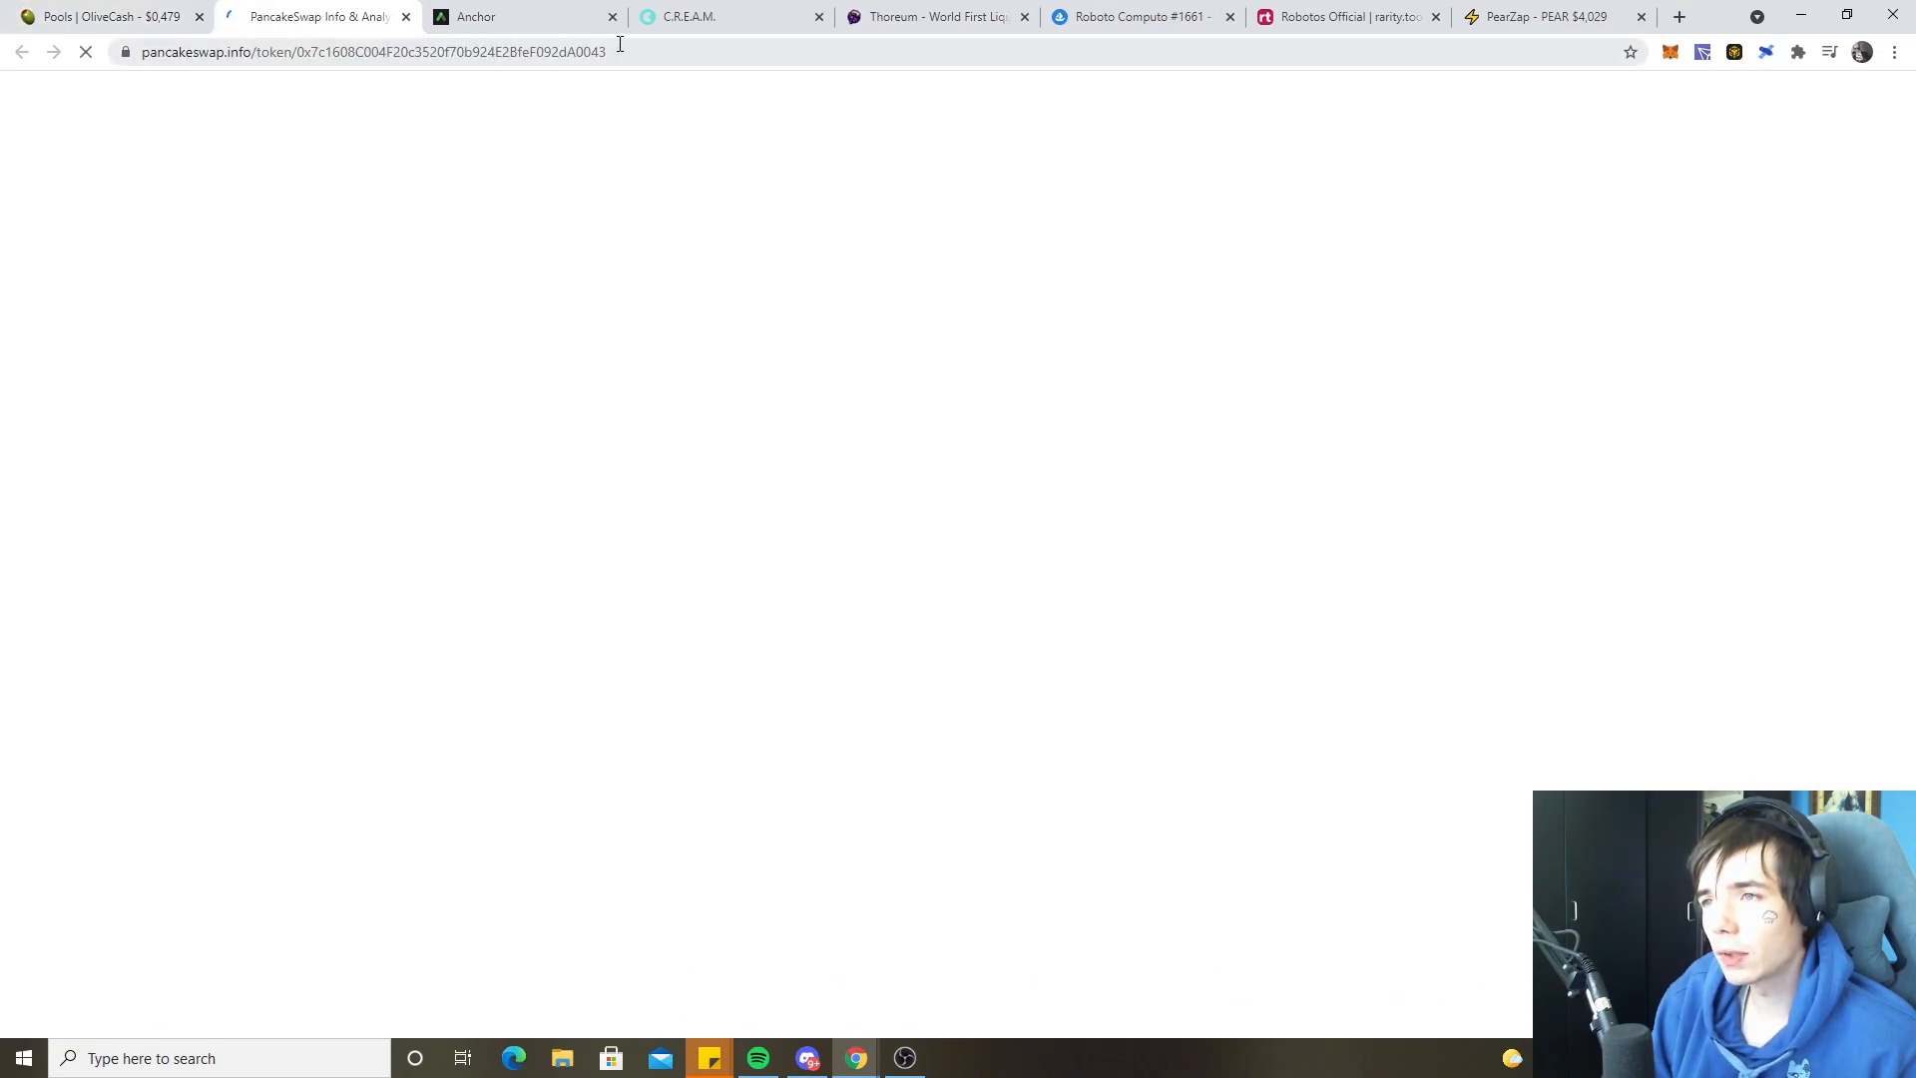
# - Search PooCoin for CZF address 7c1608C004F20c3520f70b924E2BfeF092dA0043 to show CZF/BNB
pyautogui.rightClick(354, 51)
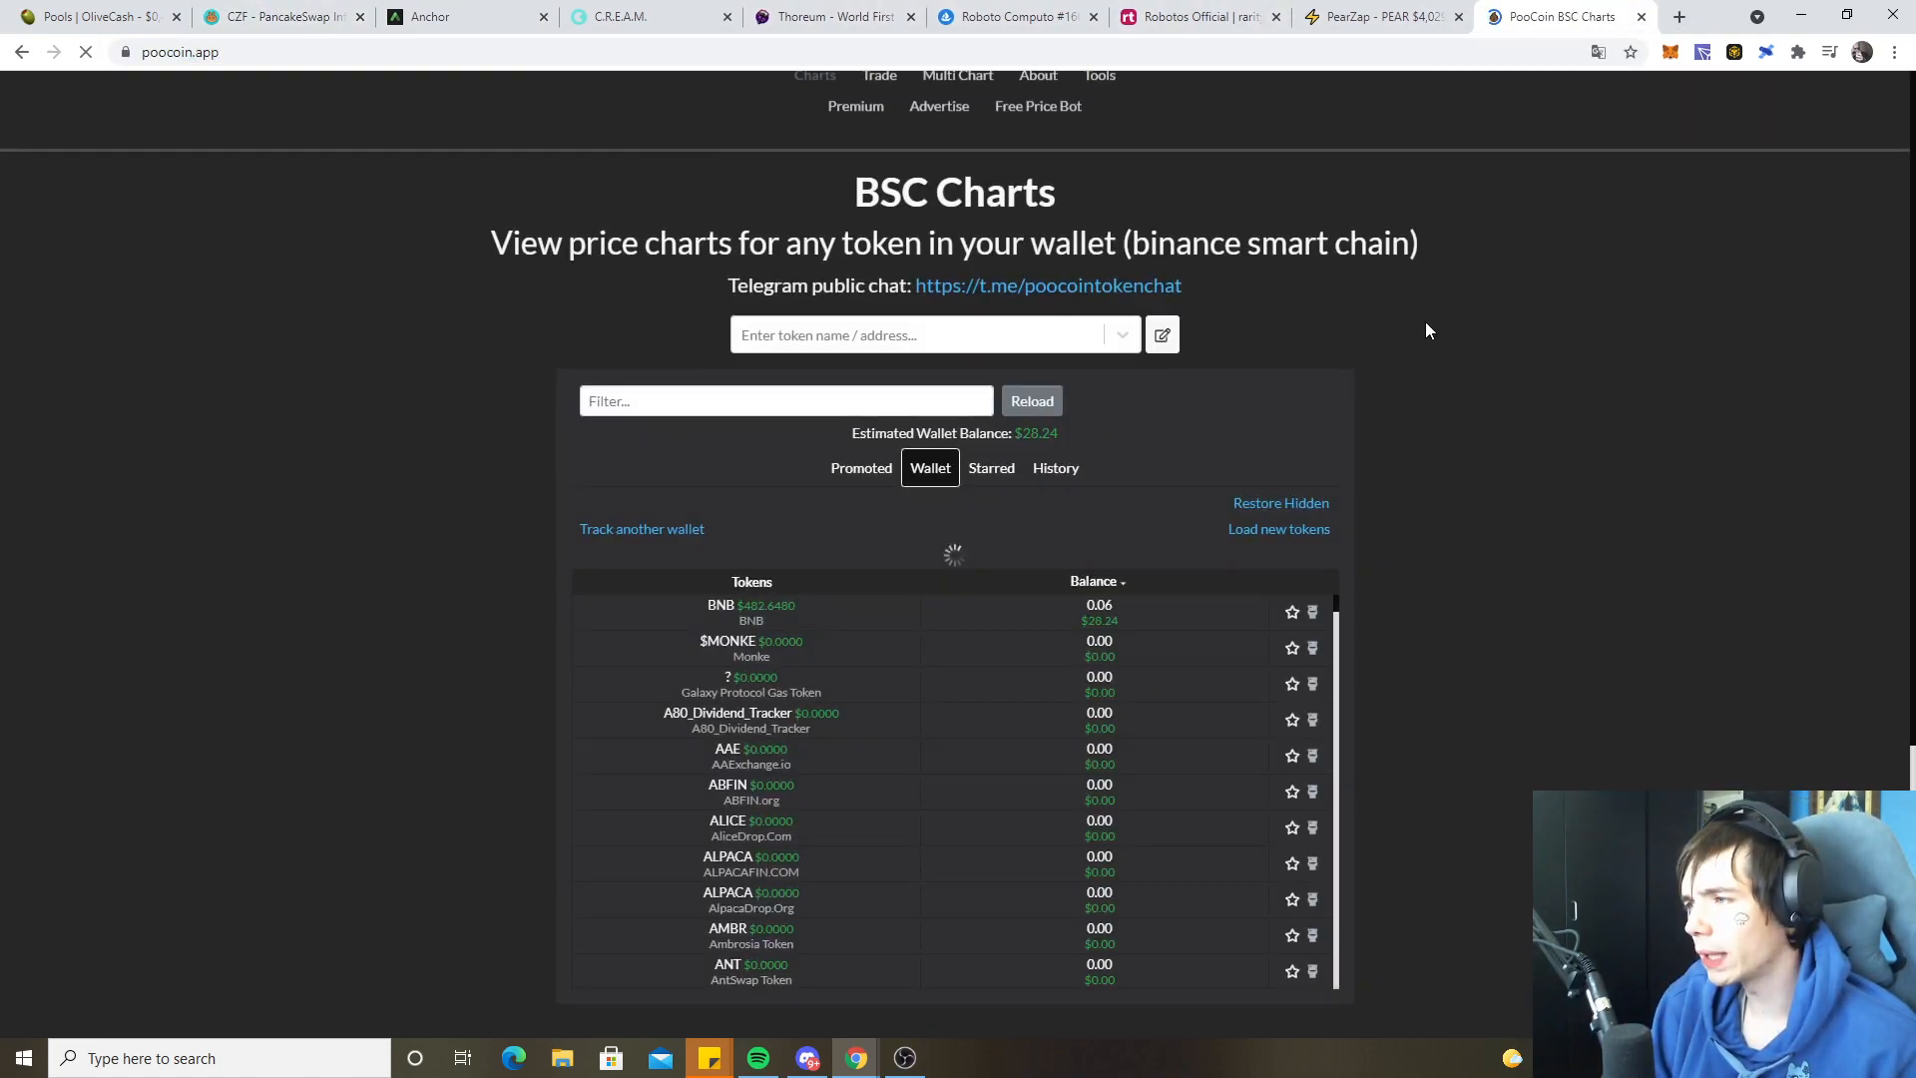
pyautogui.write('7c1608C004F20c3520f70b924E2BfeF092dA0043')
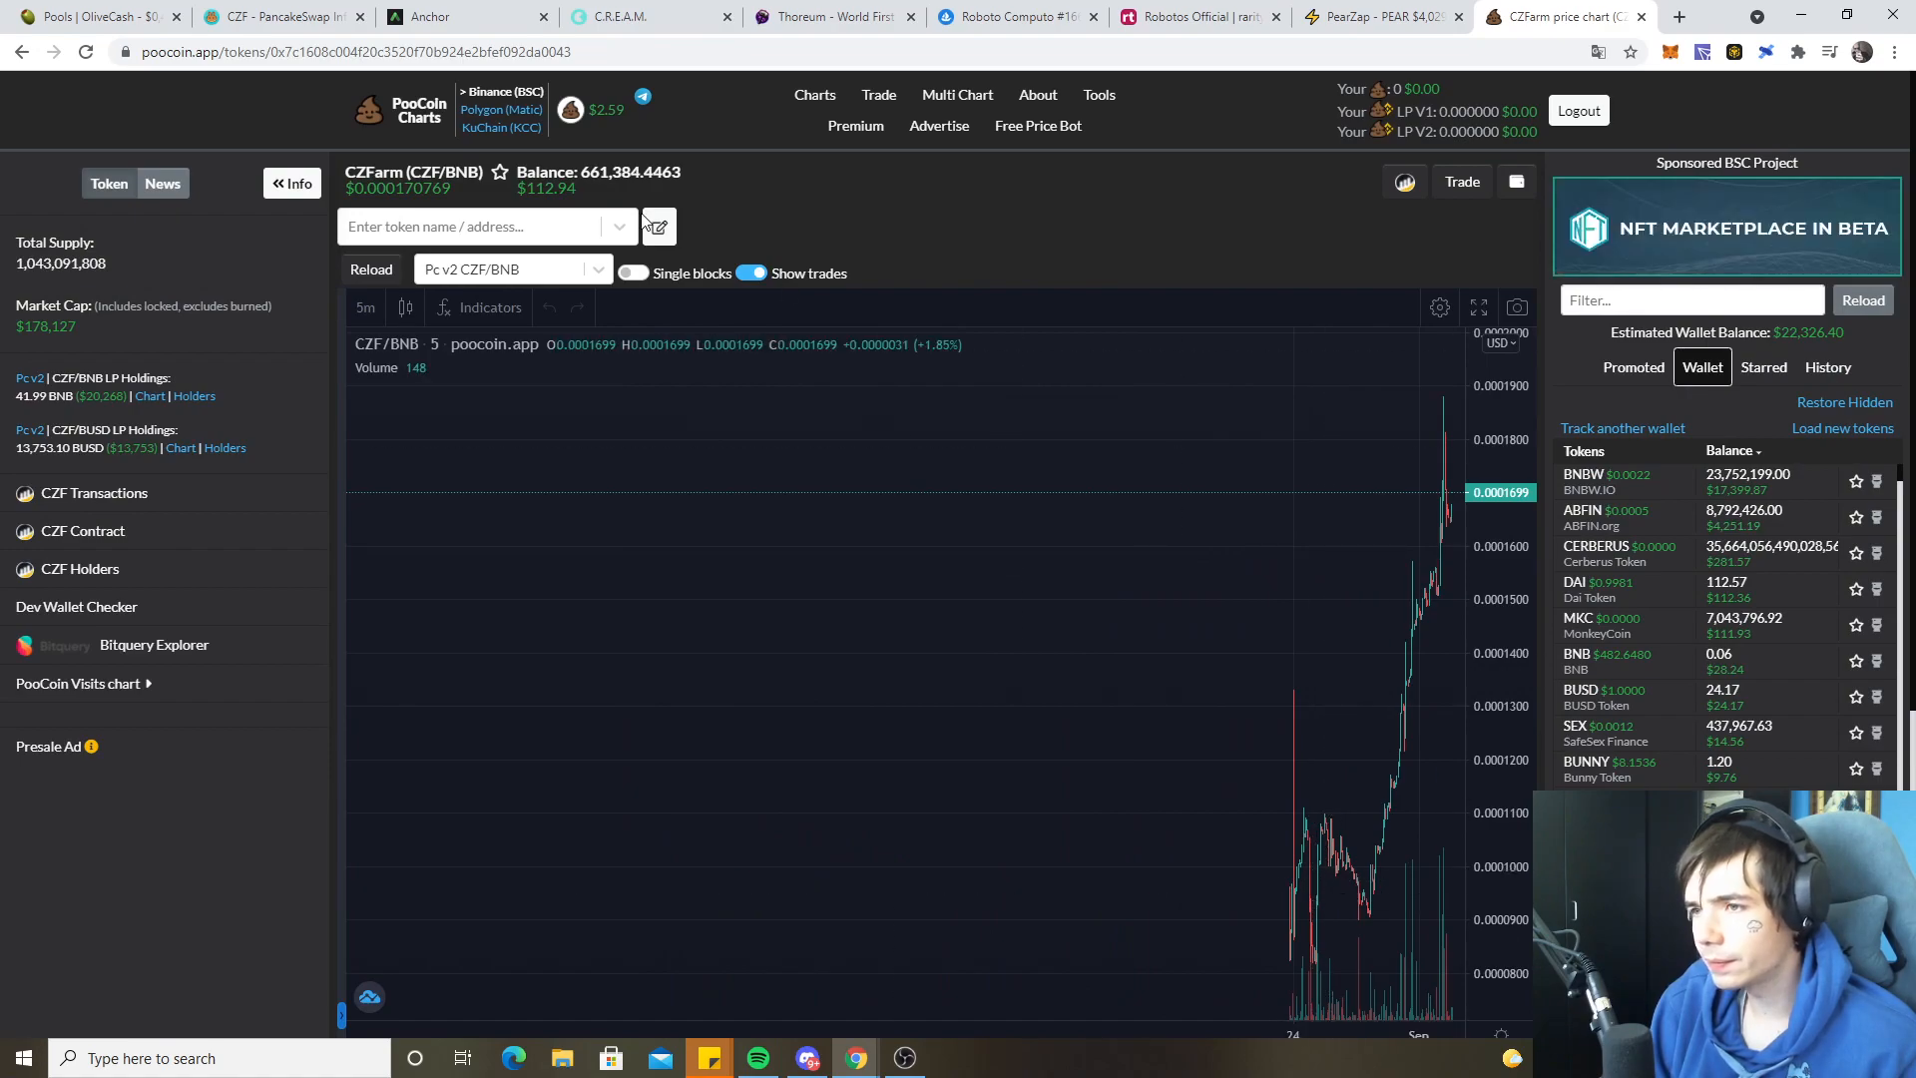
pyautogui.moveTo(1461, 180)
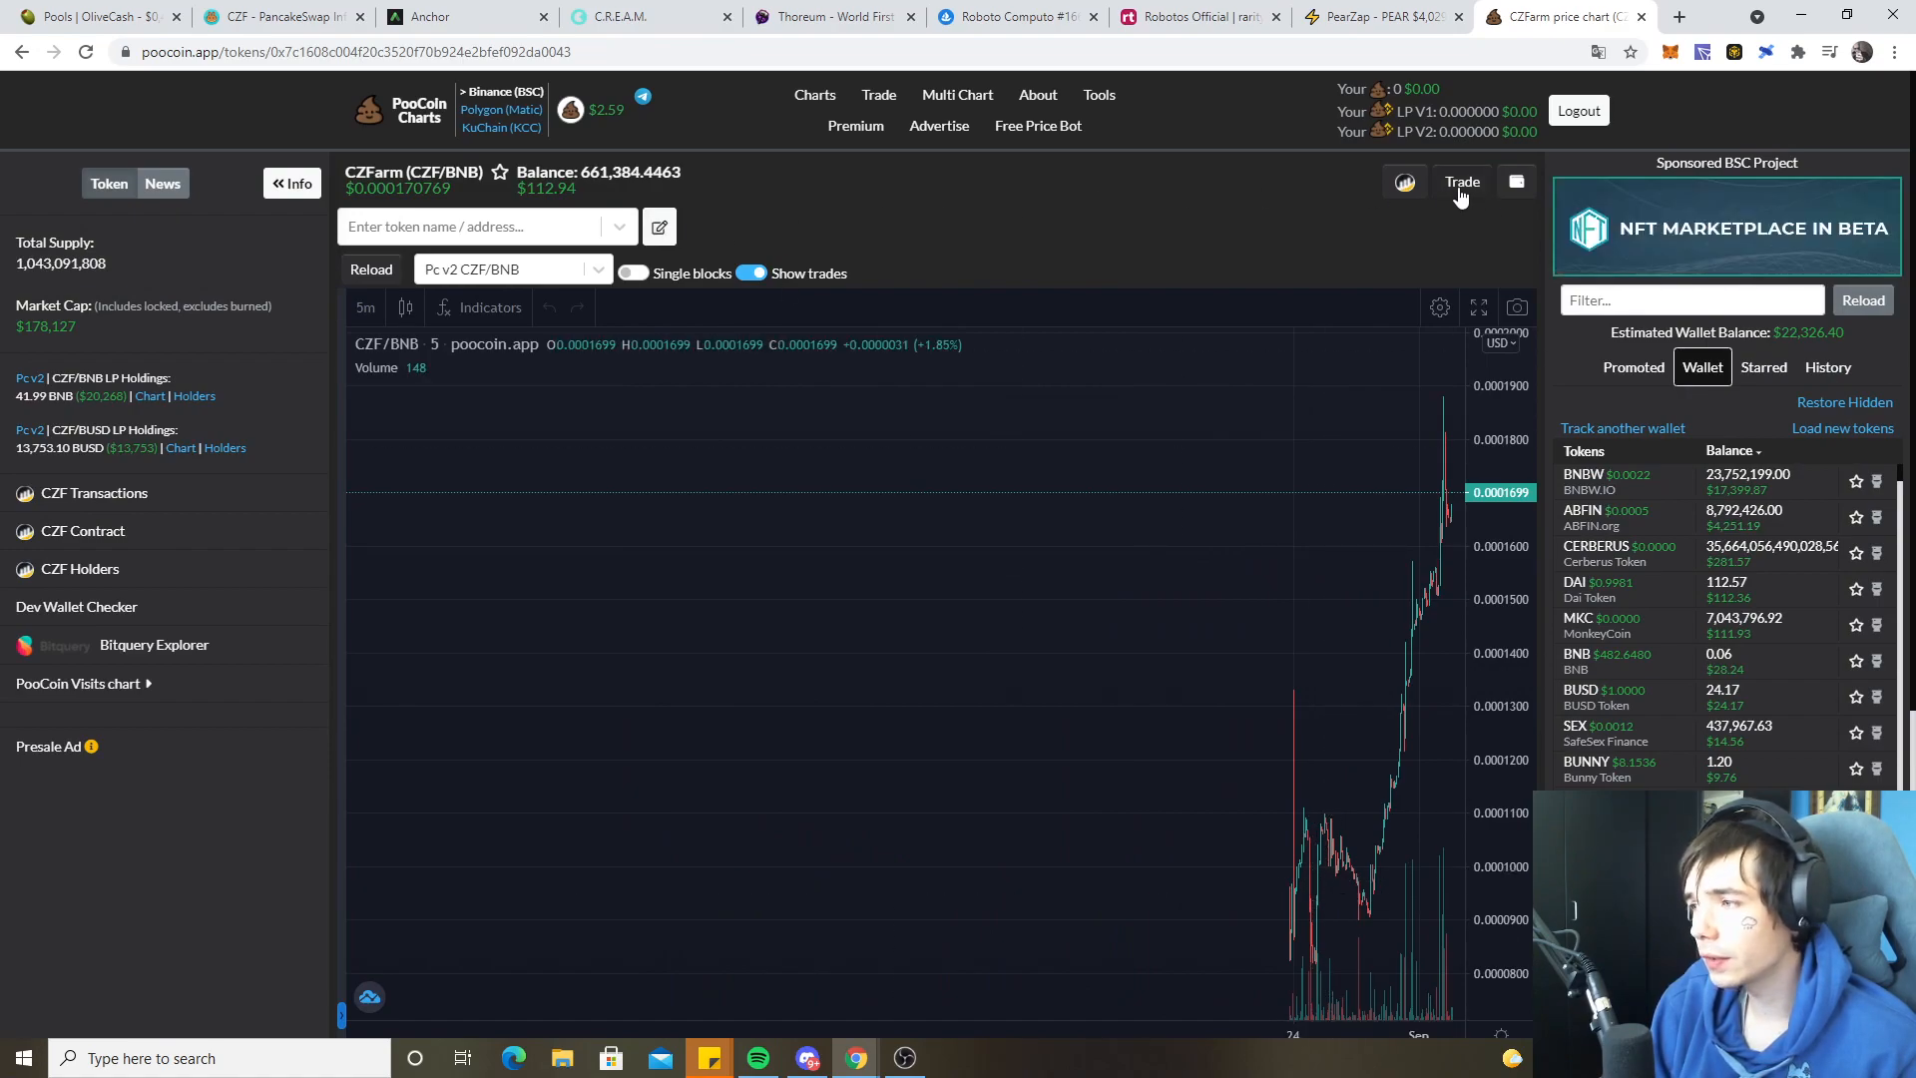
# - Approve CZF spending, then swap all 661,384 CZF for about 0.232 BNB
pyautogui.click(1461, 181)
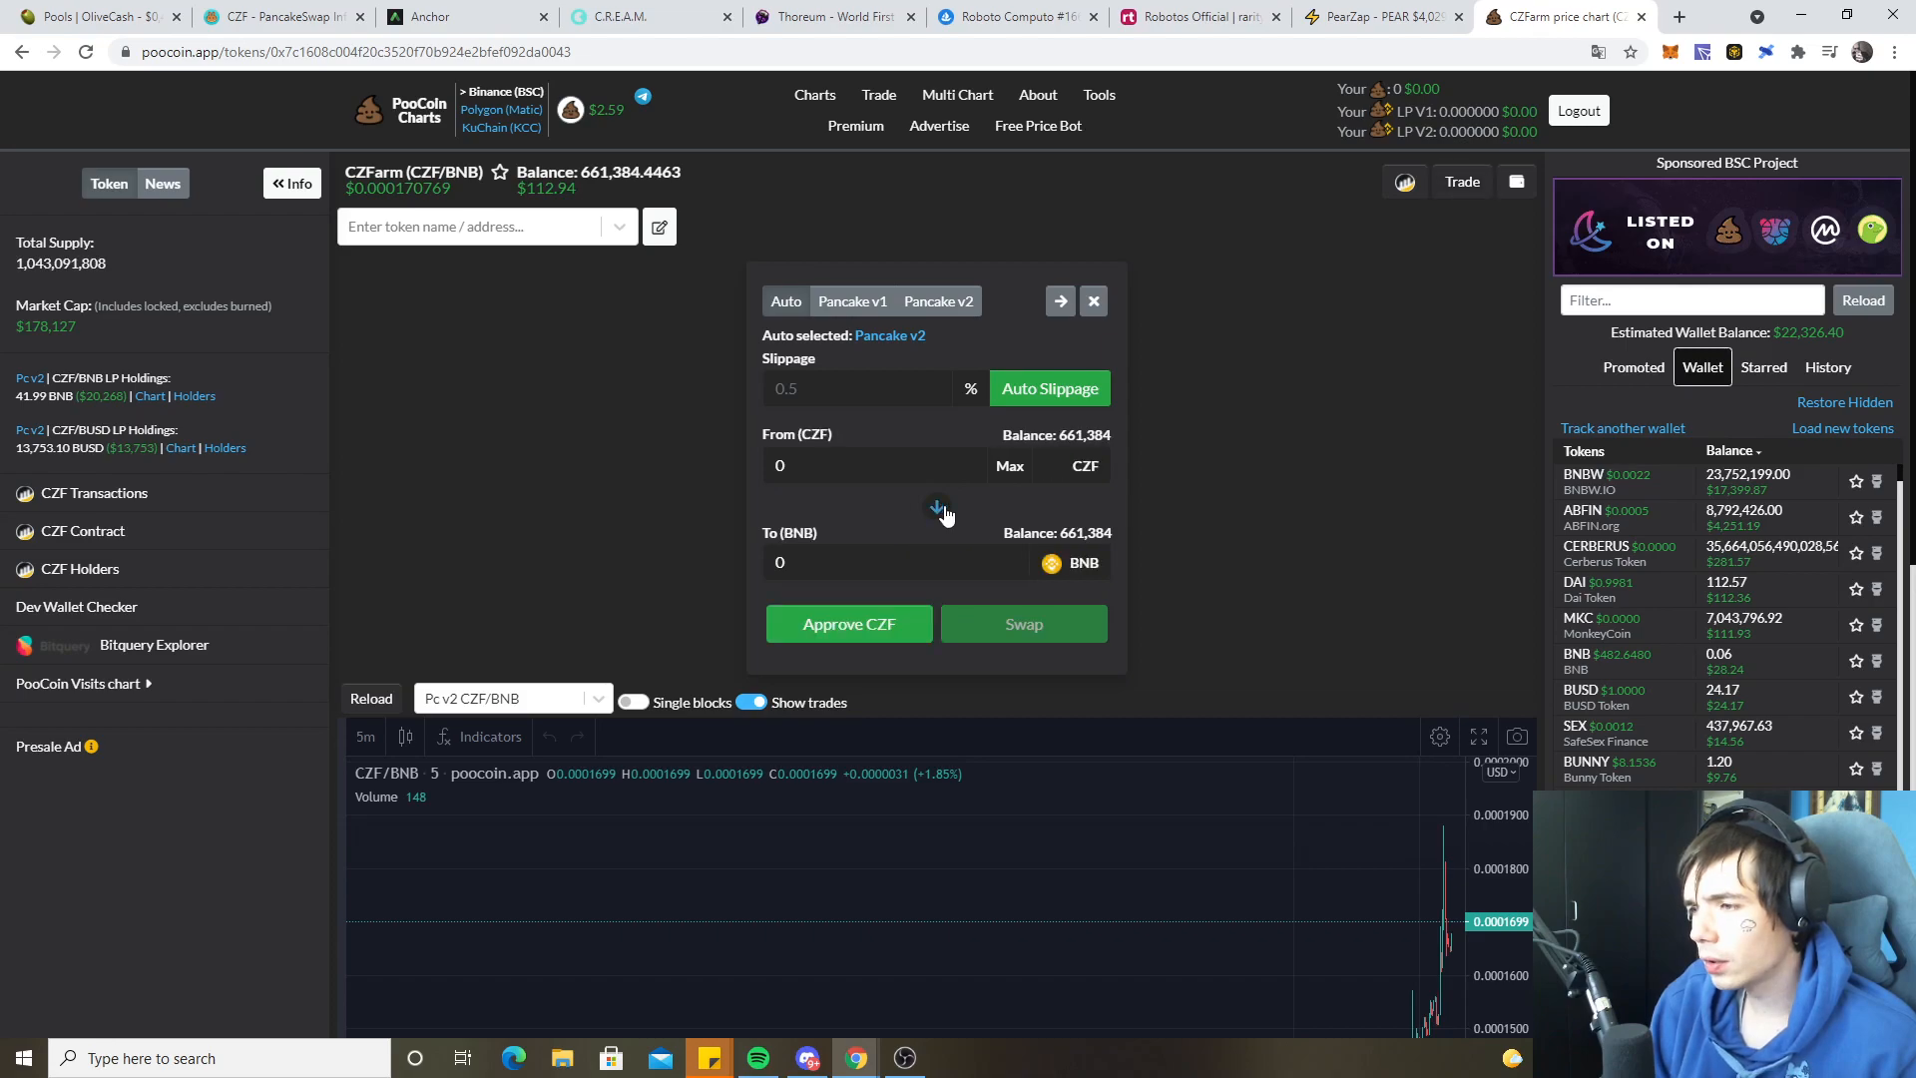
pyautogui.click(1008, 466)
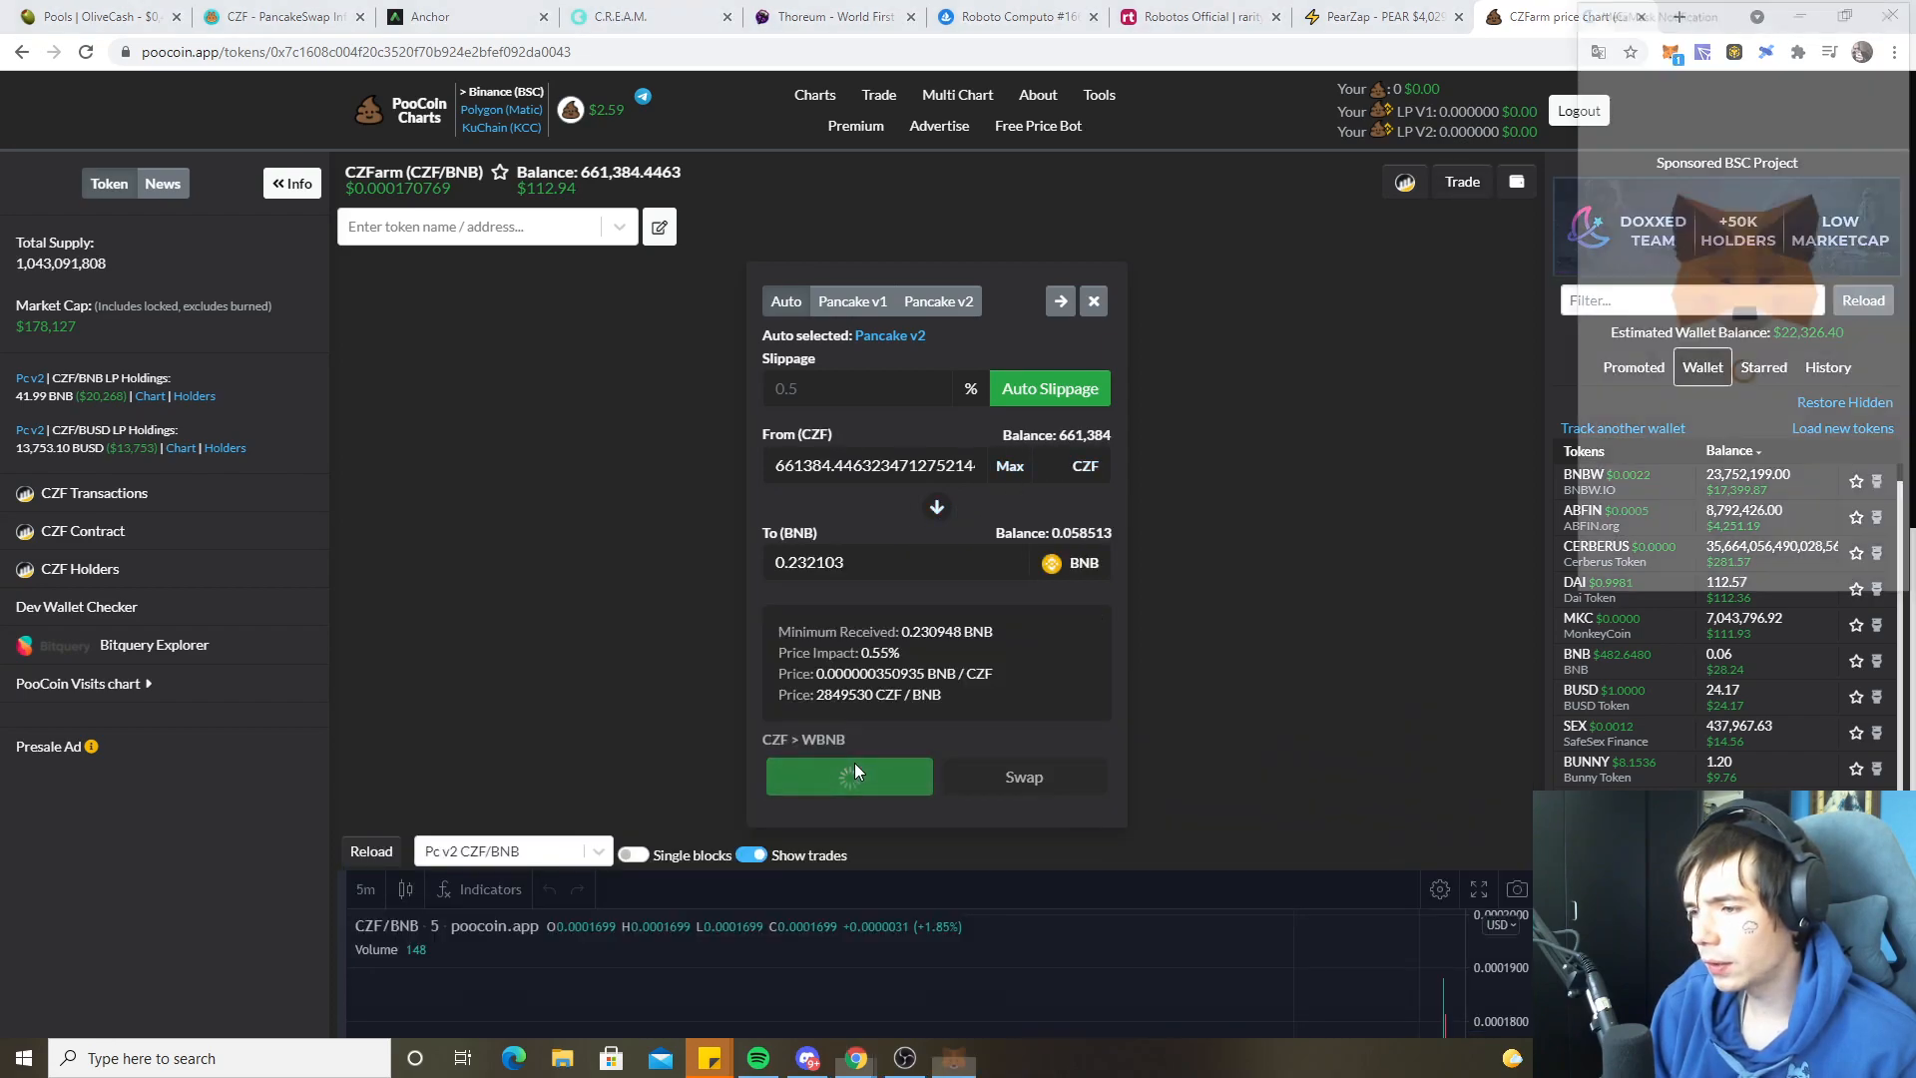
pyautogui.click(849, 777)
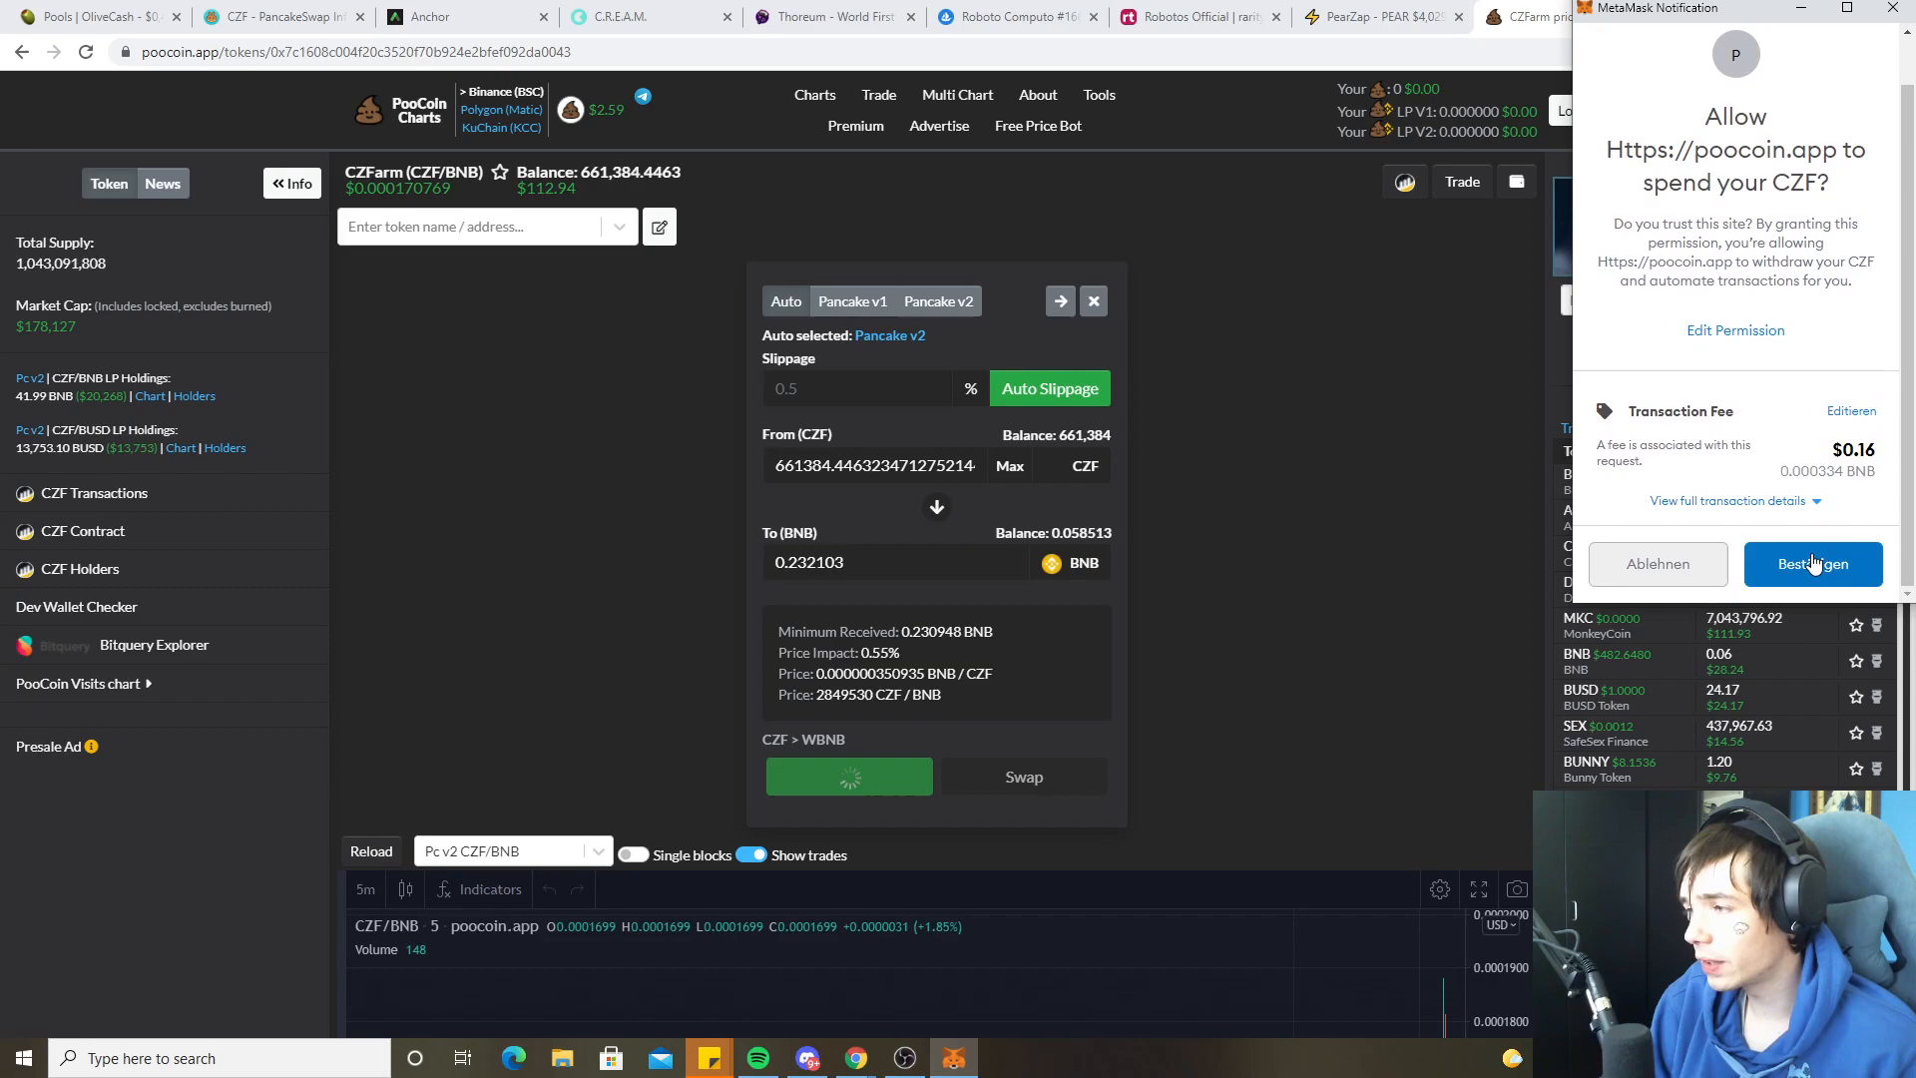
pyautogui.click(1813, 563)
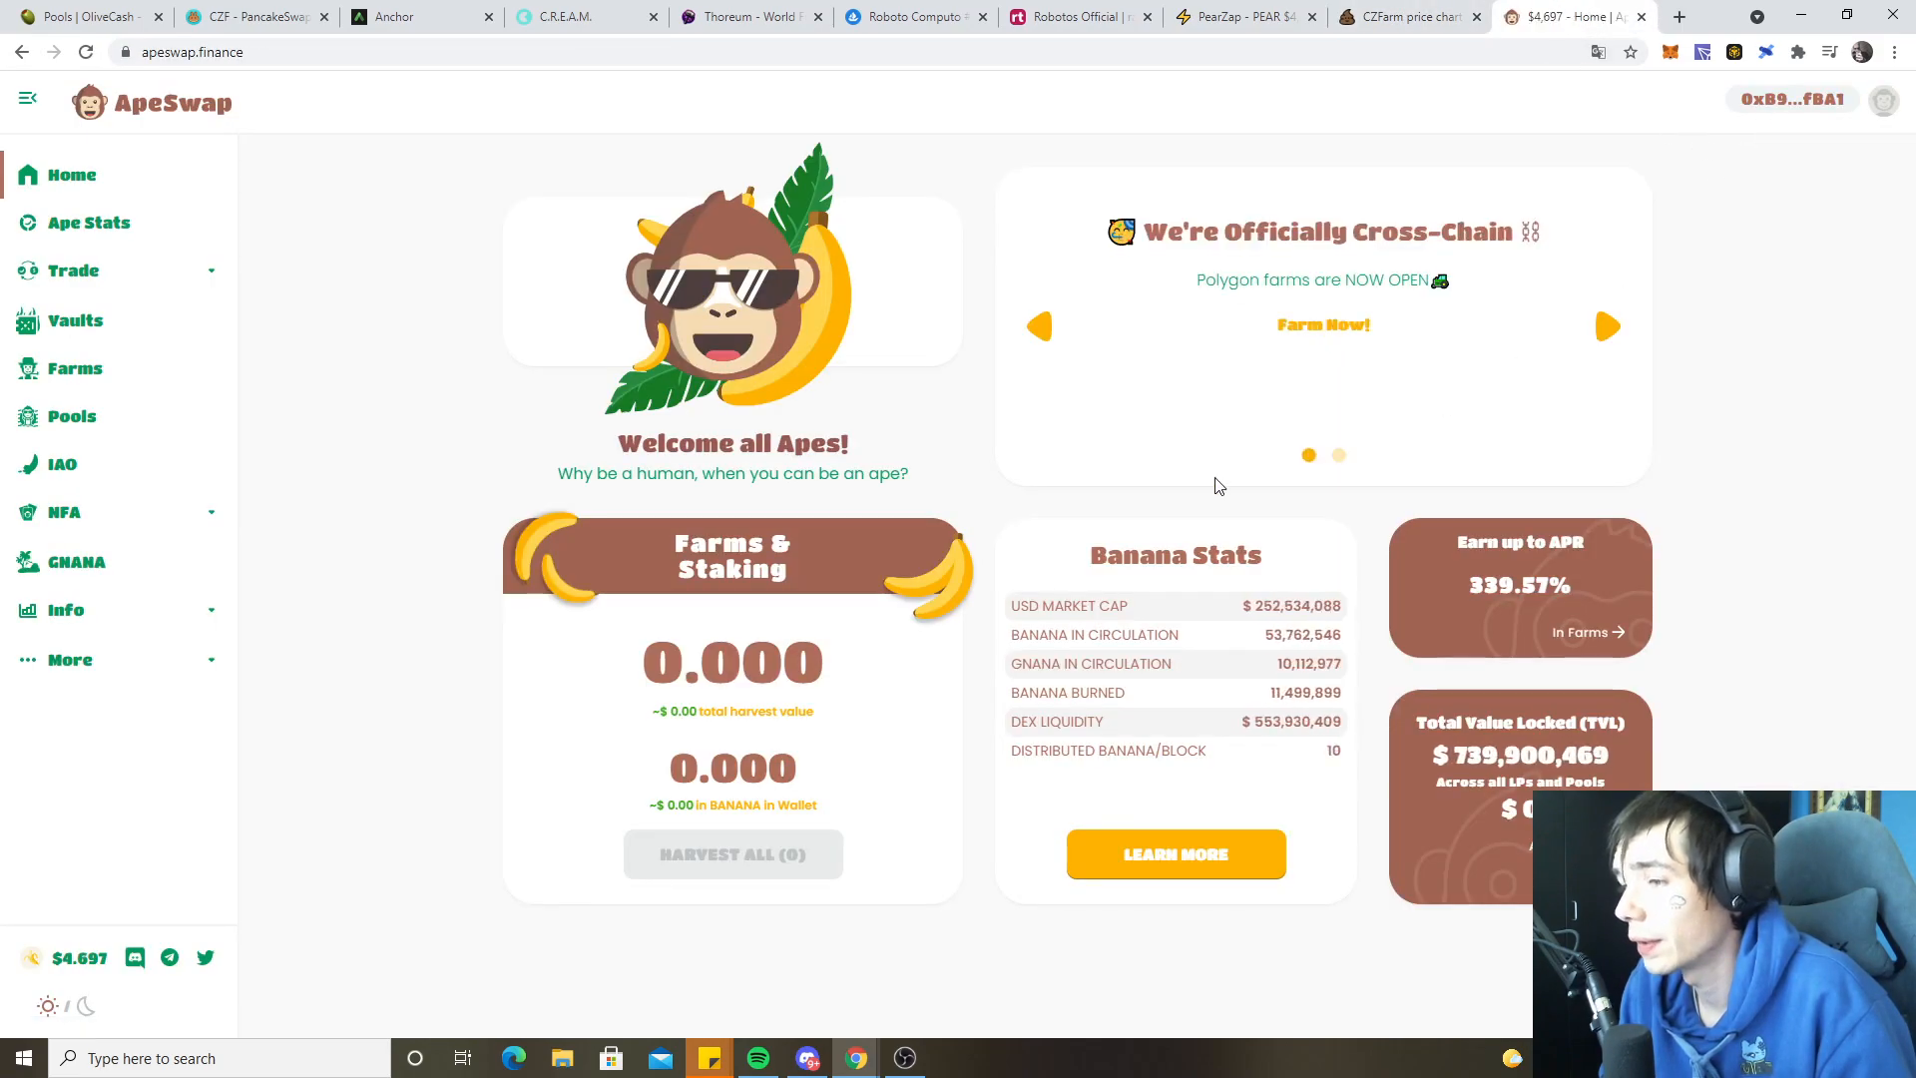
pyautogui.click(73, 271)
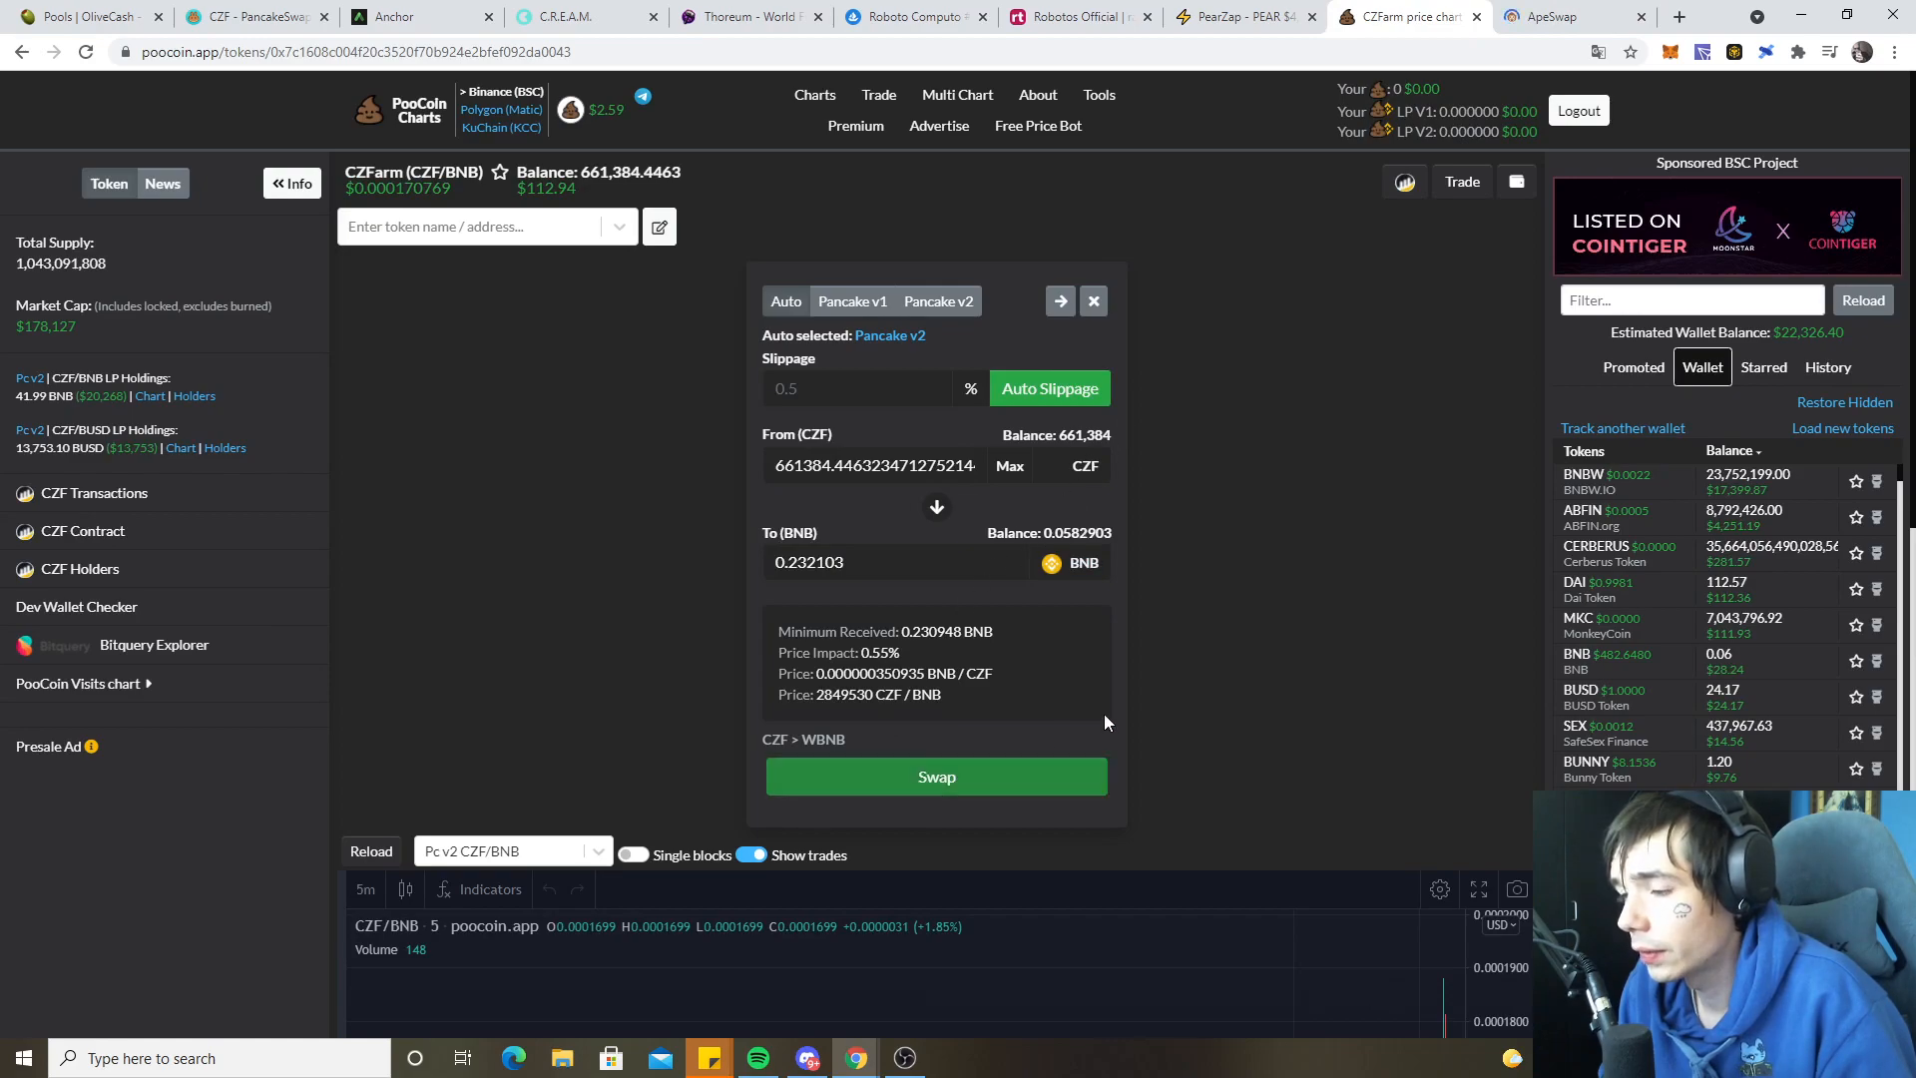
pyautogui.click(936, 777)
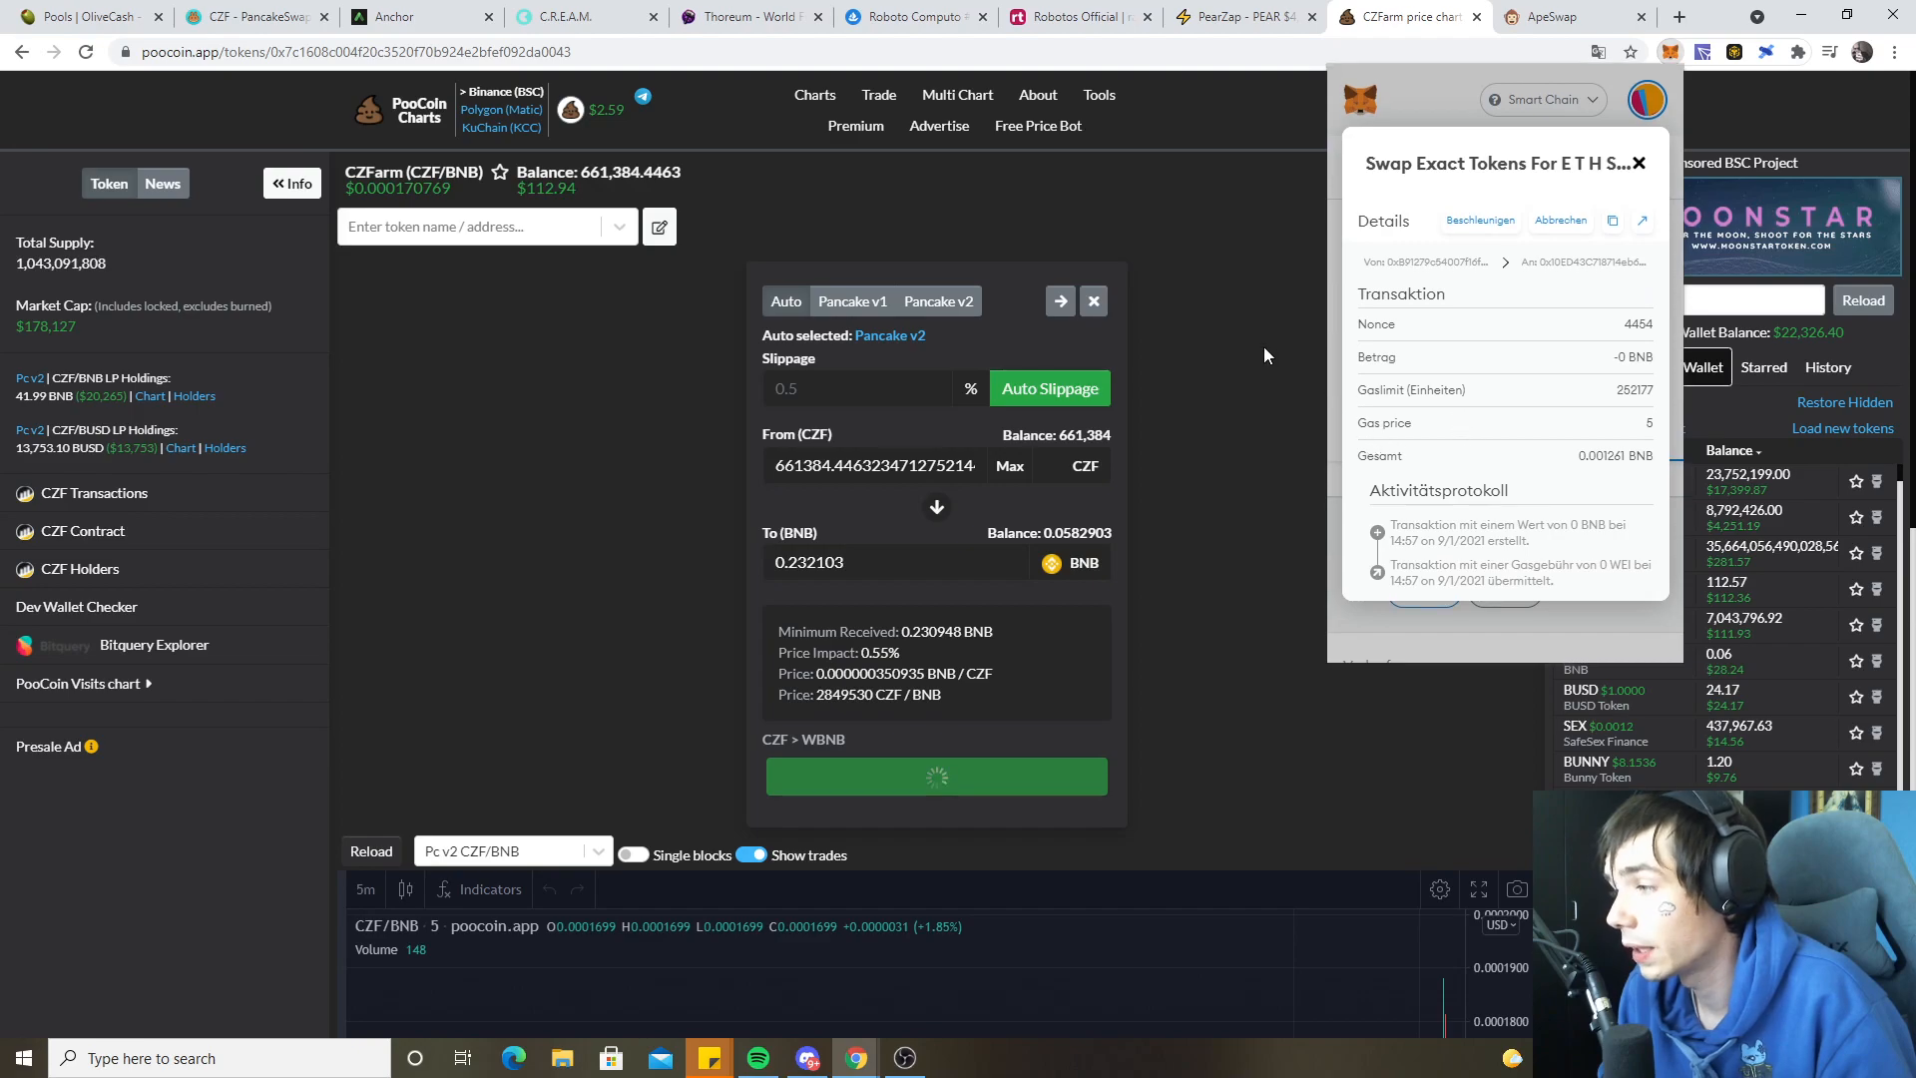
# - Swap all 7,043,790 MKC for about 0.2305 BNB and confirm in MetaMask
pyautogui.click(1564, 16)
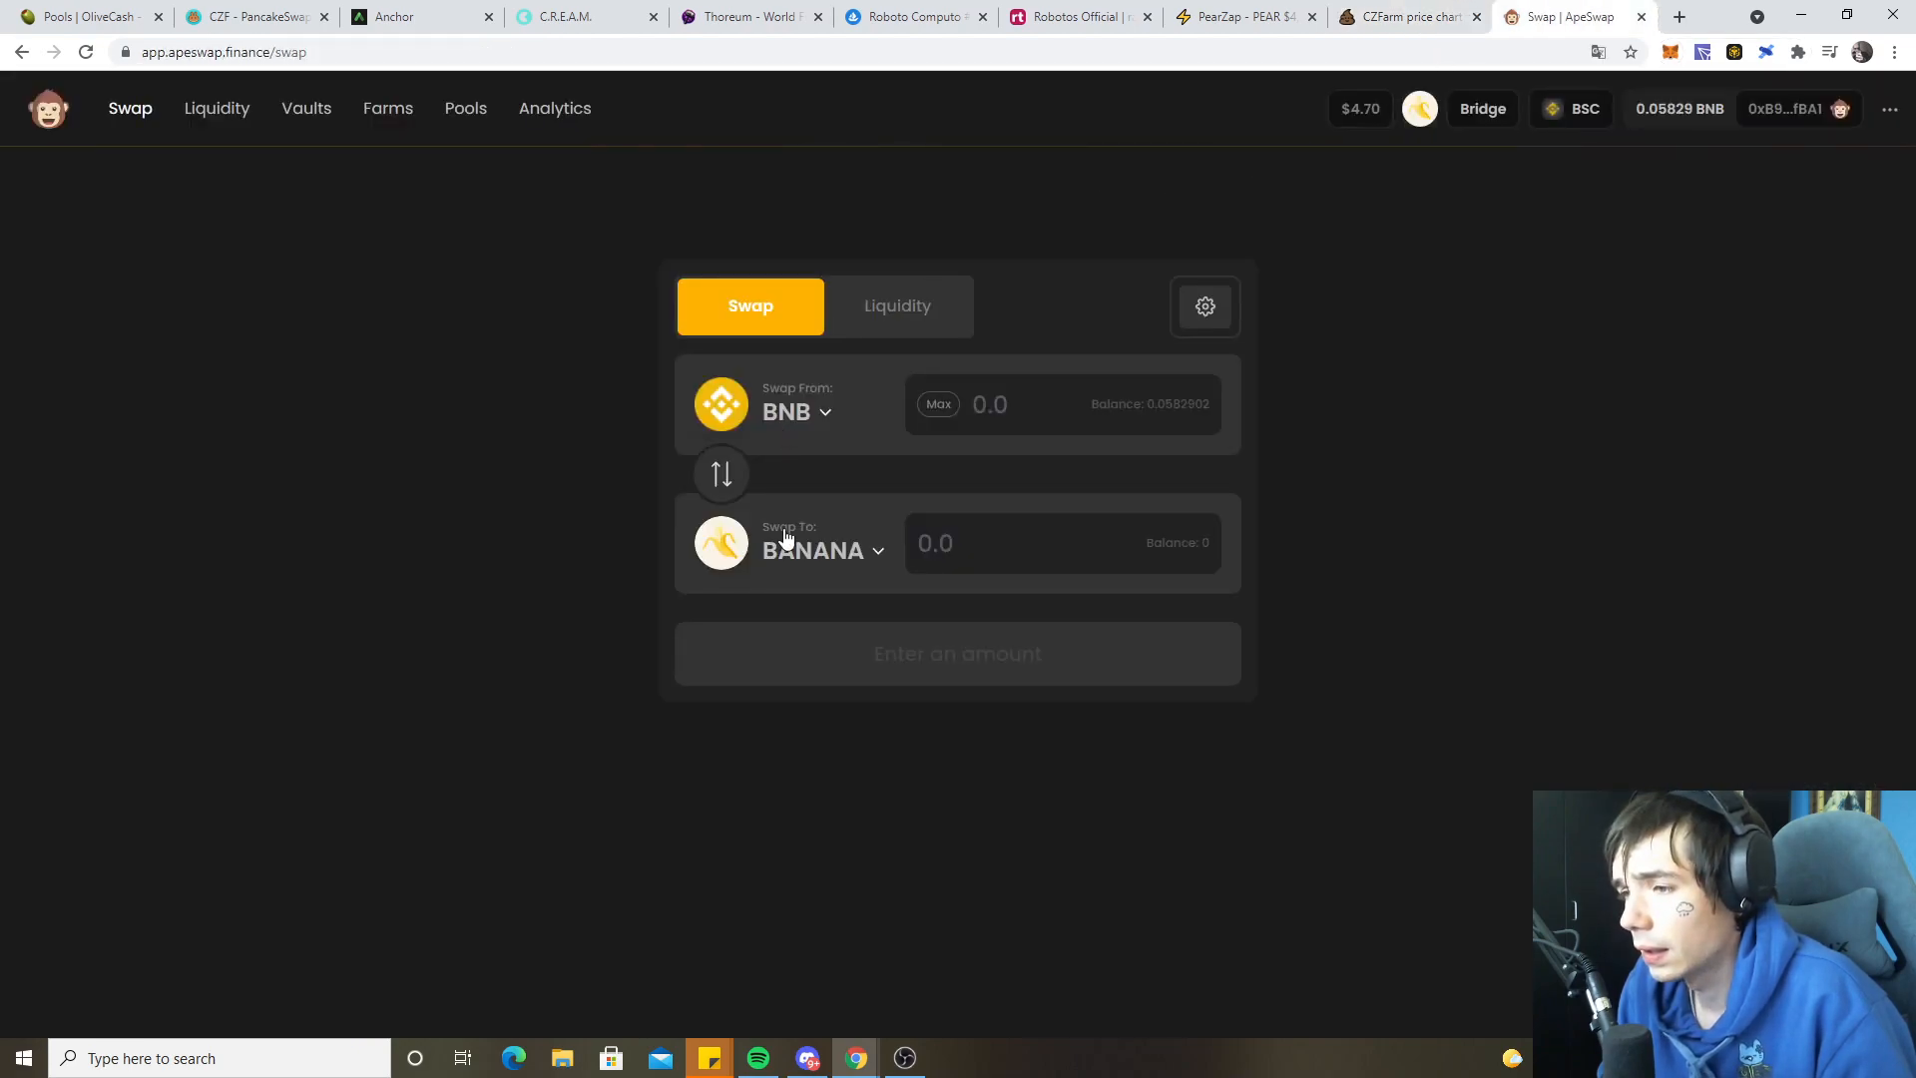
pyautogui.click(812, 550)
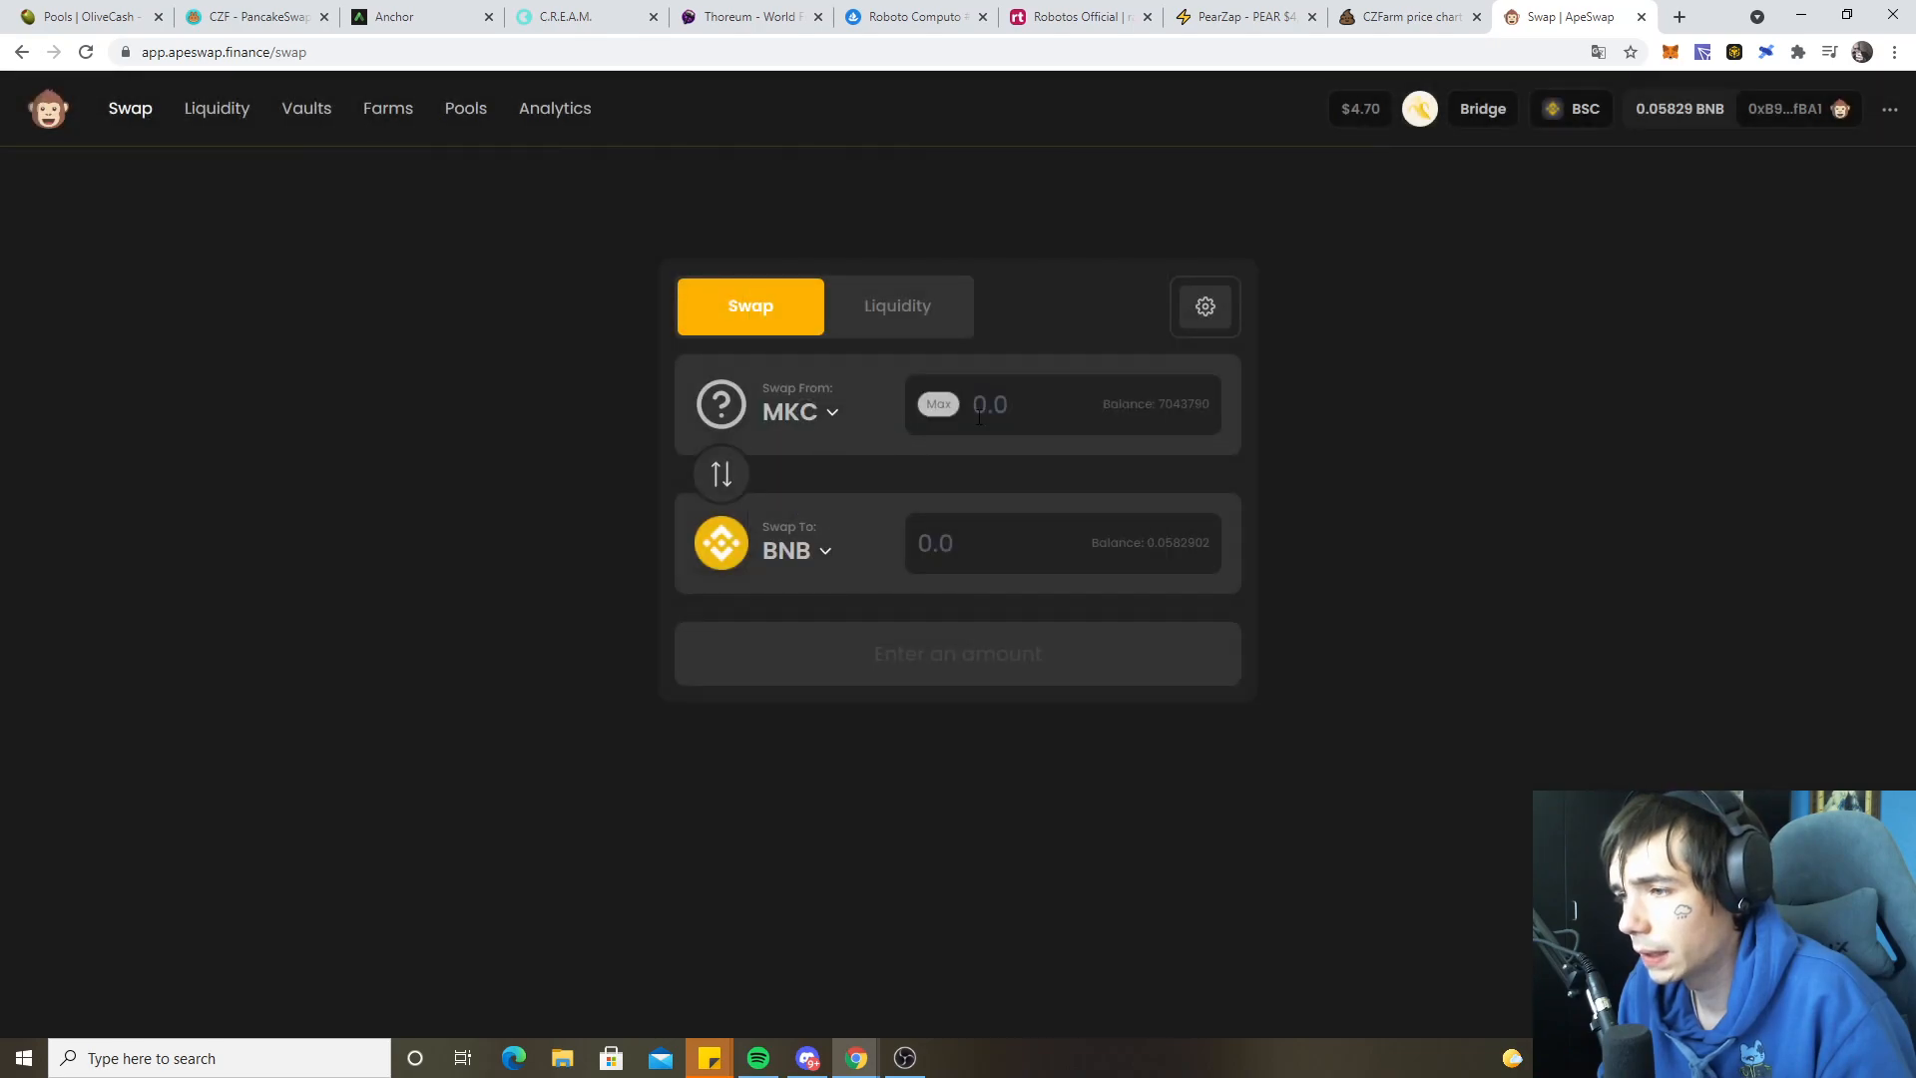
pyautogui.click(937, 403)
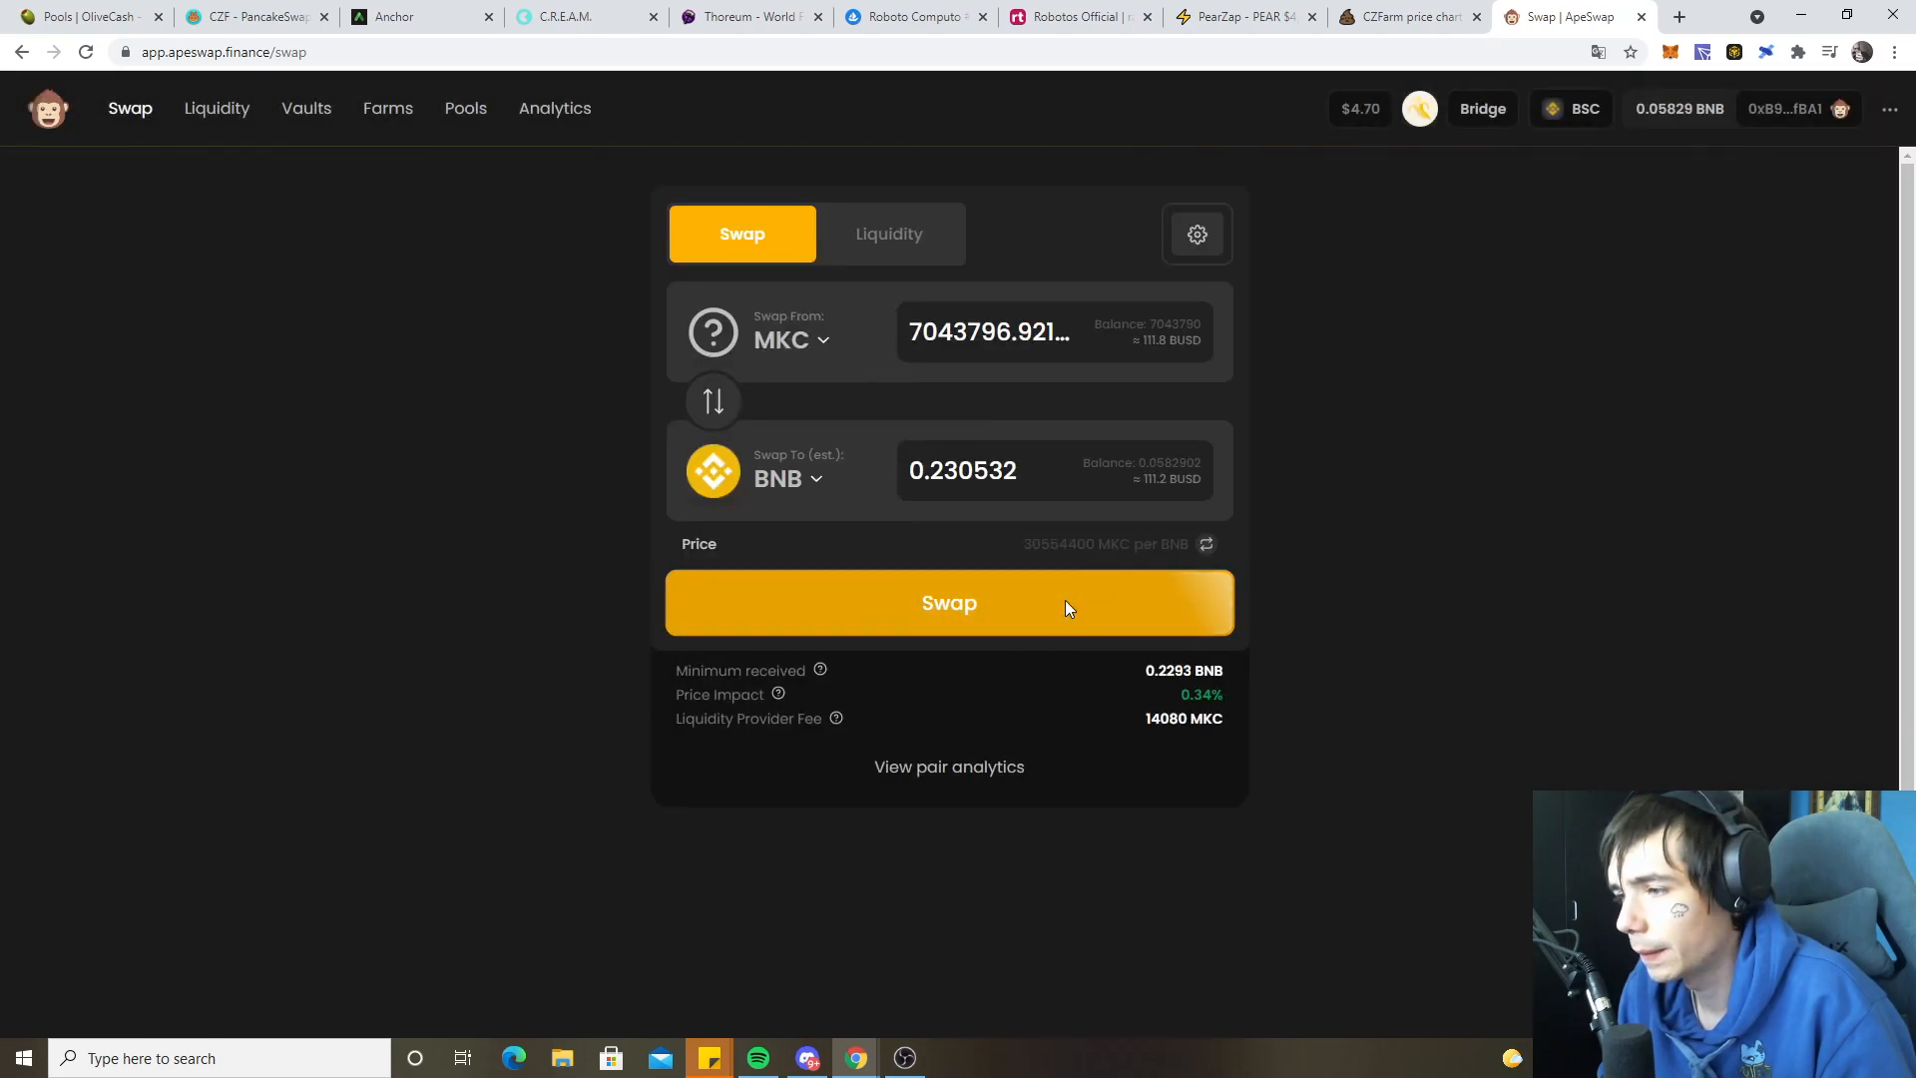
pyautogui.click(949, 603)
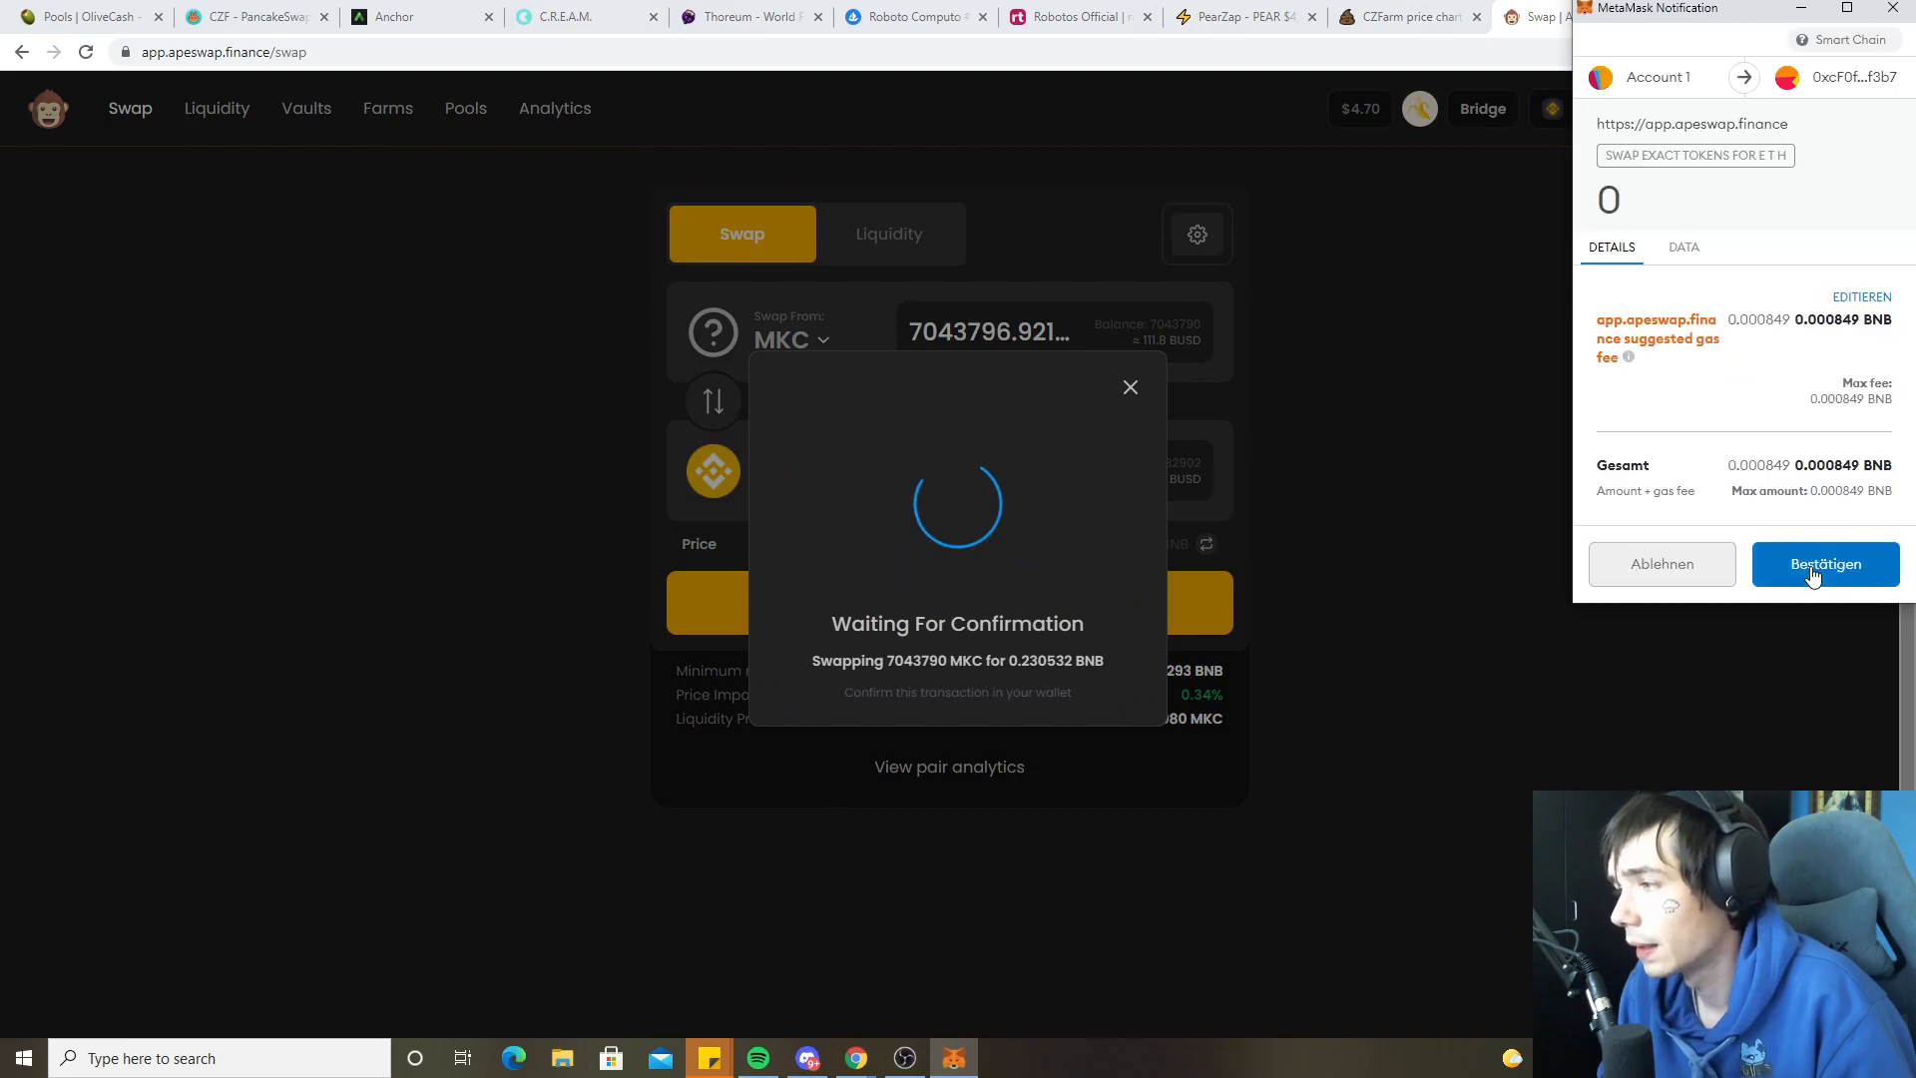
pyautogui.click(1825, 562)
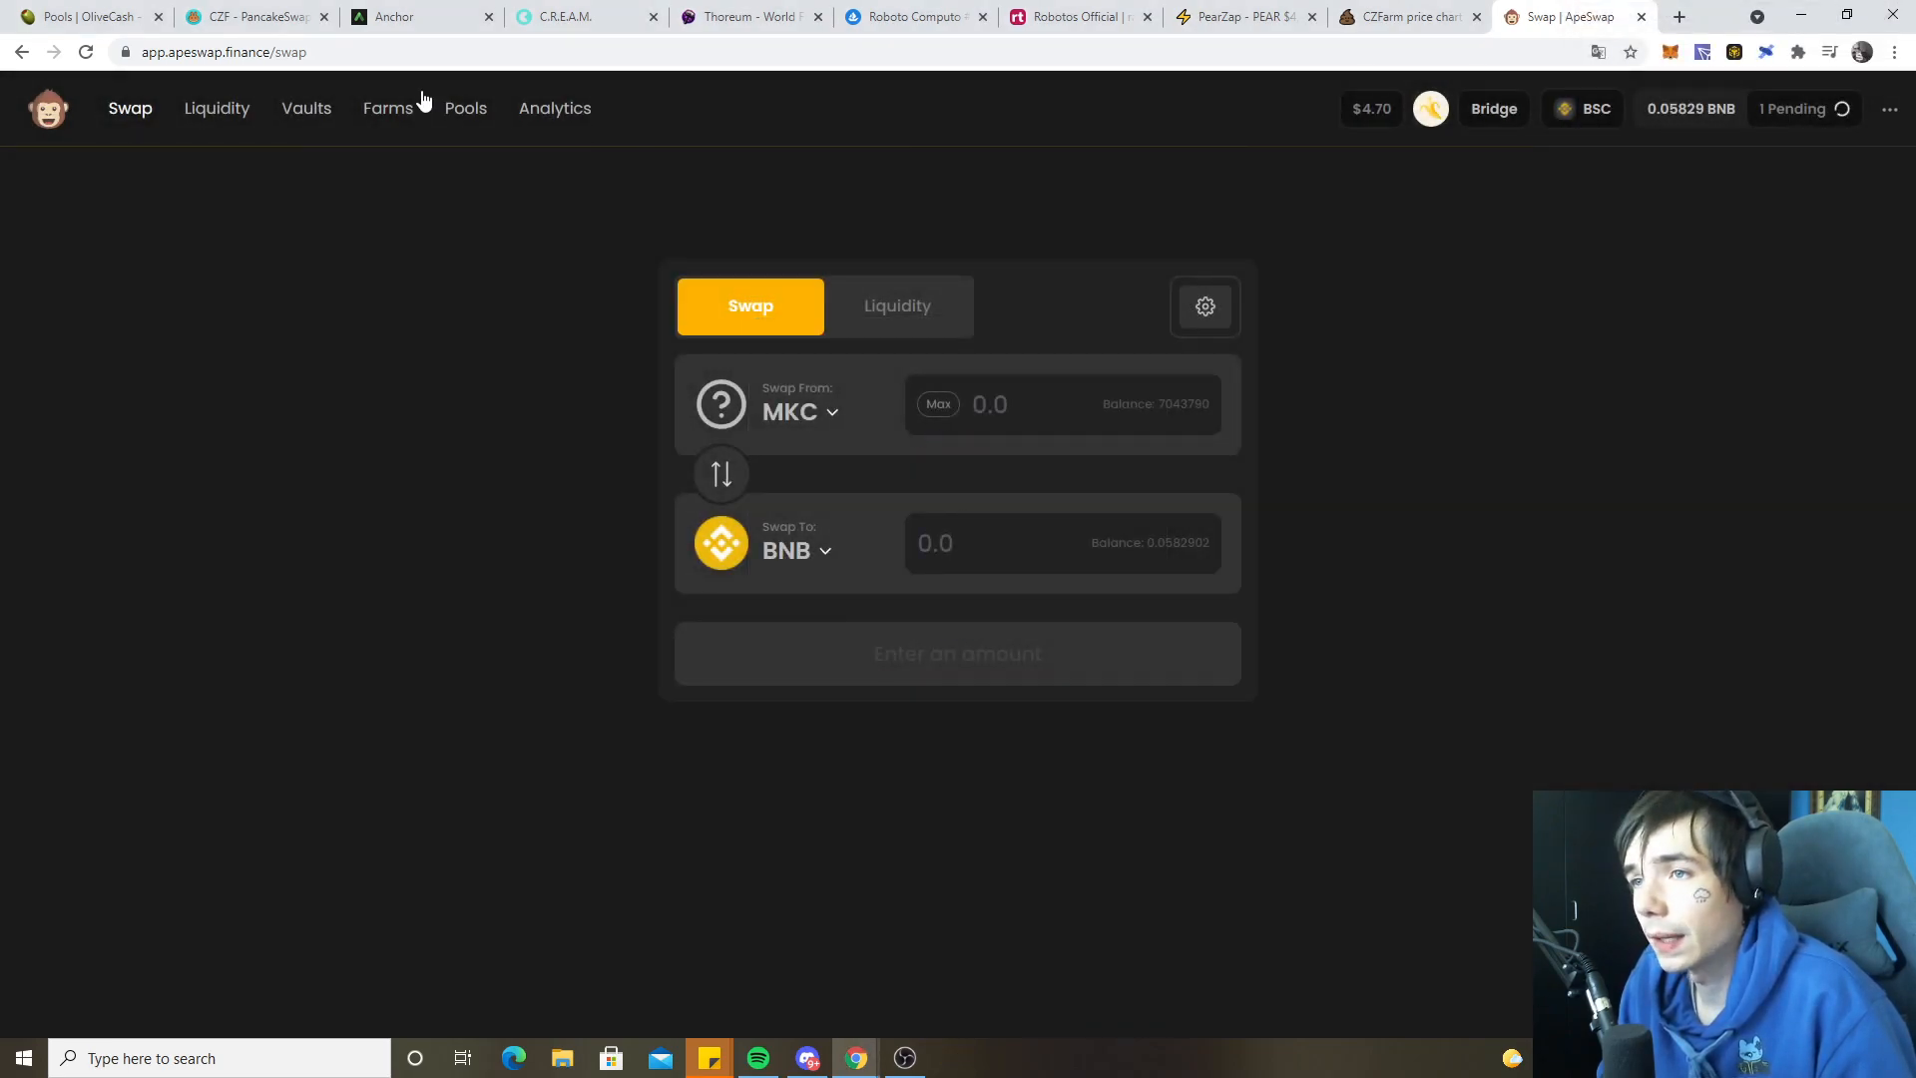
# - Compare ROI calculator estimates for the MKC and CZF pools on the 29,813 OLIVE stake
pyautogui.click(86, 16)
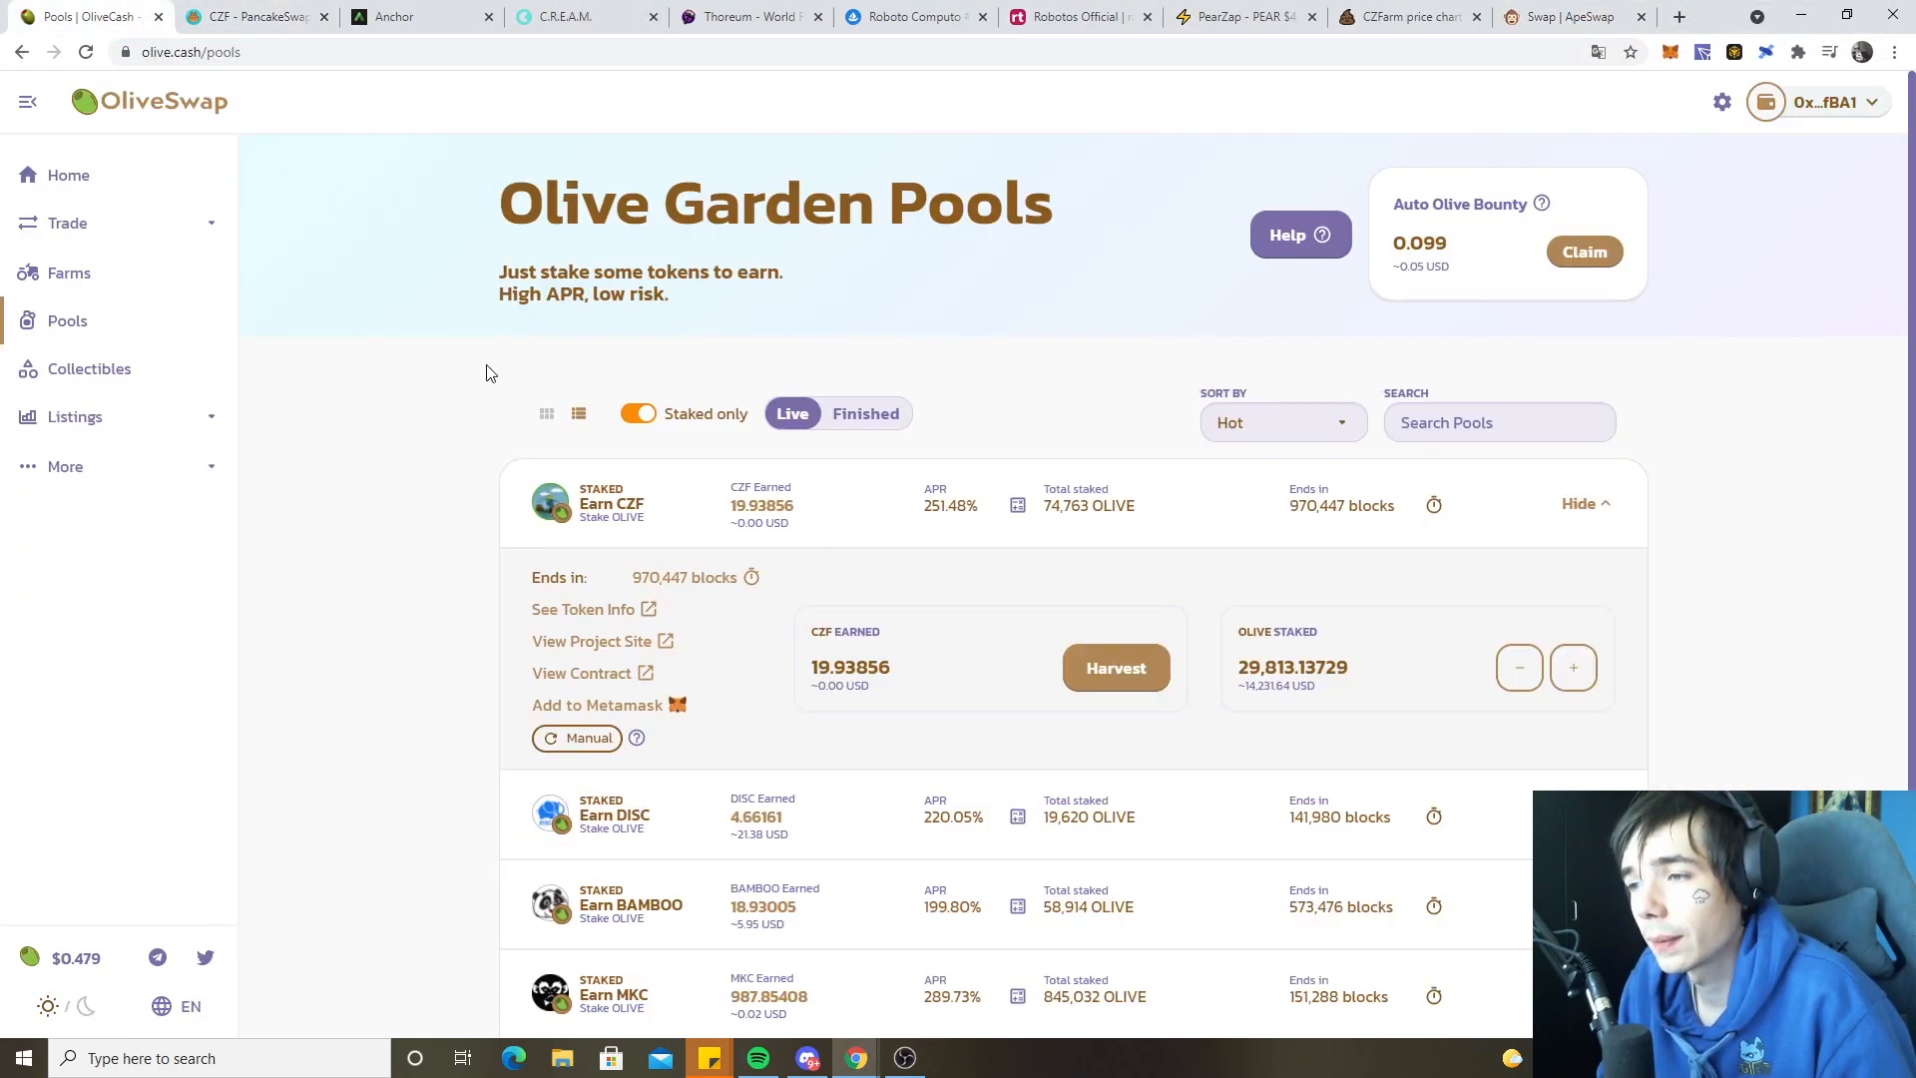
pyautogui.scroll(-3)
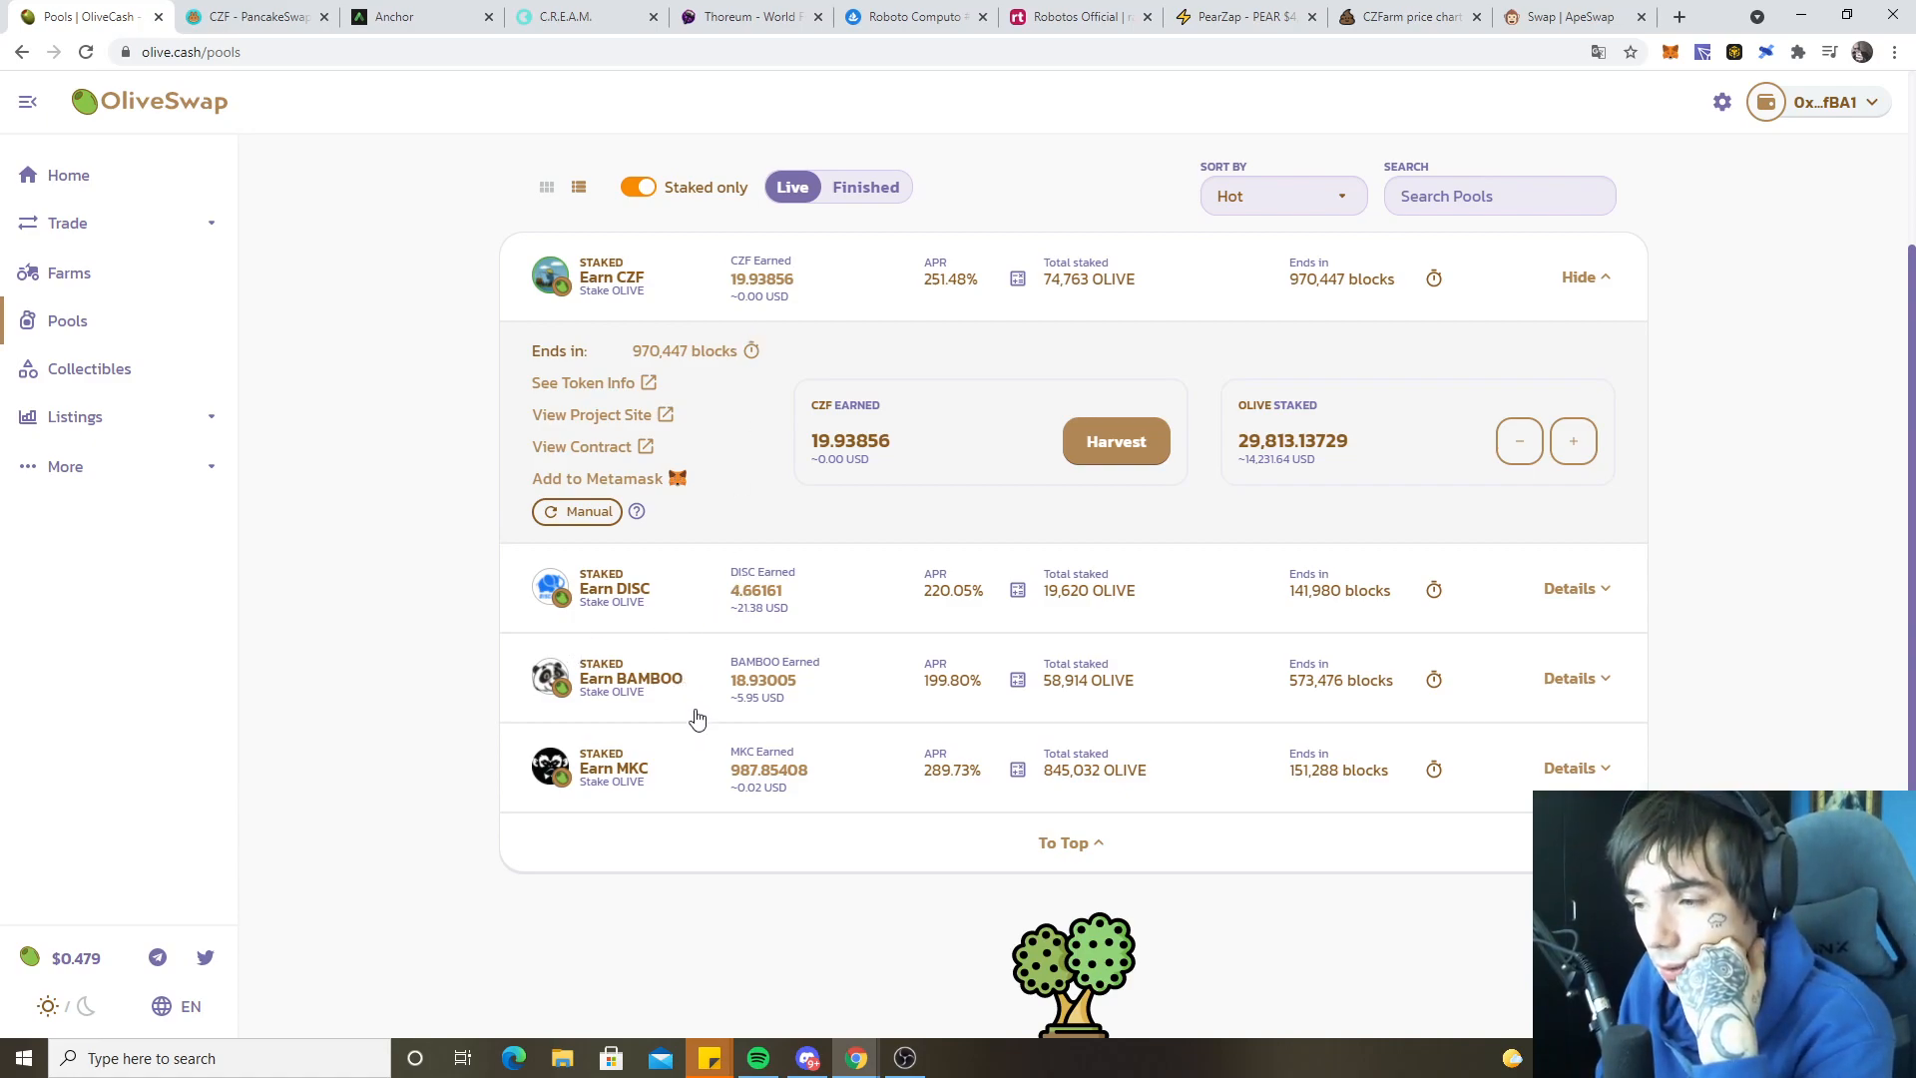
pyautogui.moveTo(682, 804)
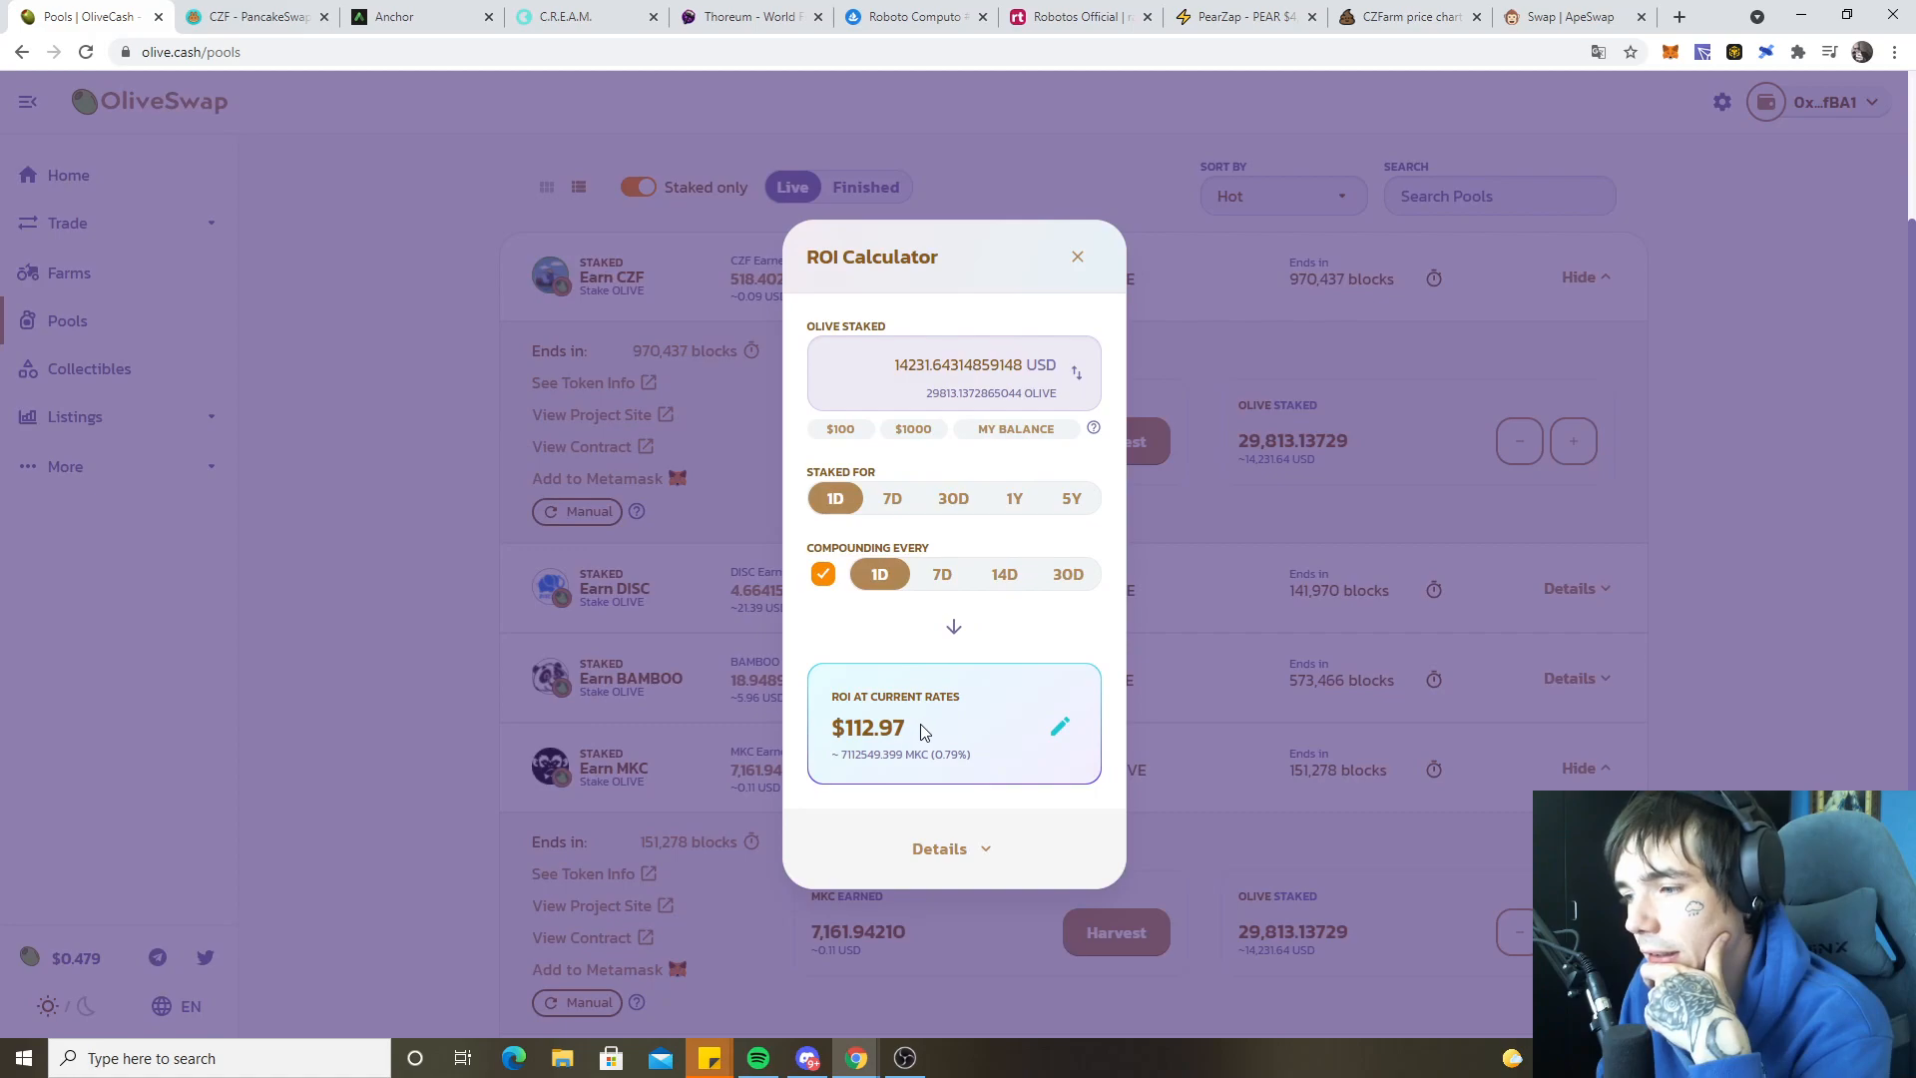
pyautogui.click(1077, 257)
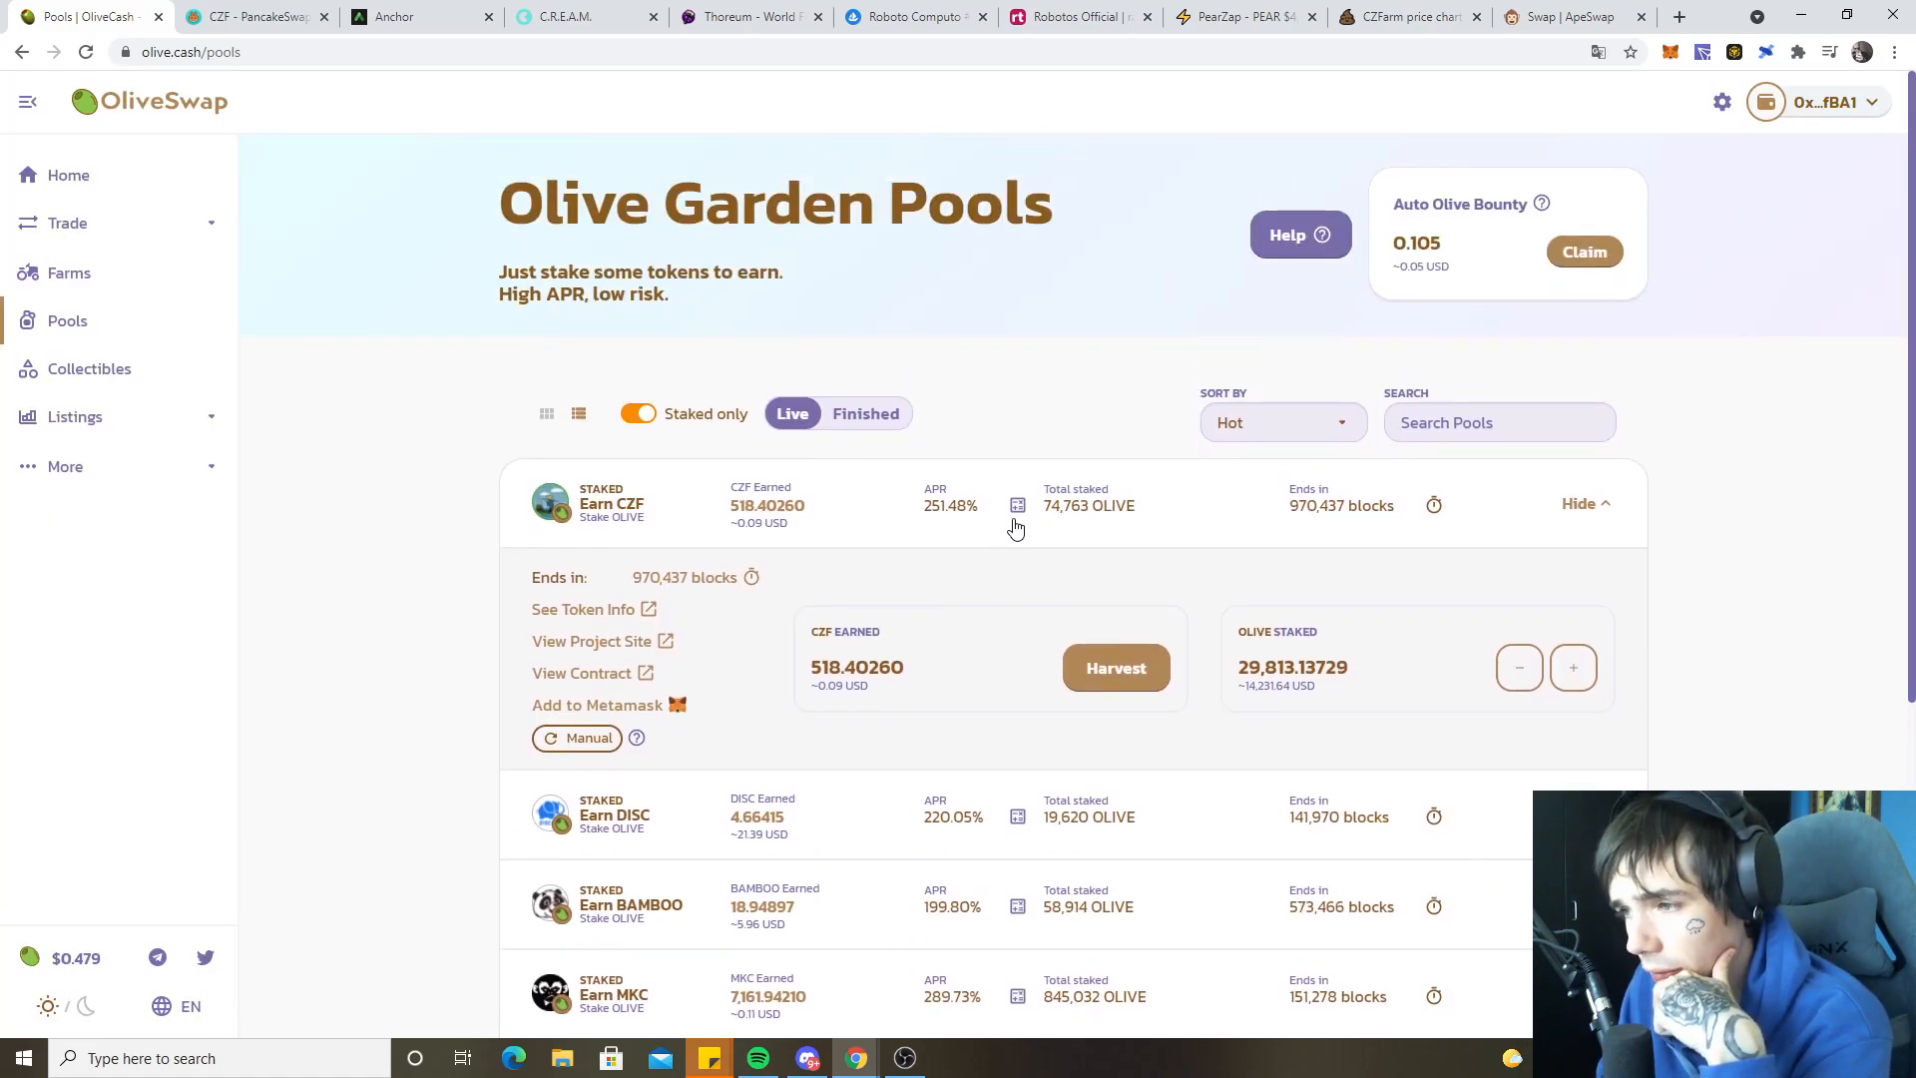
pyautogui.click(1017, 505)
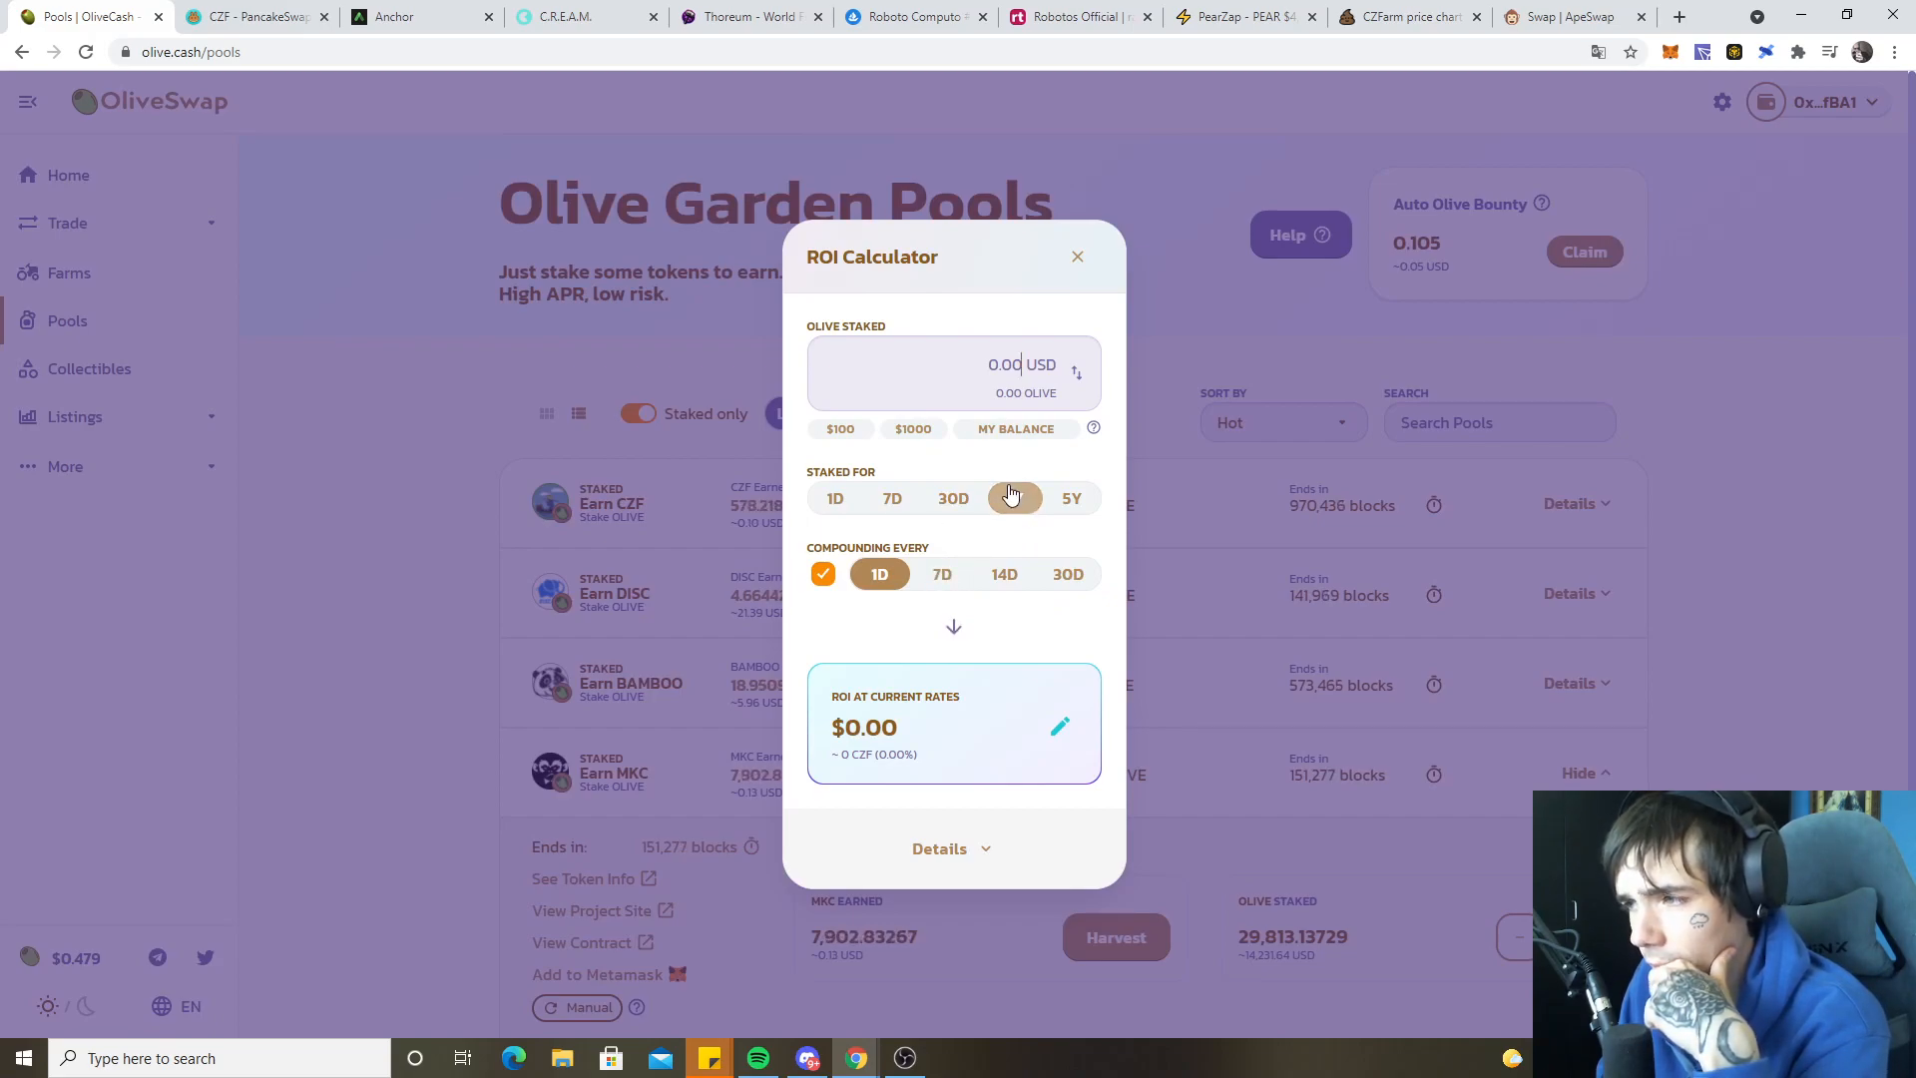
pyautogui.click(1014, 428)
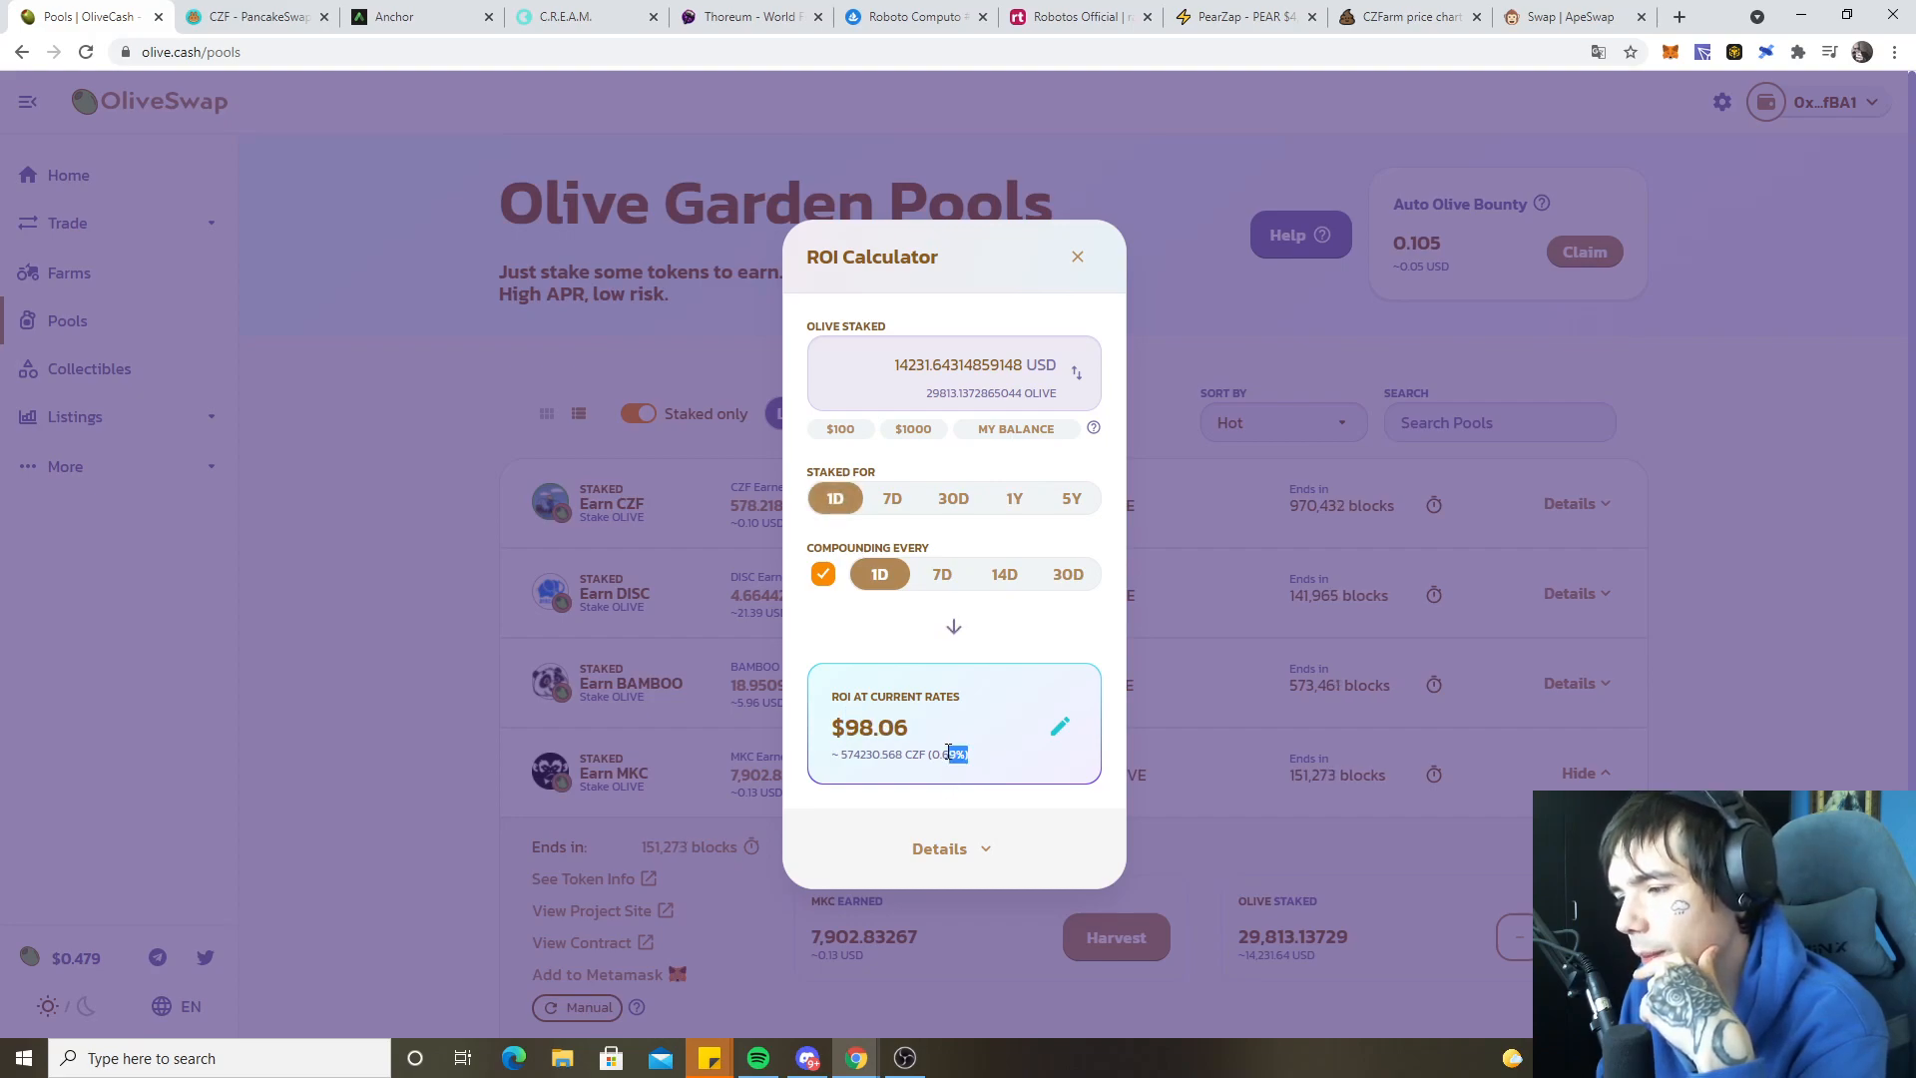
pyautogui.click(1076, 256)
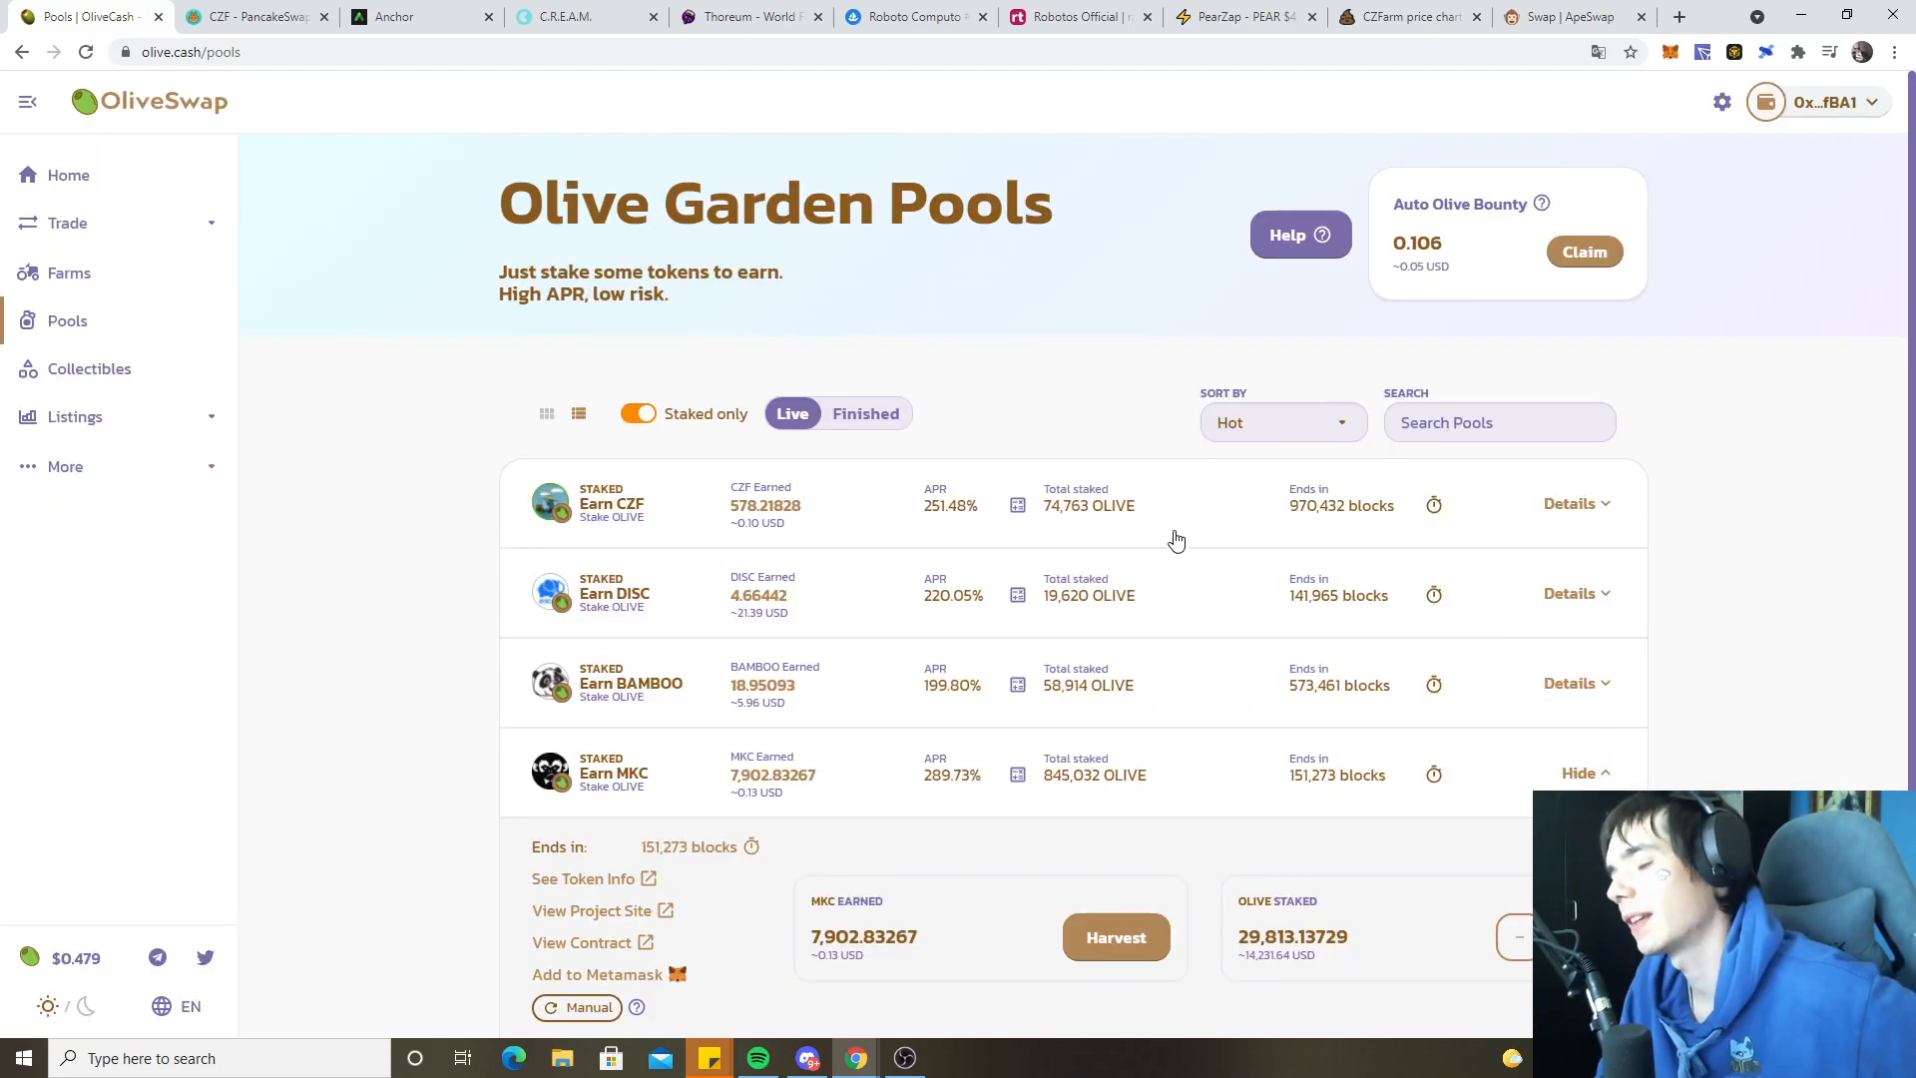
pyautogui.scroll(-3)
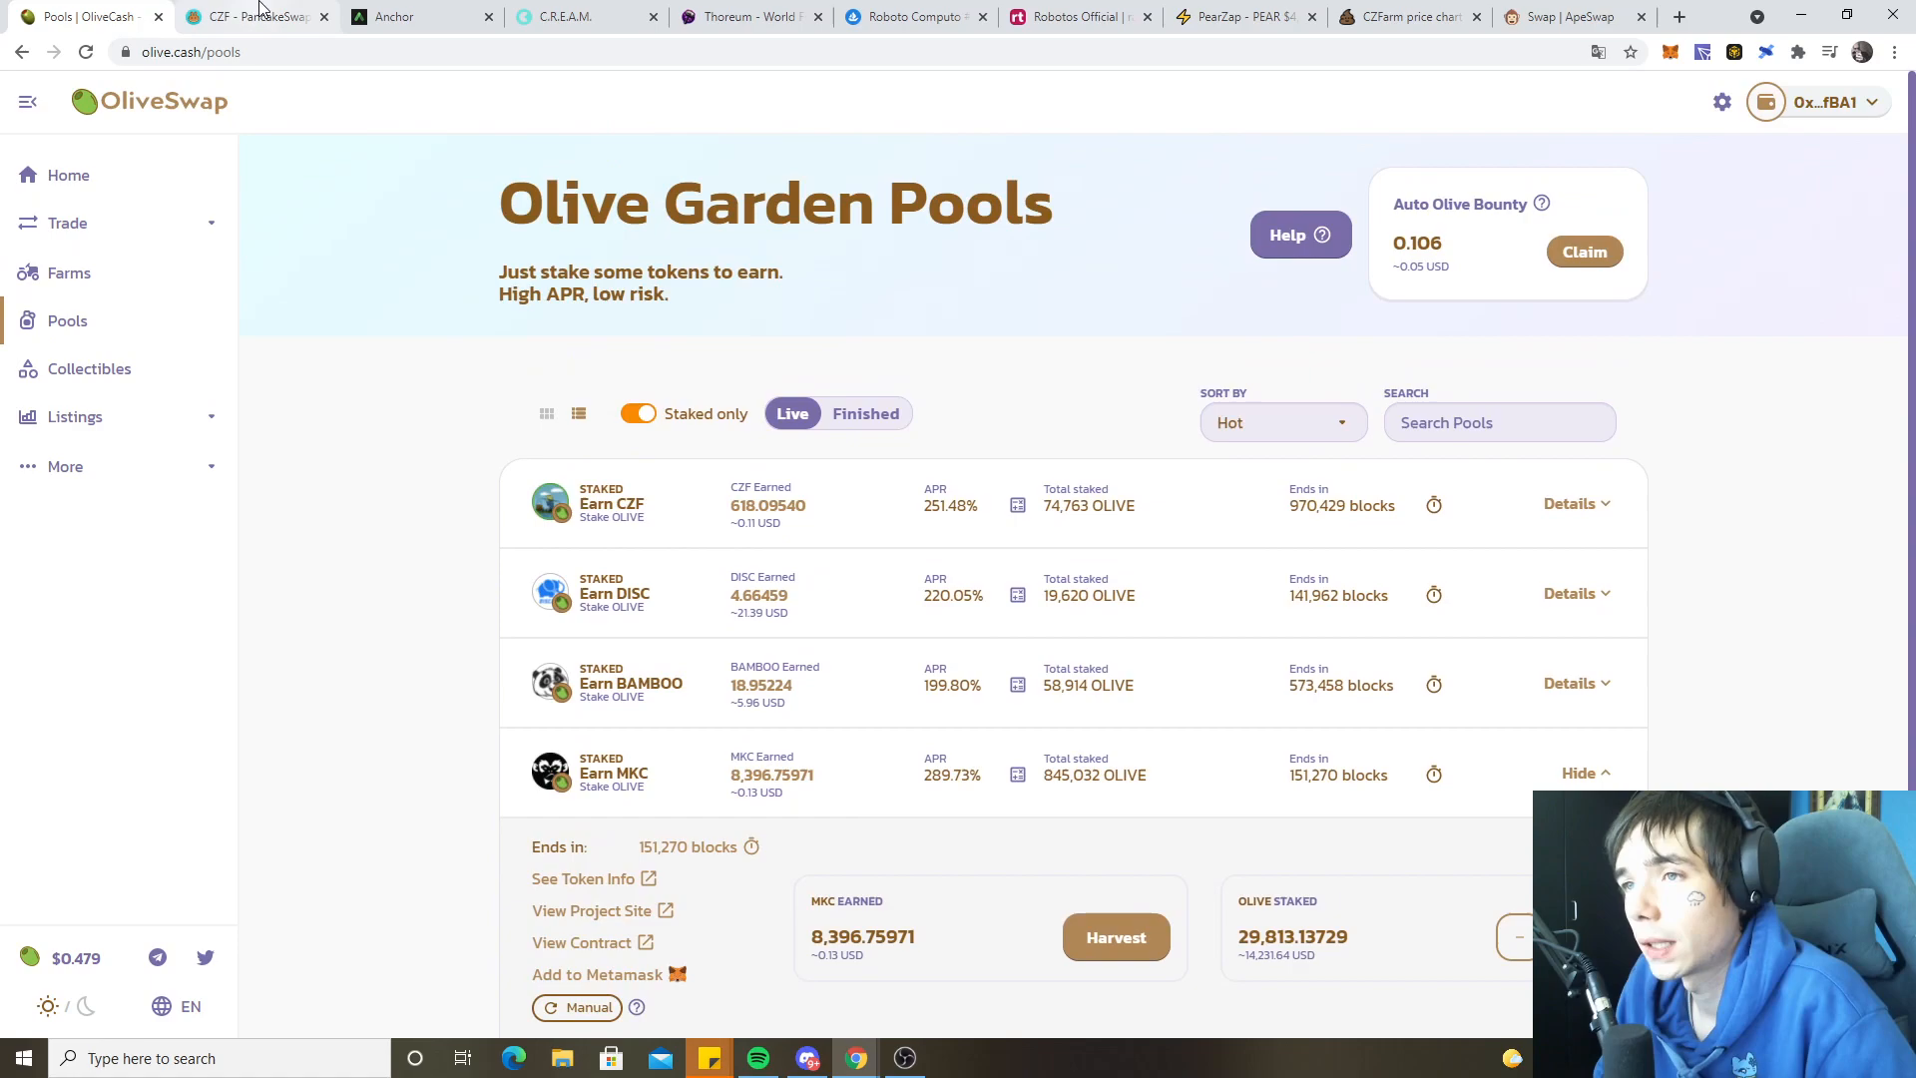
# - View Anchor borrow overview: $54,925.6 bLUNA collateral, $17,137.957 borrowed, 31.2% LTV
pyautogui.click(420, 16)
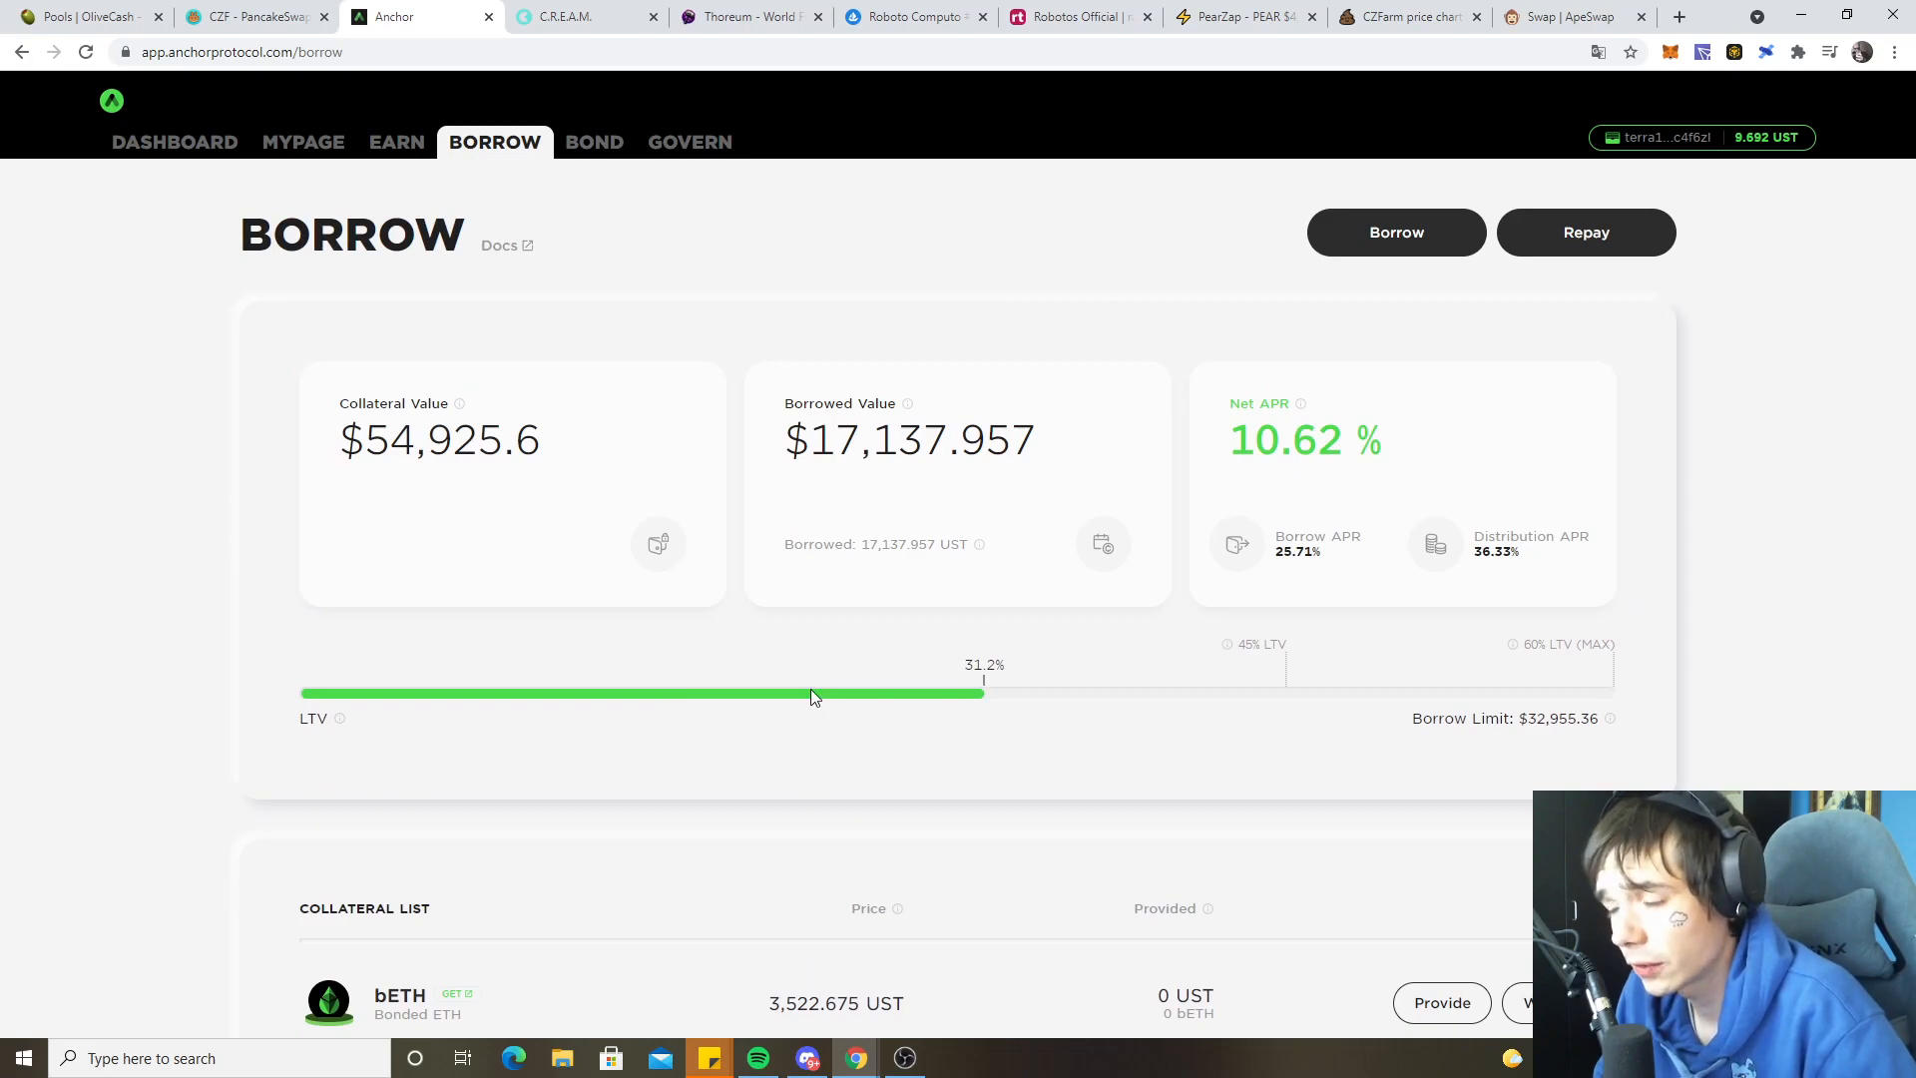
pyautogui.scroll(-3)
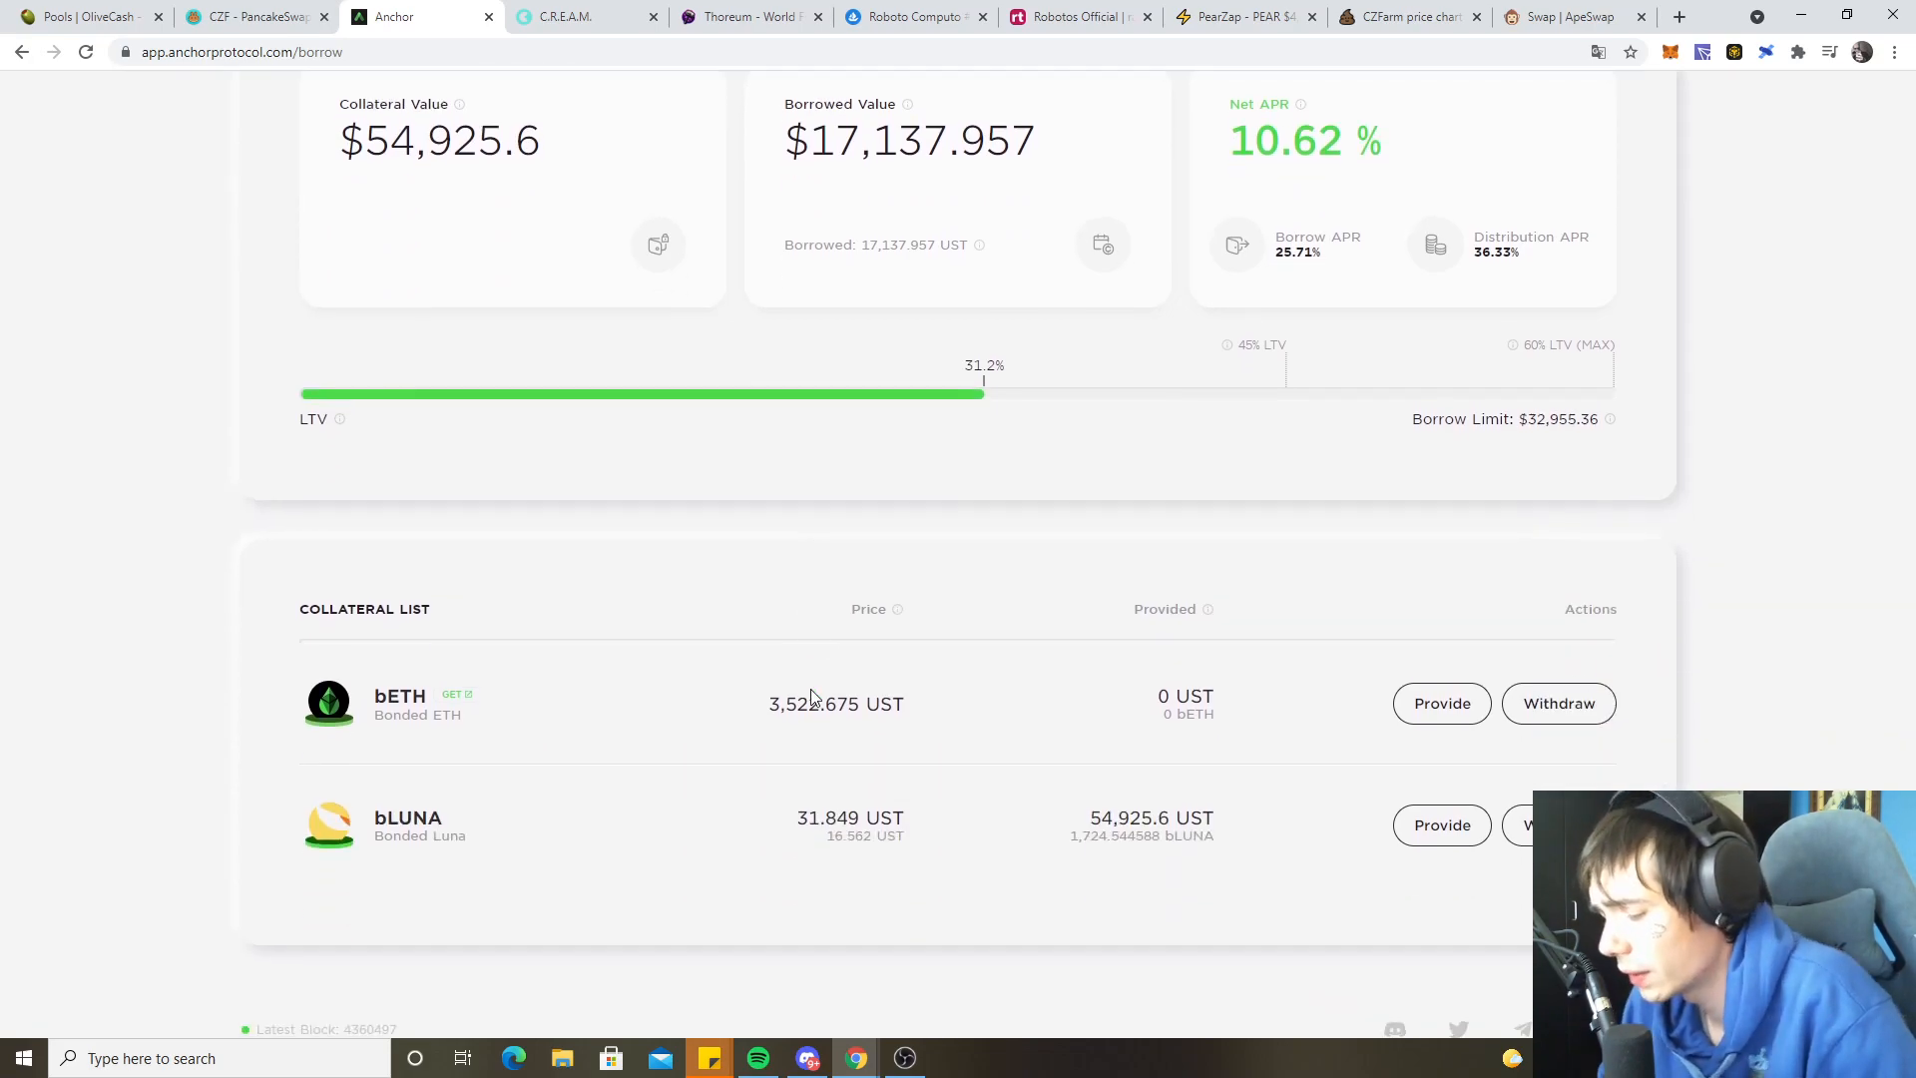
pyautogui.moveTo(668, 306)
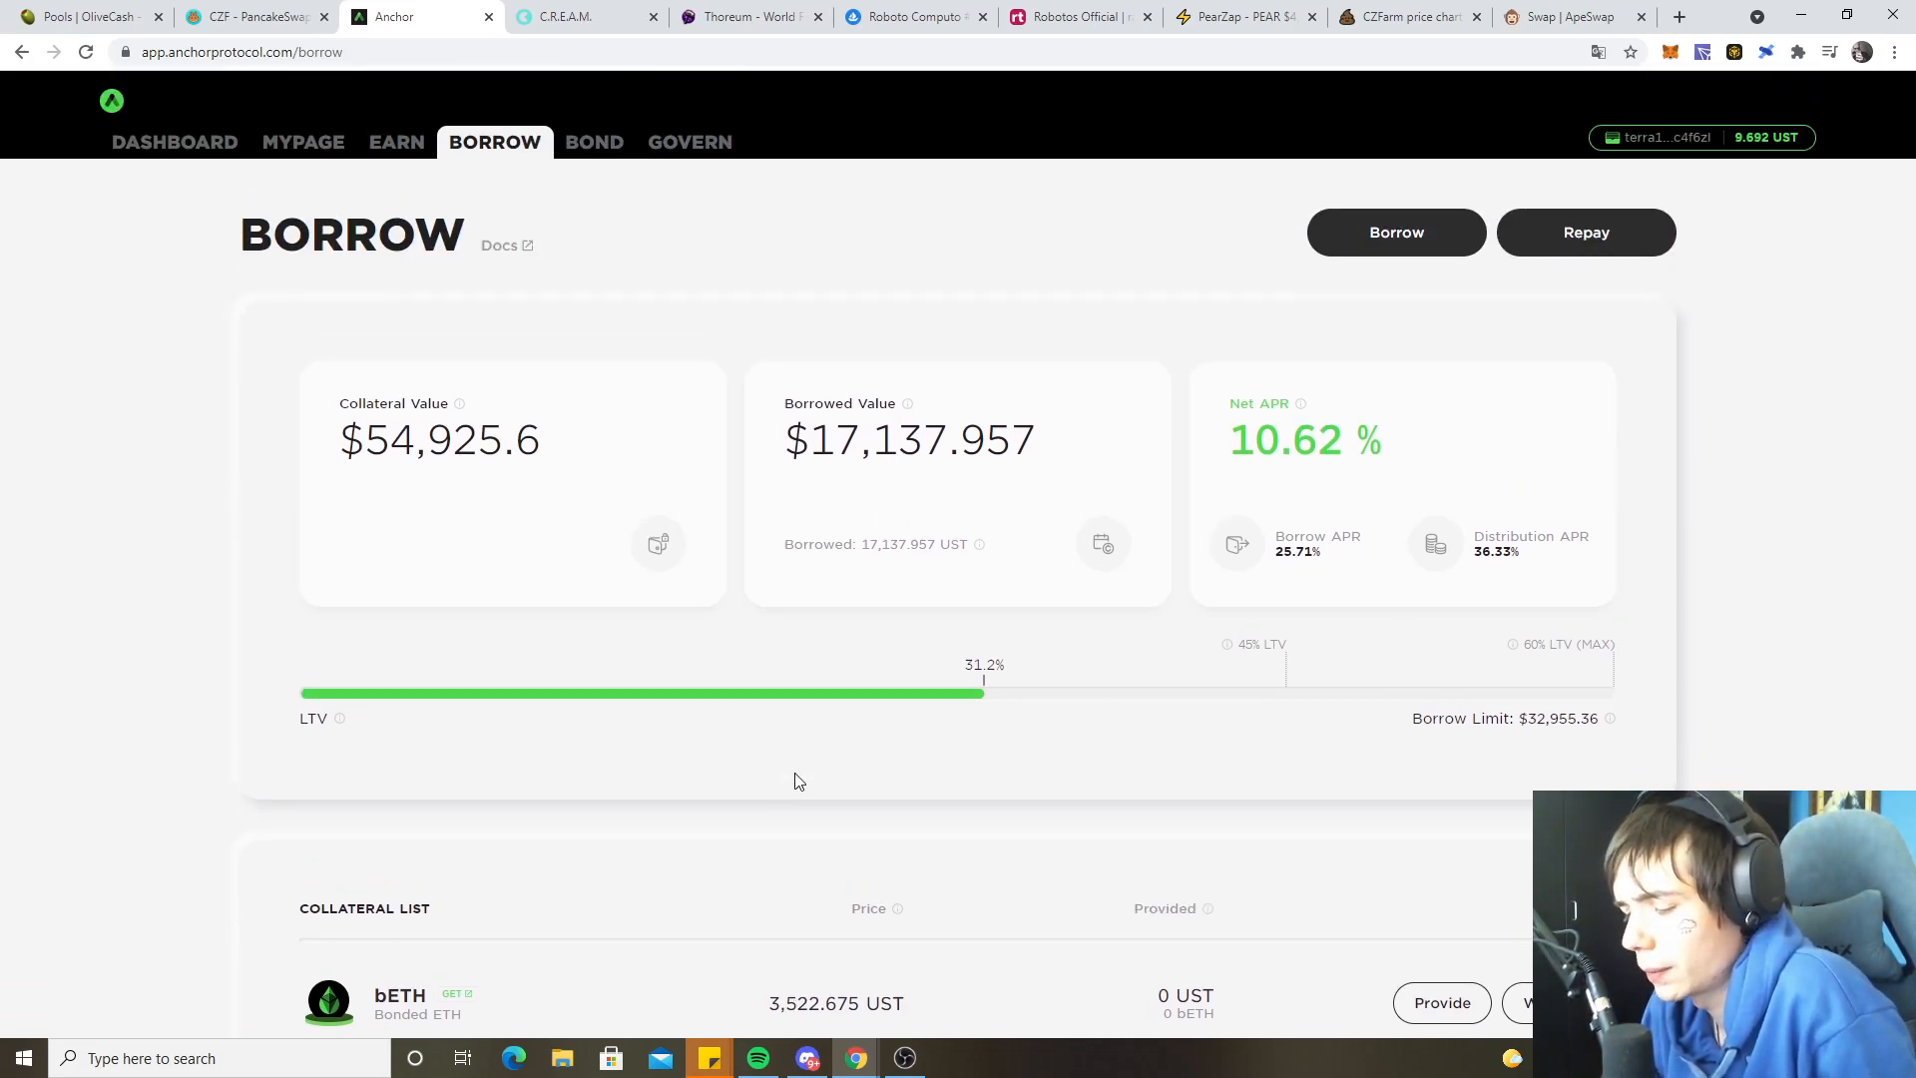
pyautogui.moveTo(440, 327)
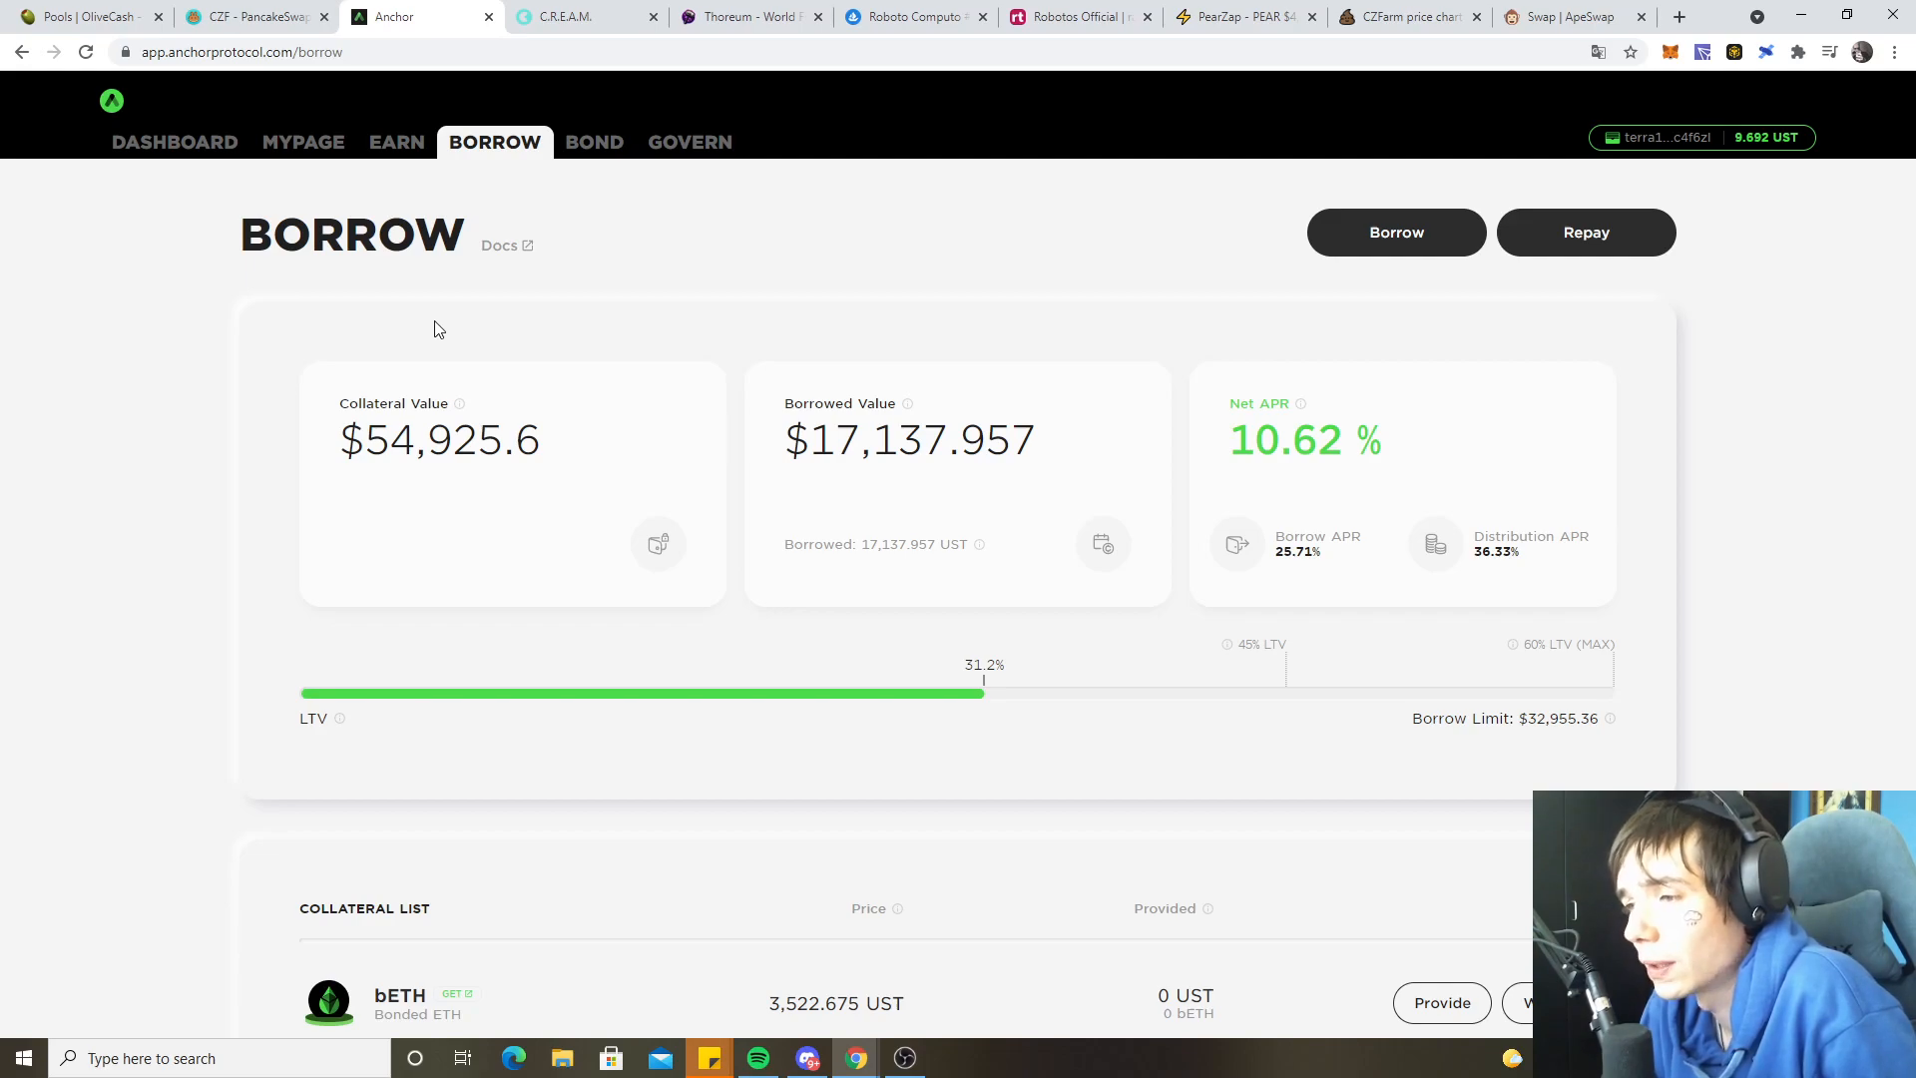
pyautogui.moveTo(532, 383)
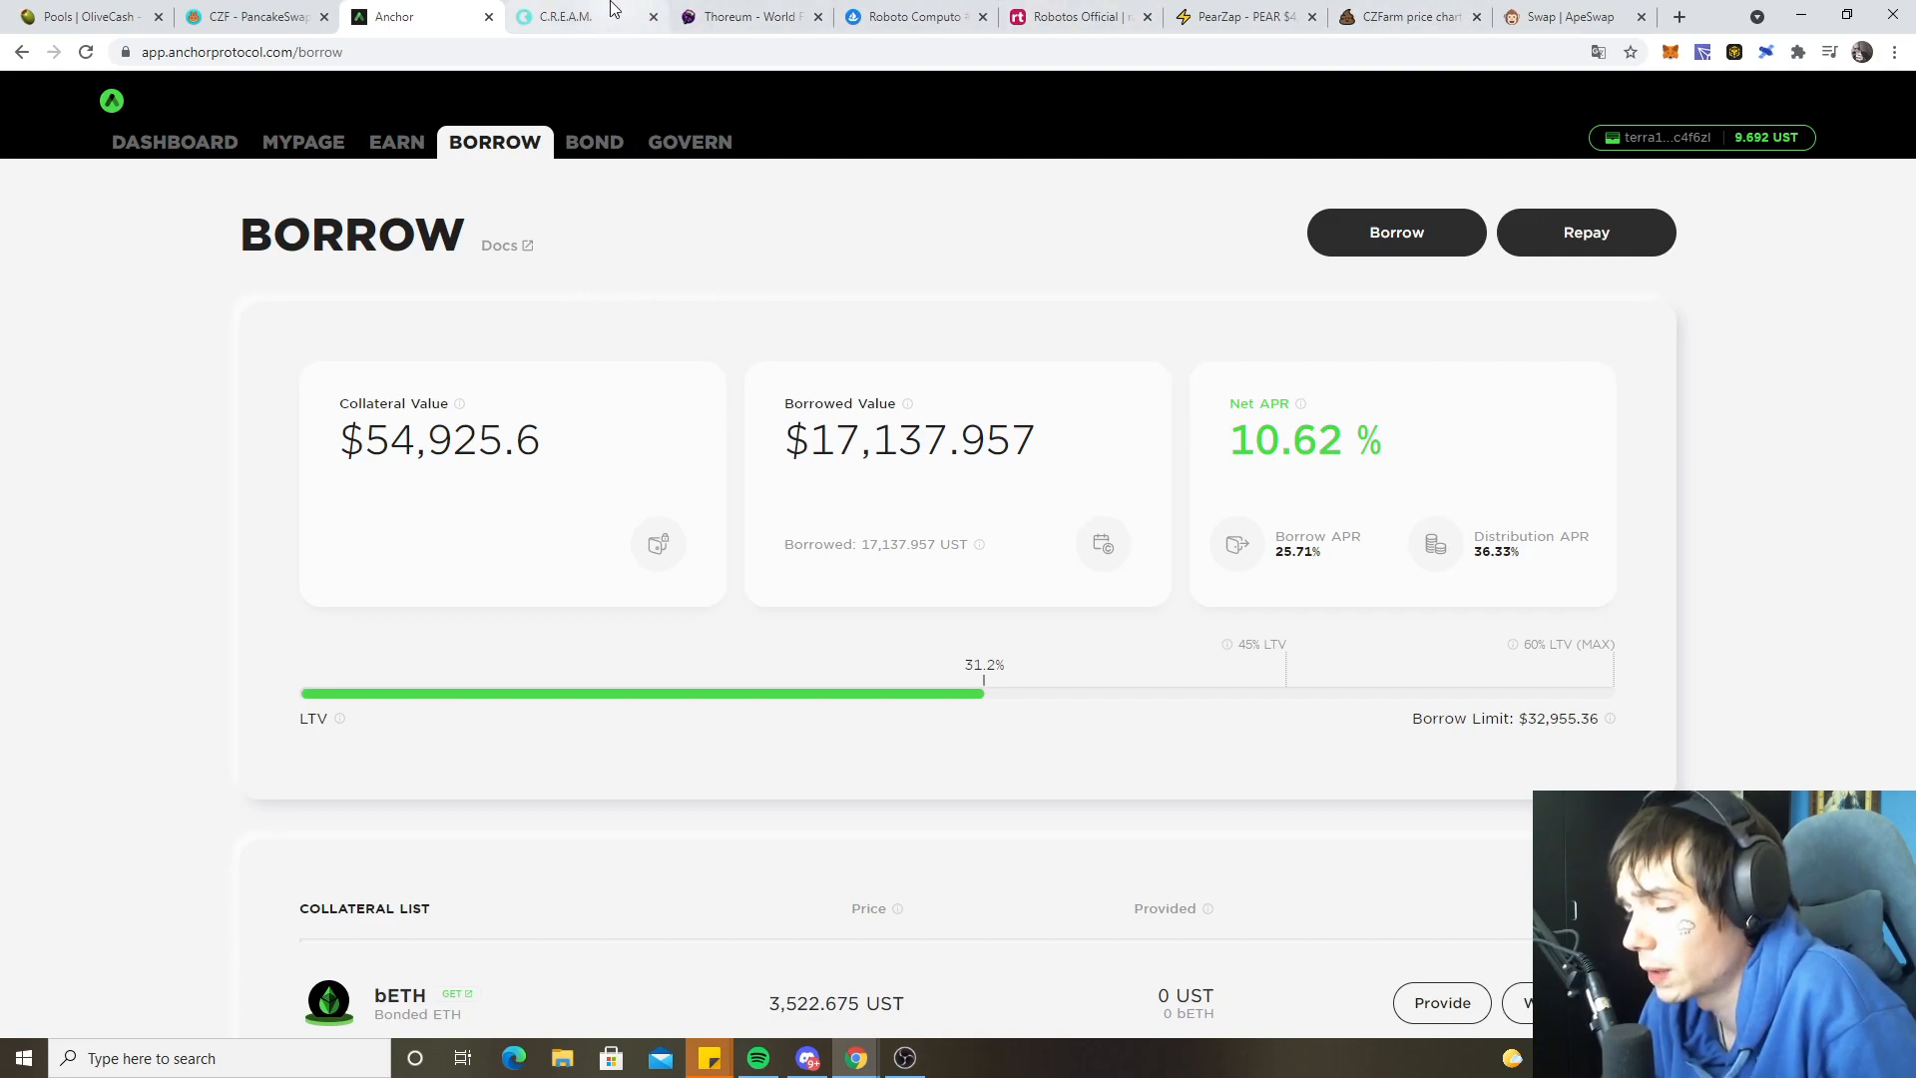
pyautogui.moveTo(563, 16)
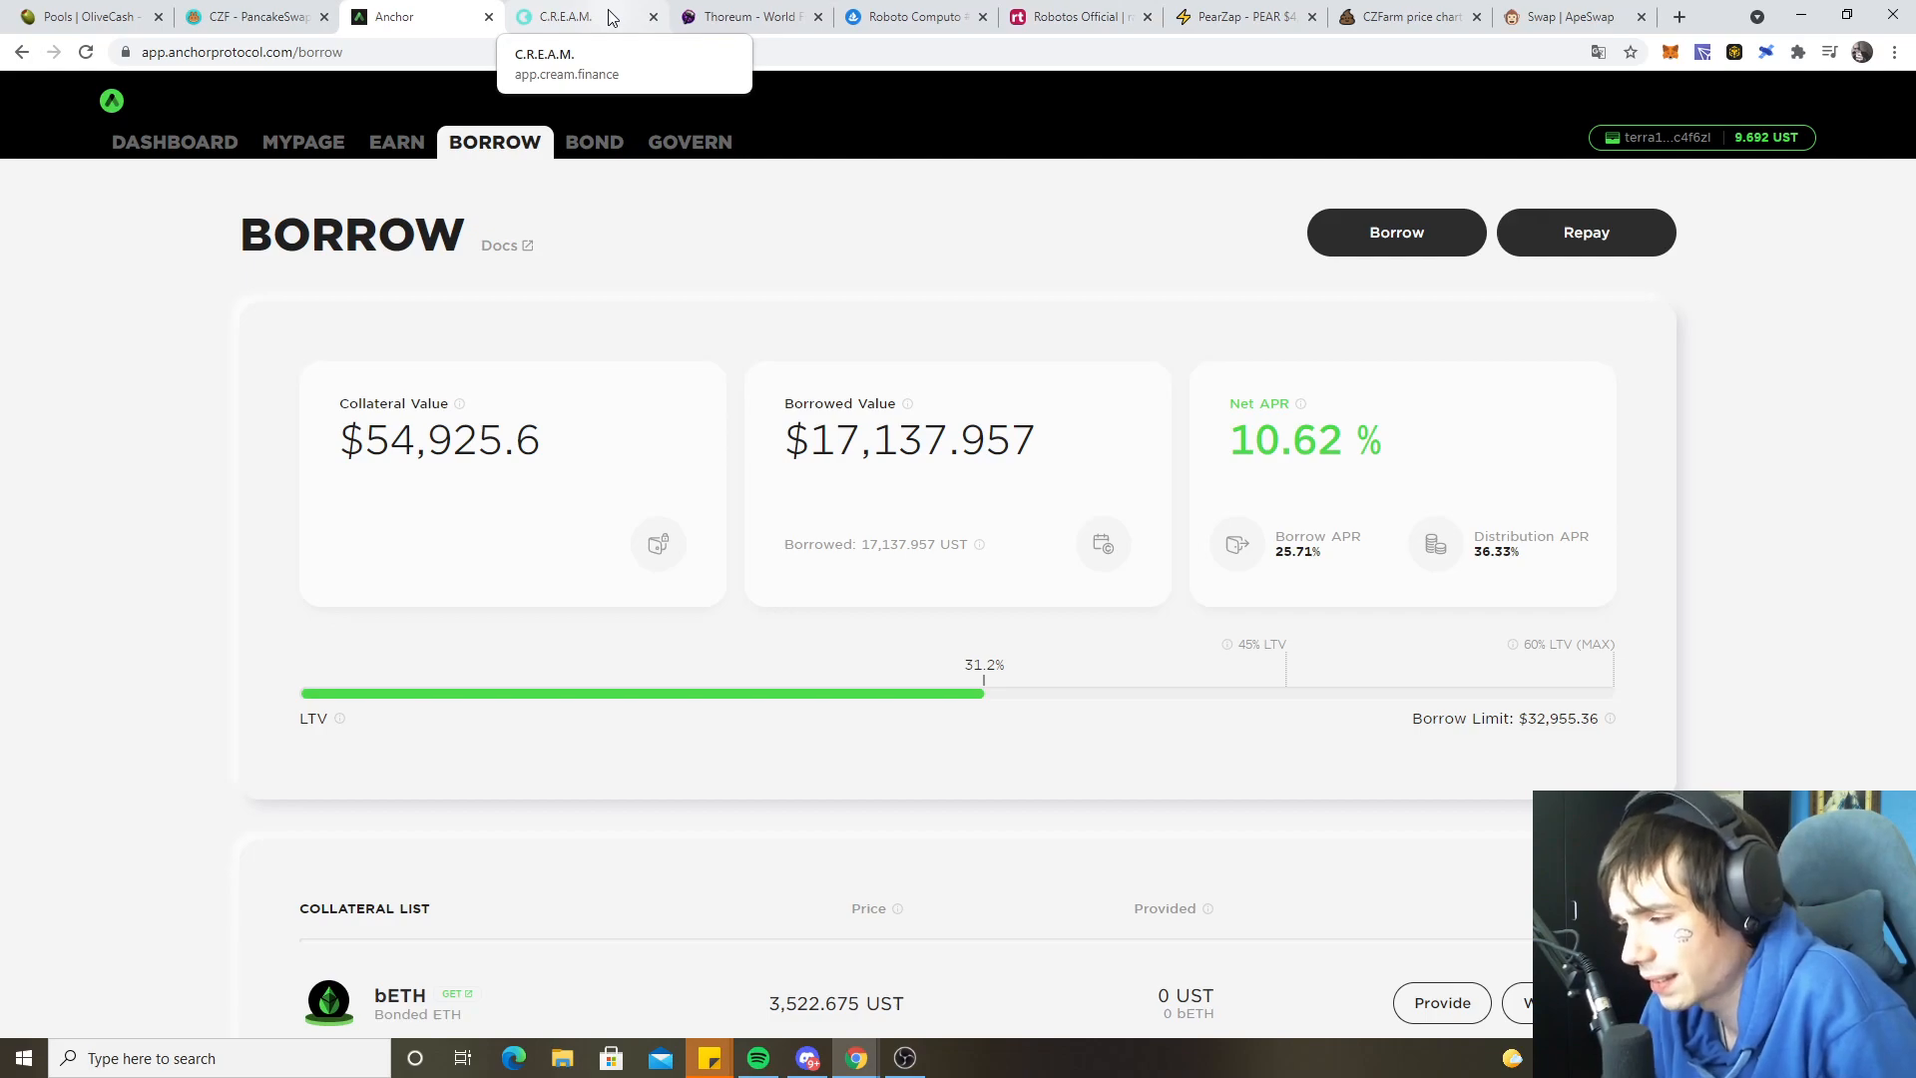
pyautogui.moveTo(600, 235)
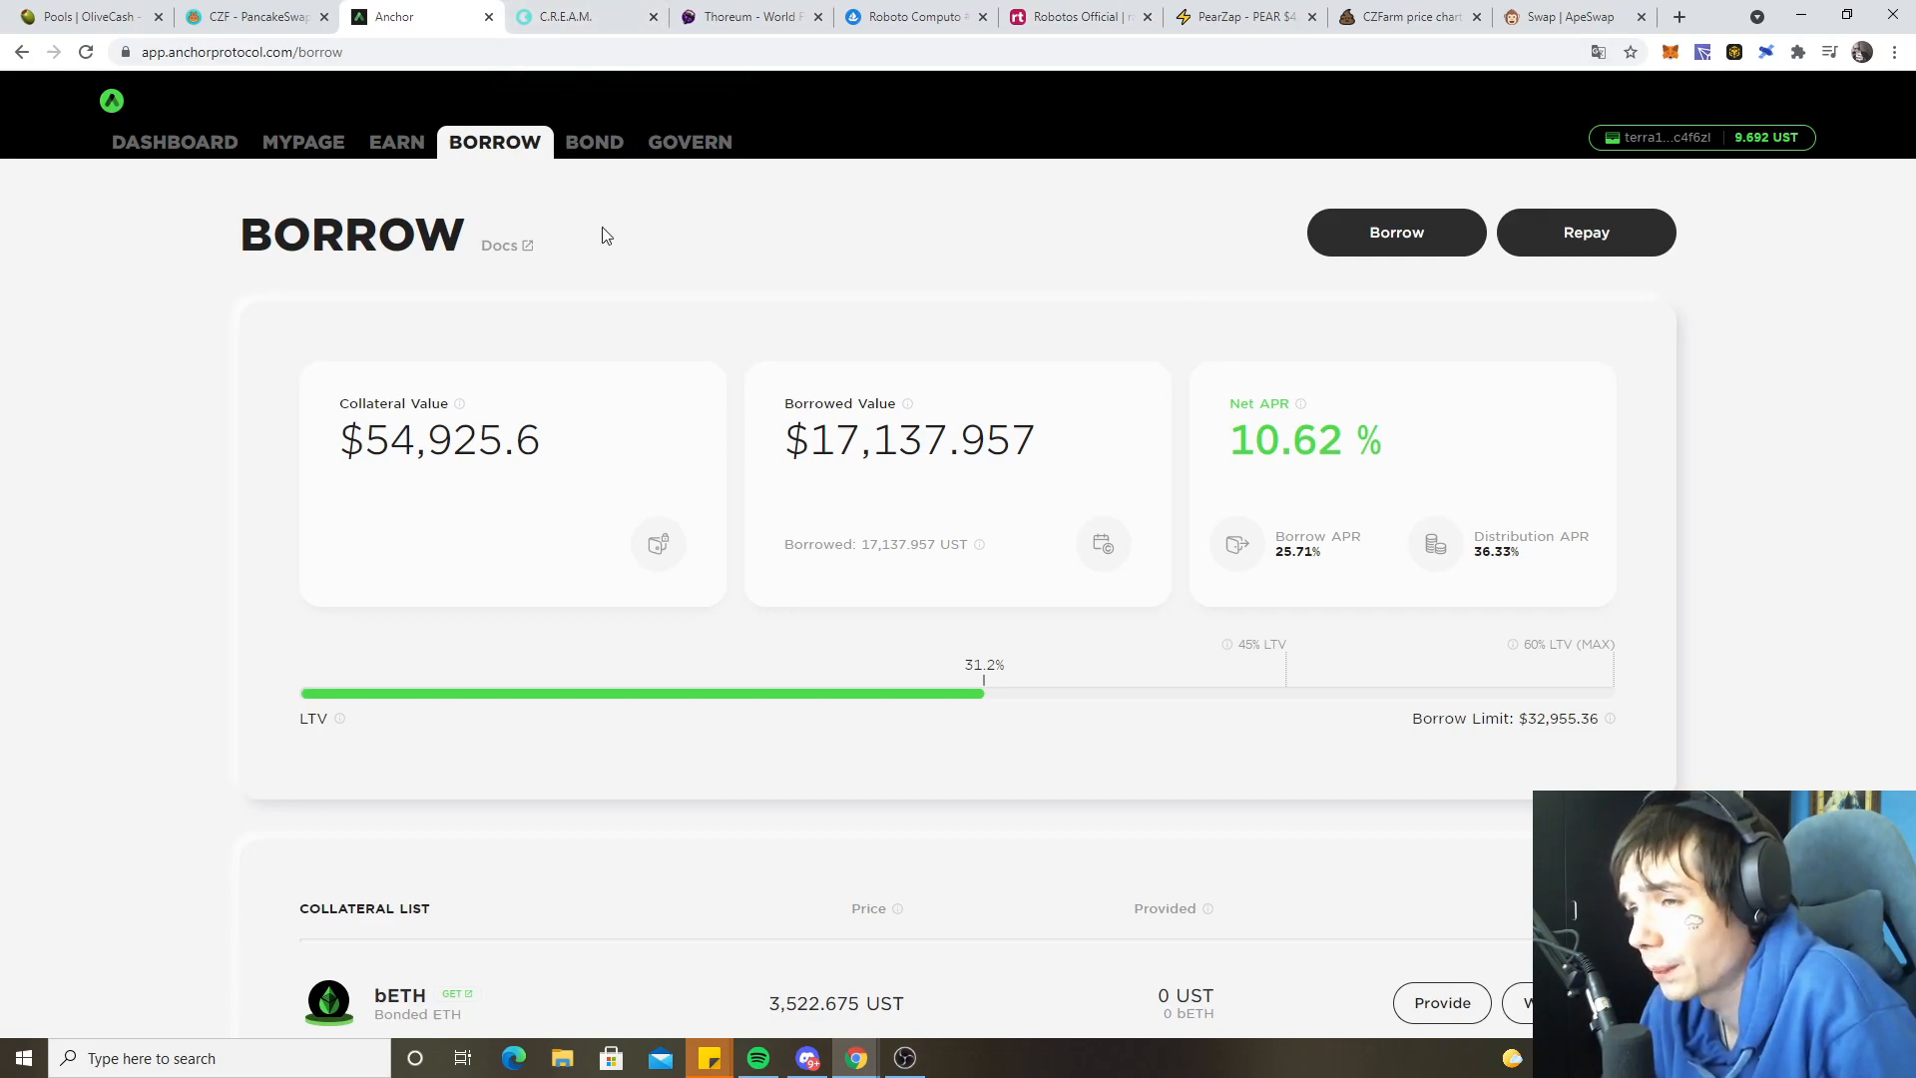
pyautogui.moveTo(713, 132)
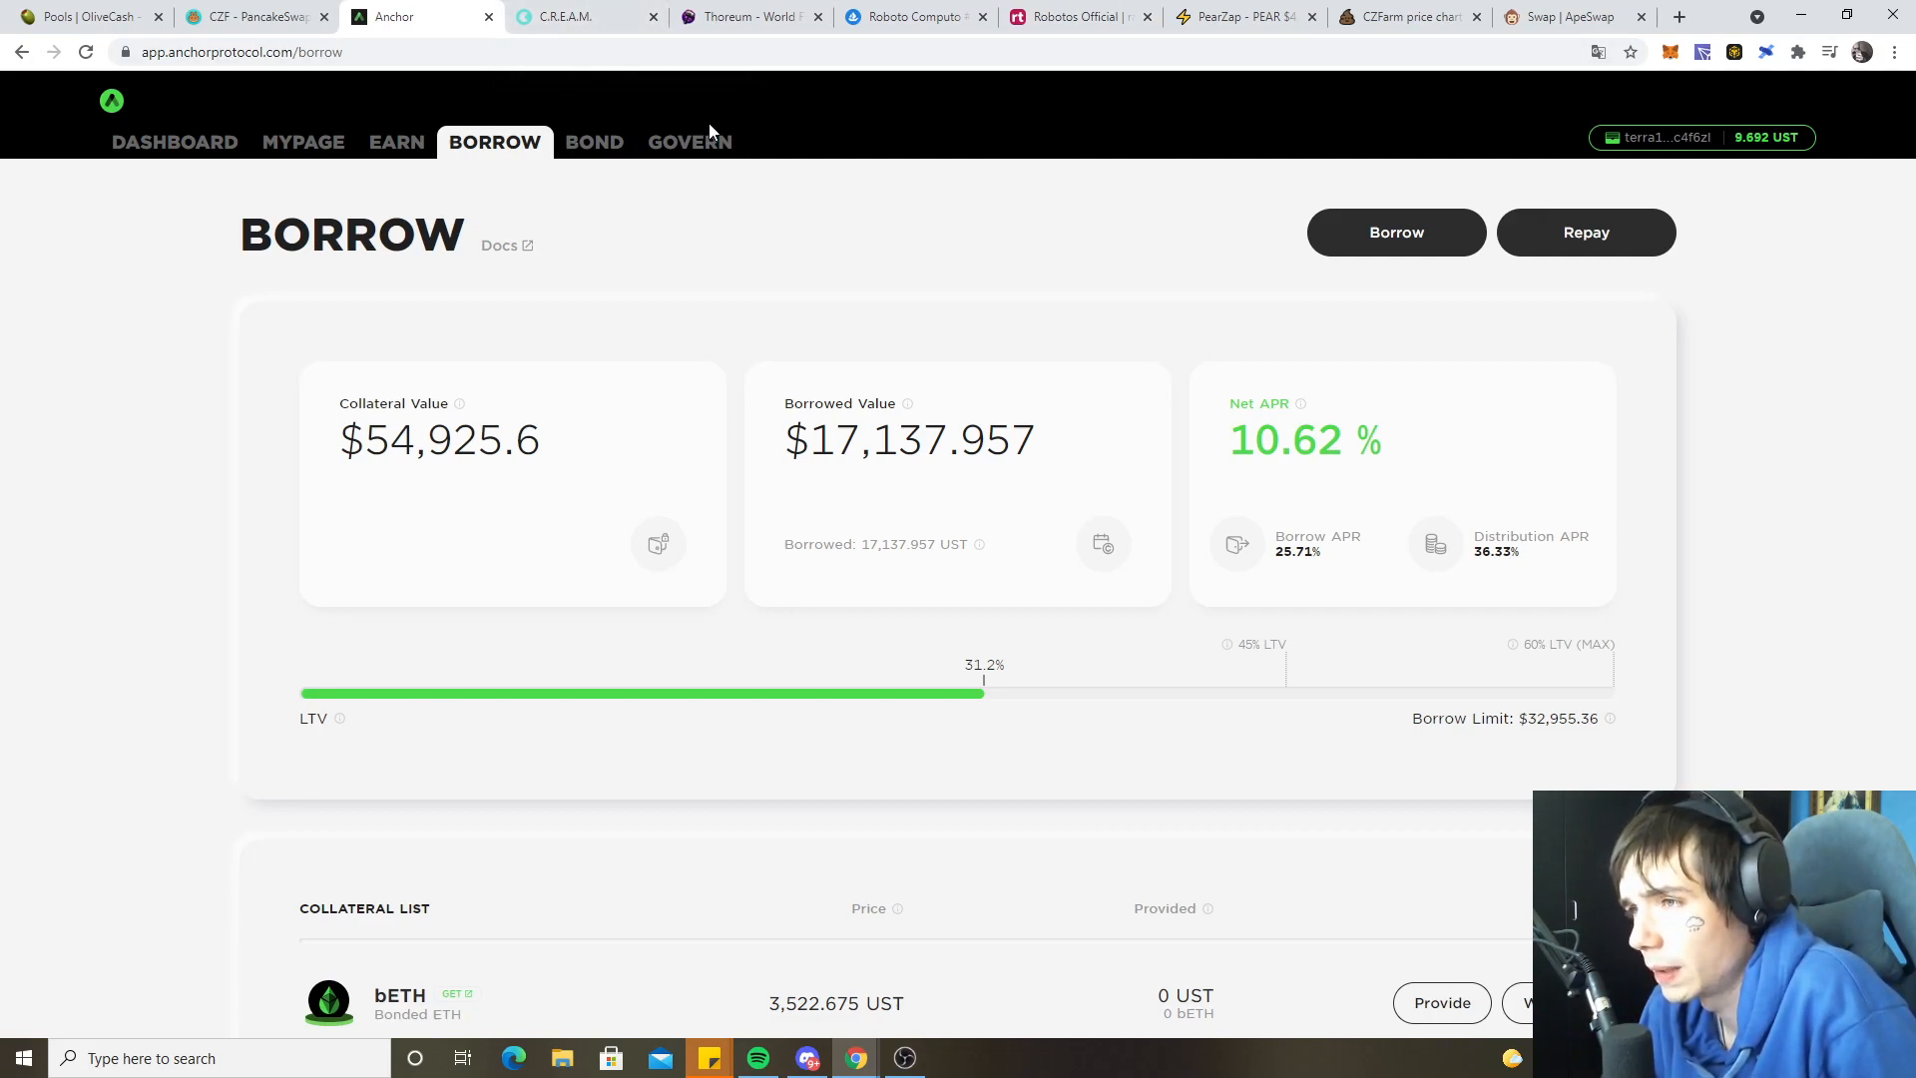
# - Browse Anchor's GOVERN and MYPAGE views, then move on to the earn page
pyautogui.click(688, 142)
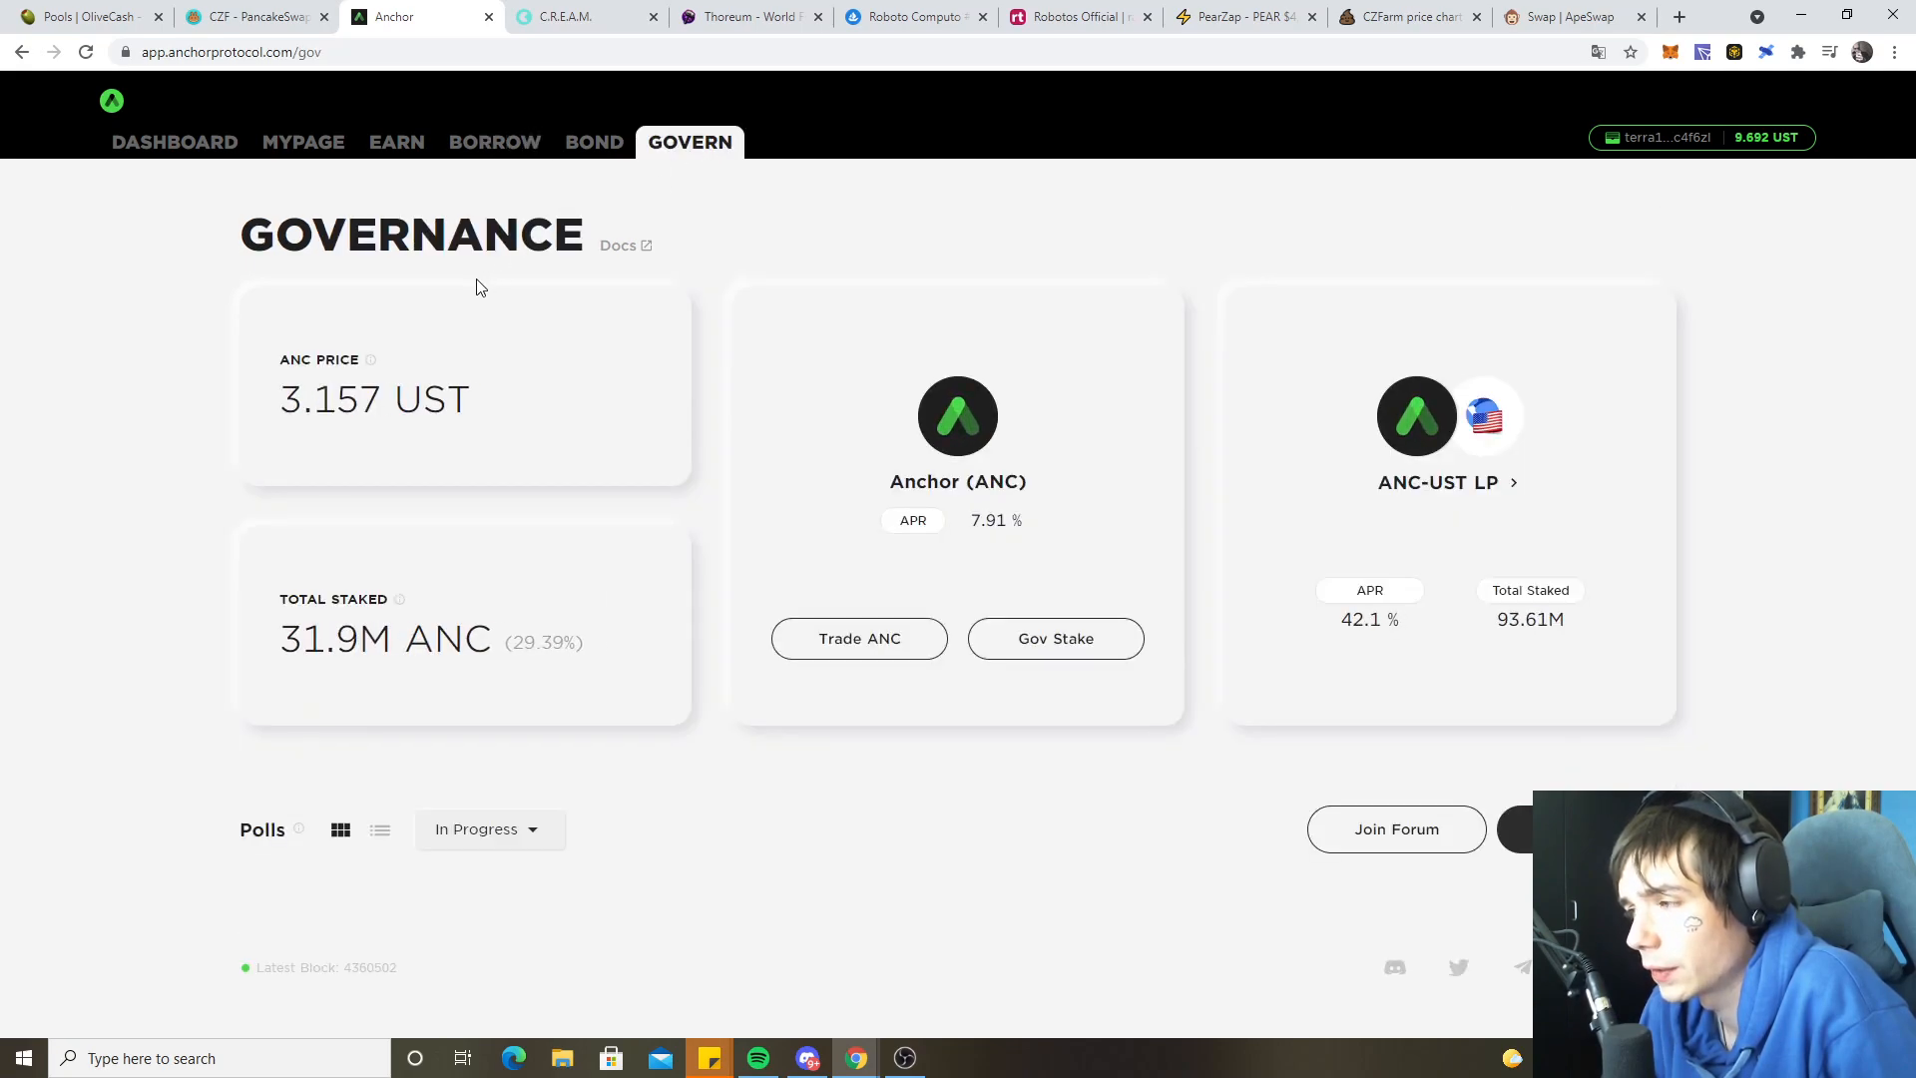
pyautogui.moveTo(303, 142)
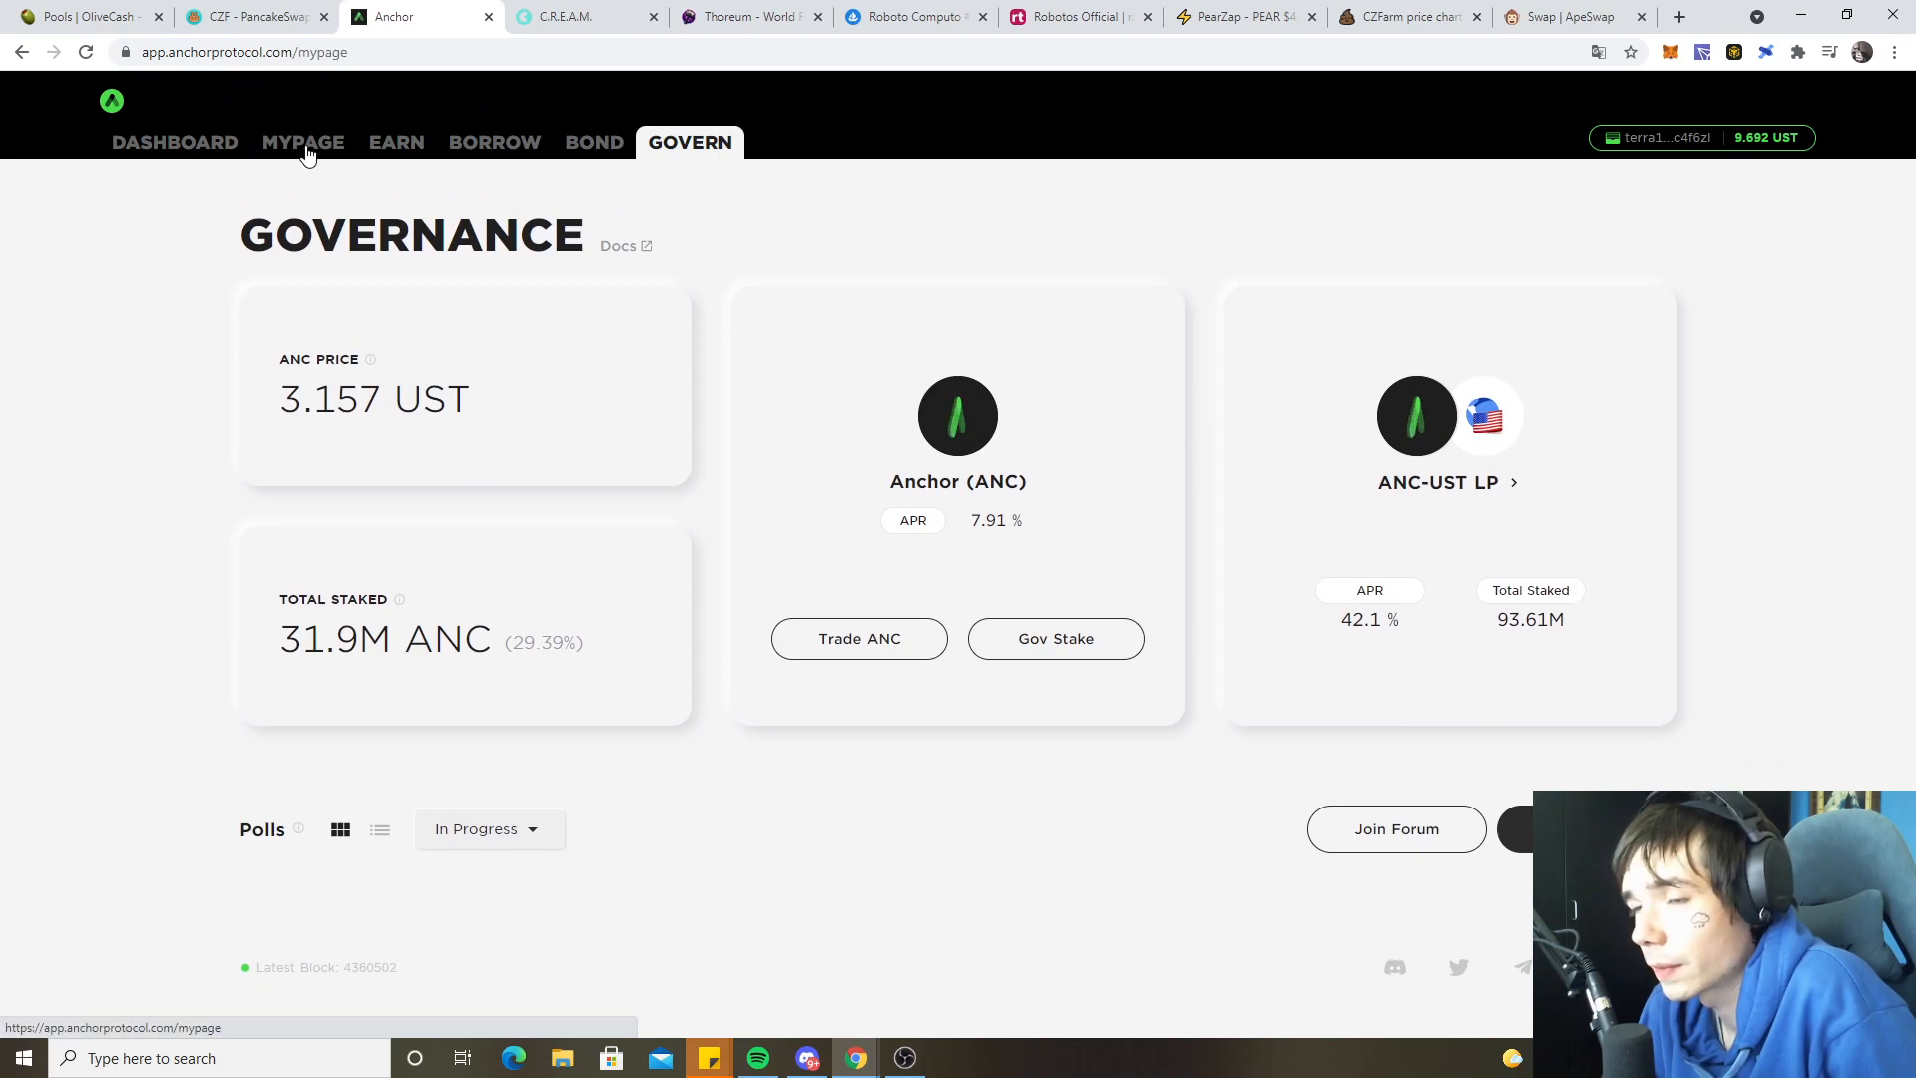
pyautogui.click(303, 142)
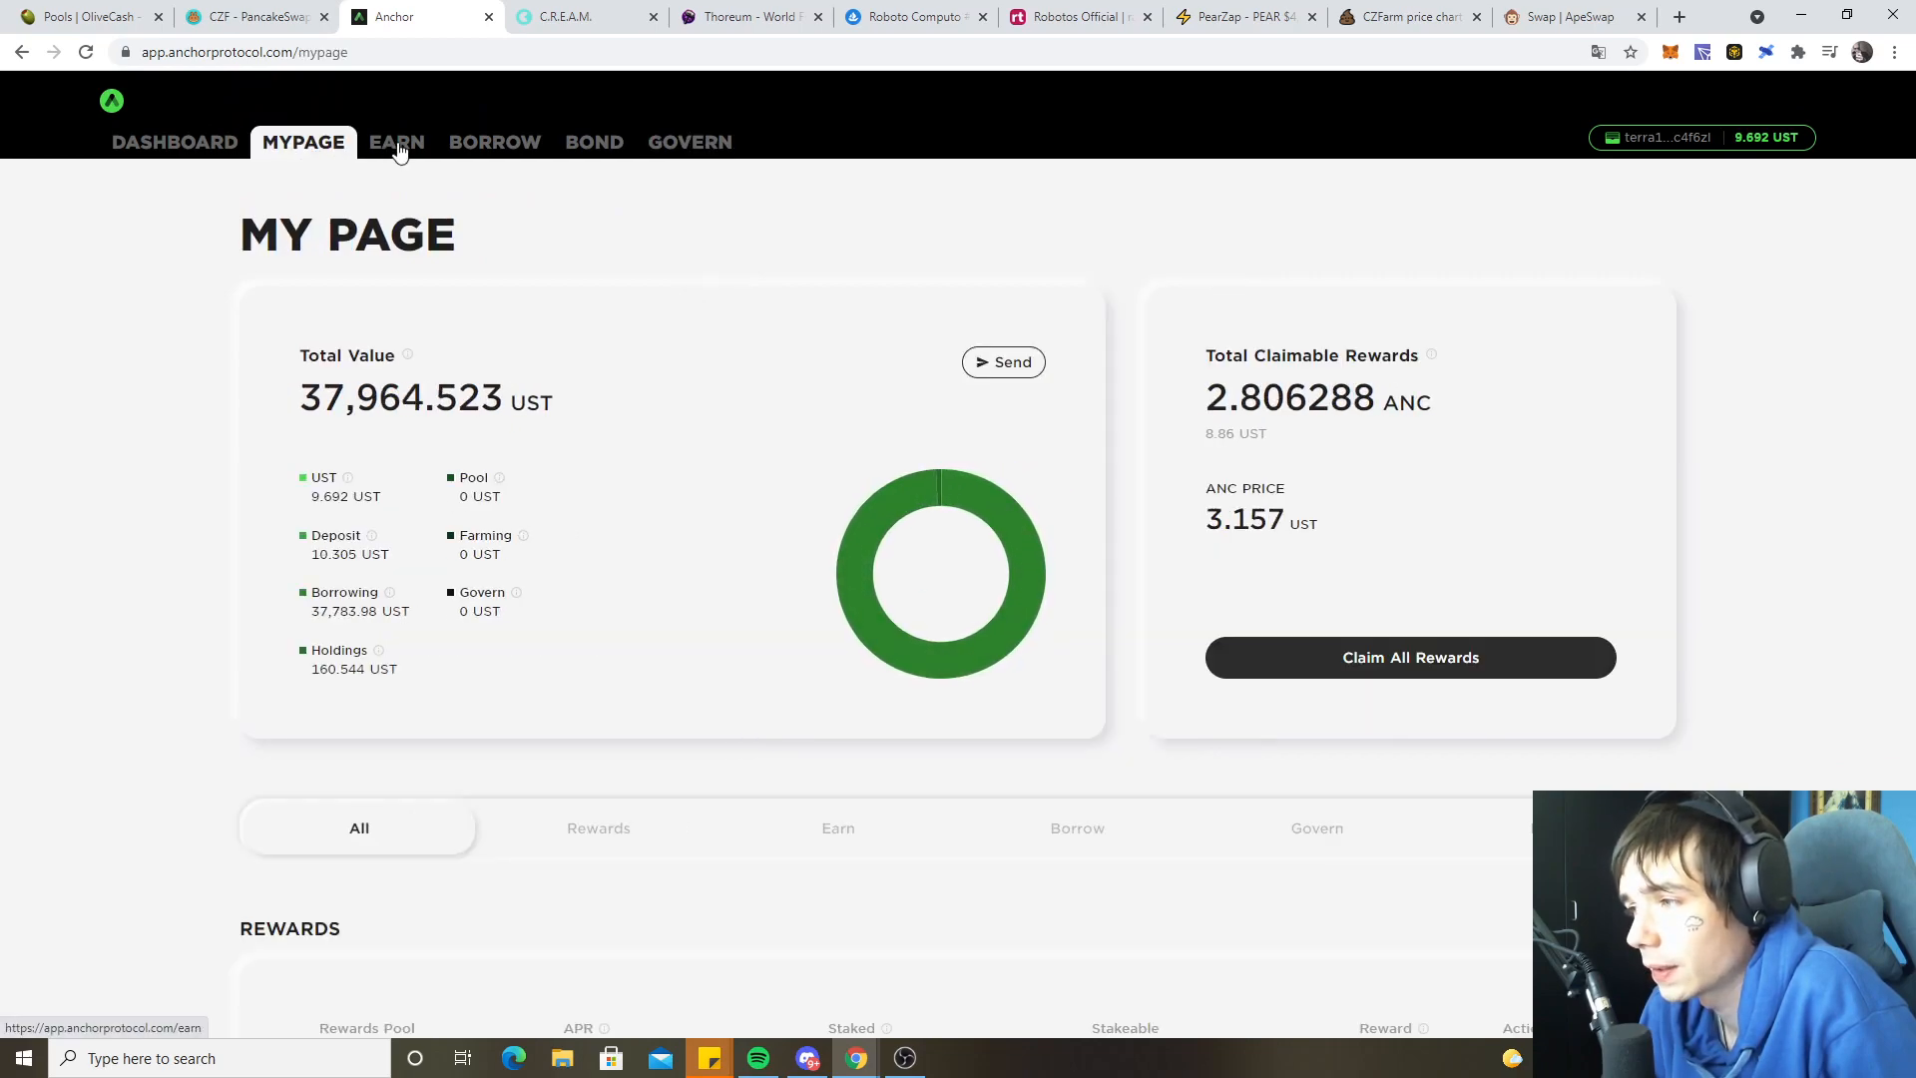
pyautogui.click(586, 16)
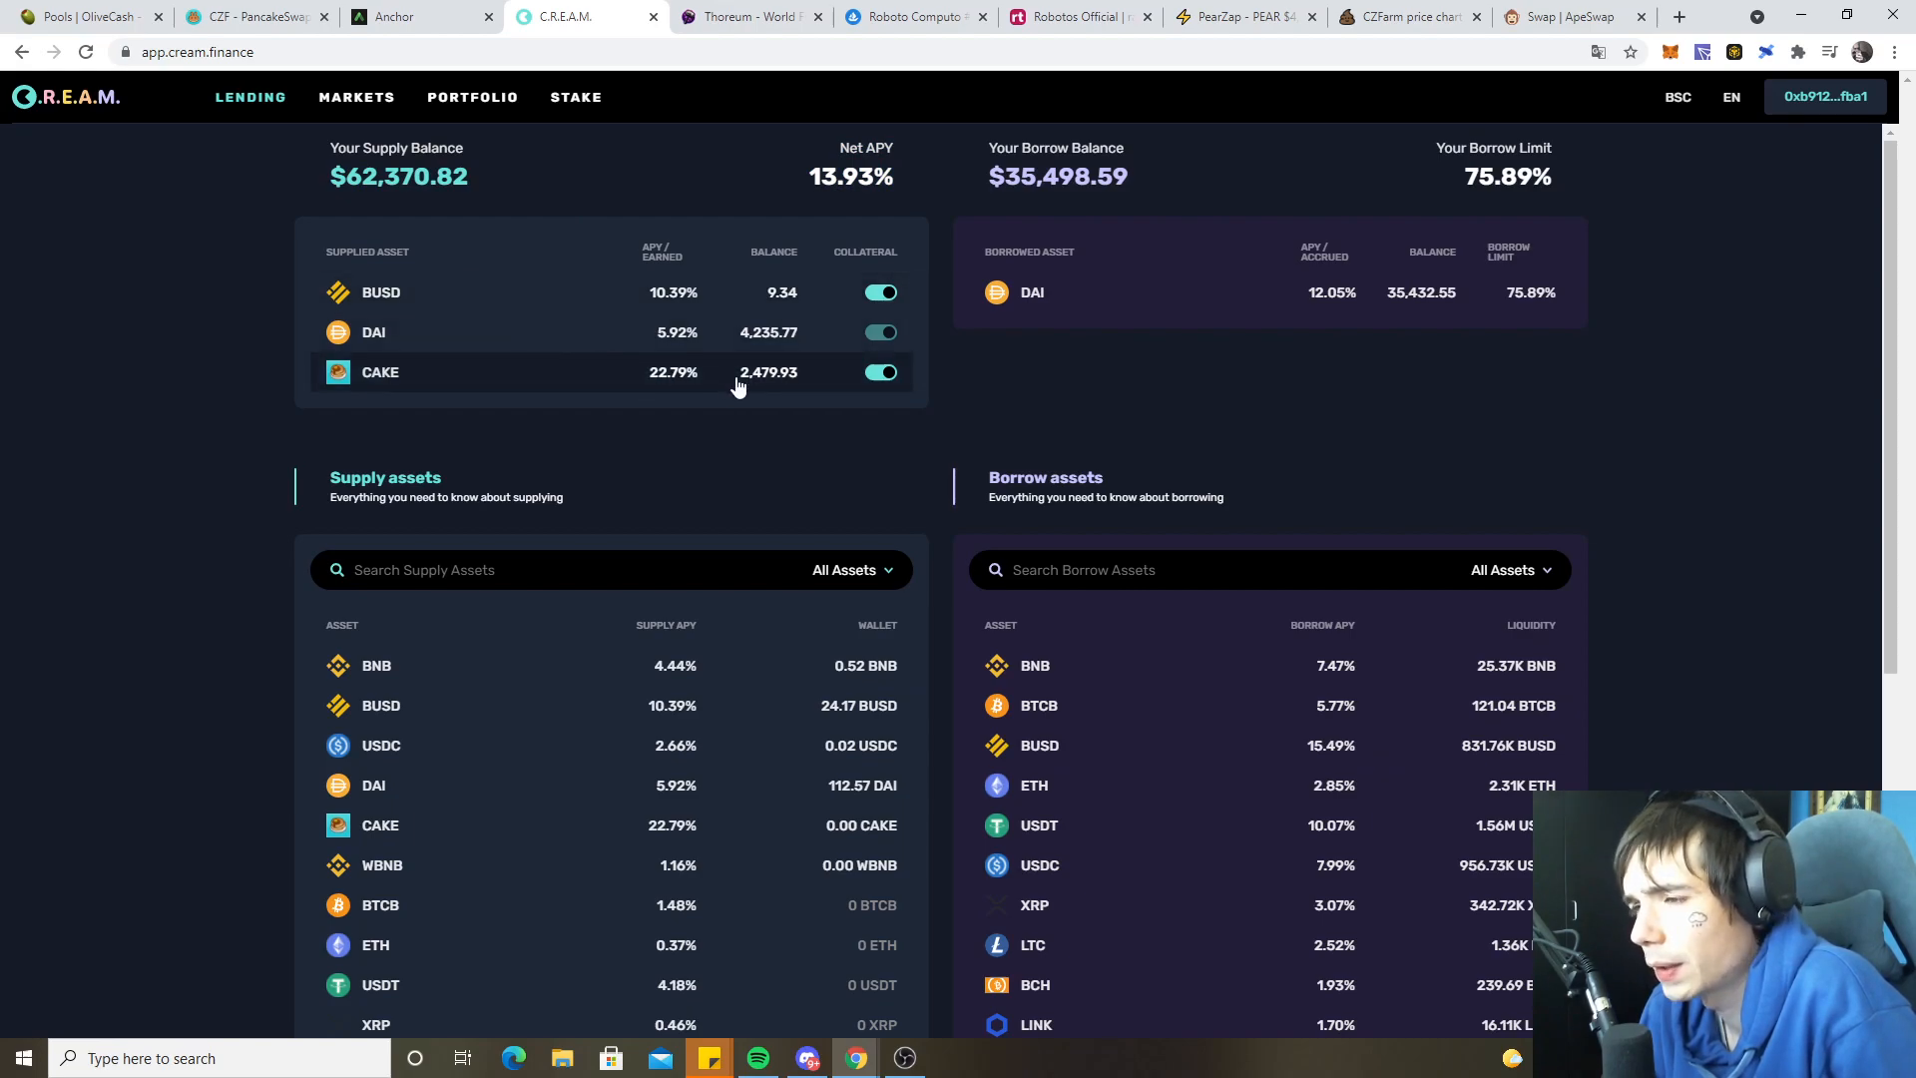
pyautogui.moveTo(608, 248)
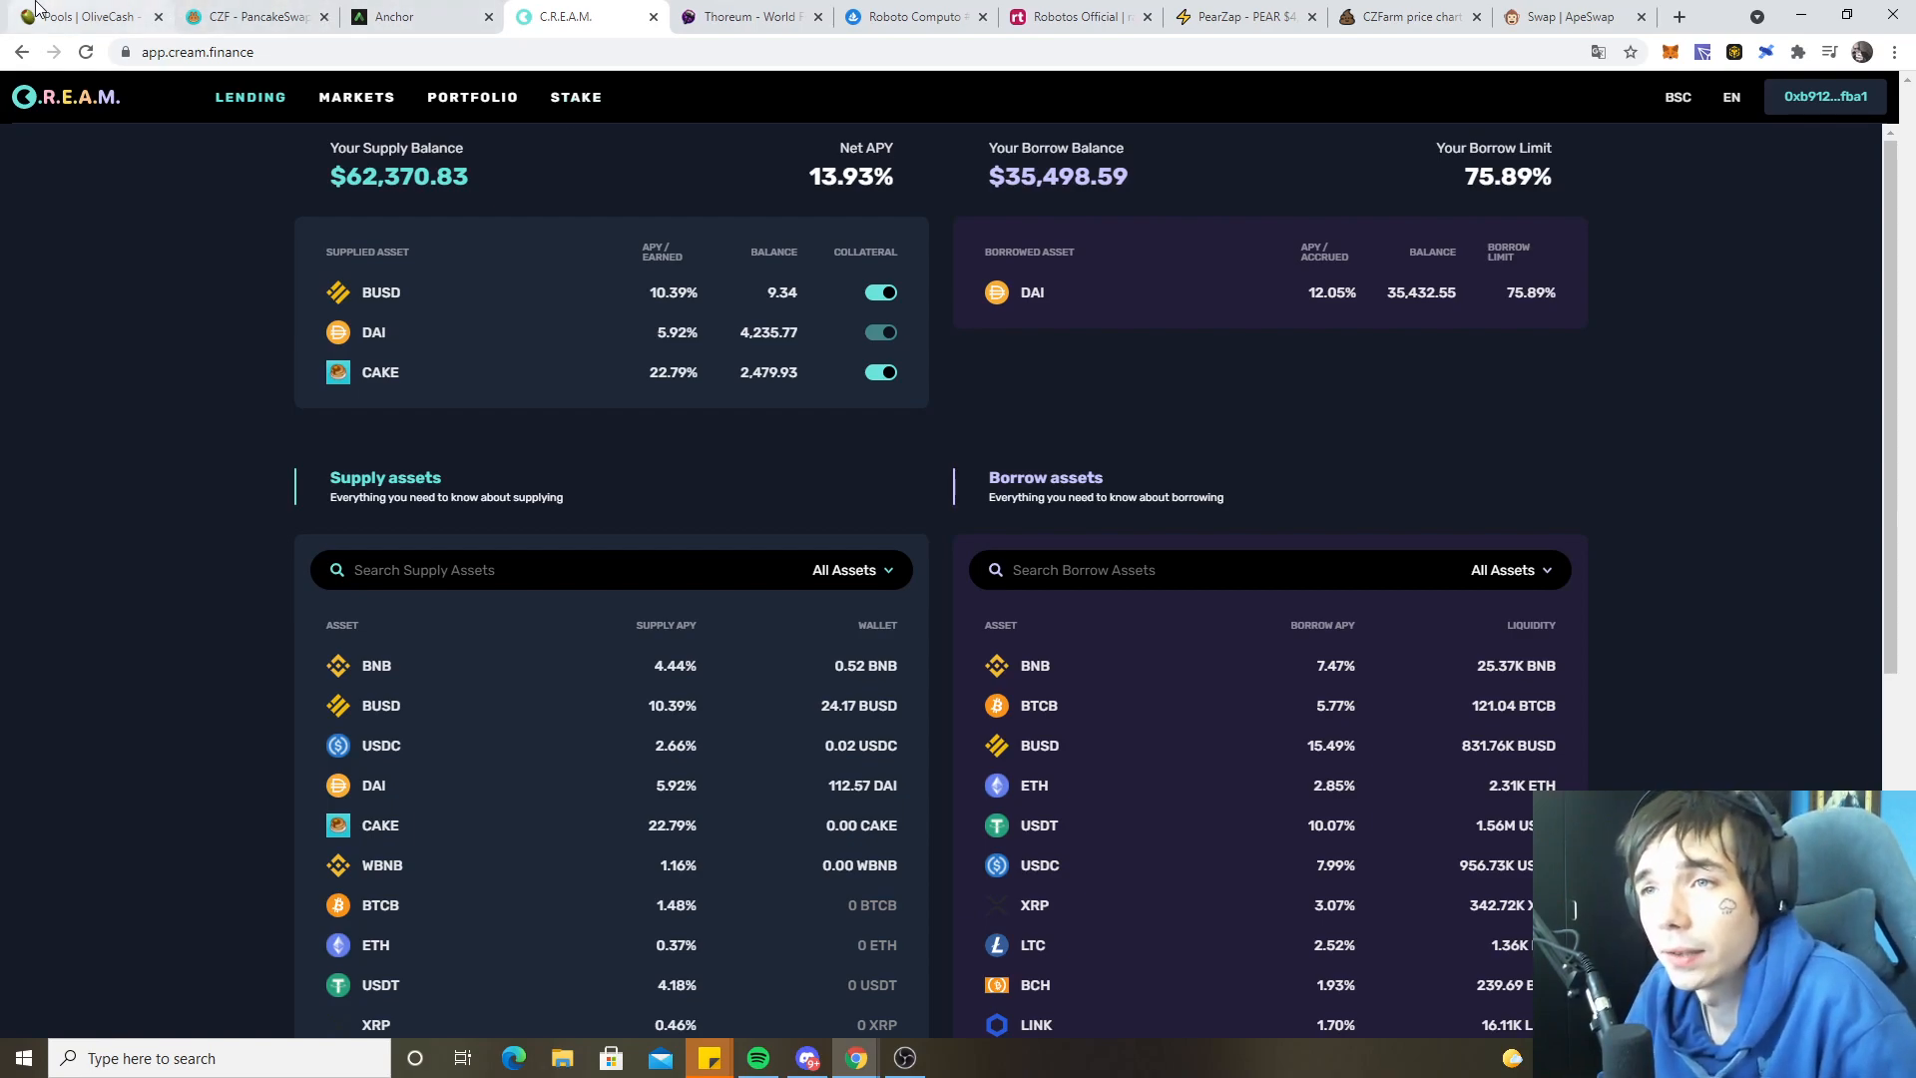
# - Return to OliveSwap pools showing 8,396.76 MKC earned on 29,813 OLIVE staked
pyautogui.click(86, 16)
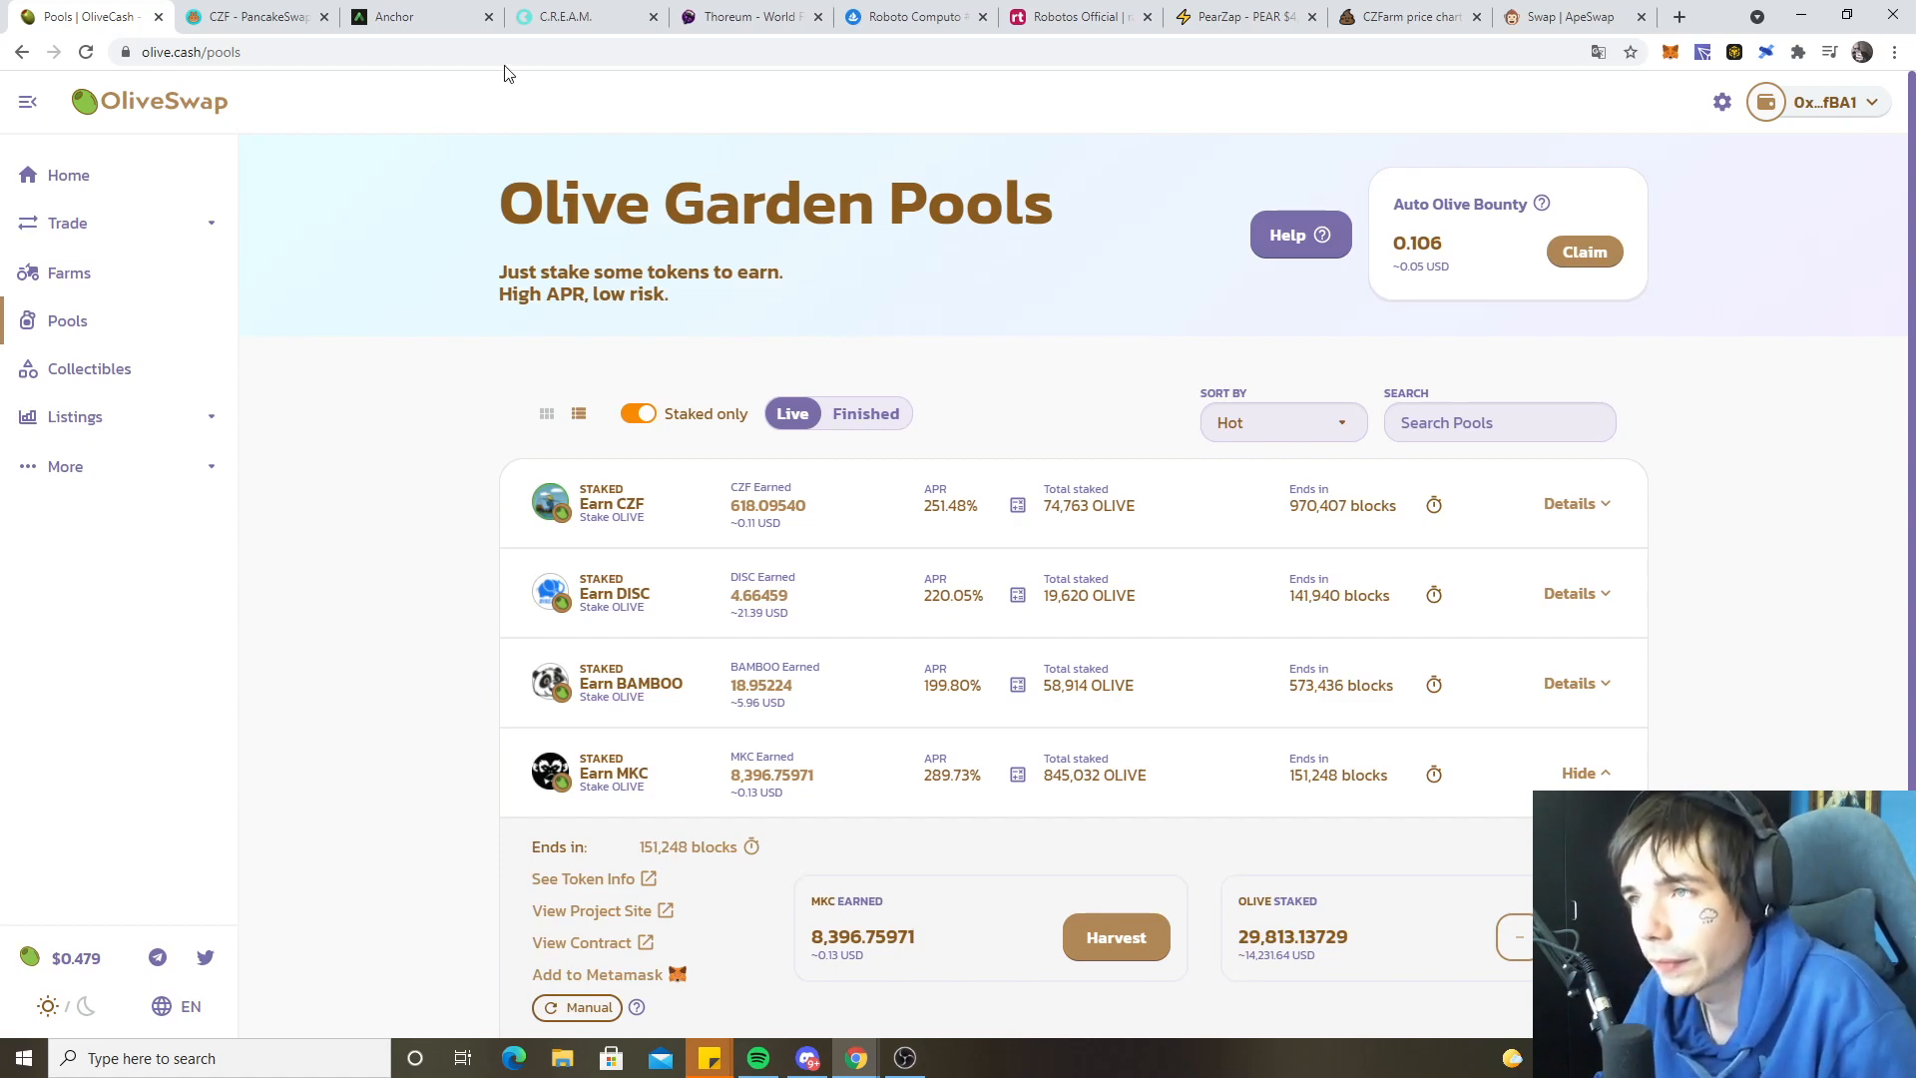
# - Search PooCoin for 'oli' and open the OliveCash Token OLIVE/BNB chart at about $0.479
pyautogui.click(1408, 16)
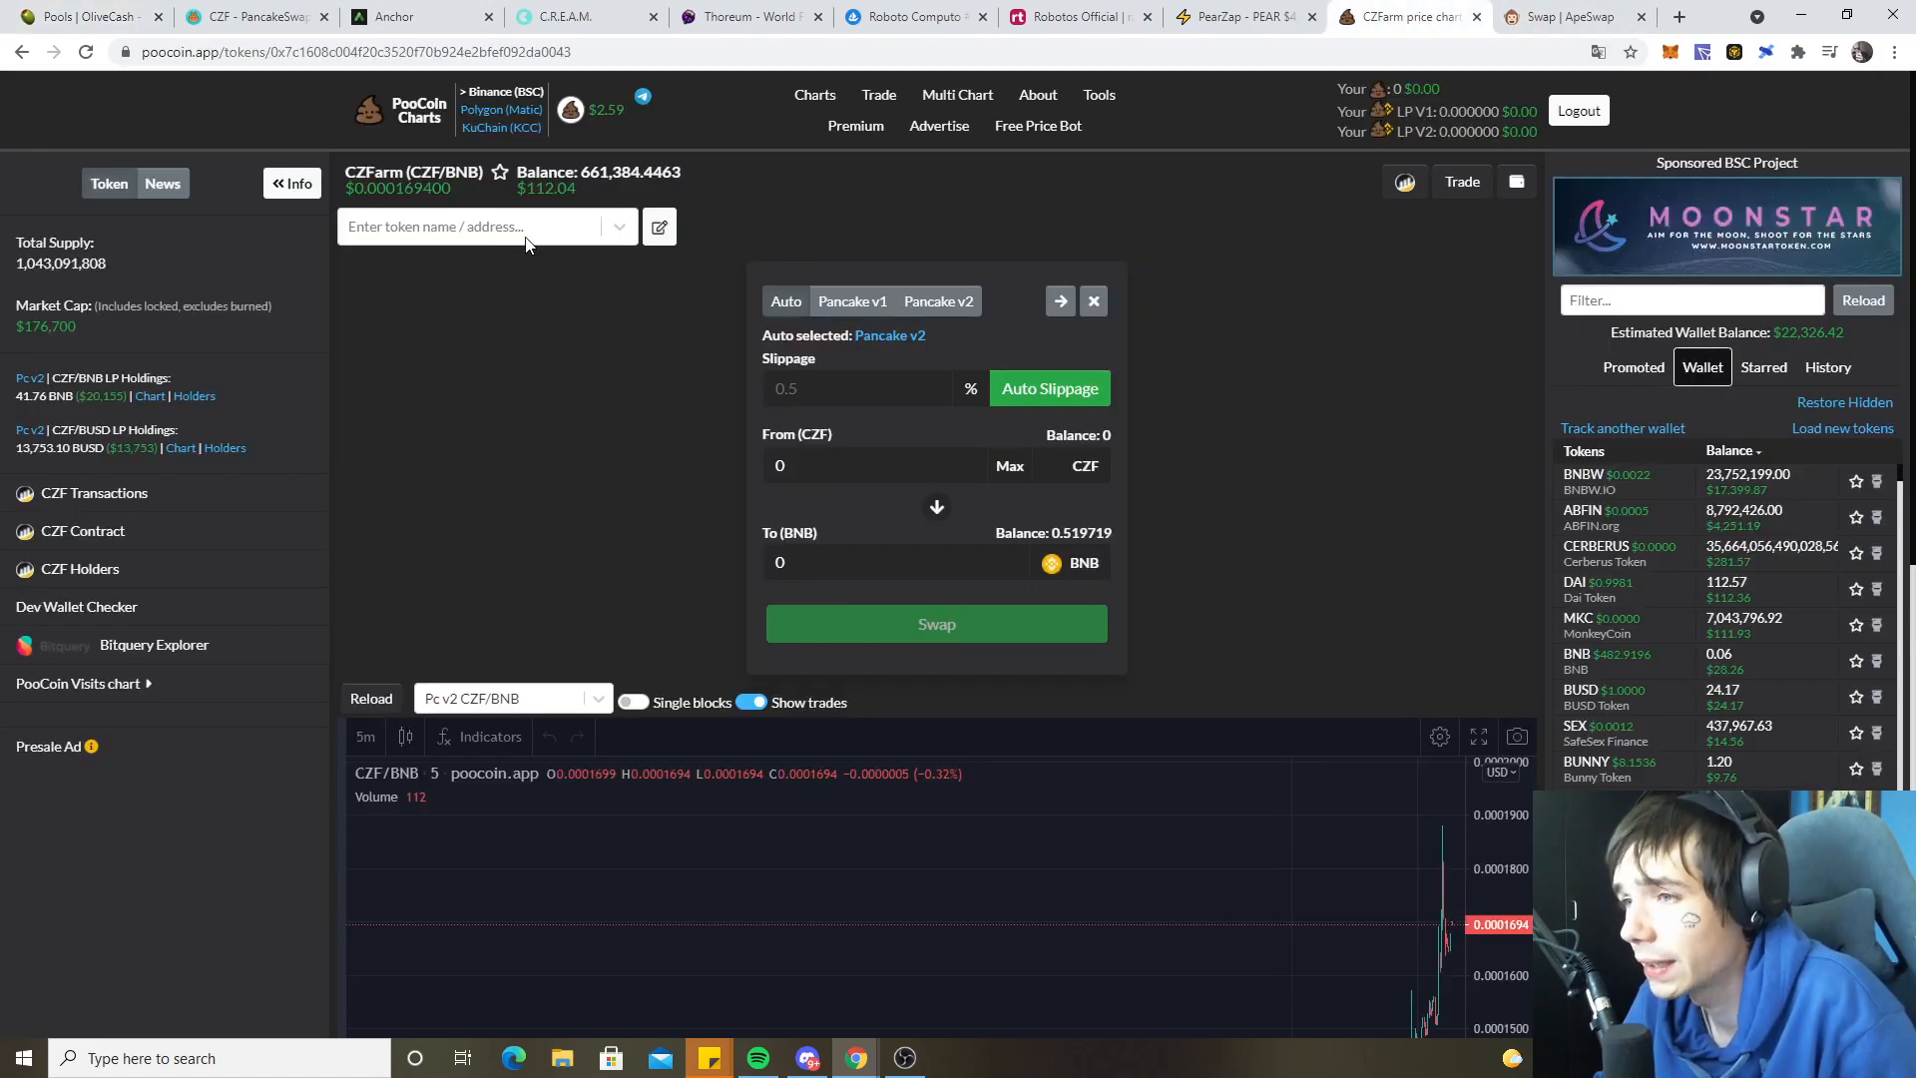
pyautogui.write('c')
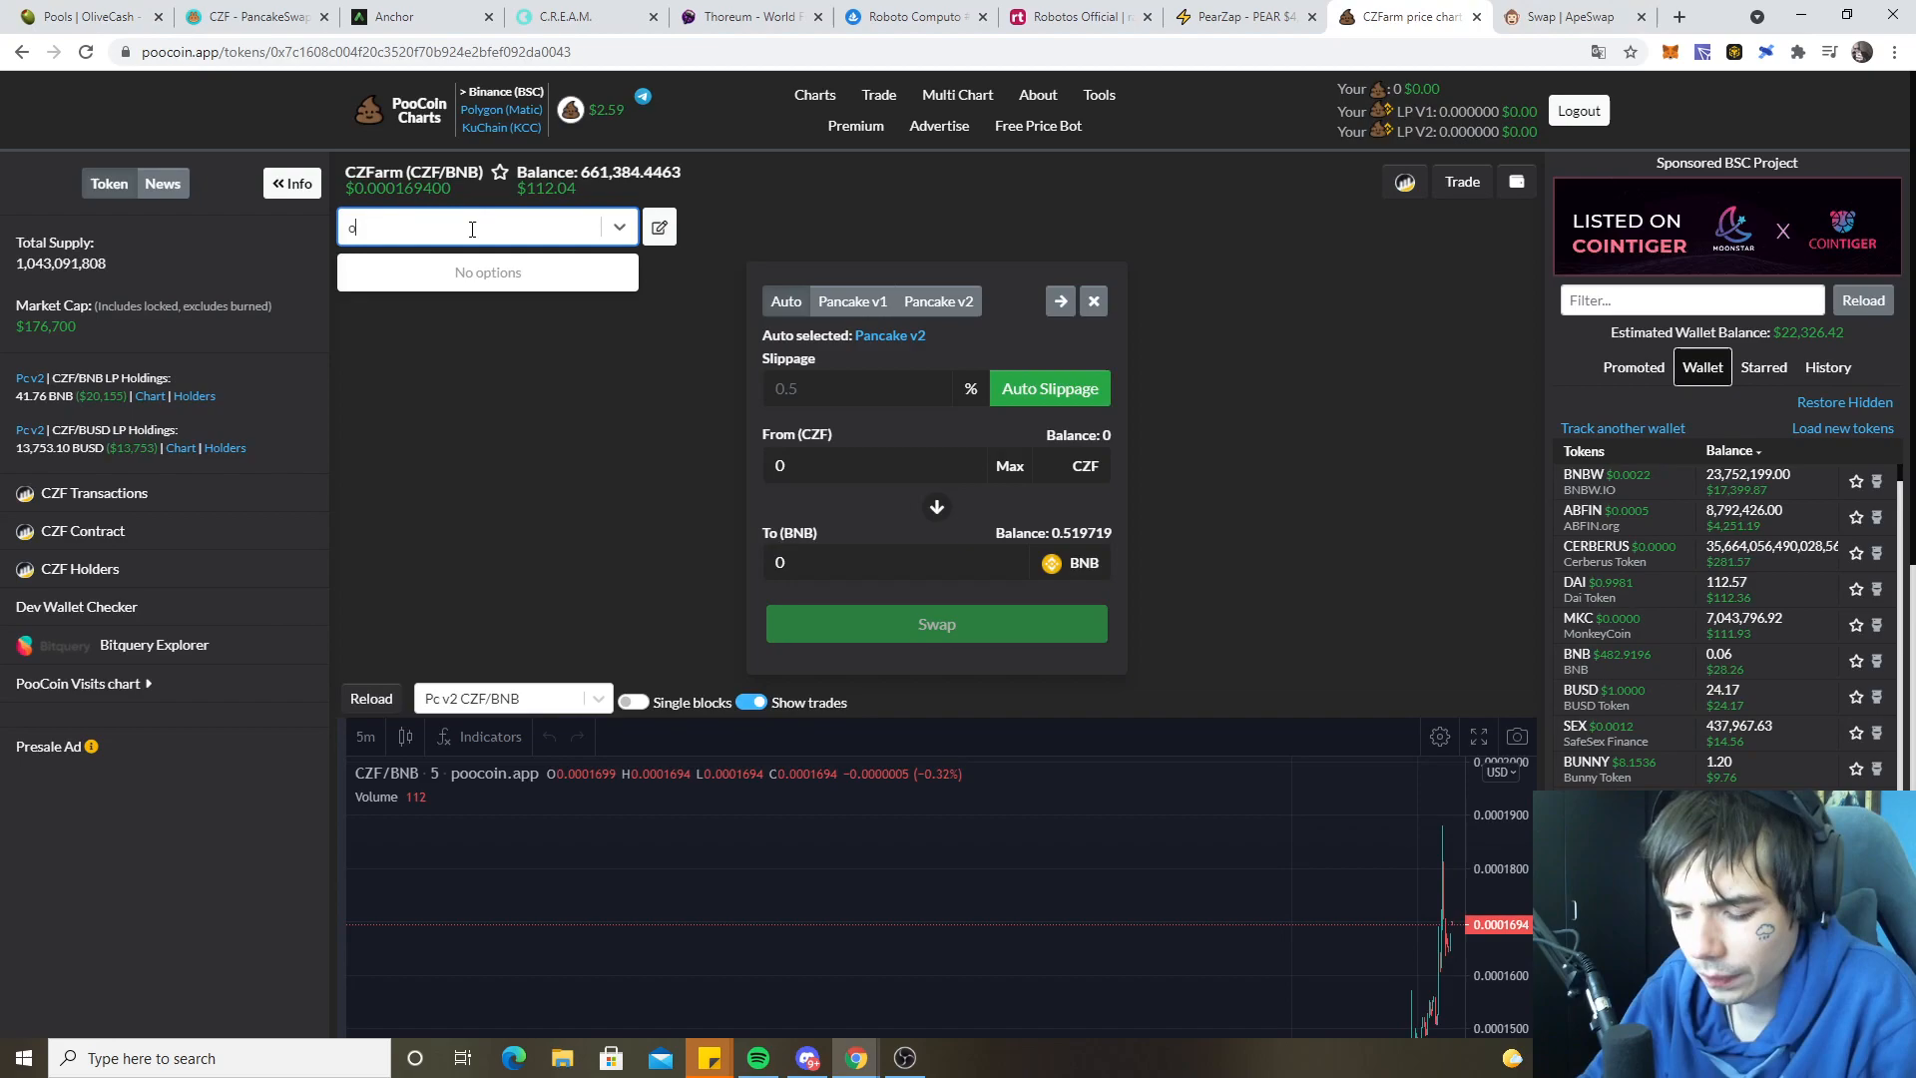
pyautogui.write('oli')
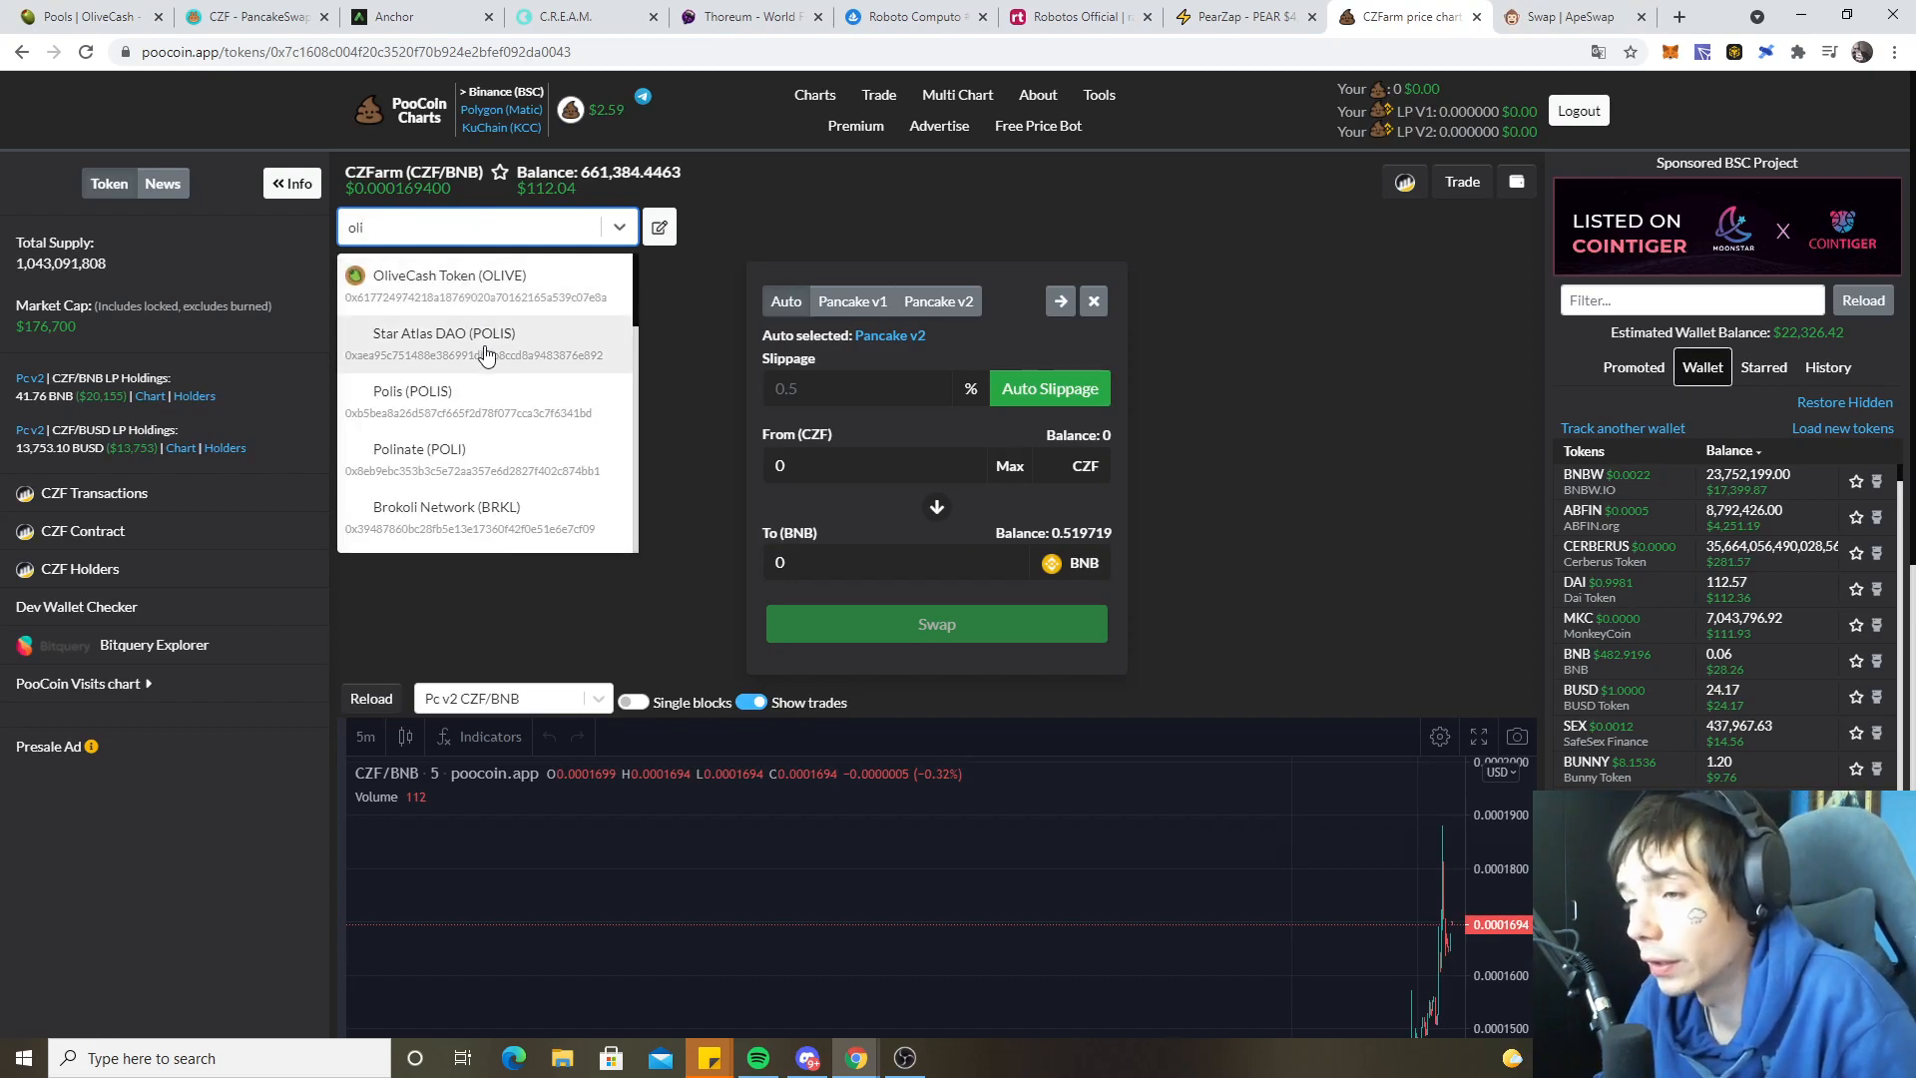
pyautogui.click(448, 283)
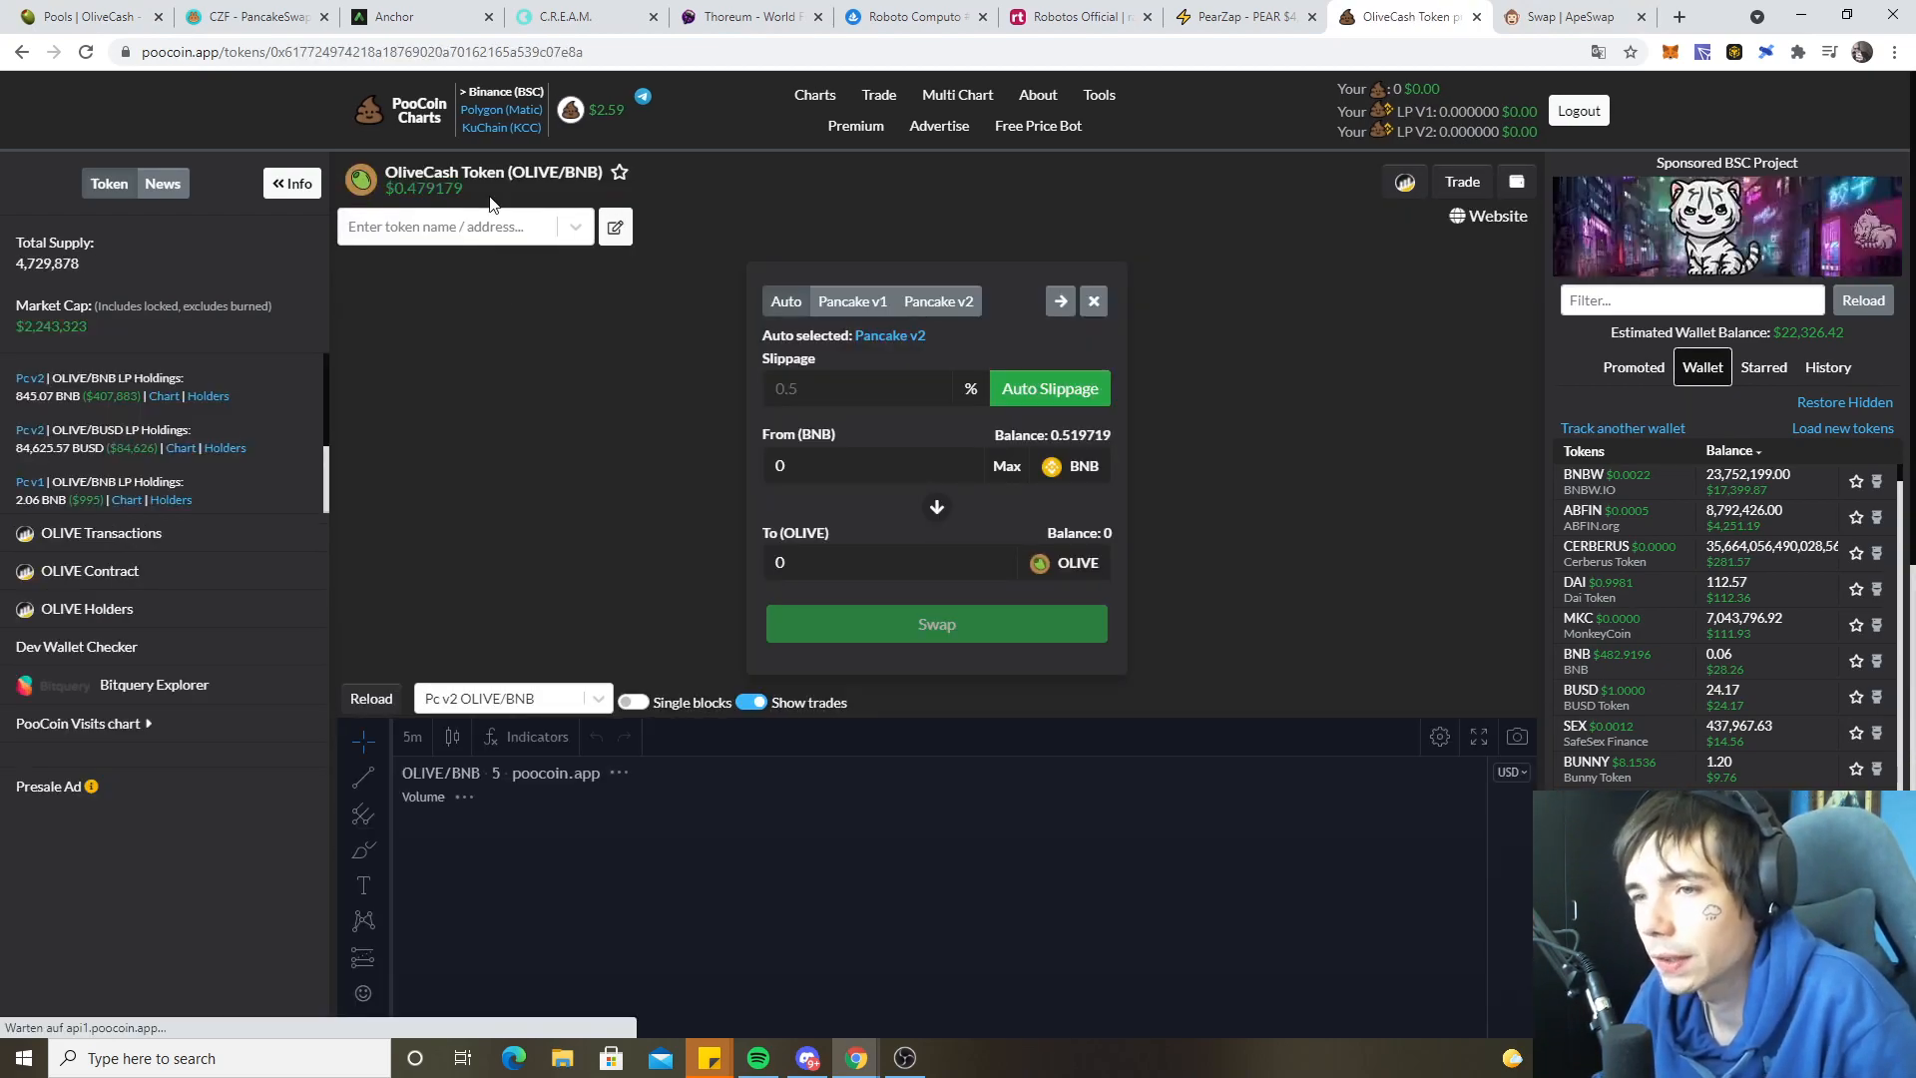
pyautogui.scroll(-3)
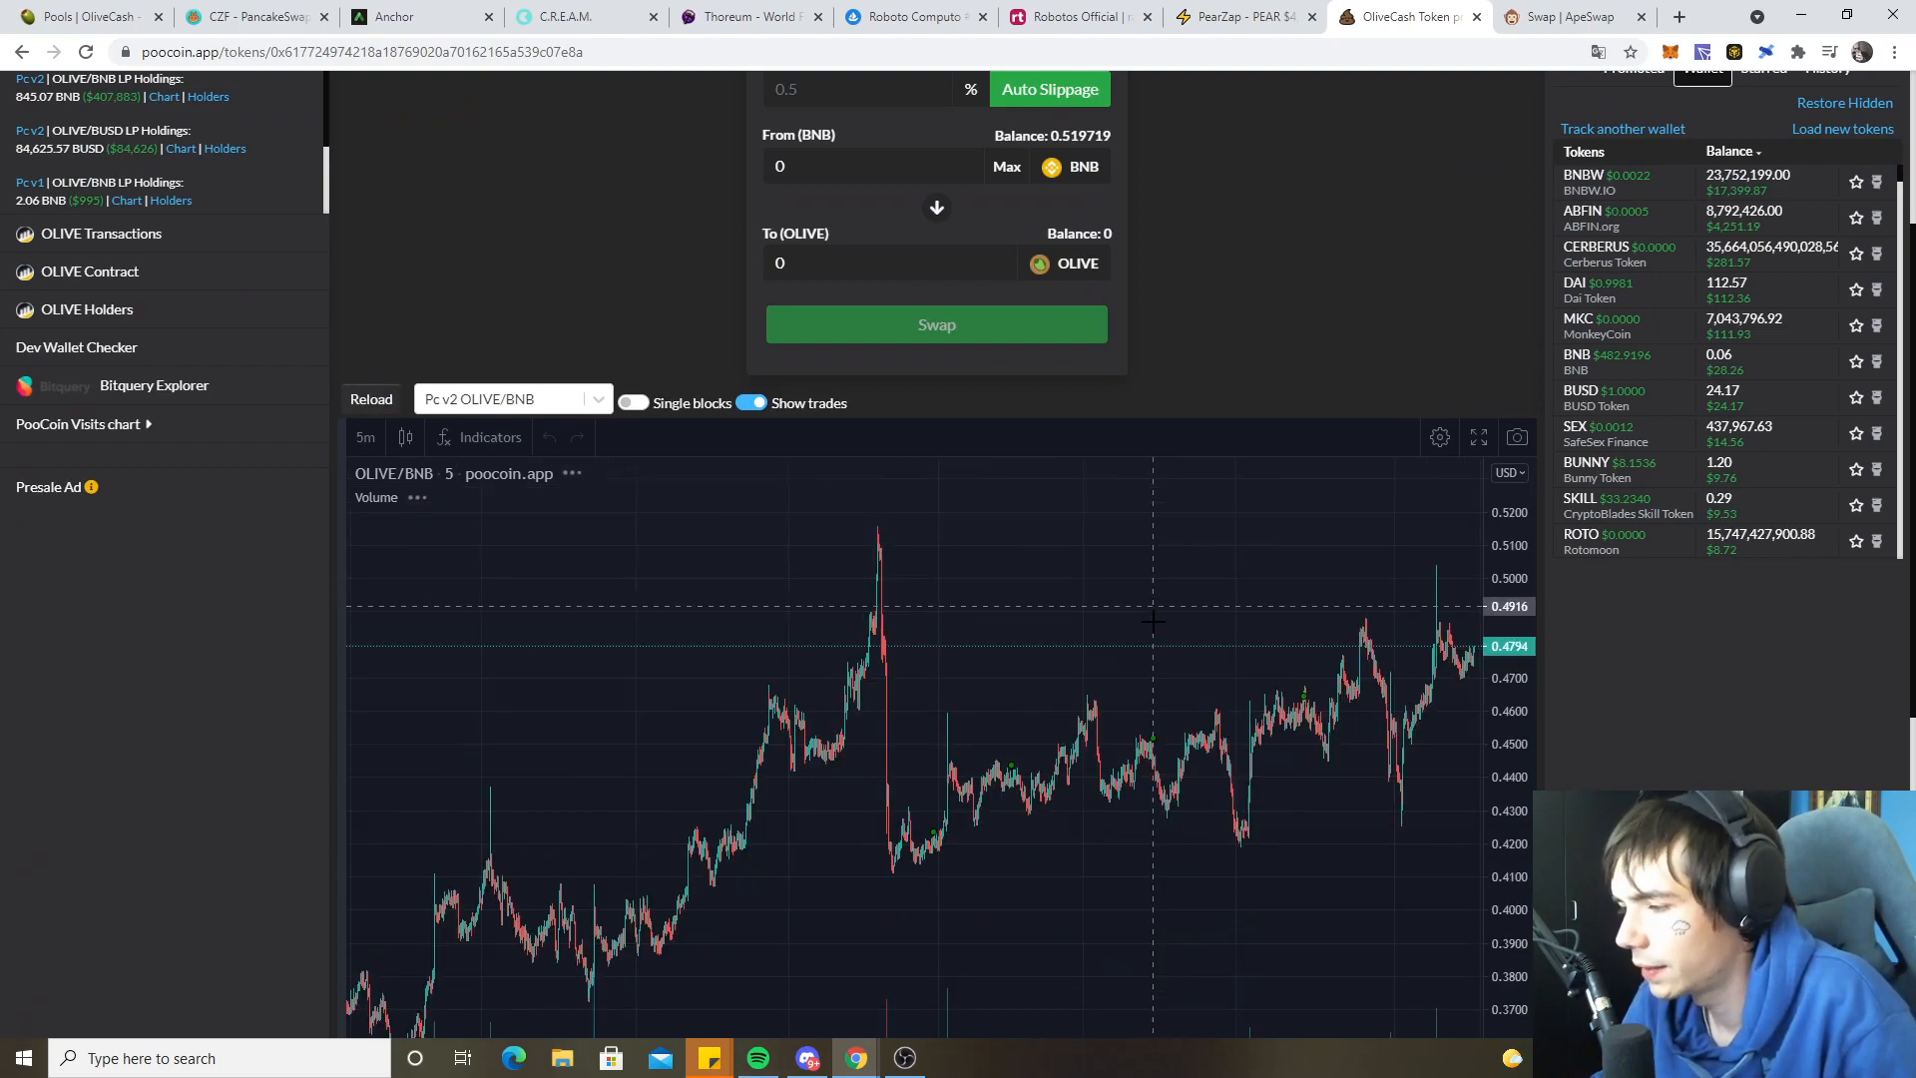
pyautogui.moveTo(974, 529)
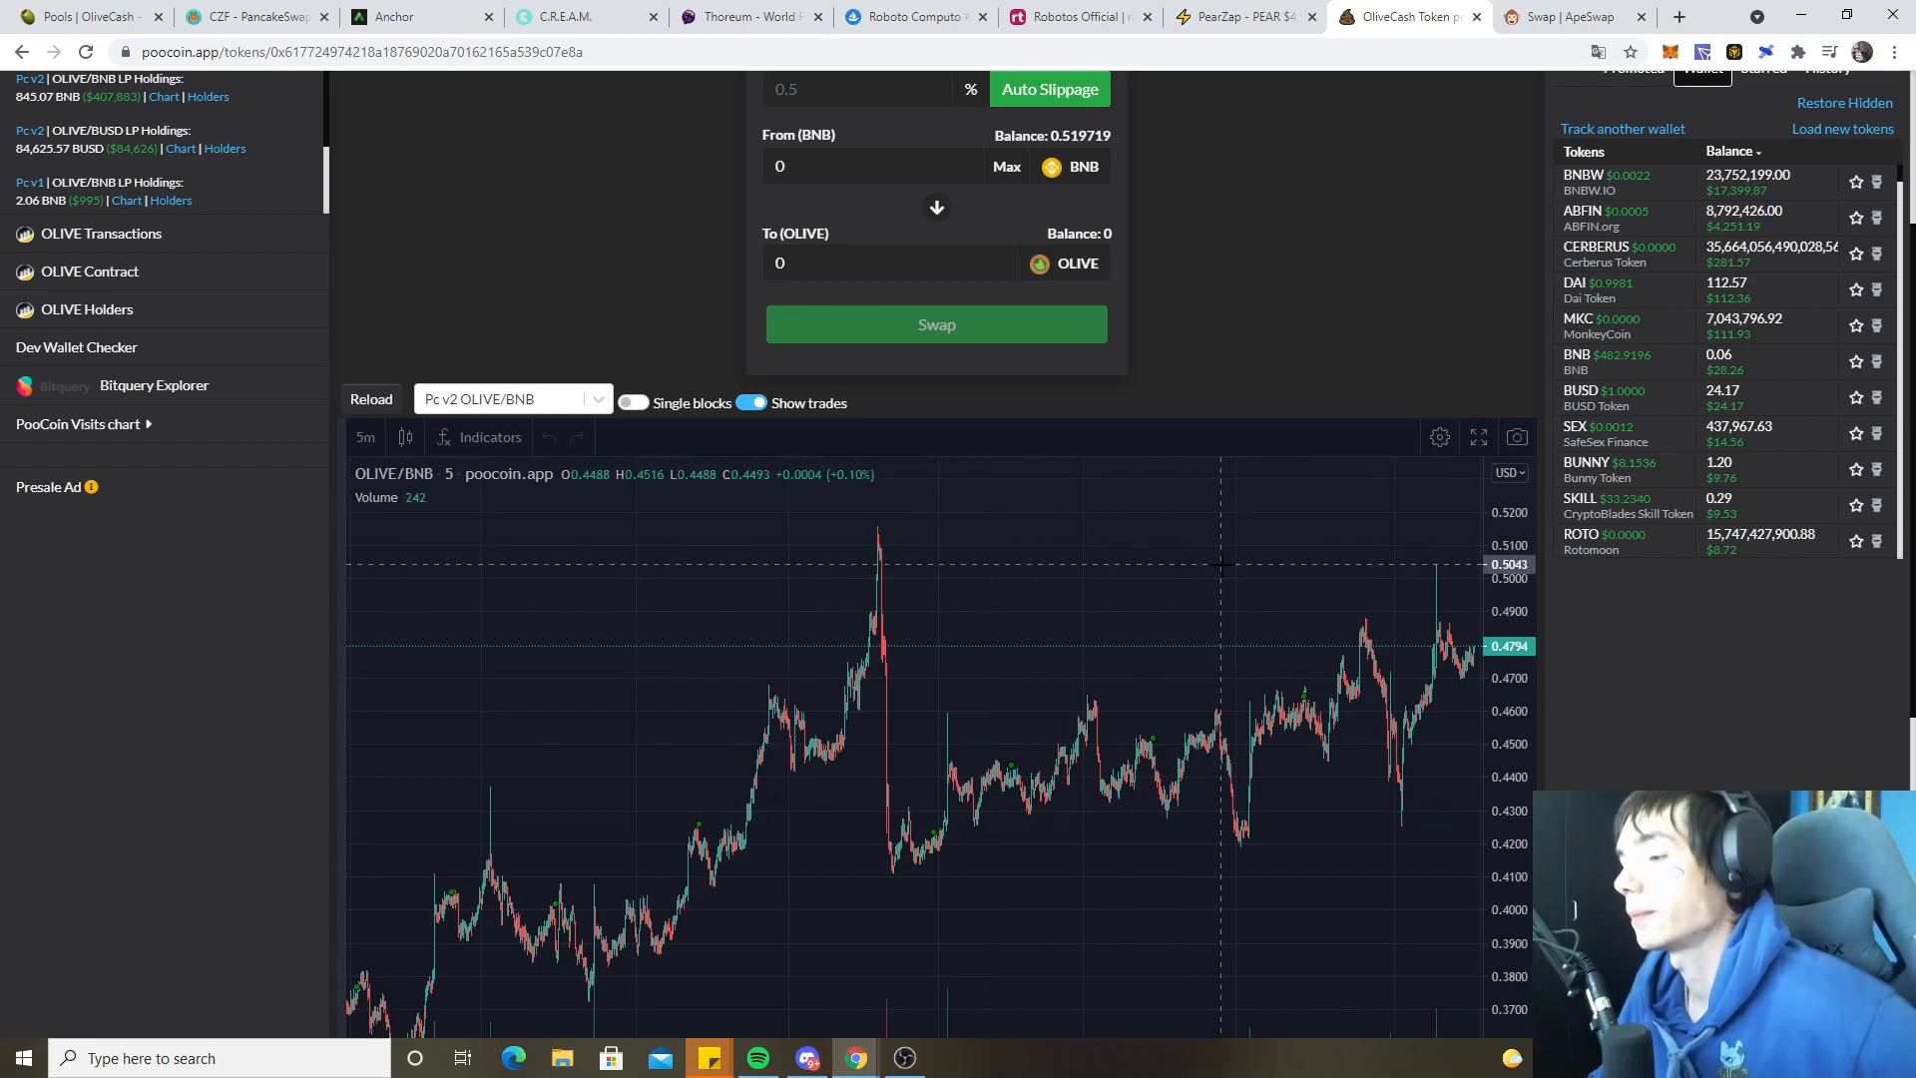
pyautogui.moveTo(1307, 702)
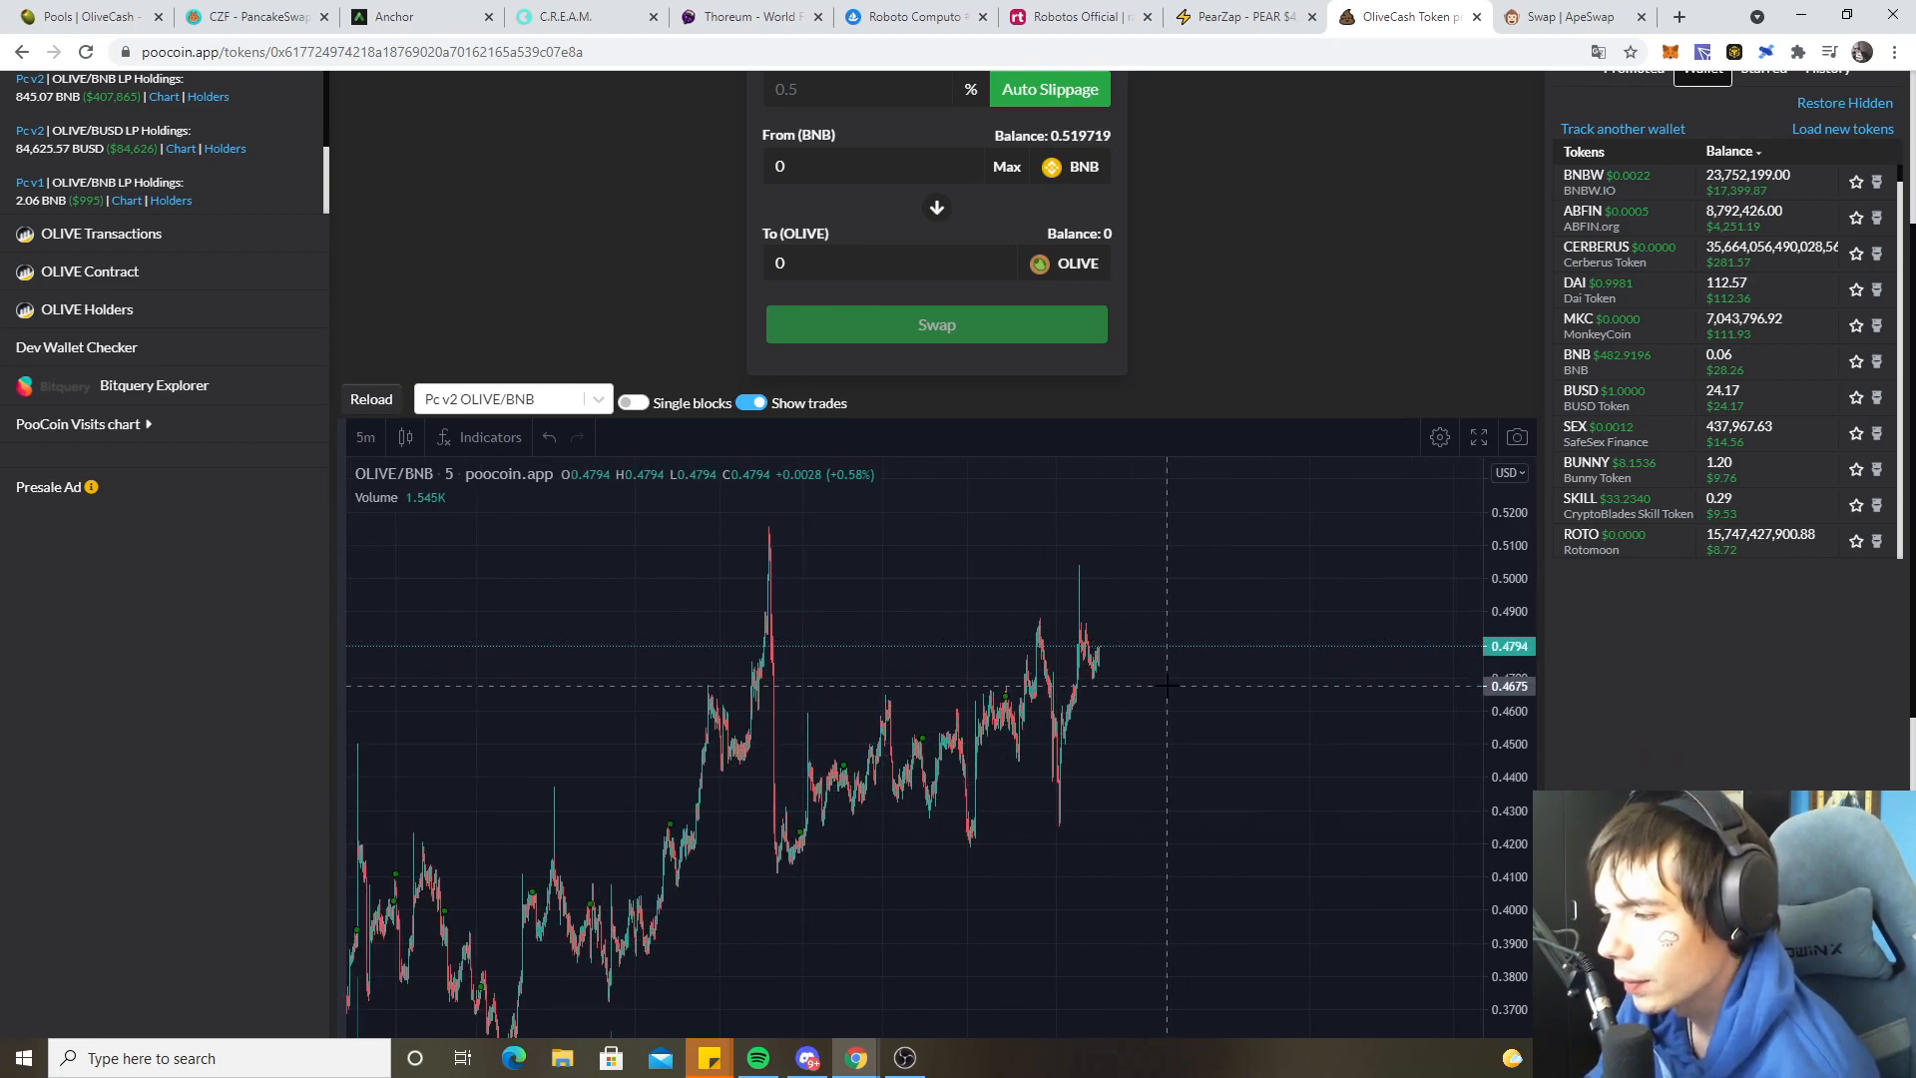
pyautogui.moveTo(1207, 671)
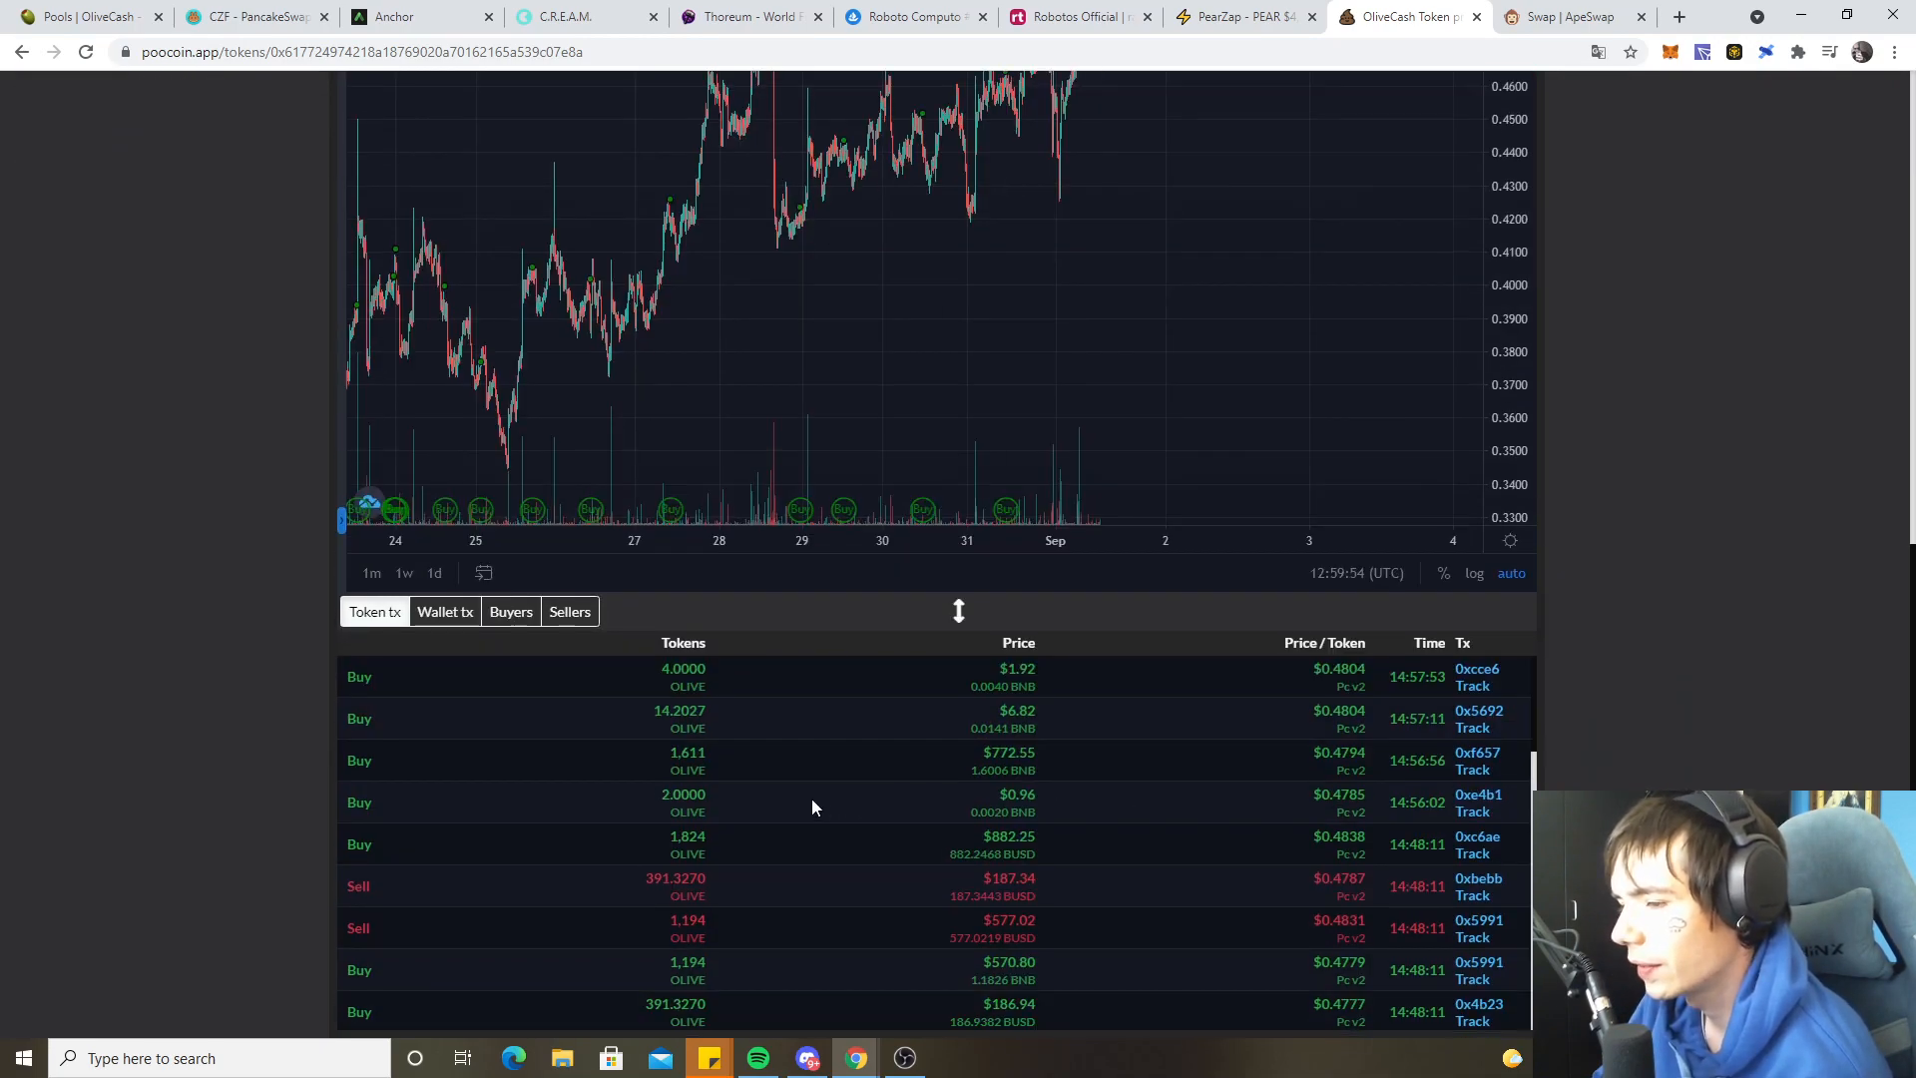
pyautogui.moveTo(1656, 741)
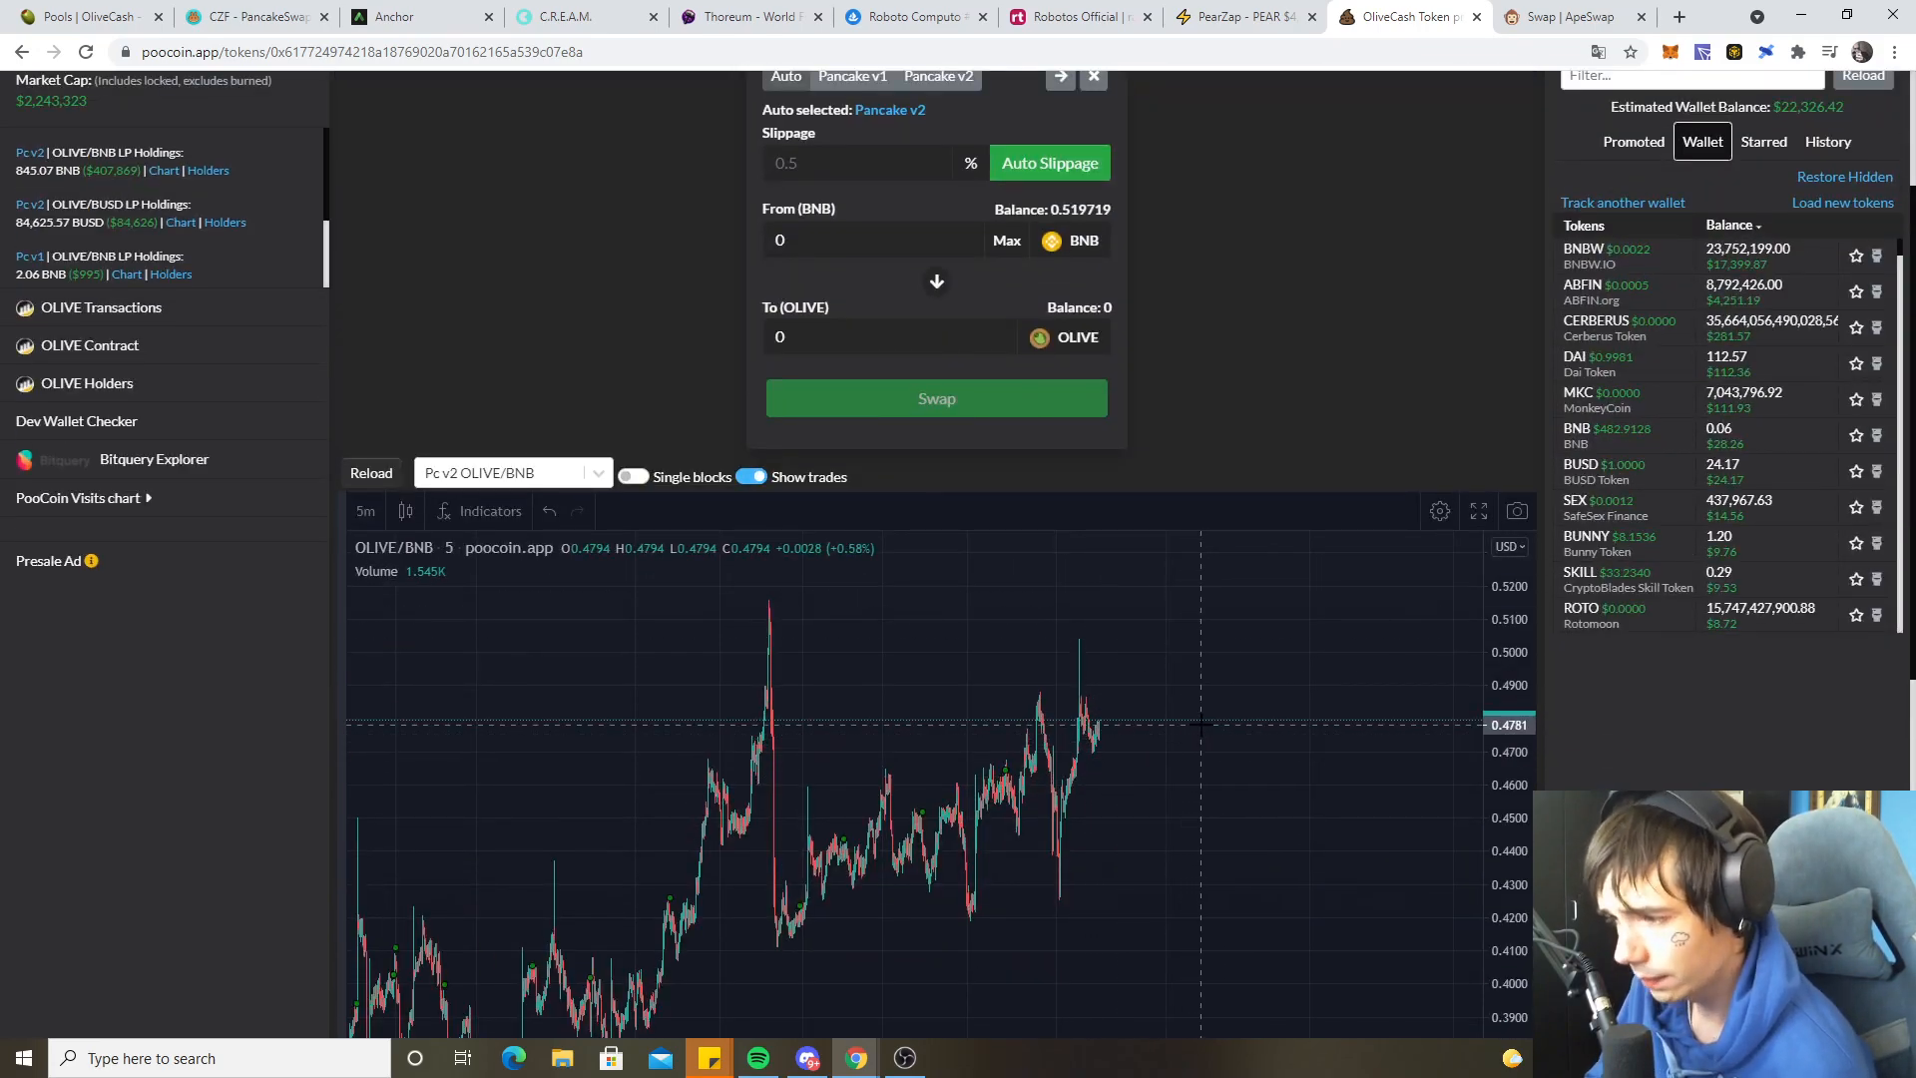
pyautogui.moveTo(1264, 339)
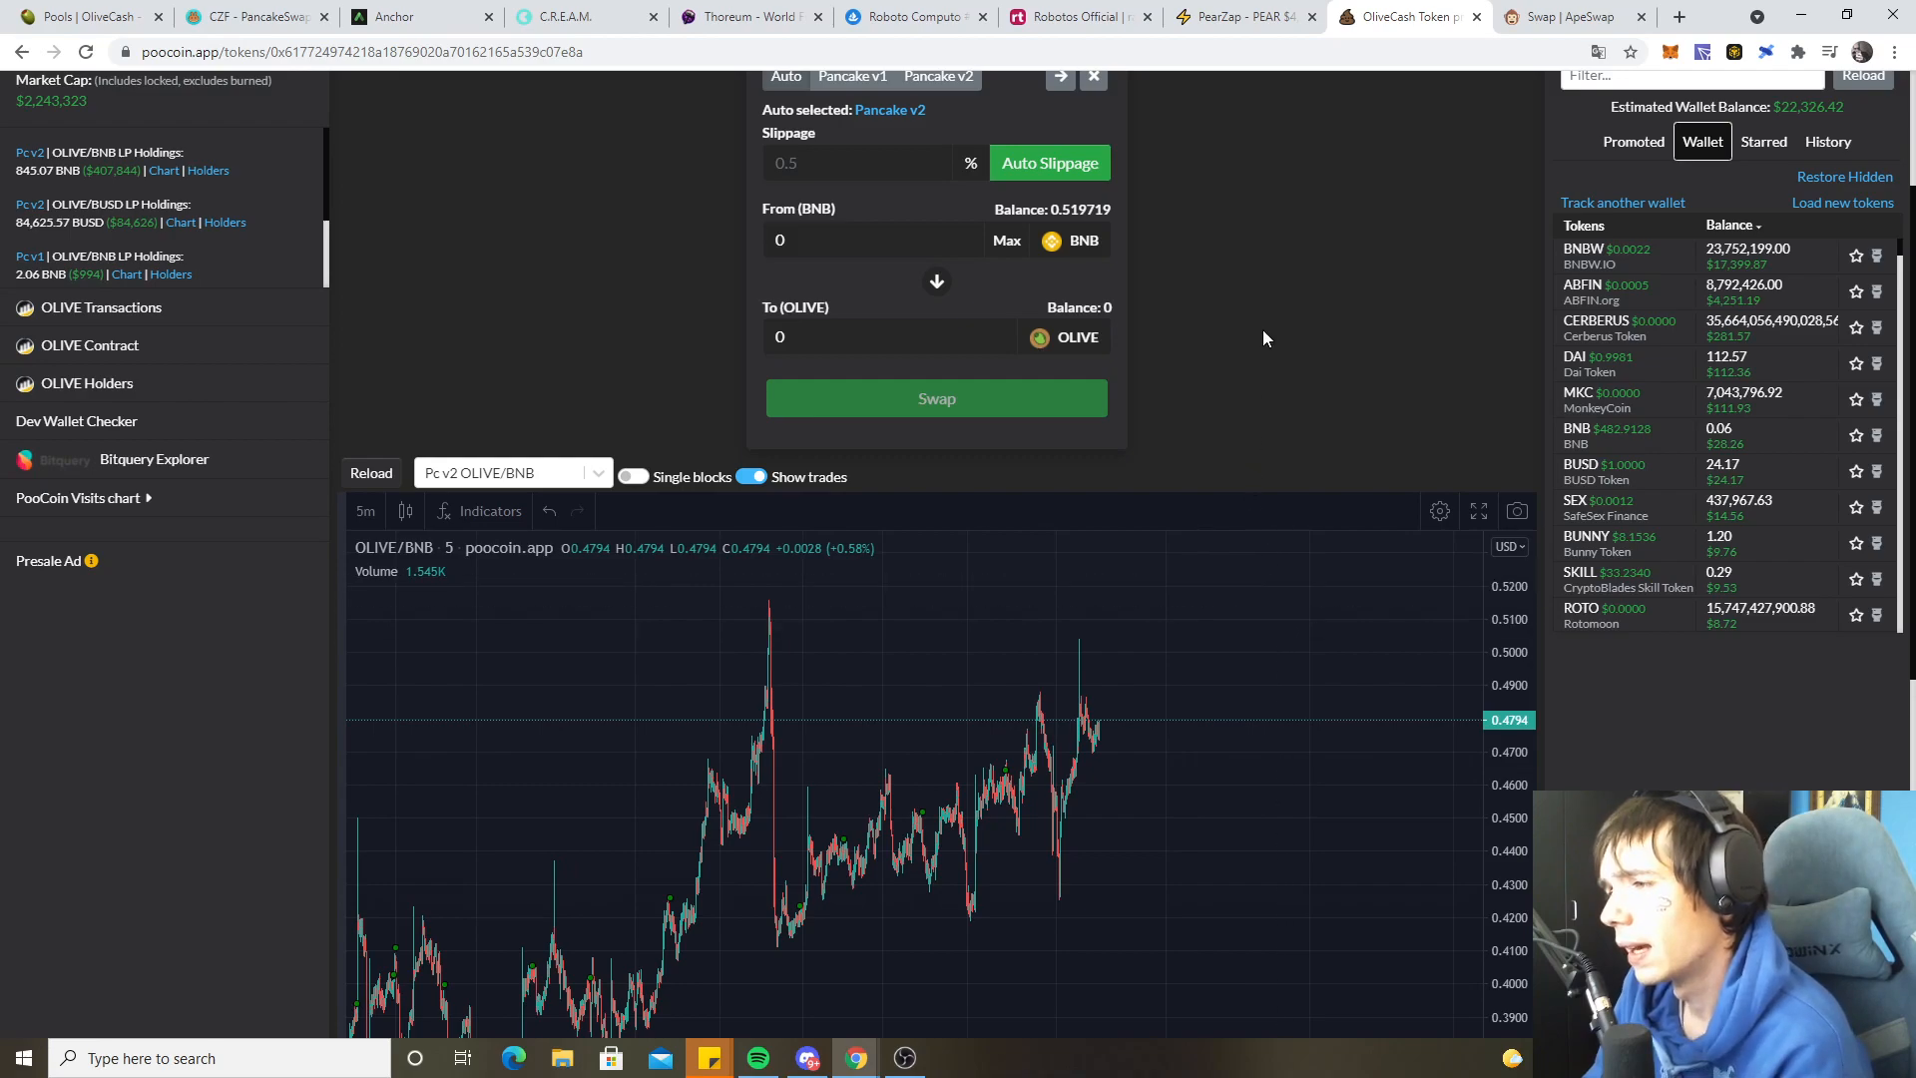
pyautogui.moveTo(1426, 734)
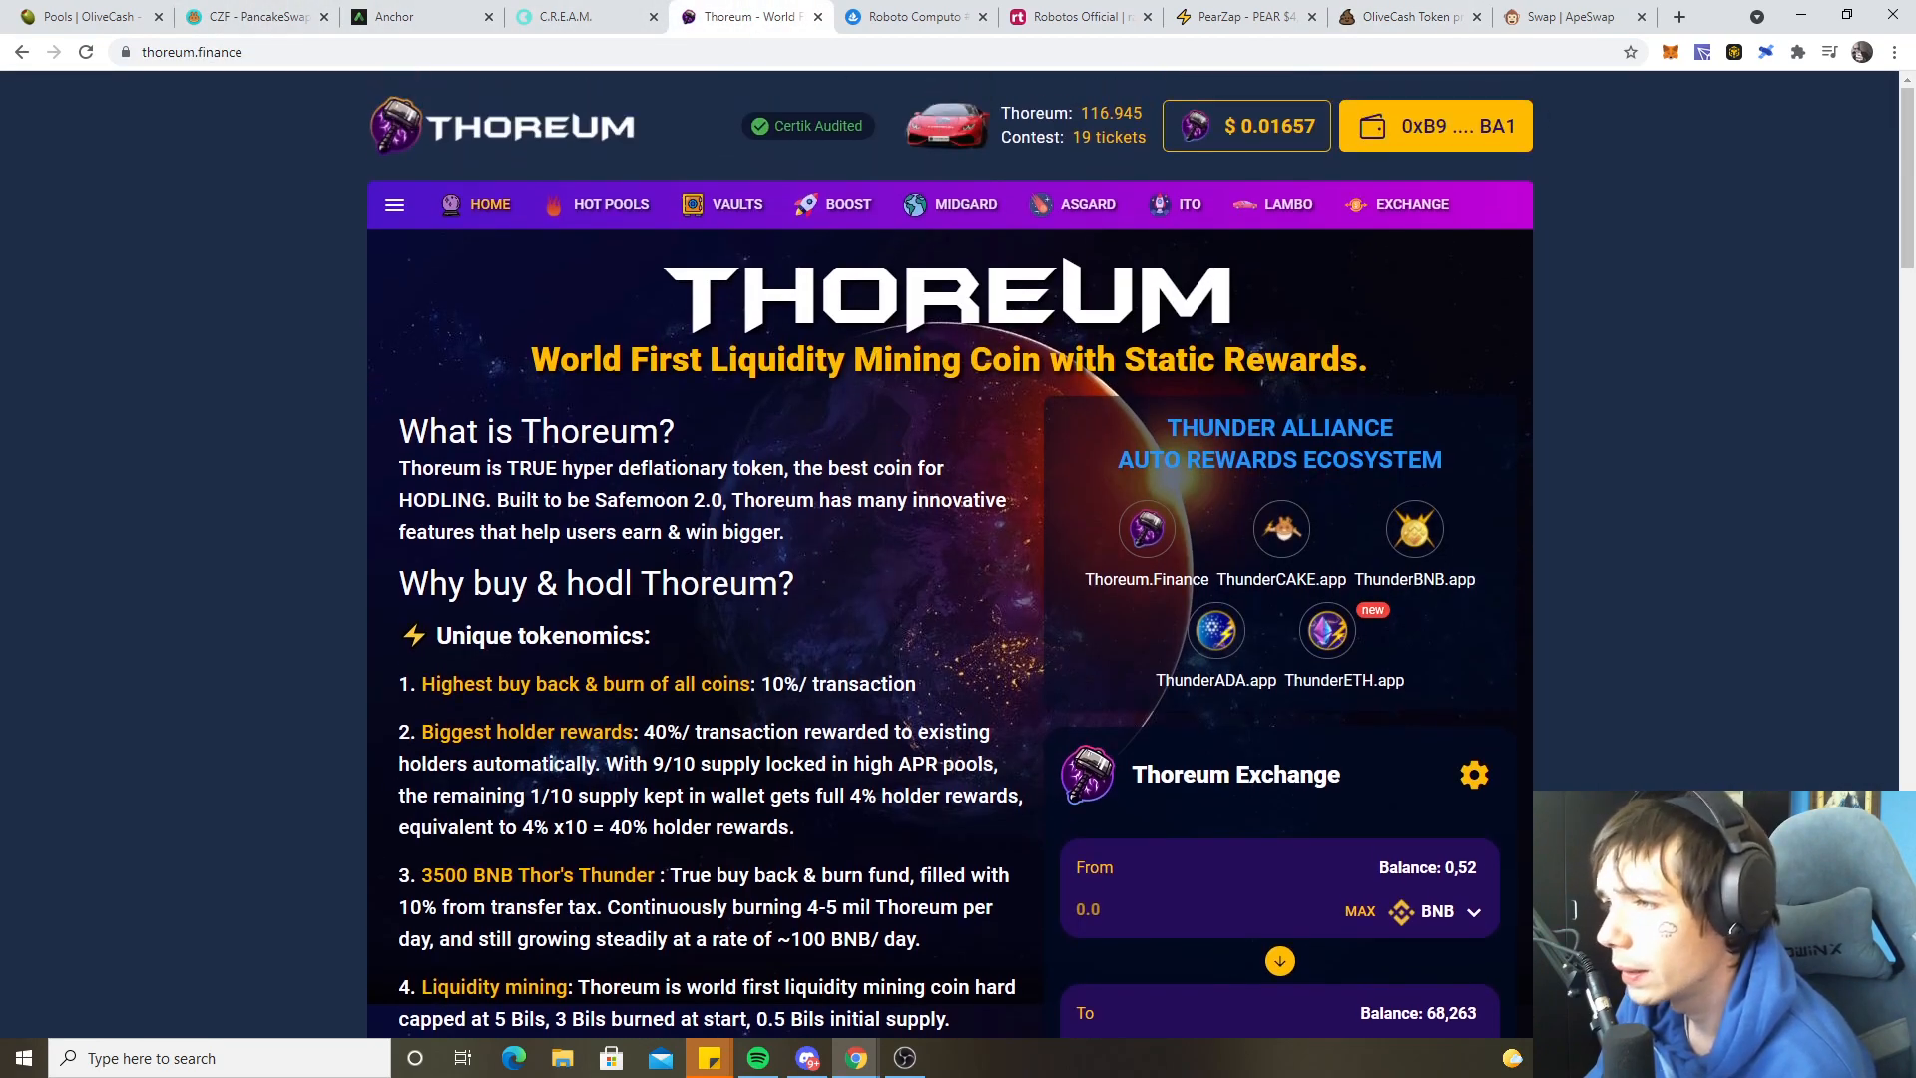
# - Check the WBNB/BUSD chart in PooCoin, then go back to Thoreum's home page
pyautogui.click(1405, 16)
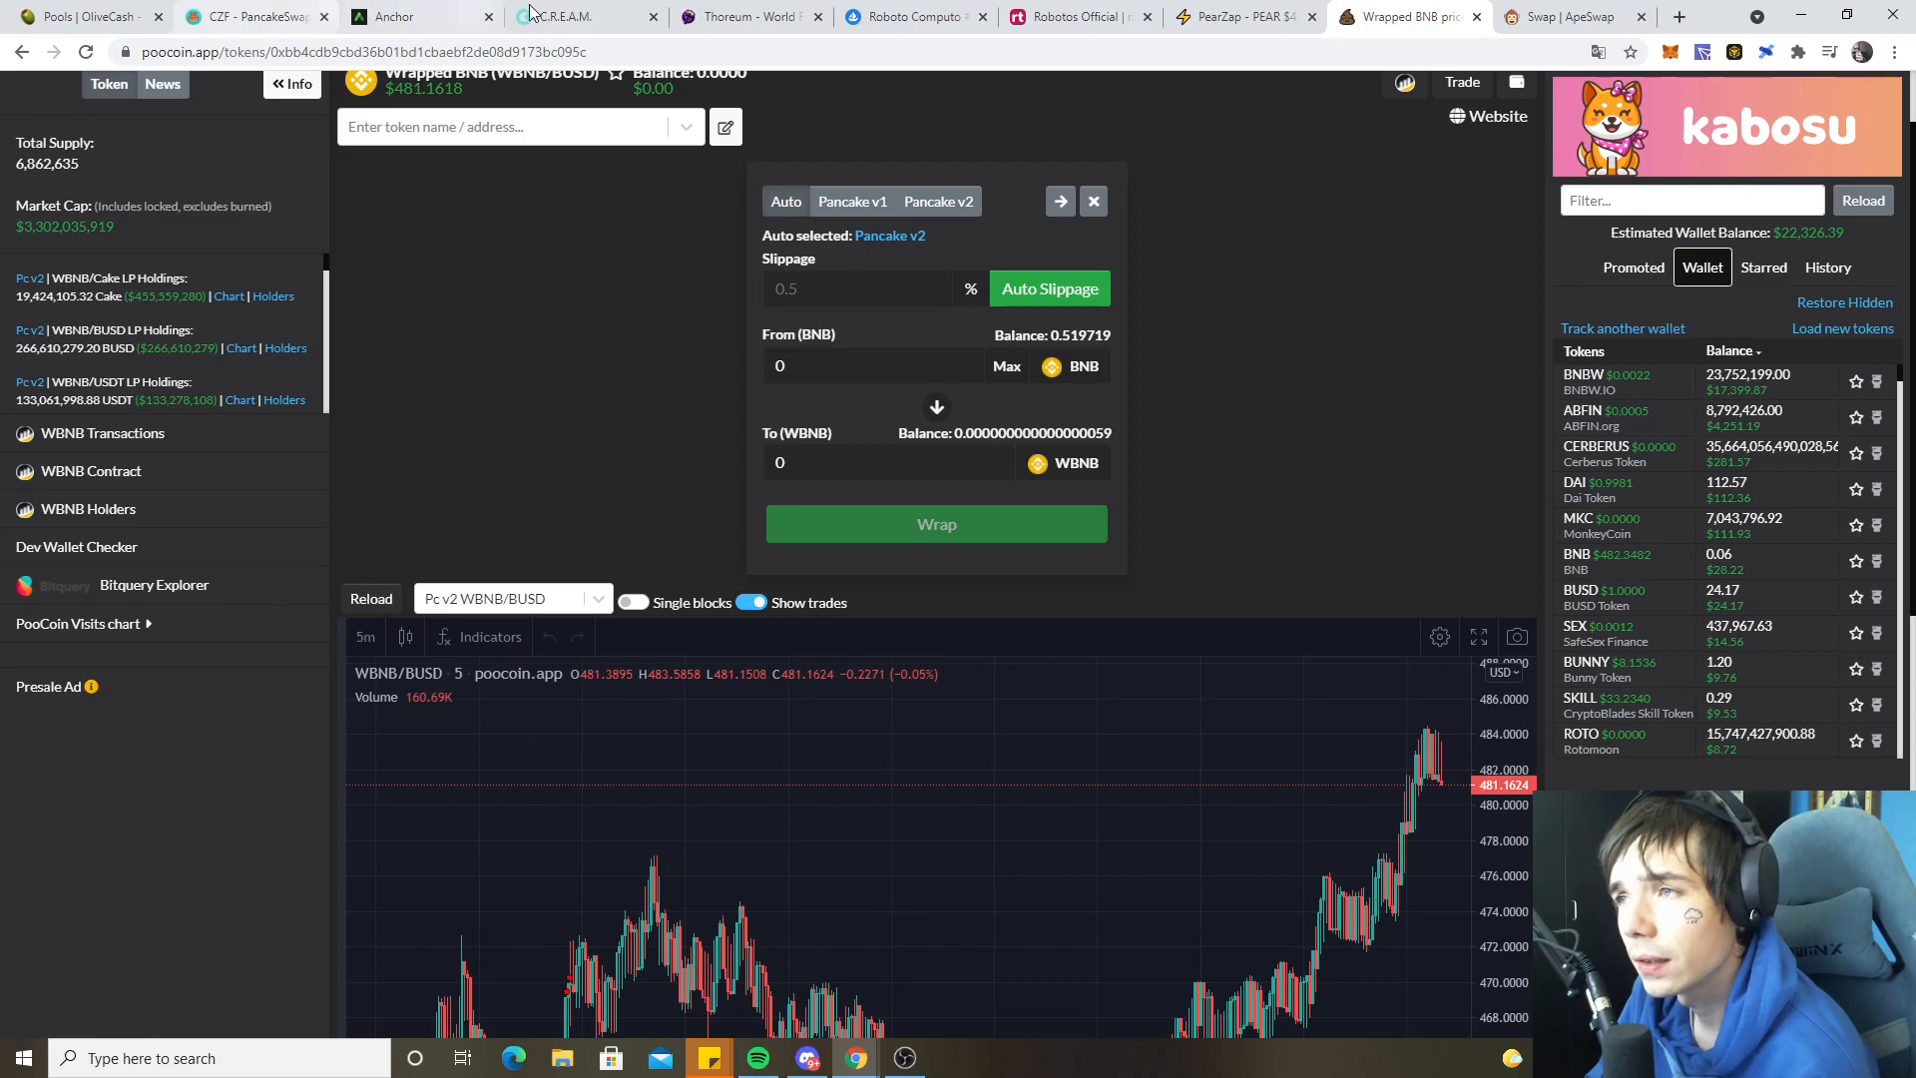
pyautogui.click(750, 16)
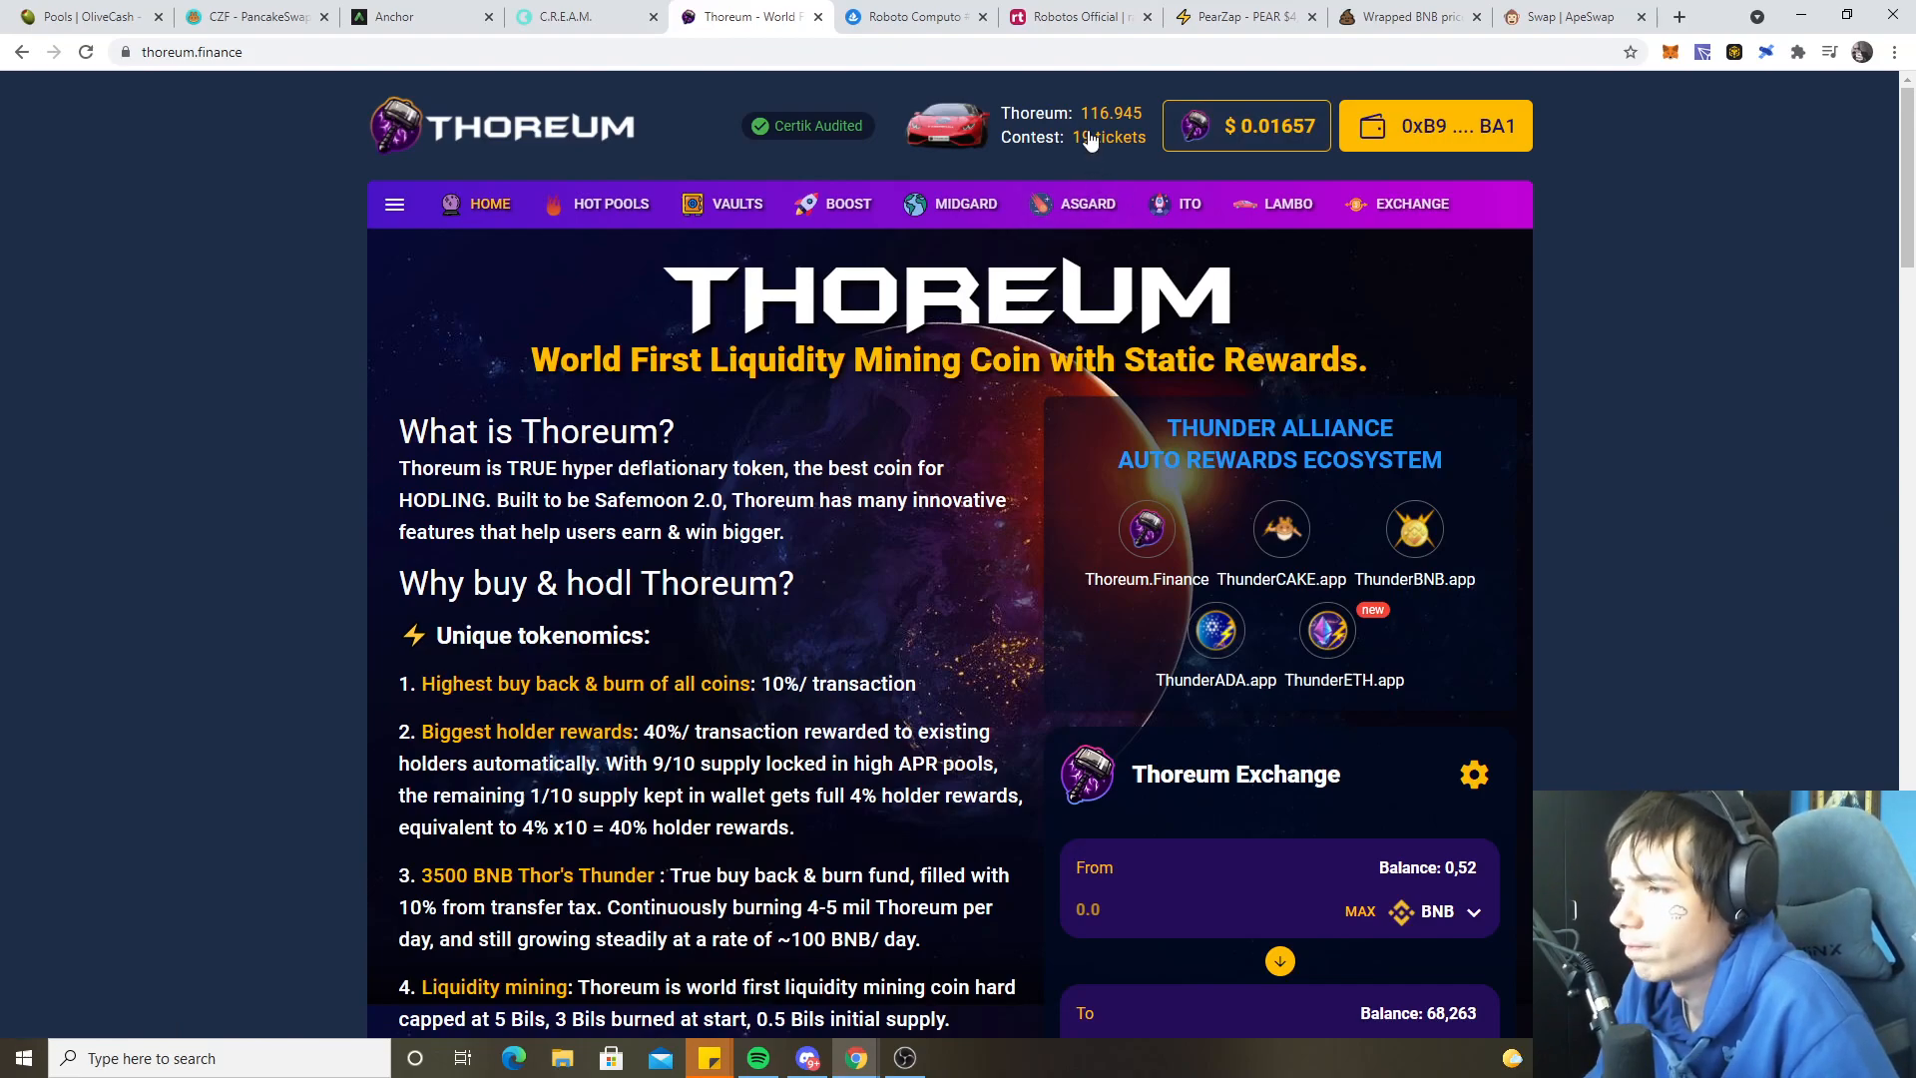
pyautogui.scroll(-3)
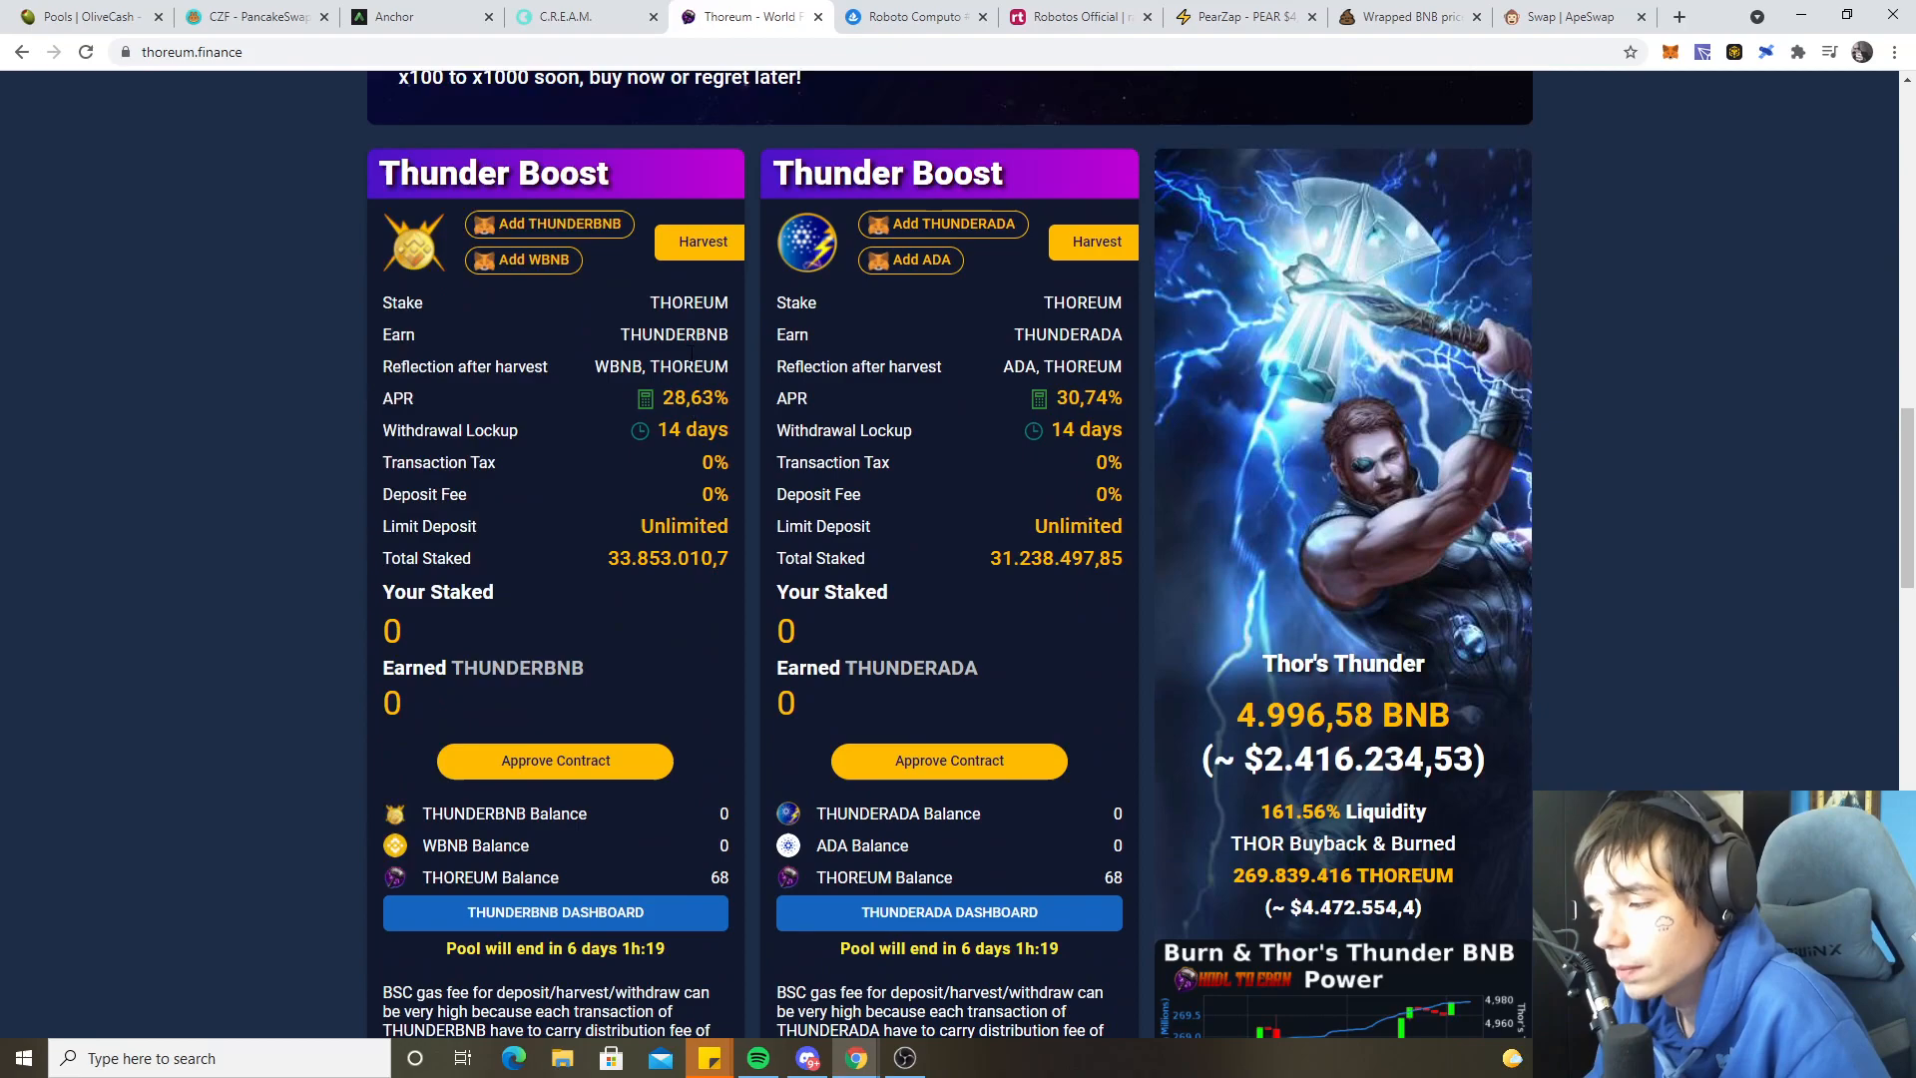
pyautogui.click(737, 203)
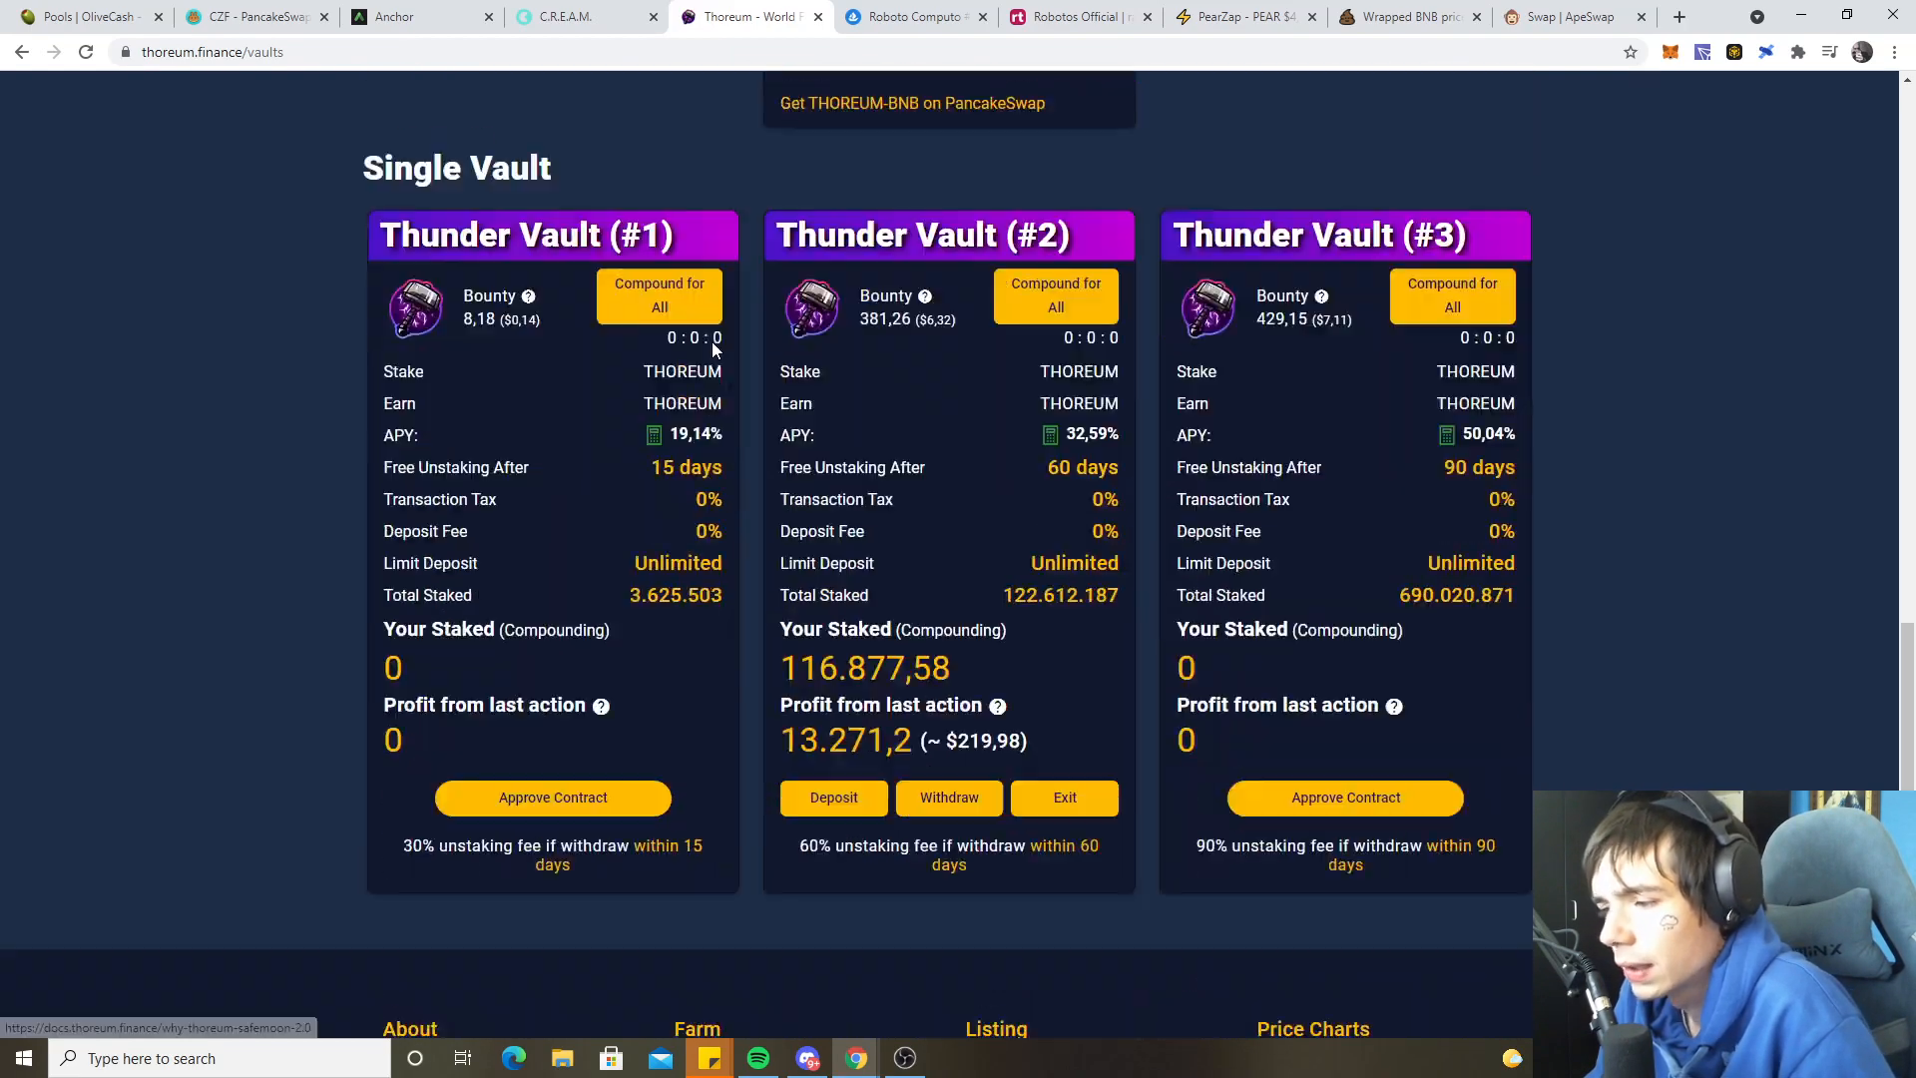
pyautogui.scroll(-3)
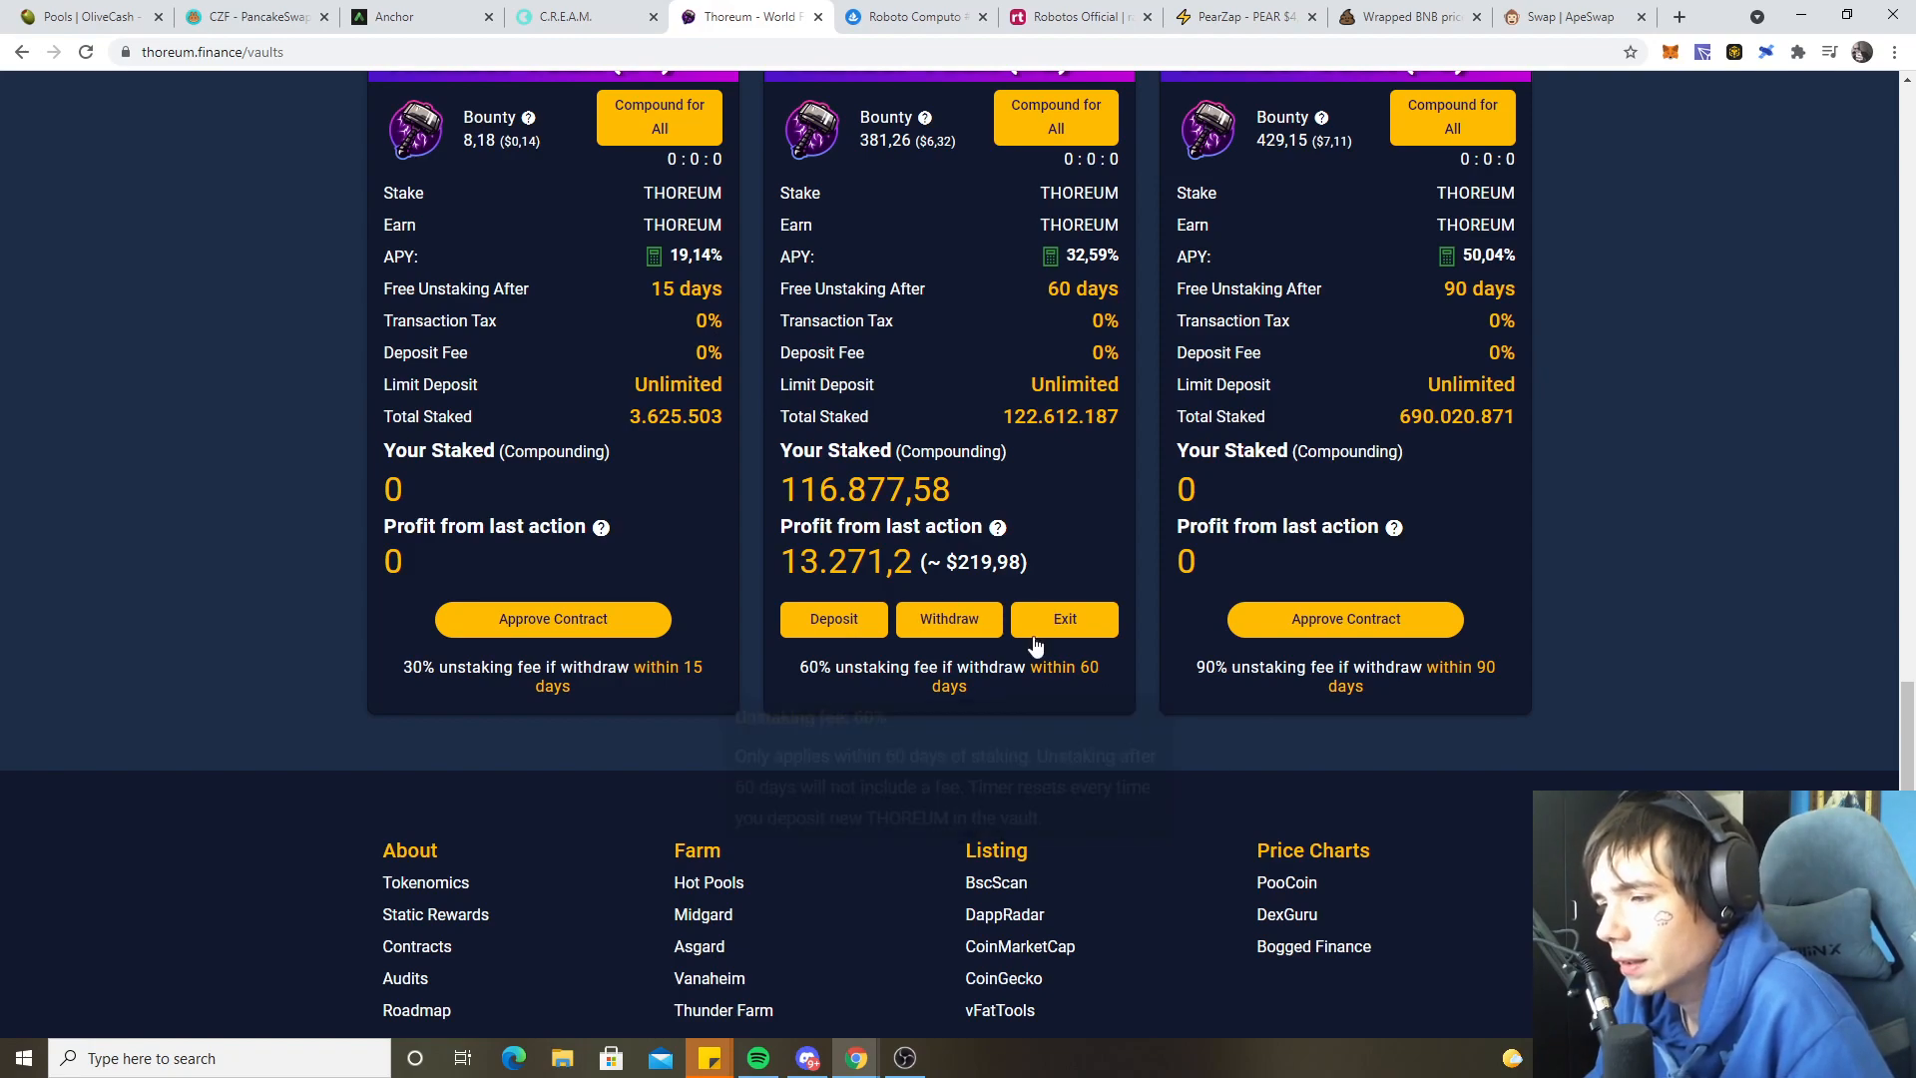
pyautogui.click(948, 619)
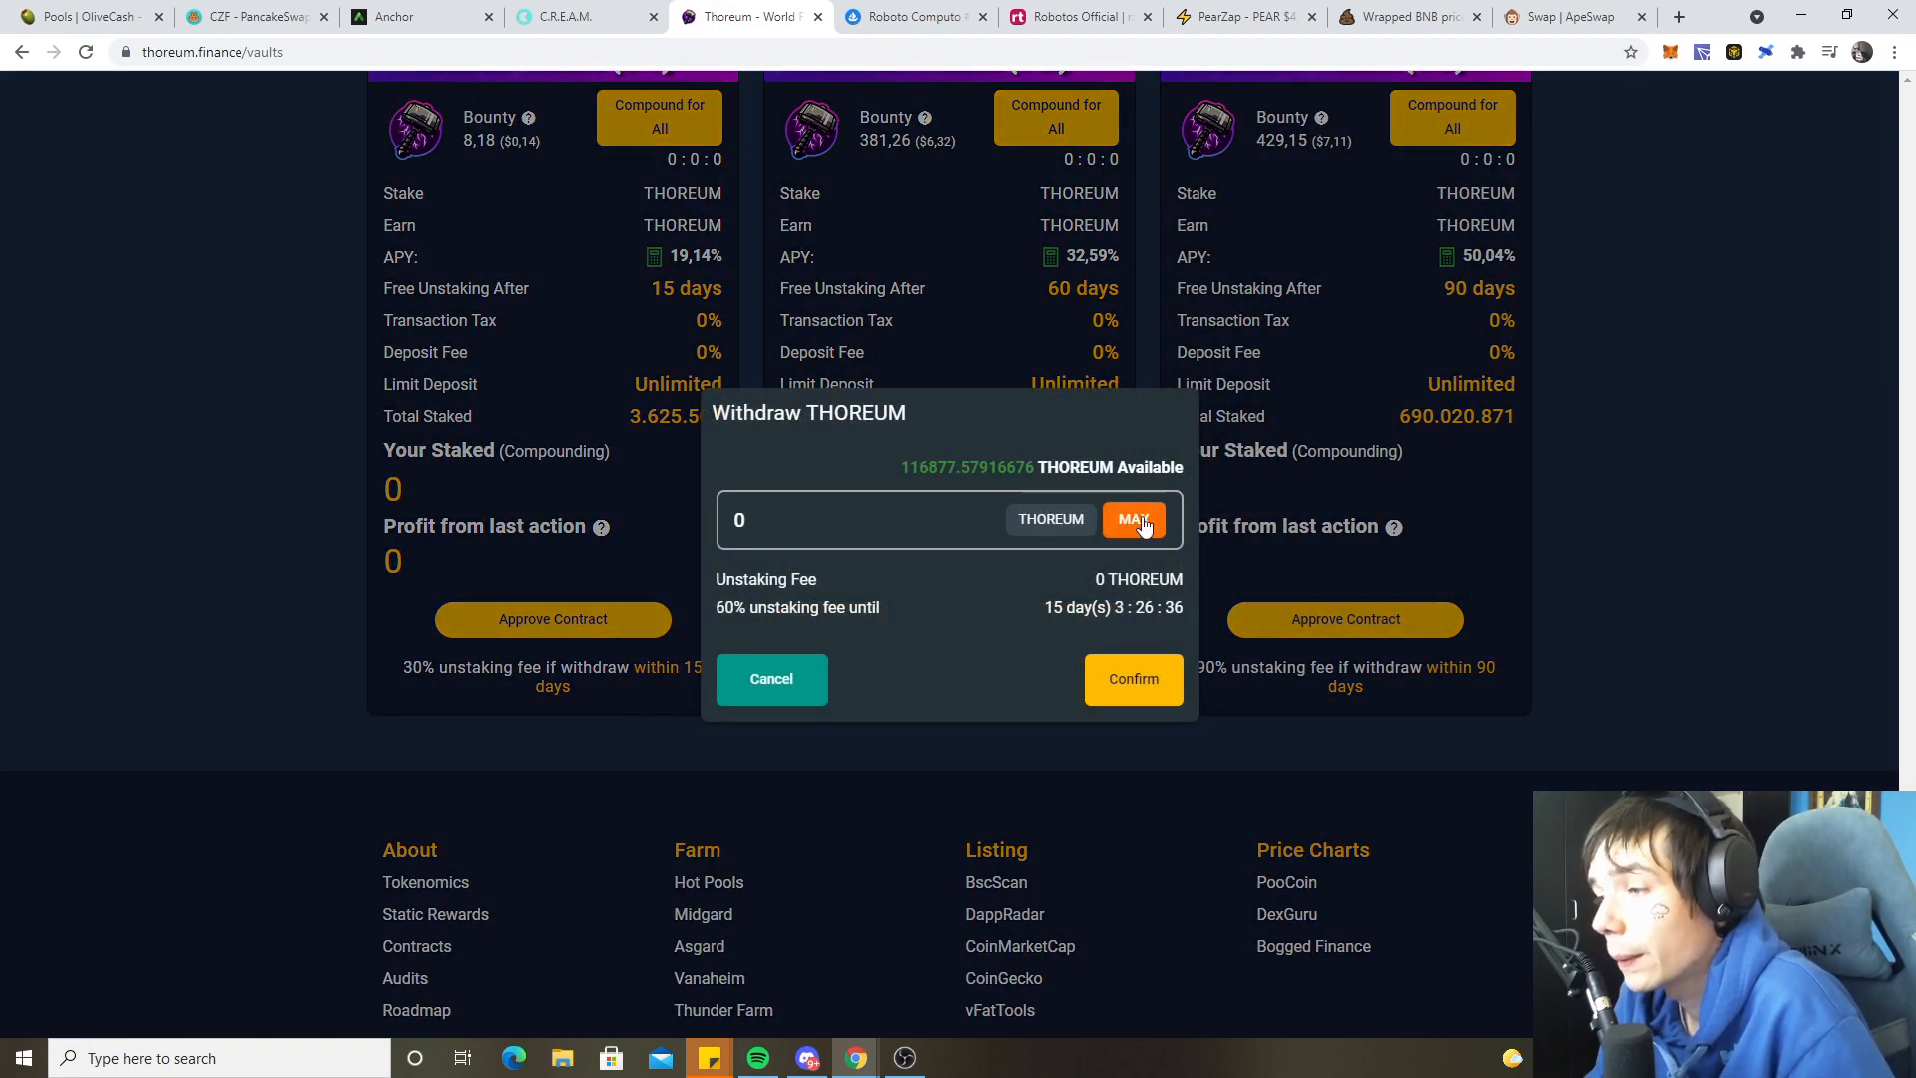
pyautogui.click(1132, 518)
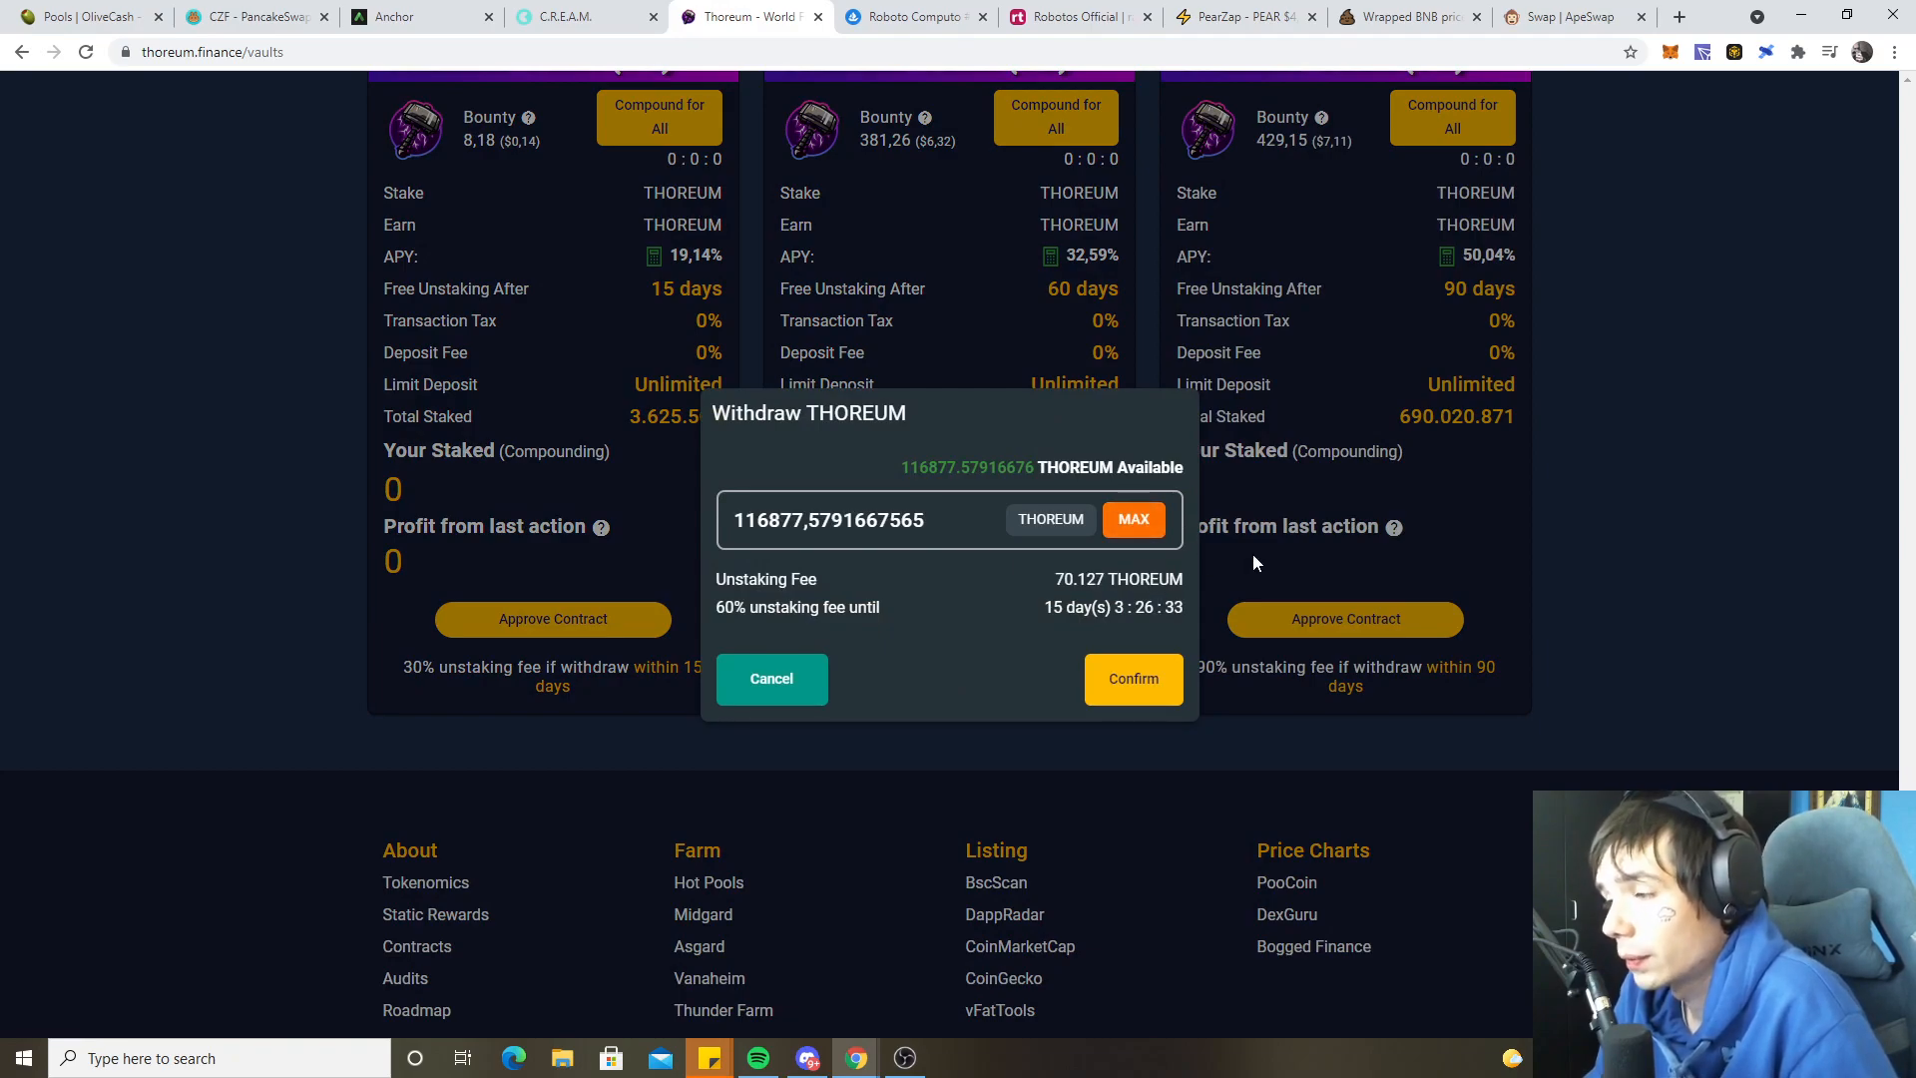
pyautogui.click(771, 679)
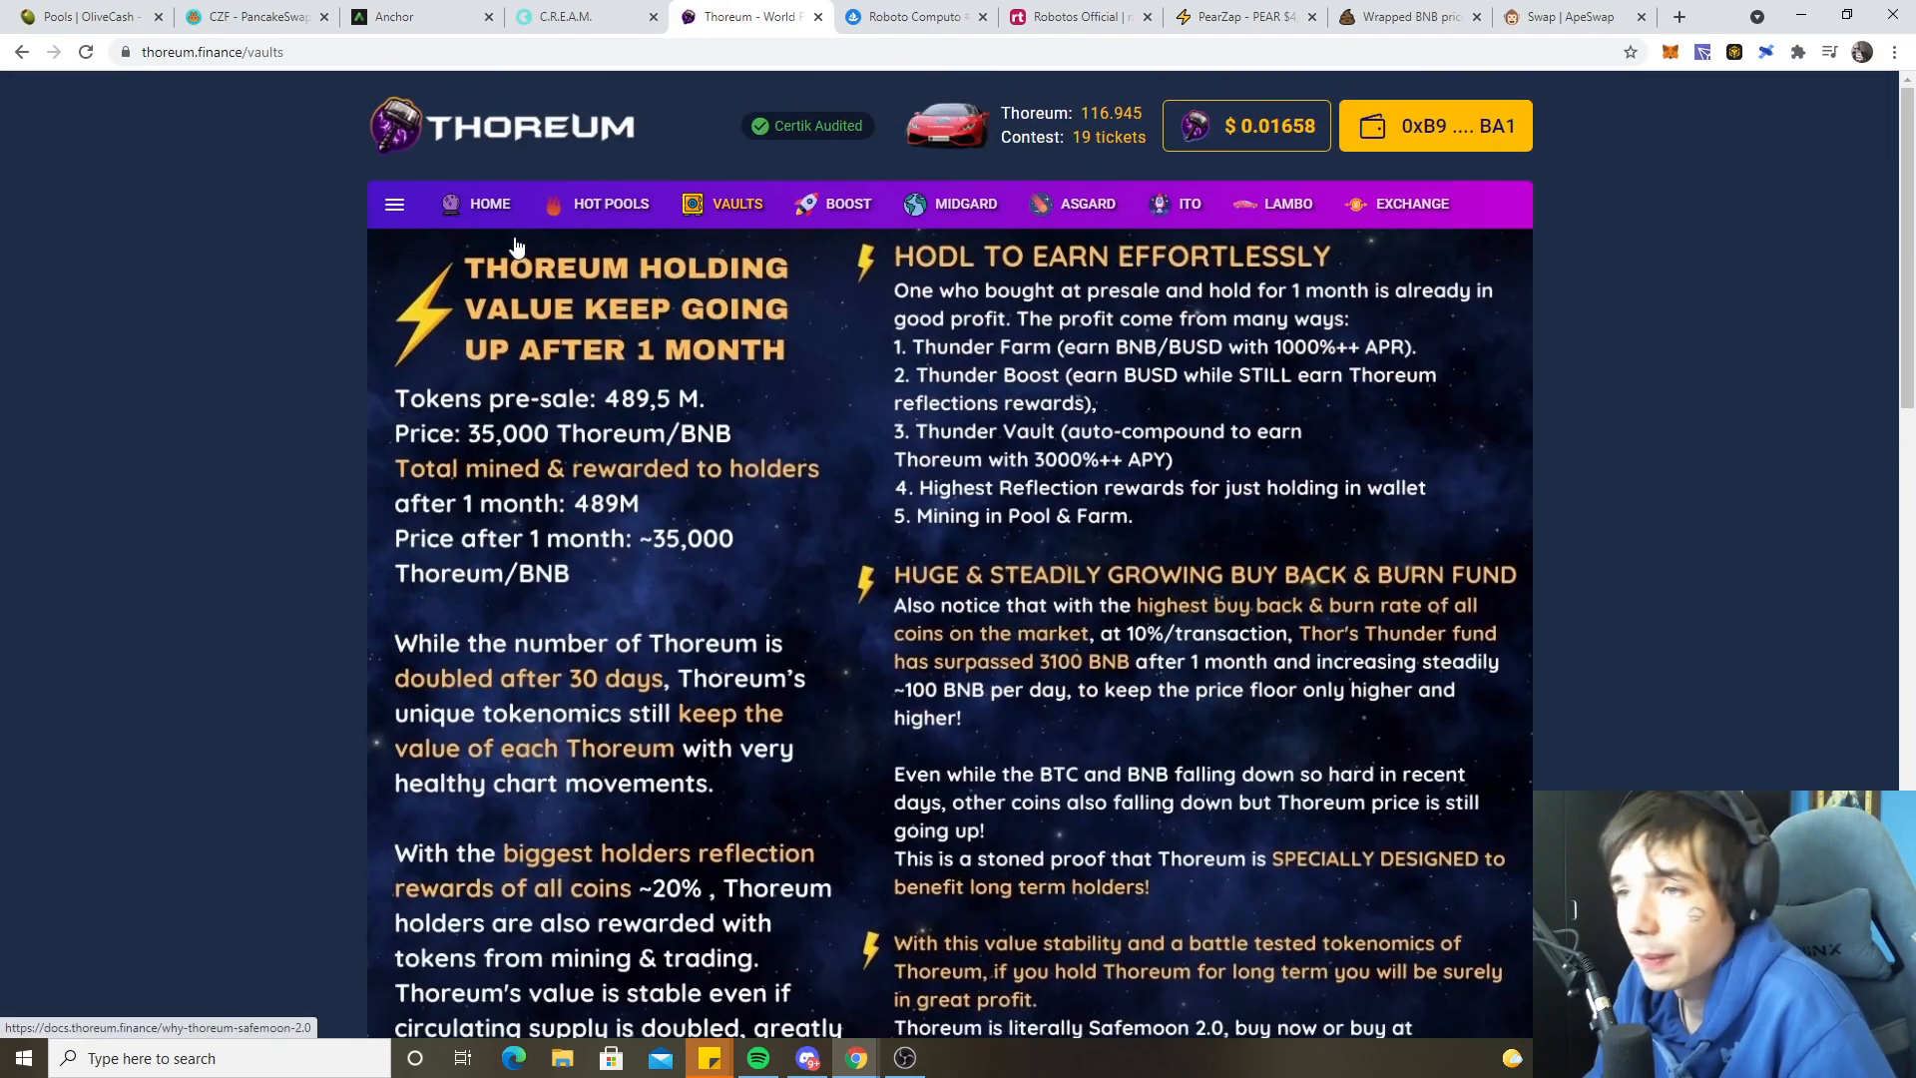
pyautogui.click(489, 202)
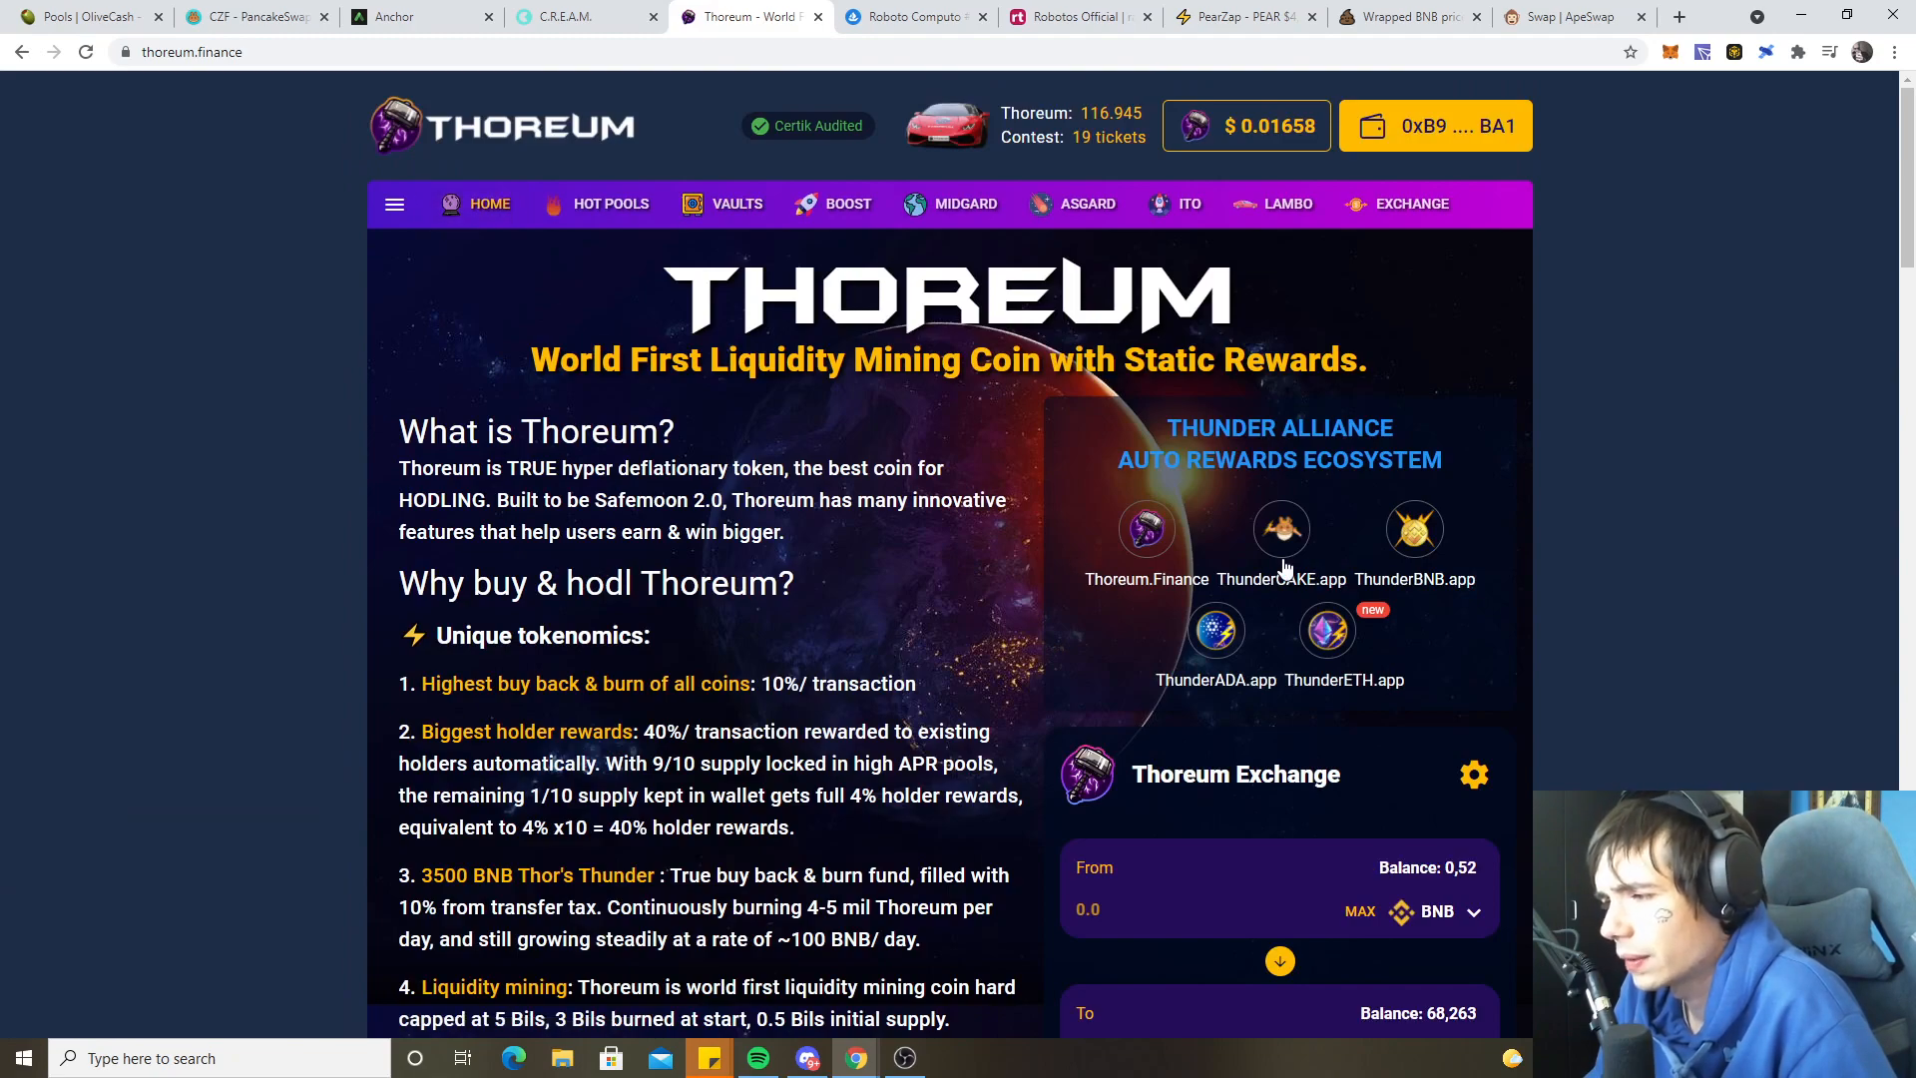
pyautogui.moveTo(1215, 630)
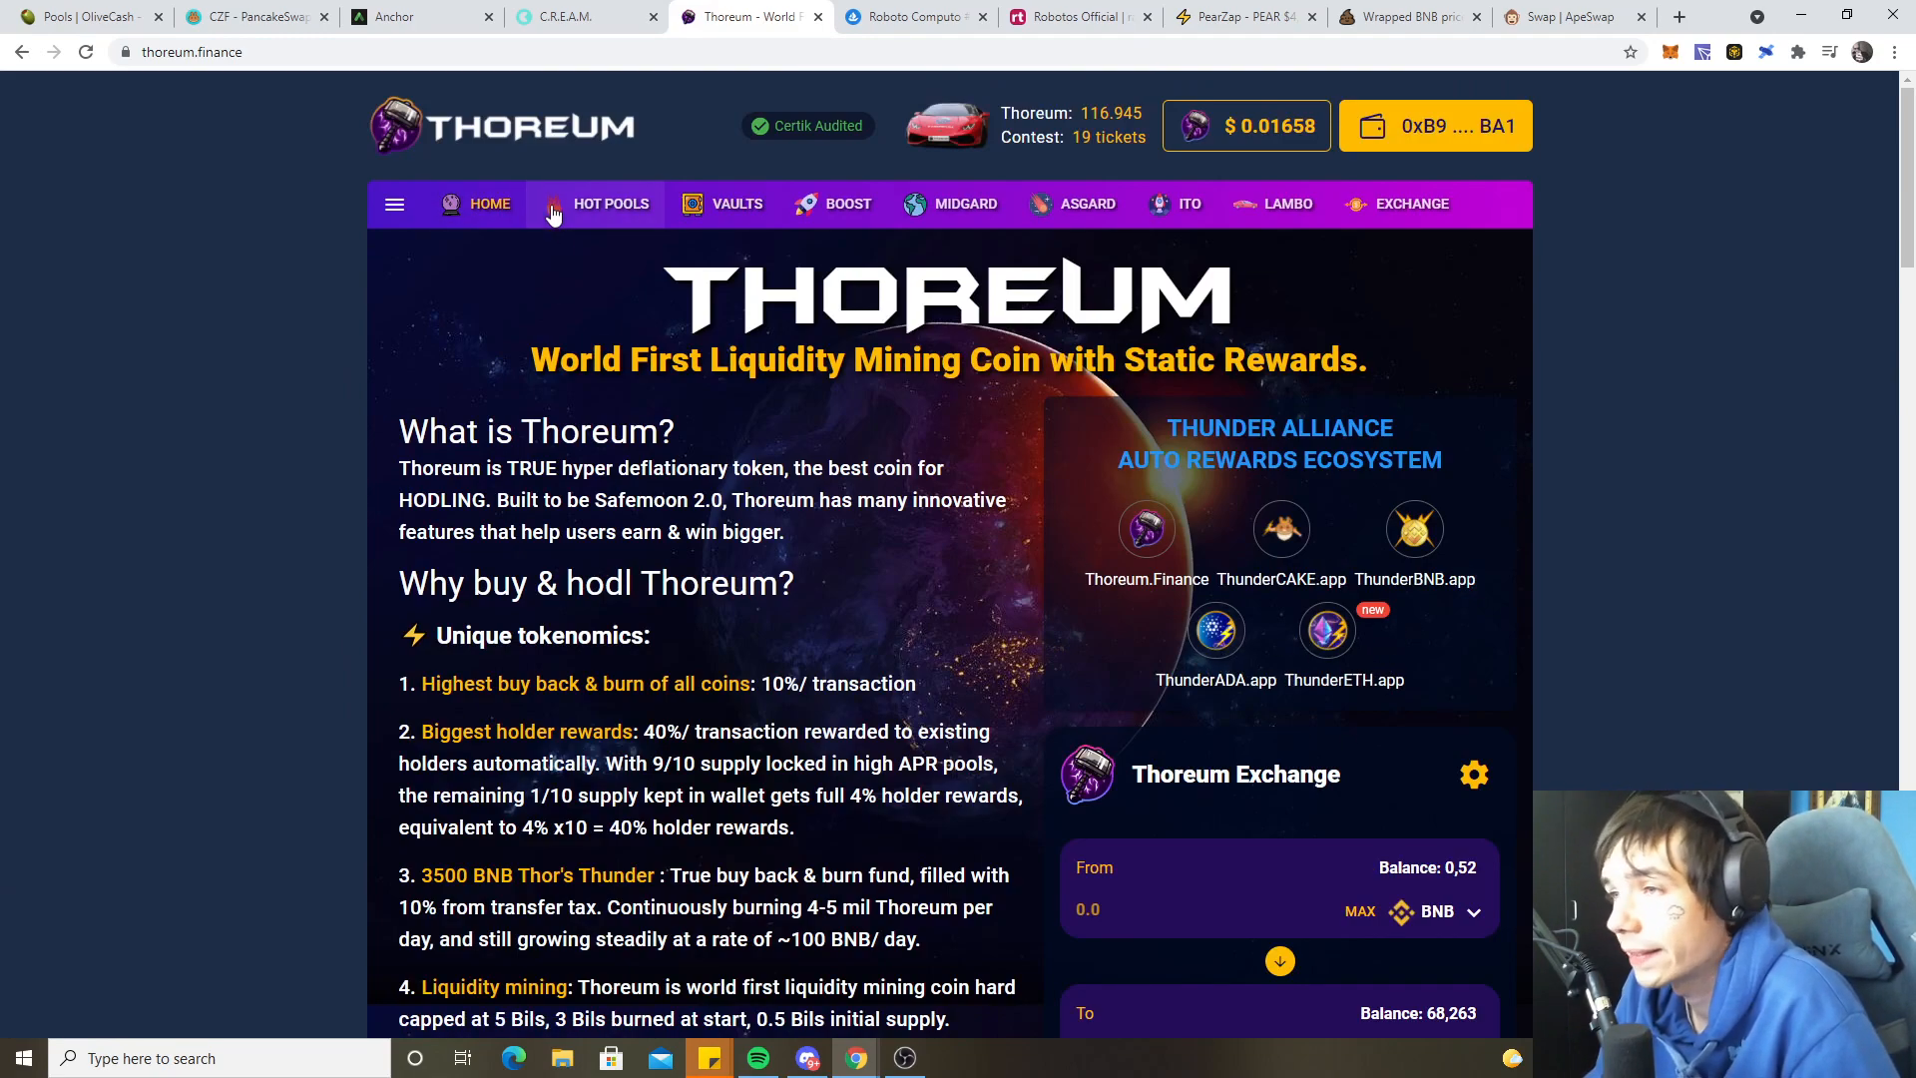
pyautogui.moveTo(1242, 16)
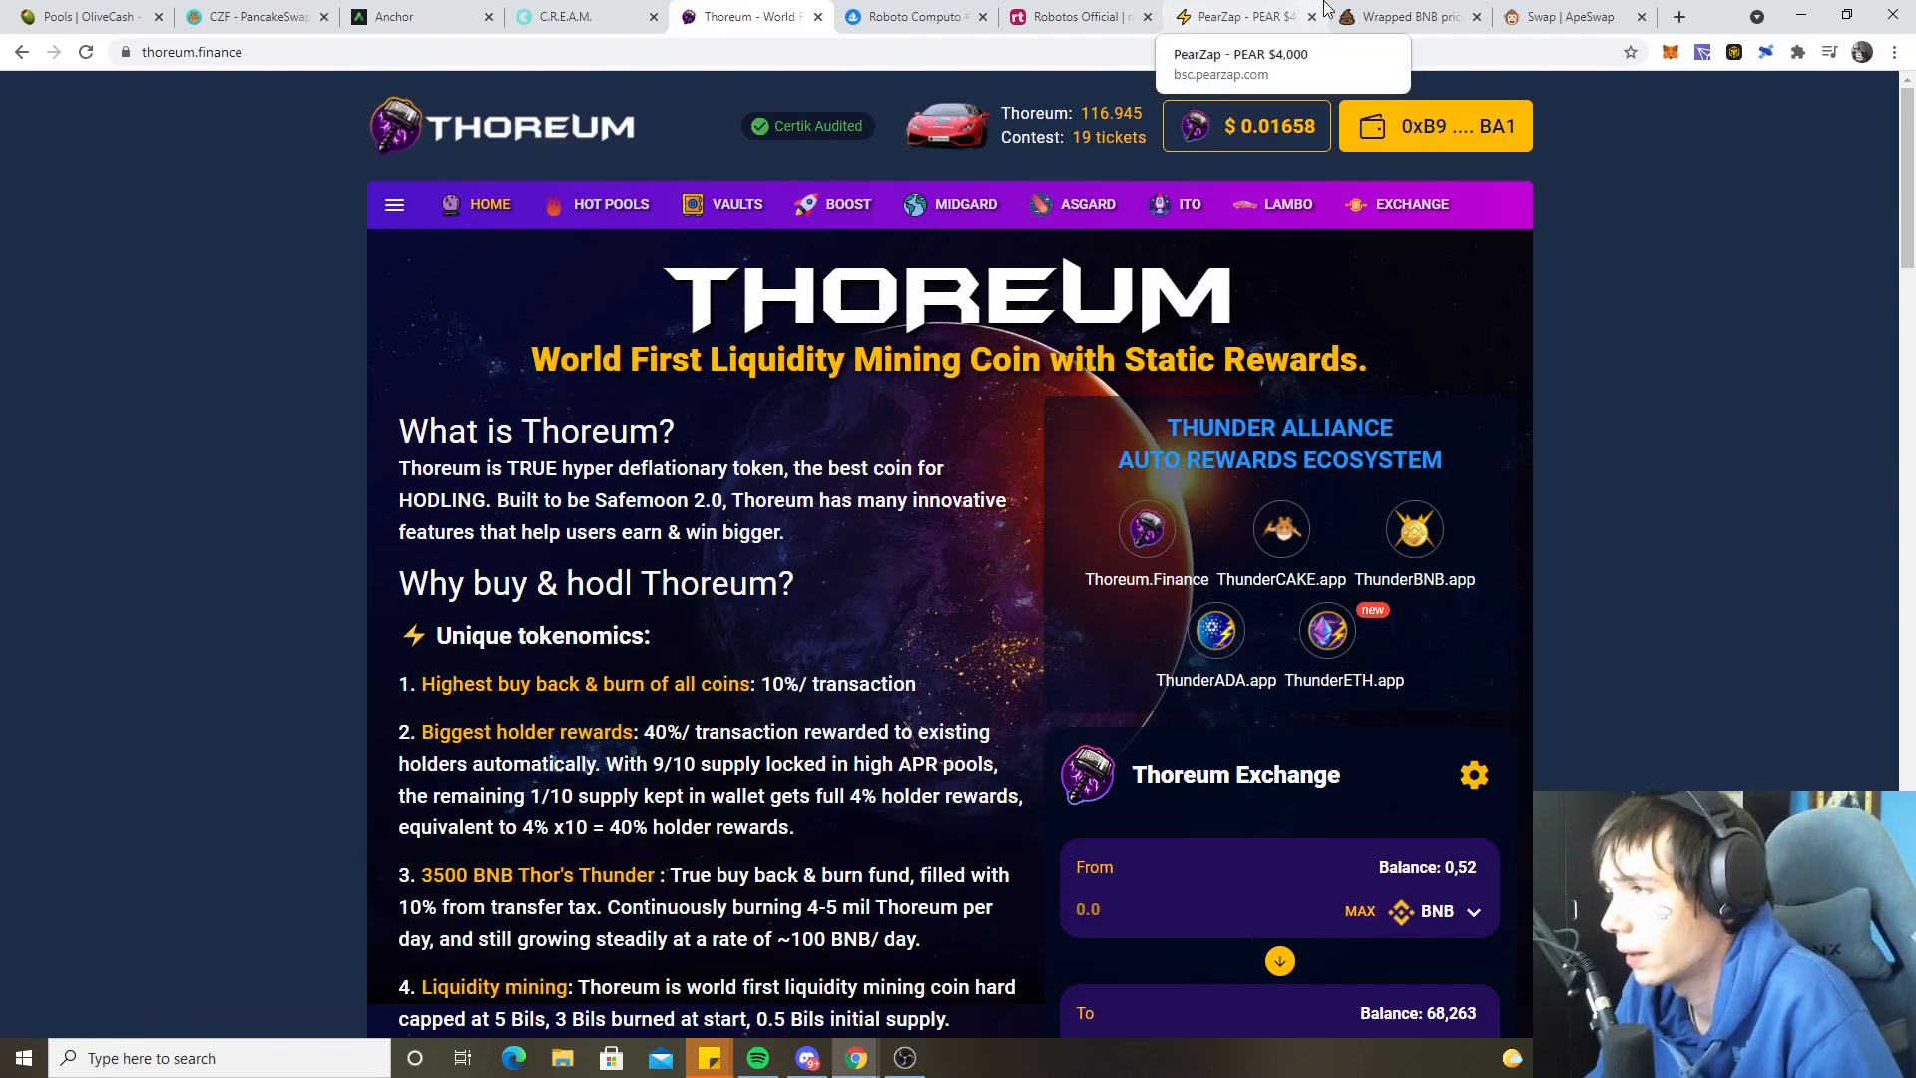
# - View the PearZap ROI estimates for the Wault PEAR-WBNB and PEAR-BUSD LP pools
pyautogui.click(1244, 16)
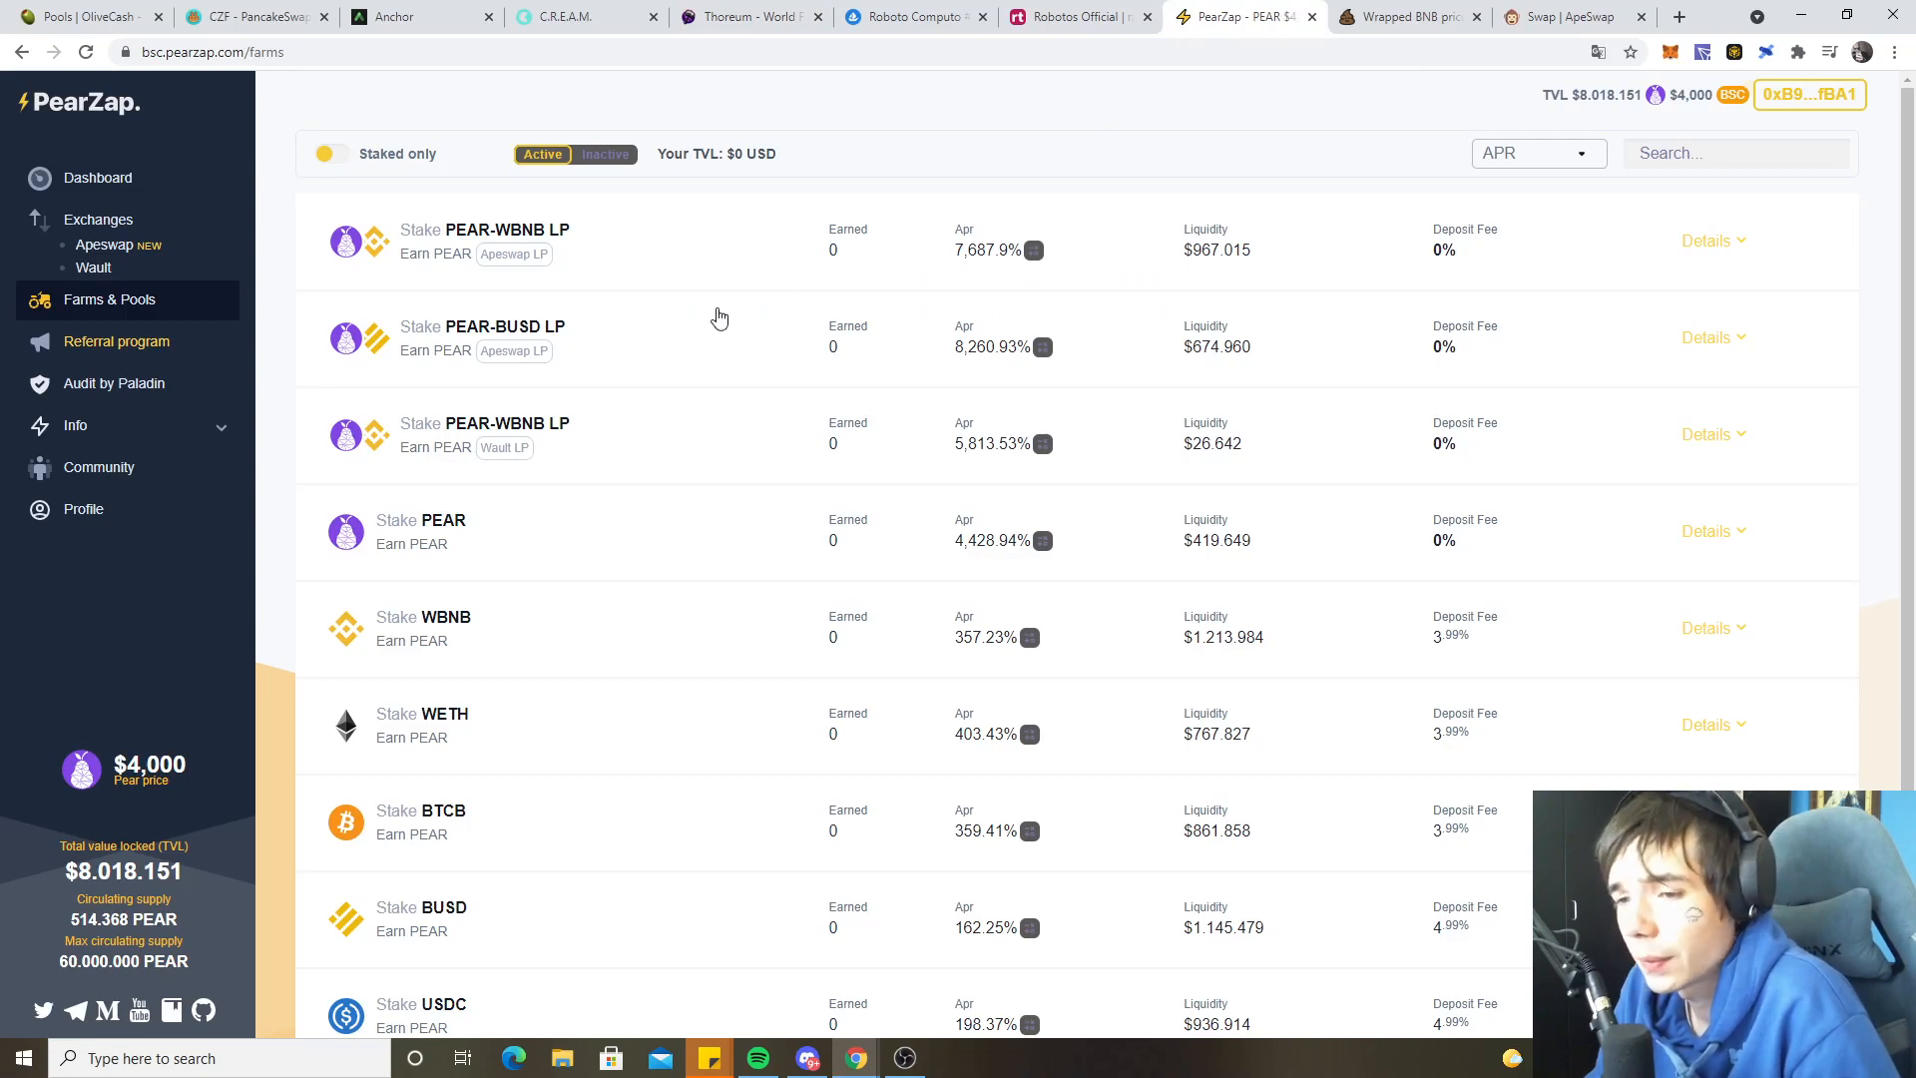
pyautogui.moveTo(642, 436)
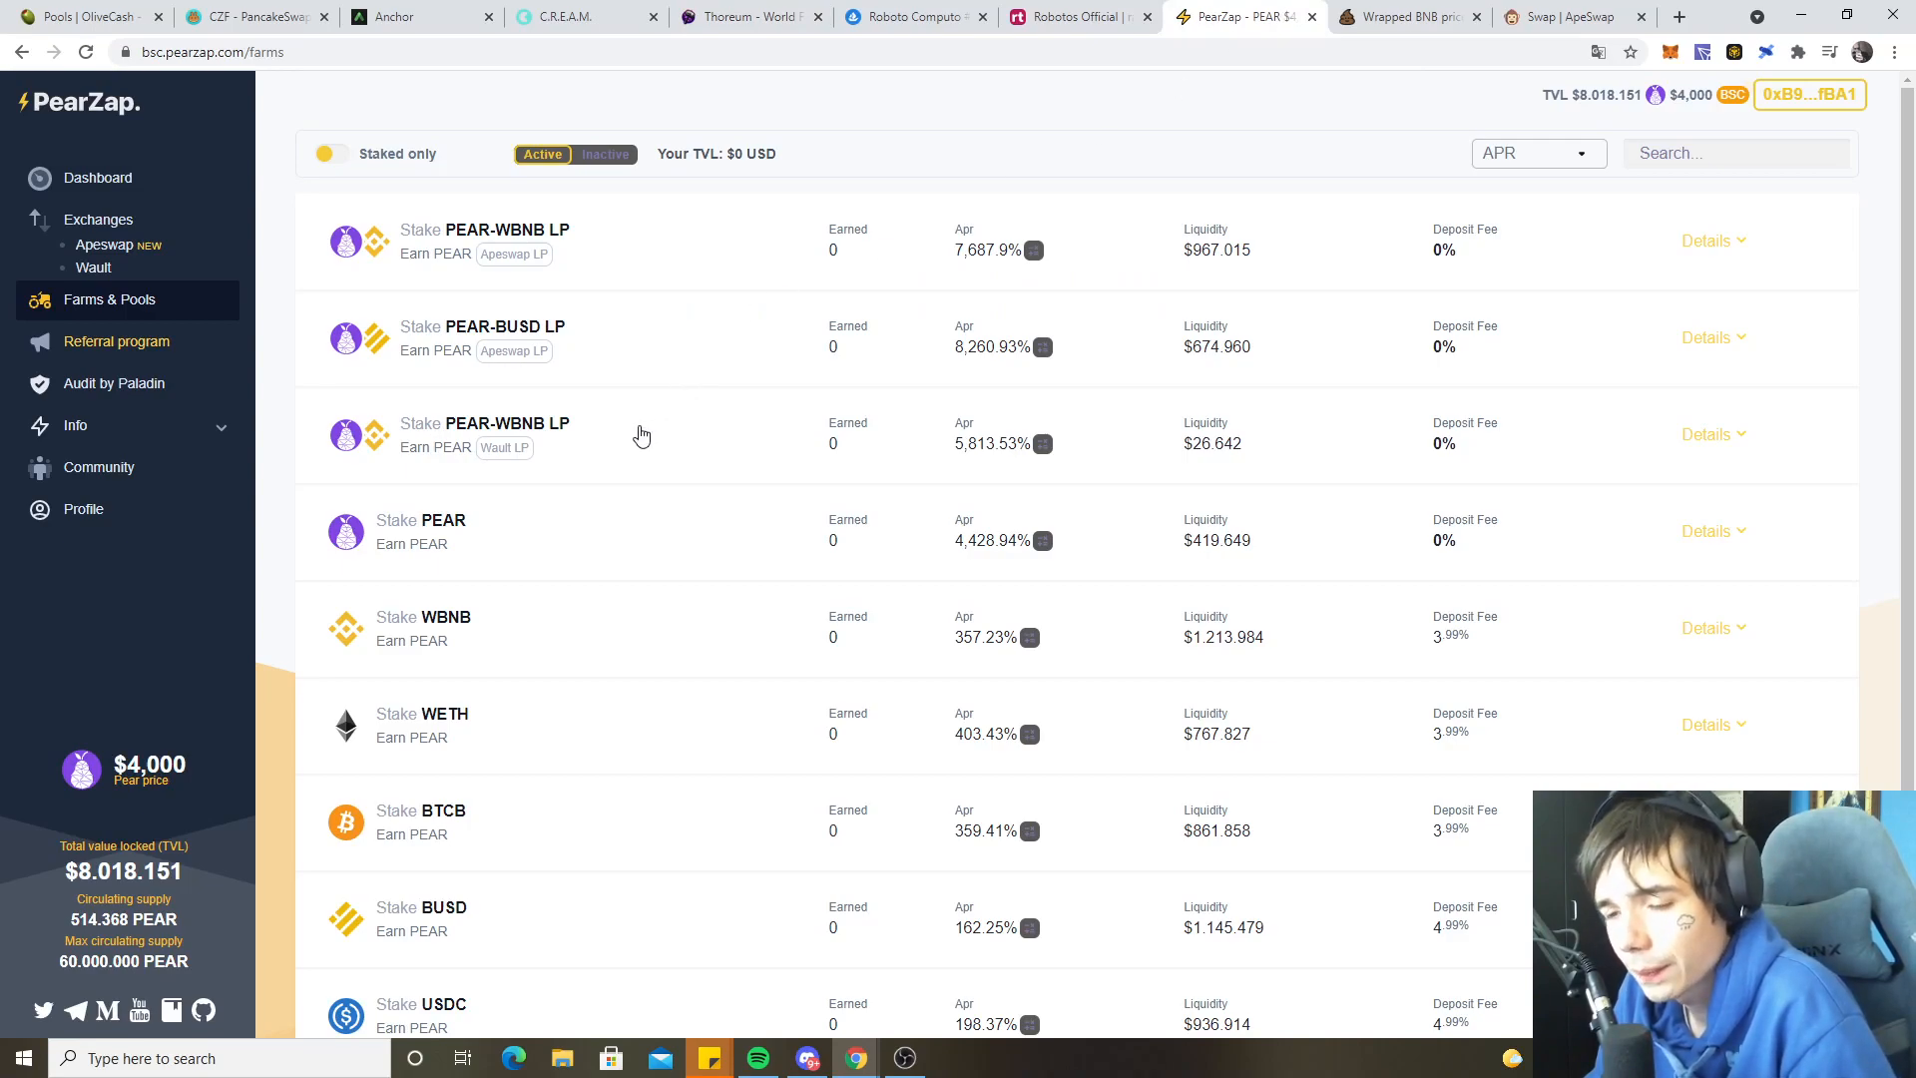
pyautogui.moveTo(637, 437)
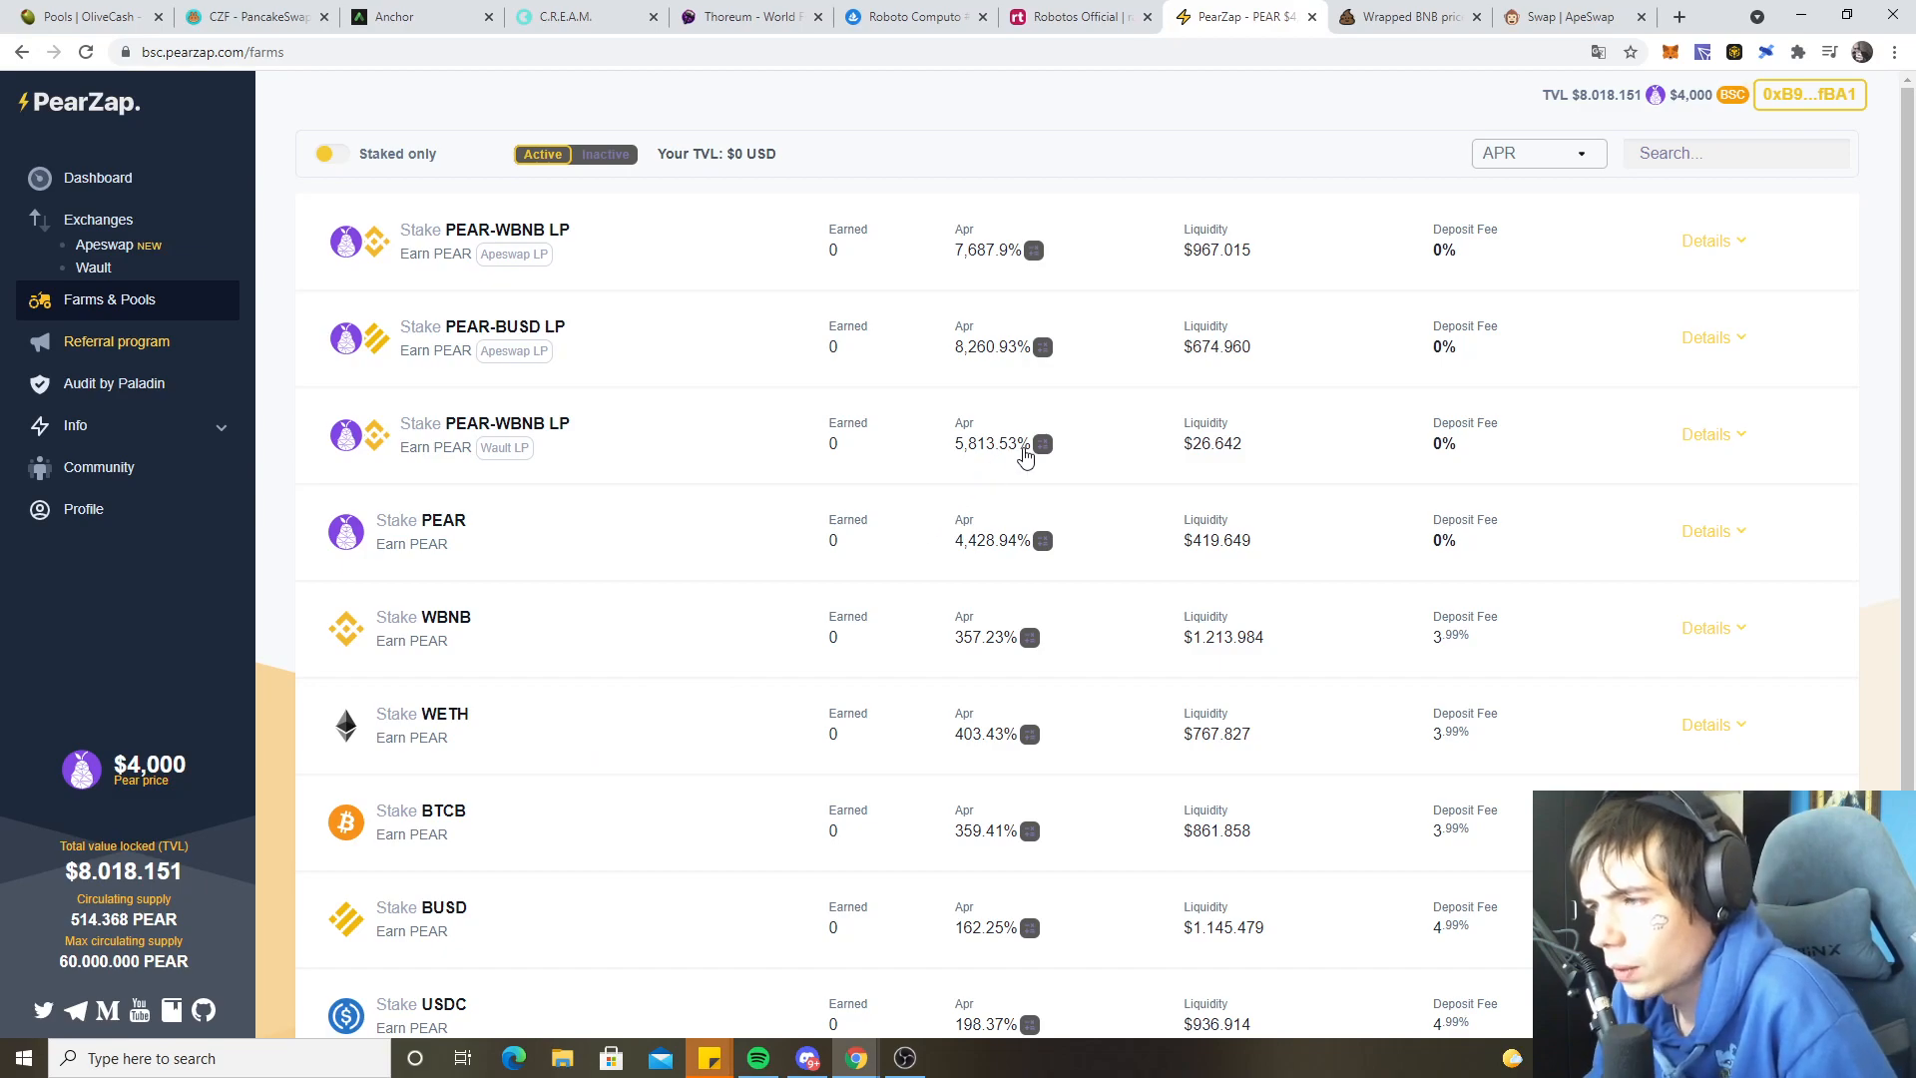
pyautogui.click(1040, 443)
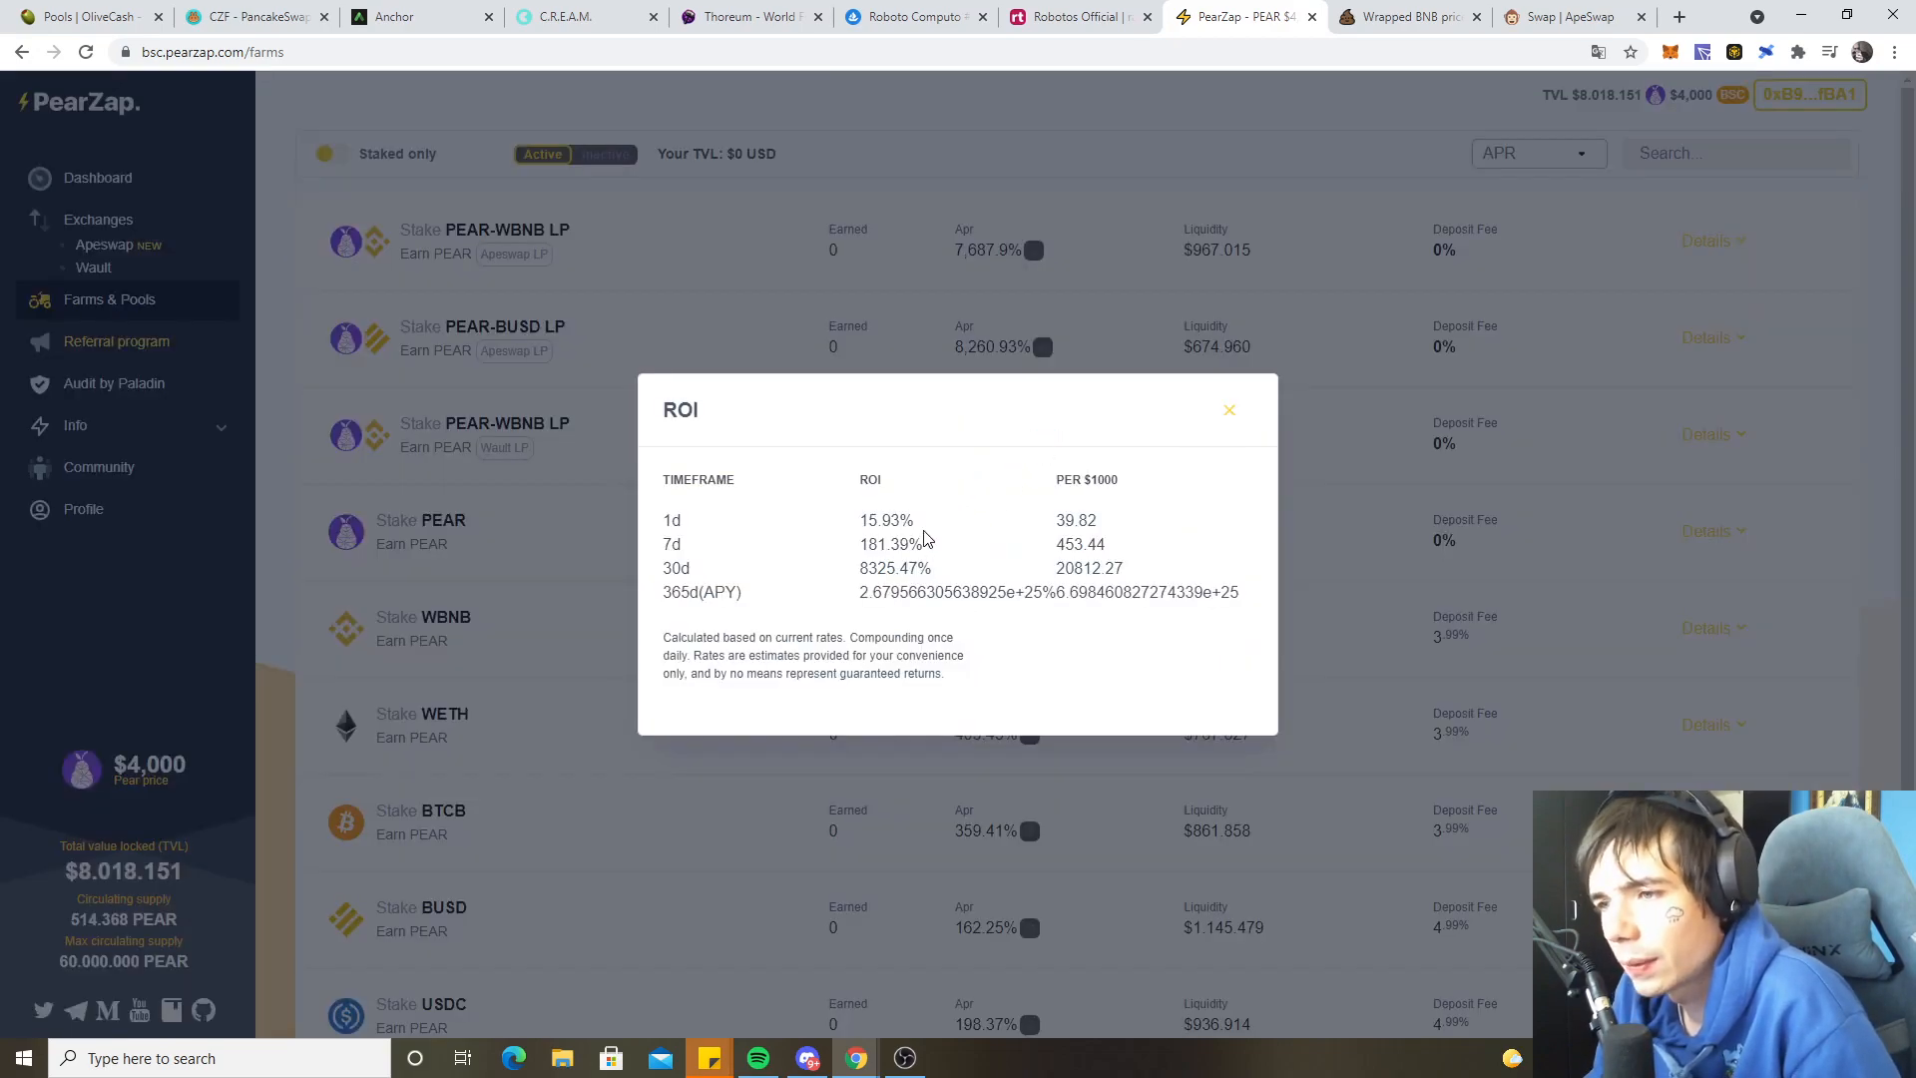
pyautogui.click(1230, 409)
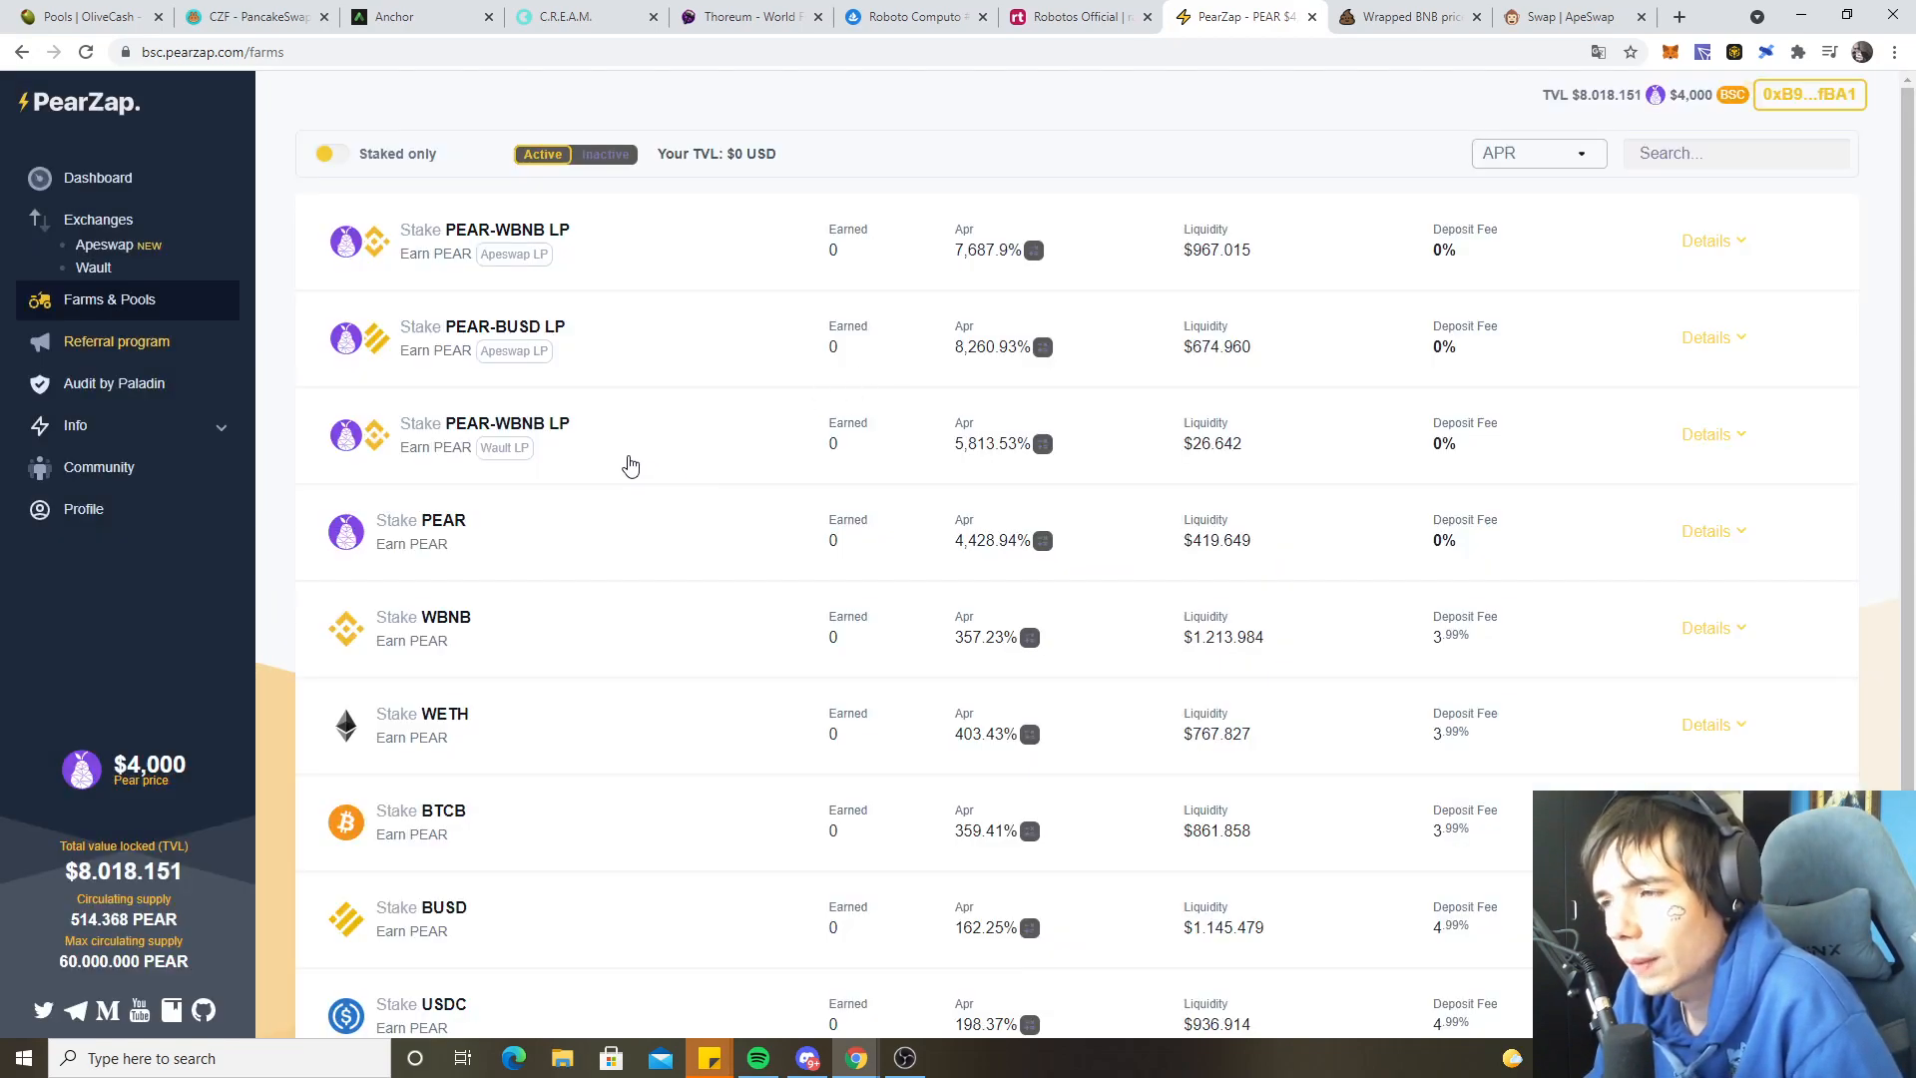
pyautogui.moveTo(1029, 372)
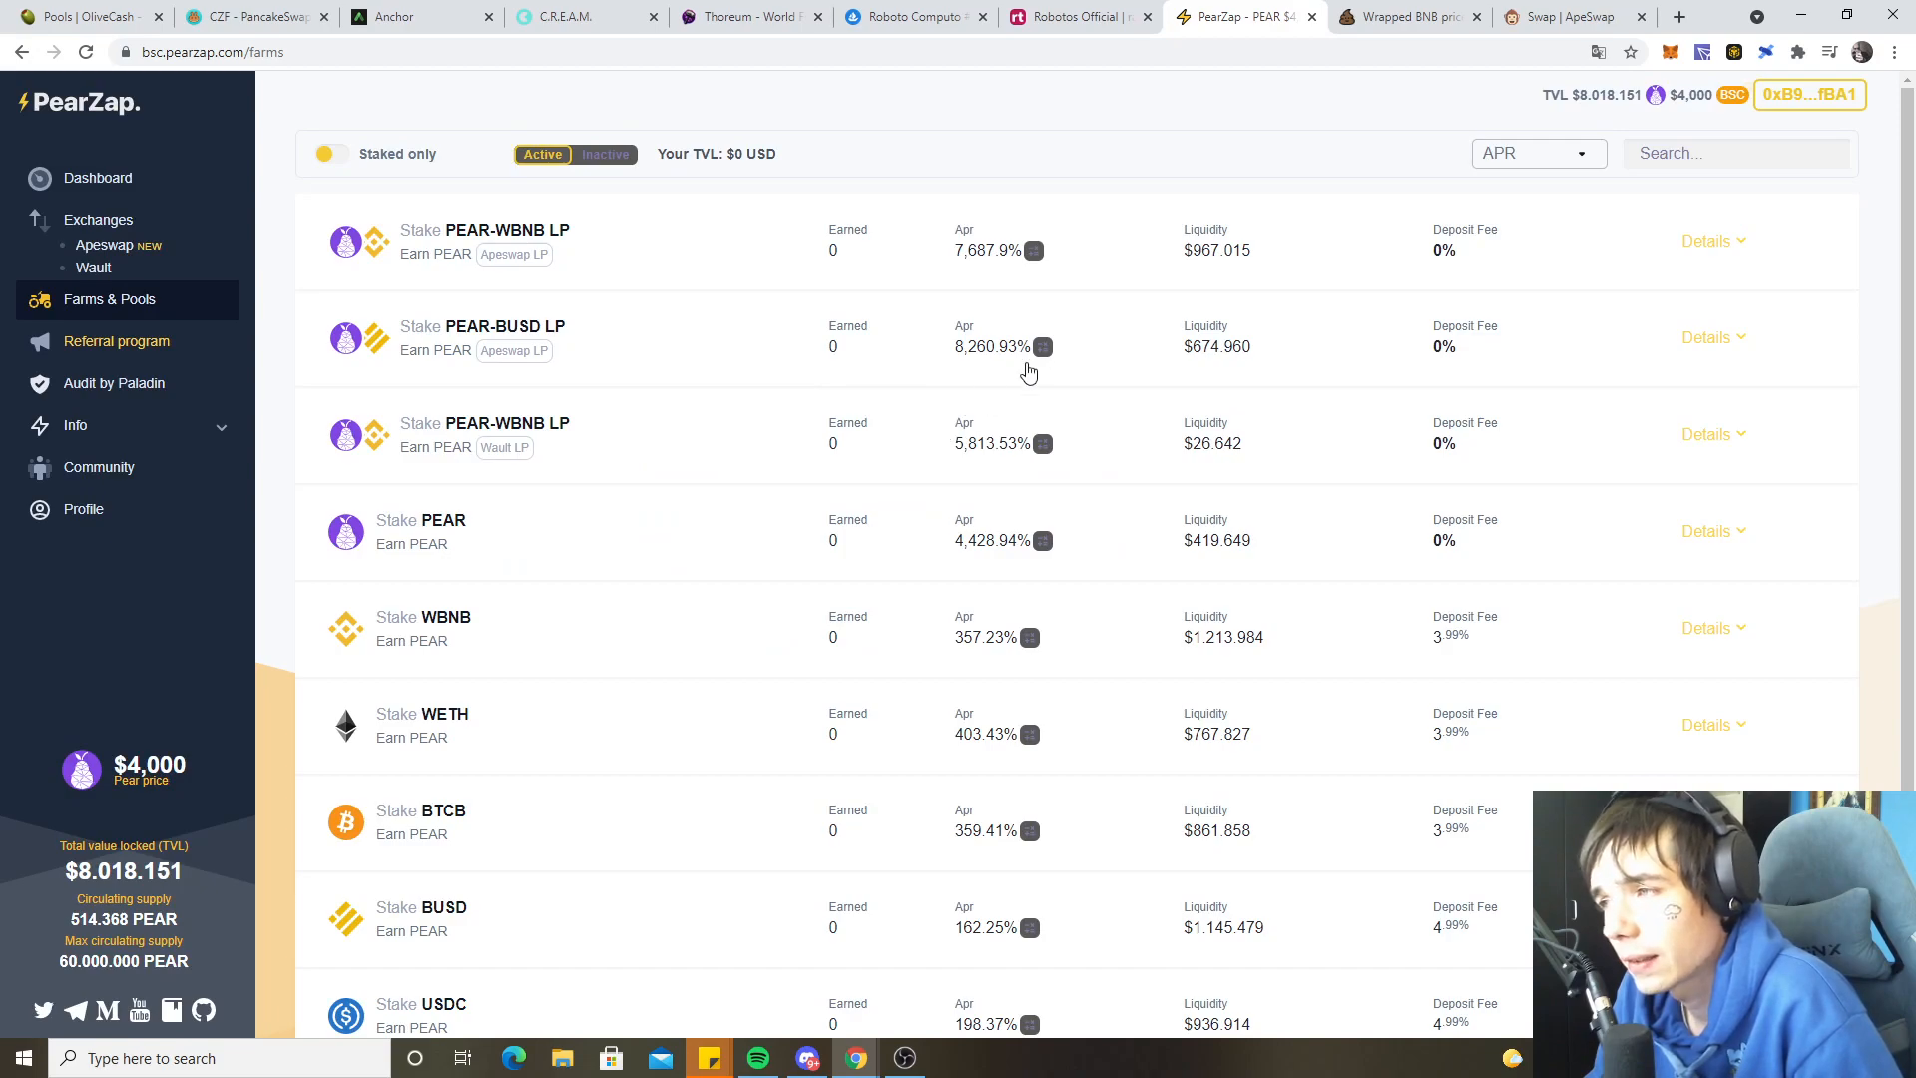
pyautogui.click(1041, 347)
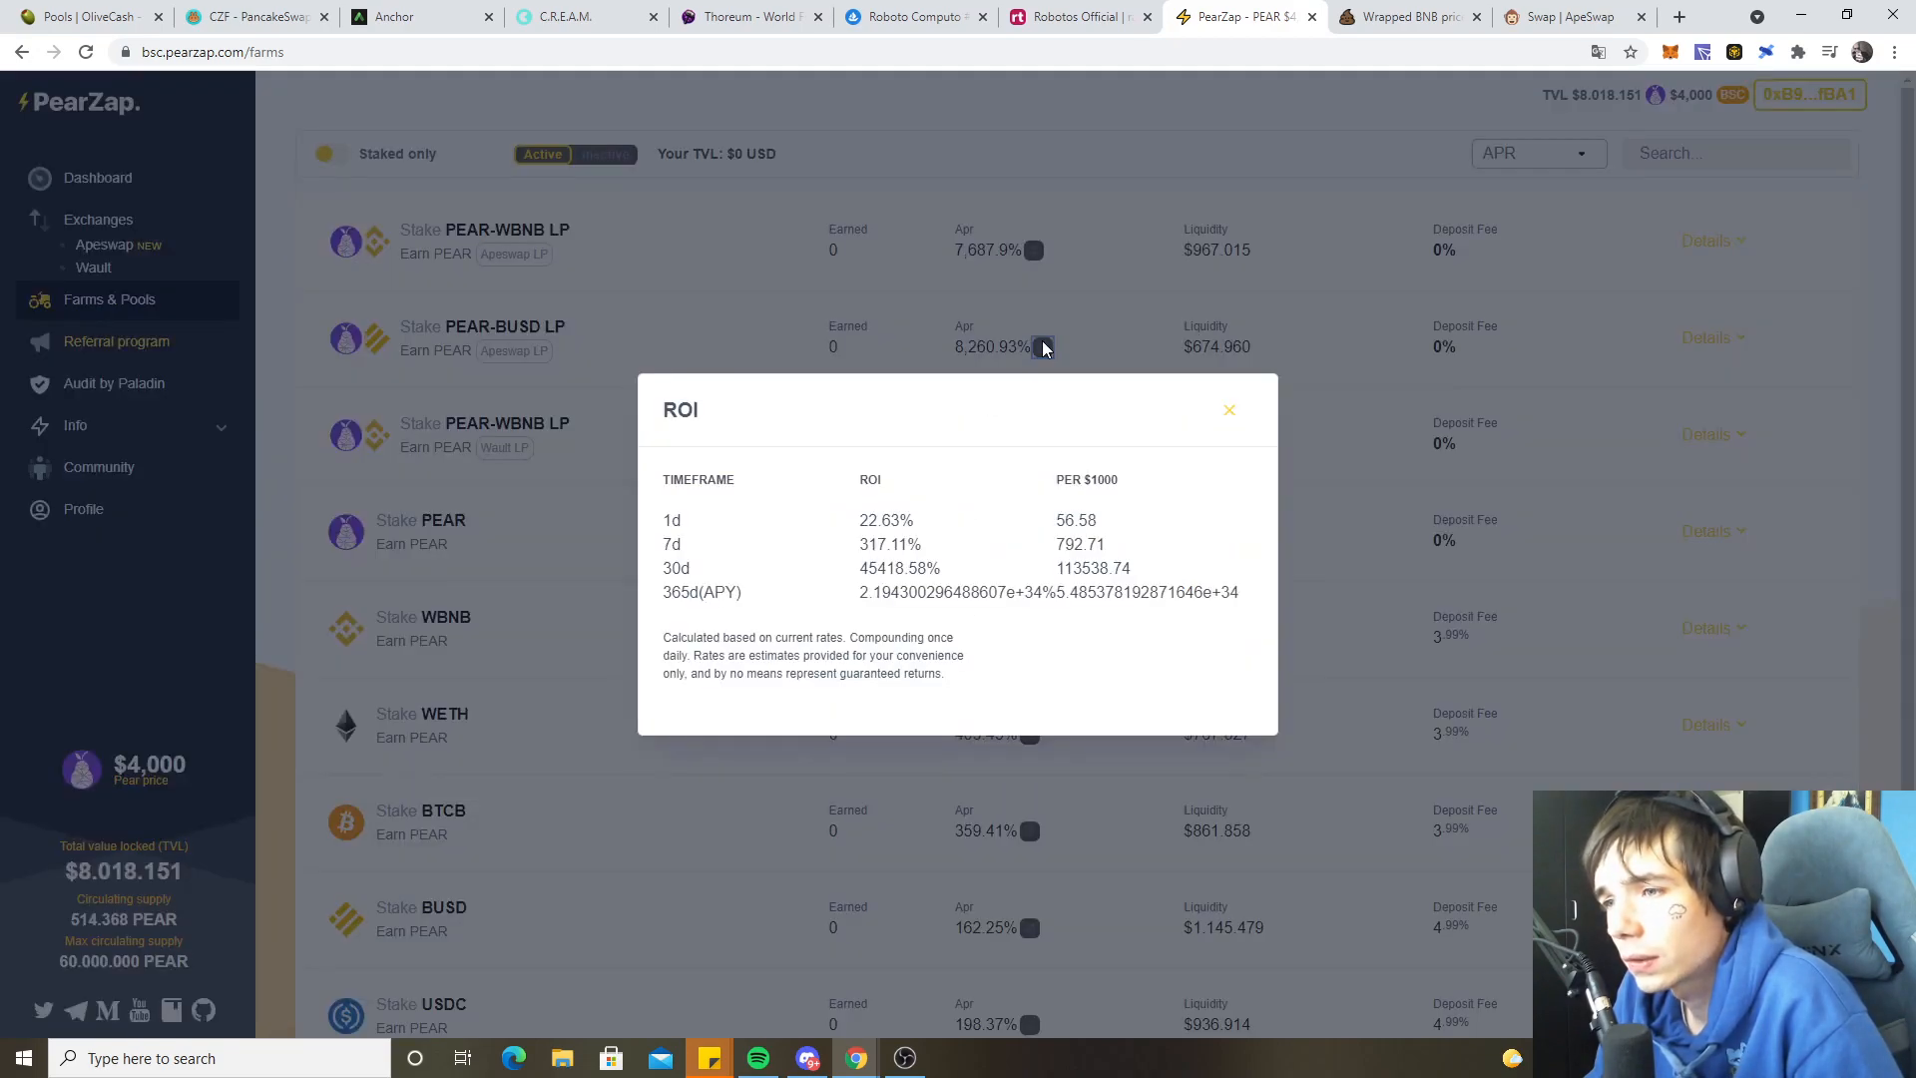
pyautogui.click(1230, 409)
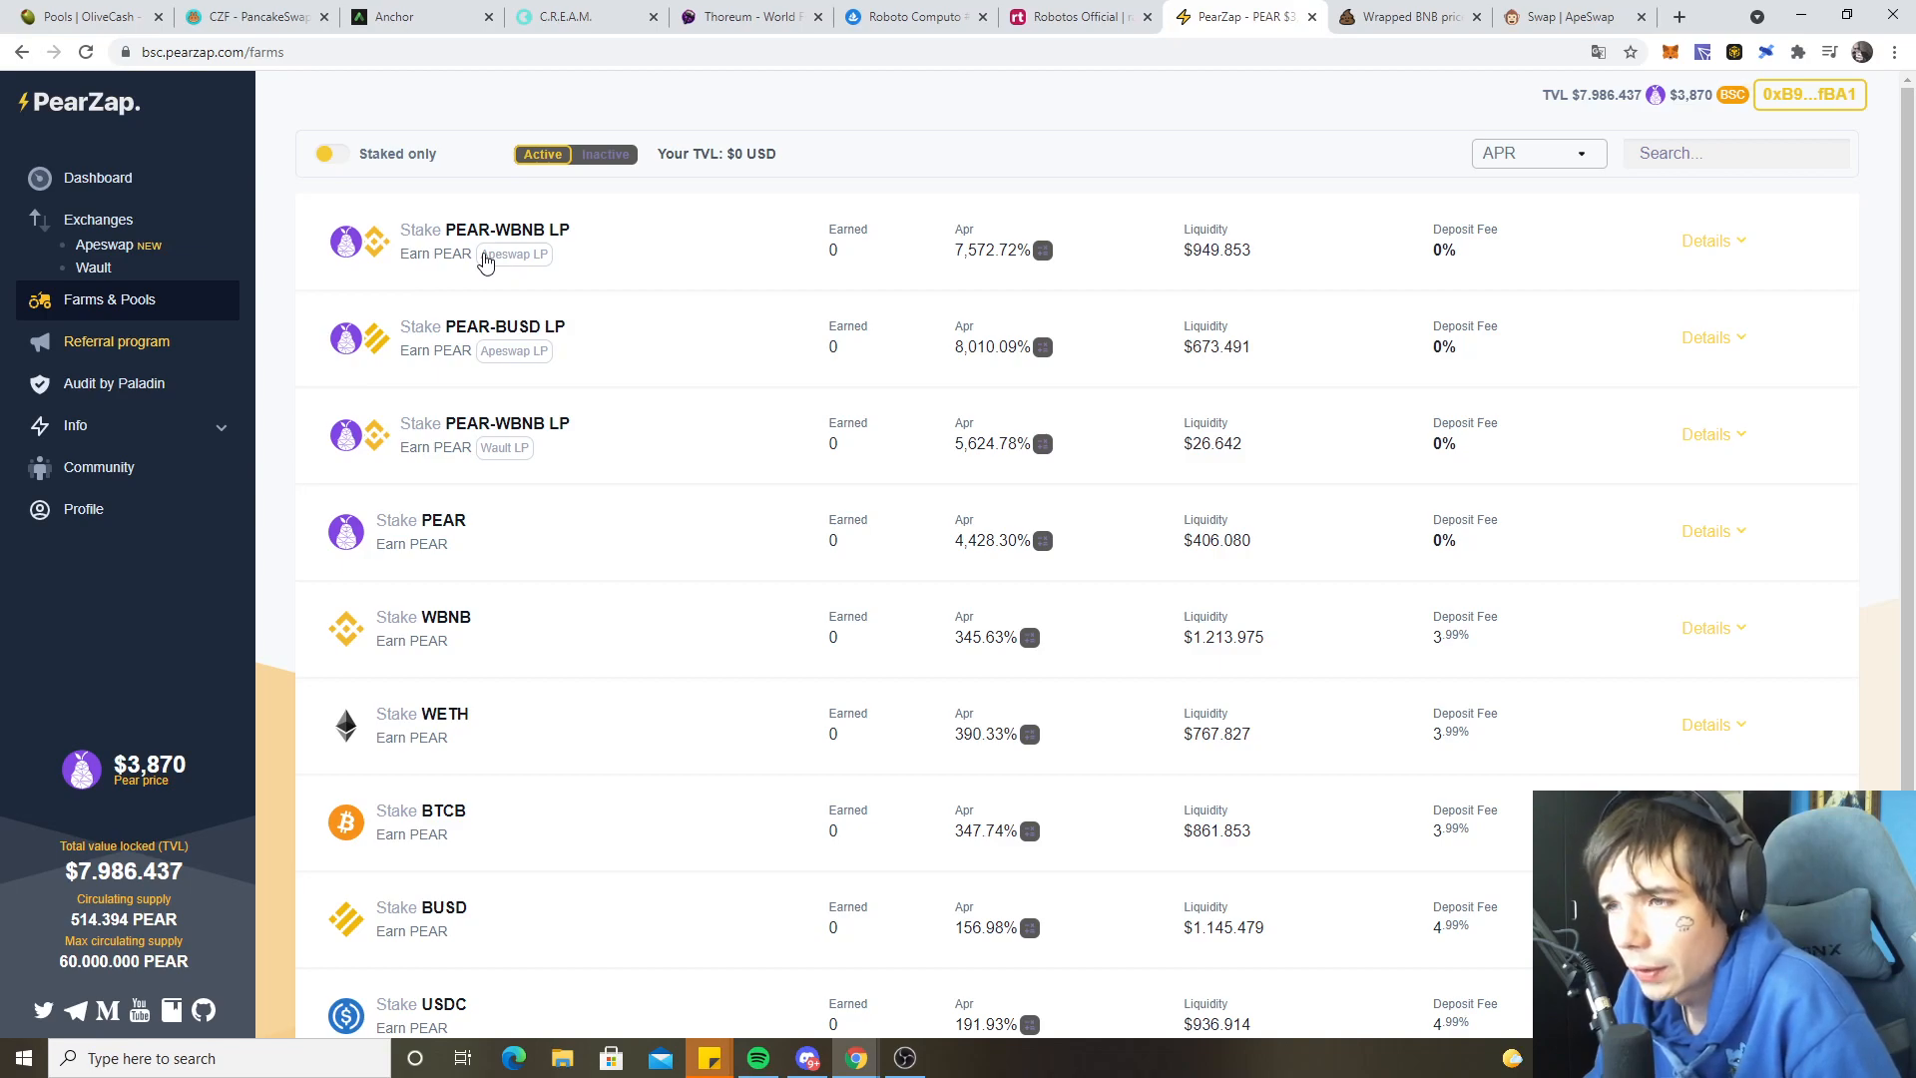
pyautogui.moveTo(590, 250)
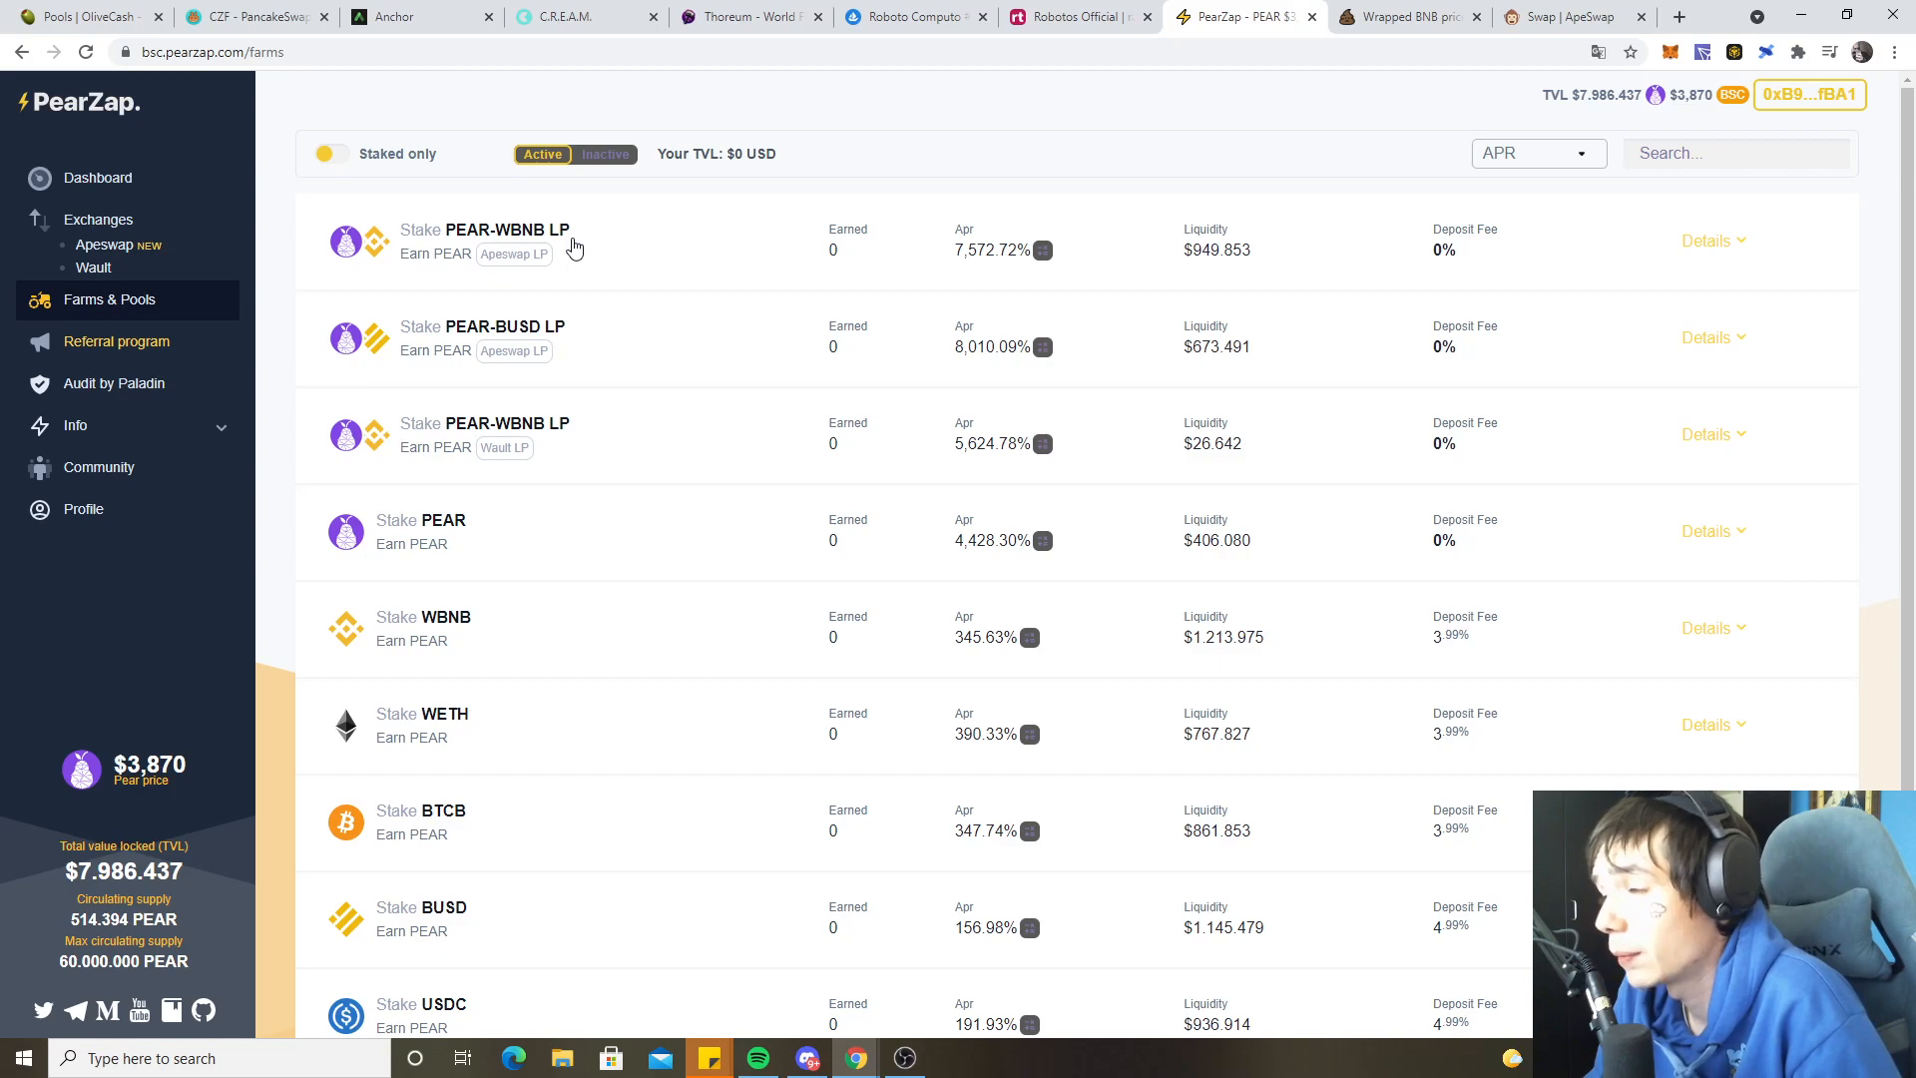
pyautogui.moveTo(484, 272)
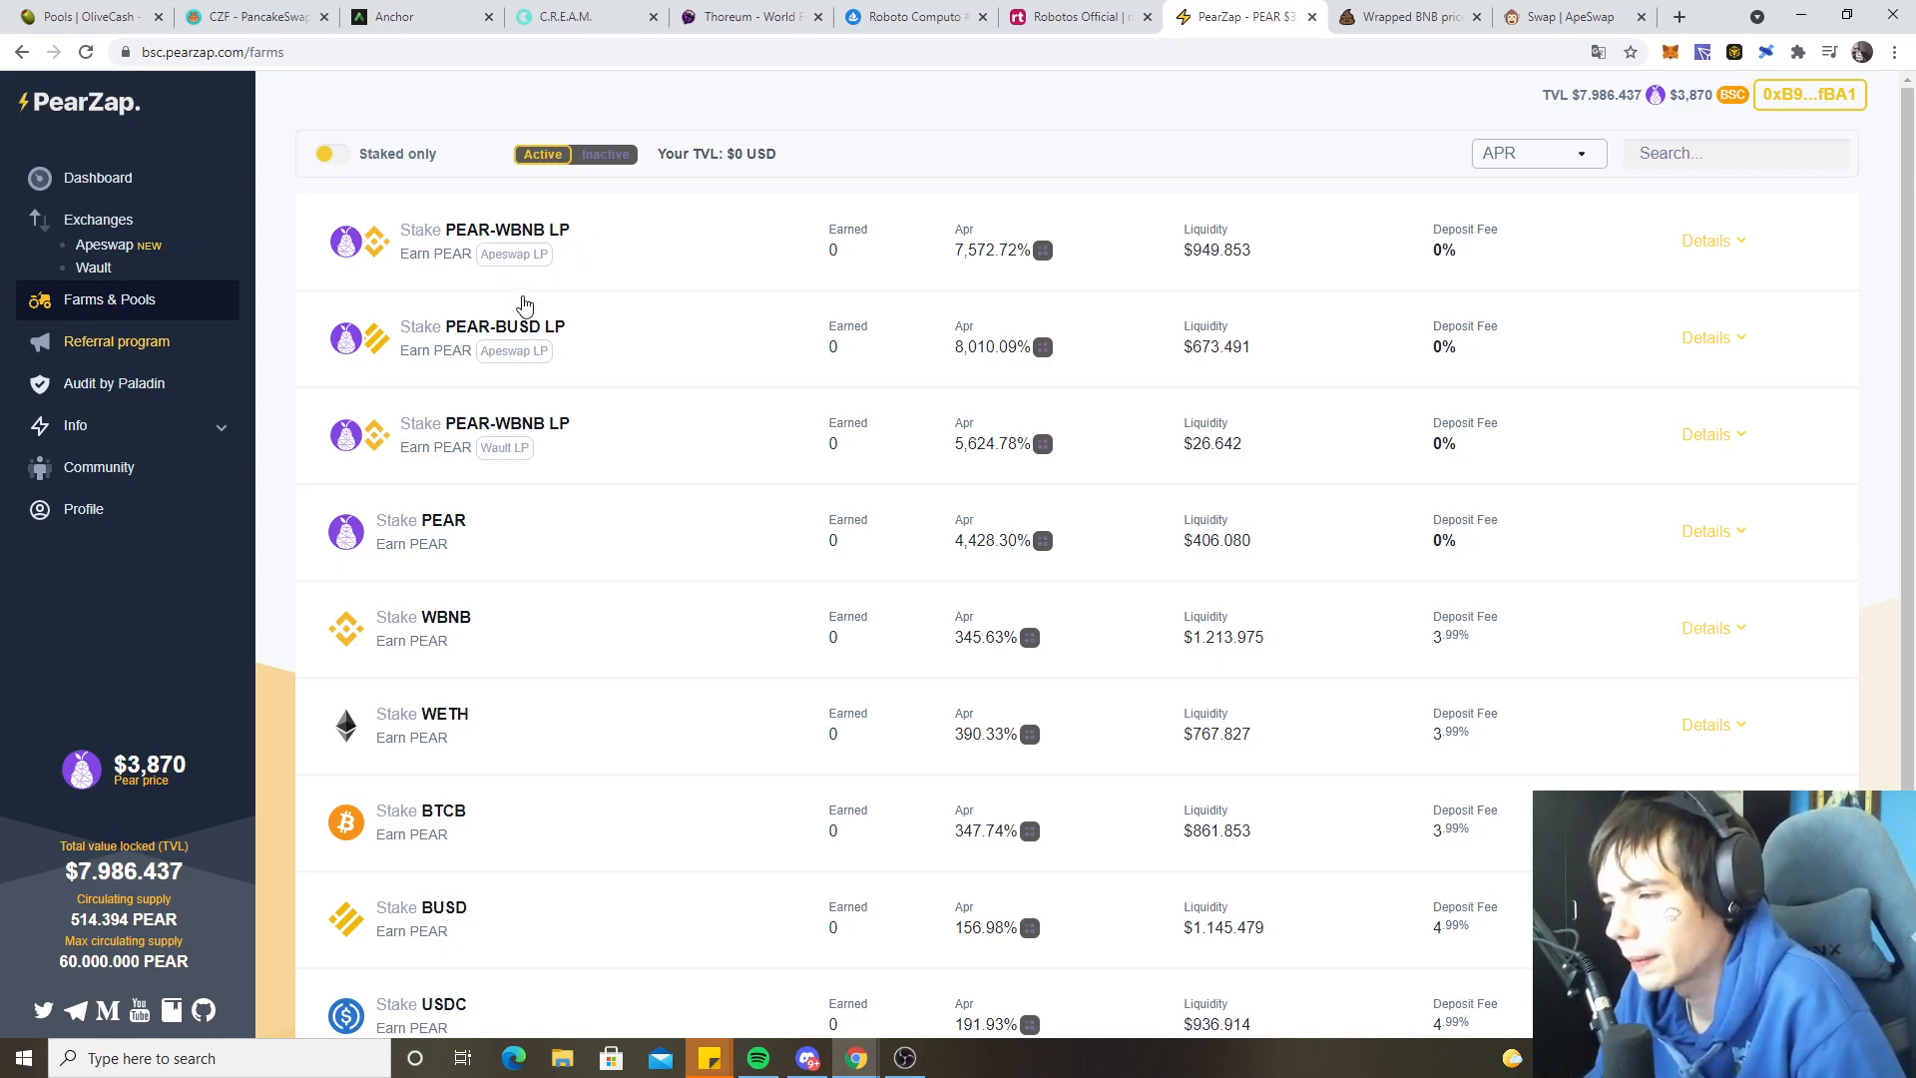
# - View the PEAR staking pool's ROI estimate, then scroll further down the farms list
pyautogui.click(1042, 540)
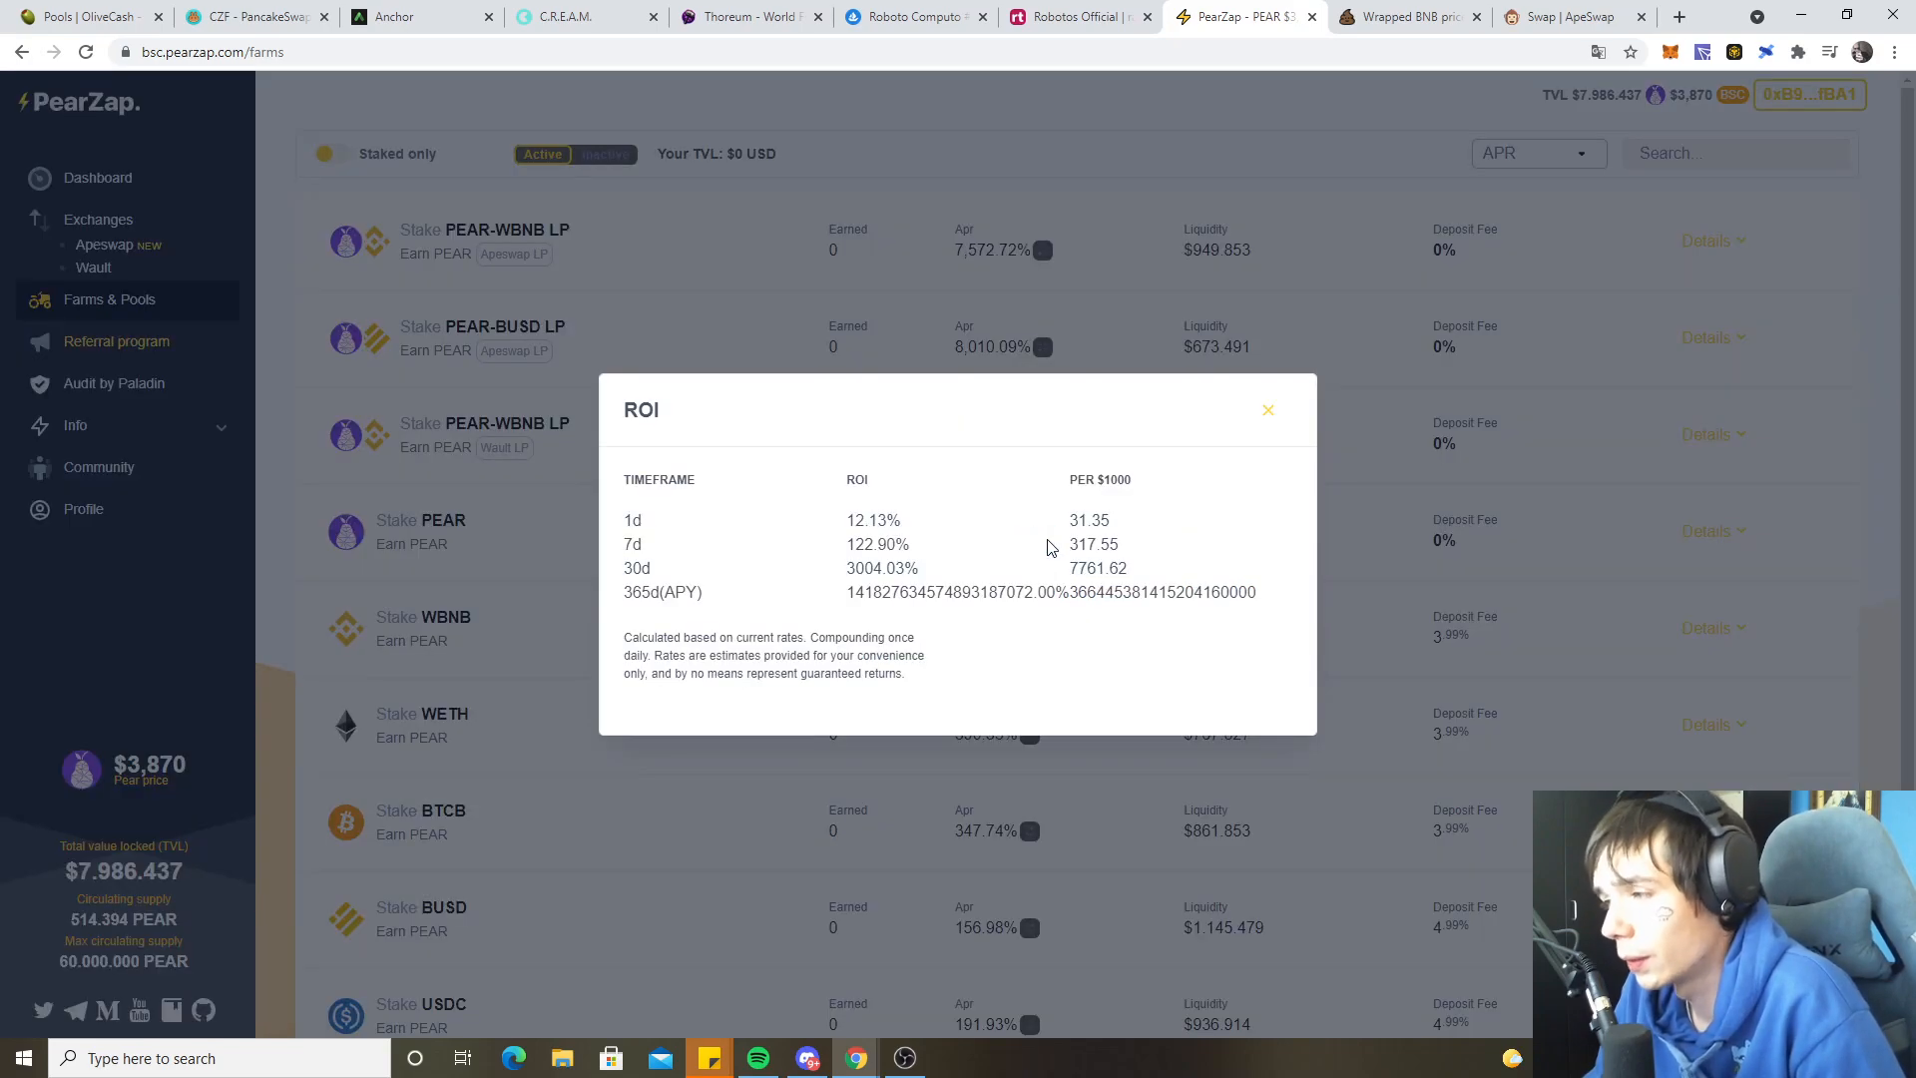
pyautogui.click(1267, 409)
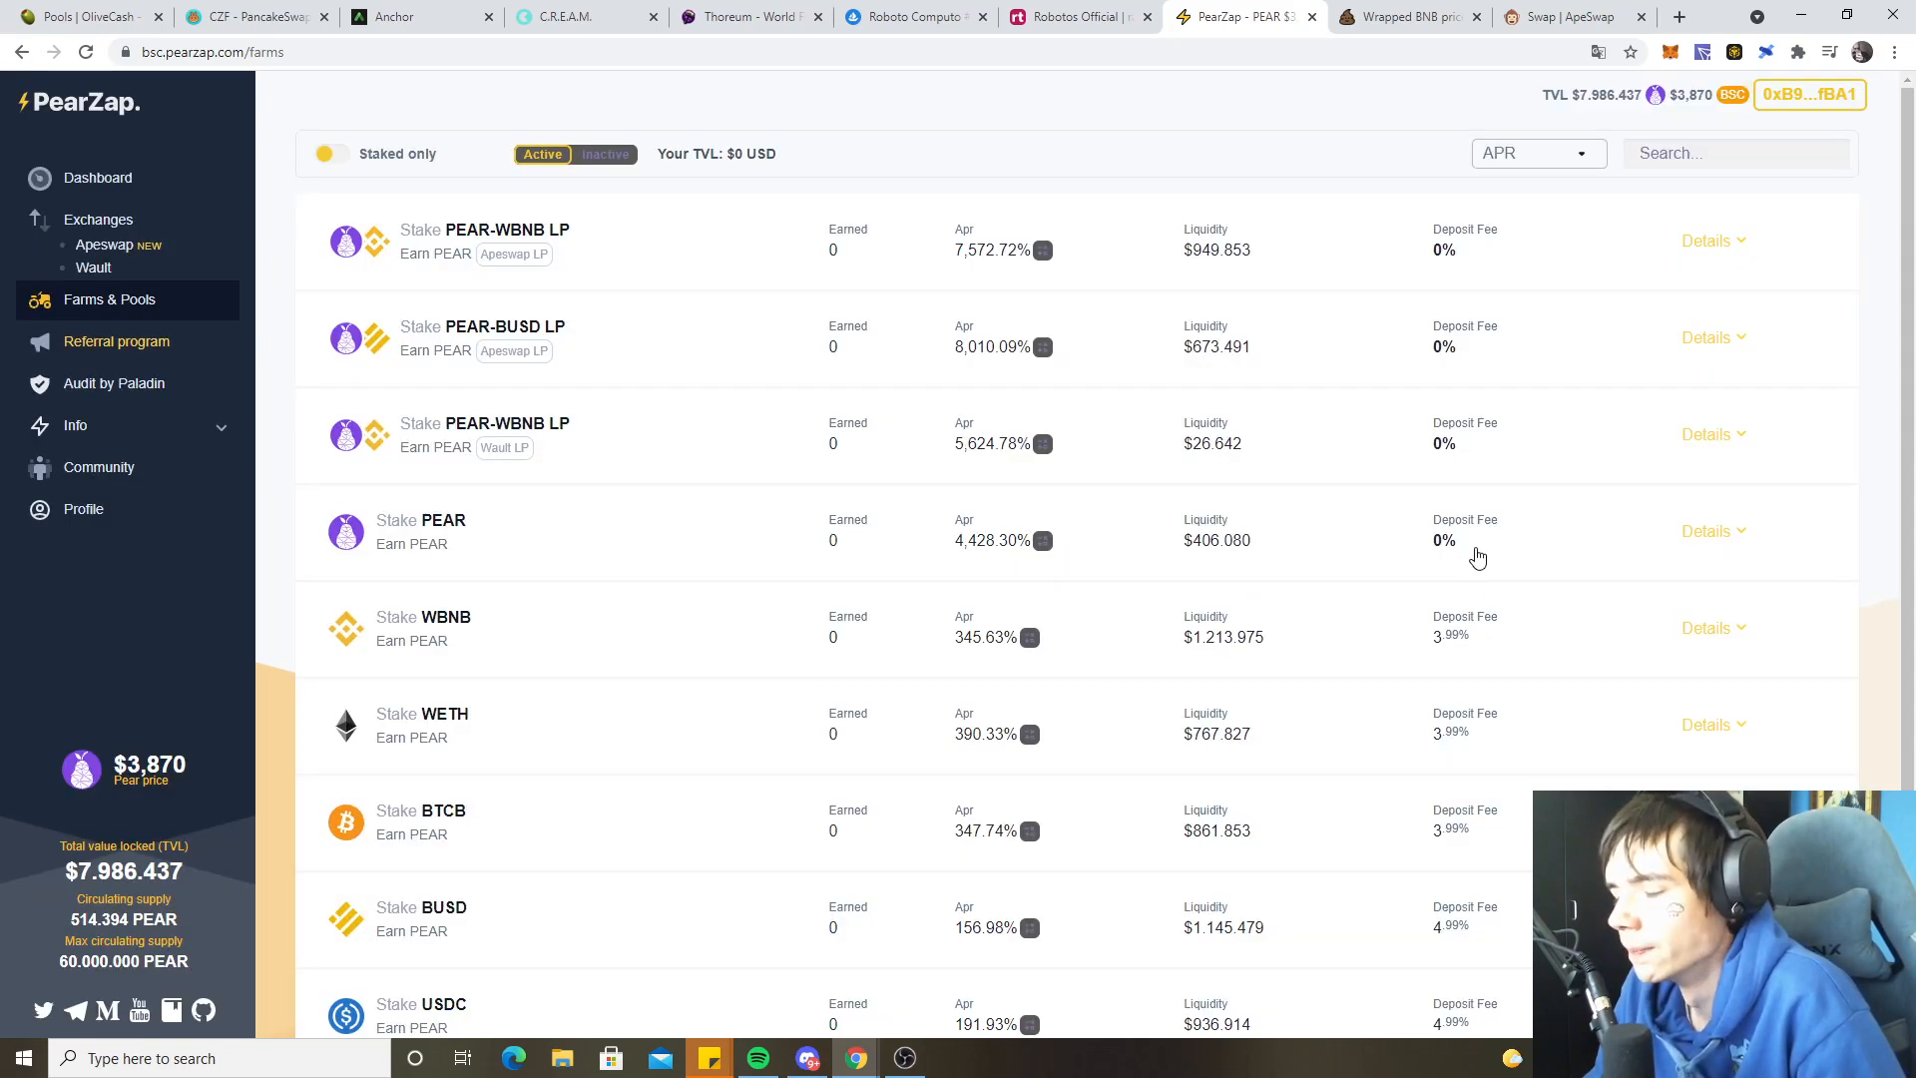
pyautogui.moveTo(1486, 559)
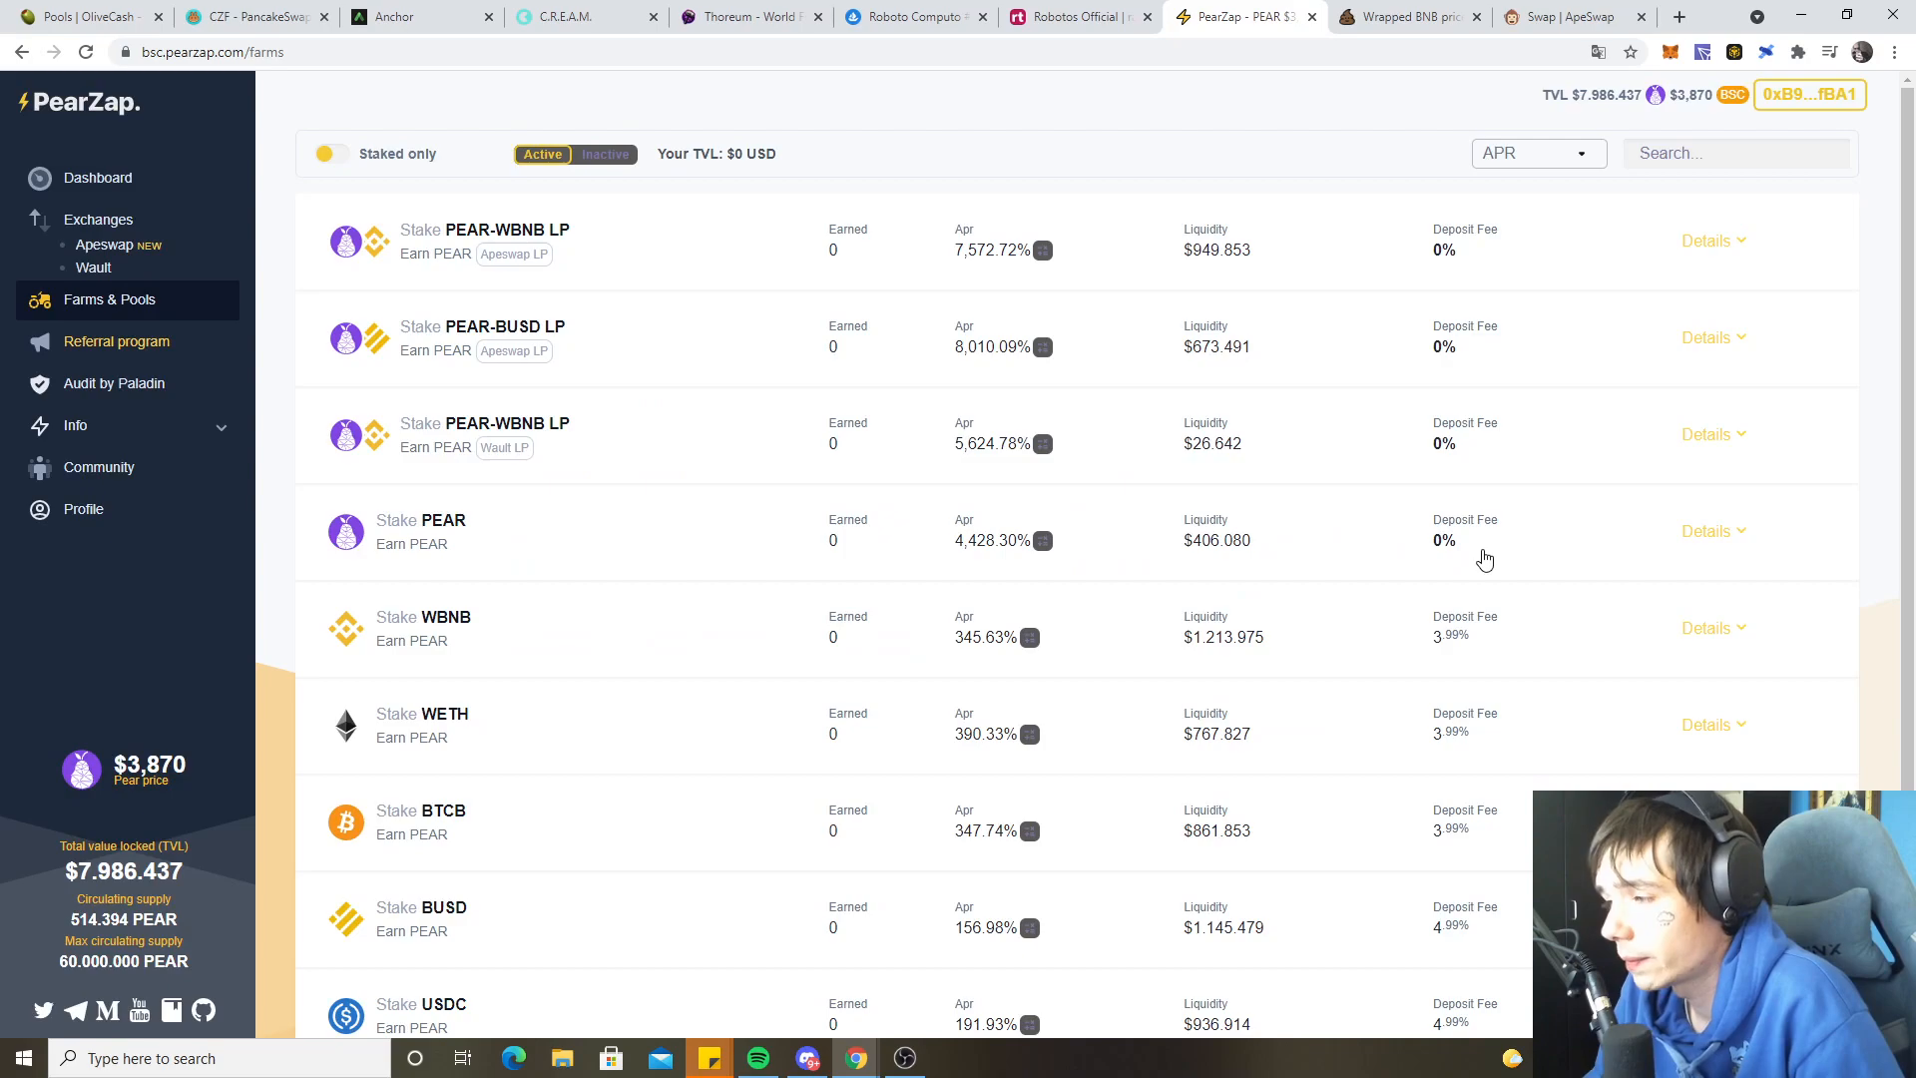
pyautogui.scroll(-3)
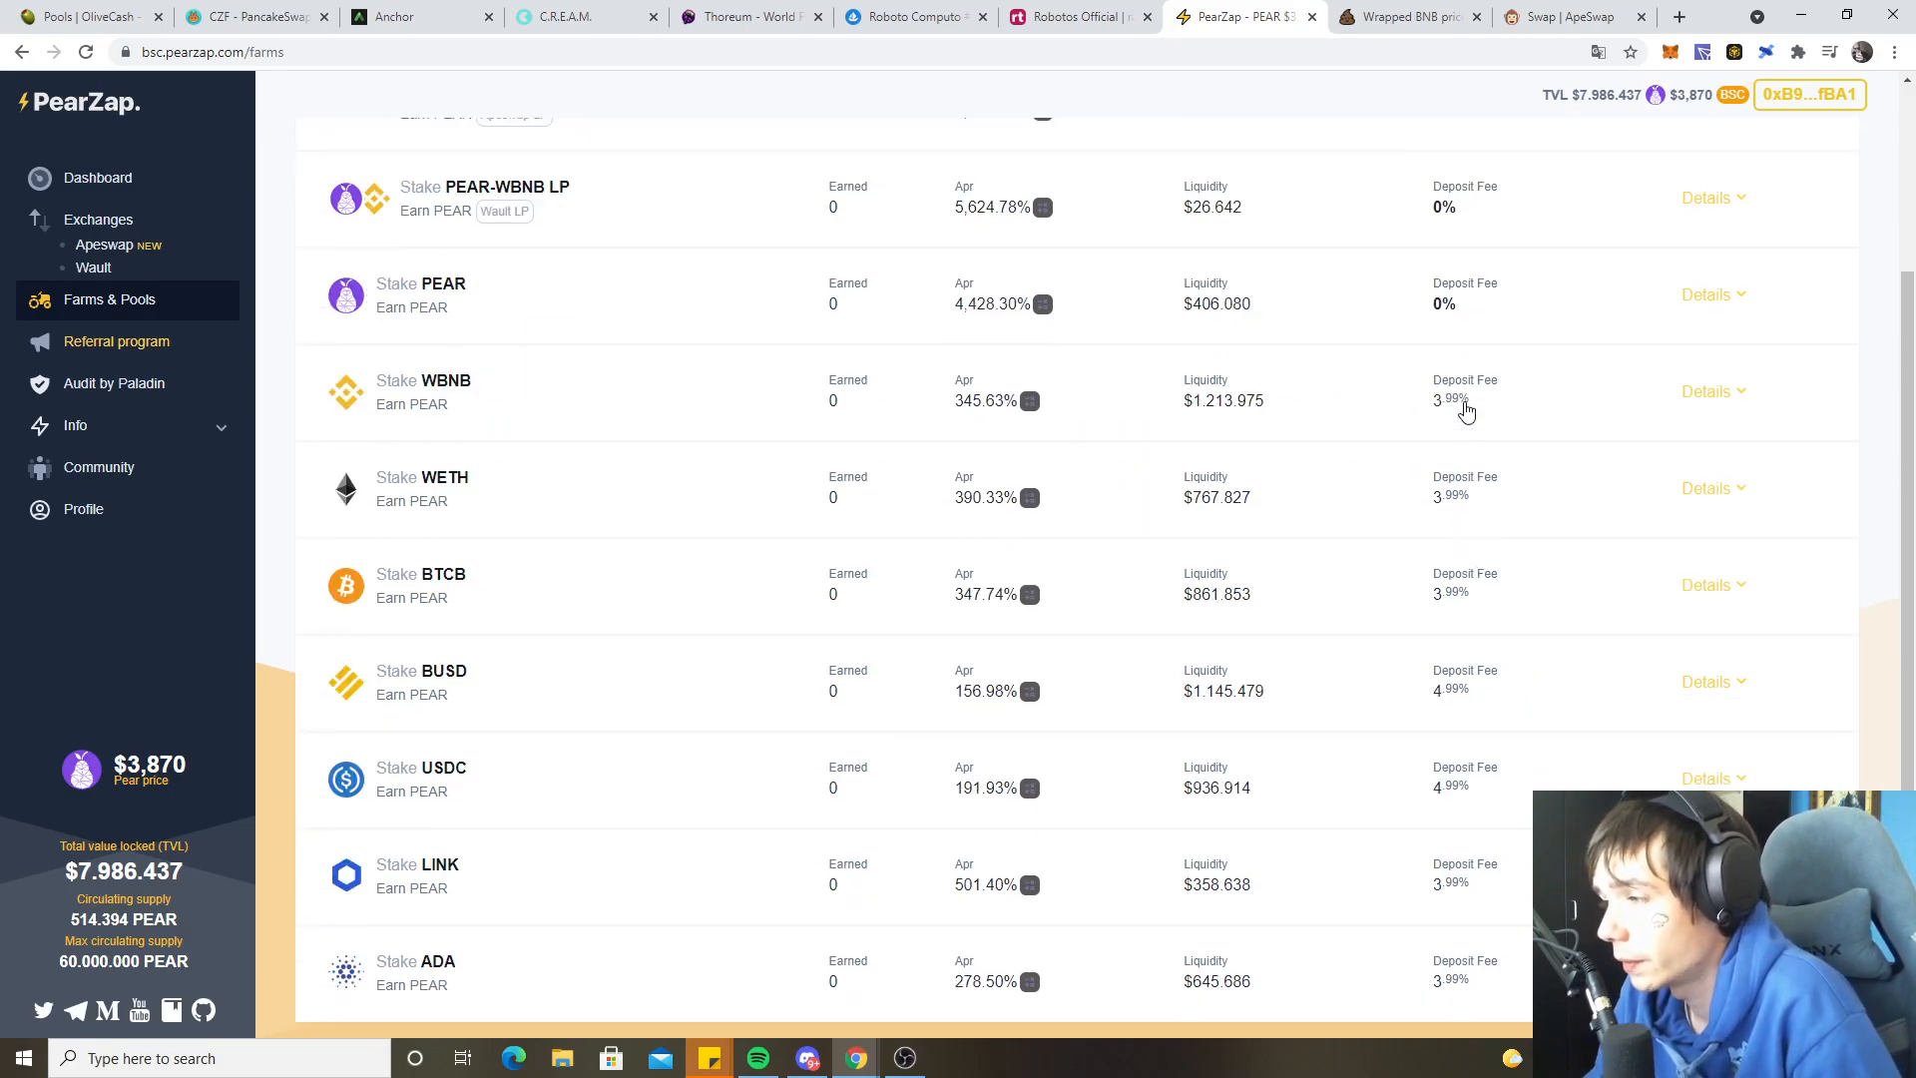
pyautogui.moveTo(358, 695)
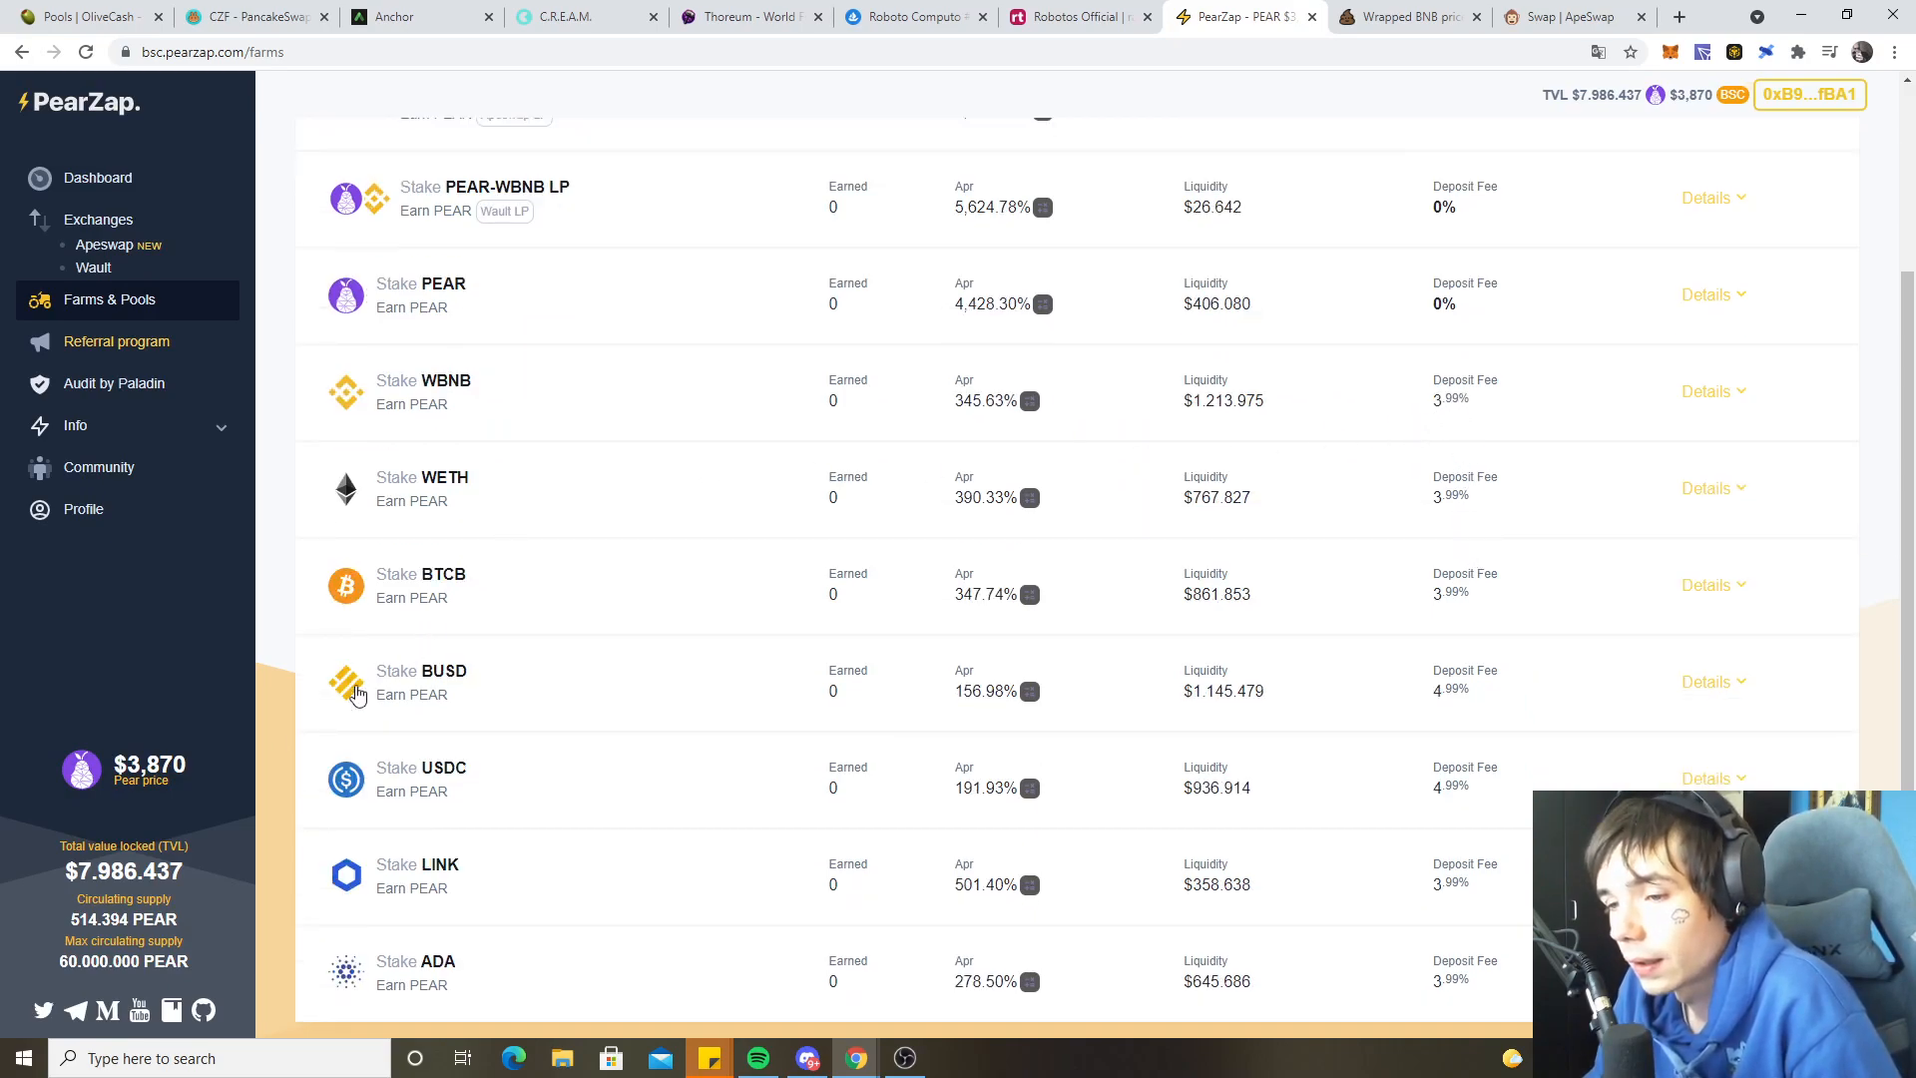
pyautogui.doubleClick(147, 763)
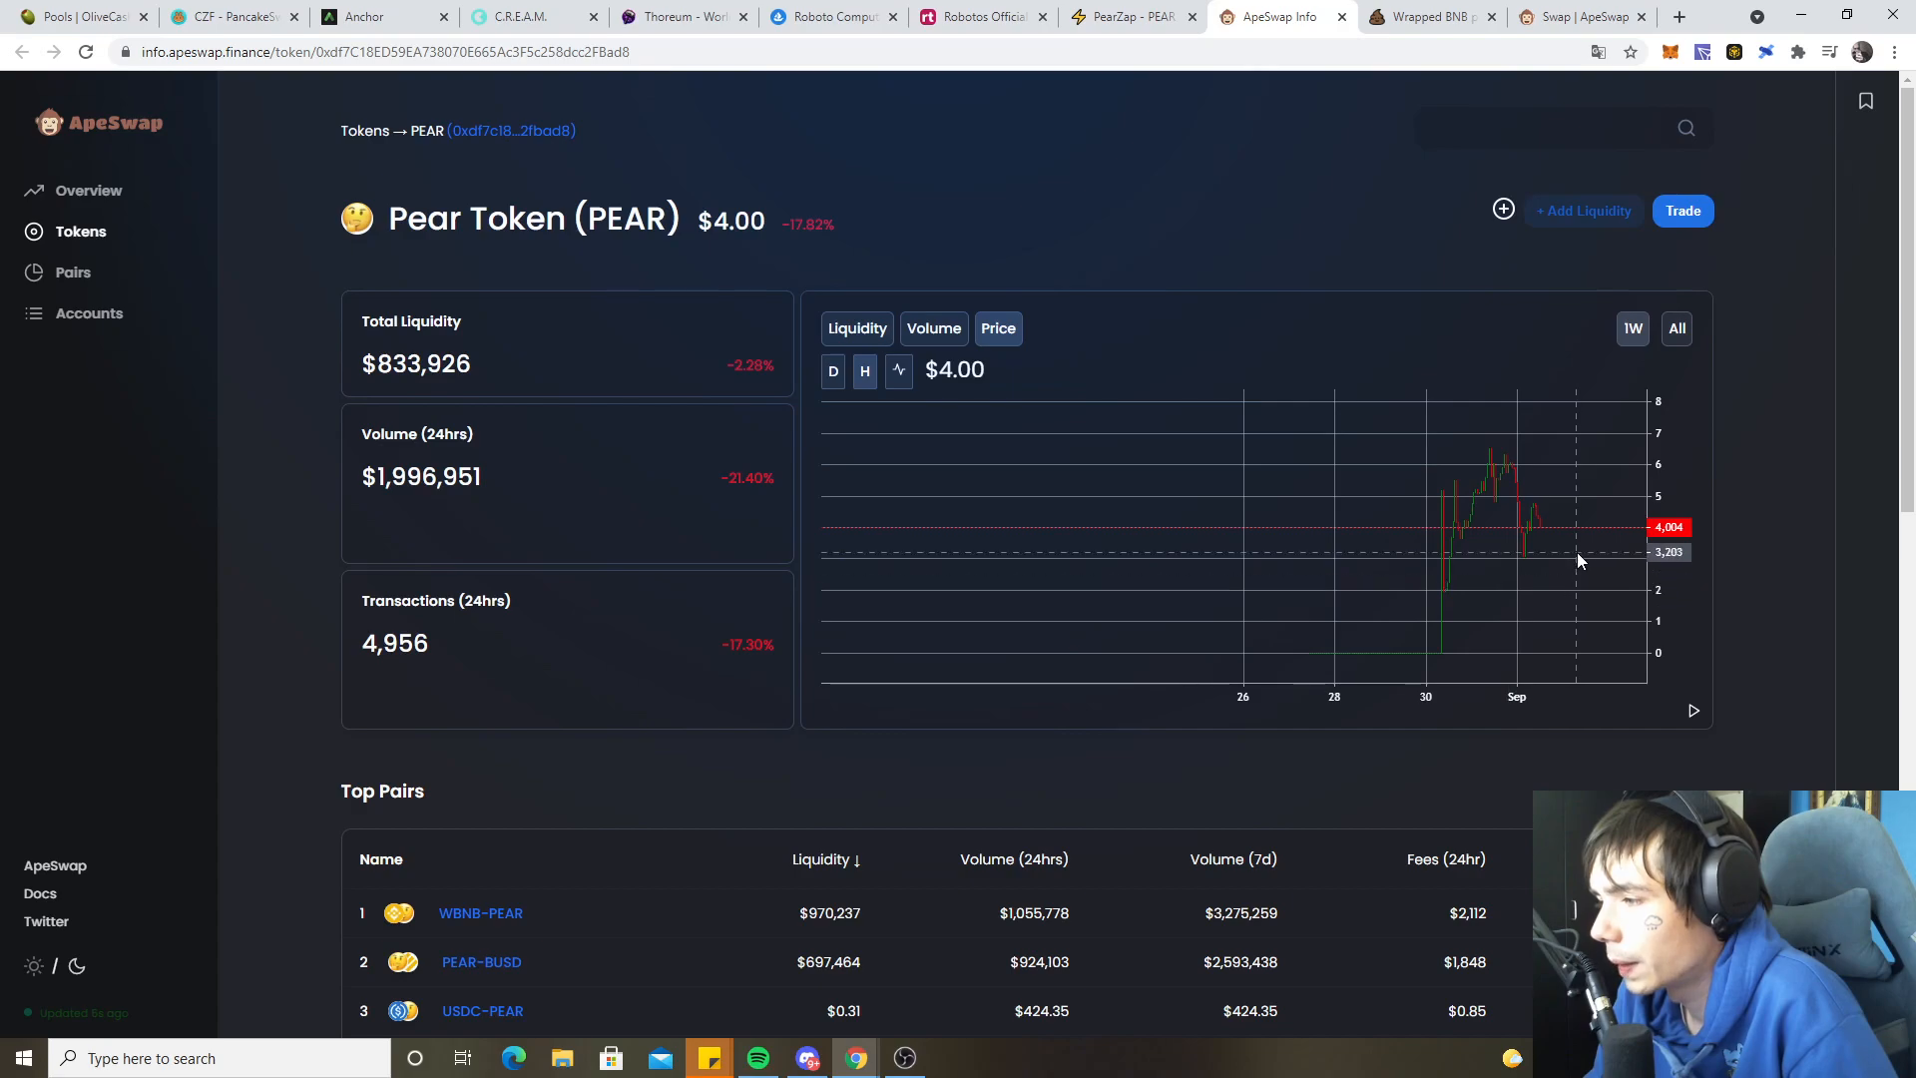
pyautogui.moveTo(1597, 567)
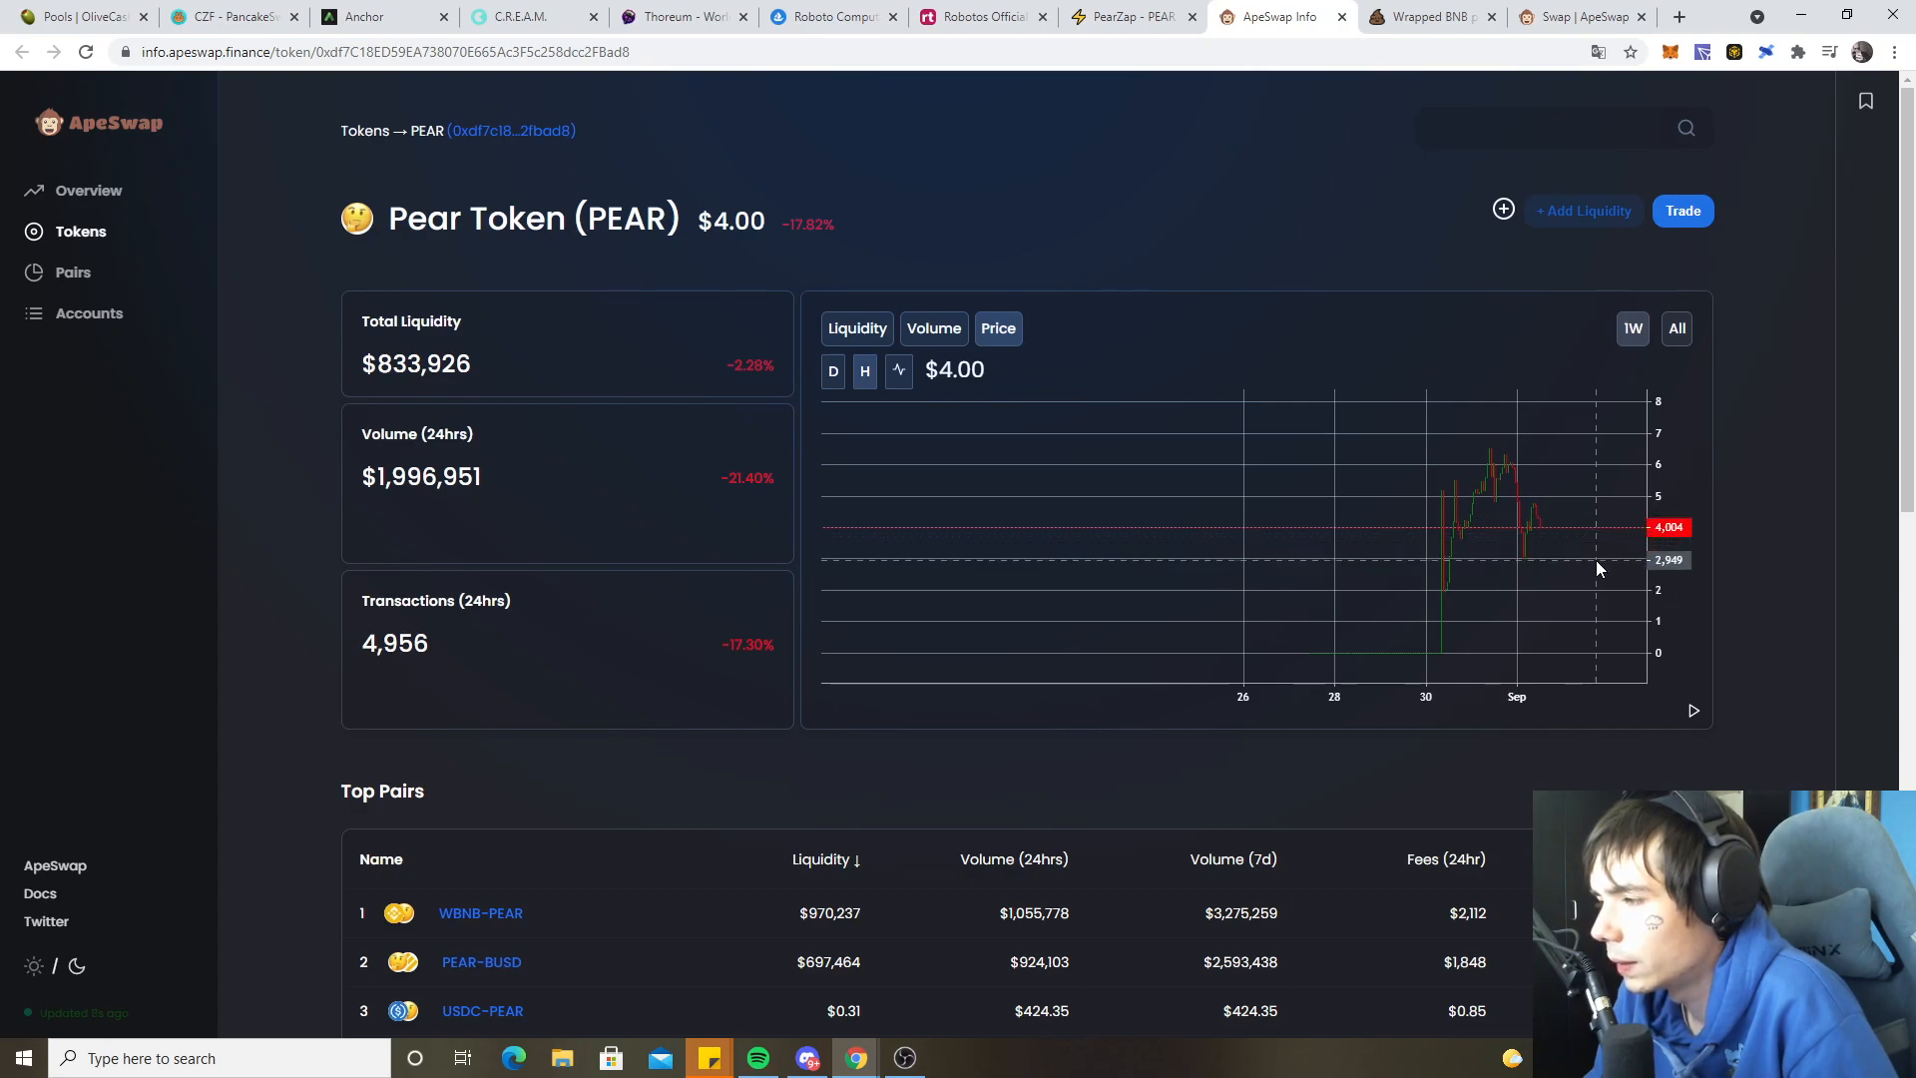
pyautogui.moveTo(1011, 61)
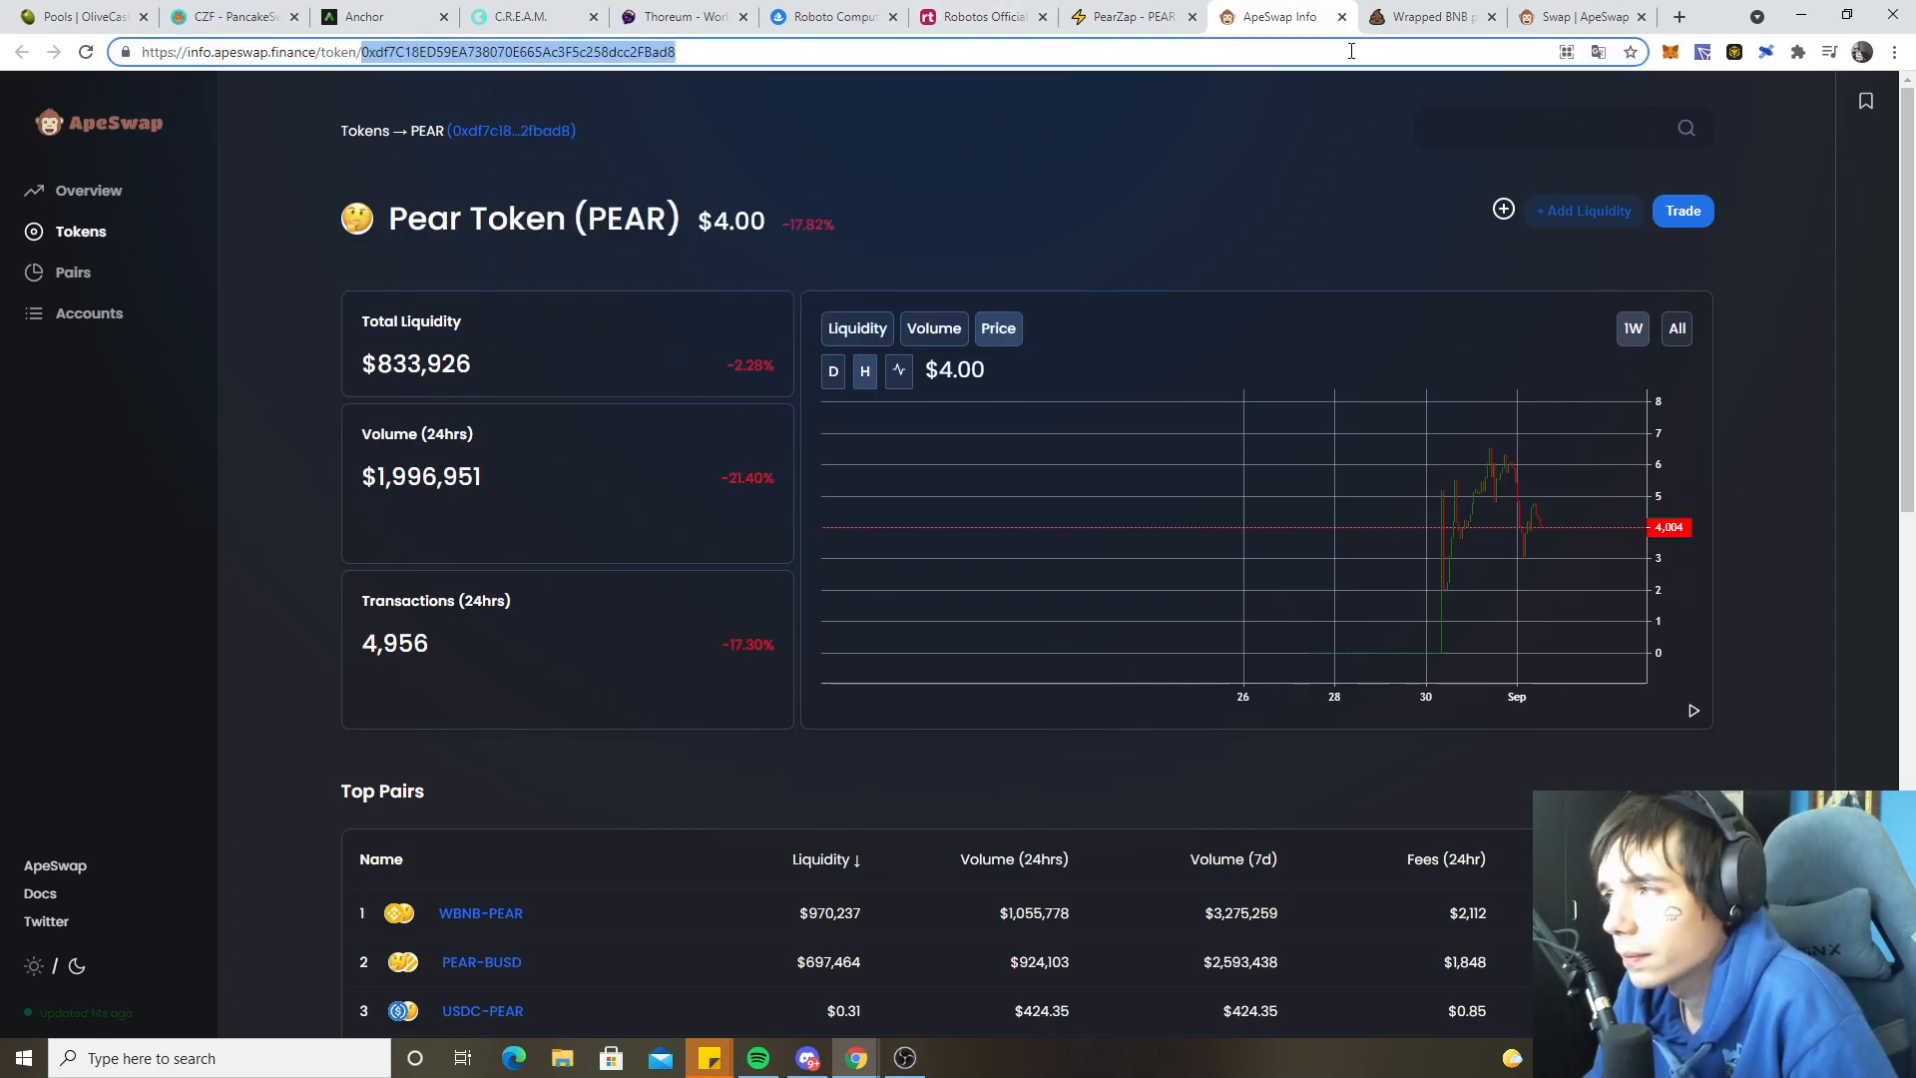
# - Switch to the PooCoin chart page to look up the PEAR token address
pyautogui.click(1427, 16)
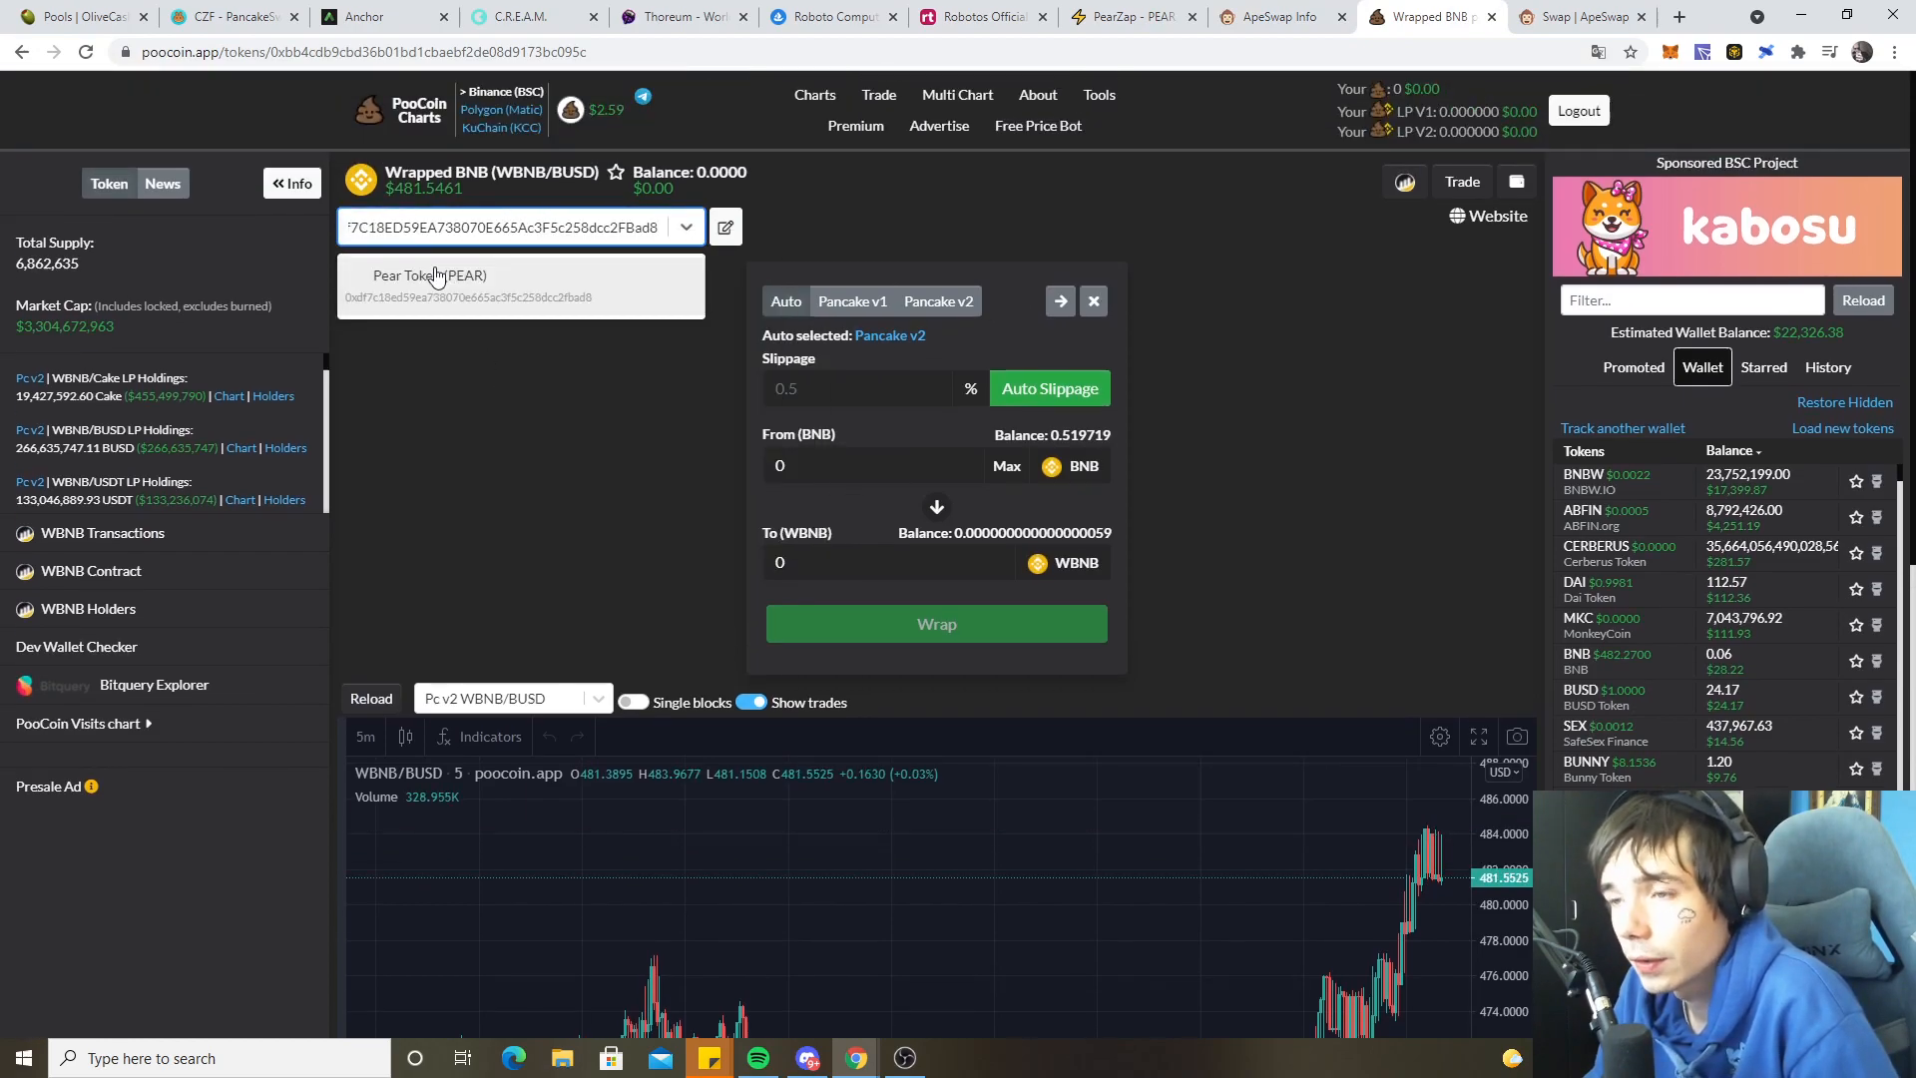
# - Load PooCoin's Pear Token (PEAR/BNB) chart, near $3.97, and scroll through its details
pyautogui.click(428, 287)
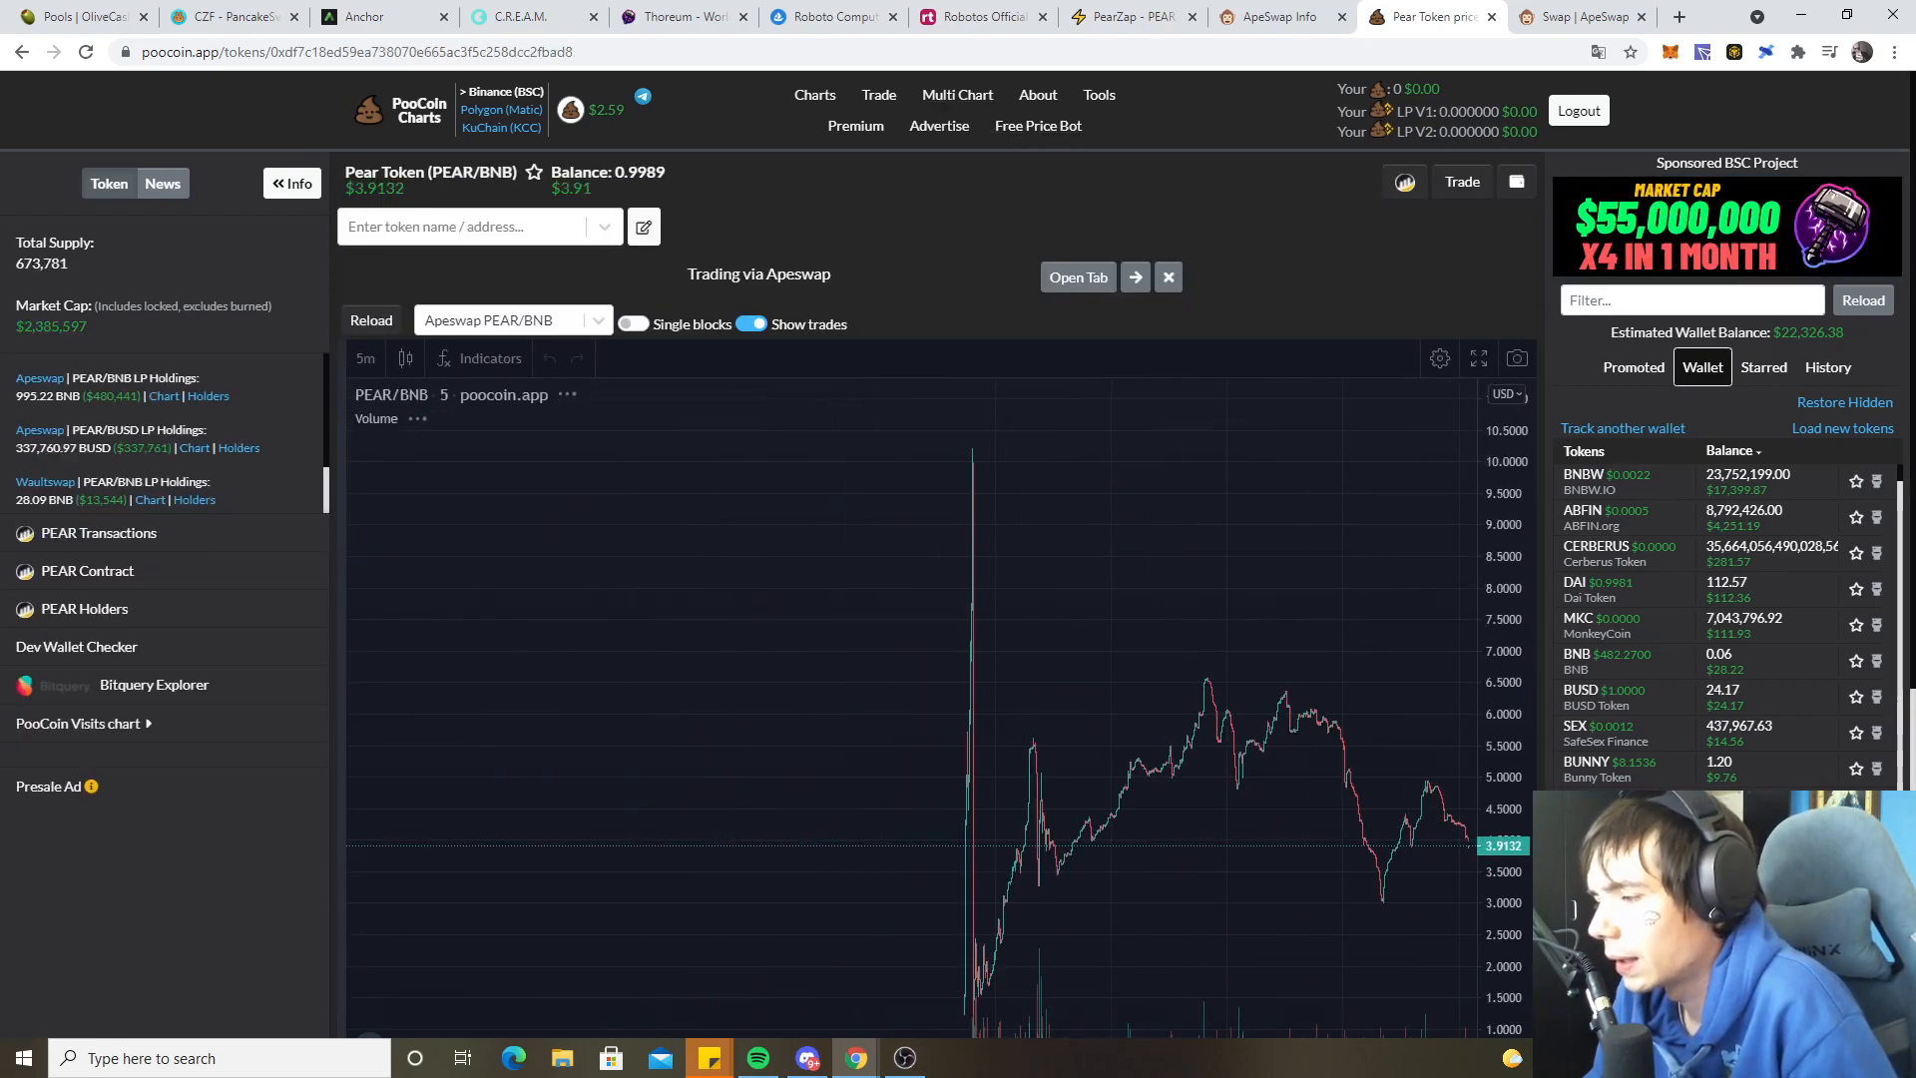
pyautogui.scroll(-3)
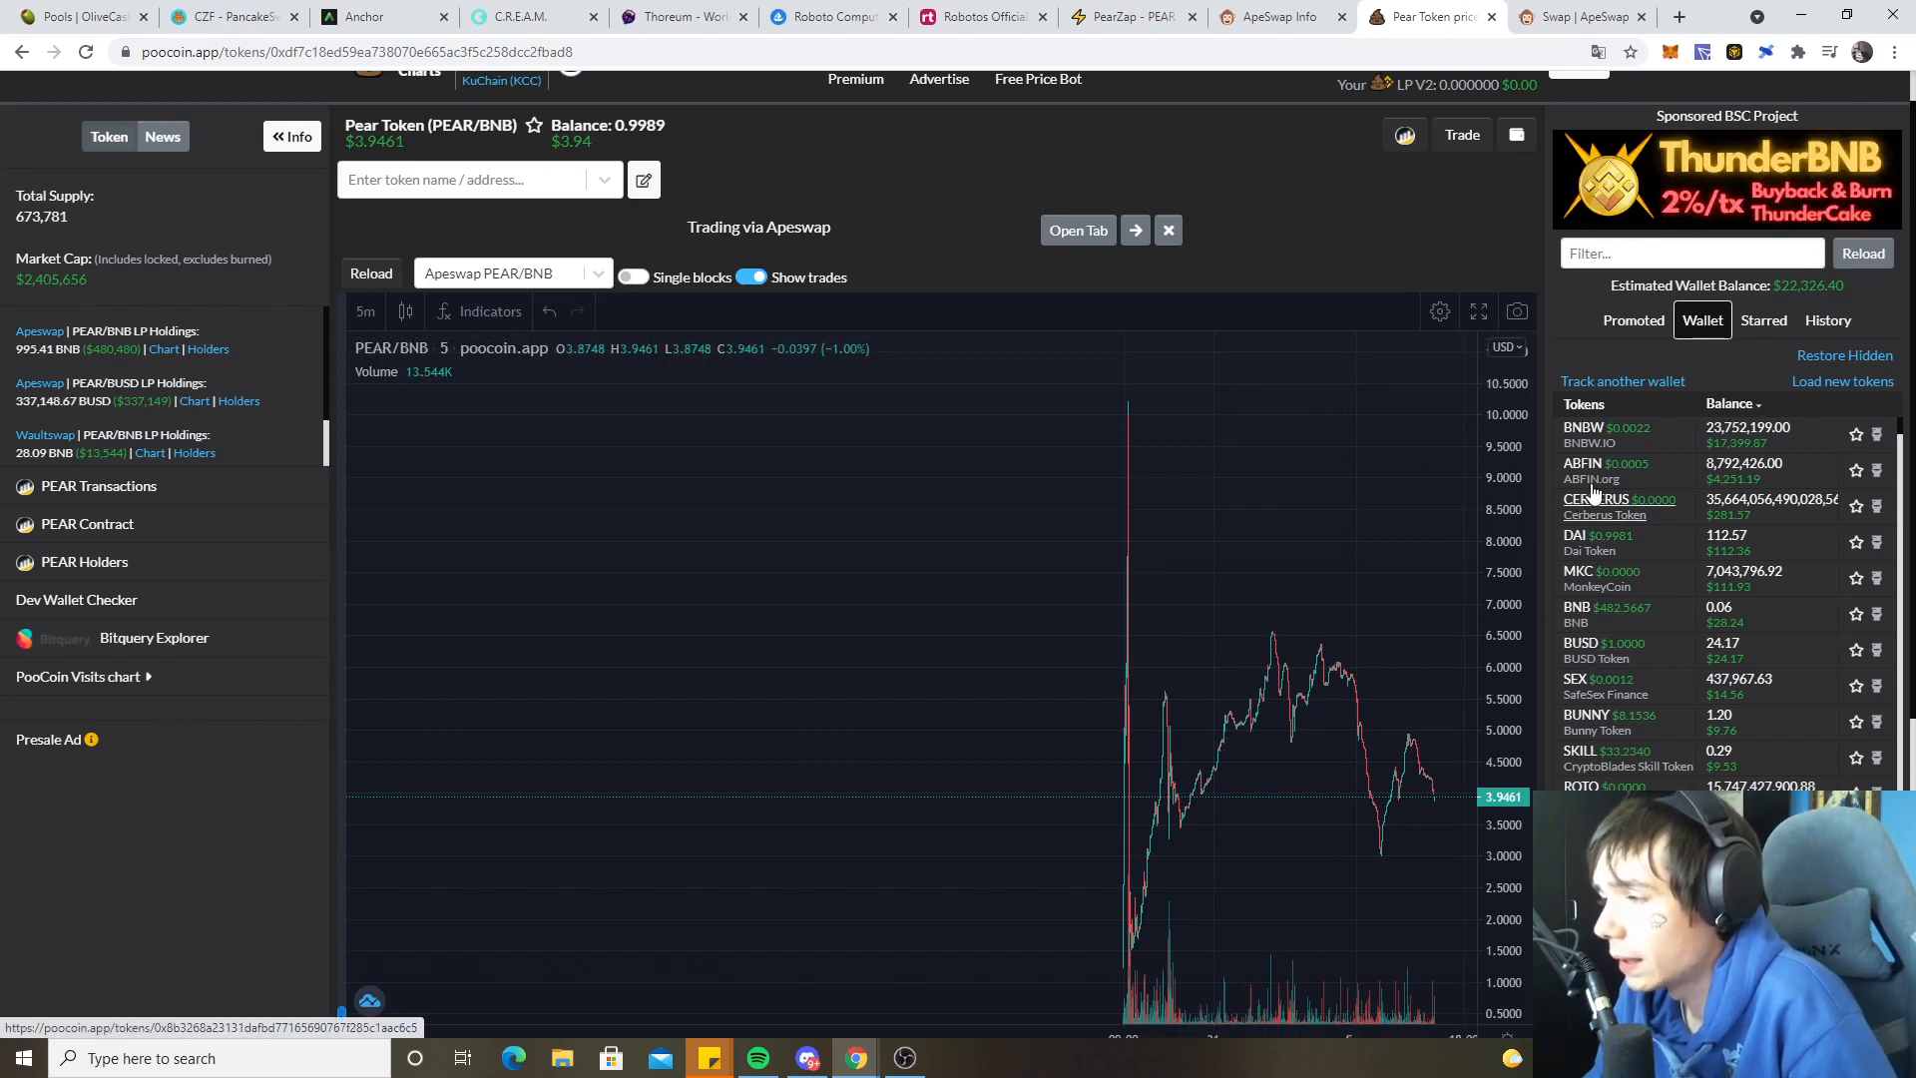
pyautogui.moveTo(1232, 442)
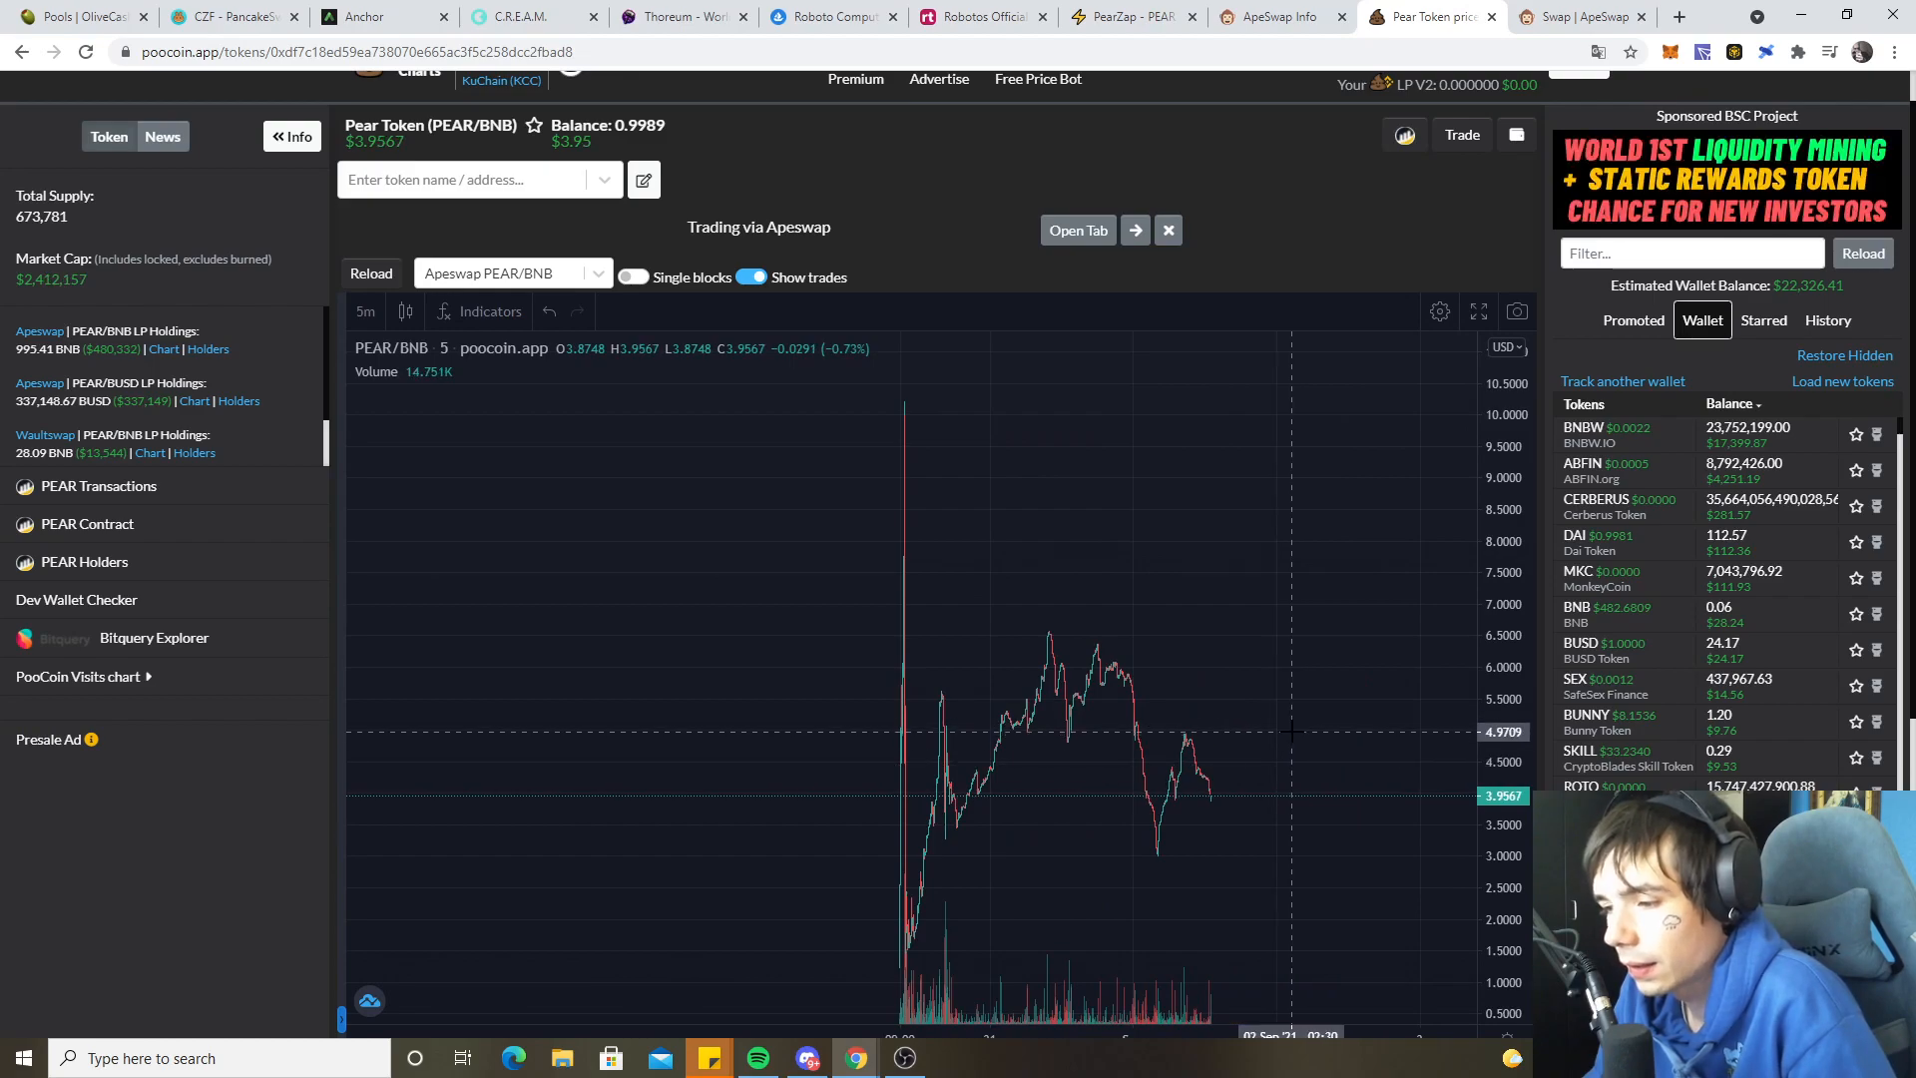
pyautogui.moveTo(1285, 725)
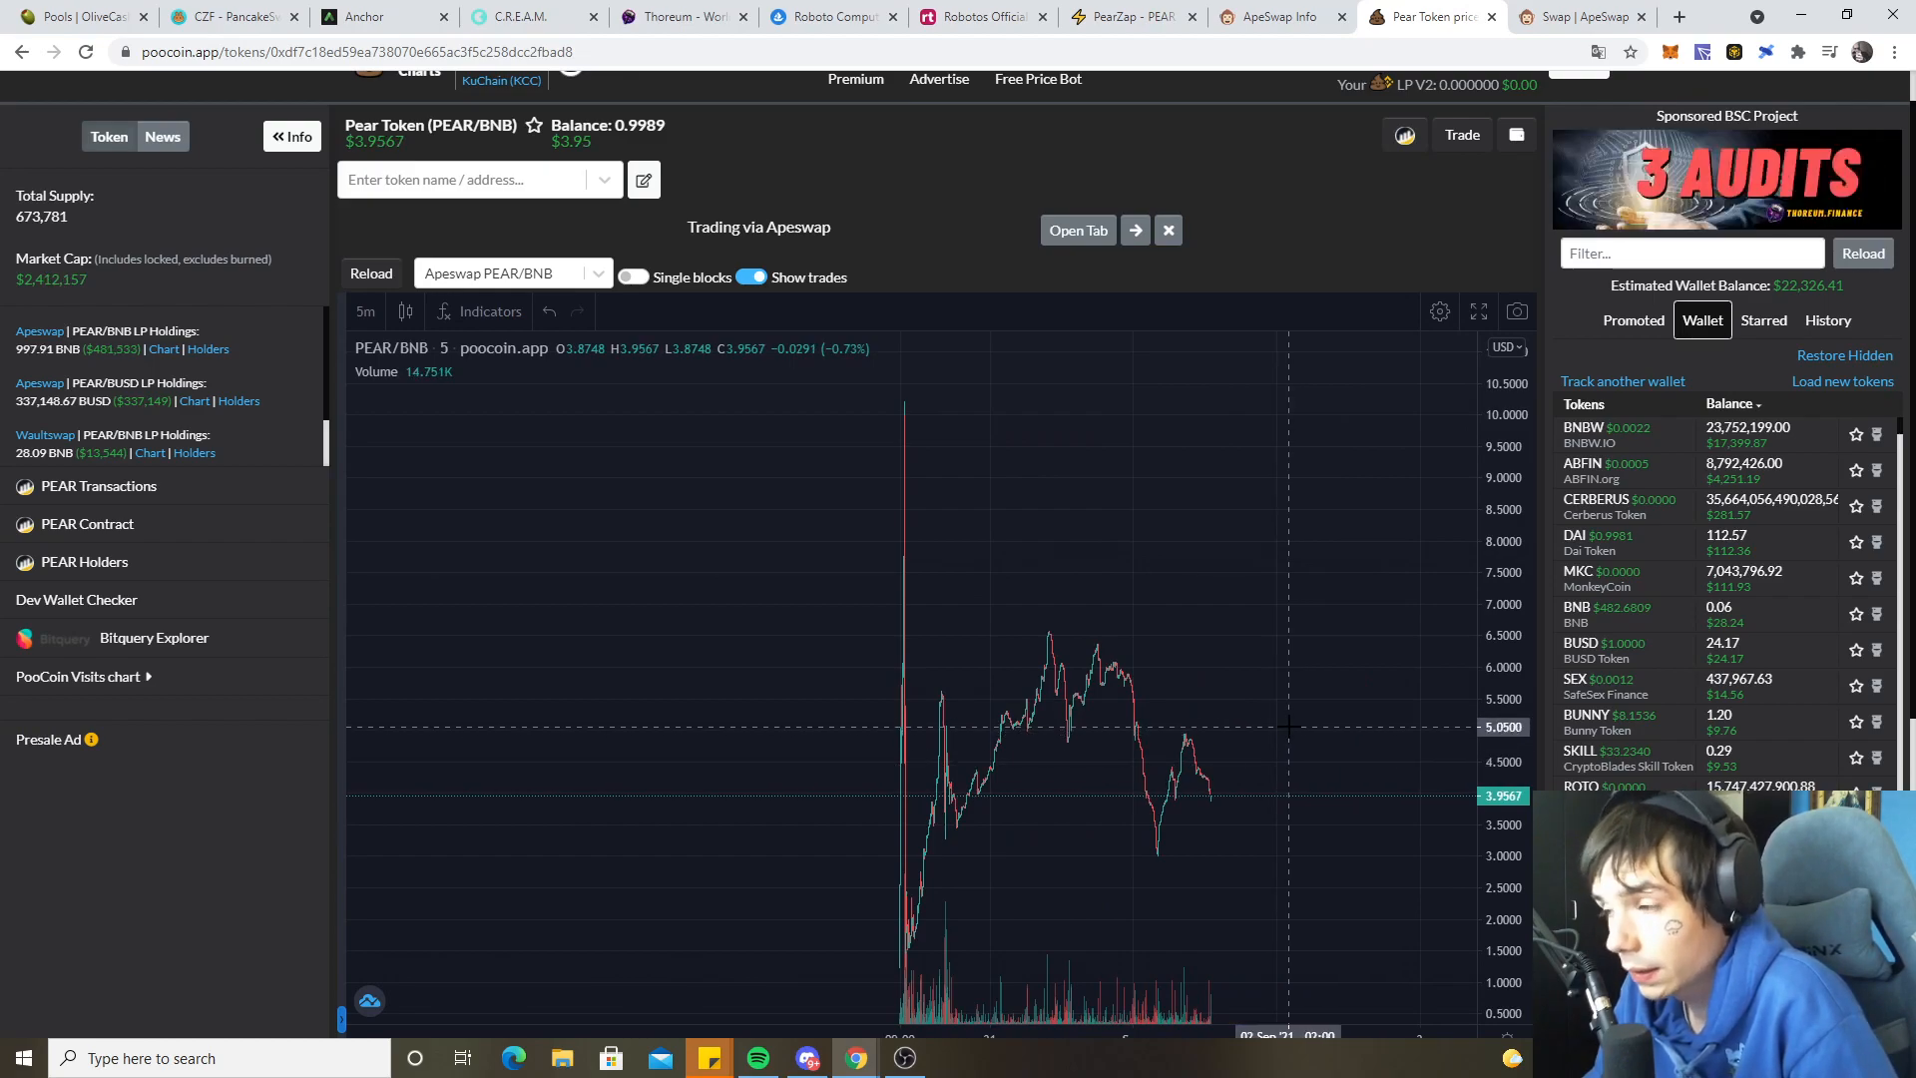
pyautogui.click(477, 179)
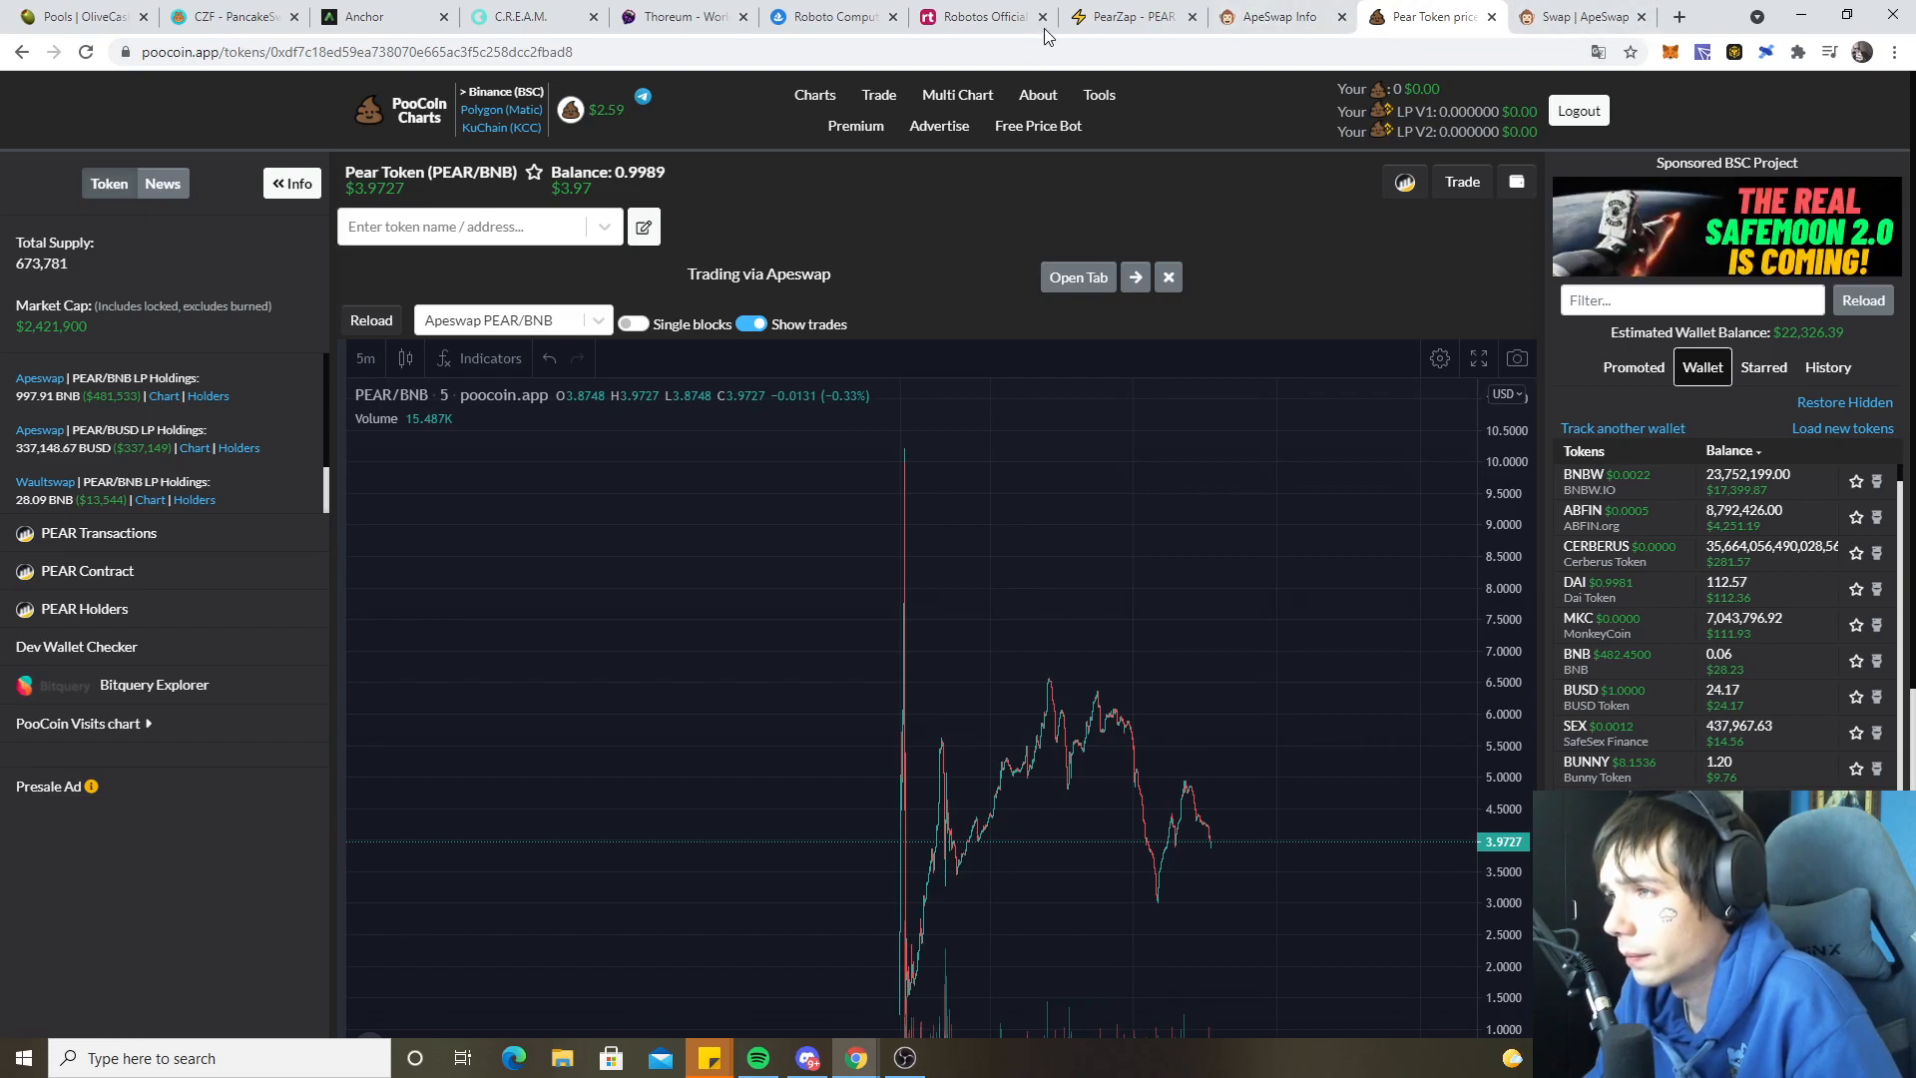
pyautogui.click(971, 16)
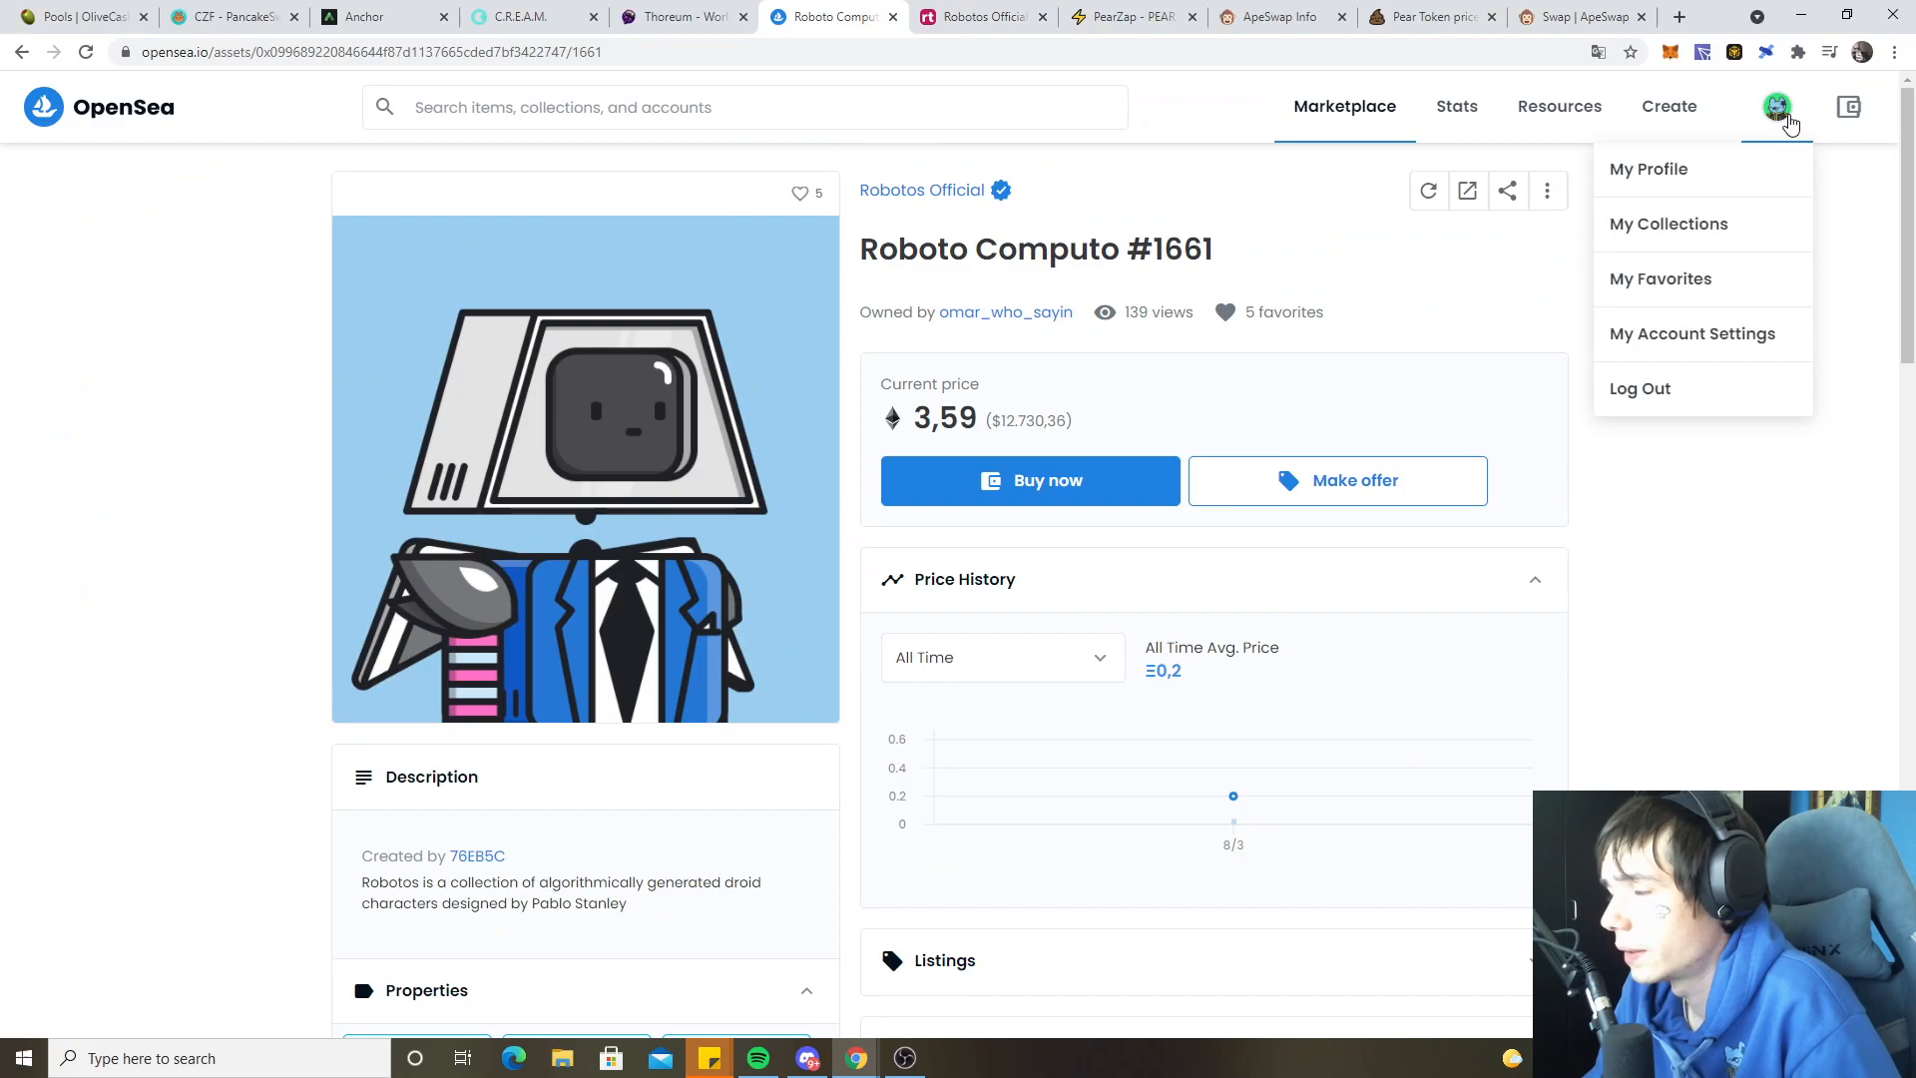
# - Show the OpenSea wallet balance of $10,546.31 and select the 2.9687 ETH amount
pyautogui.click(1849, 107)
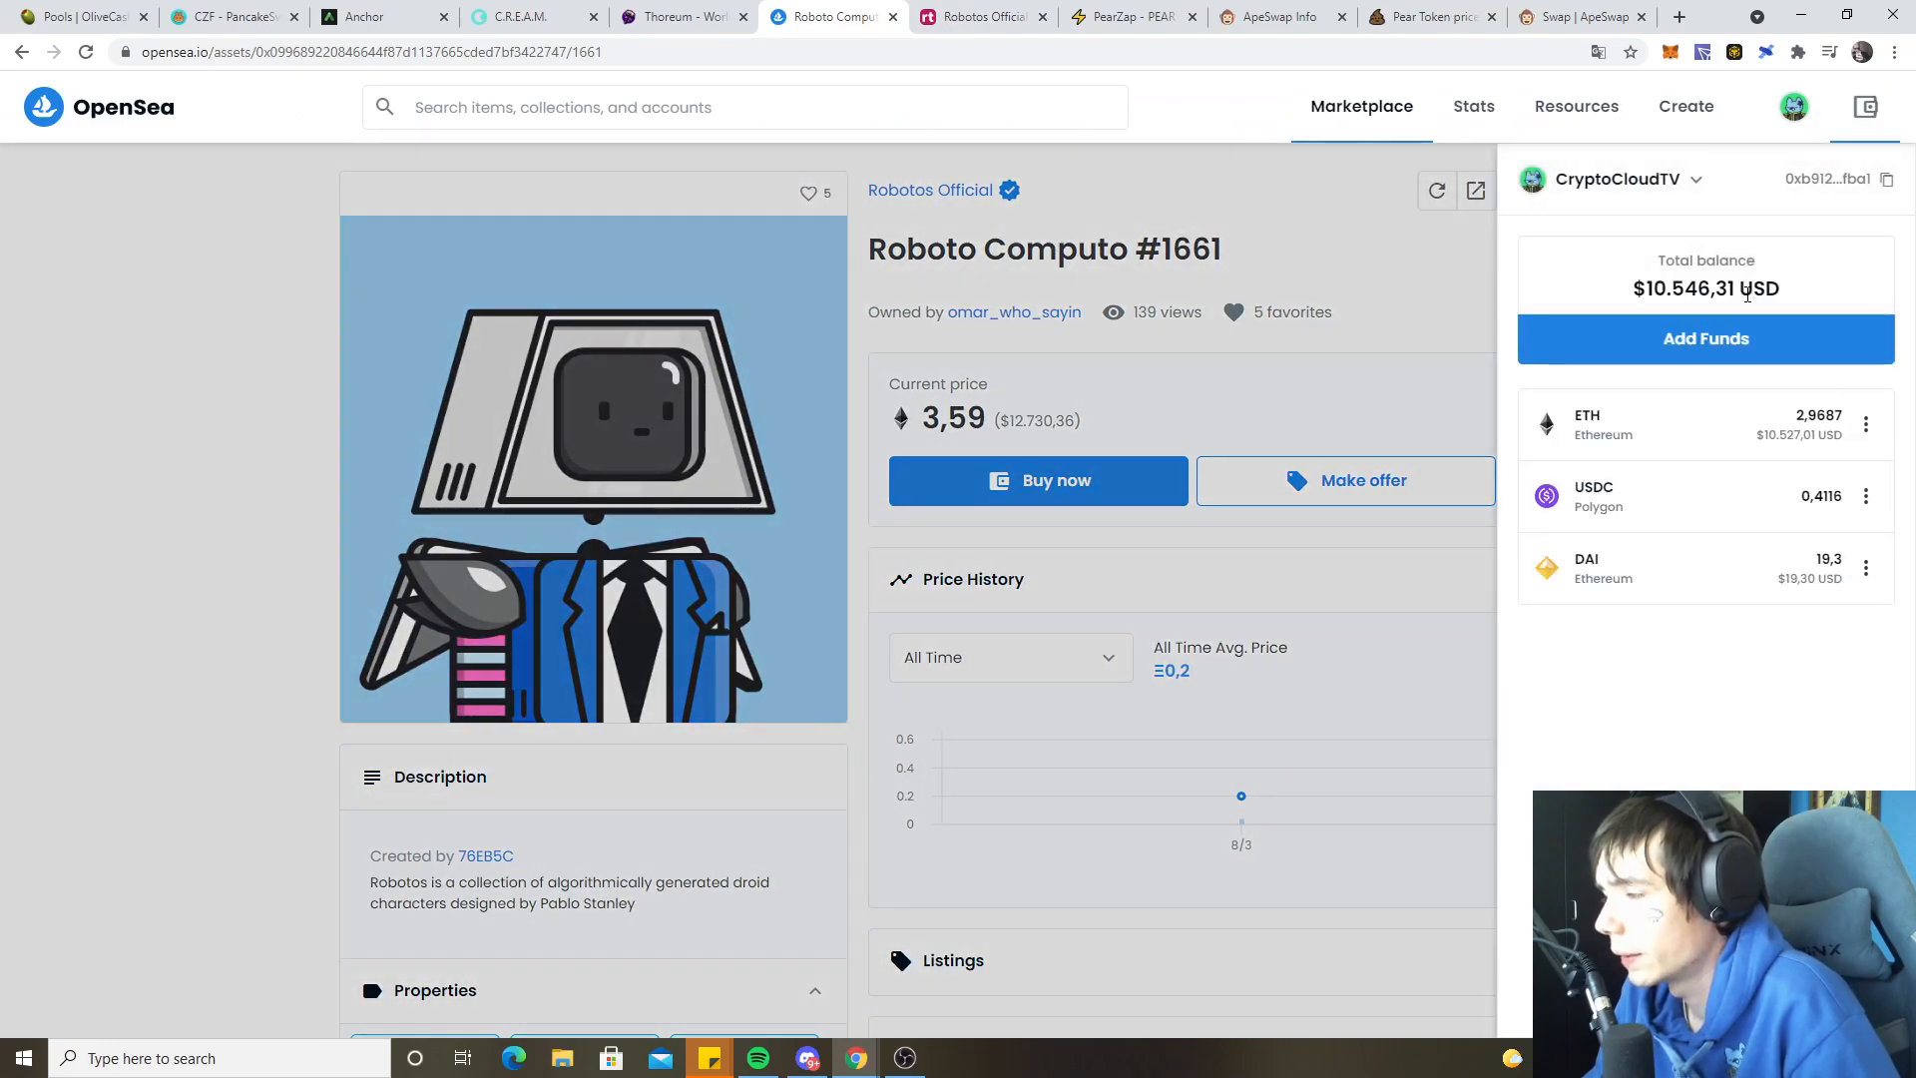
pyautogui.doubleClick(1721, 289)
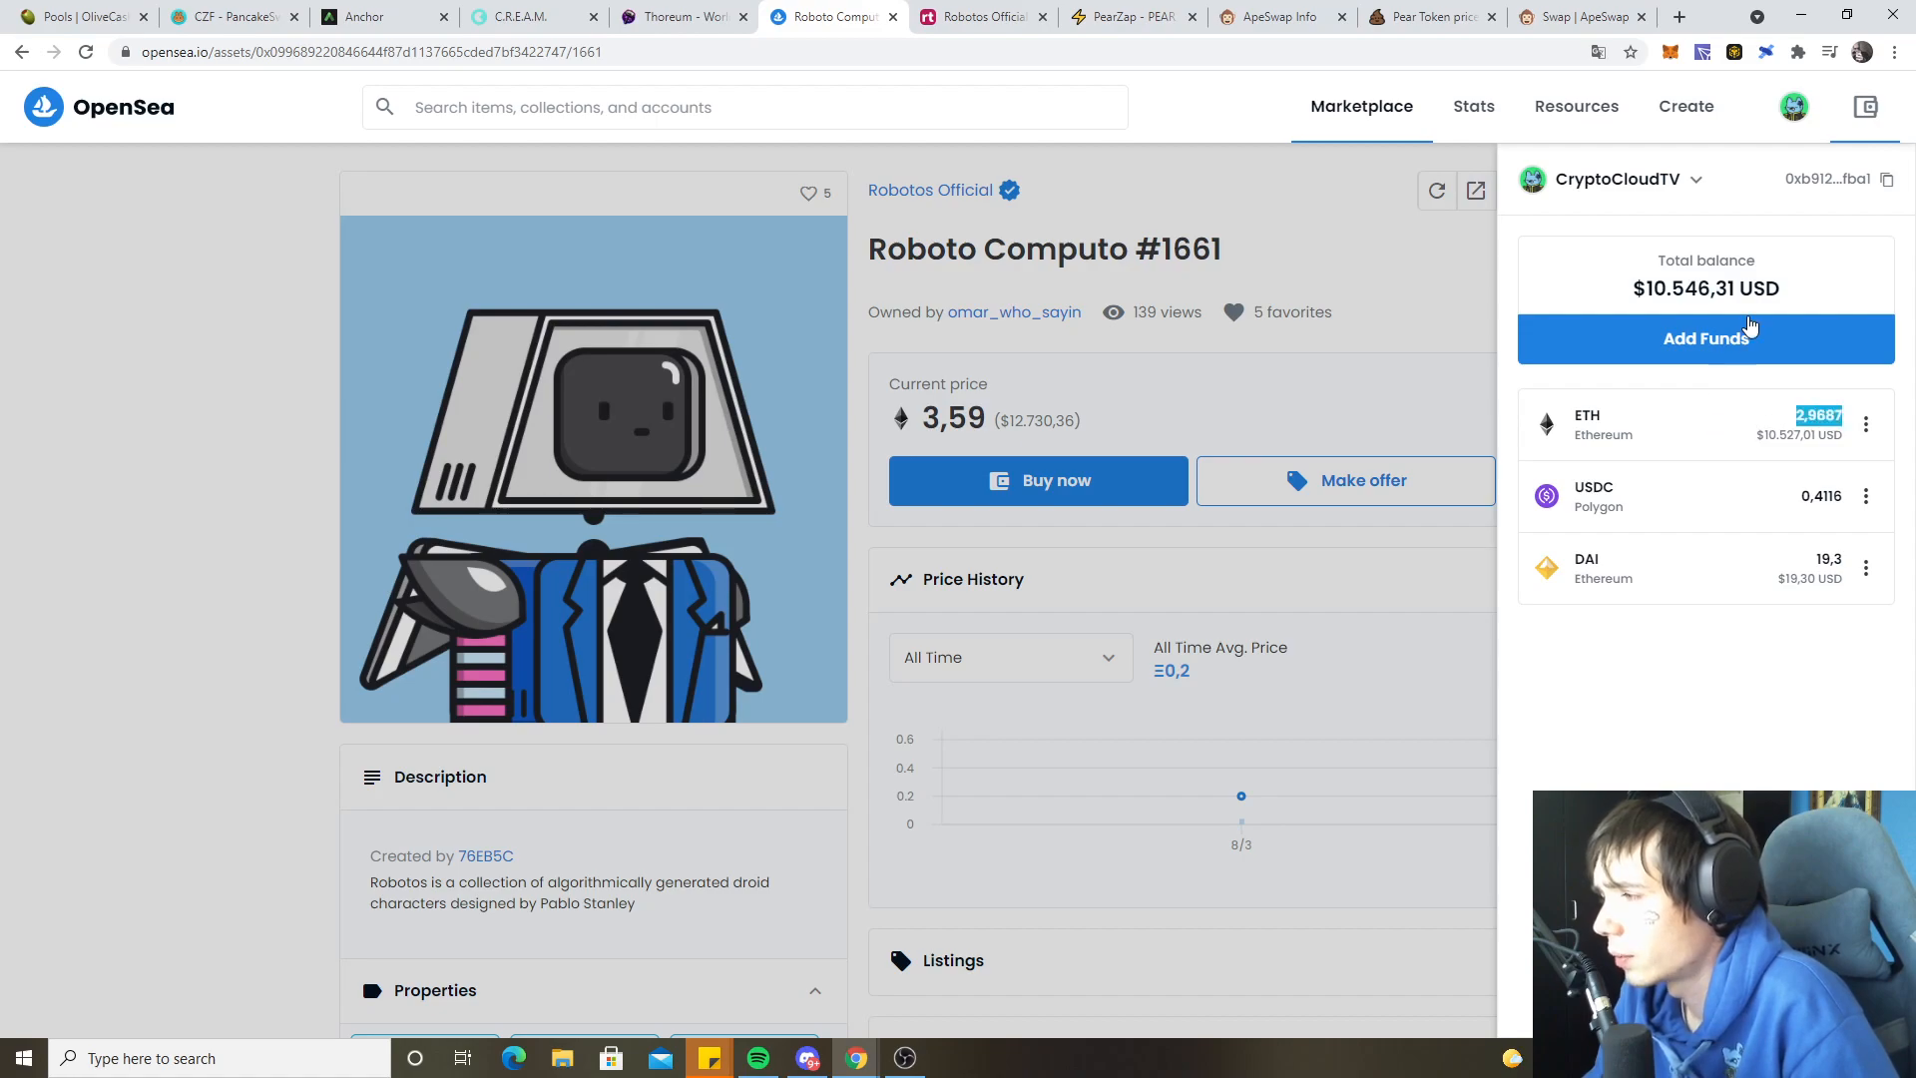
pyautogui.click(1792, 106)
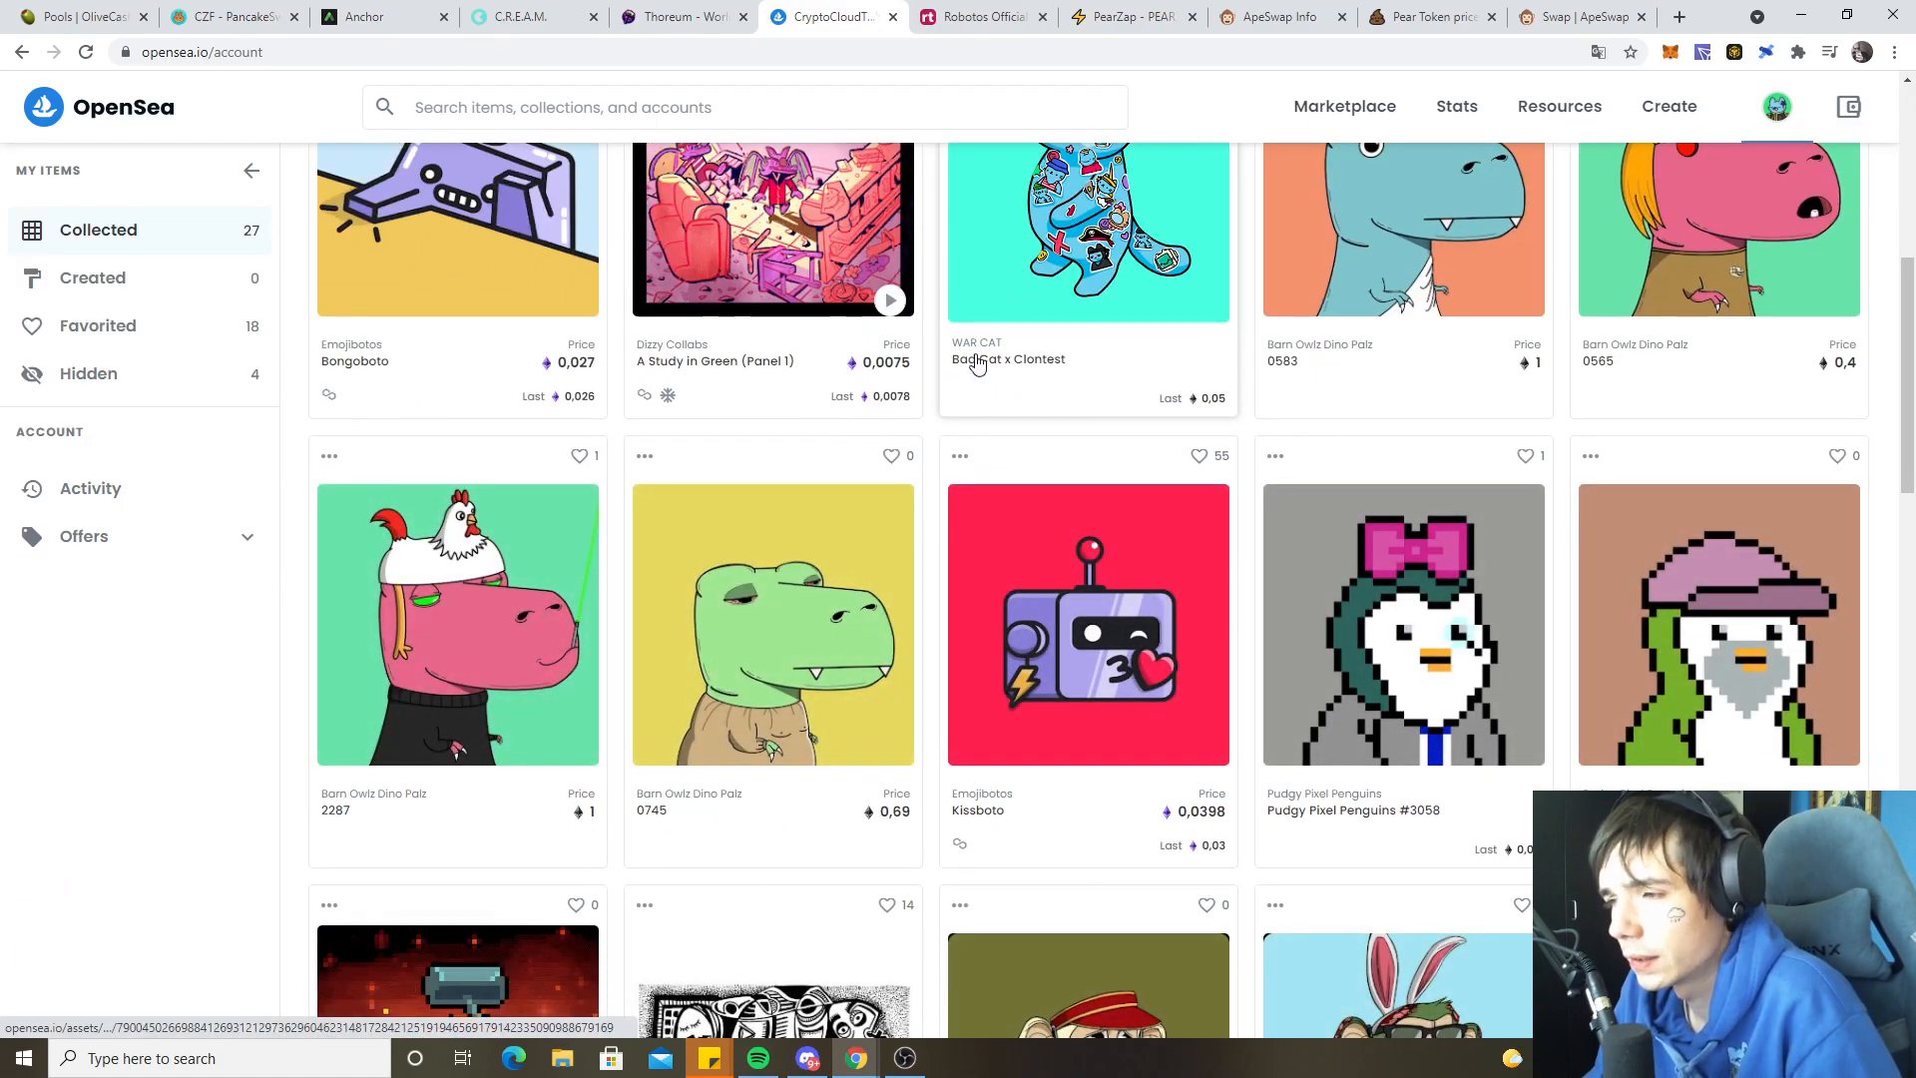
# - Scroll the 27 collected NFTs and open Cool Cat #2910, listed at 31 ETH
pyautogui.scroll(-3)
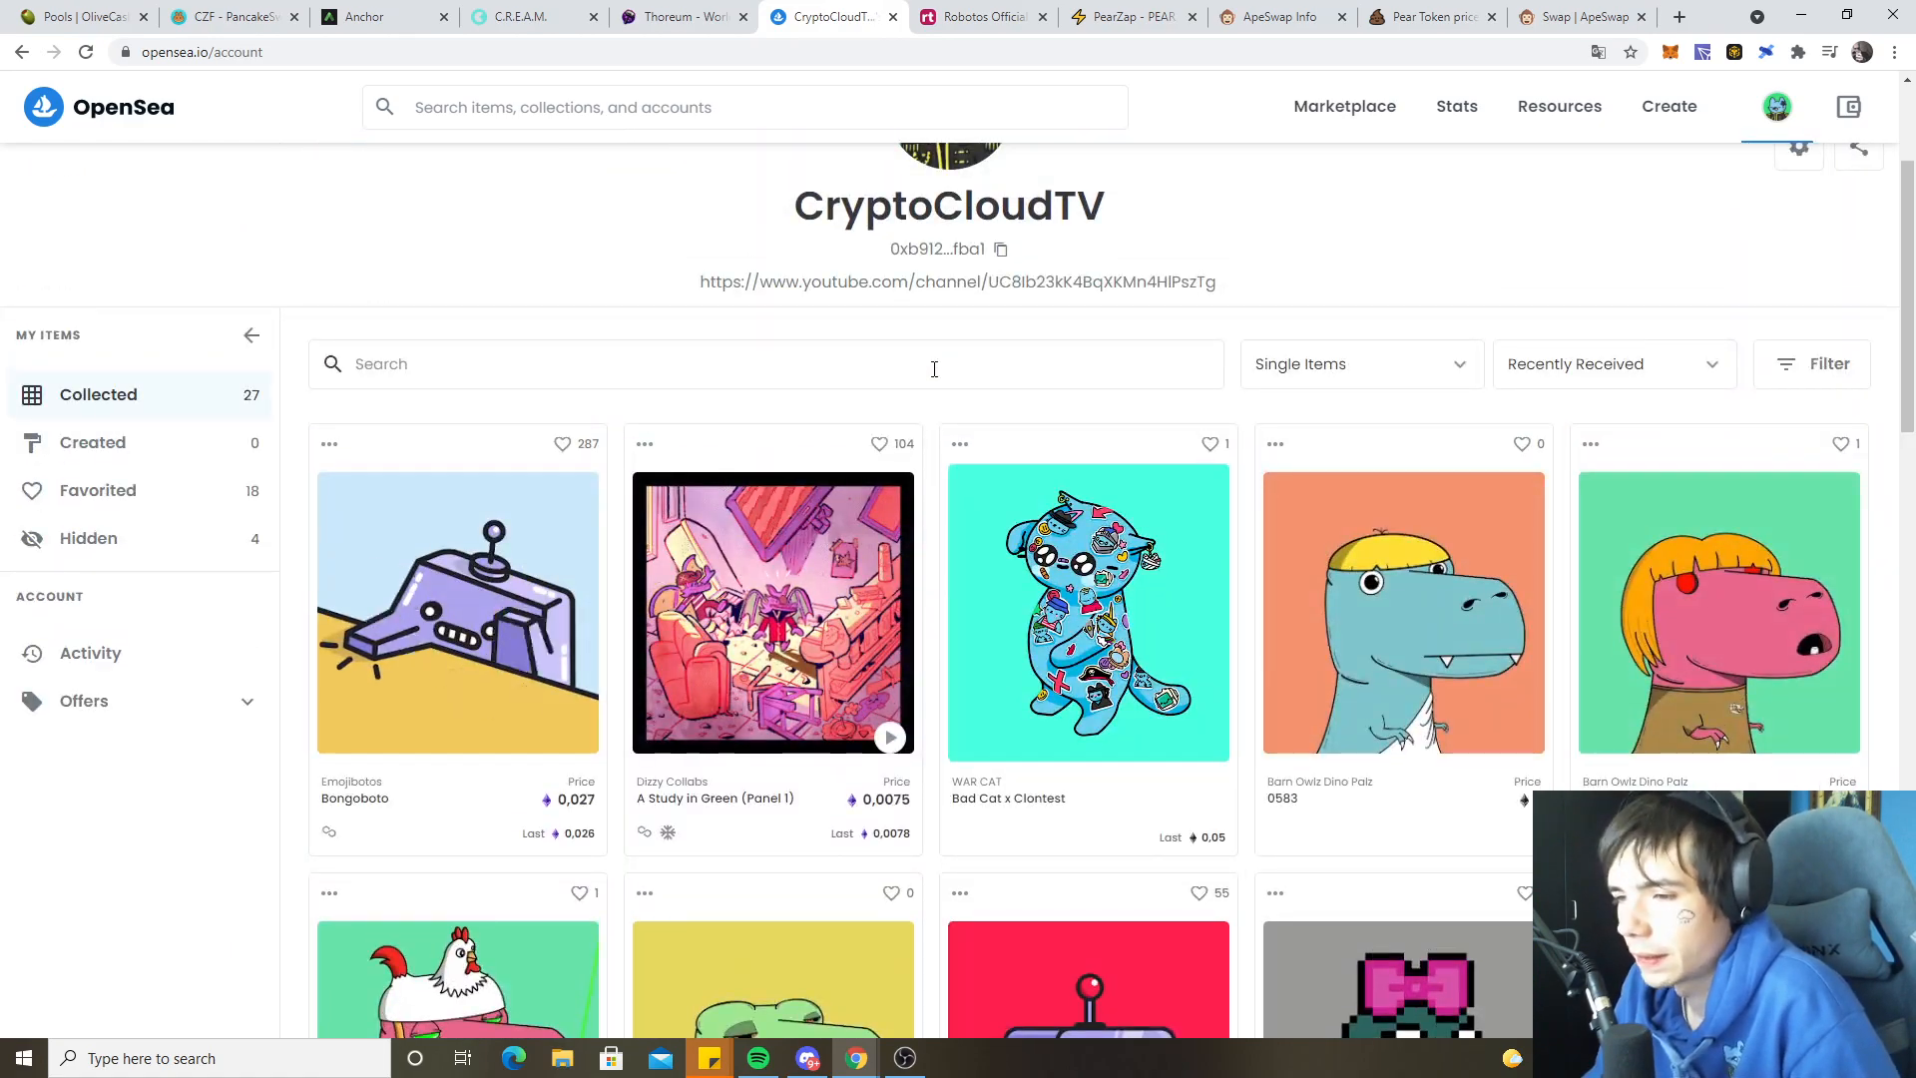
pyautogui.scroll(-3)
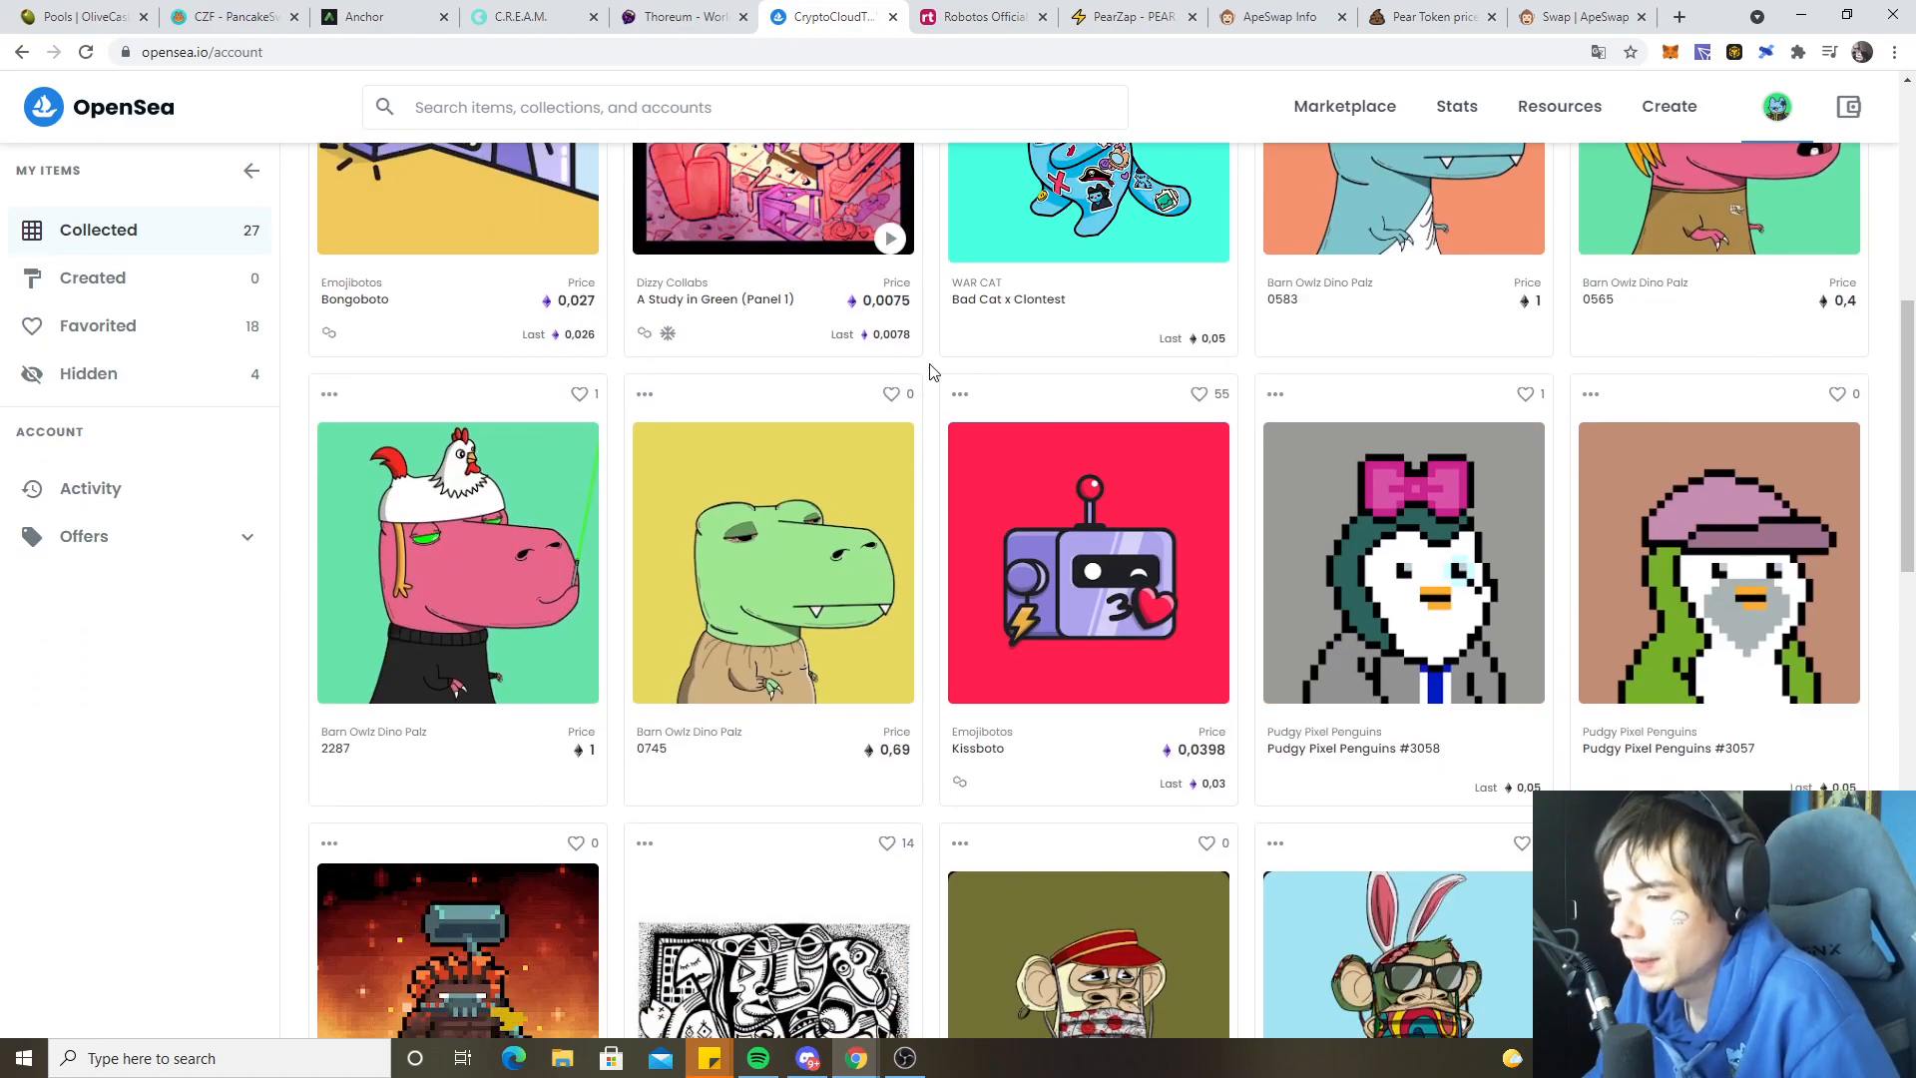
pyautogui.scroll(-3)
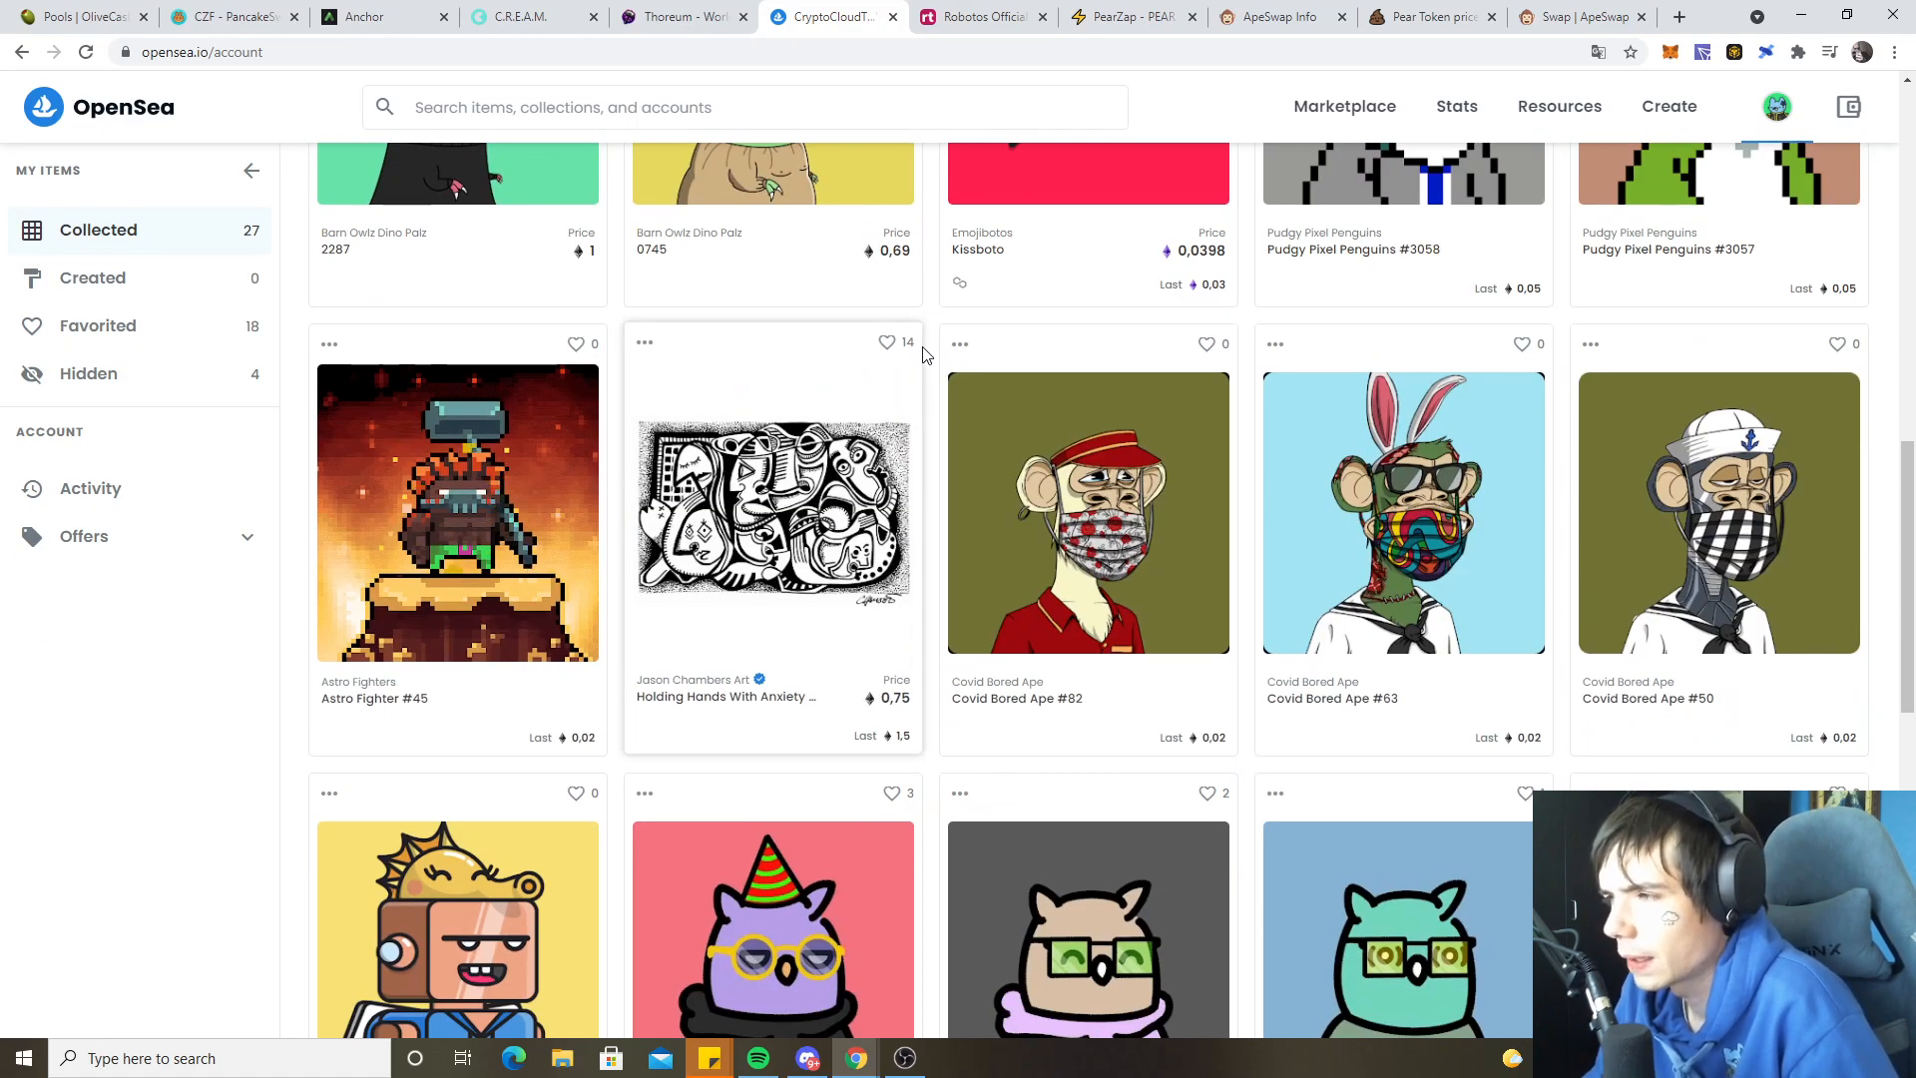
pyautogui.scroll(-3)
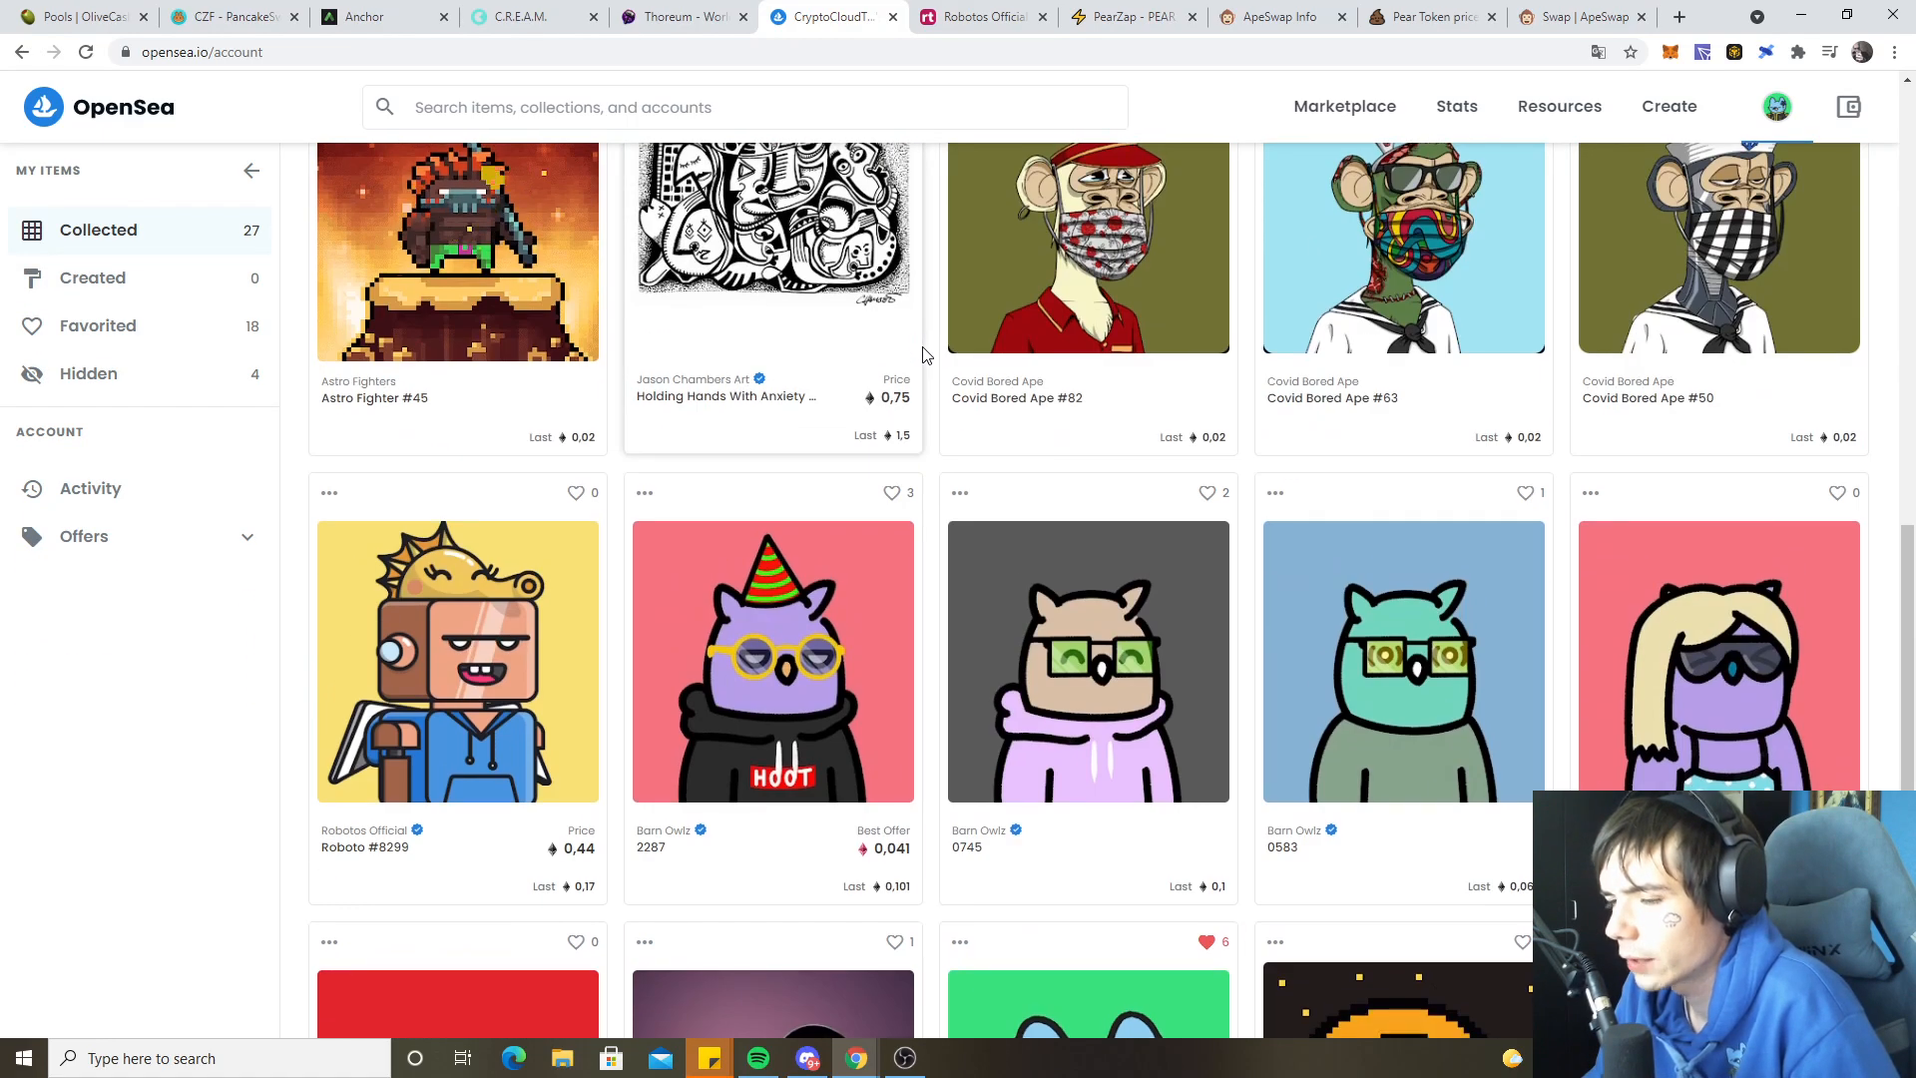
pyautogui.scroll(-3)
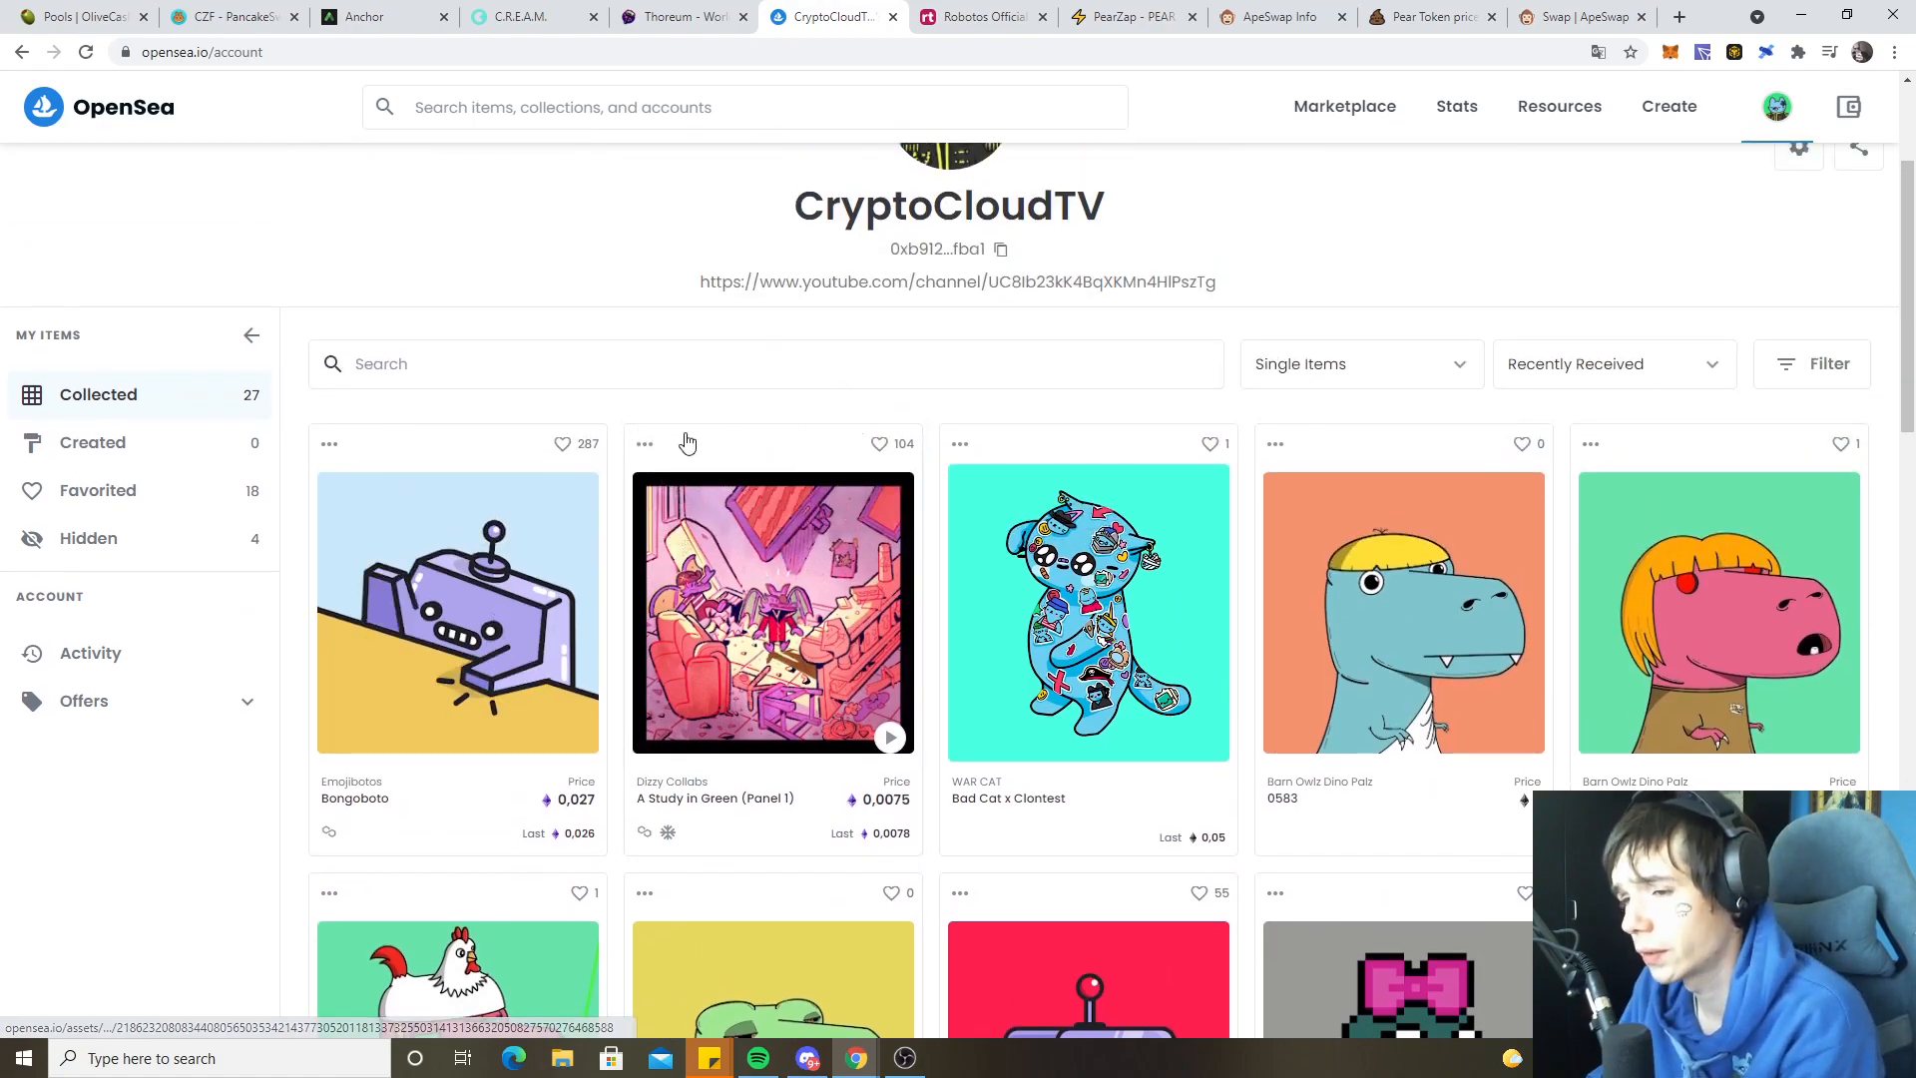
pyautogui.click(89, 914)
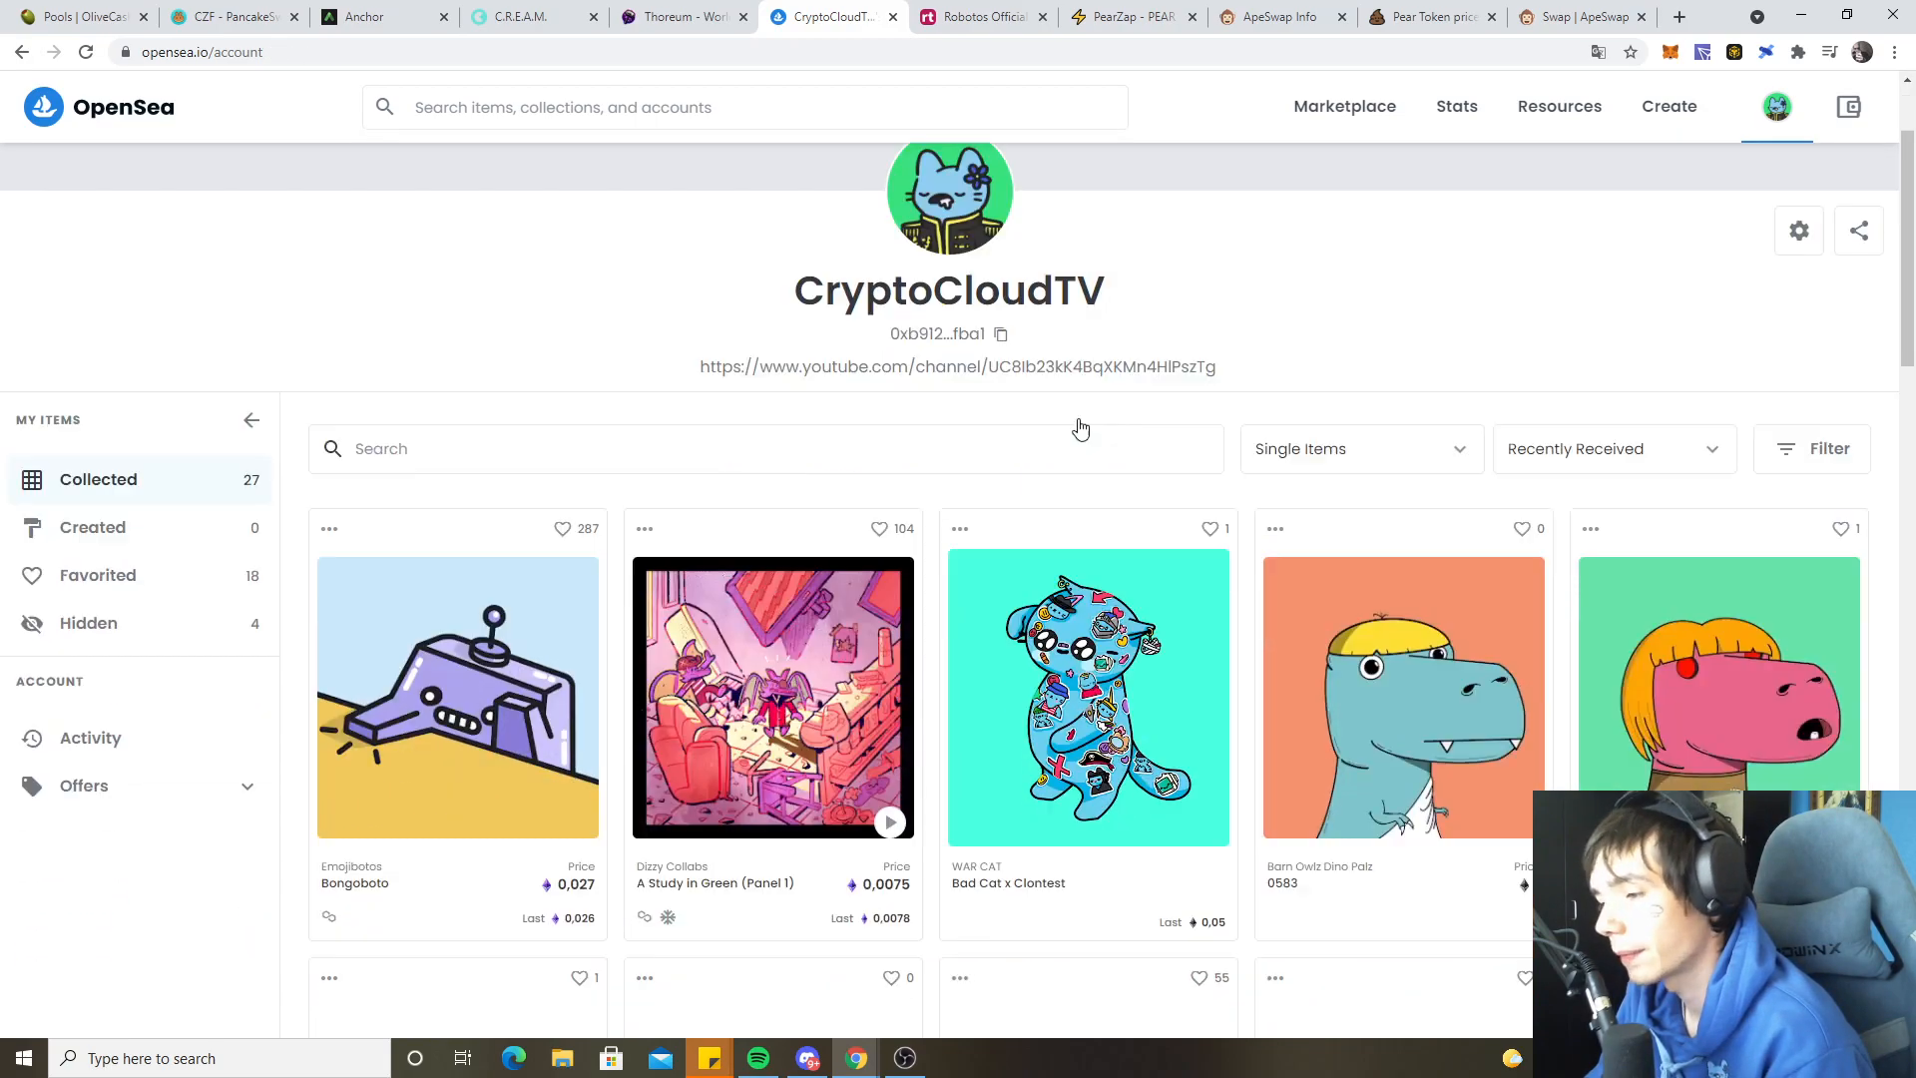
pyautogui.scroll(-3)
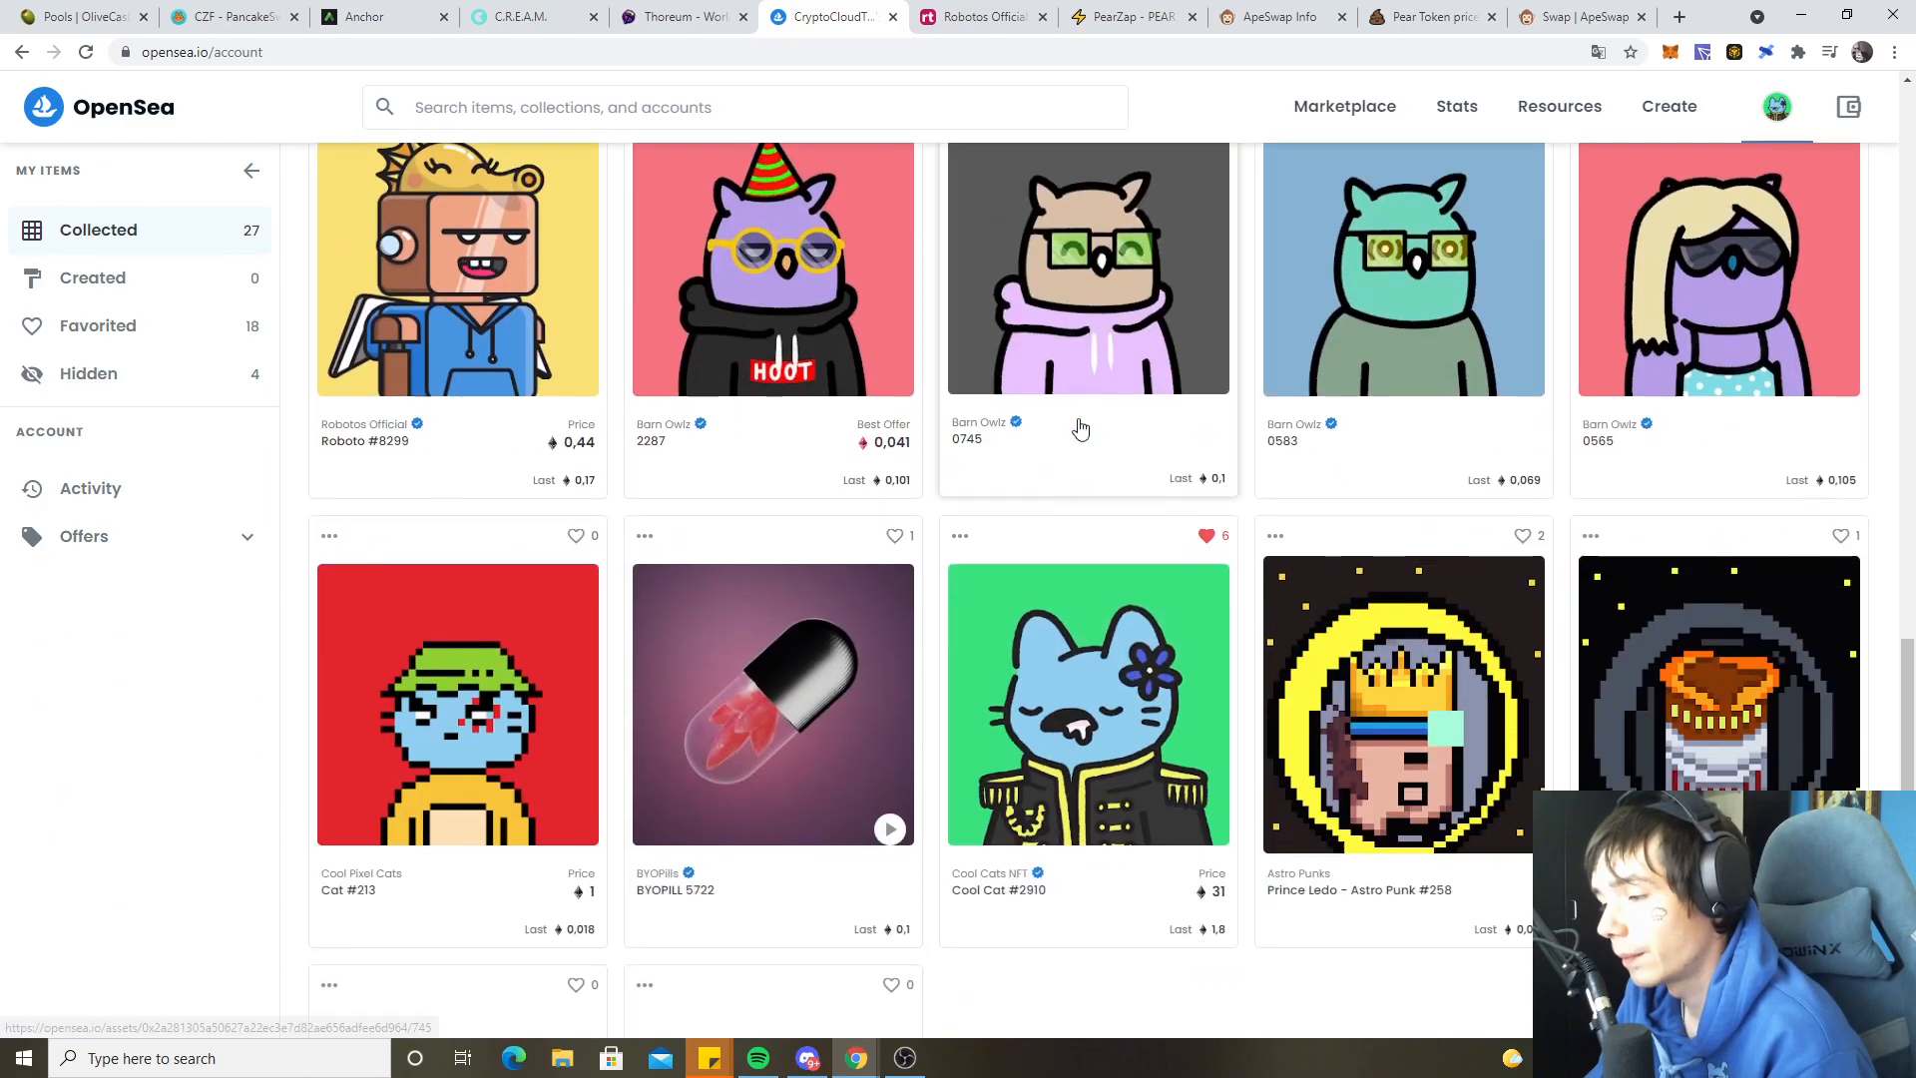
pyautogui.scroll(-3)
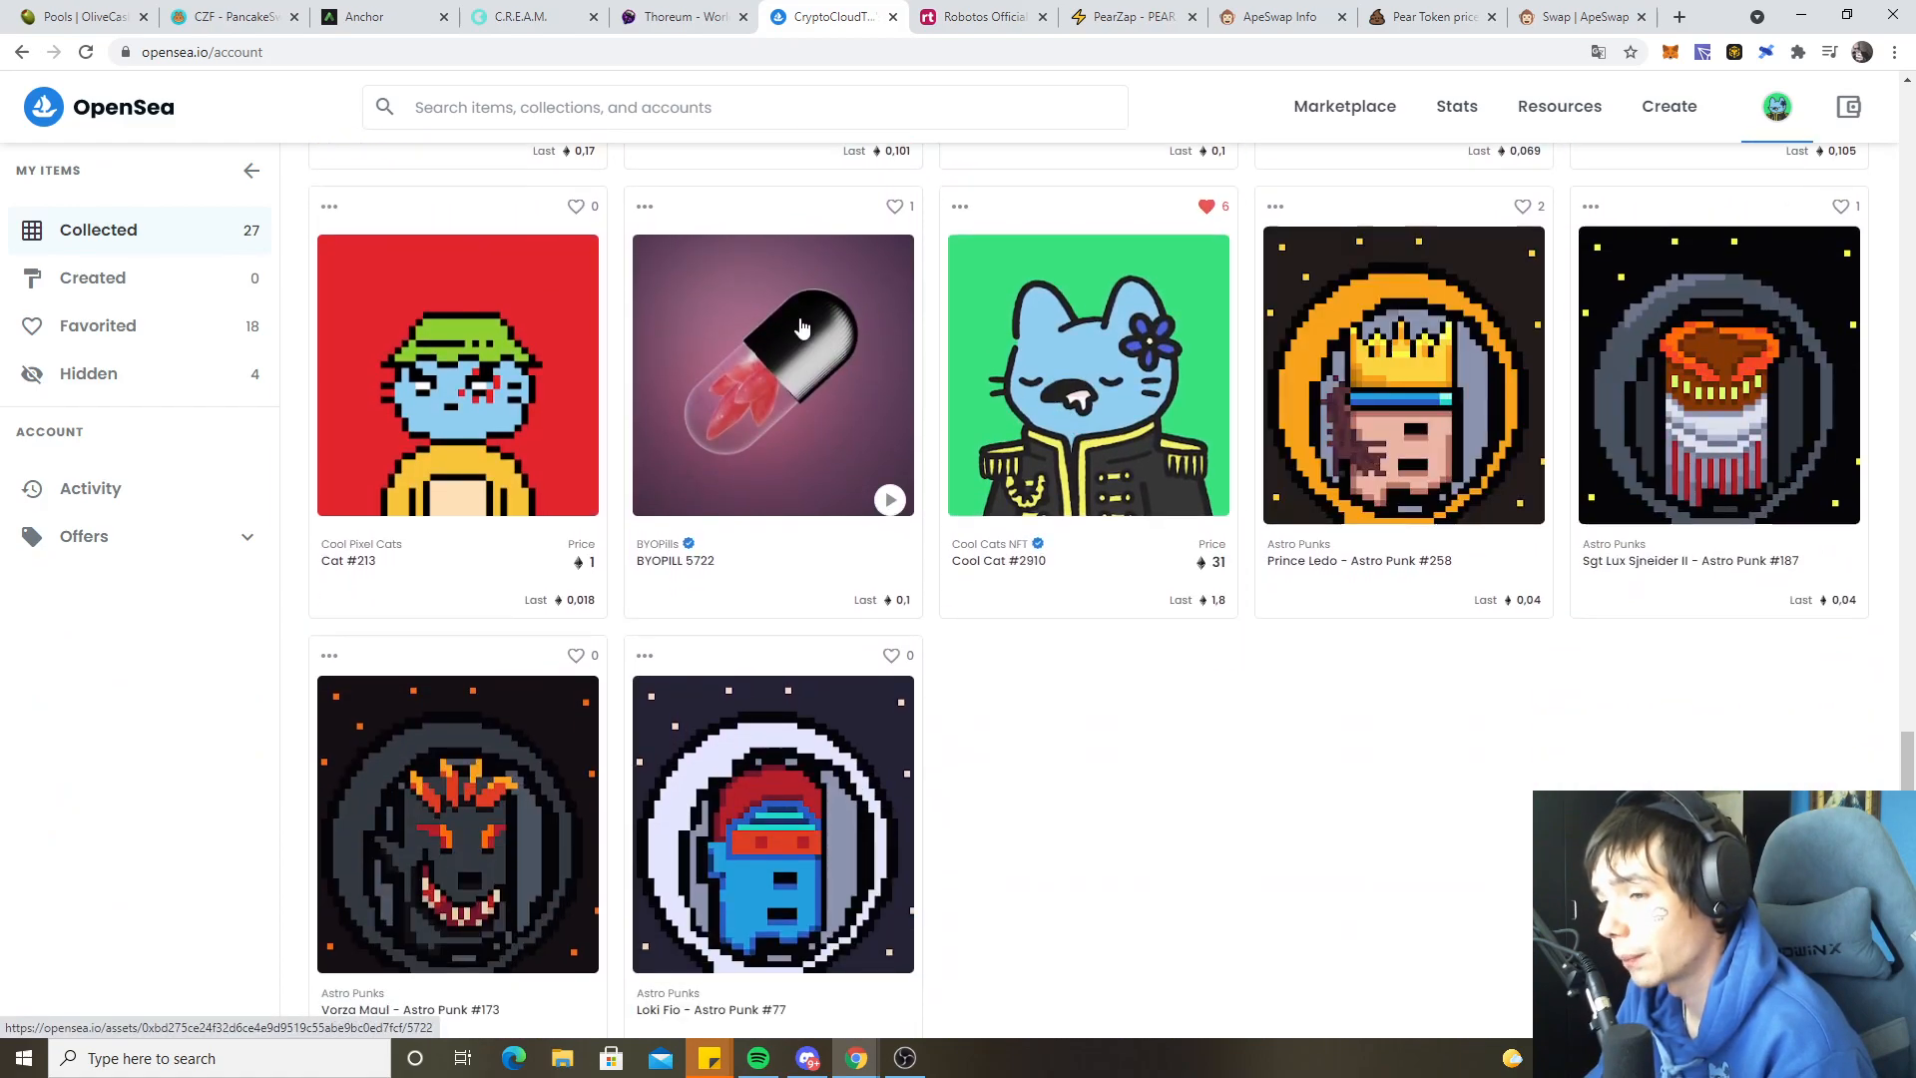
pyautogui.click(1088, 375)
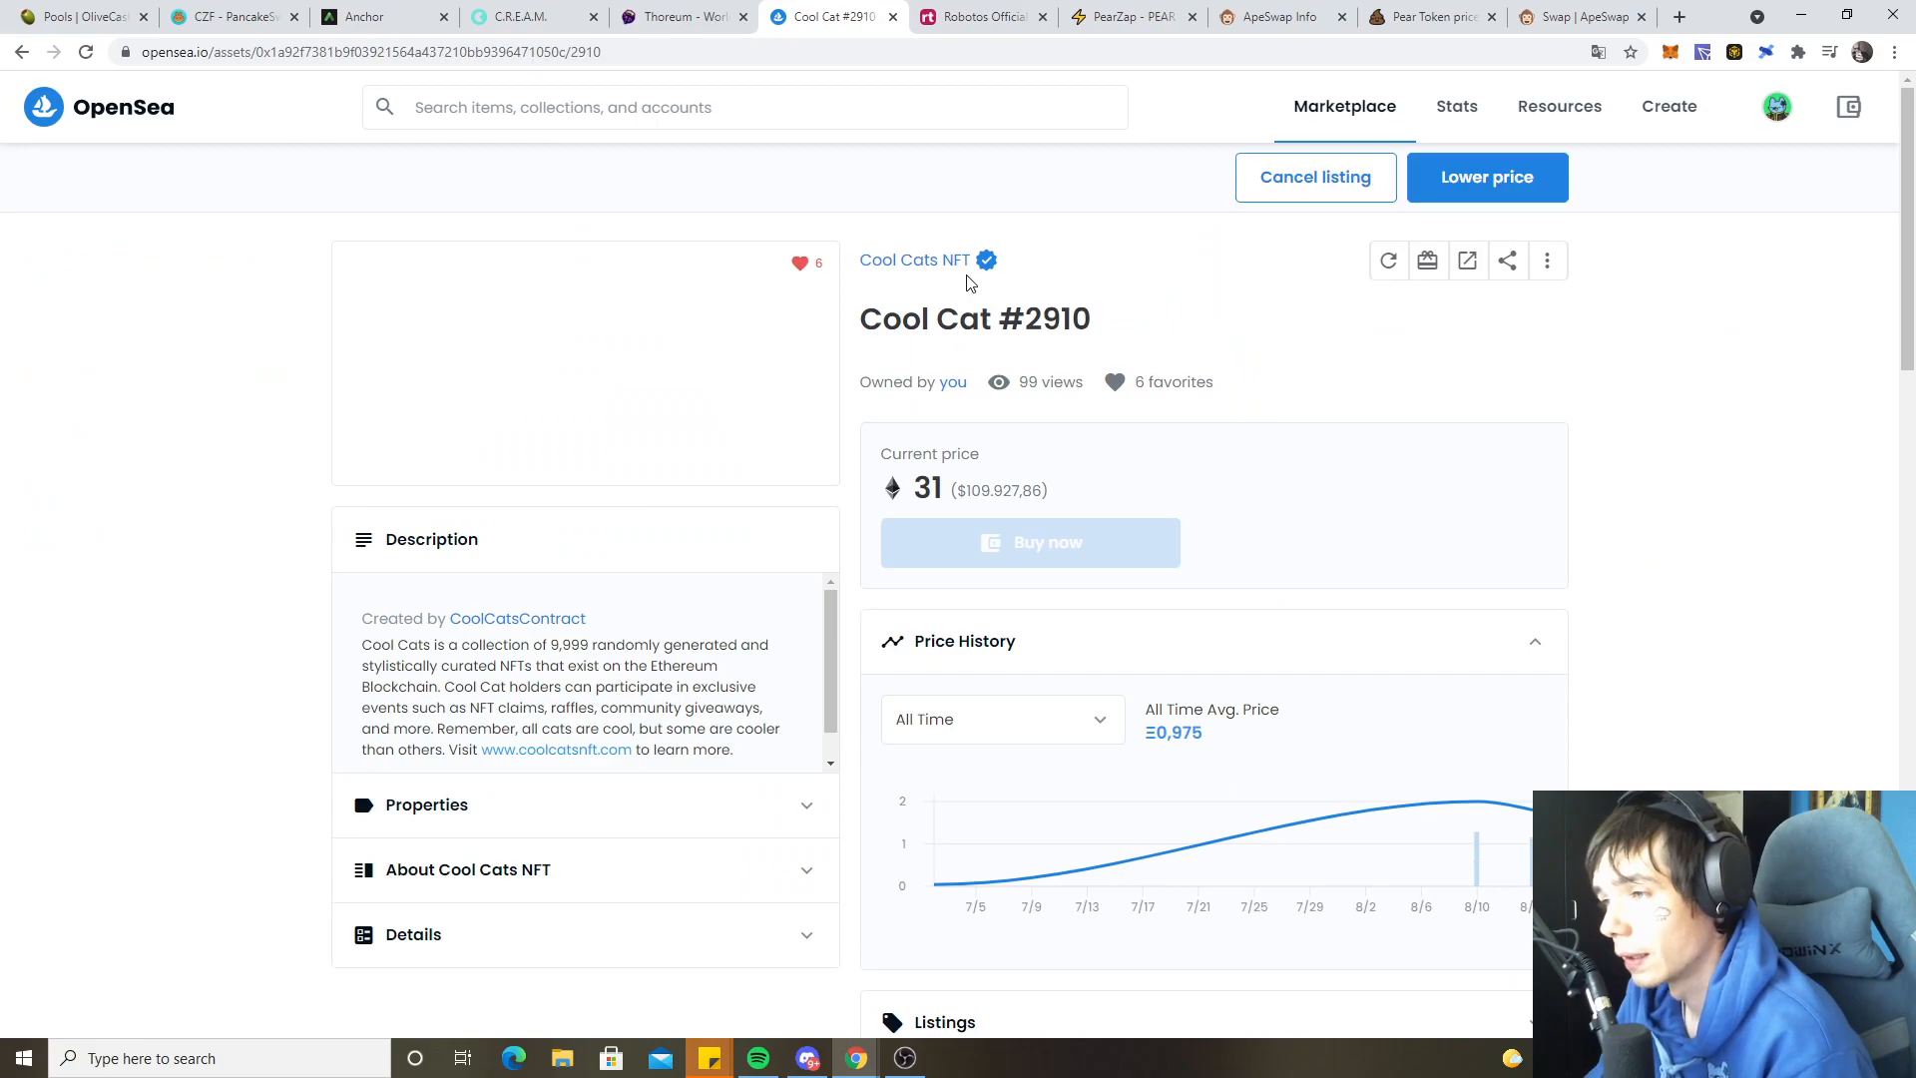
# - Review Cool Cats NFT recent sales (floor 3.78 ETH) and return to the CryptoCloudTV profile
pyautogui.click(911, 260)
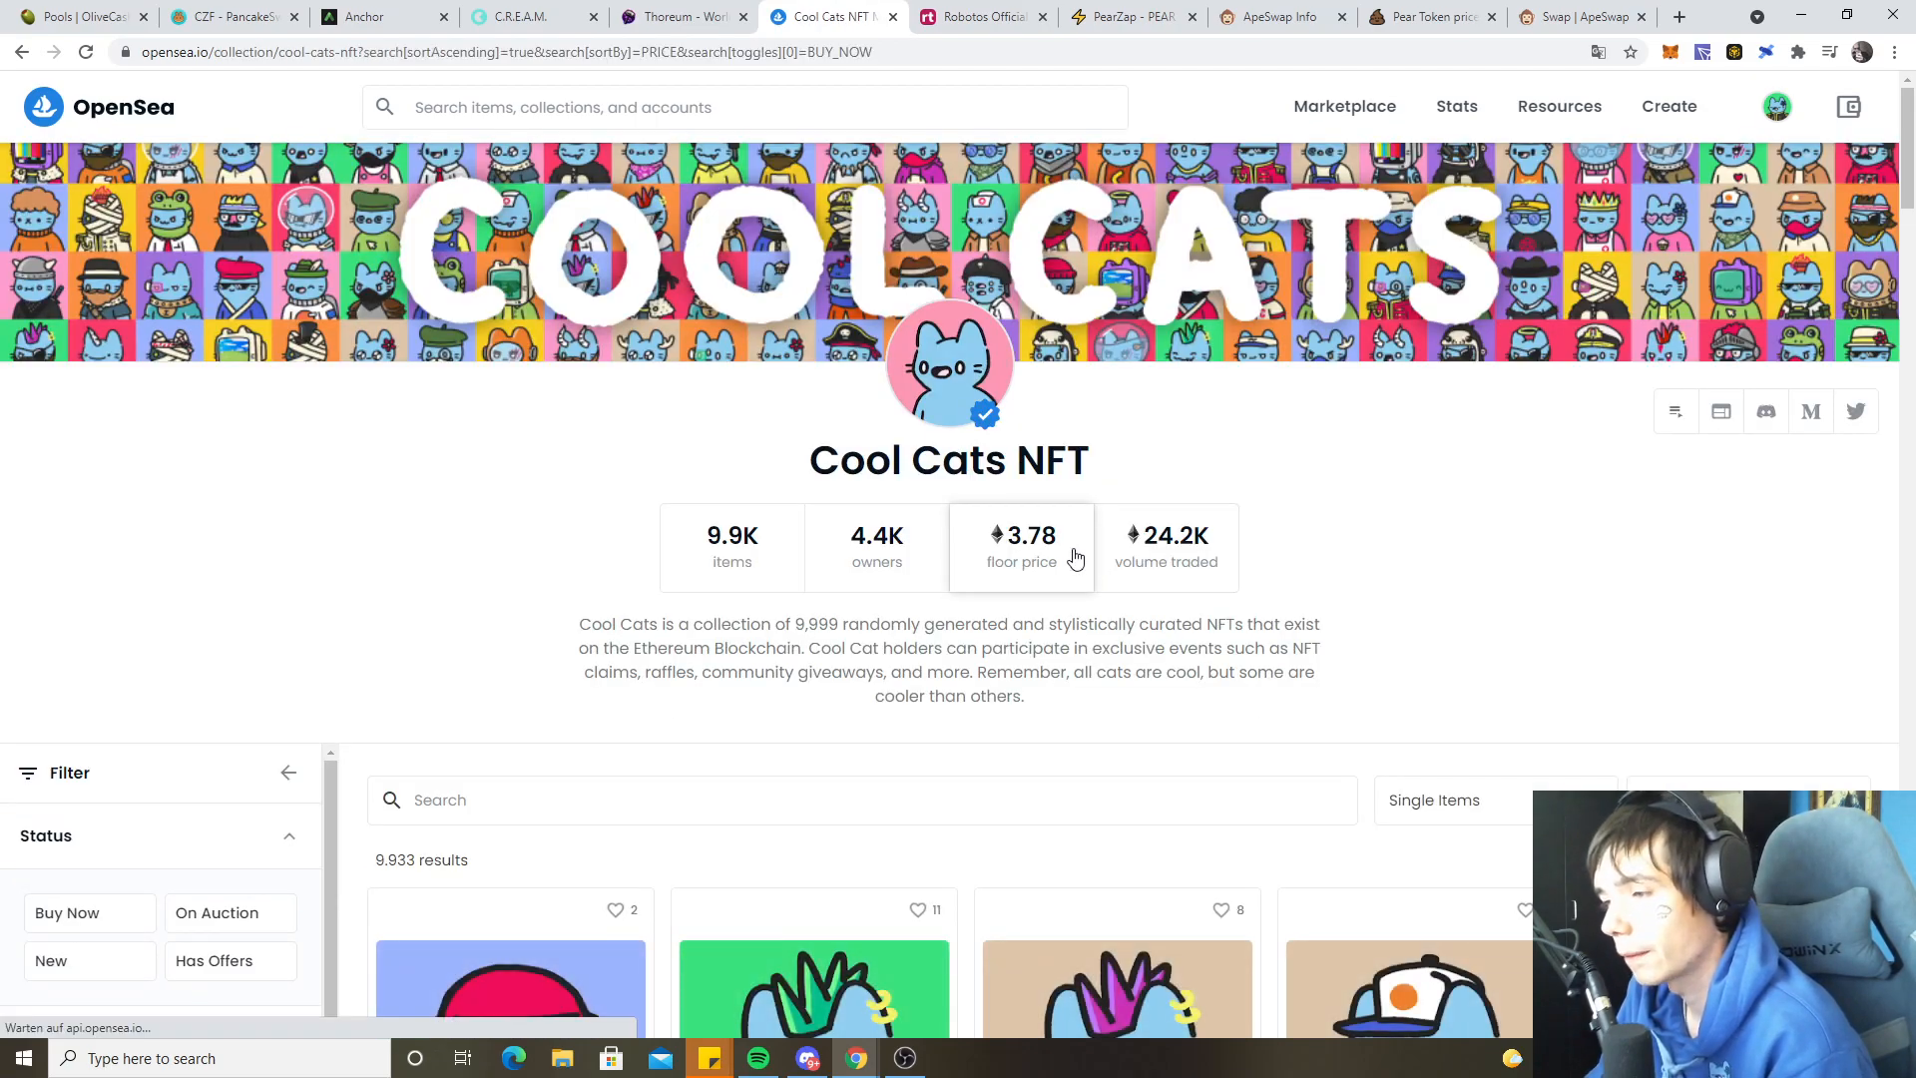
pyautogui.scroll(-3)
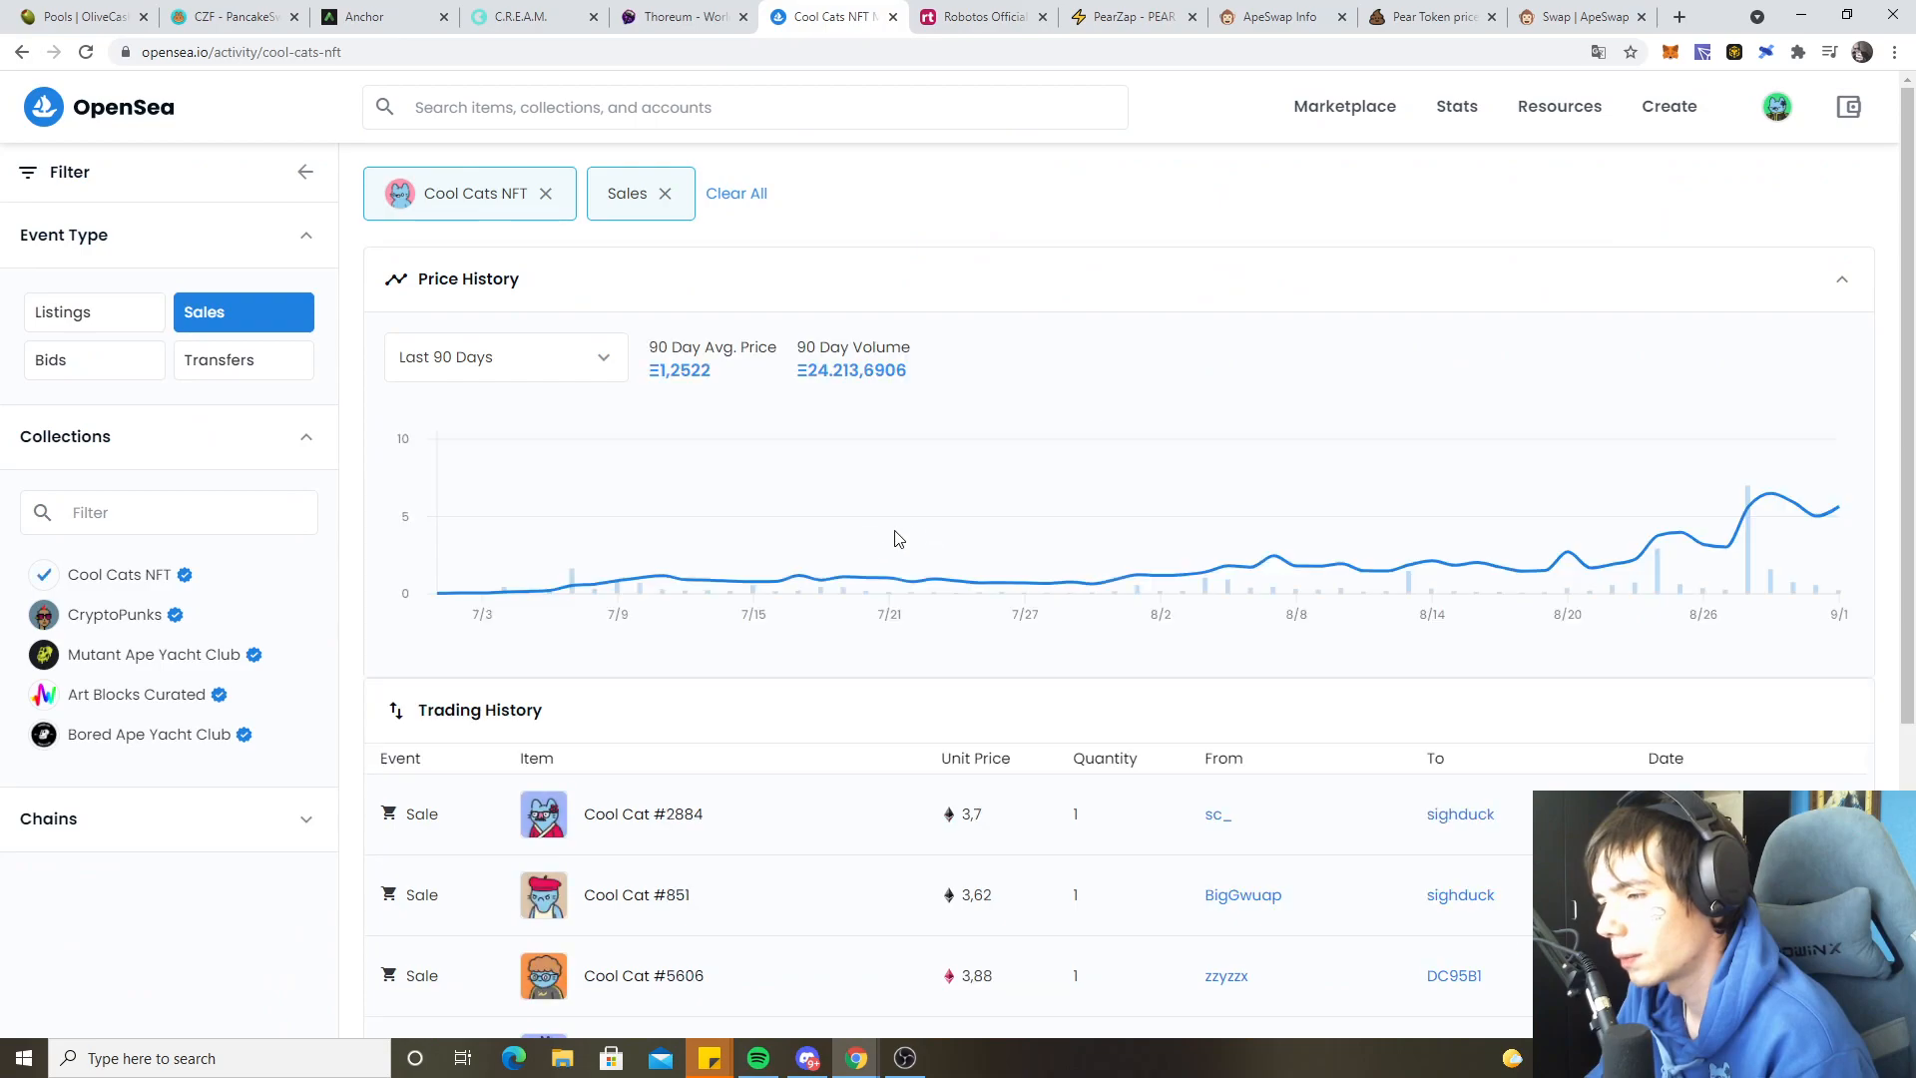
pyautogui.scroll(-3)
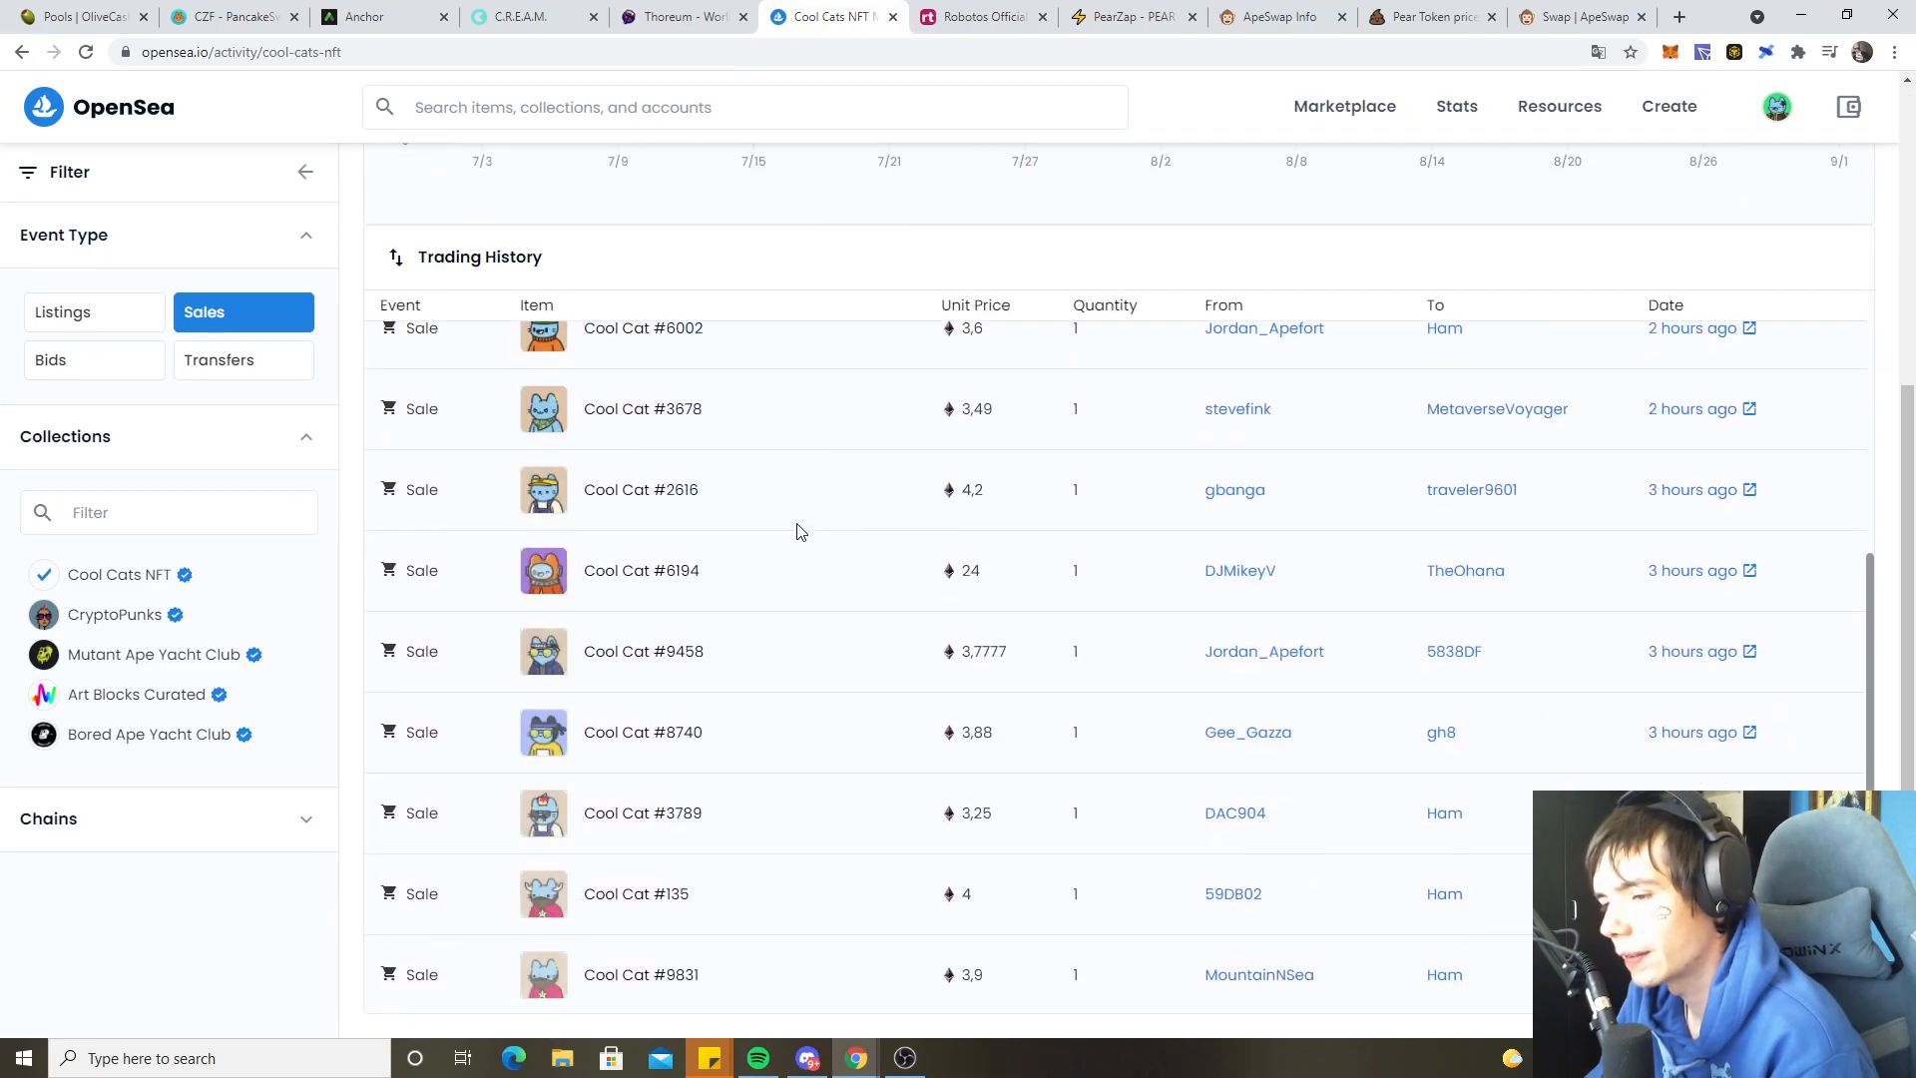
pyautogui.moveTo(1497, 608)
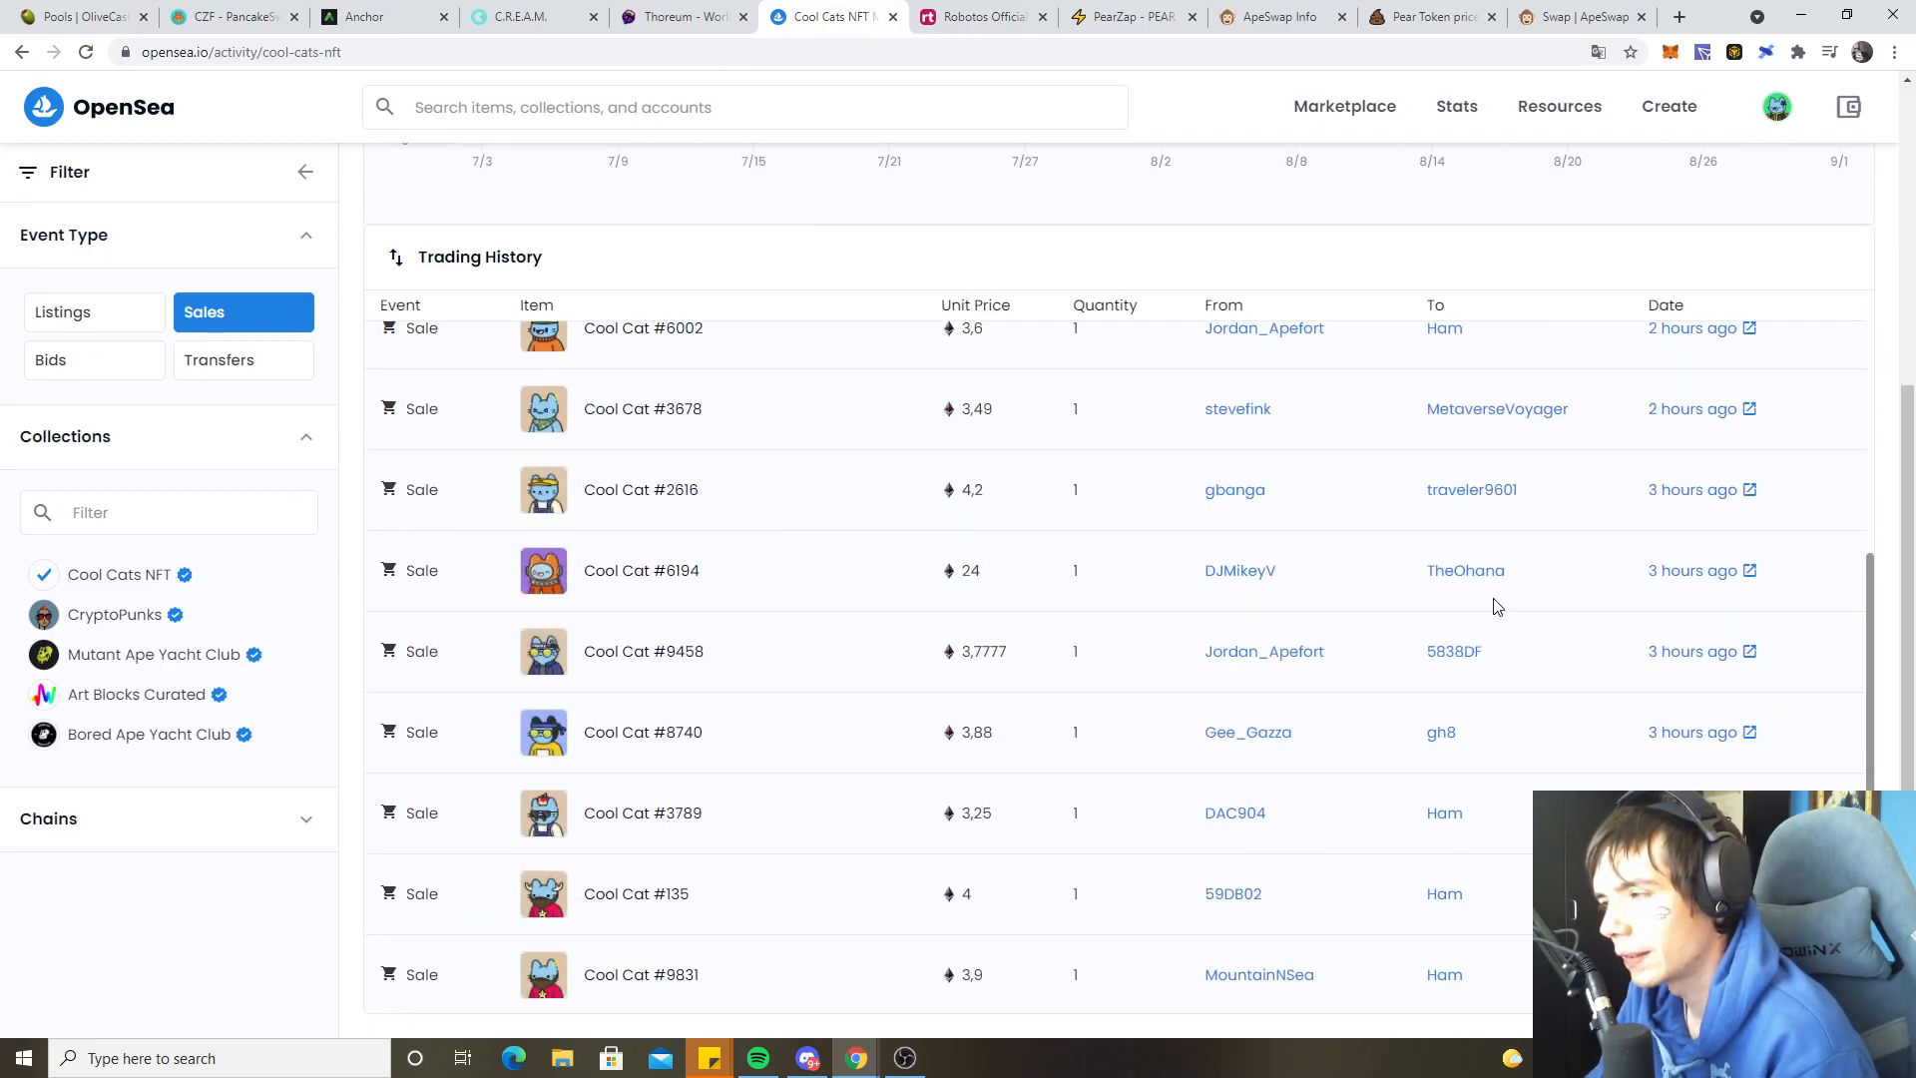
pyautogui.moveTo(705, 562)
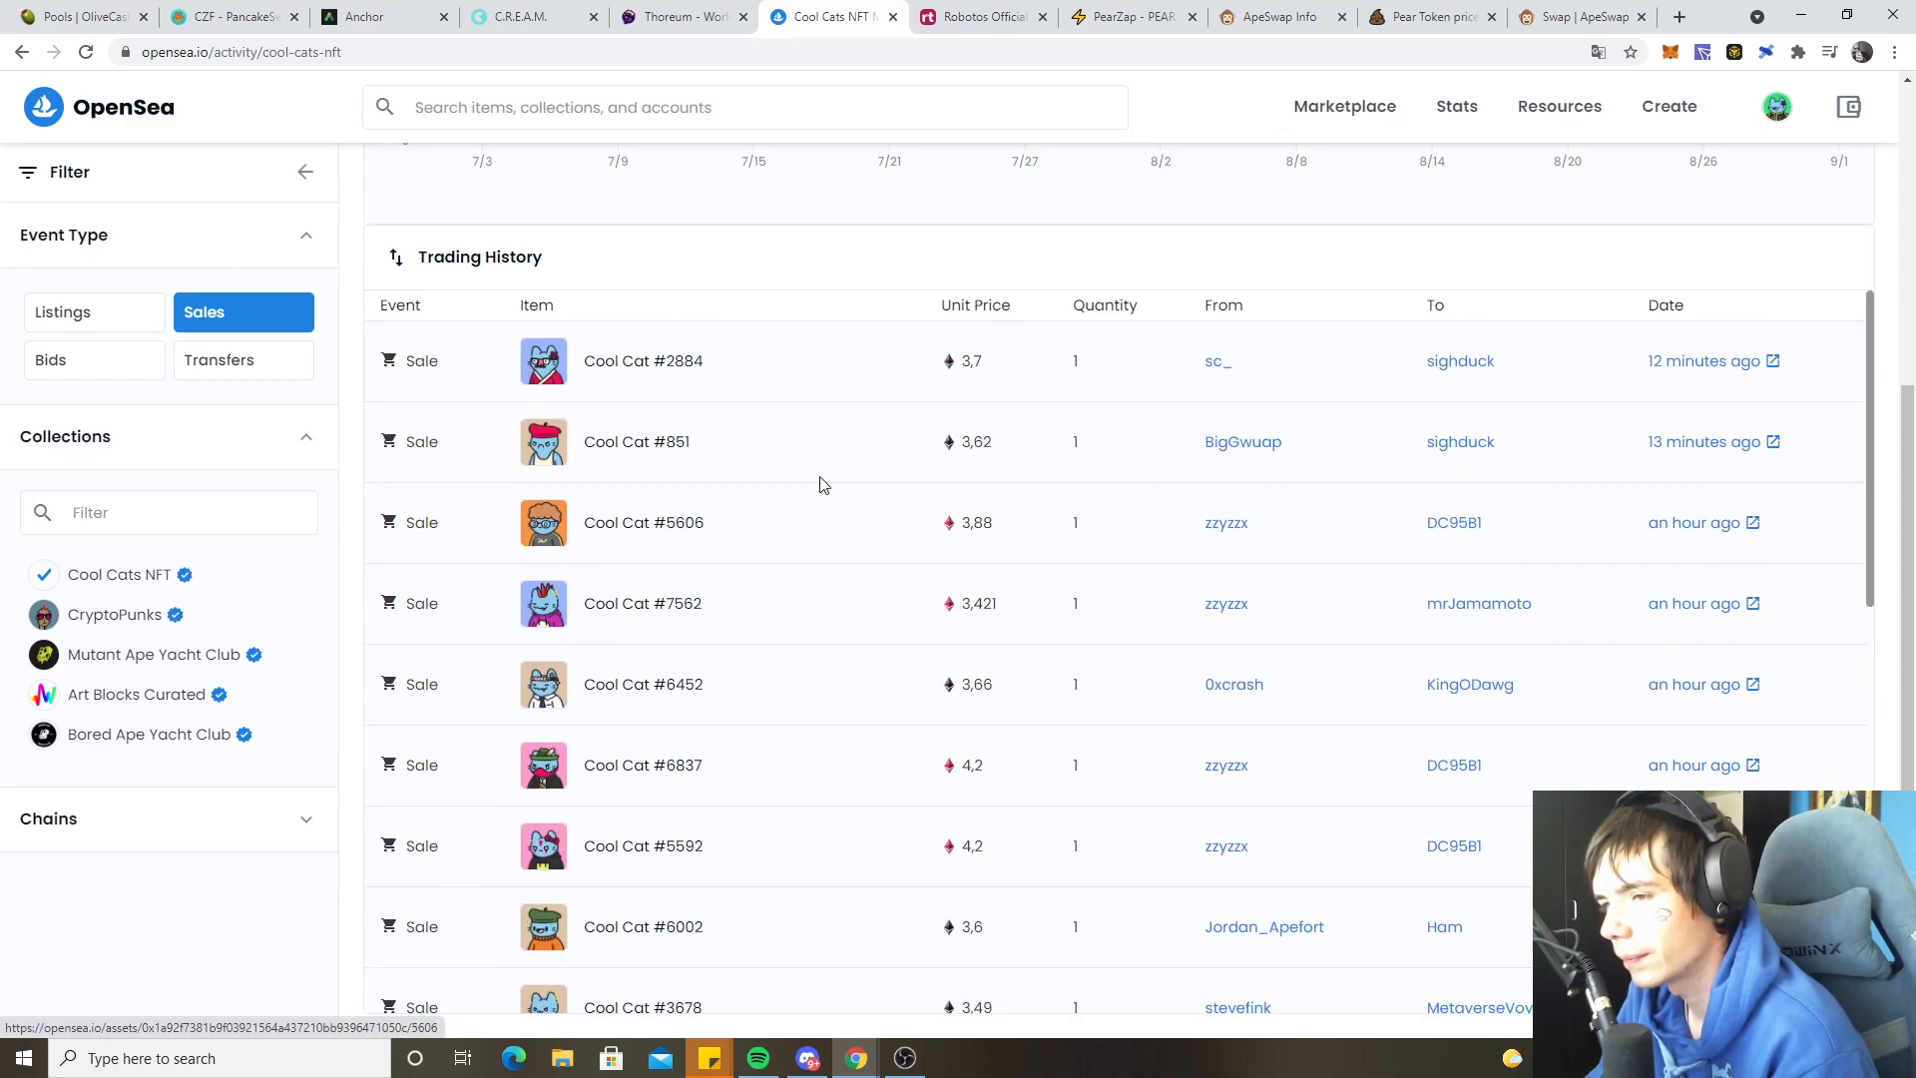
pyautogui.click(1777, 107)
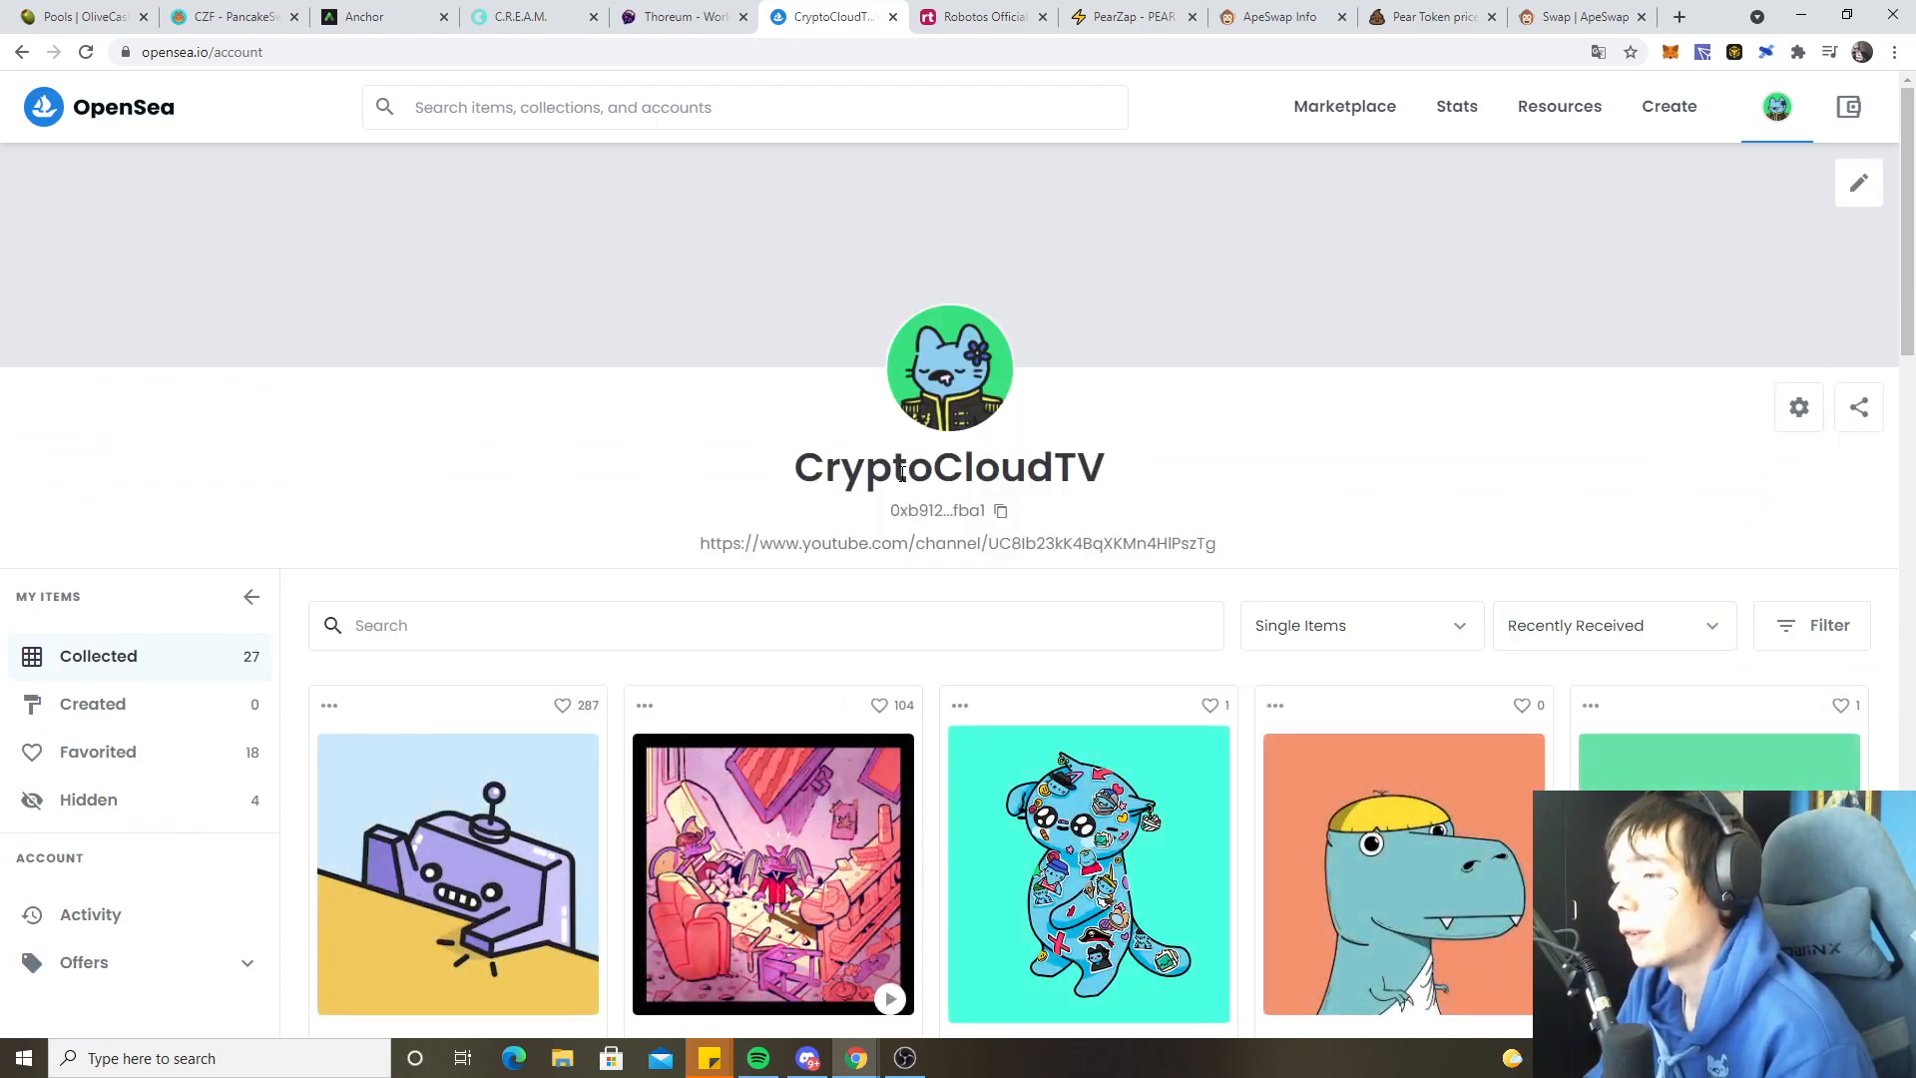
# - Filter by Cool Cat #2910's Epaulette Black shirt trait and open Cool Cat #9389 at 7.99 ETH
pyautogui.scroll(-3)
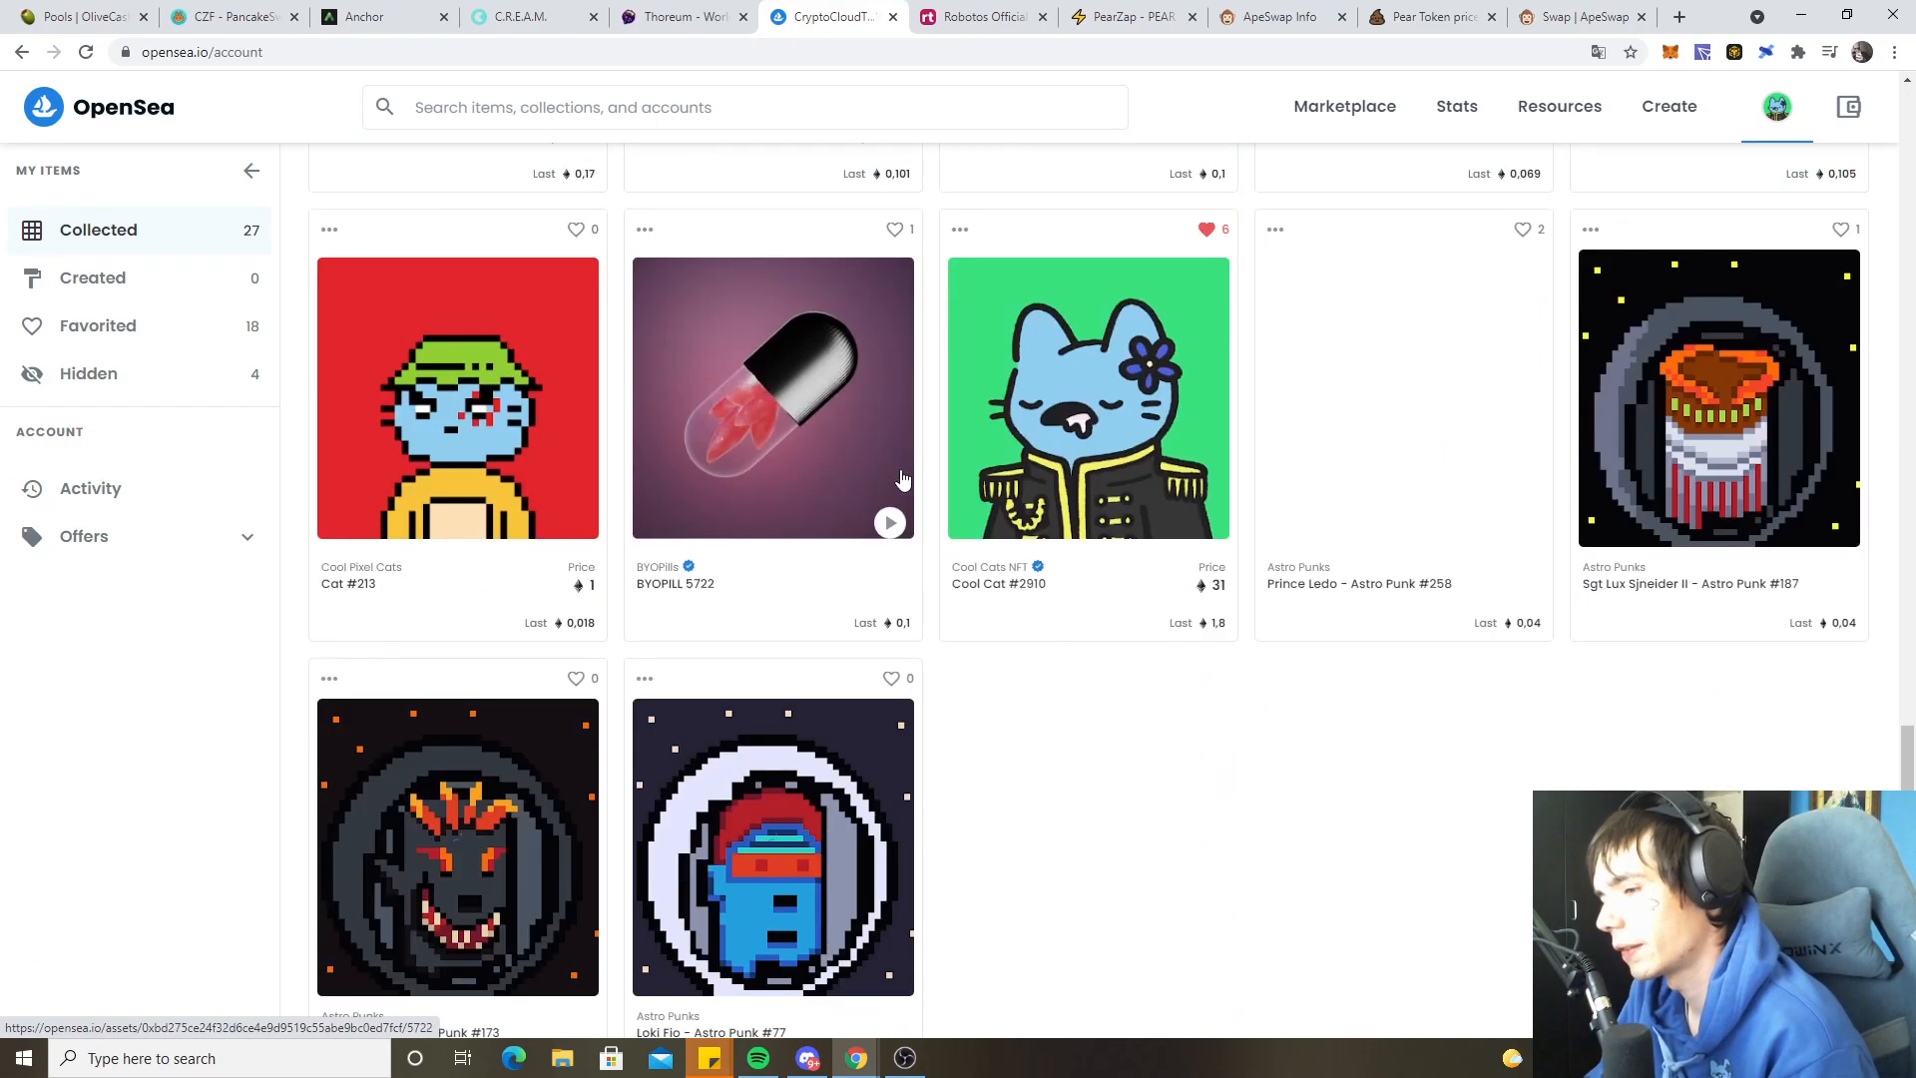
pyautogui.scroll(-3)
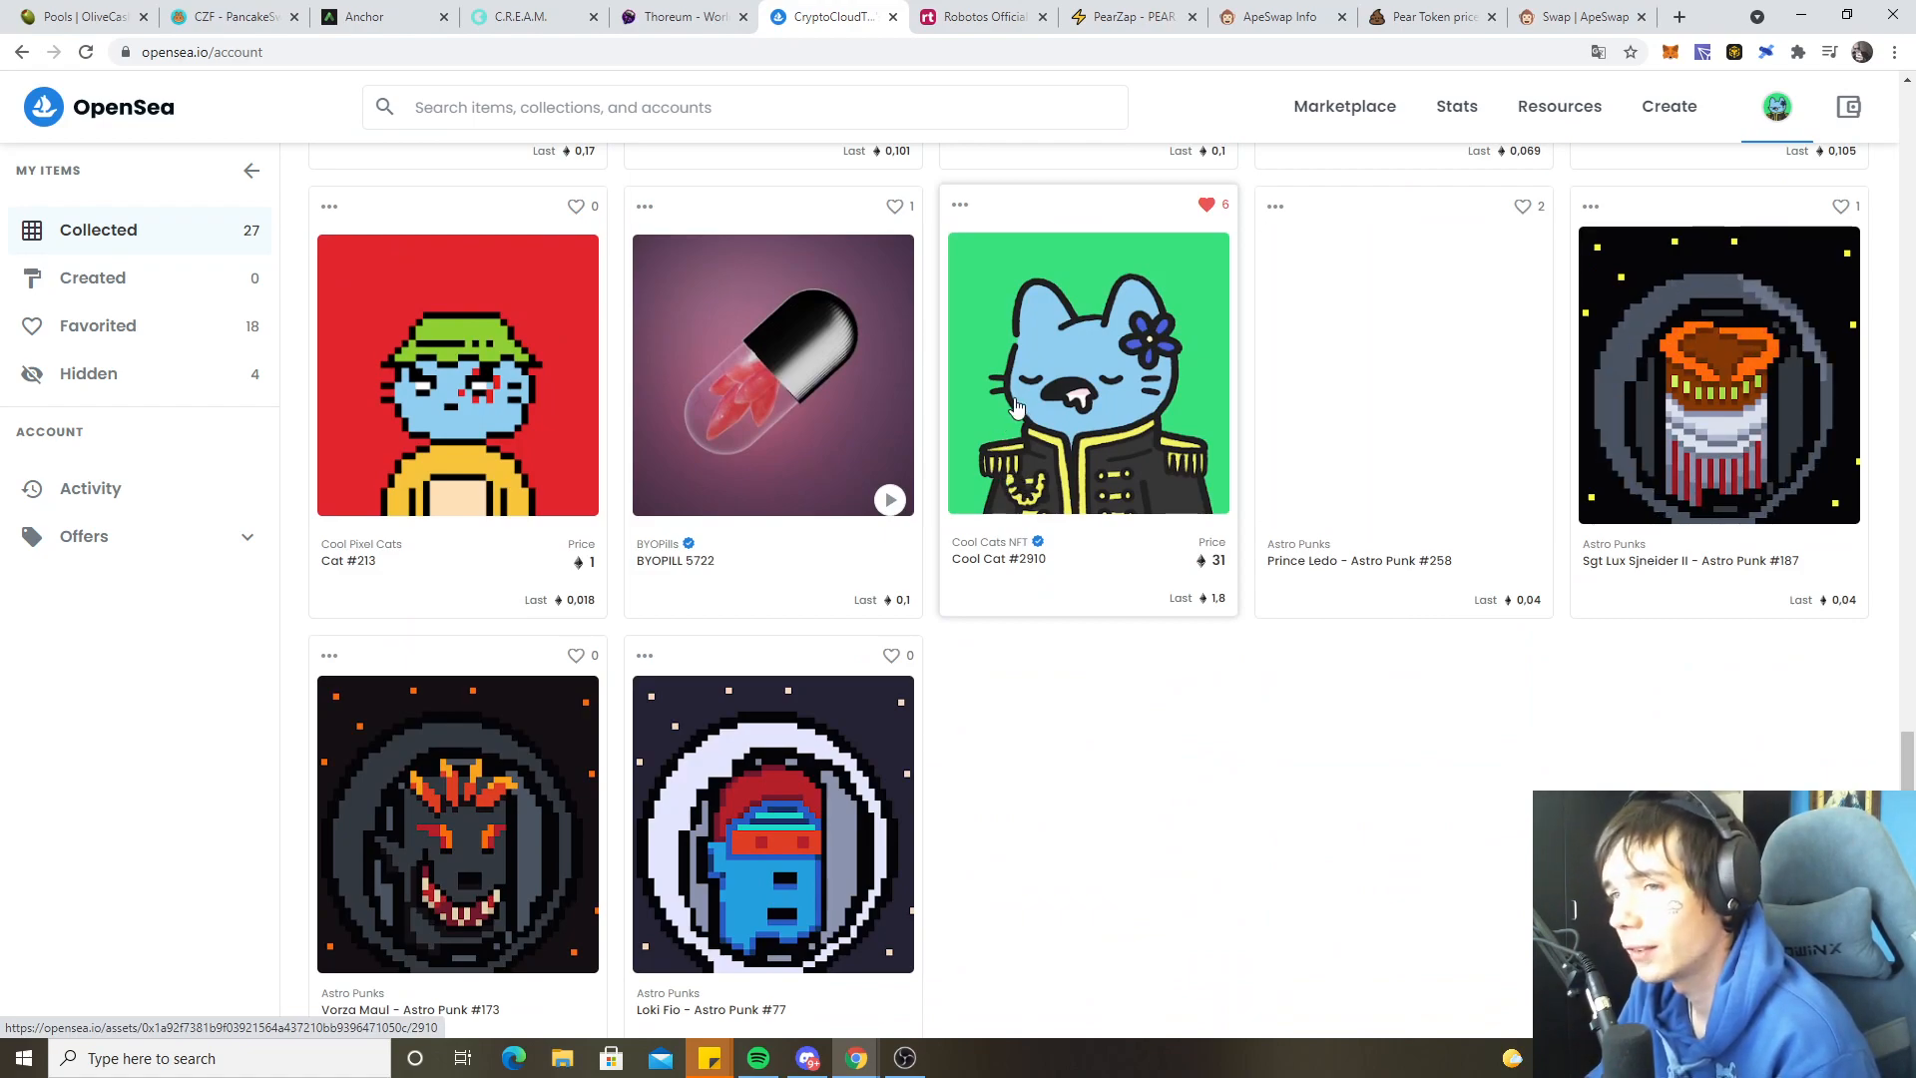
pyautogui.click(1087, 372)
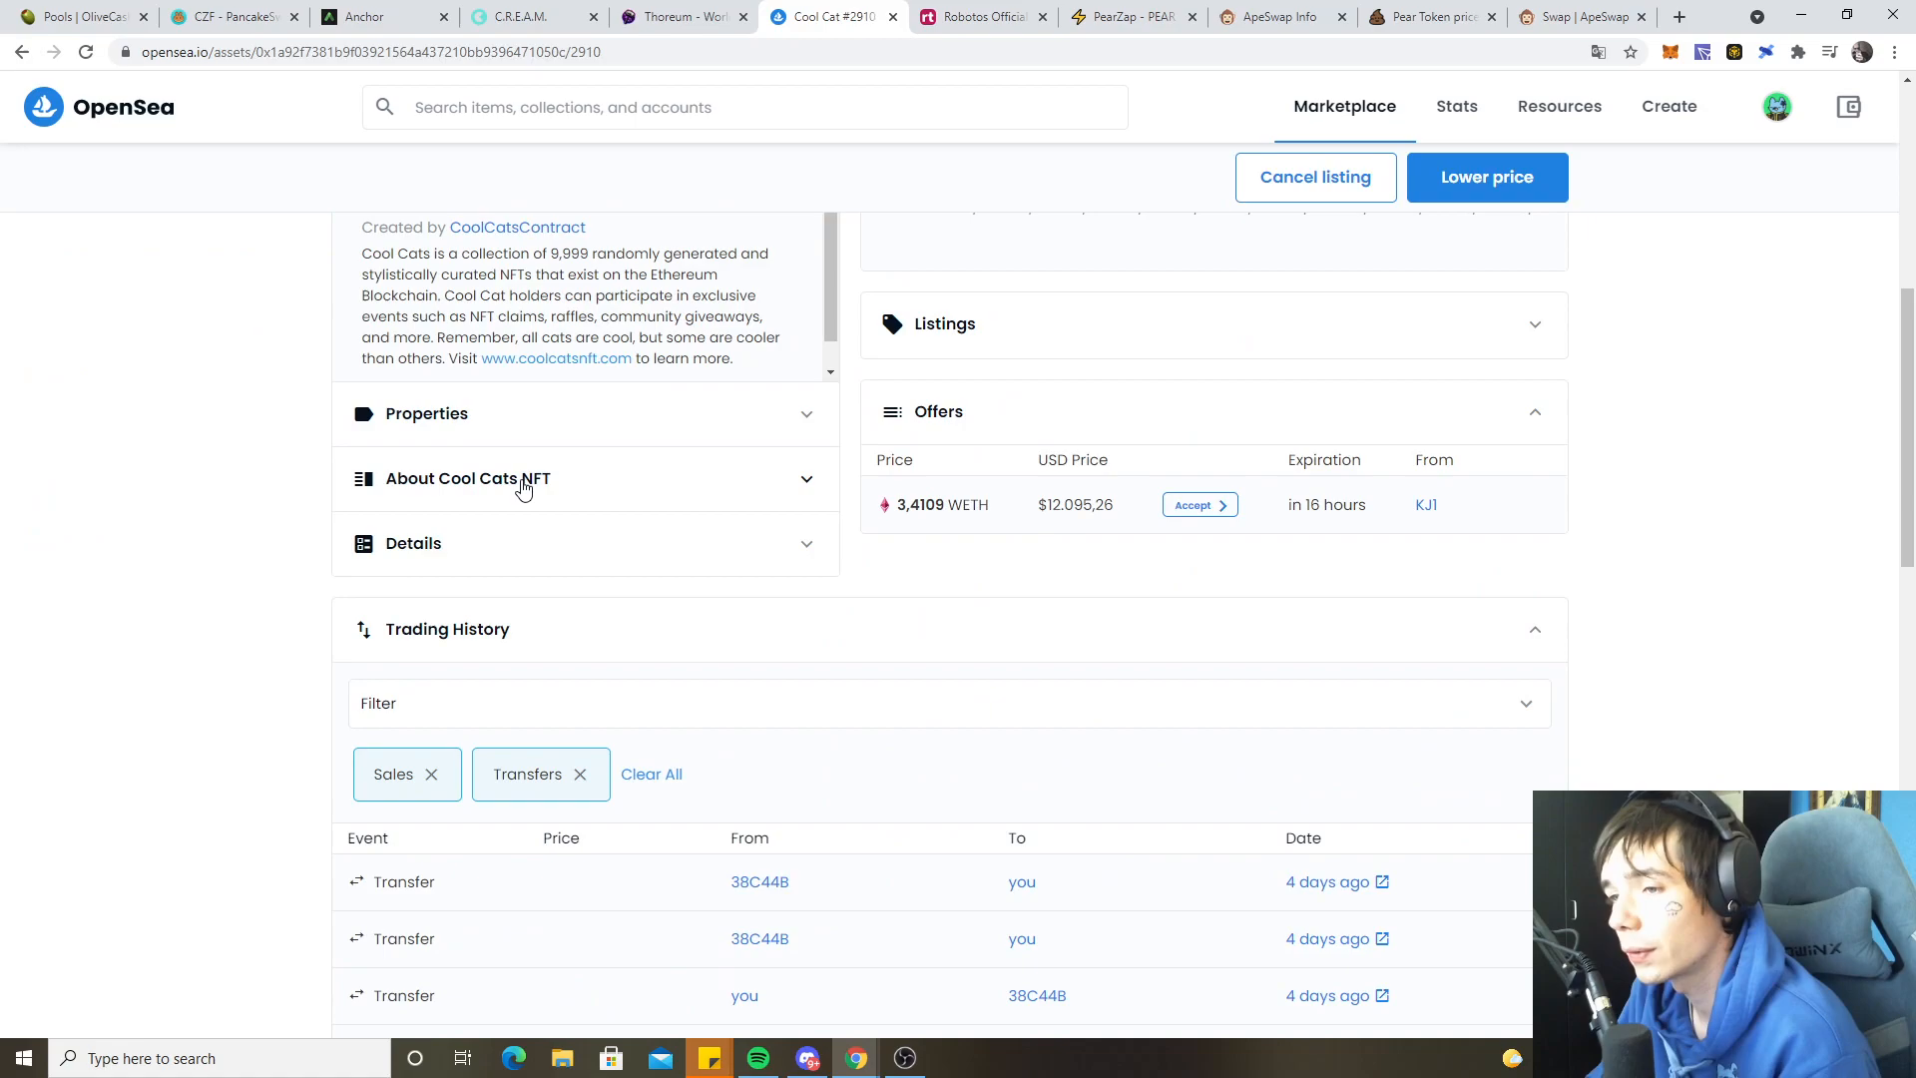
pyautogui.click(428, 413)
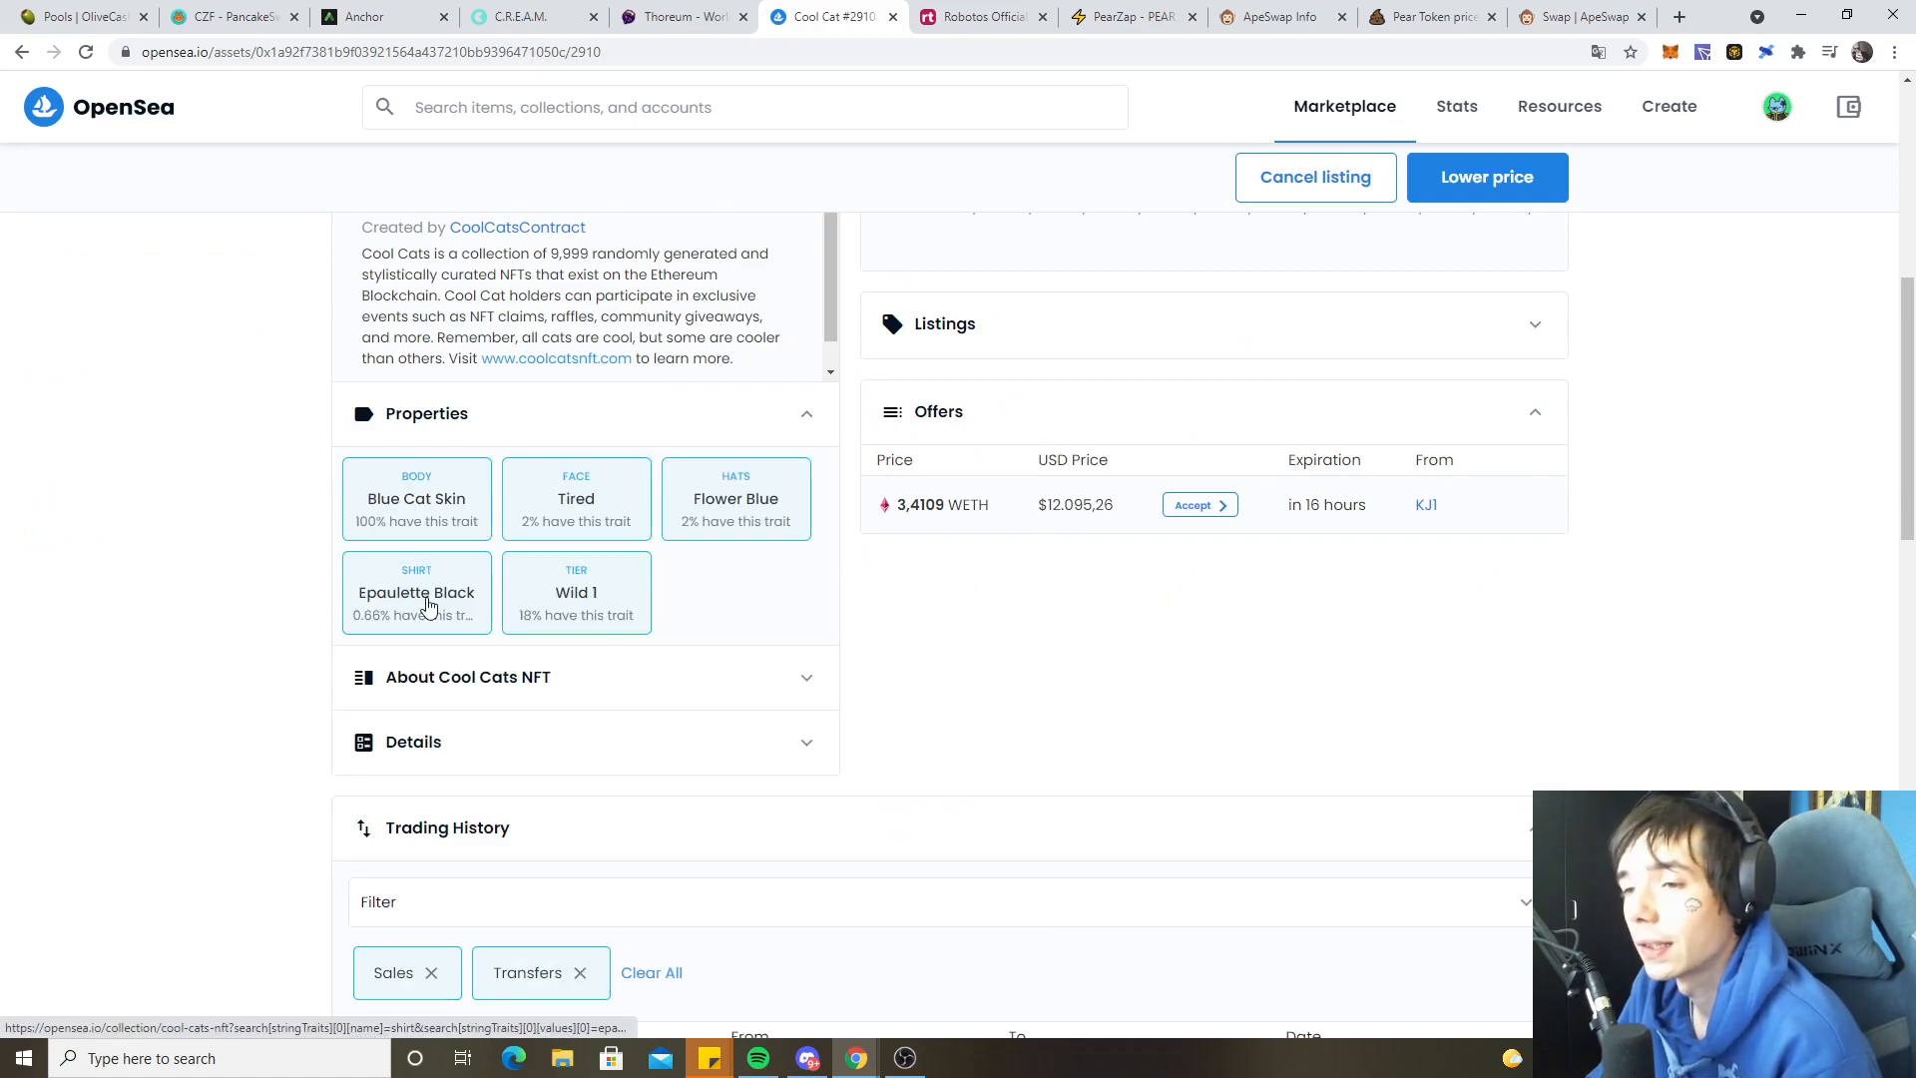
pyautogui.click(415, 593)
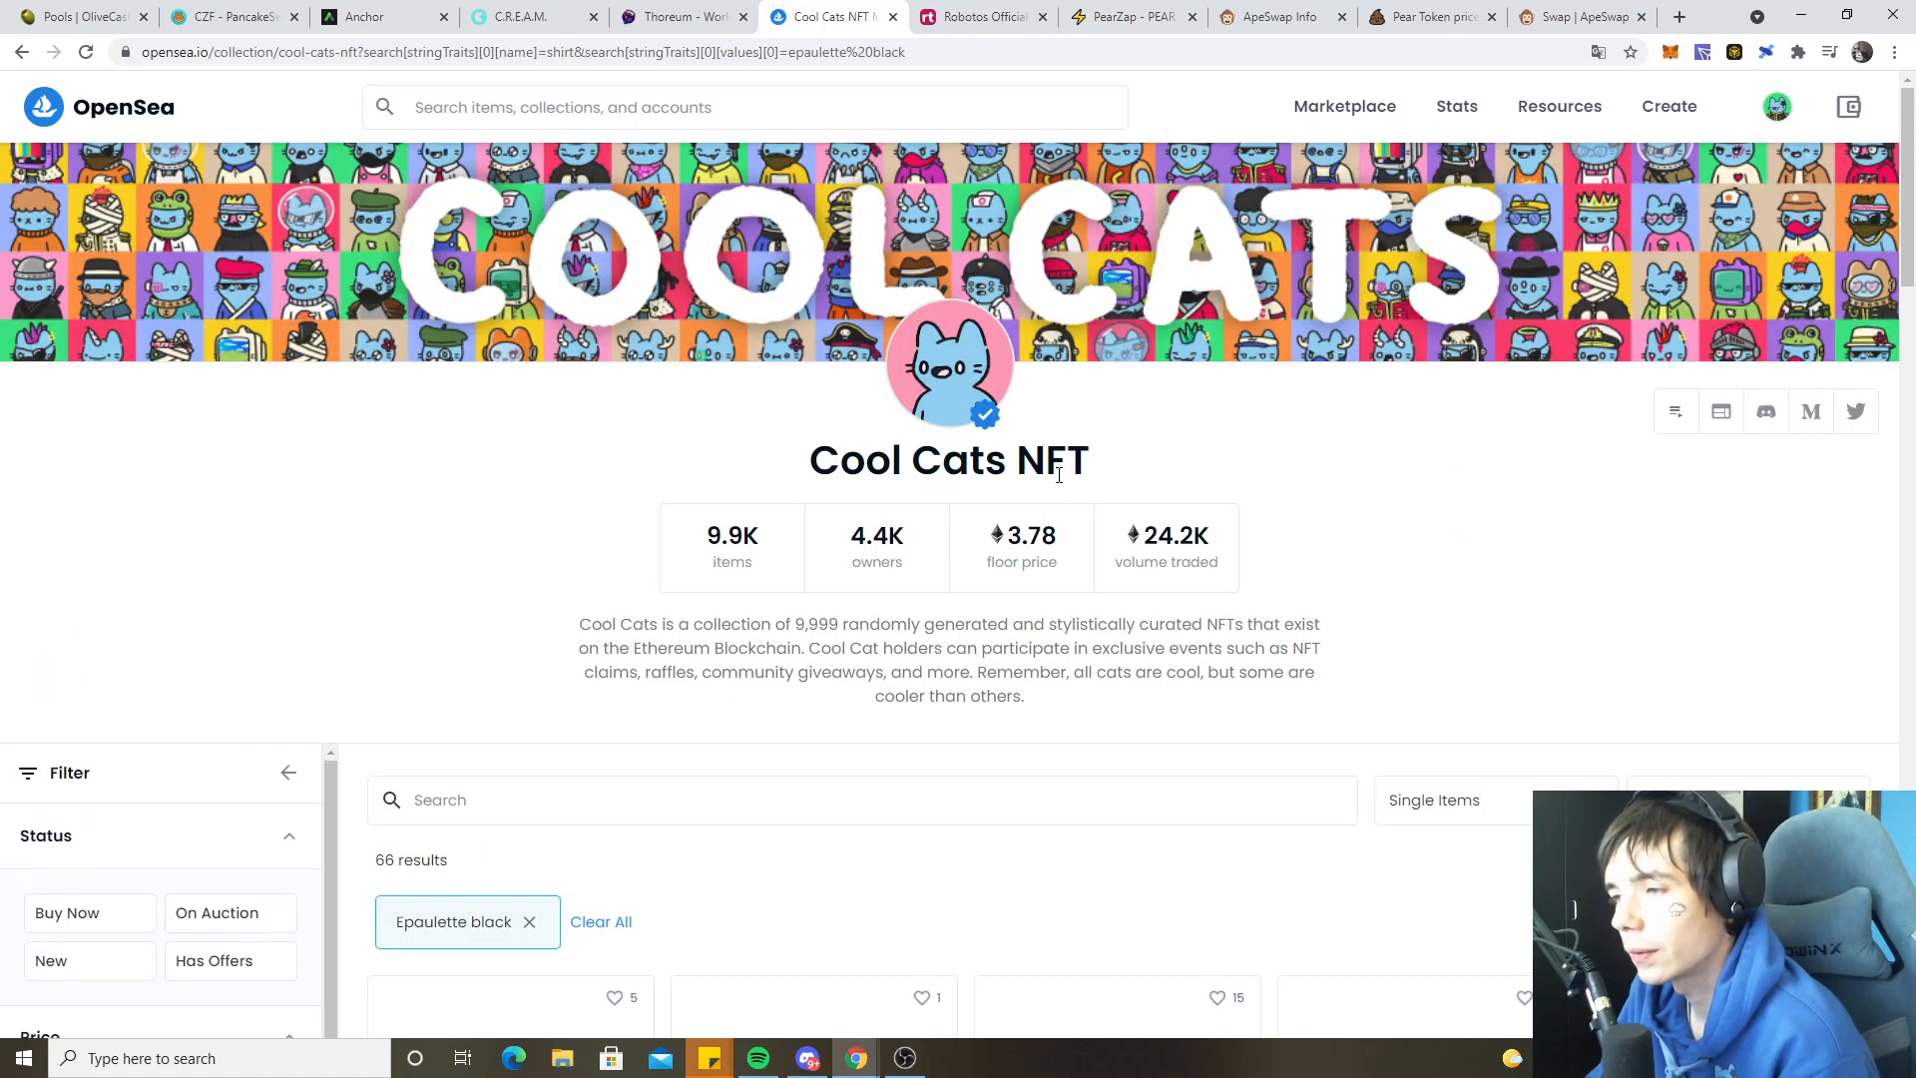
pyautogui.scroll(-3)
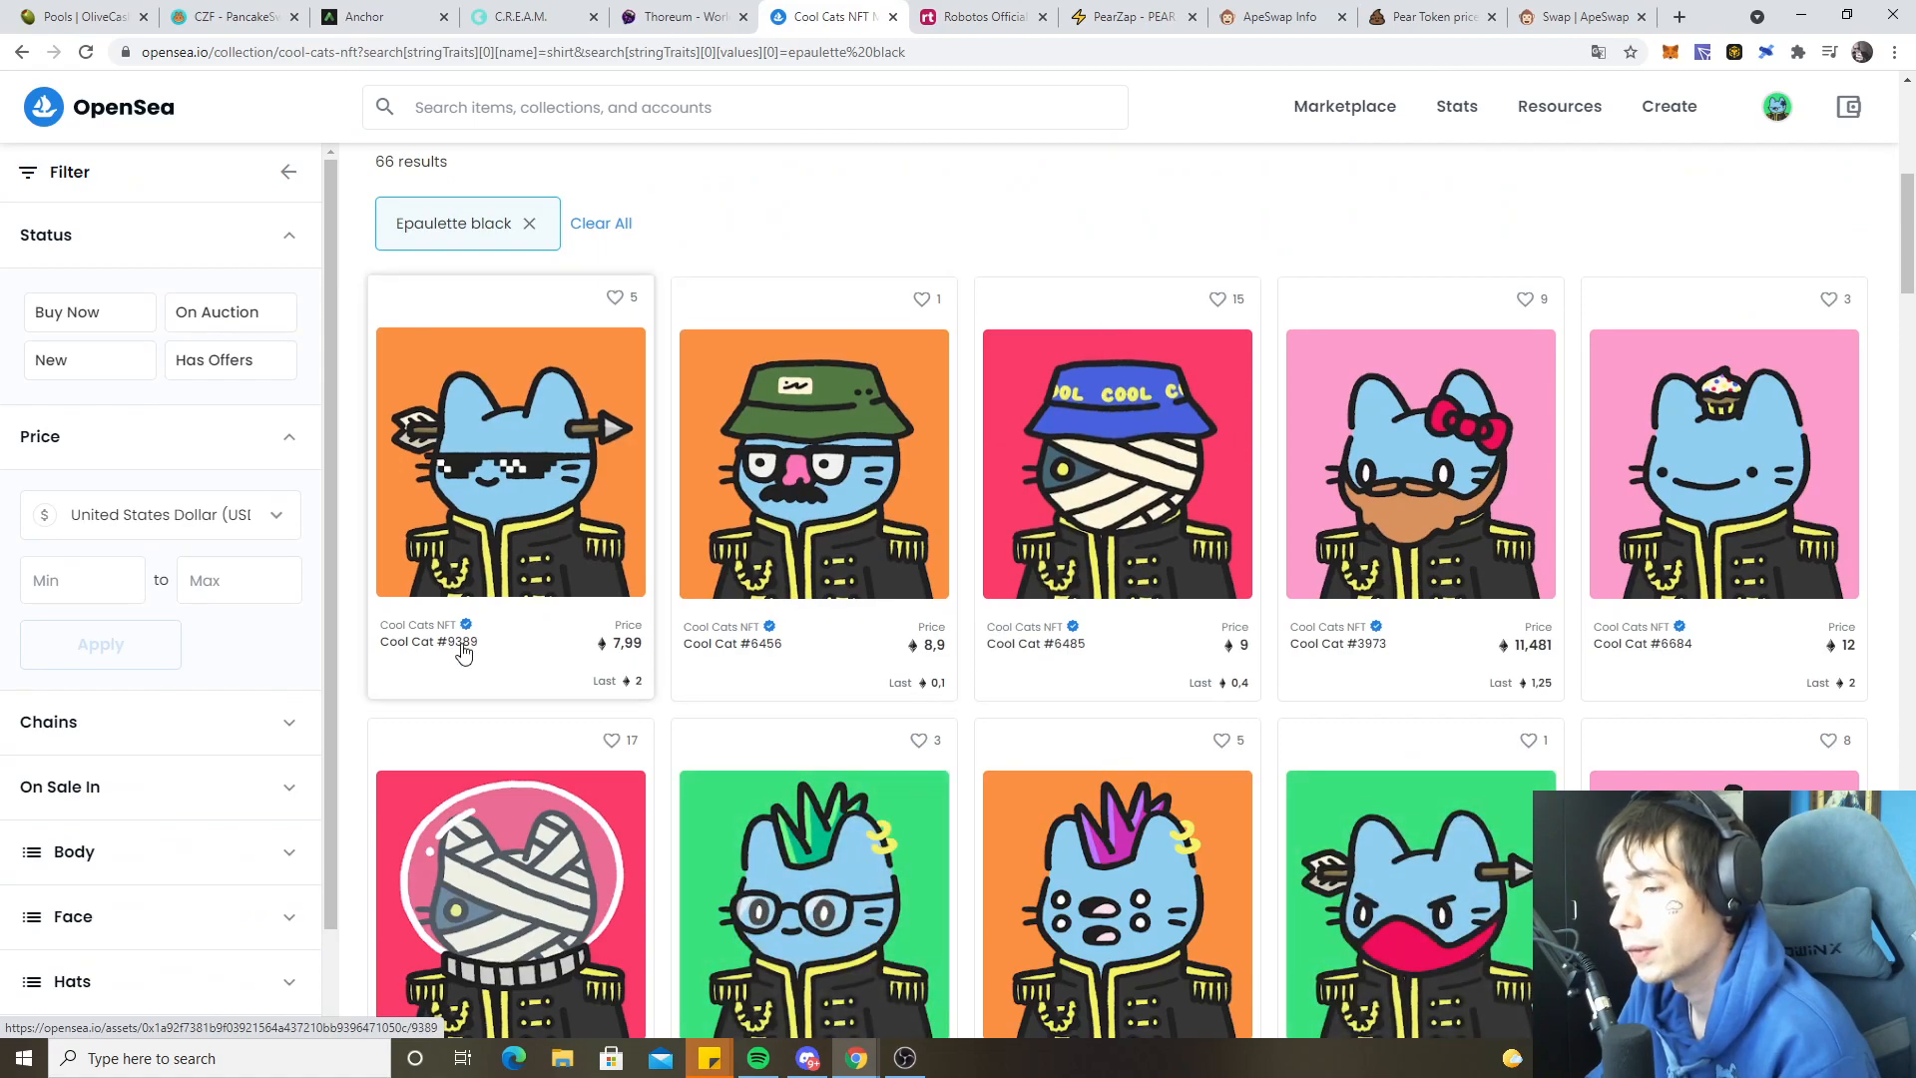
pyautogui.moveTo(1096, 574)
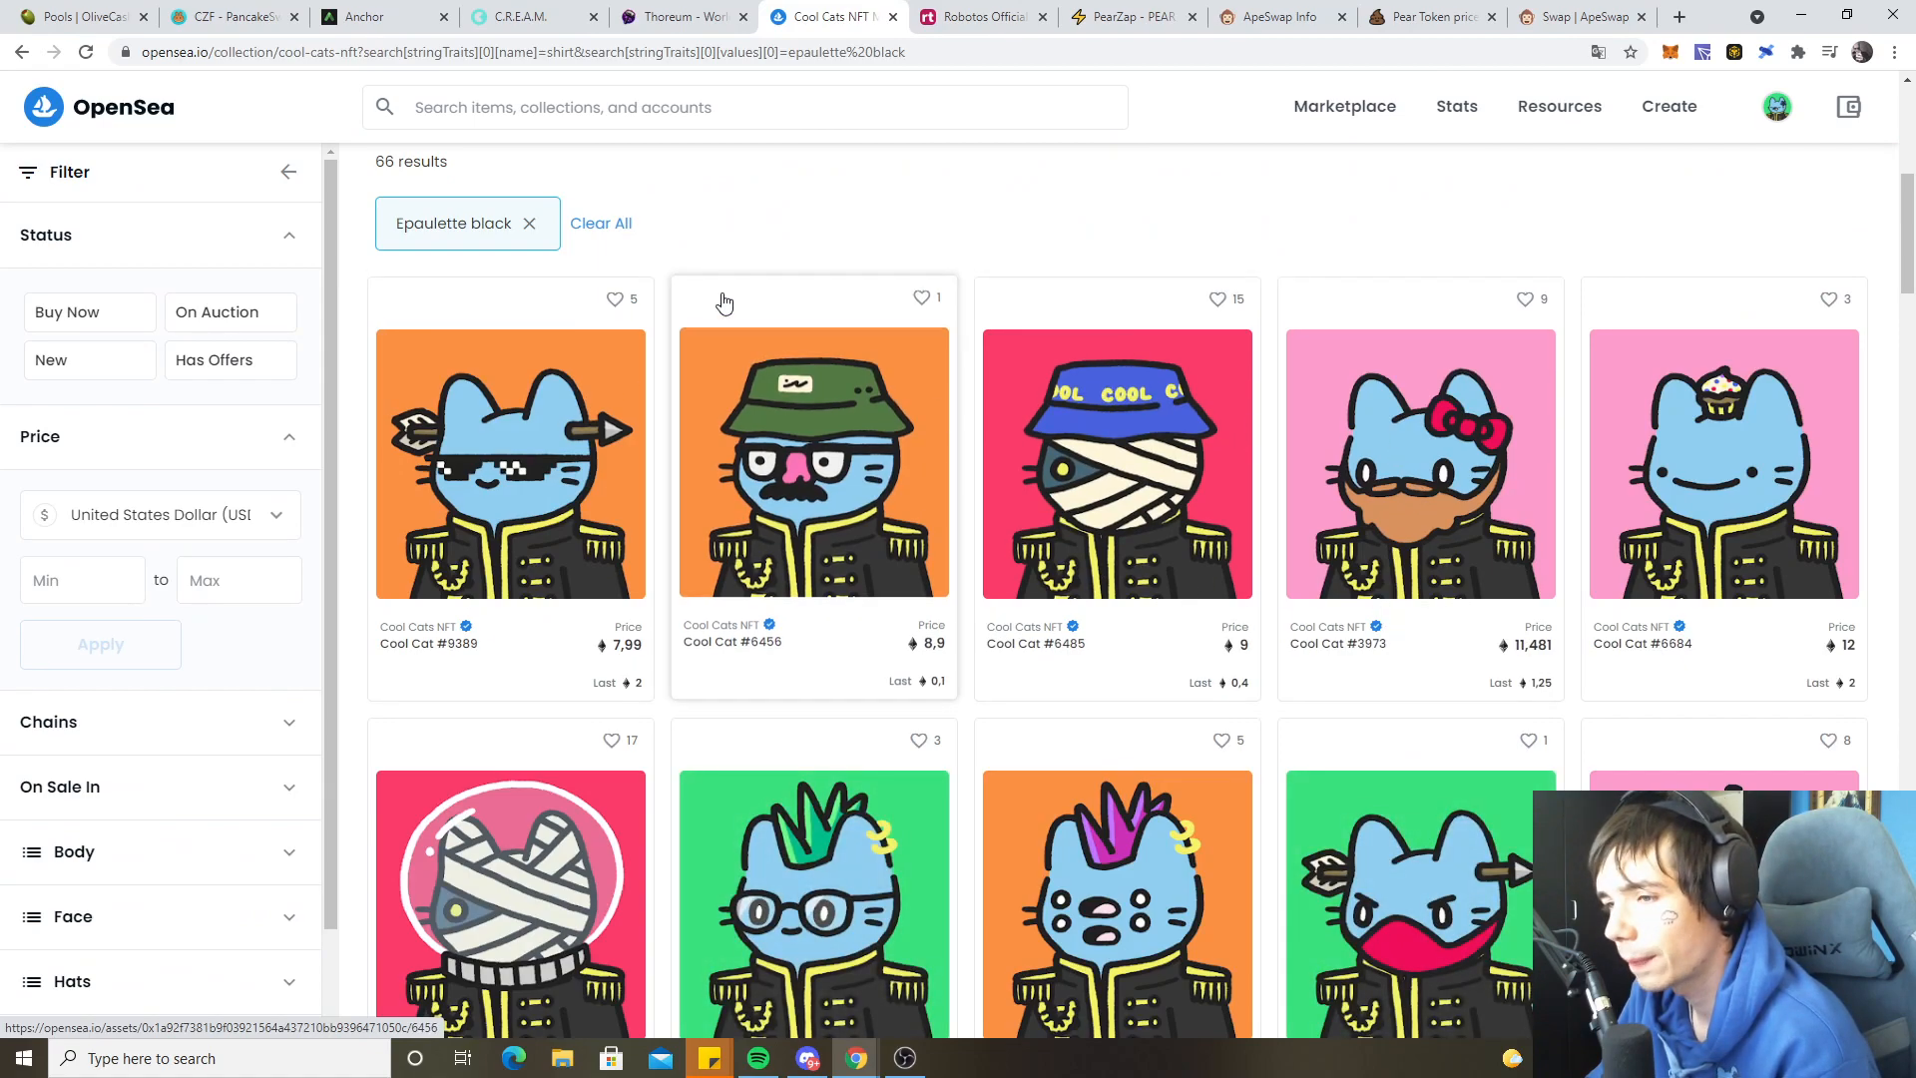
pyautogui.click(510, 463)
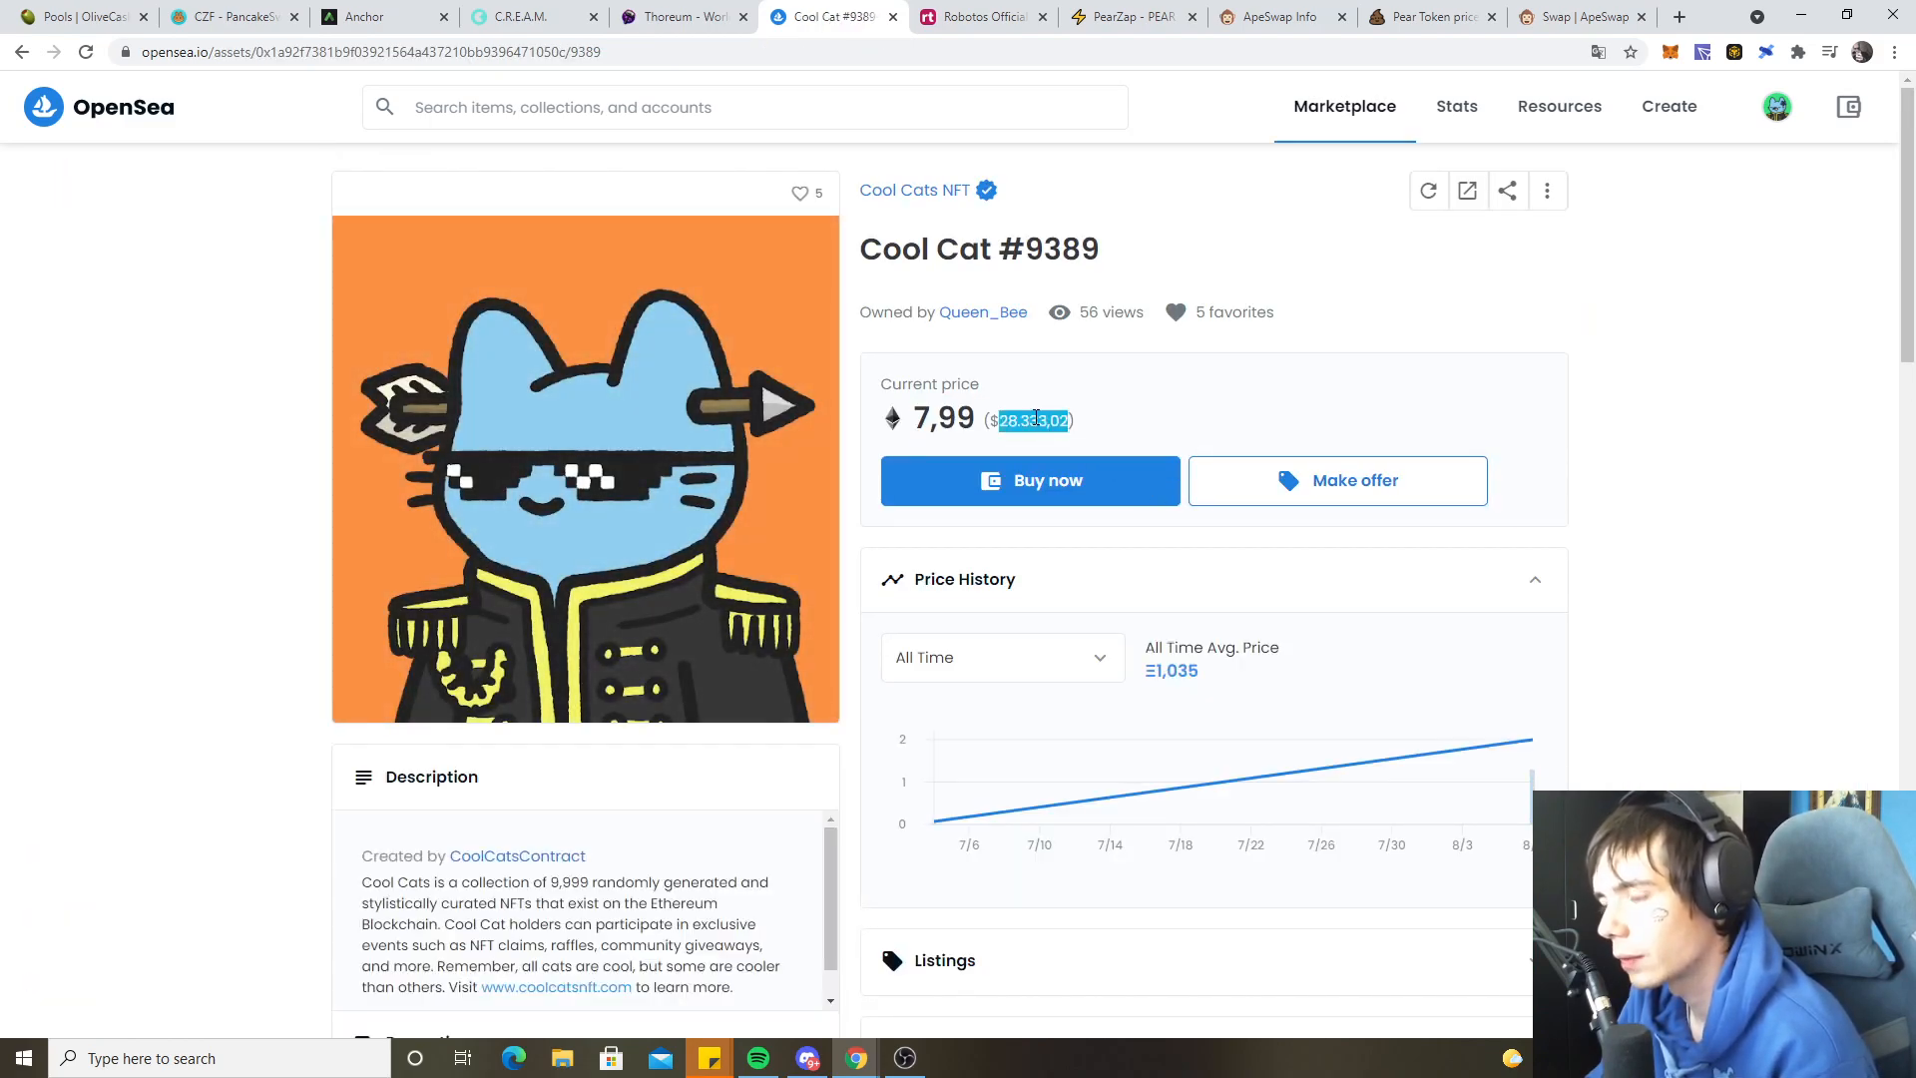
# - Return to My Profile from Cool Cat #9389 and scroll the collected items
pyautogui.scroll(-3)
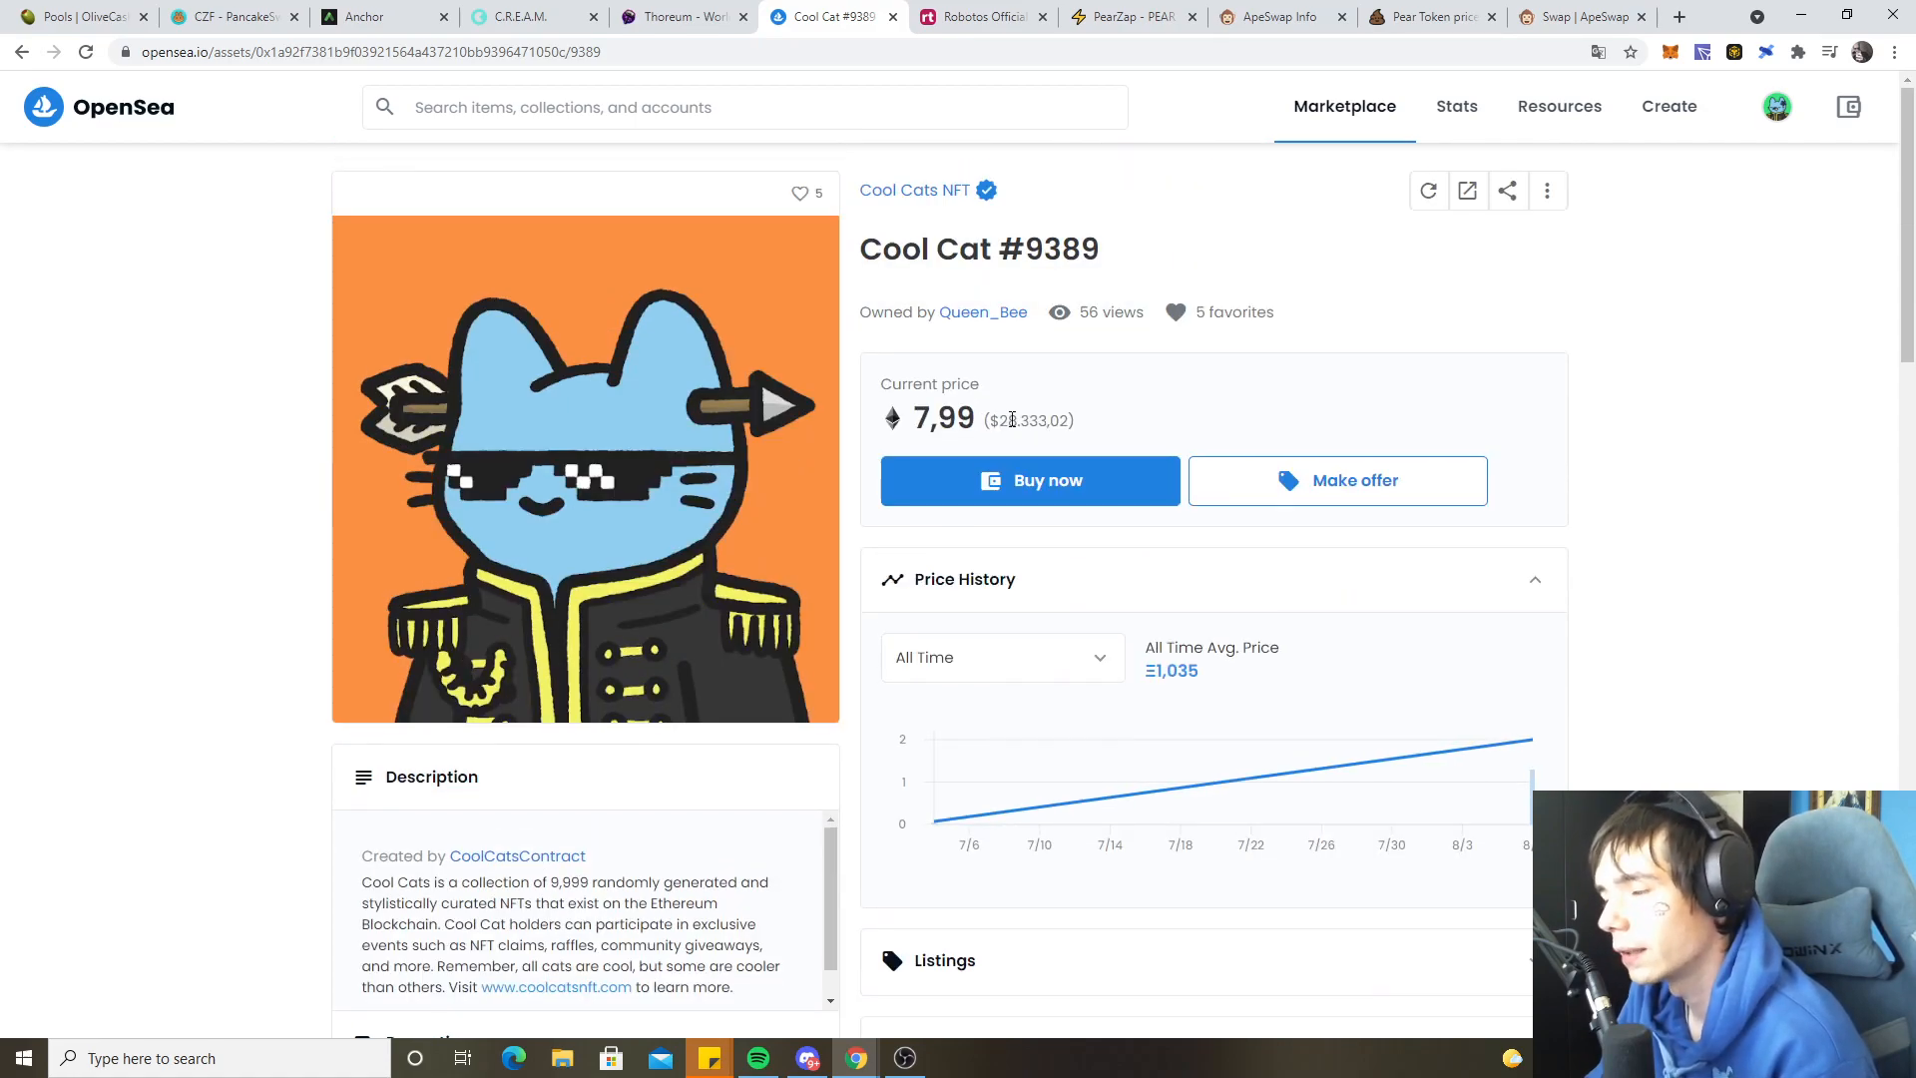
pyautogui.click(1775, 106)
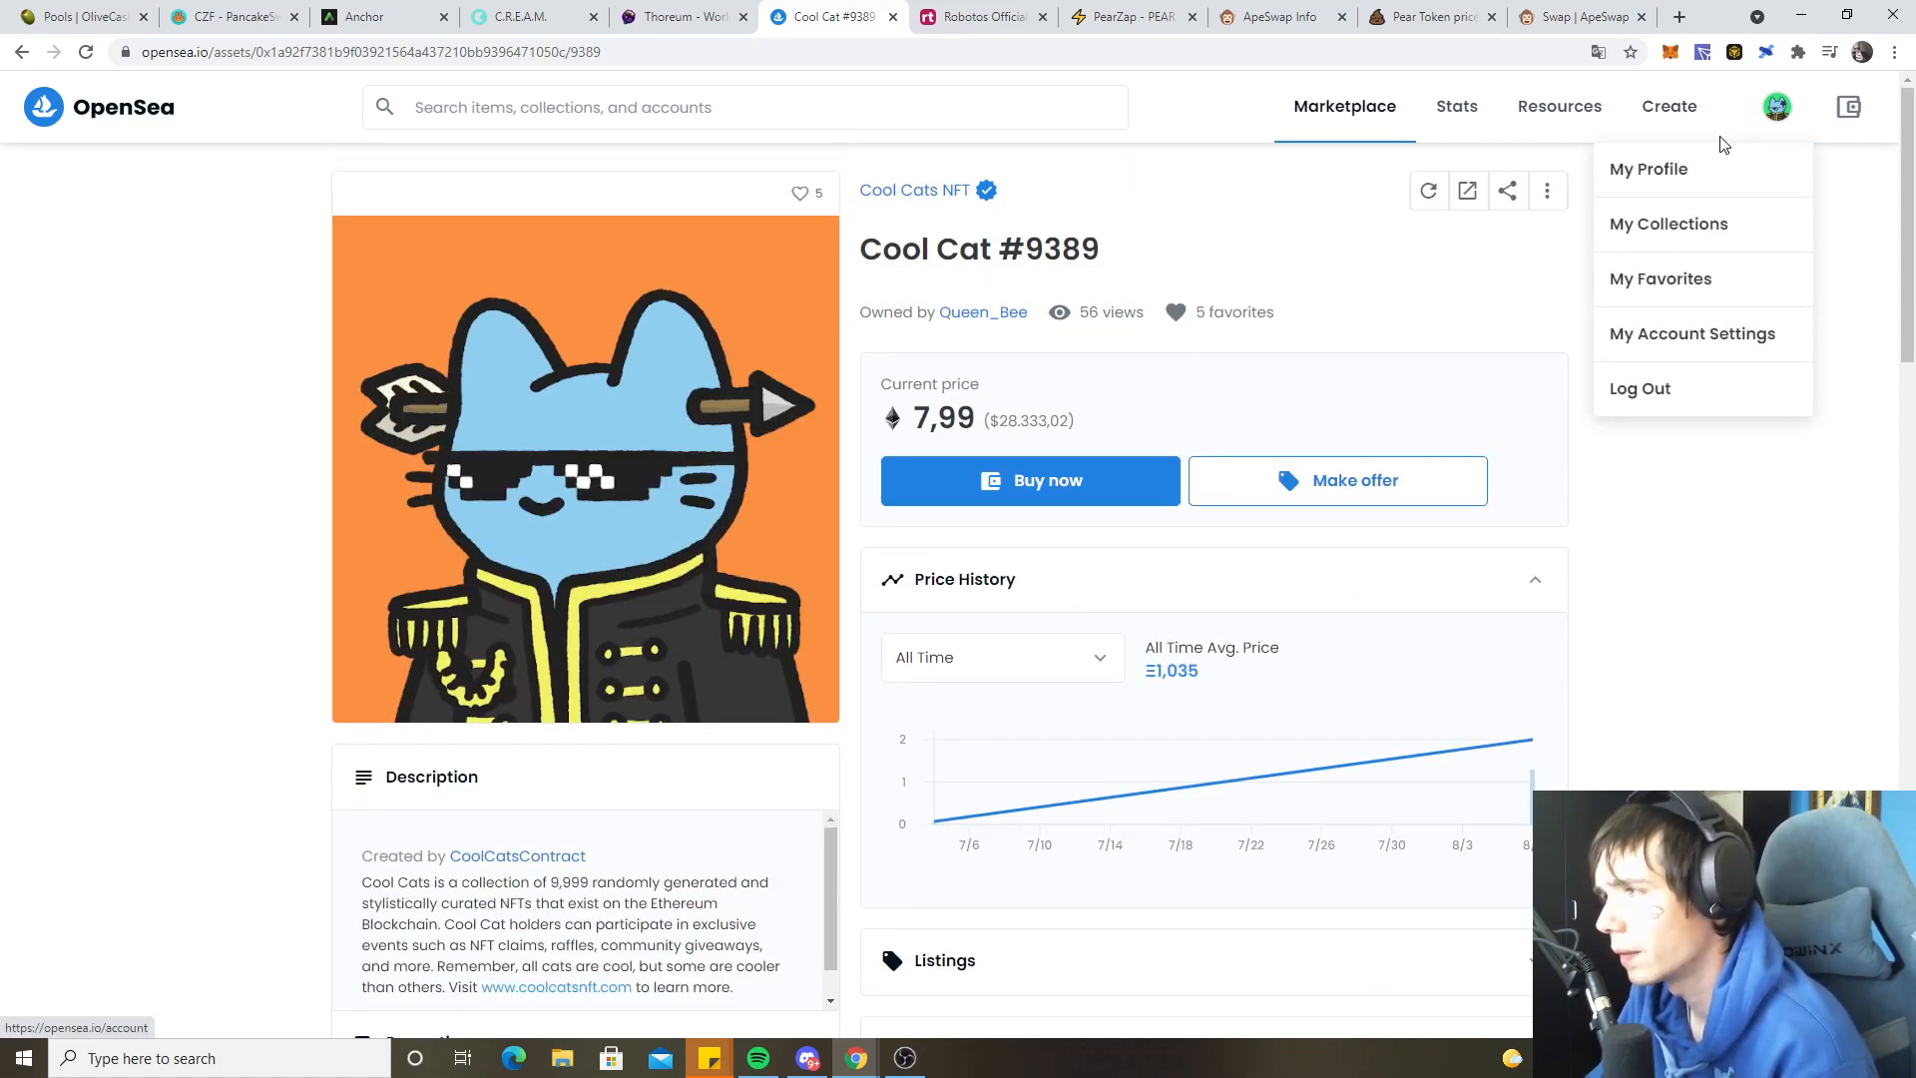
pyautogui.click(1648, 169)
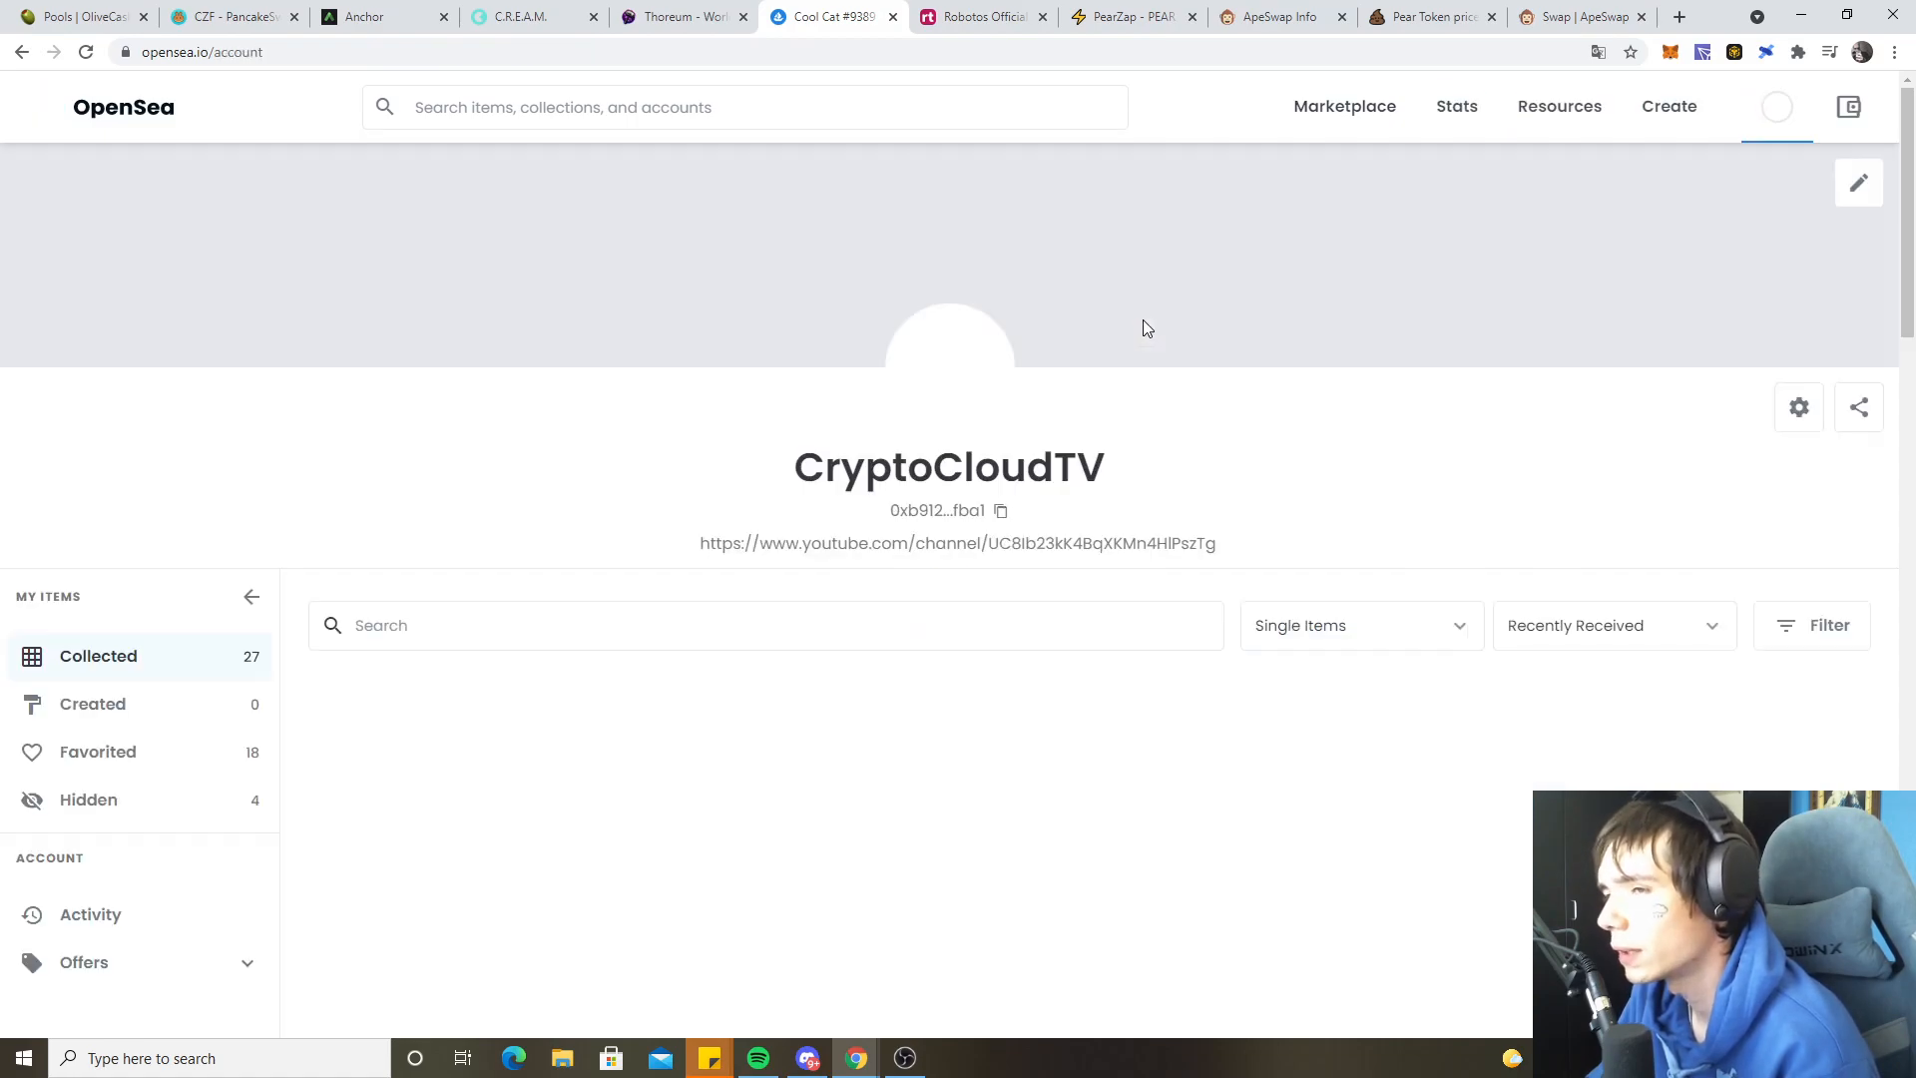
pyautogui.scroll(-3)
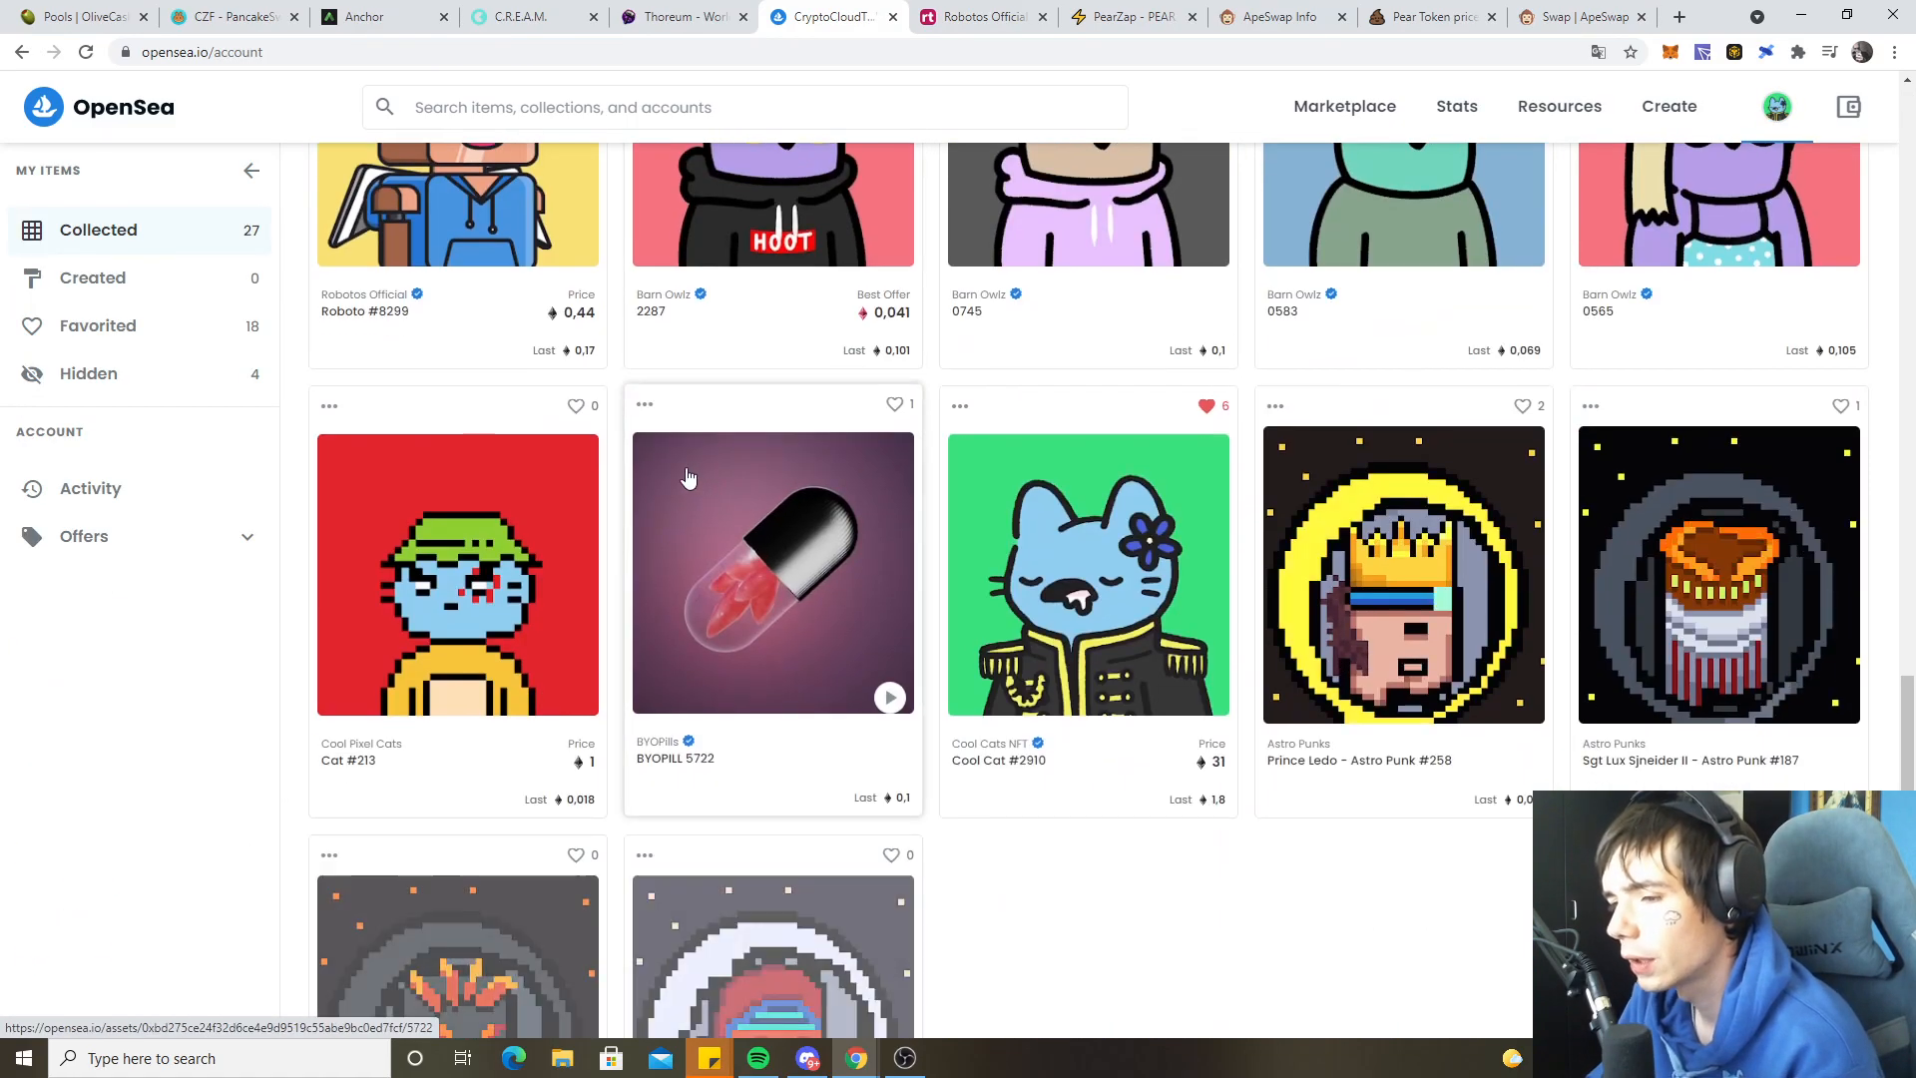
pyautogui.scroll(-3)
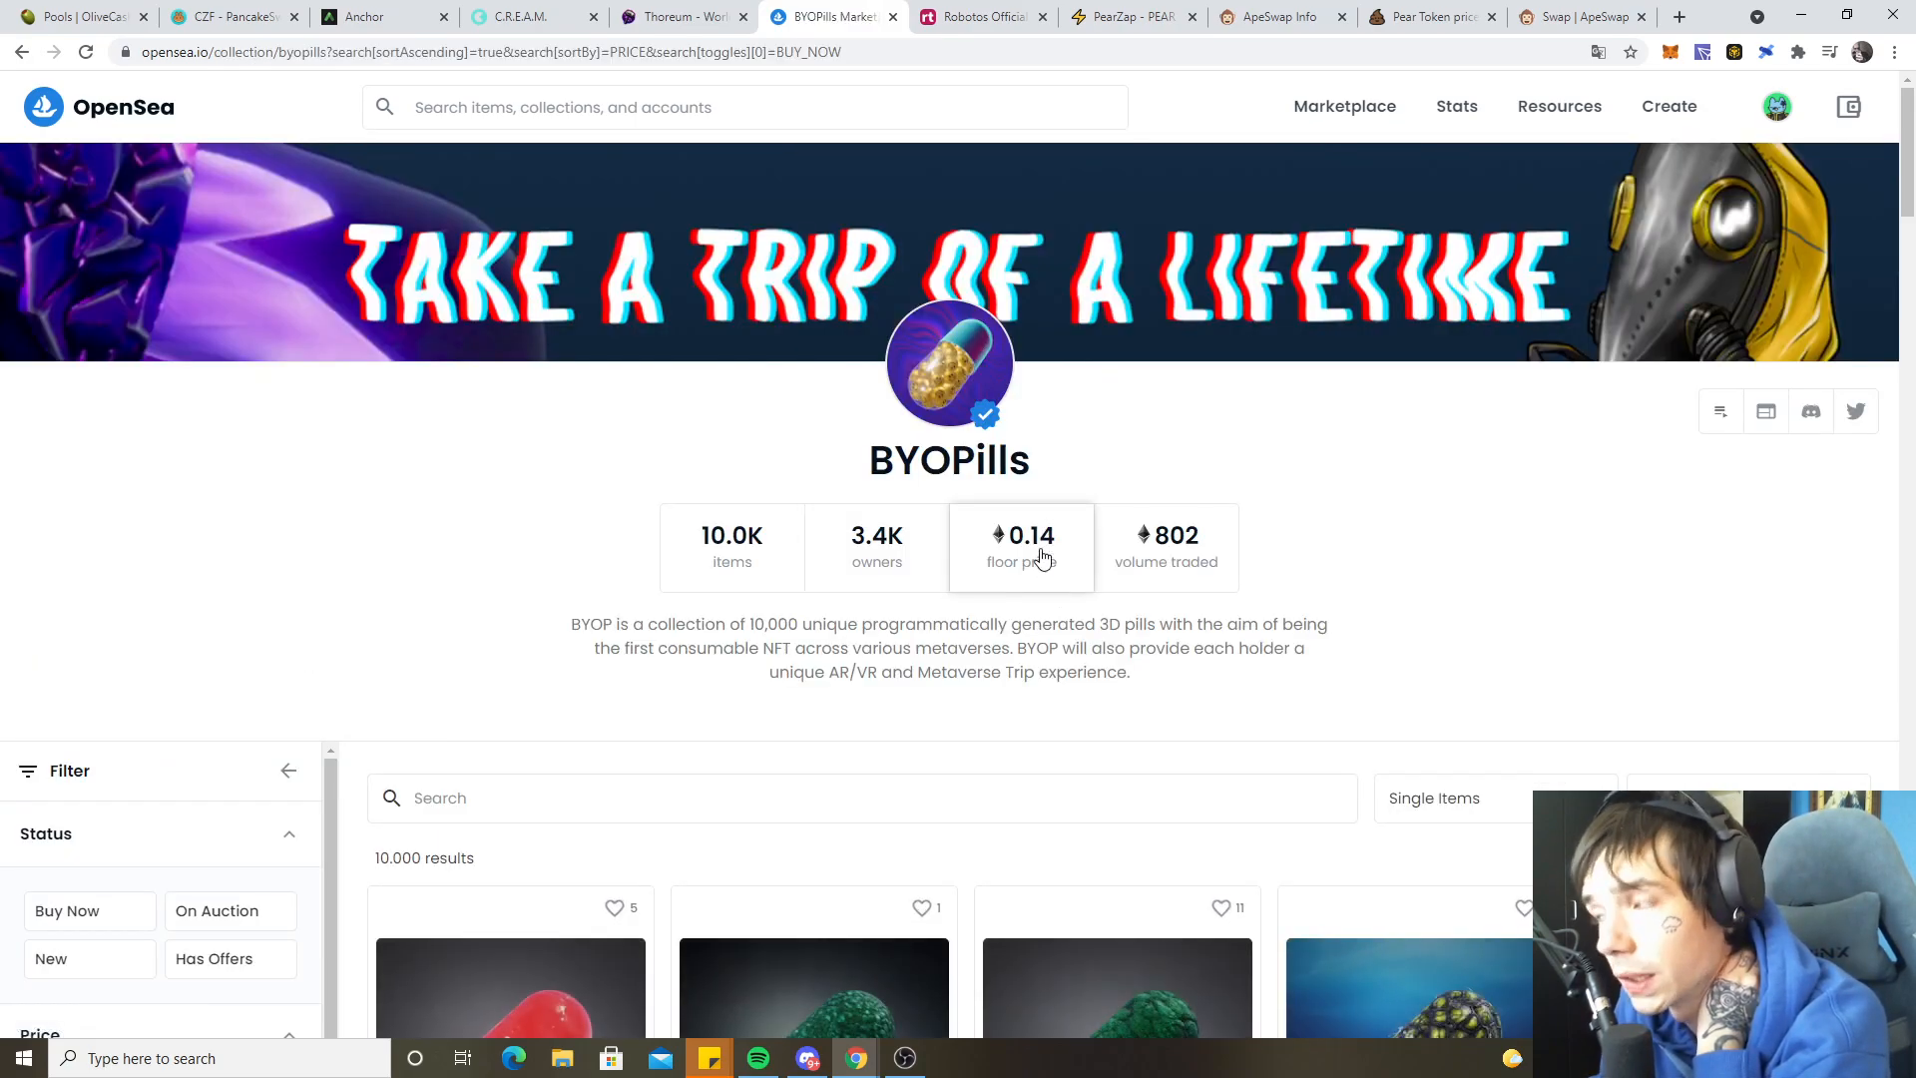
pyautogui.scroll(-3)
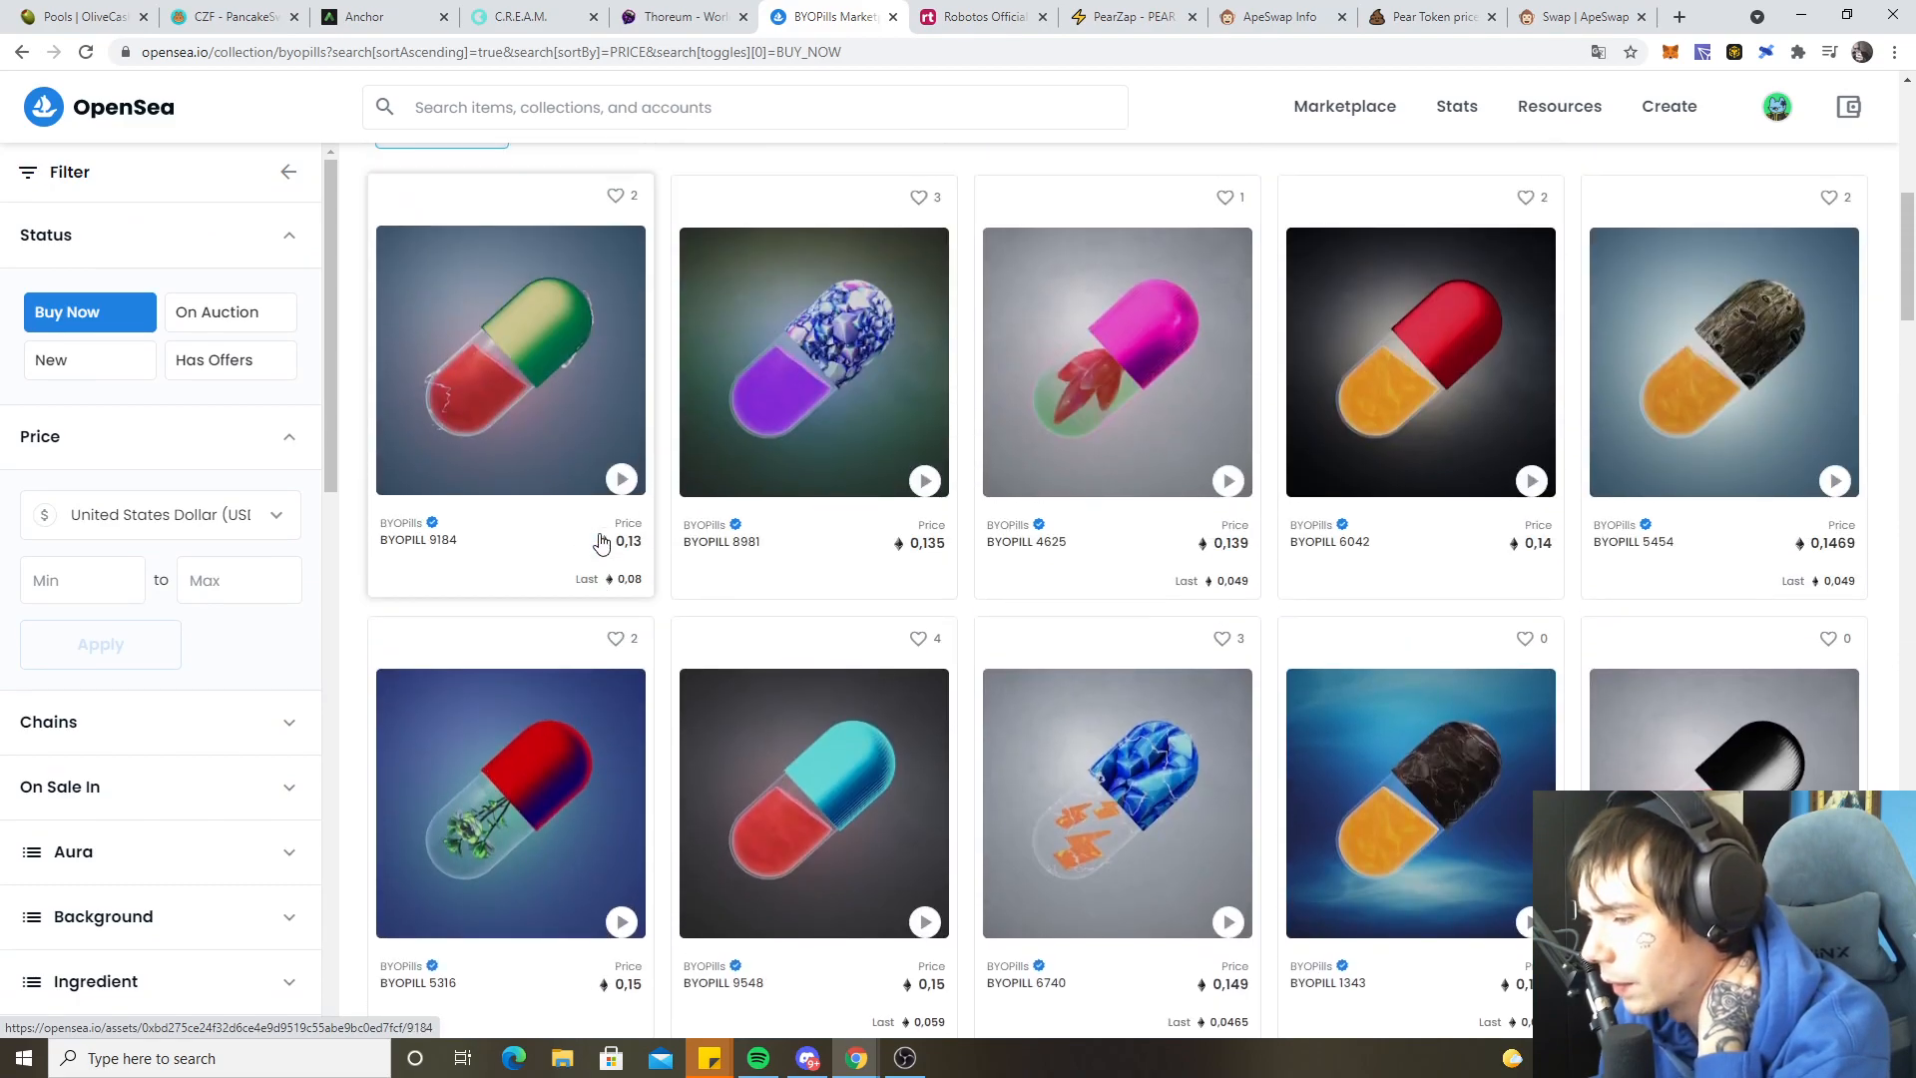
pyautogui.scroll(-3)
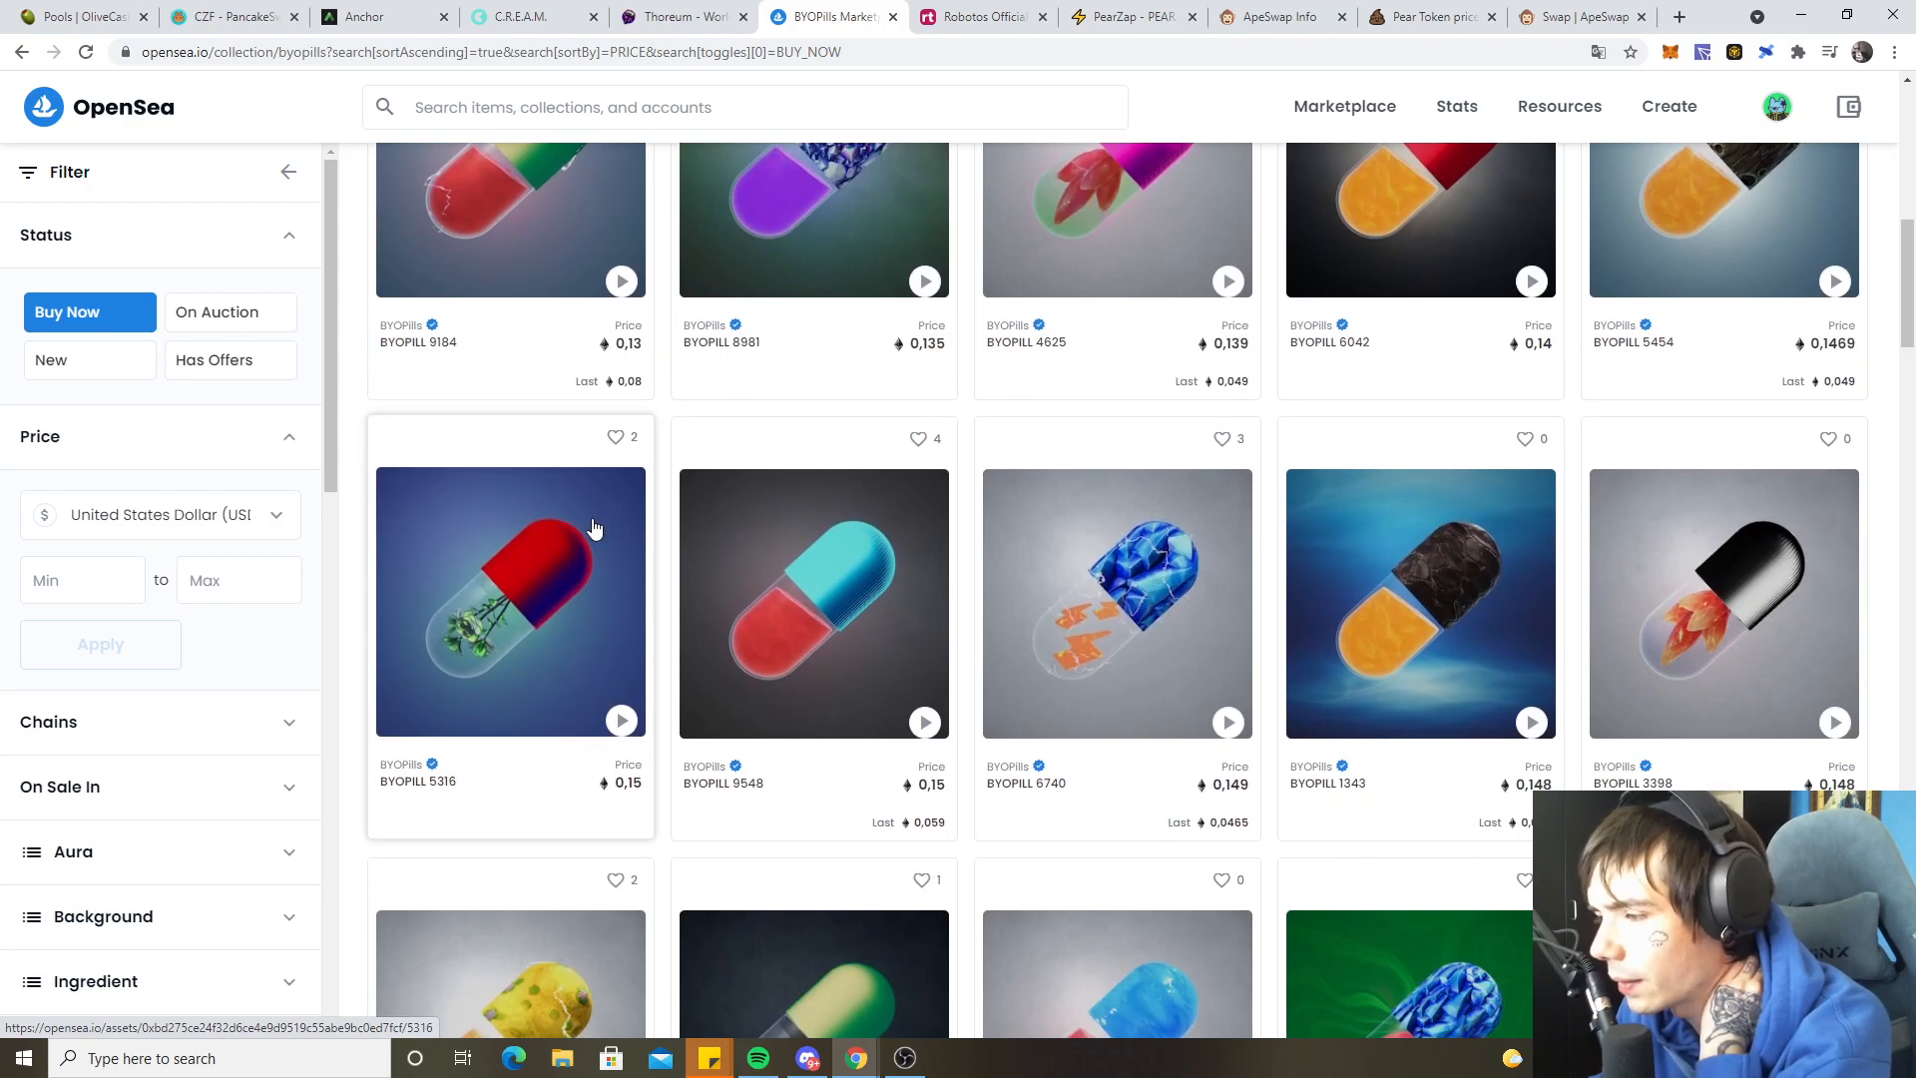
pyautogui.scroll(-3)
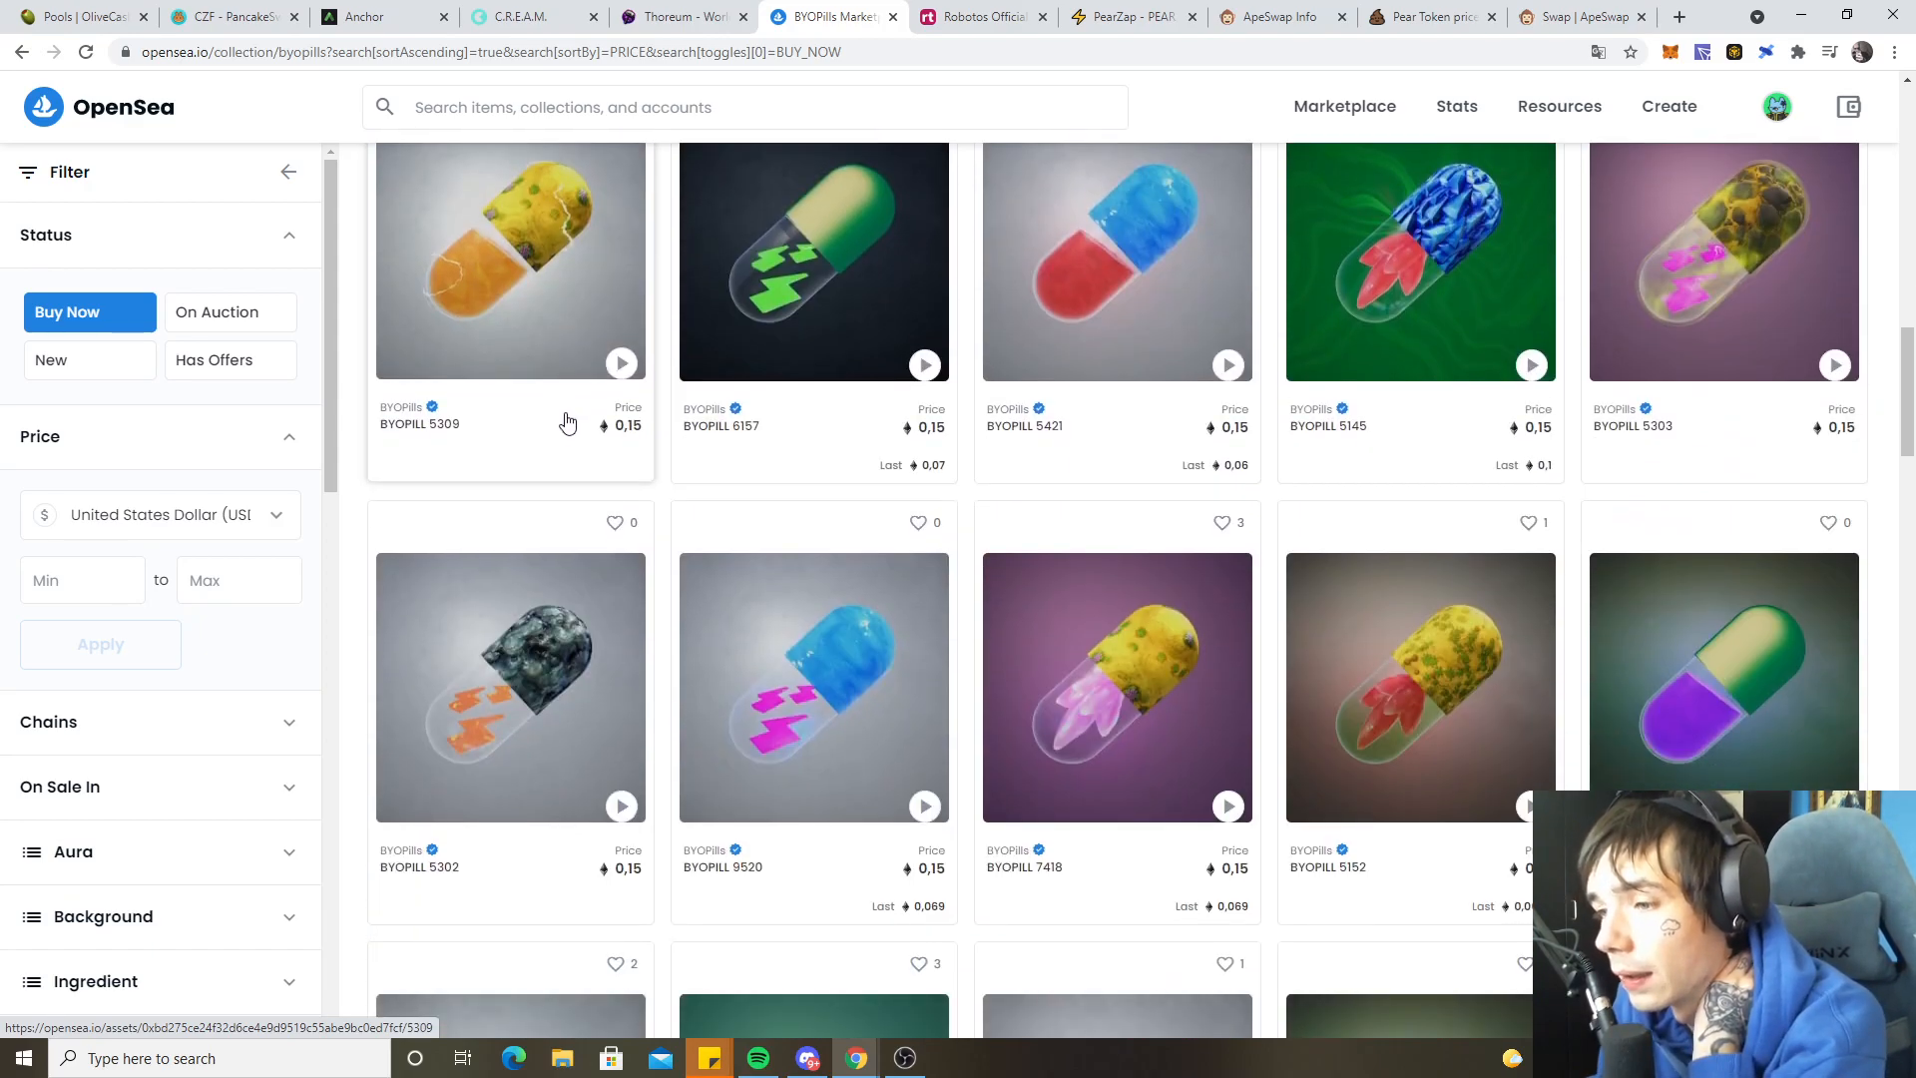
pyautogui.scroll(-3)
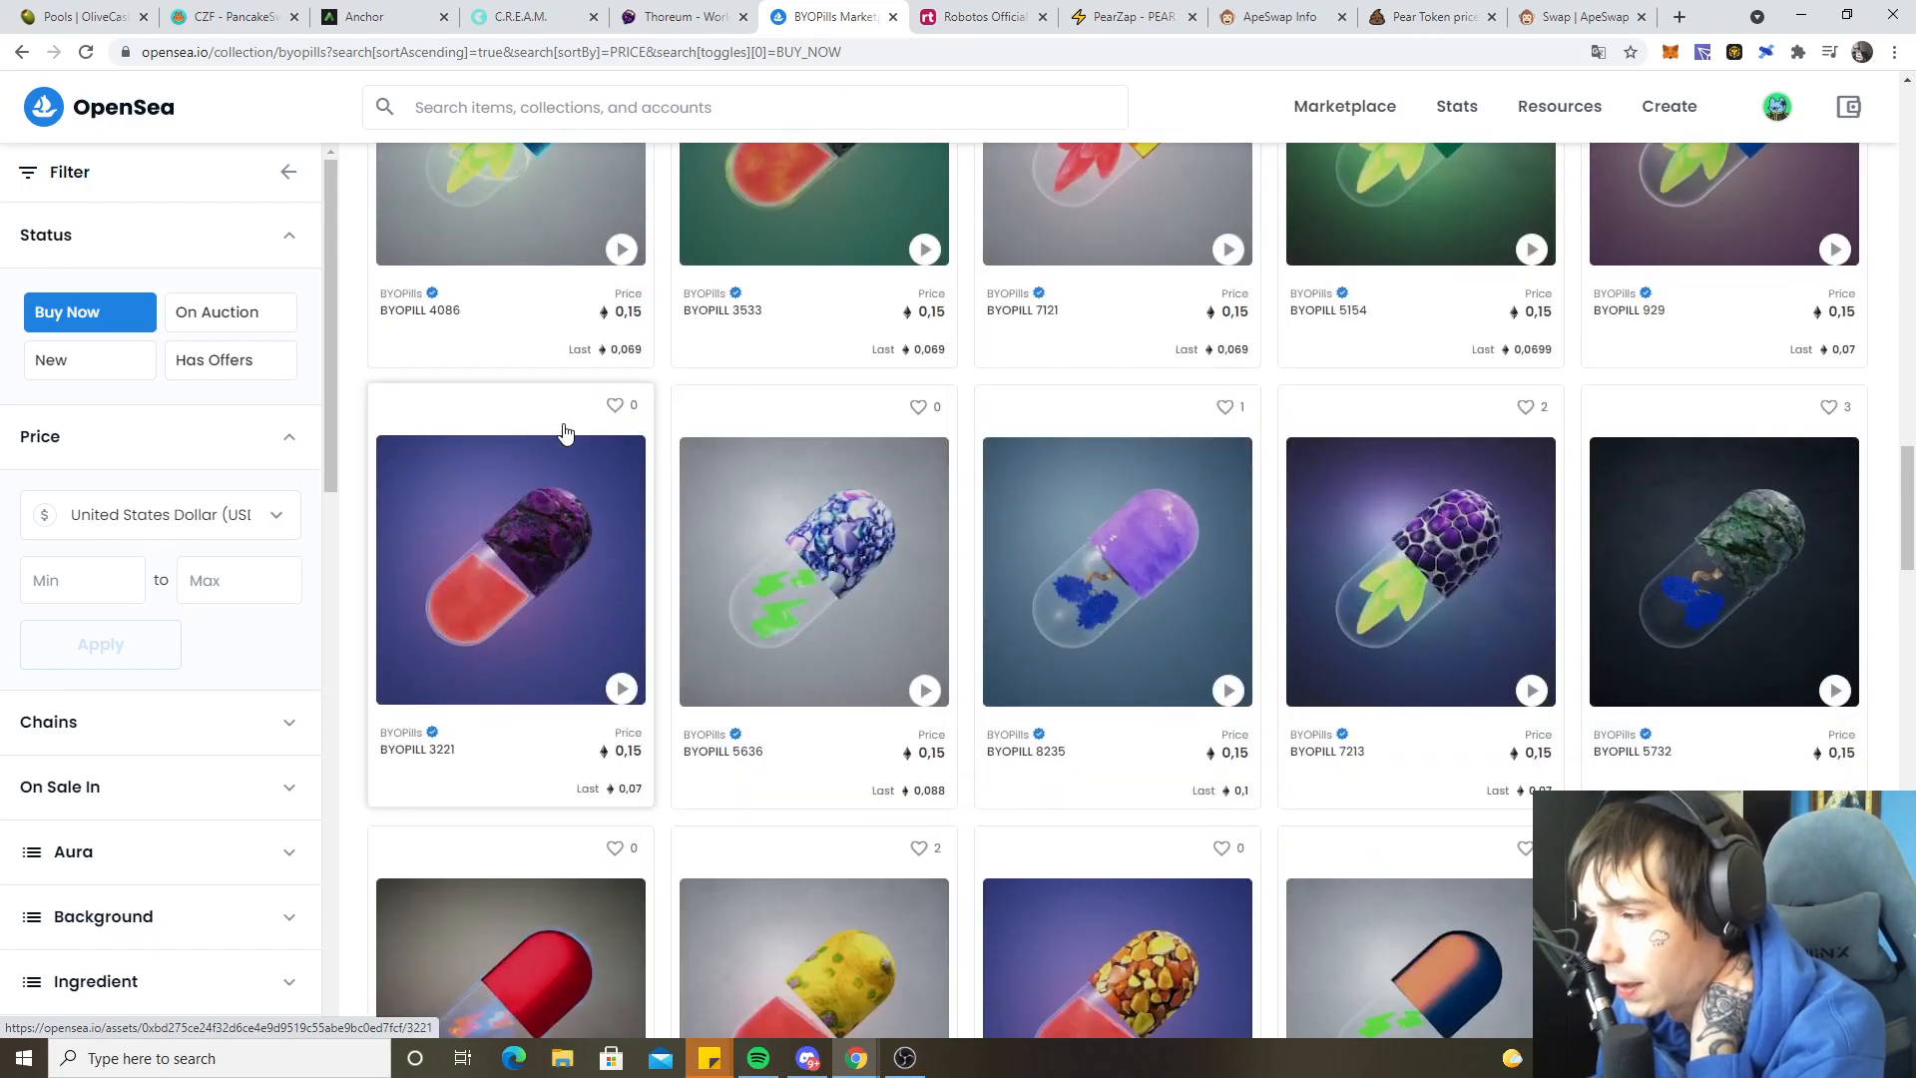
pyautogui.scroll(-3)
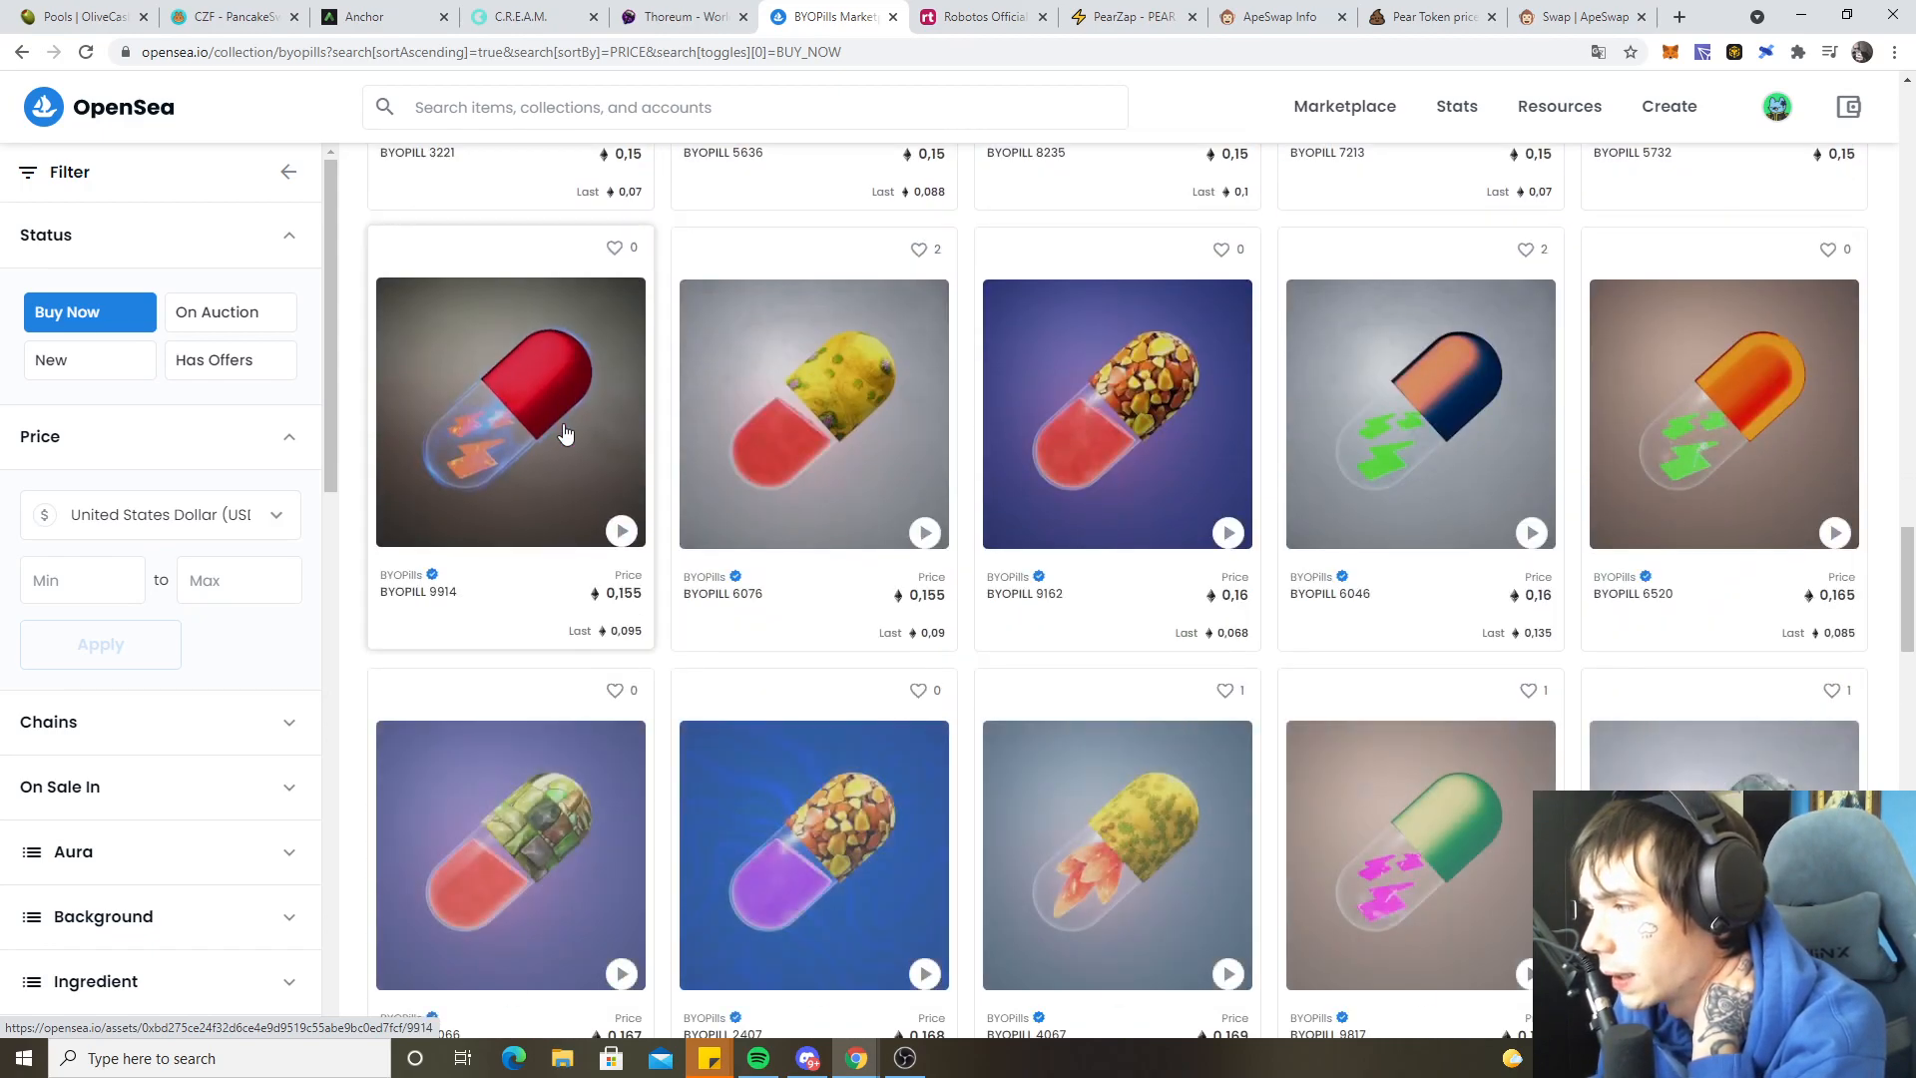
pyautogui.scroll(-3)
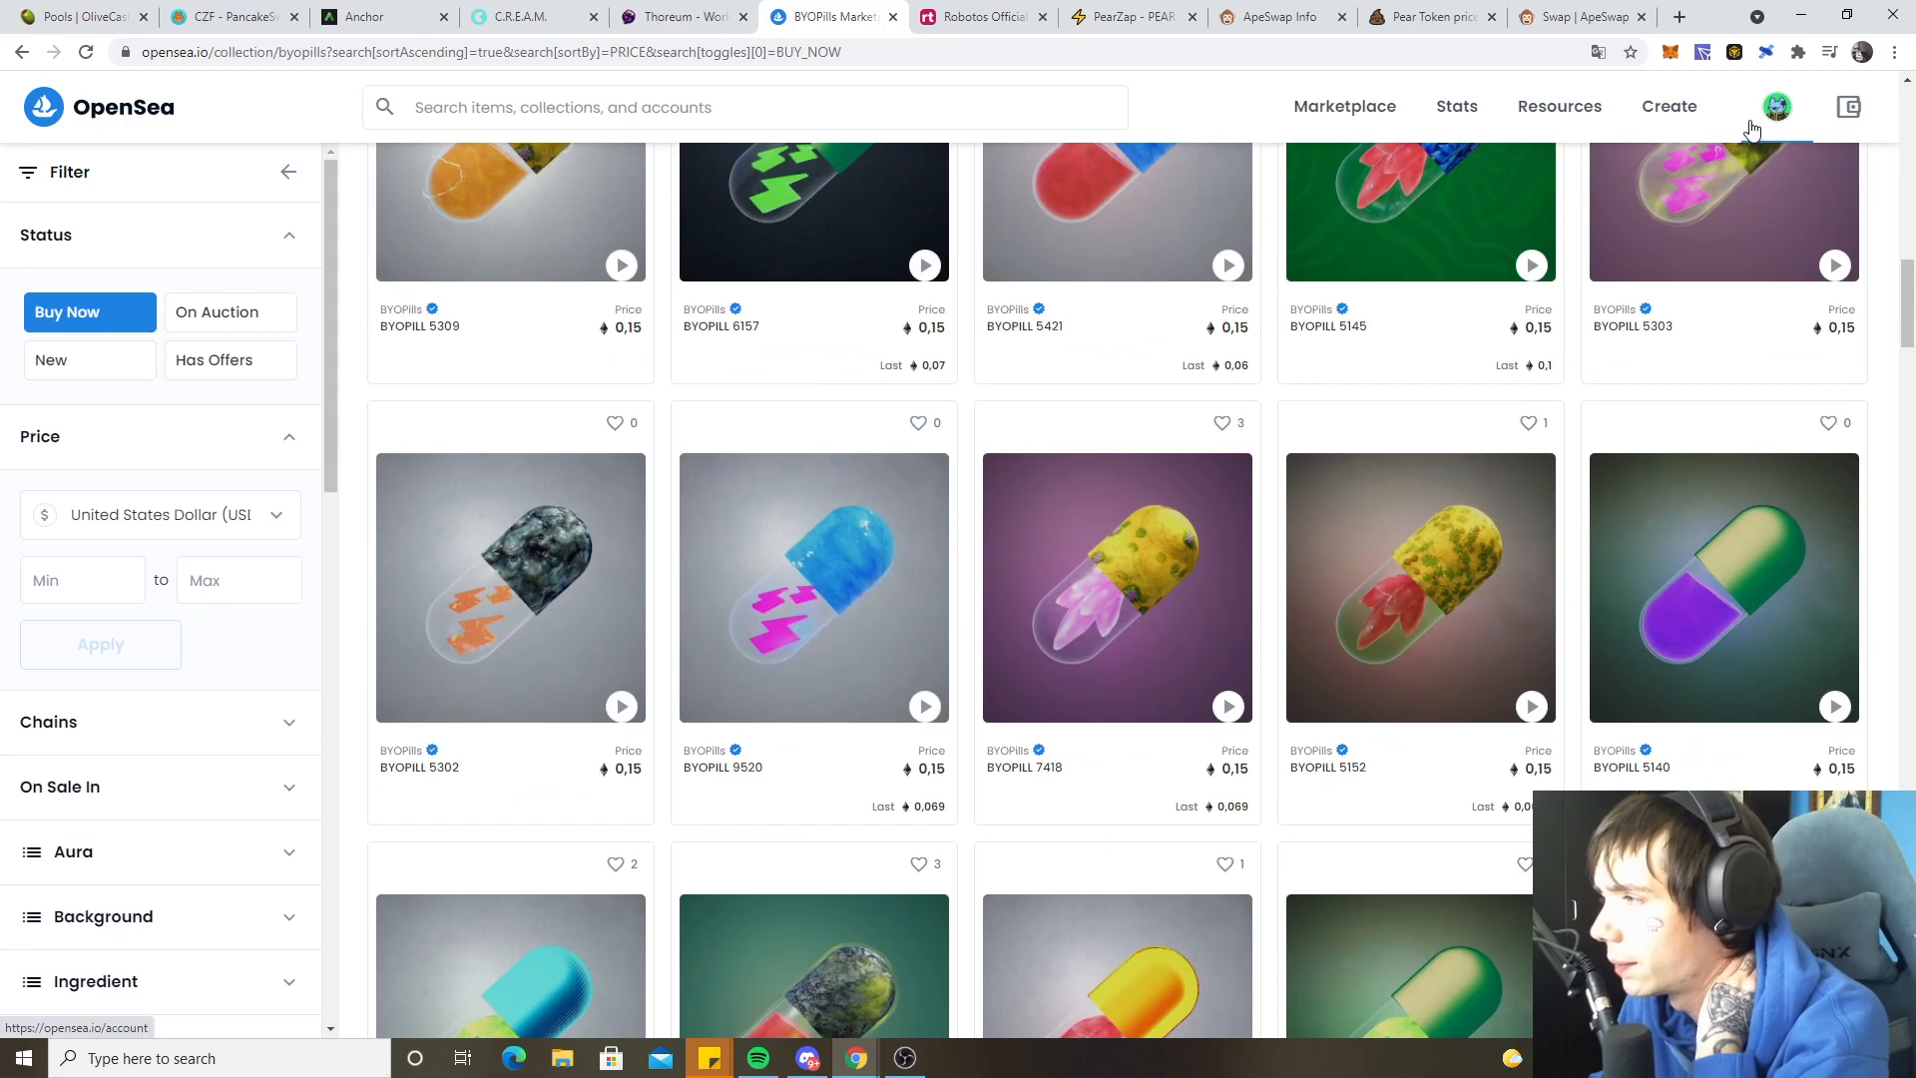
# - Search 'mutant' and open the Mutant Ape Yacht Club collection, which has a 5.7 ETH floor
pyautogui.click(1775, 107)
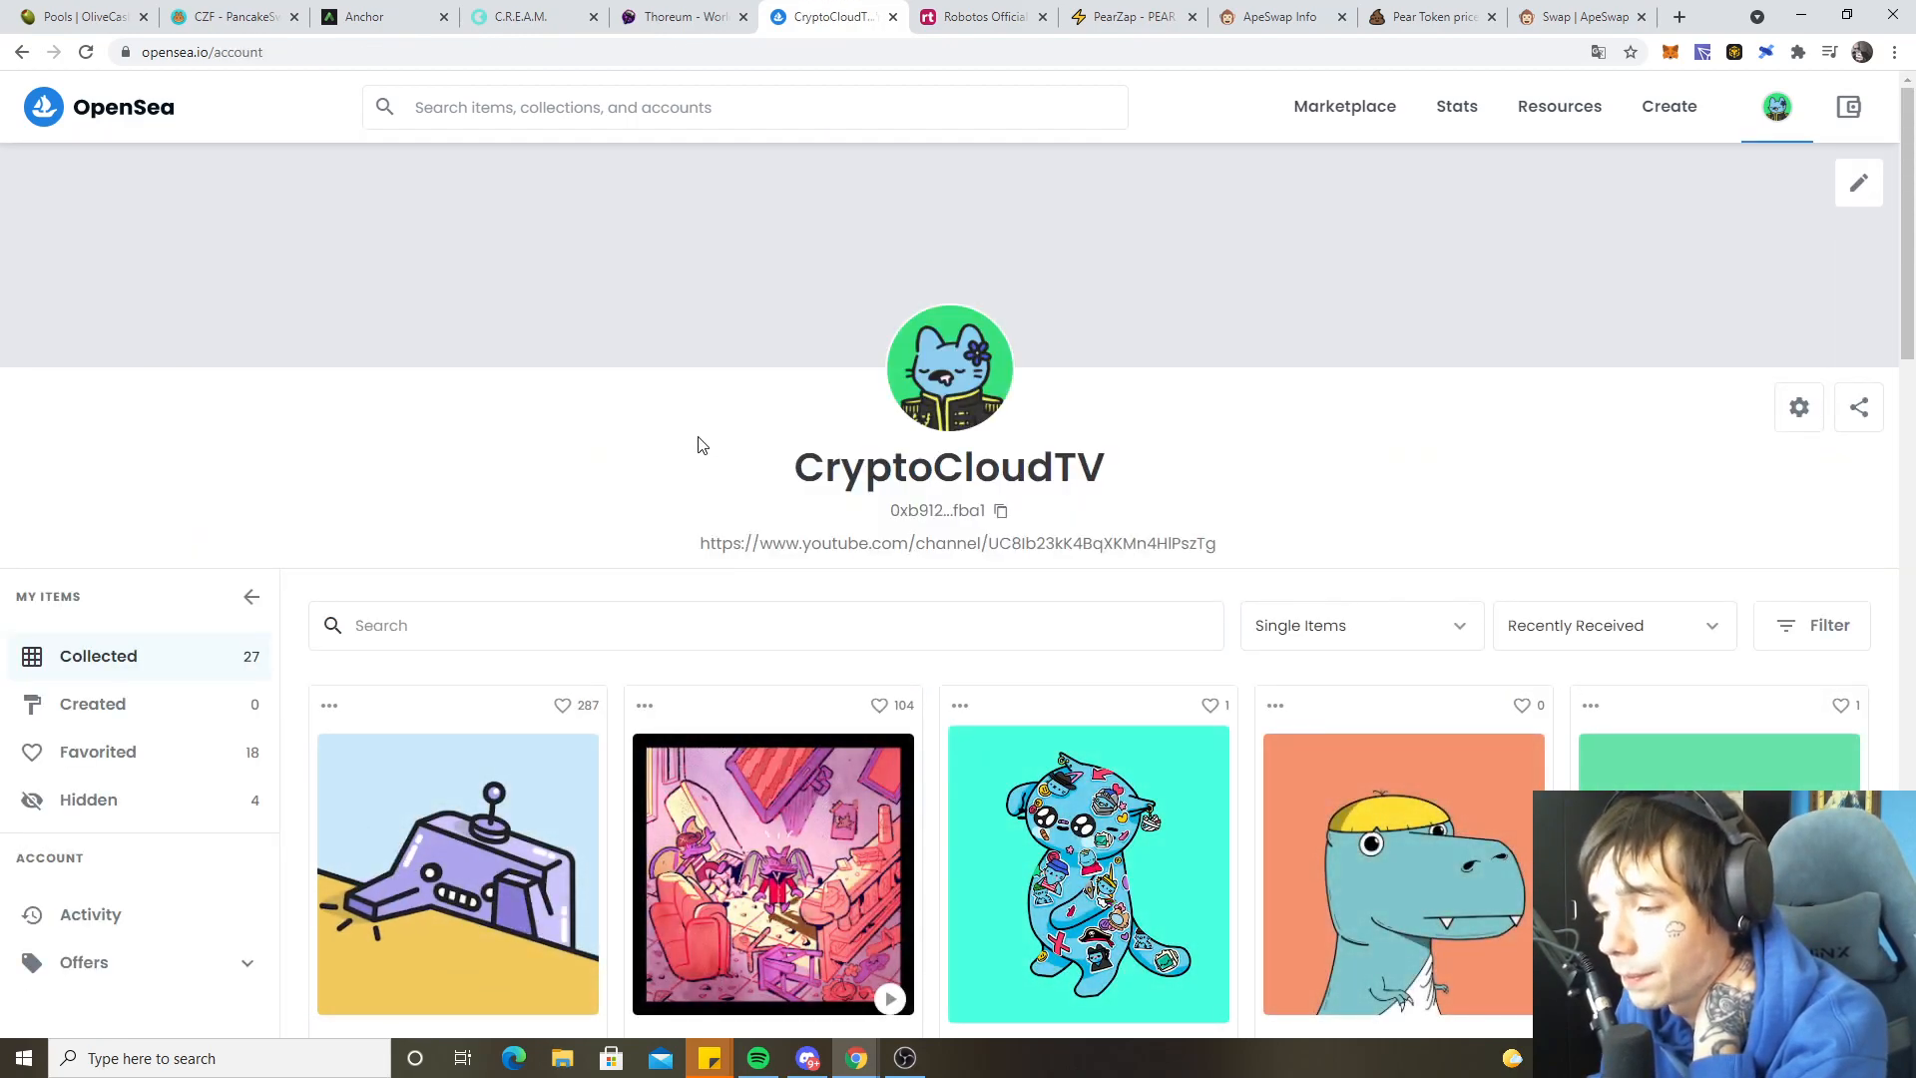
pyautogui.scroll(-3)
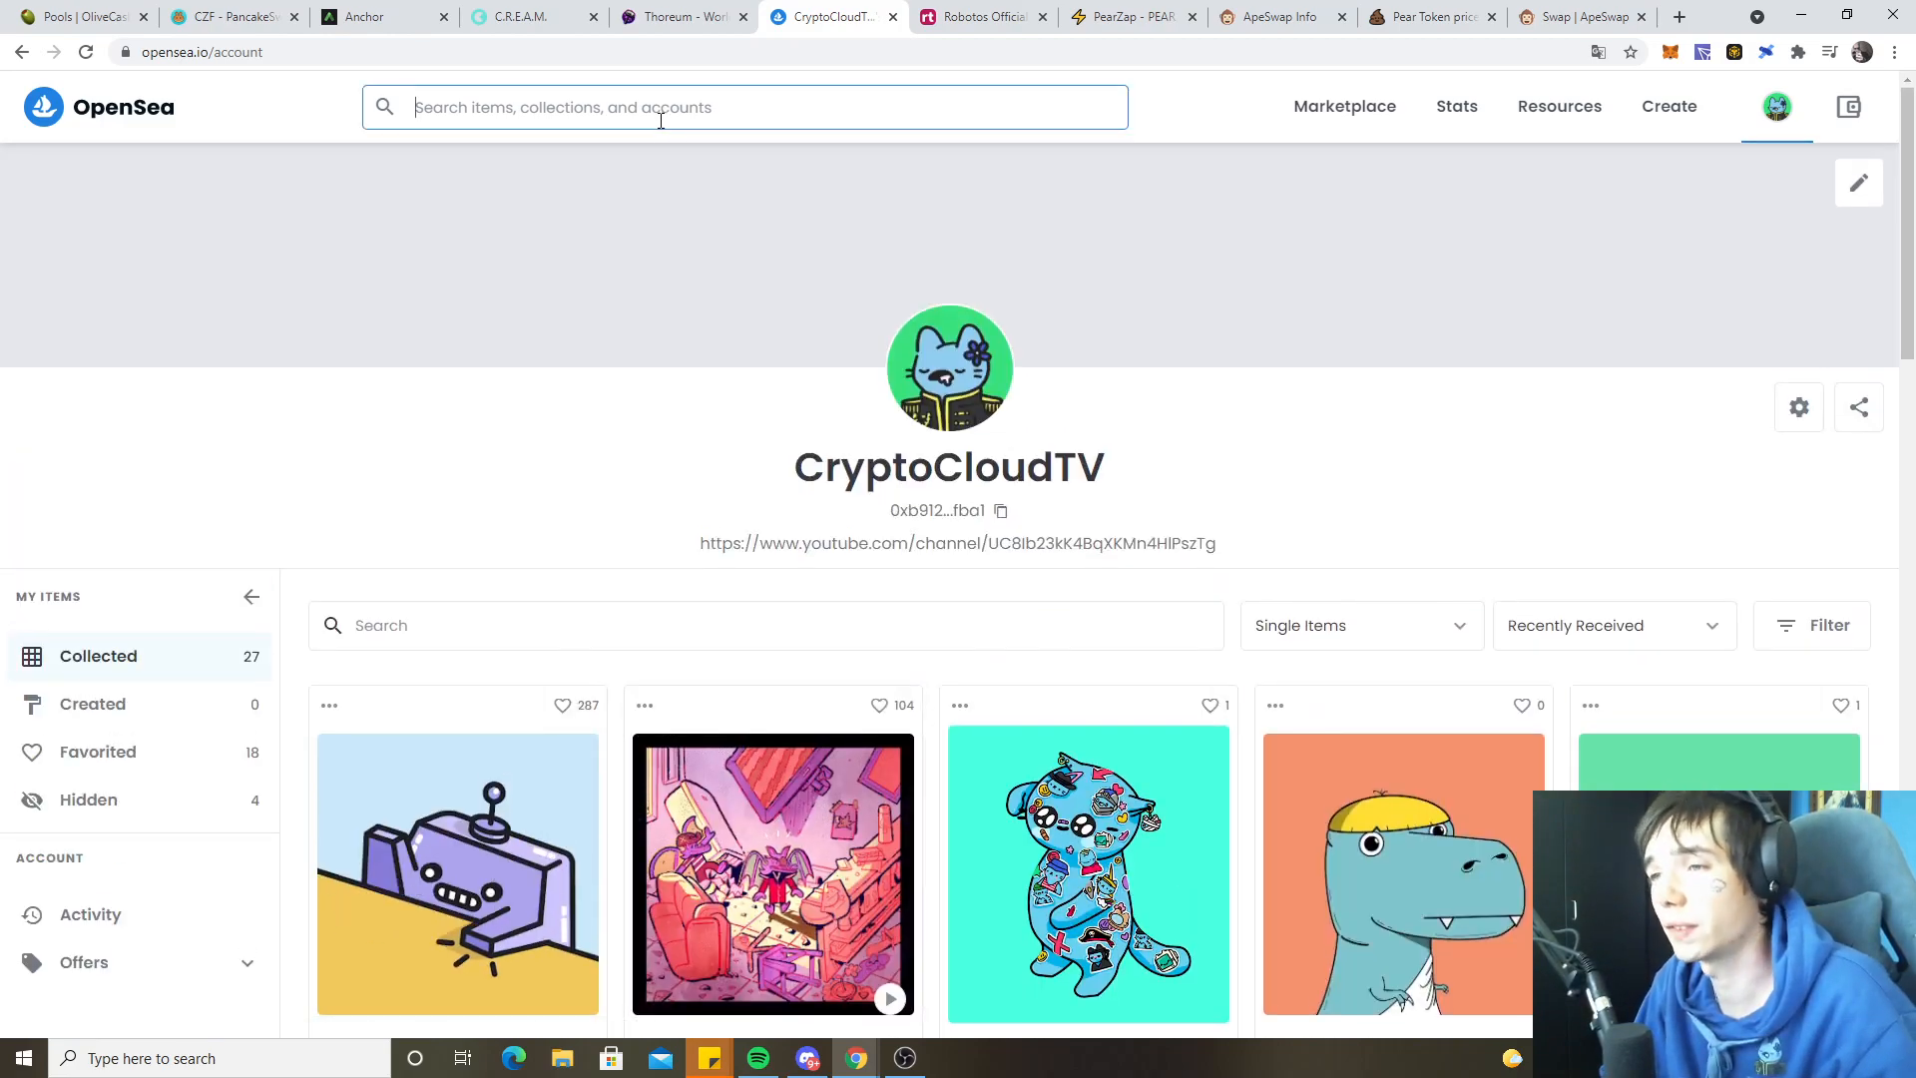
pyautogui.write('mutant')
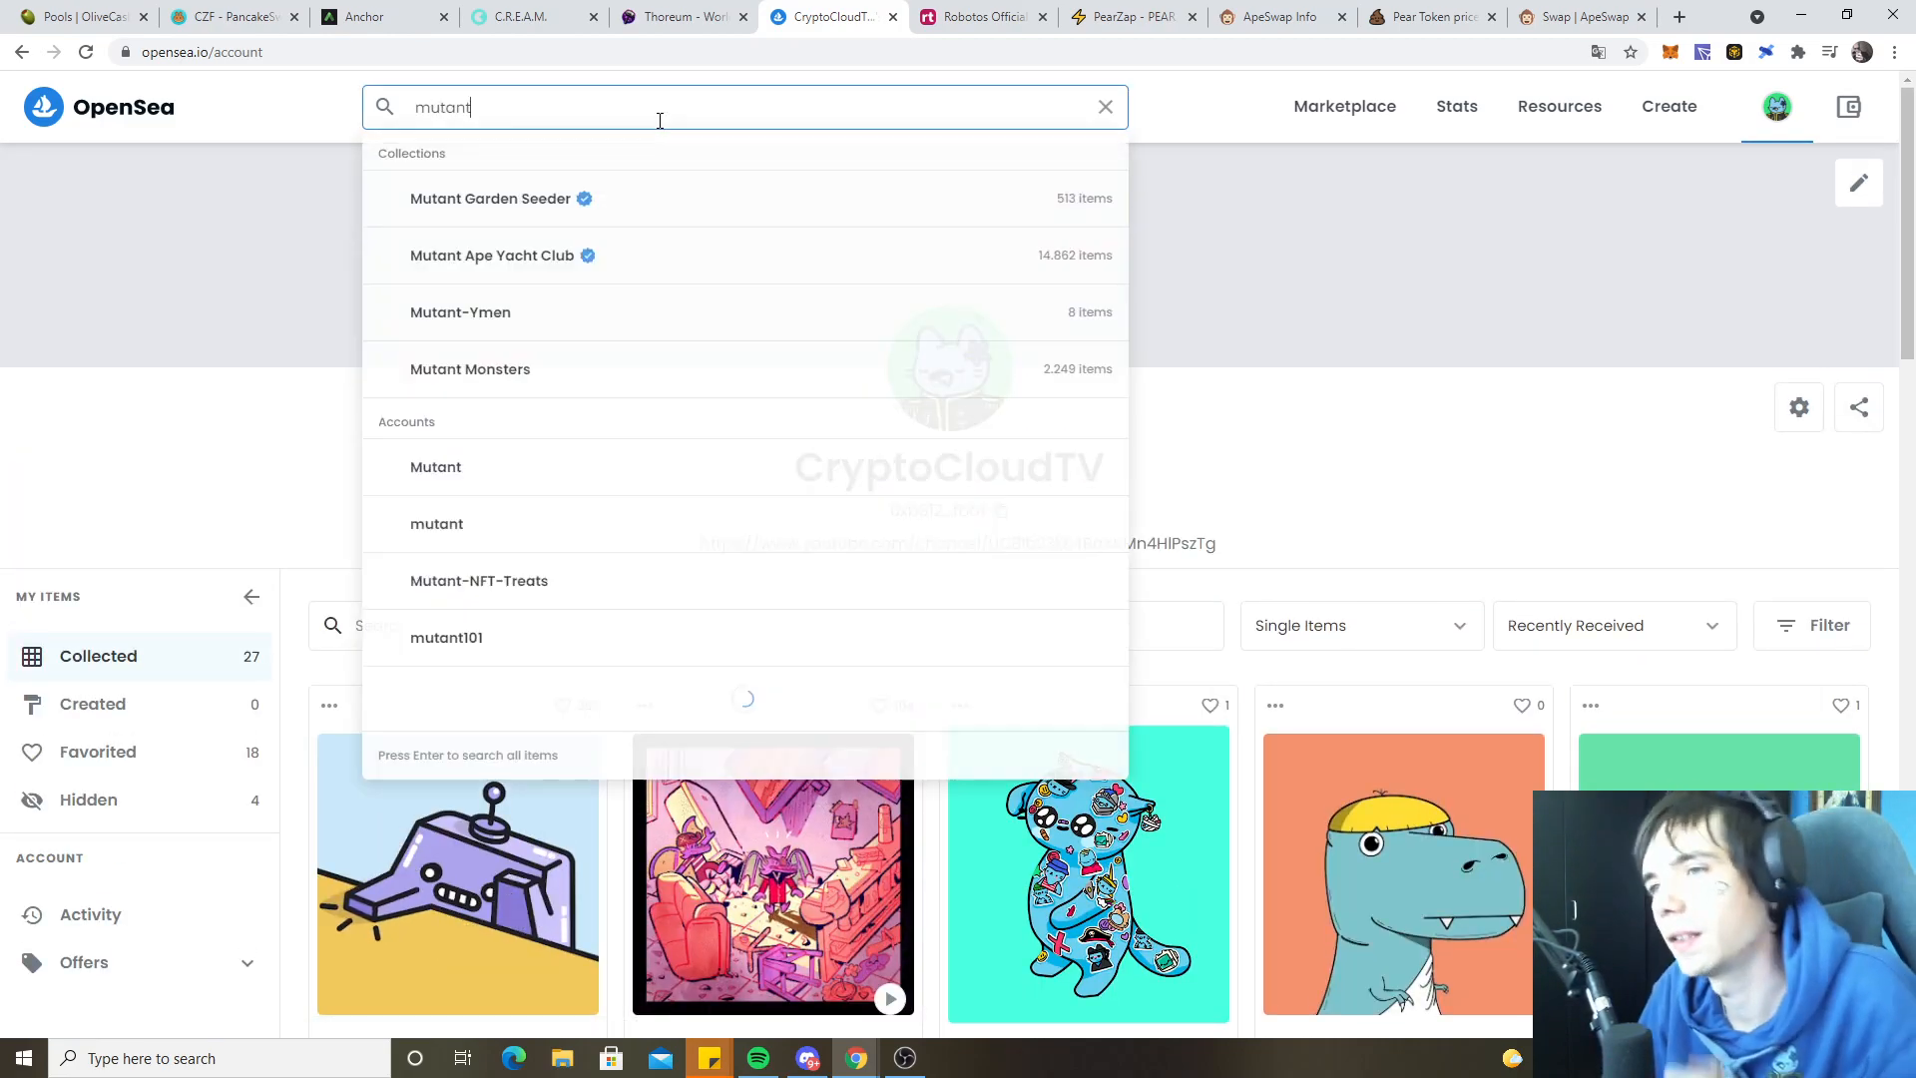
pyautogui.click(492, 254)
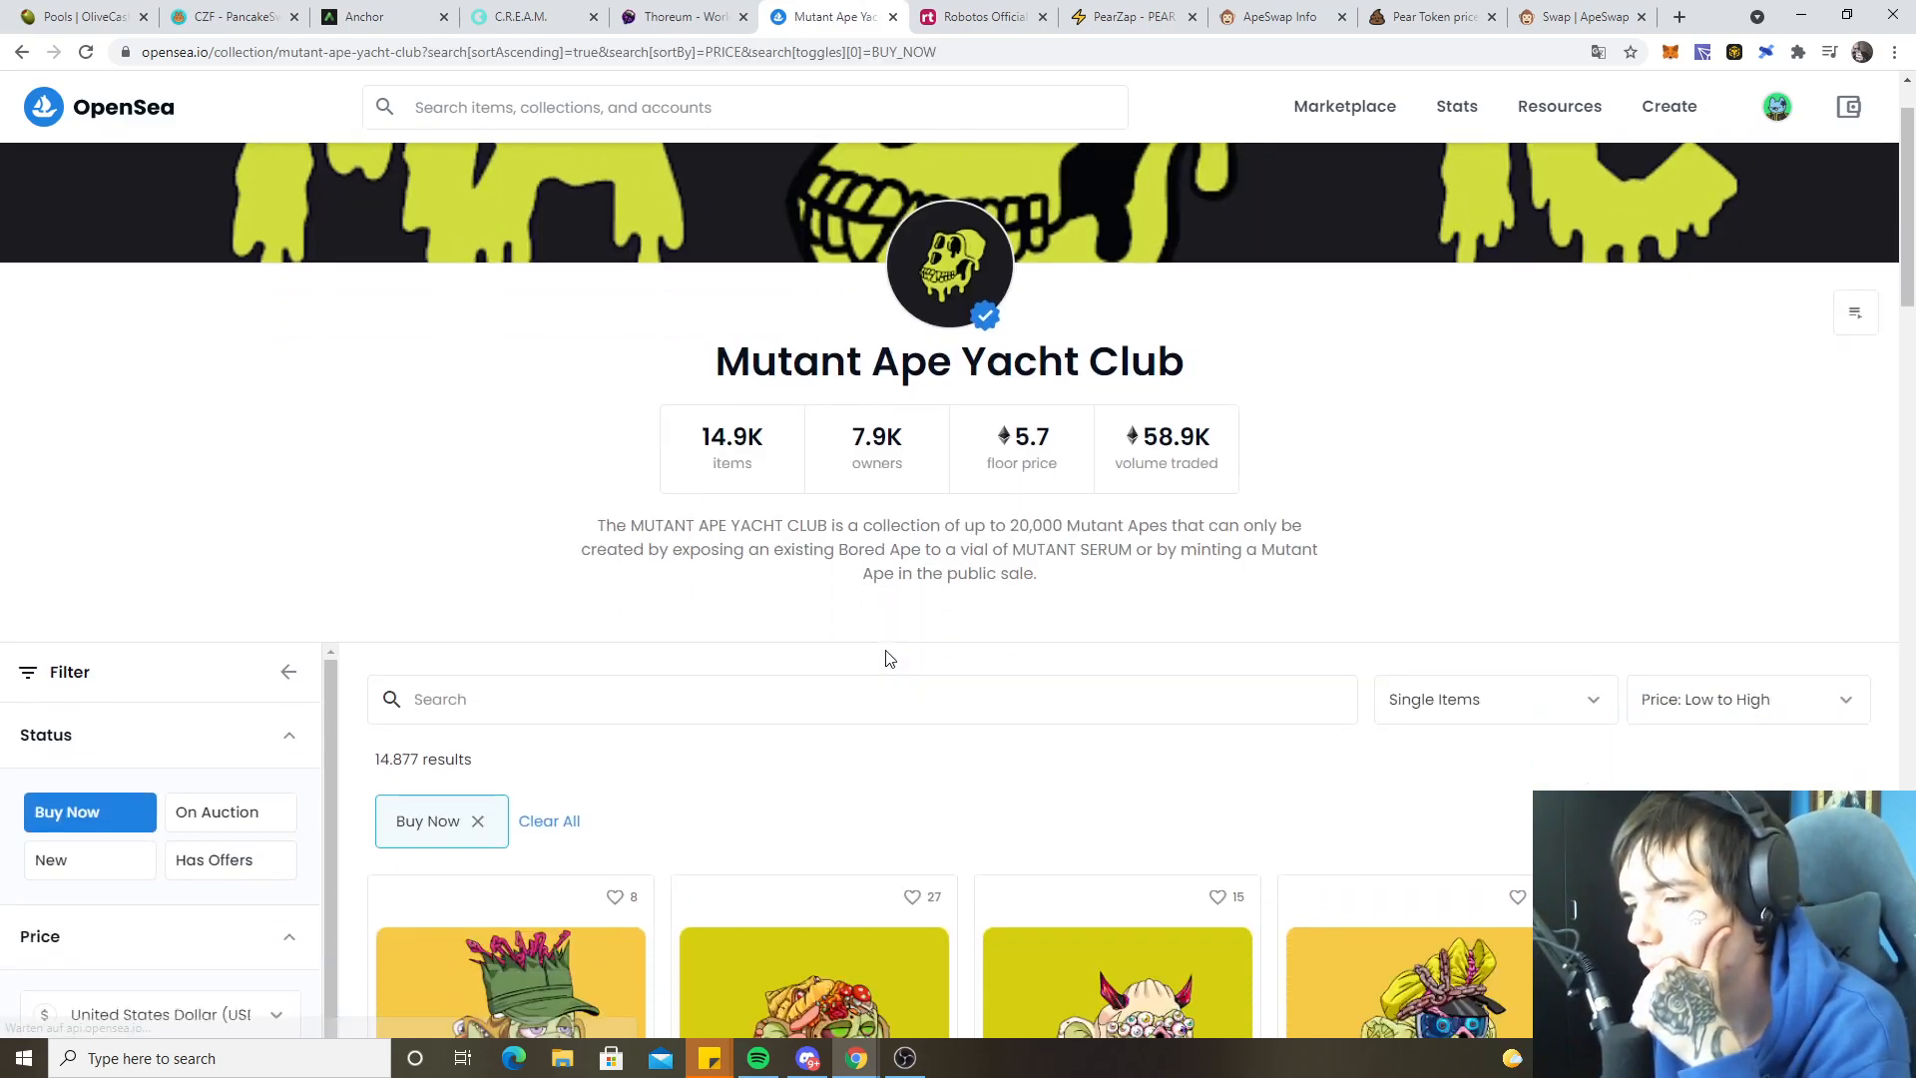
# - Open Mutant Ape #18450 at 5.45 ETH and scroll its offers, trading history and related apes
pyautogui.scroll(-3)
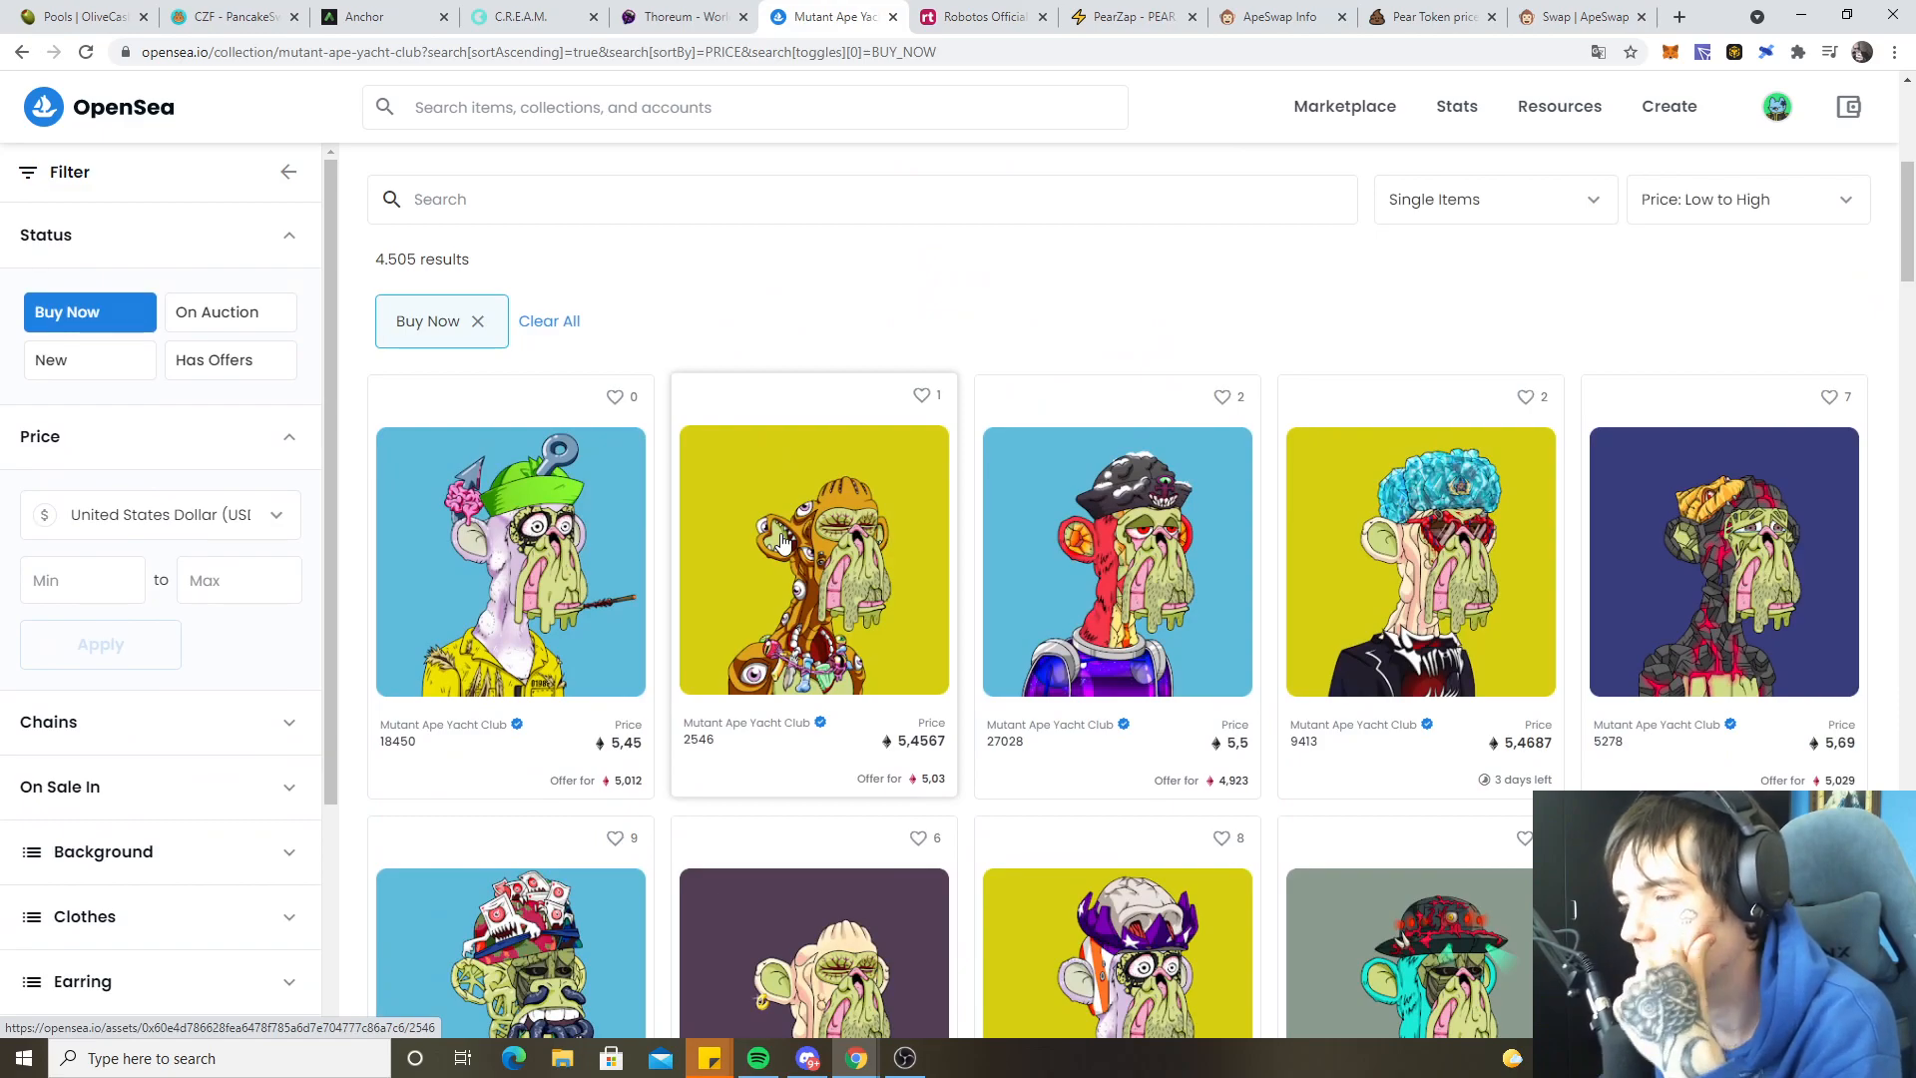
pyautogui.click(510, 560)
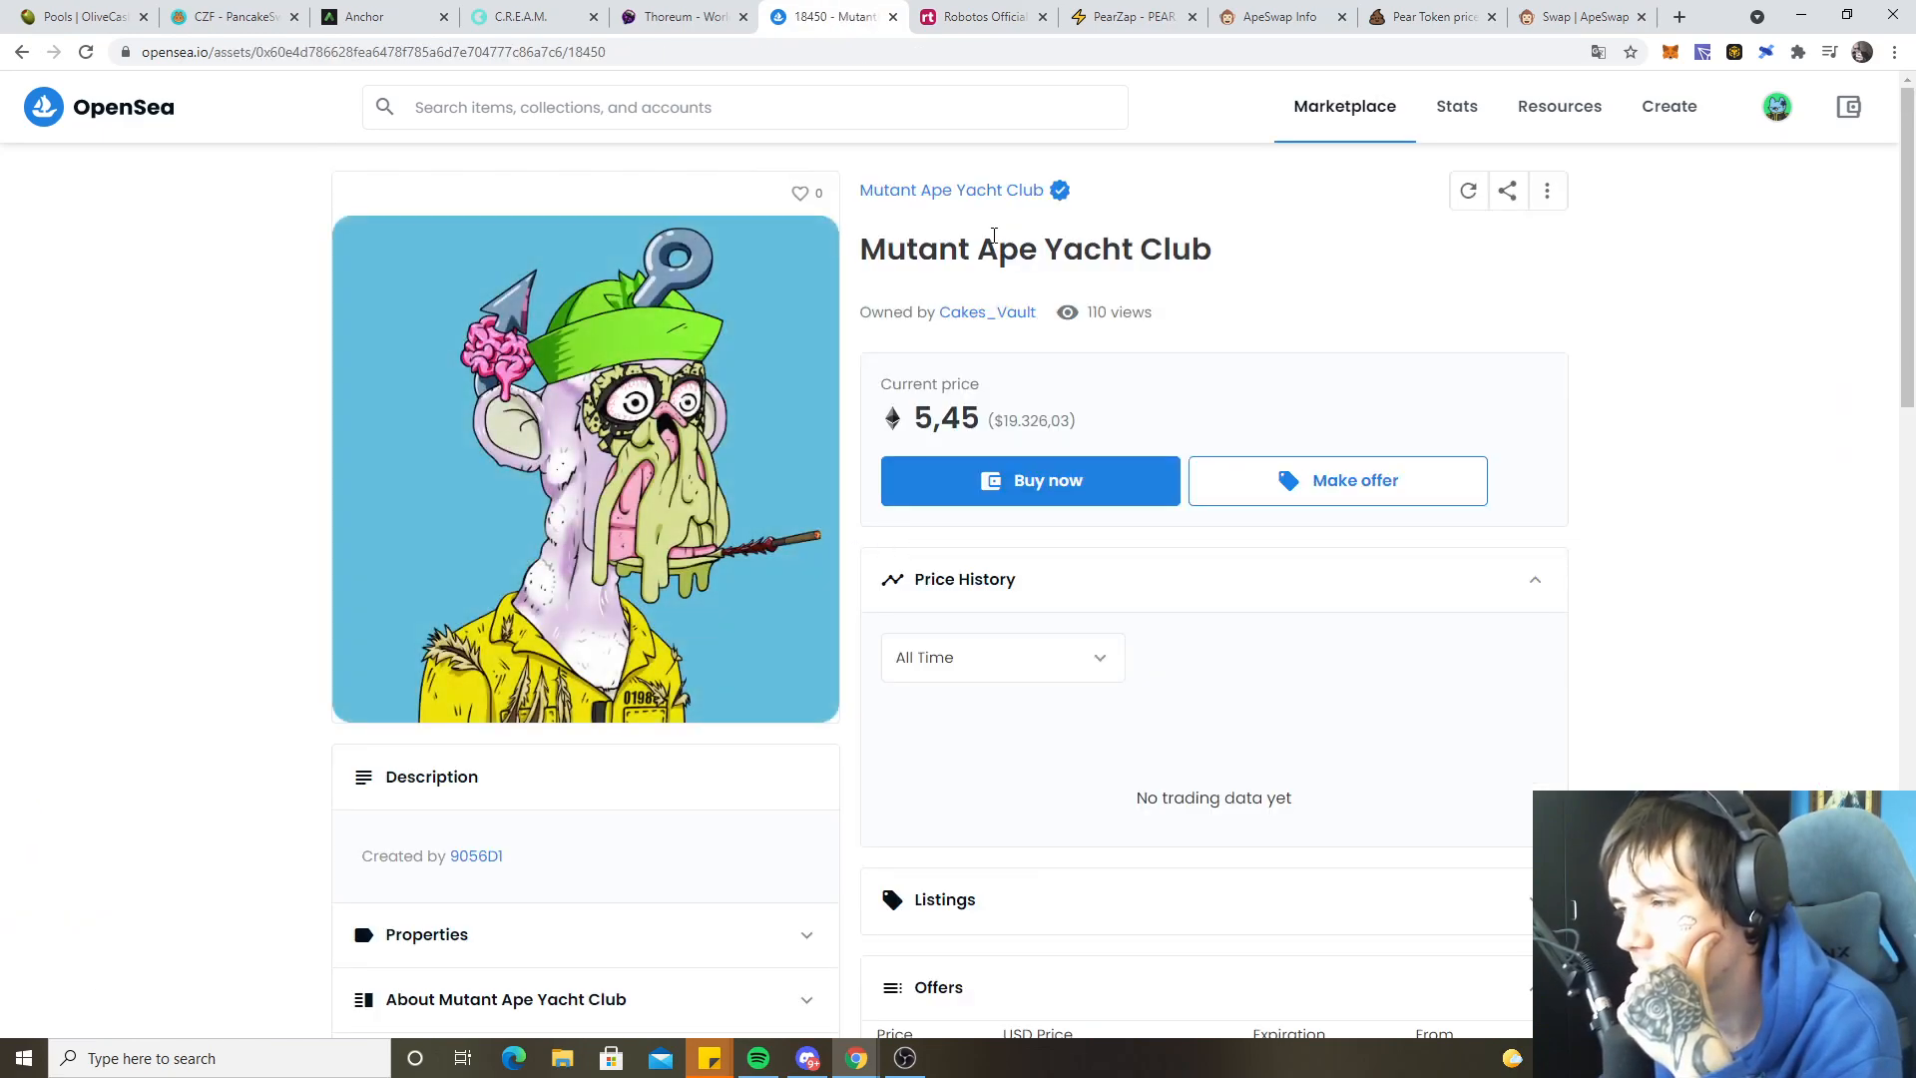
pyautogui.scroll(-3)
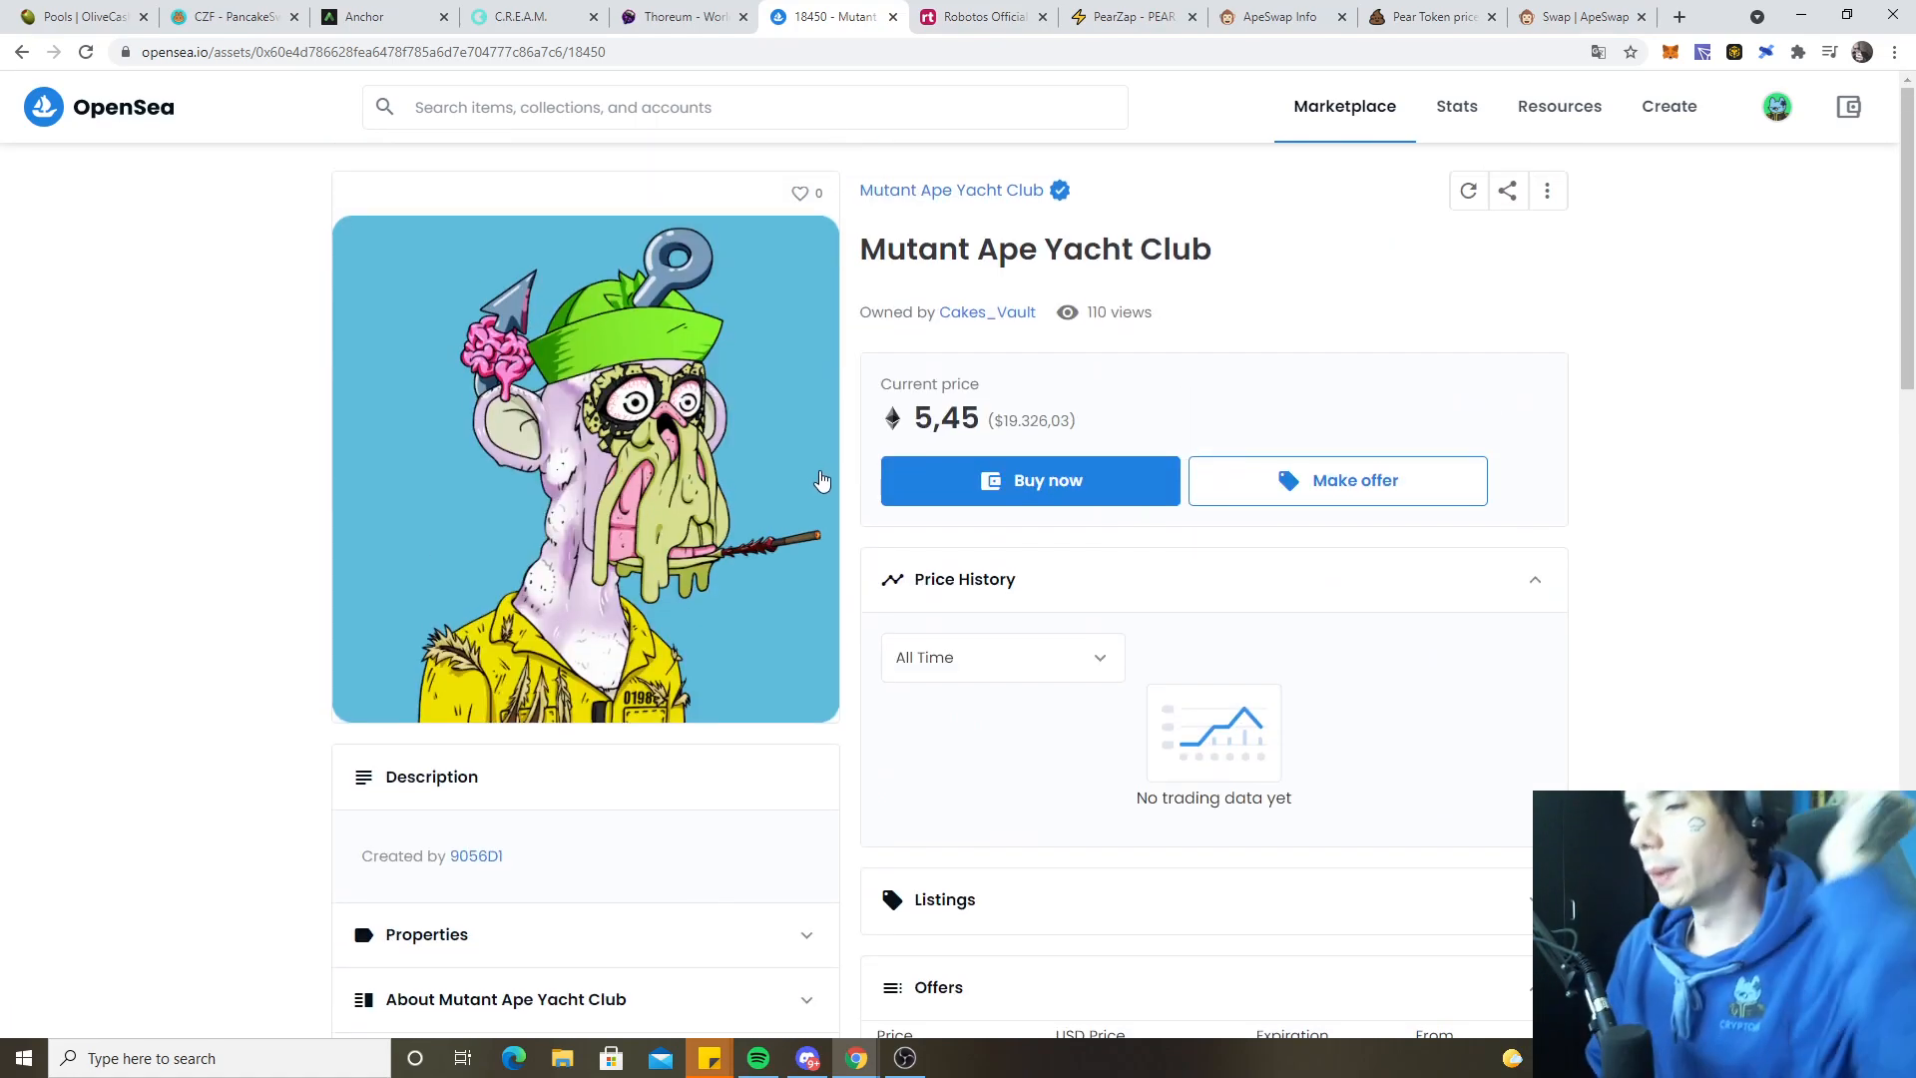
pyautogui.moveTo(832, 431)
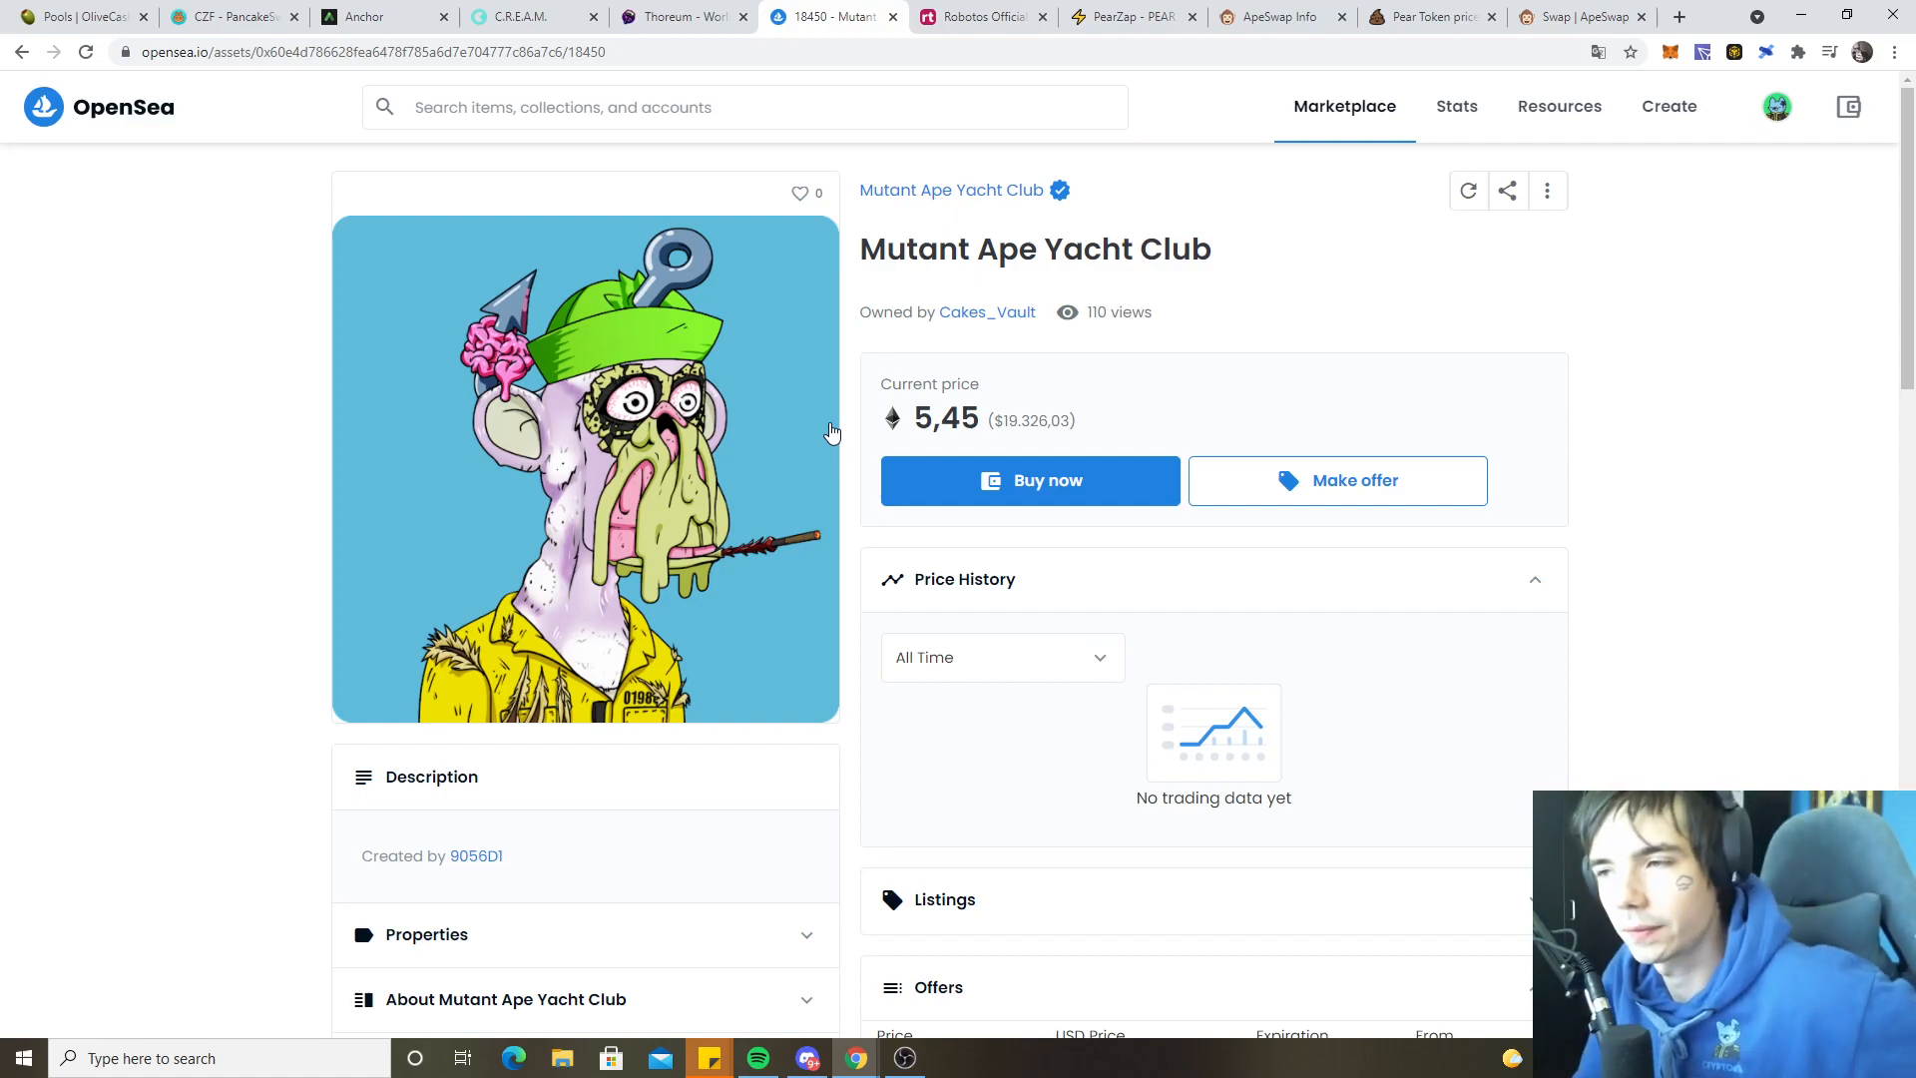
pyautogui.scroll(-3)
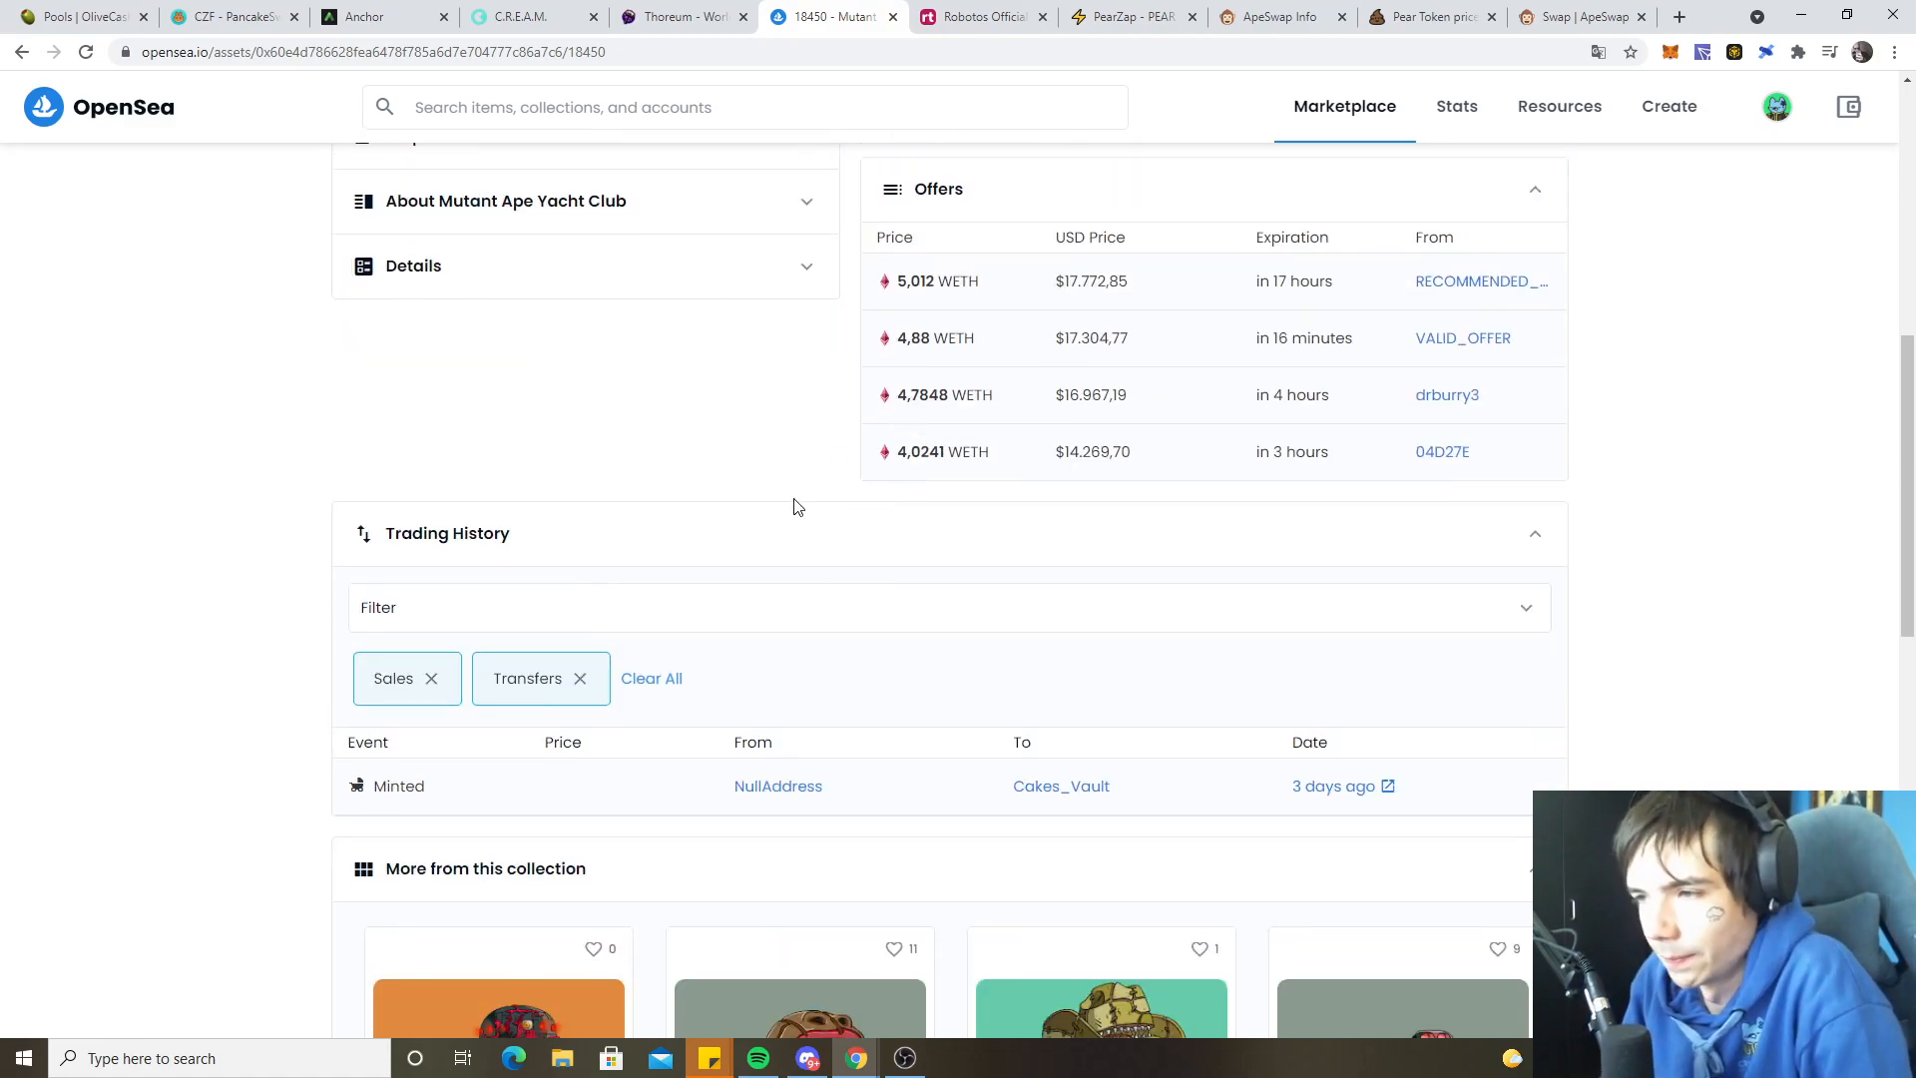
pyautogui.scroll(-3)
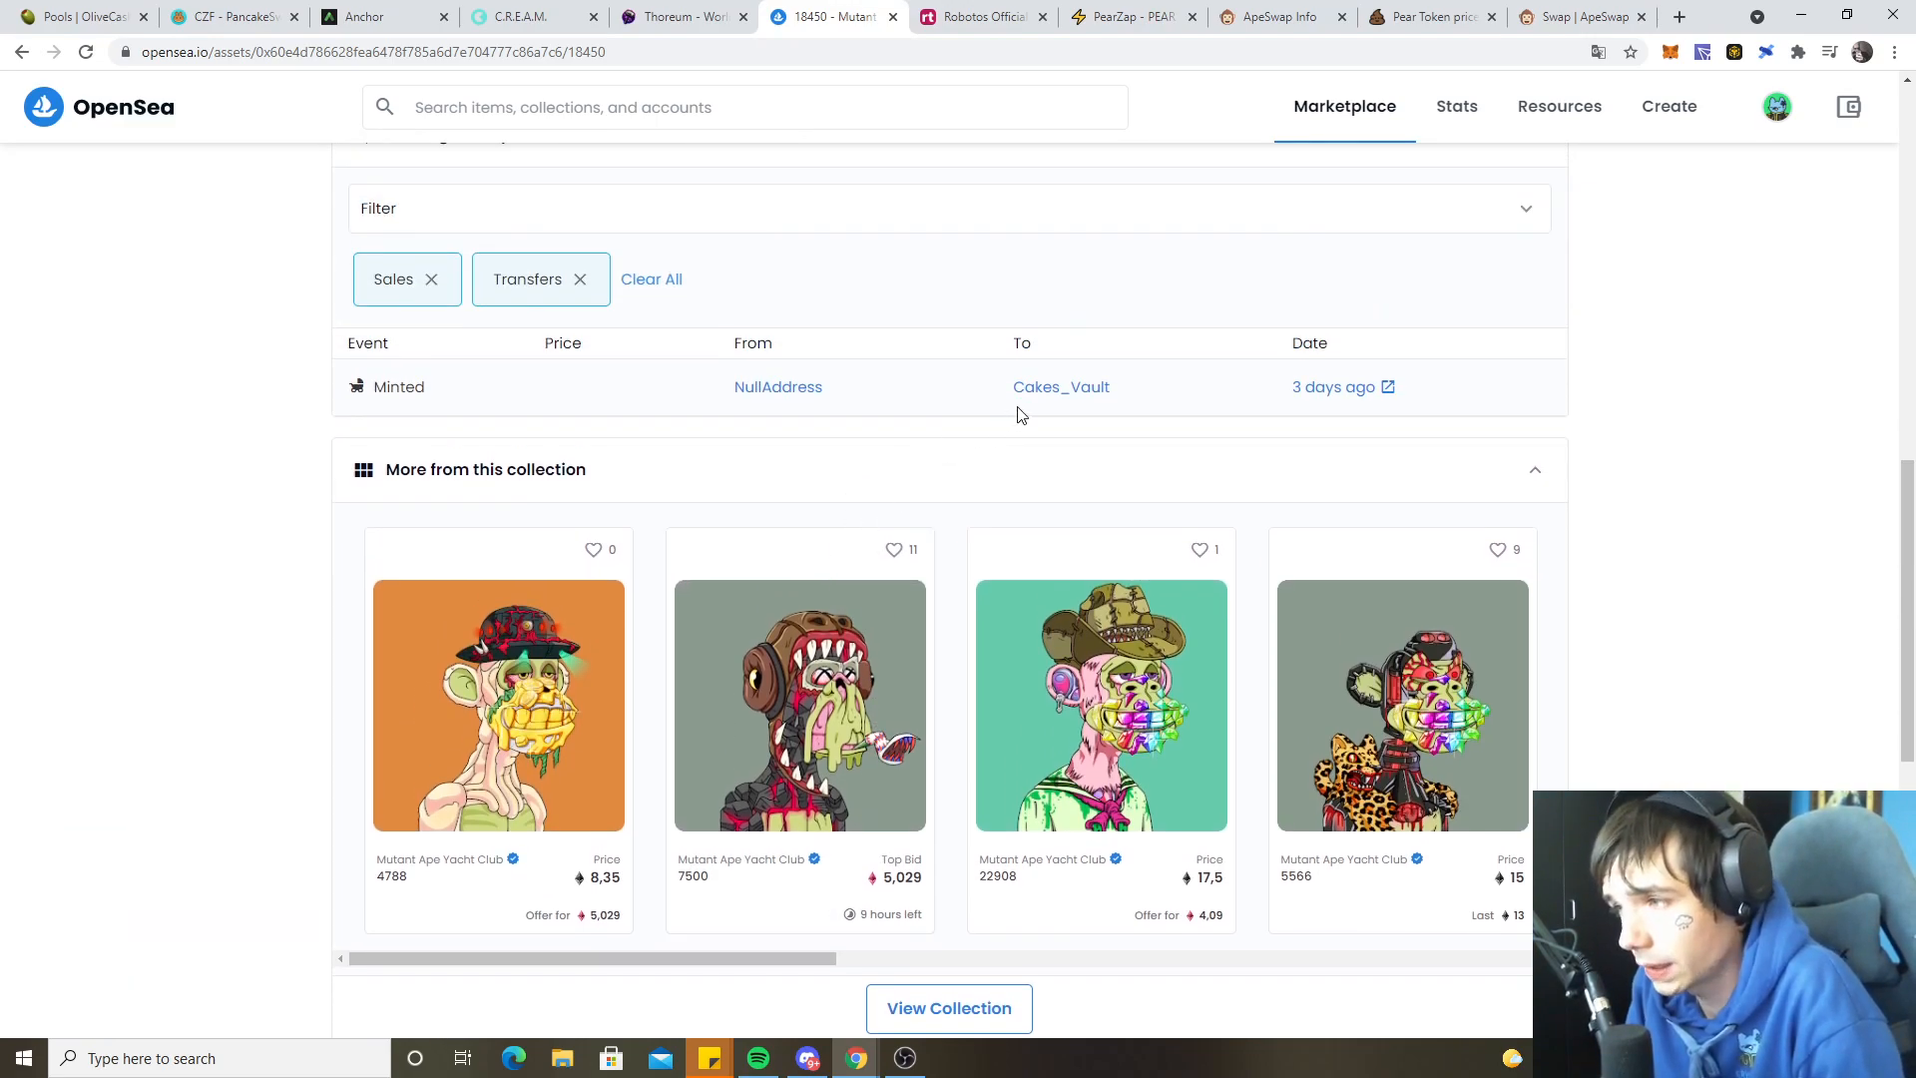
pyautogui.moveTo(948, 631)
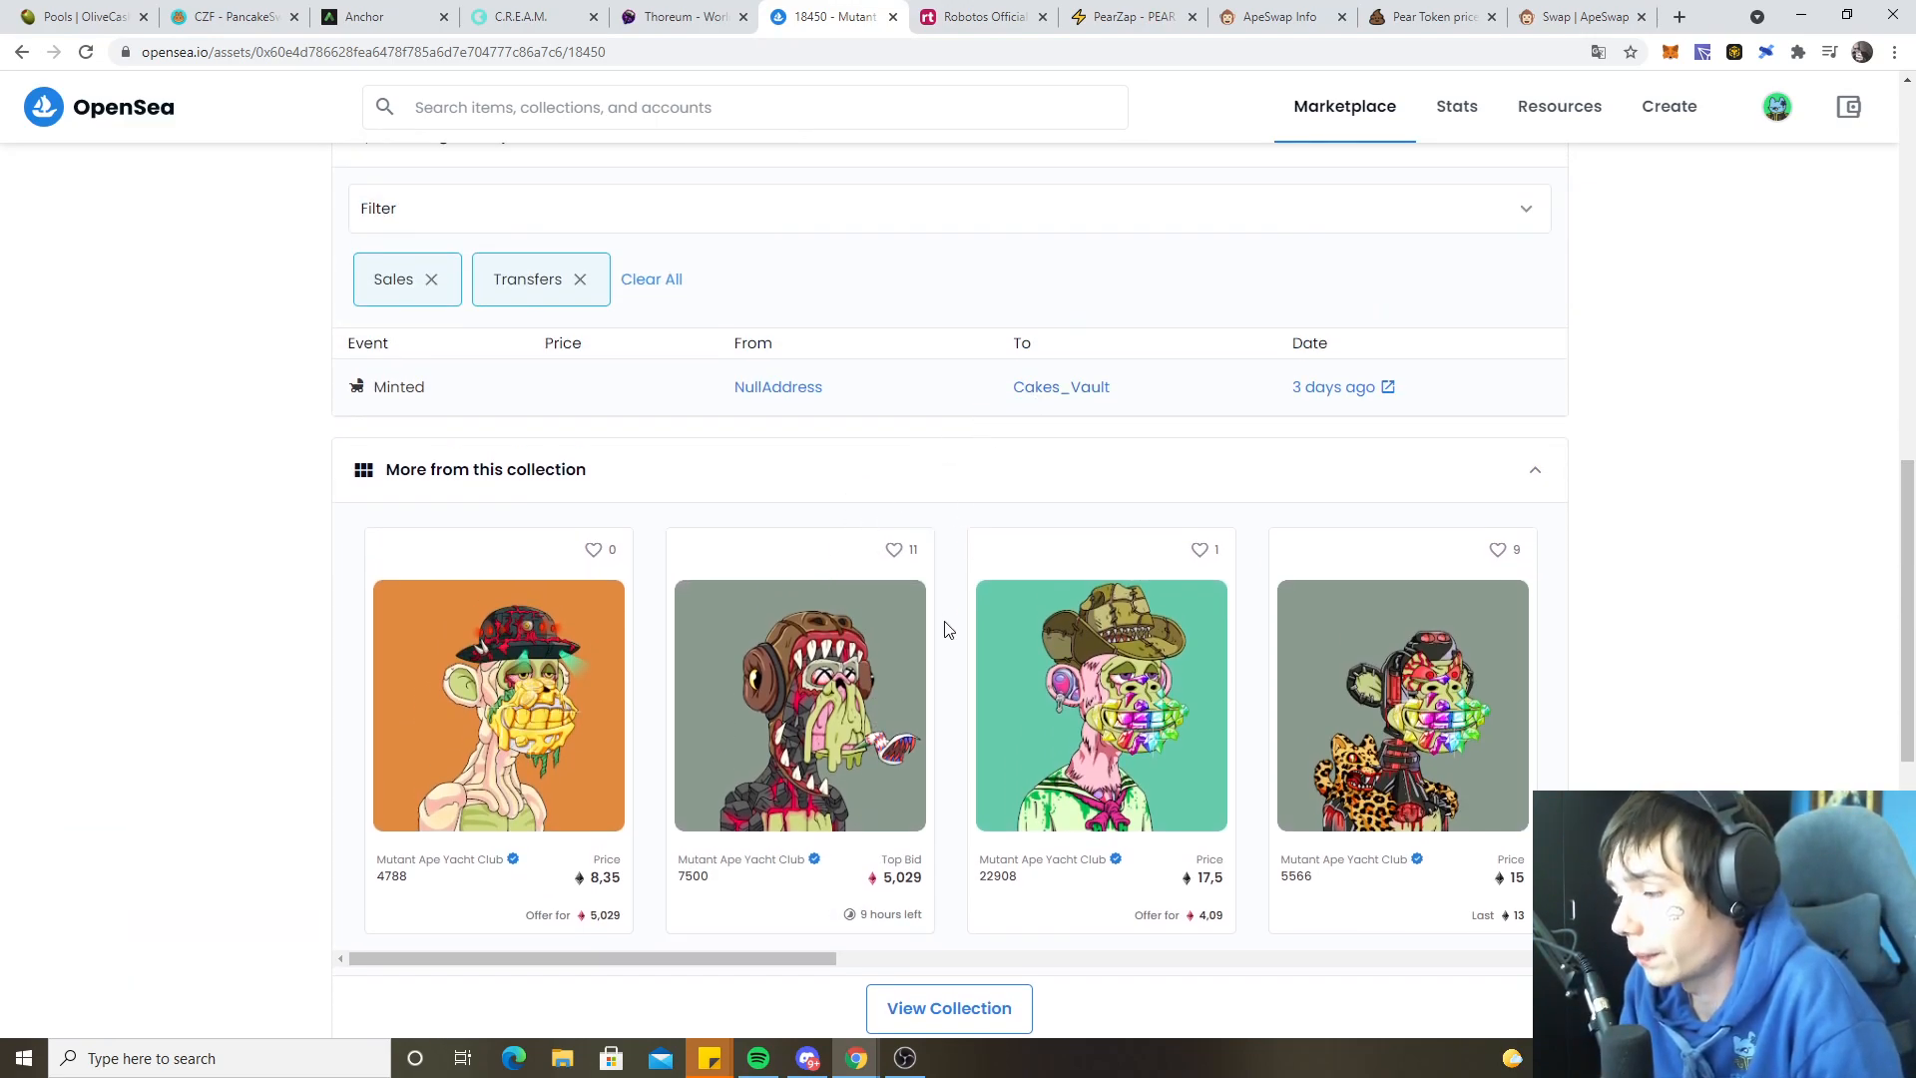